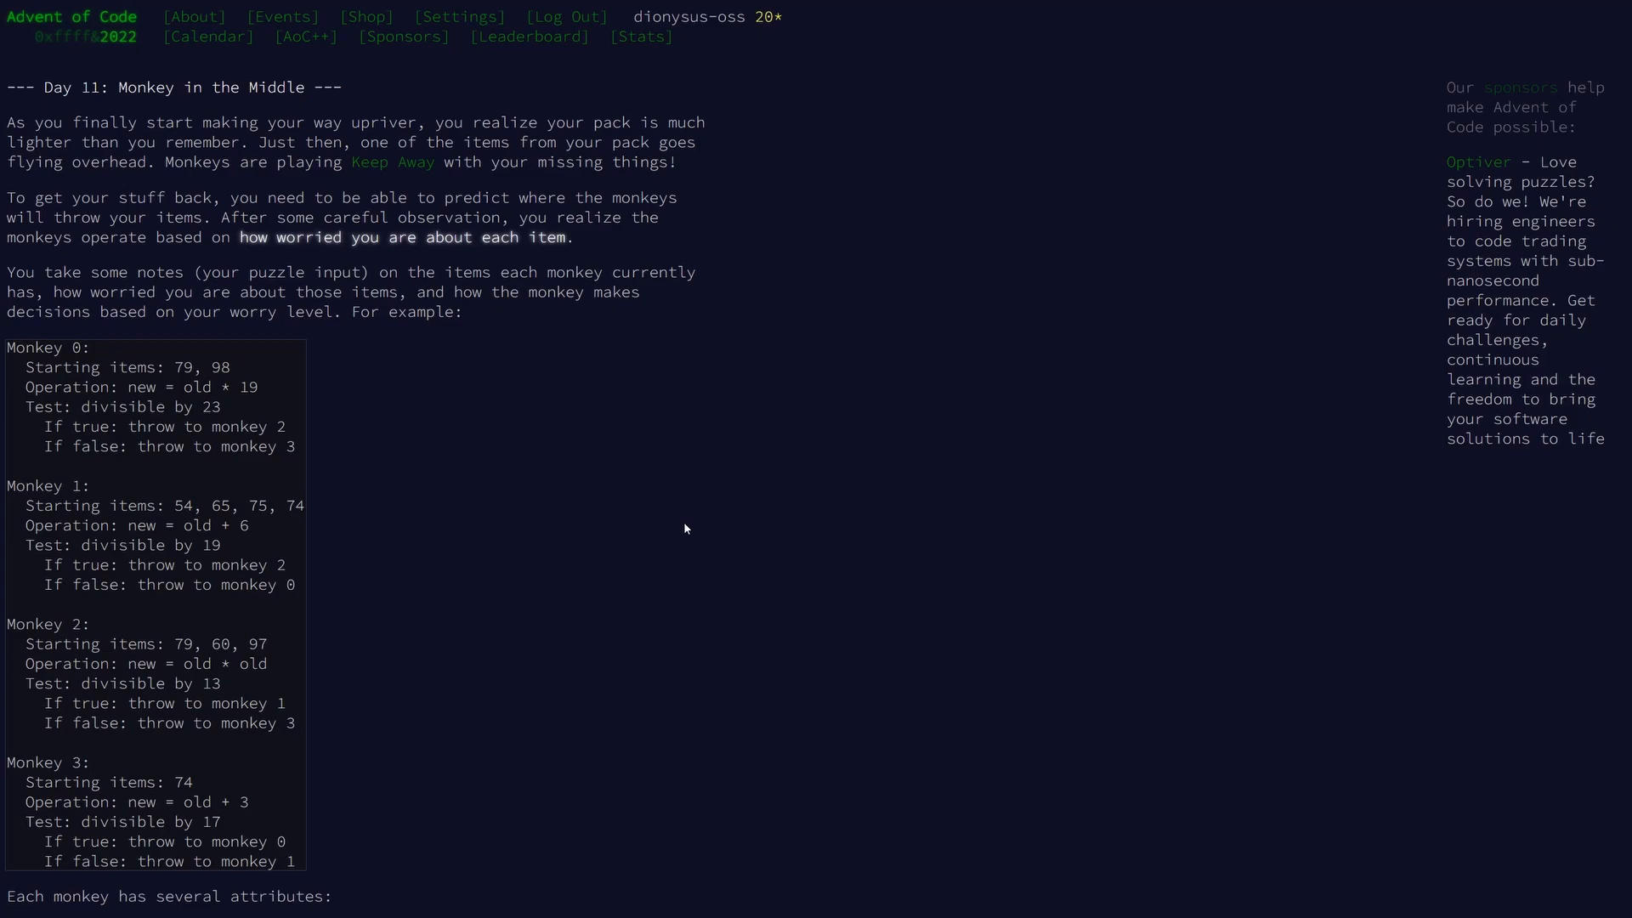
pyautogui.moveTo(132, 368)
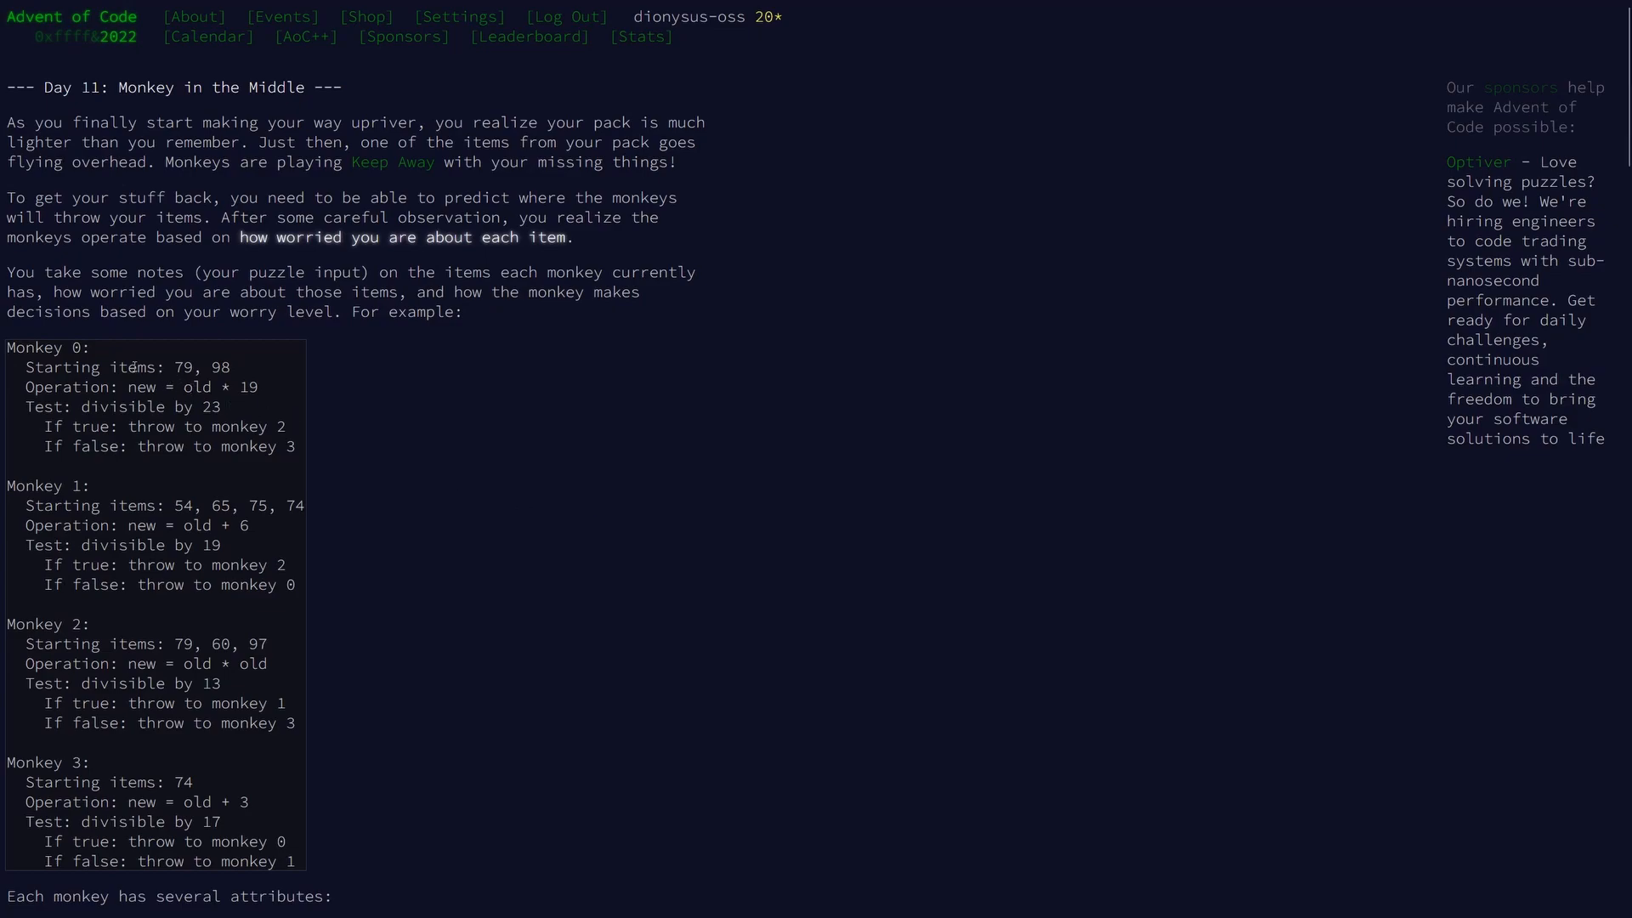
pyautogui.moveTo(284, 369)
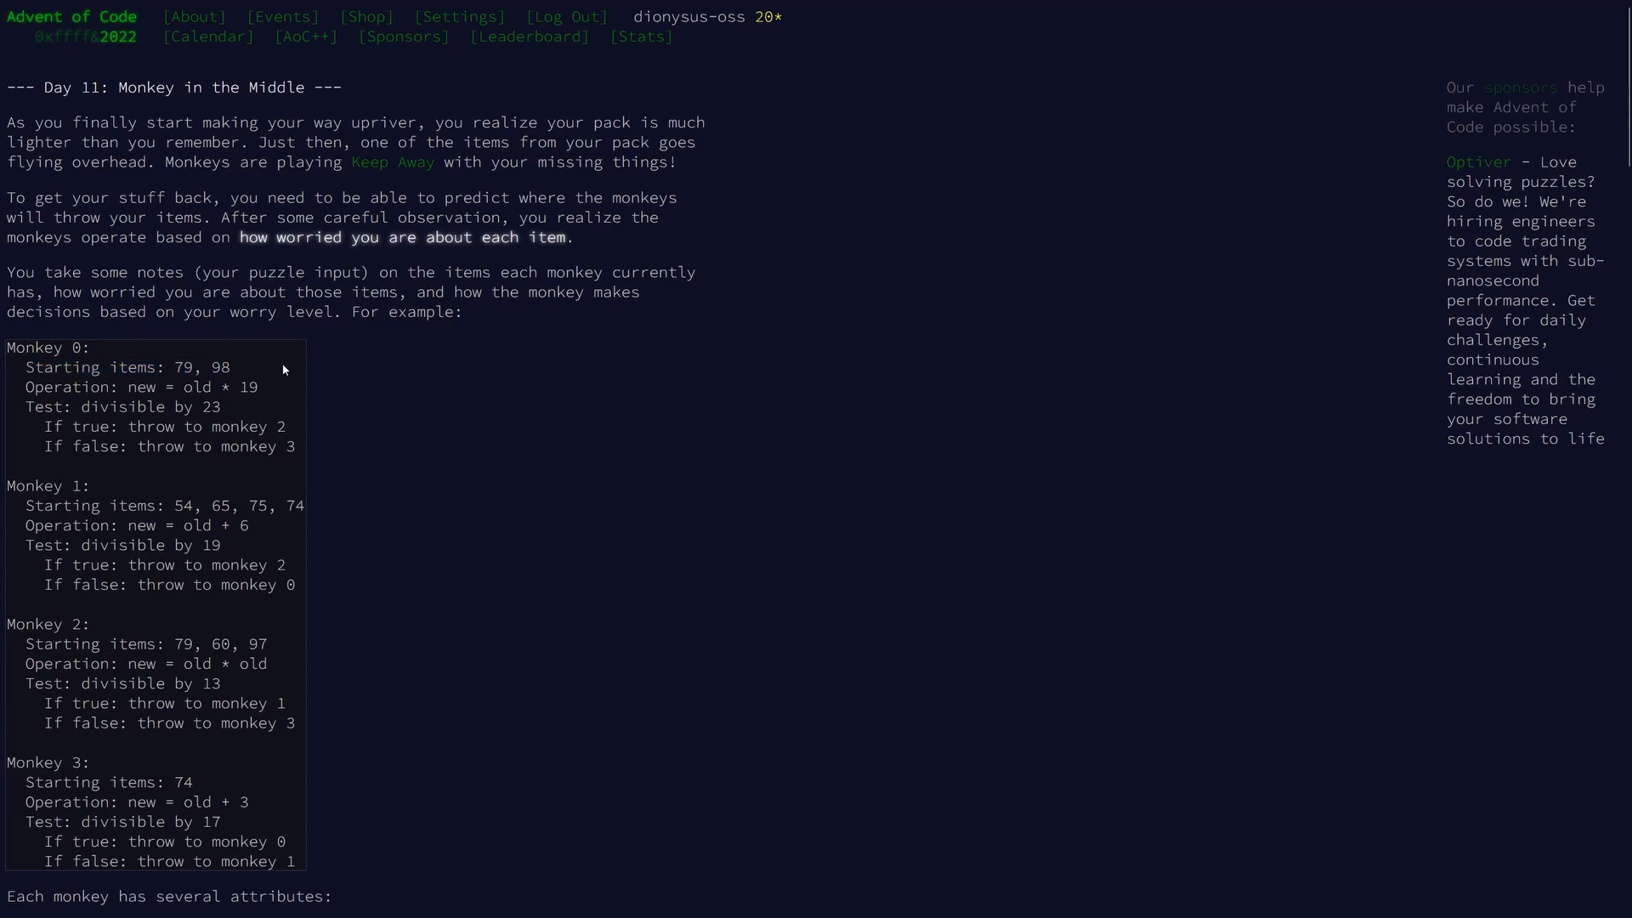
pyautogui.moveTo(272, 377)
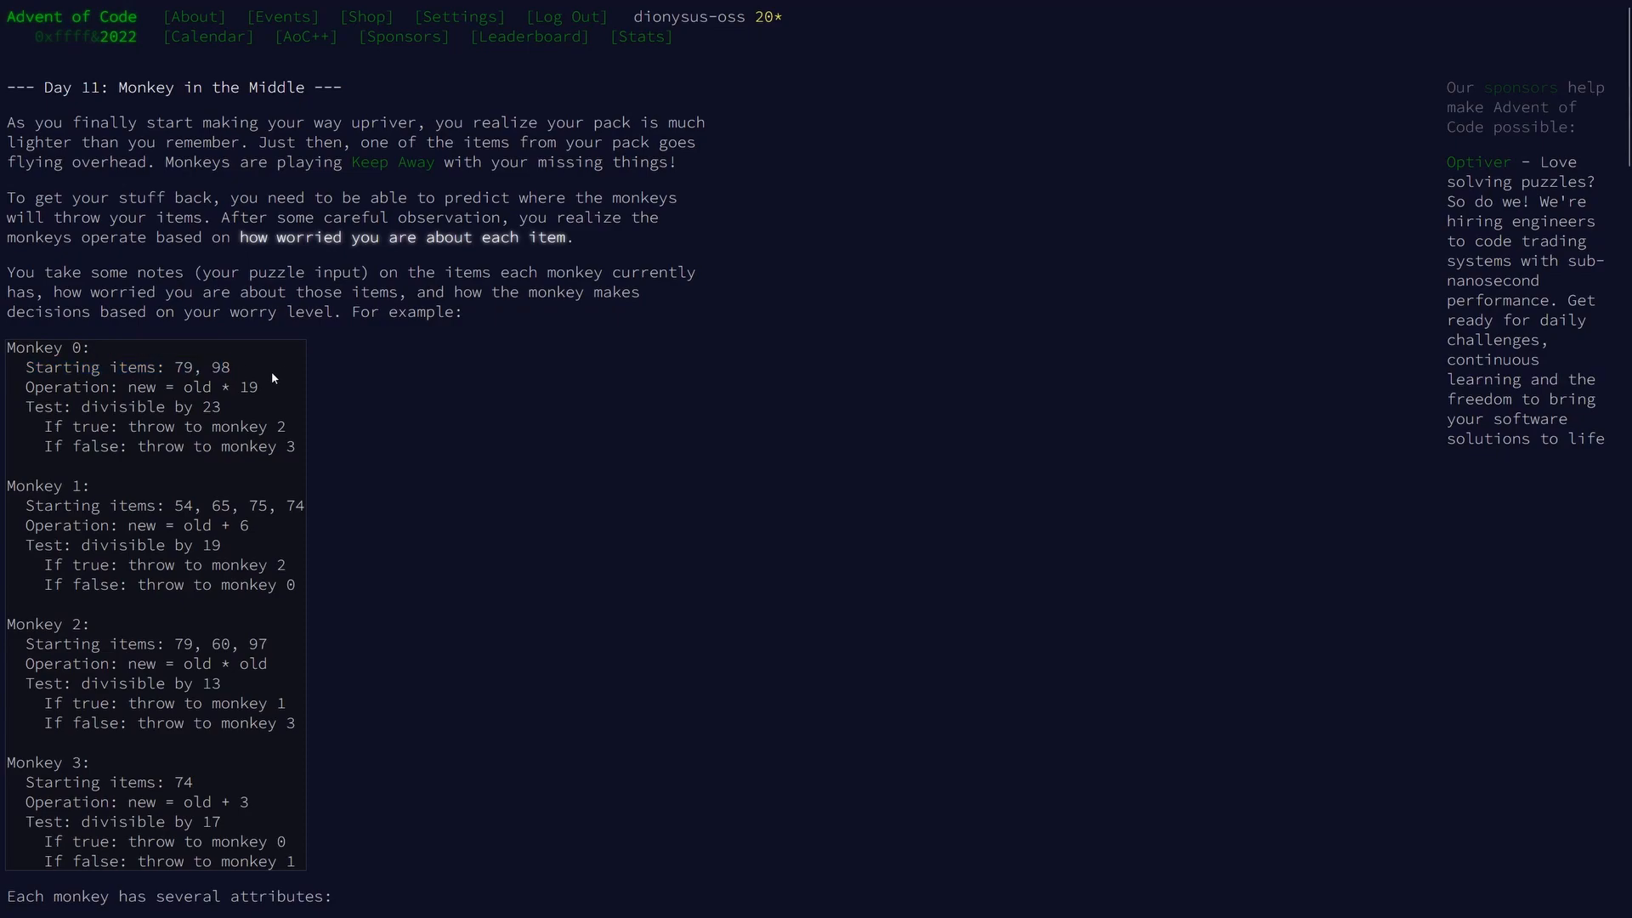
pyautogui.moveTo(189, 393)
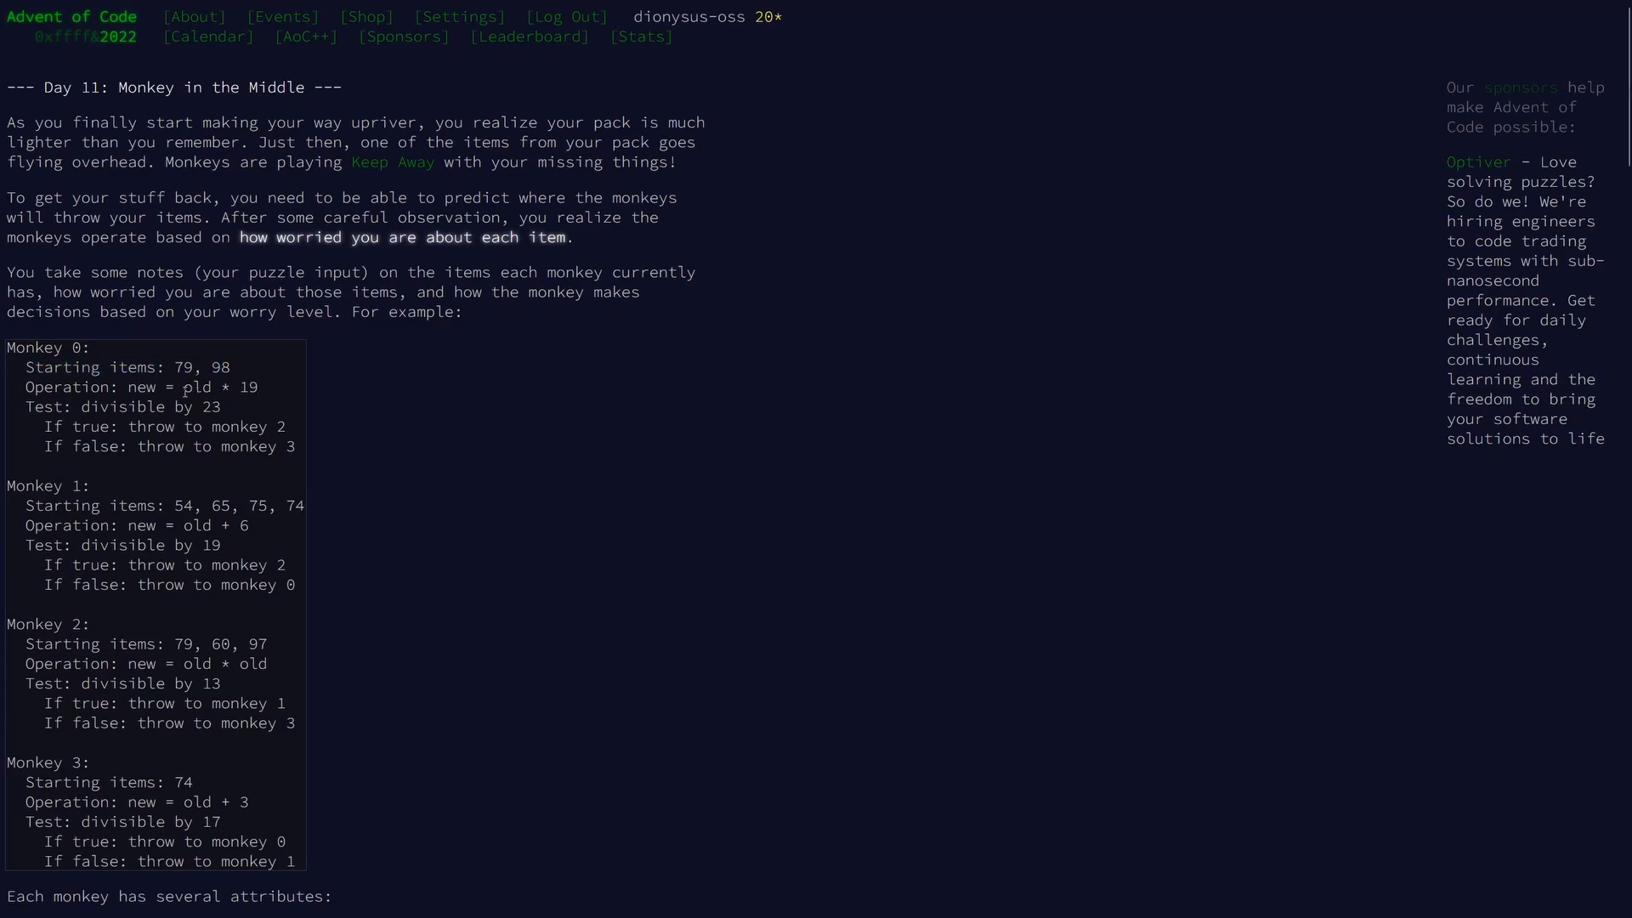
pyautogui.moveTo(277, 398)
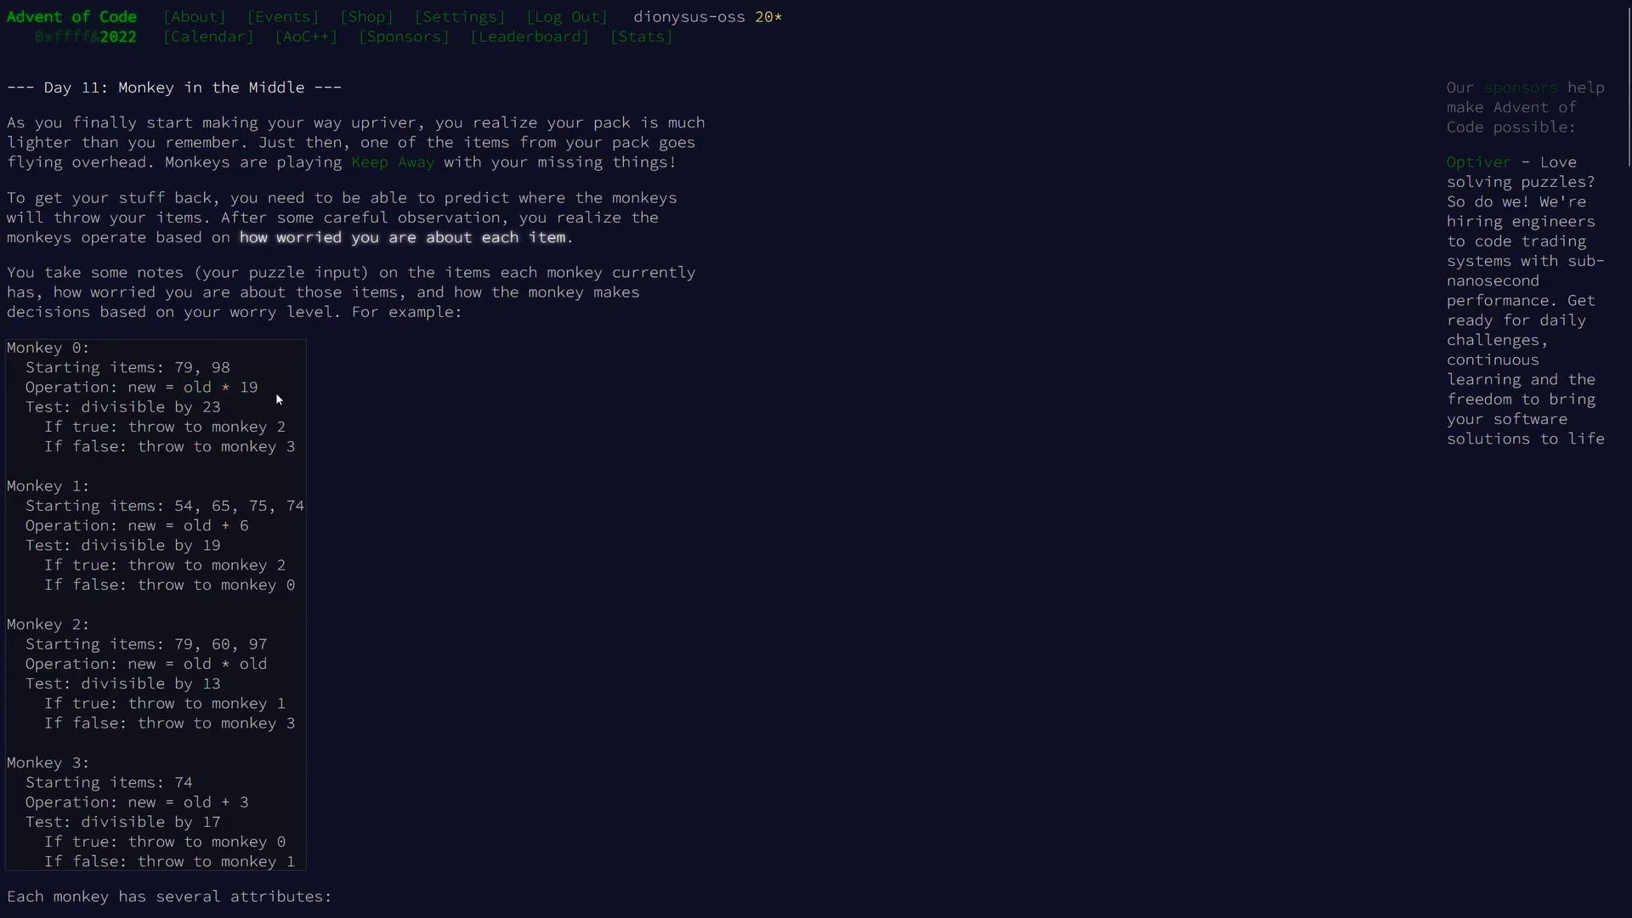
pyautogui.moveTo(36, 354)
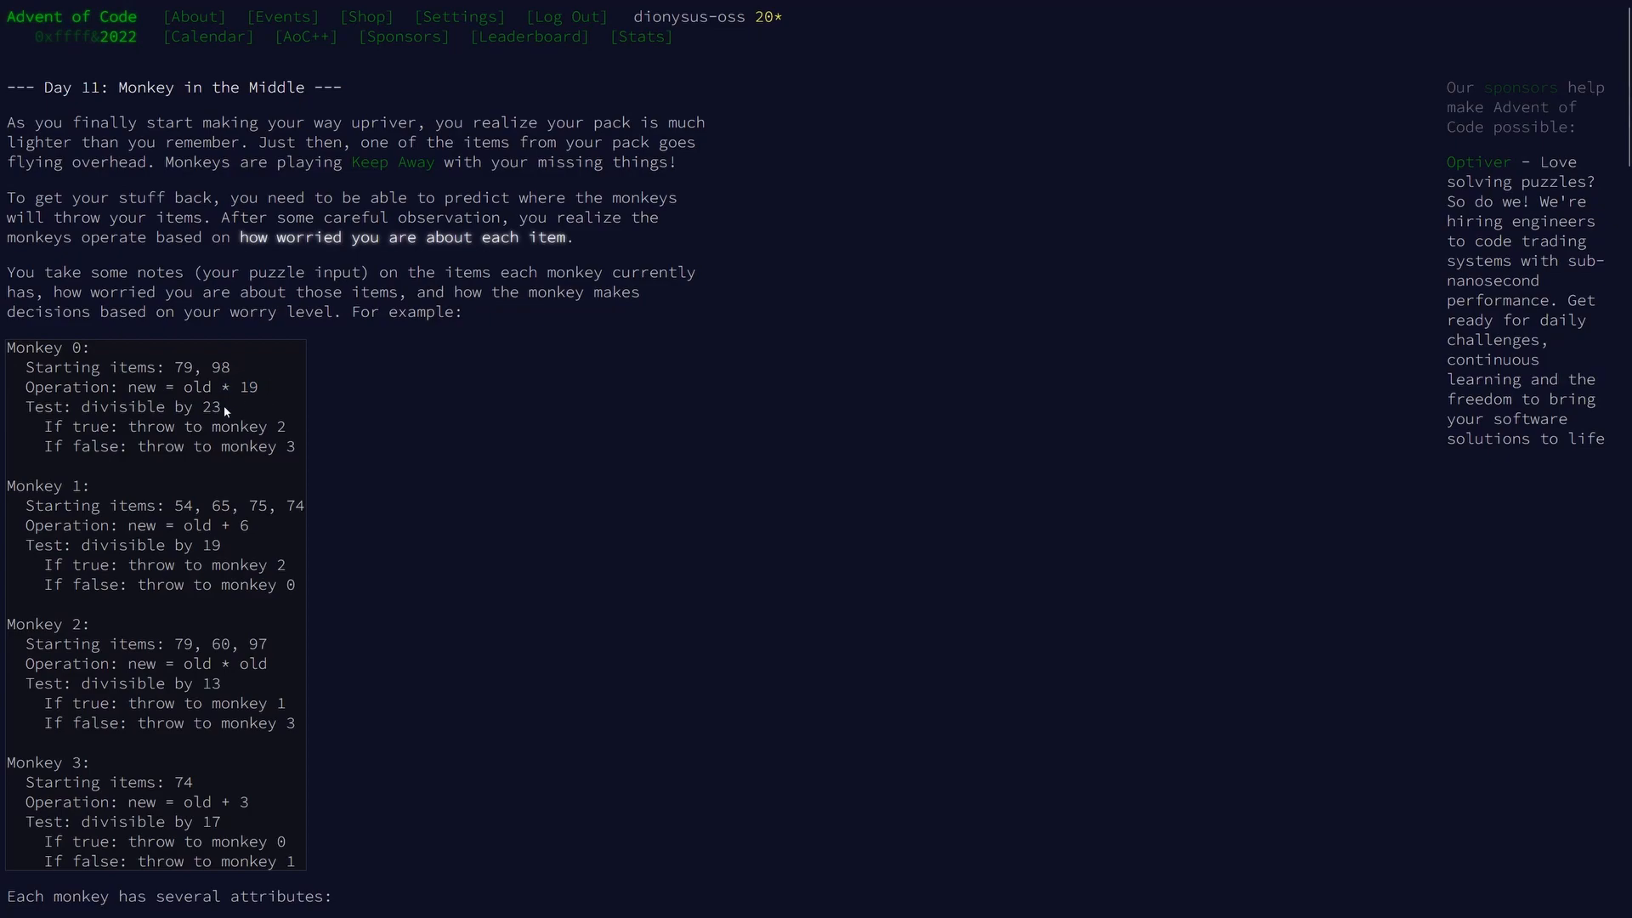
pyautogui.moveTo(233, 410)
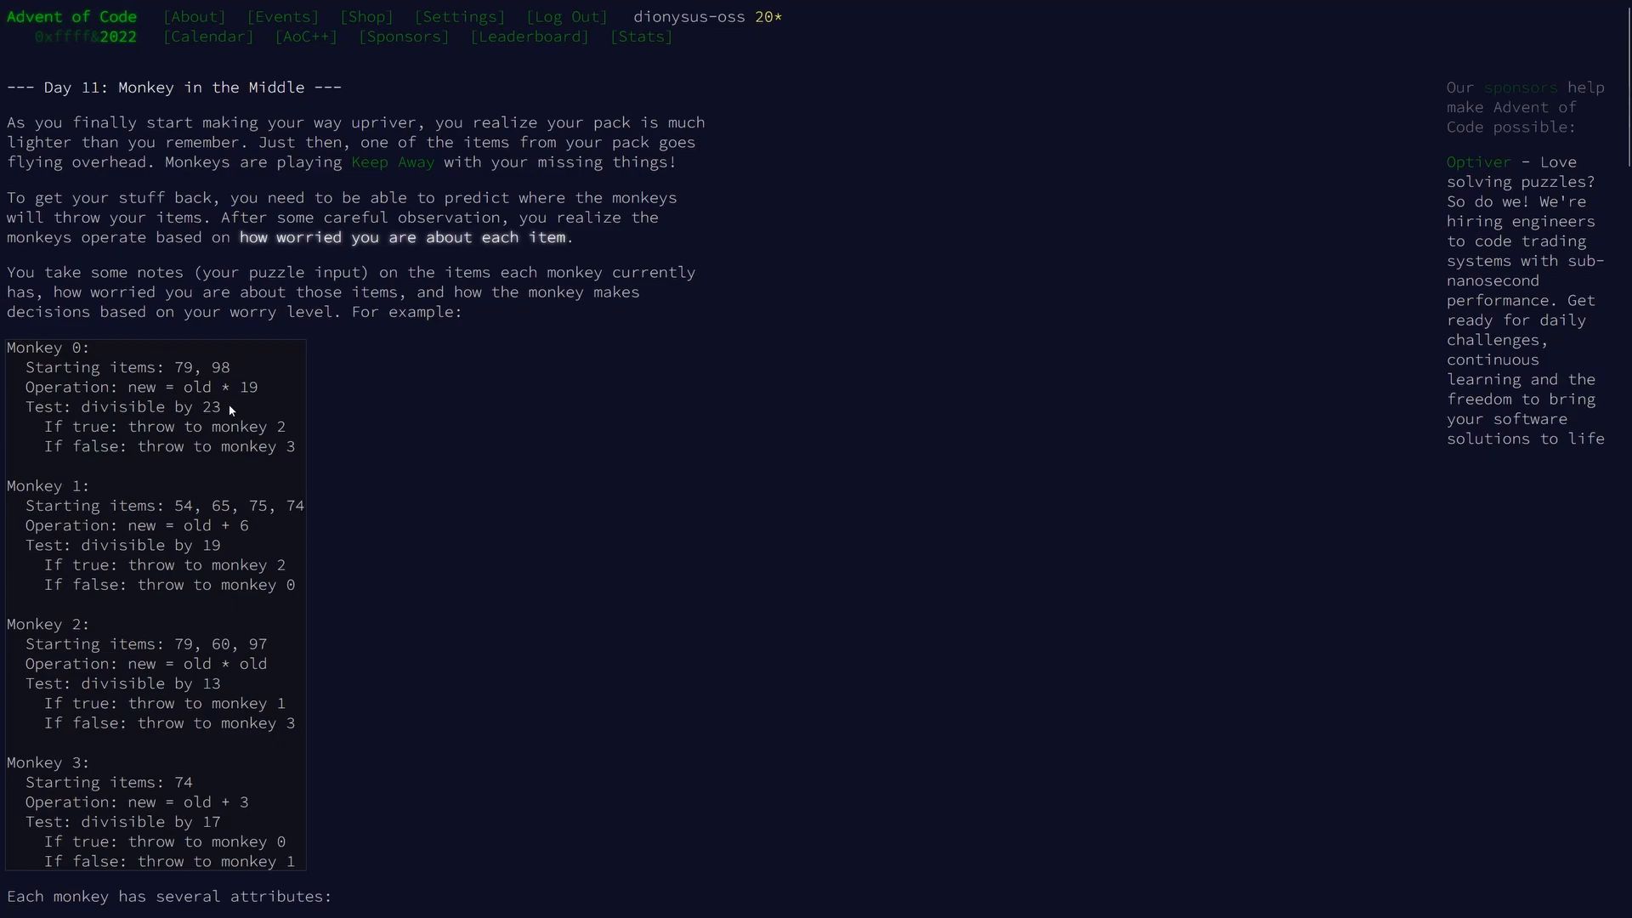
# Step: Bring up the Day 11 input.txt and review monkey 0's starting items and operation lines
pyautogui.doubleClick(209, 406)
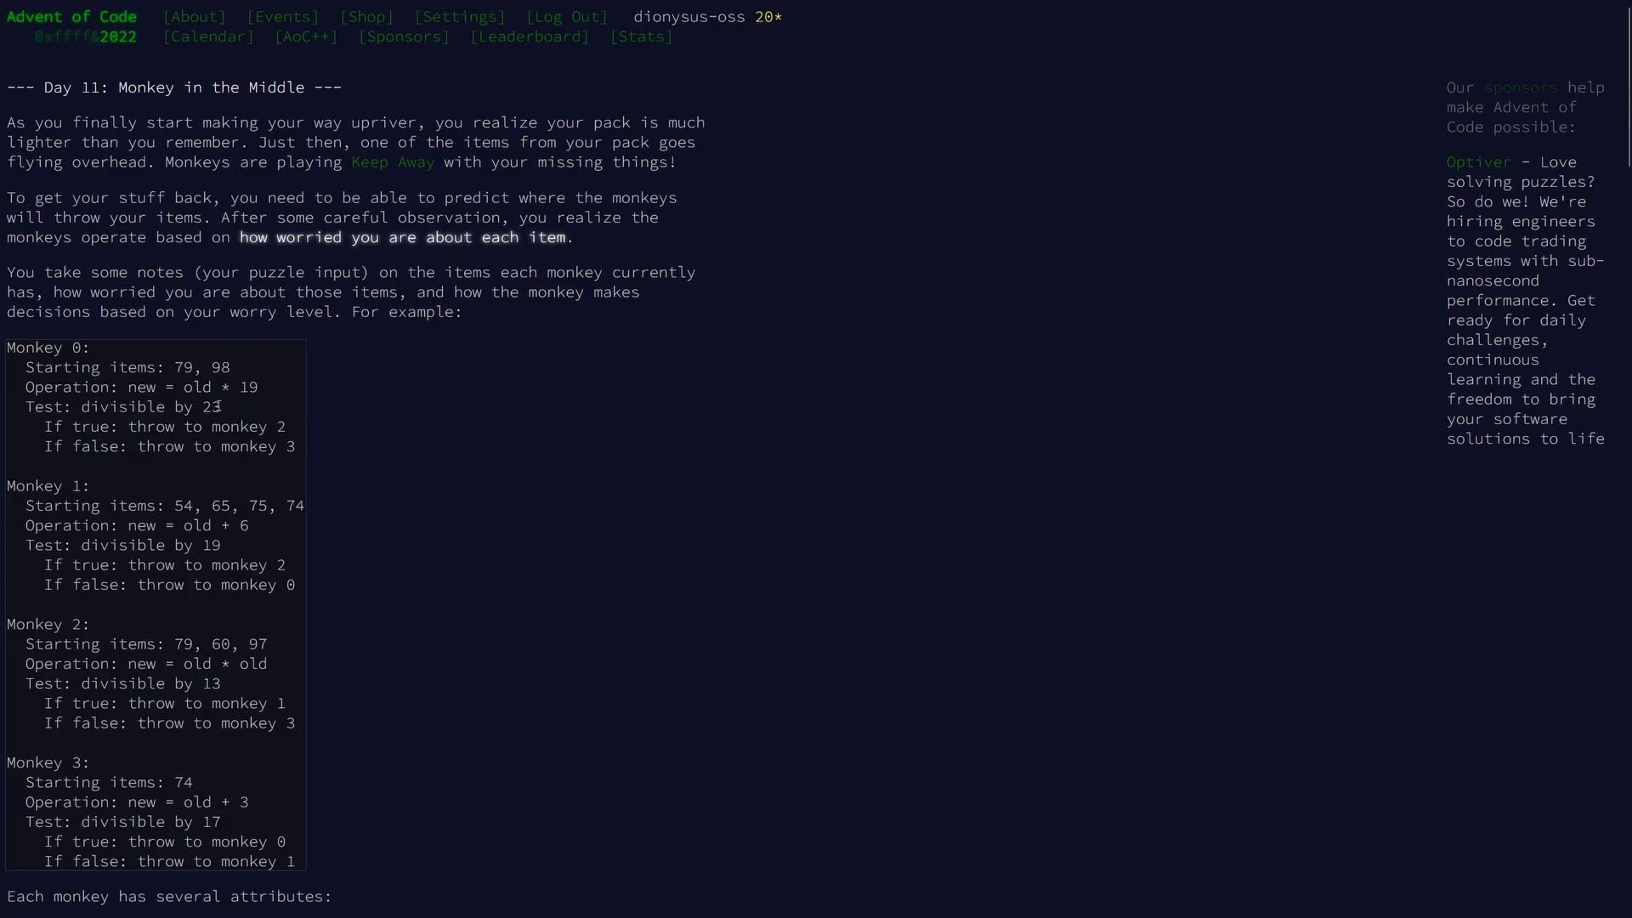
pyautogui.moveTo(294, 428)
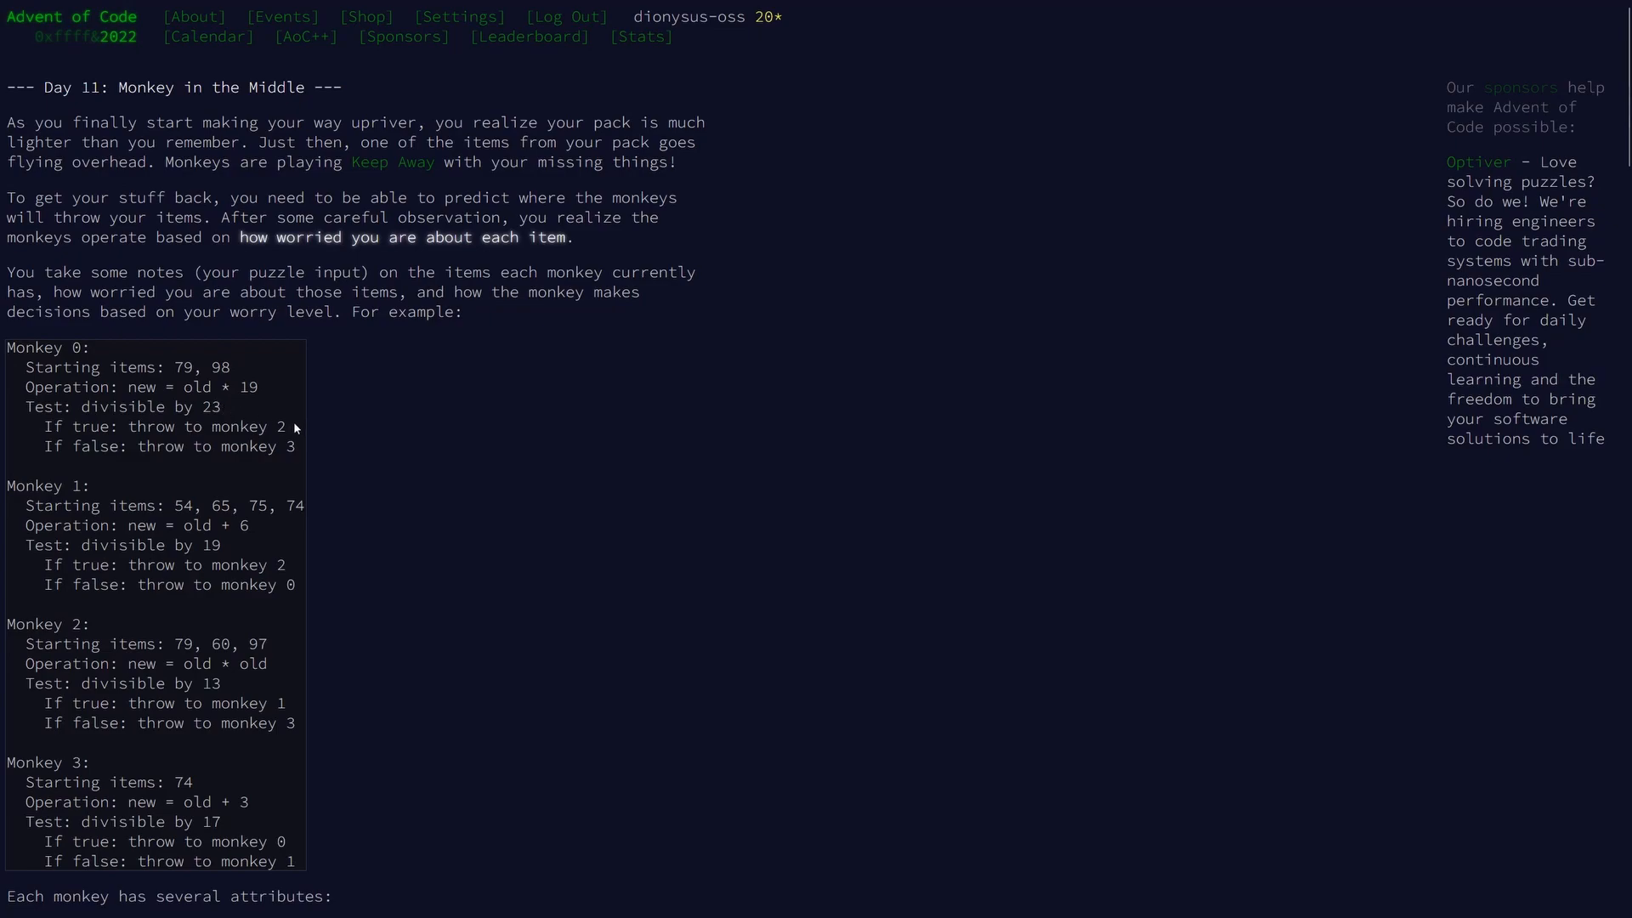
pyautogui.moveTo(301, 452)
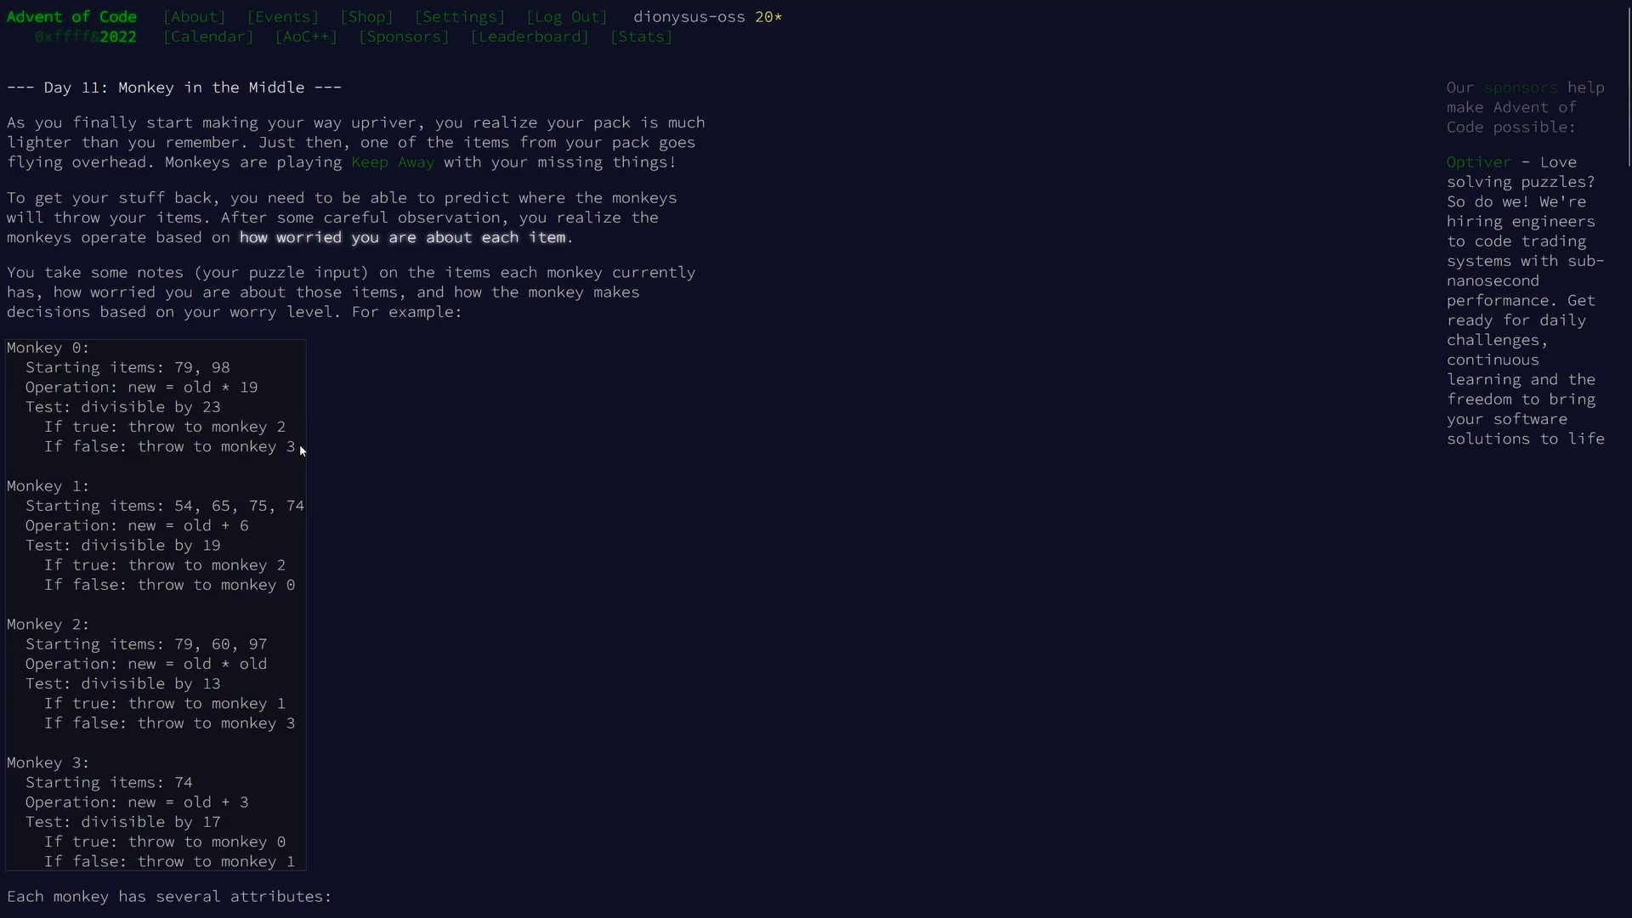
pyautogui.moveTo(476, 508)
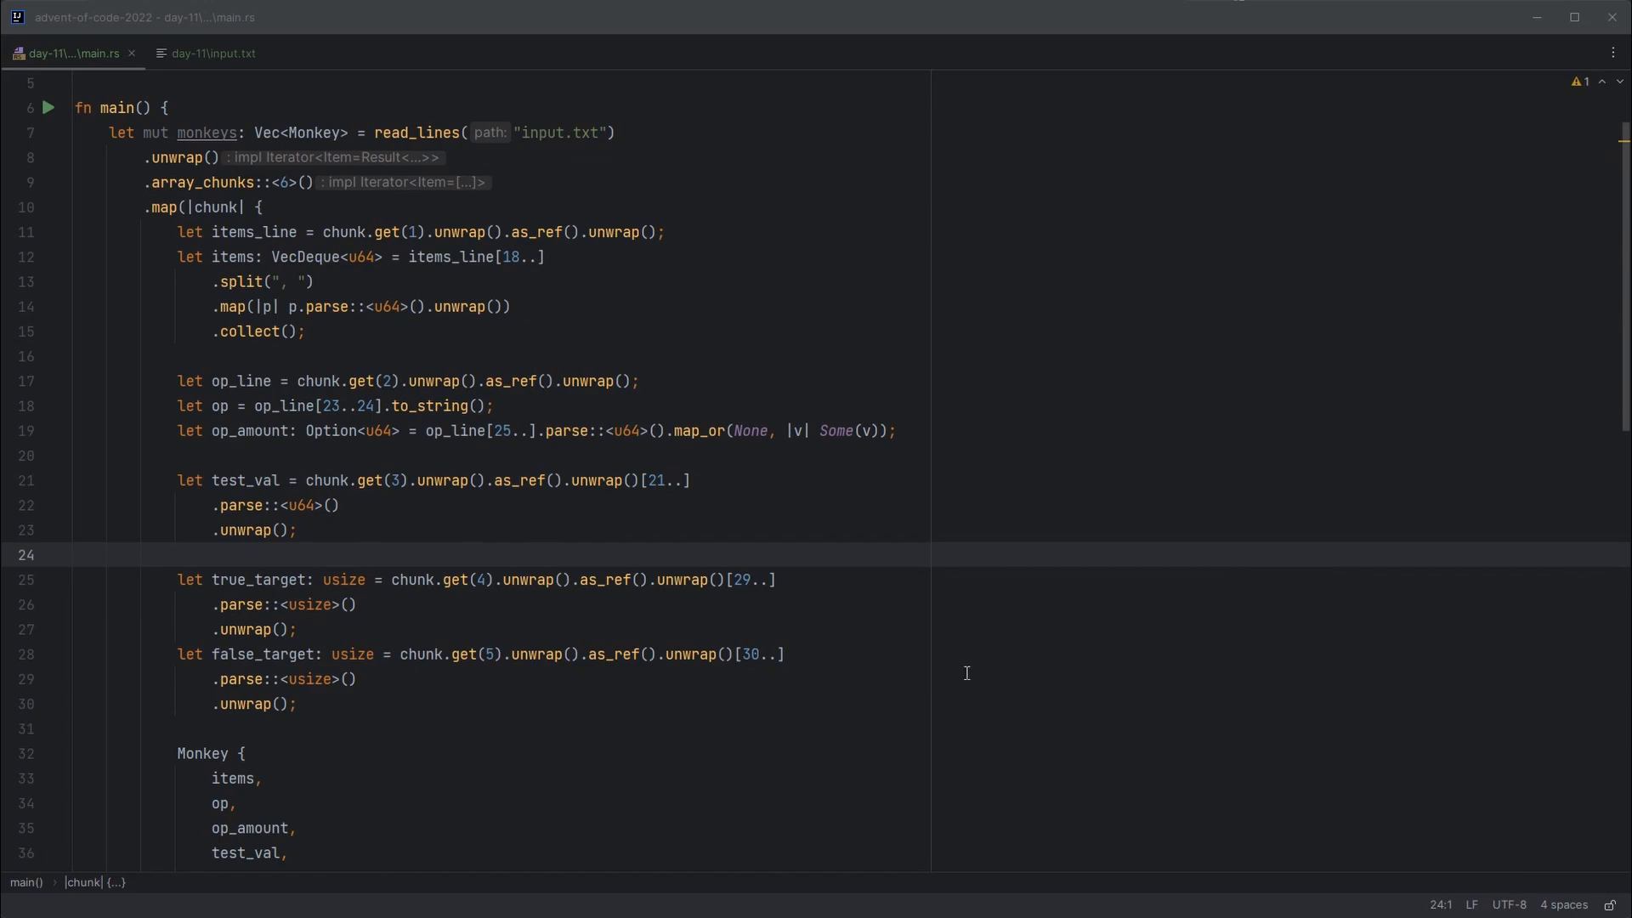
pyautogui.click(215, 53)
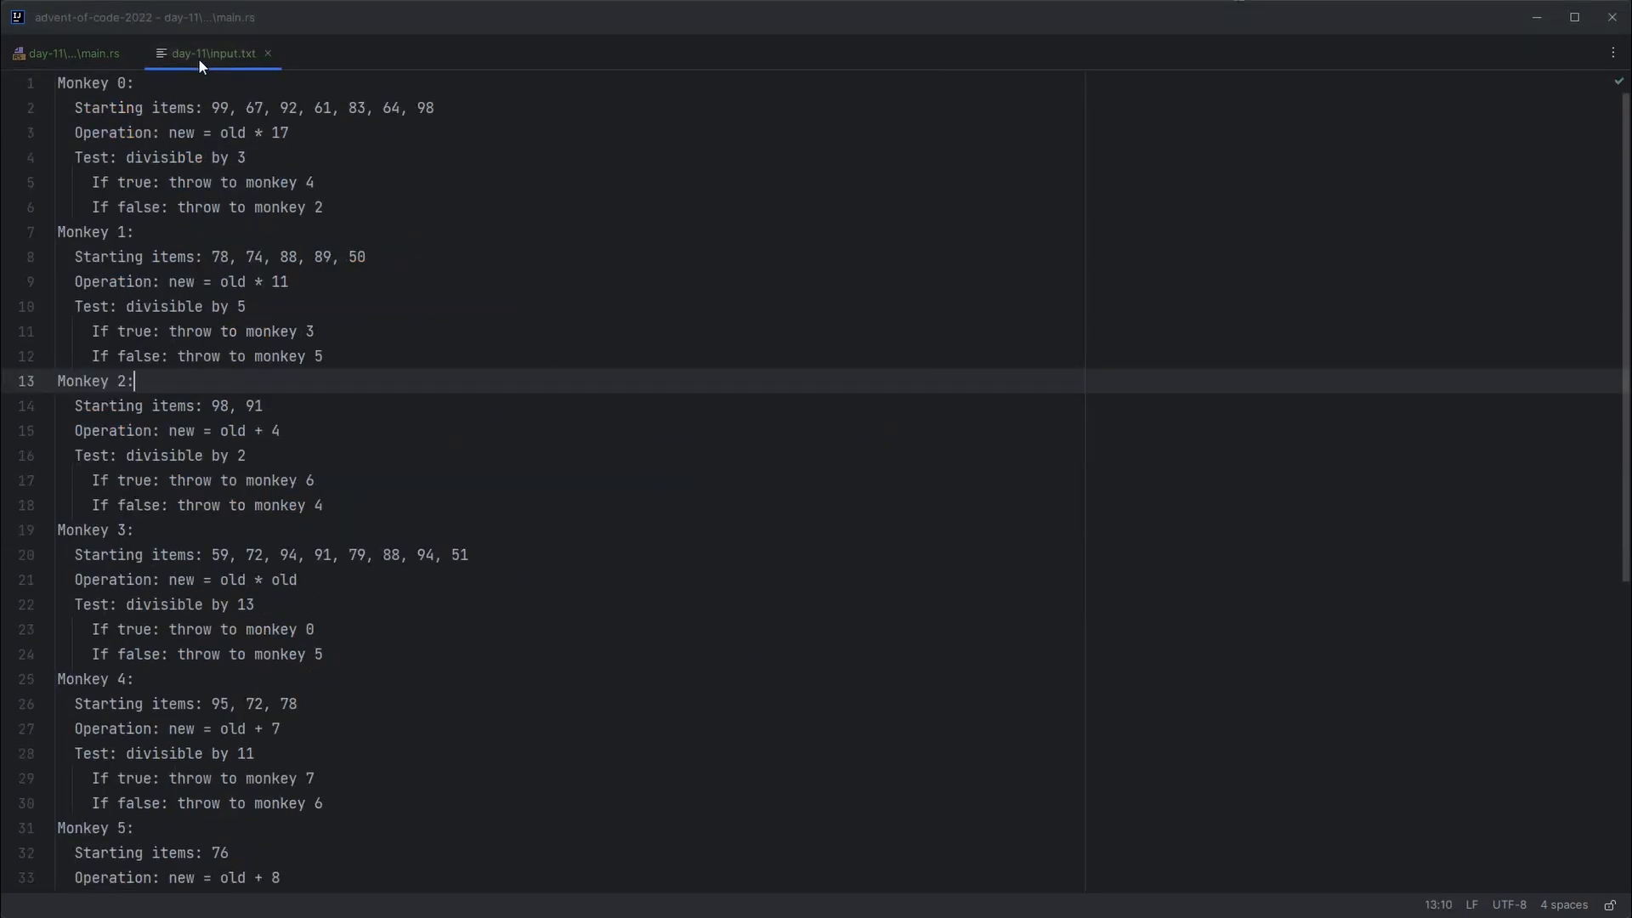
pyautogui.click(210, 53)
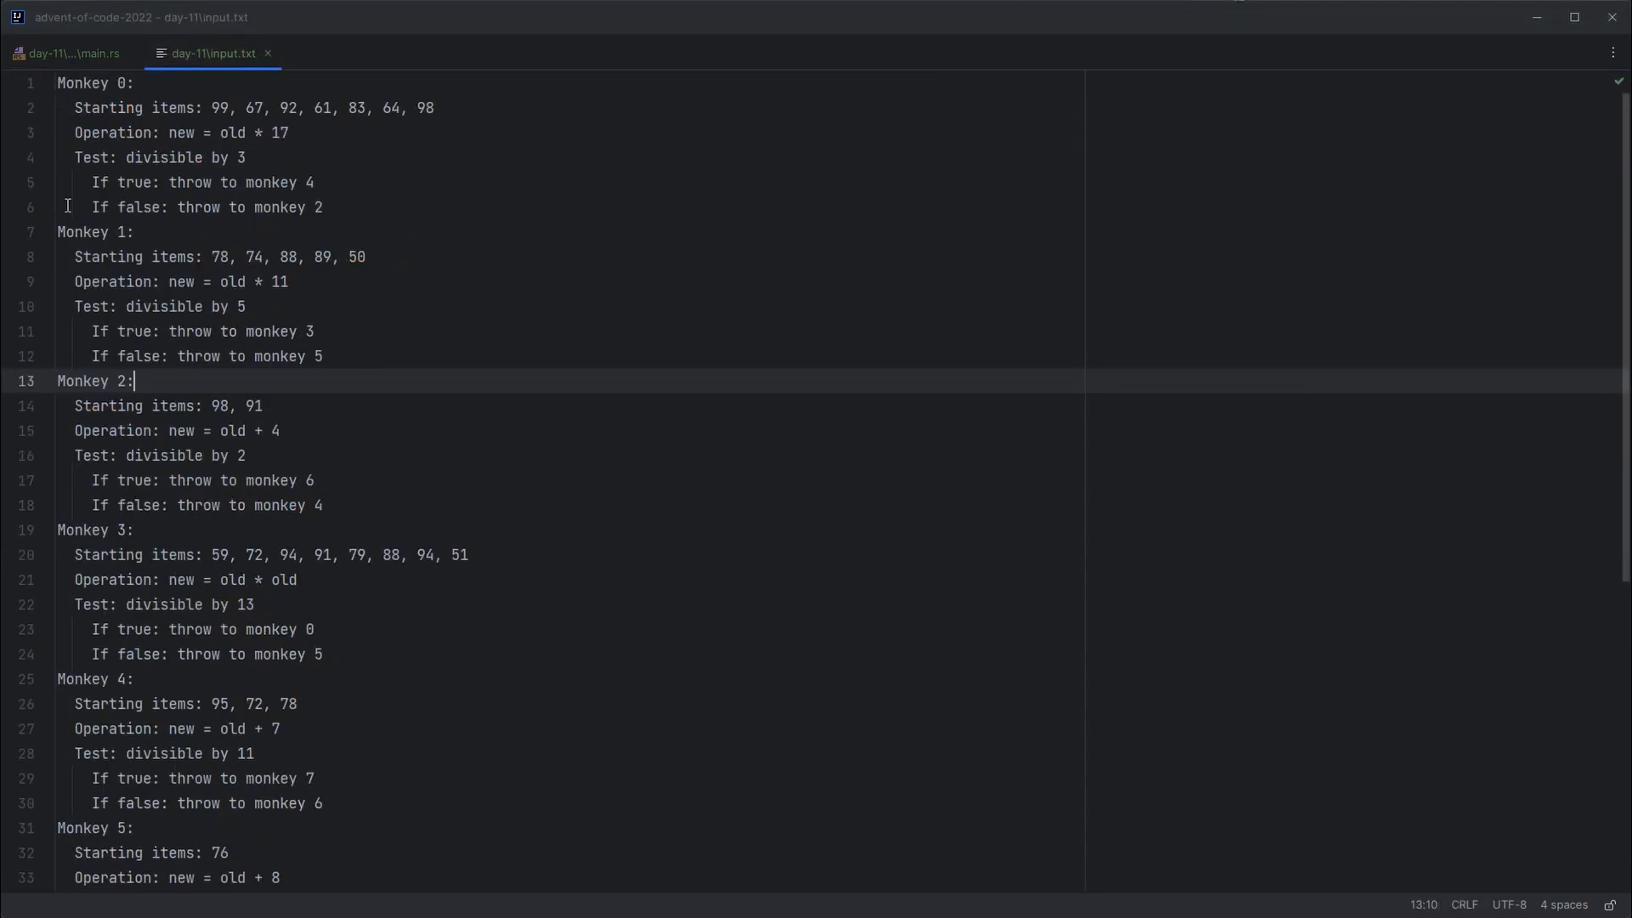
pyautogui.click(82, 81)
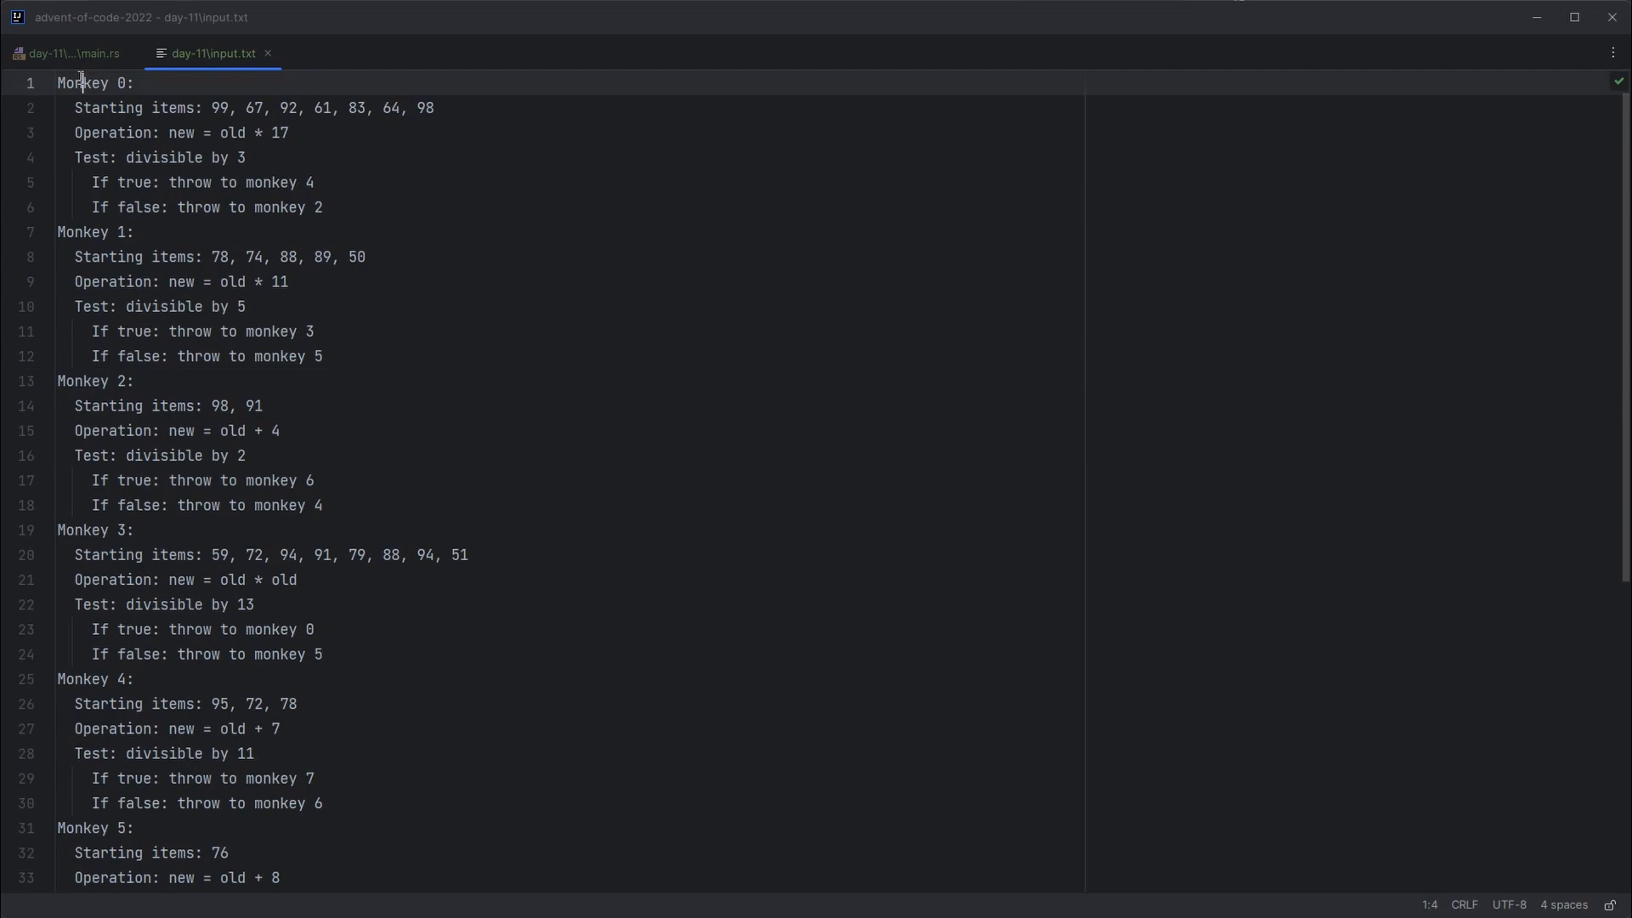
pyautogui.moveTo(210, 107)
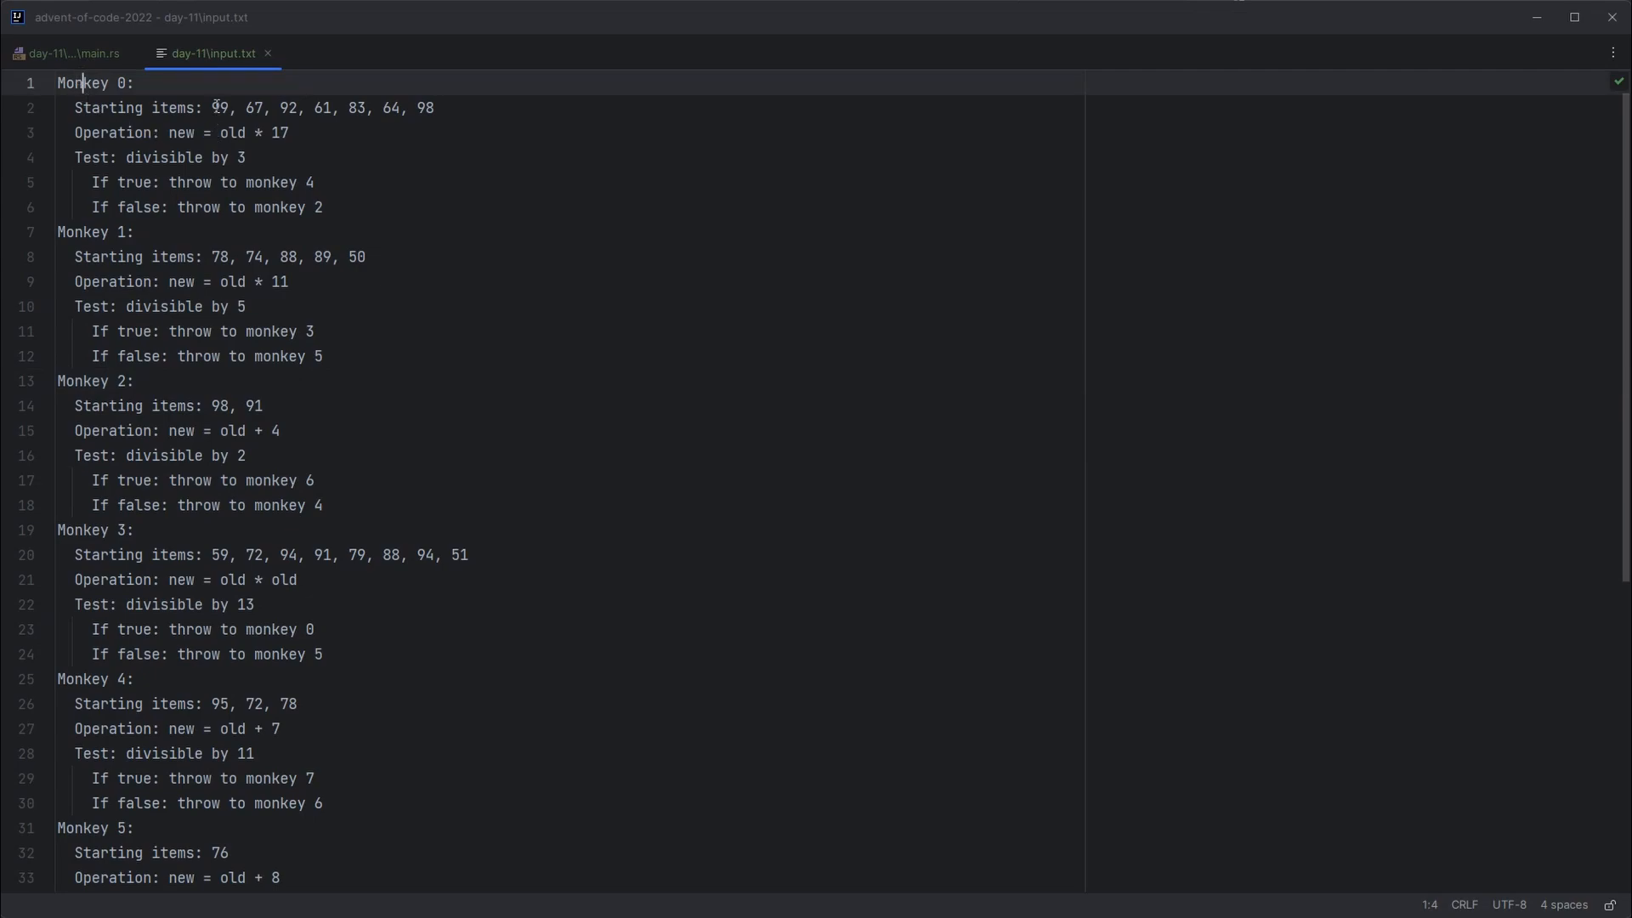
pyautogui.click(434, 107)
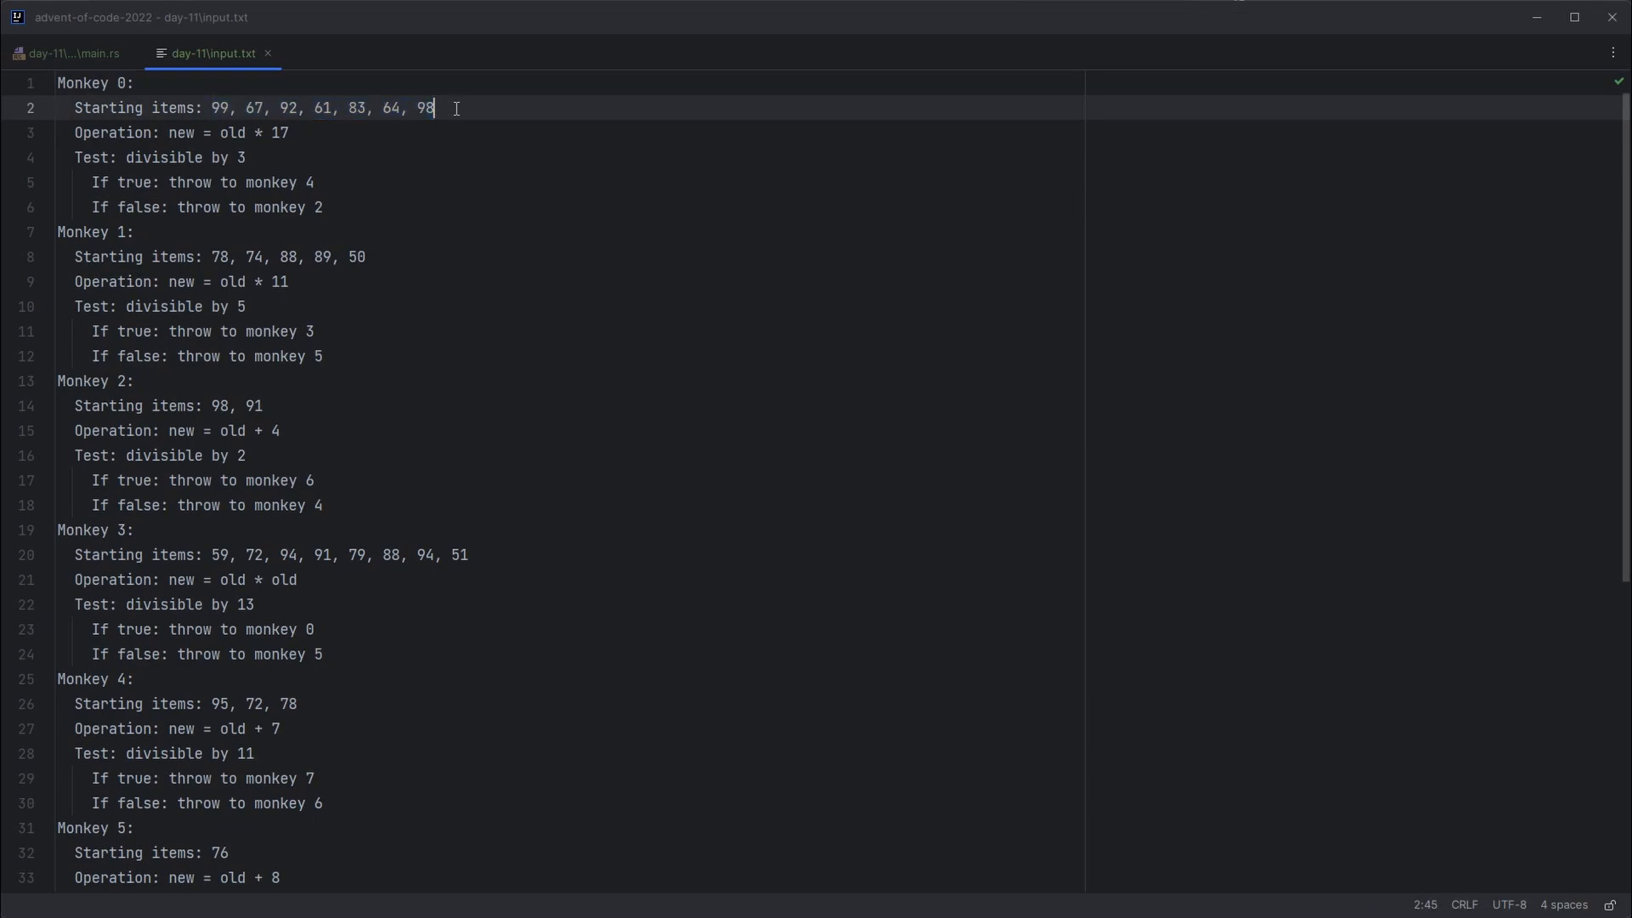
pyautogui.click(258, 133)
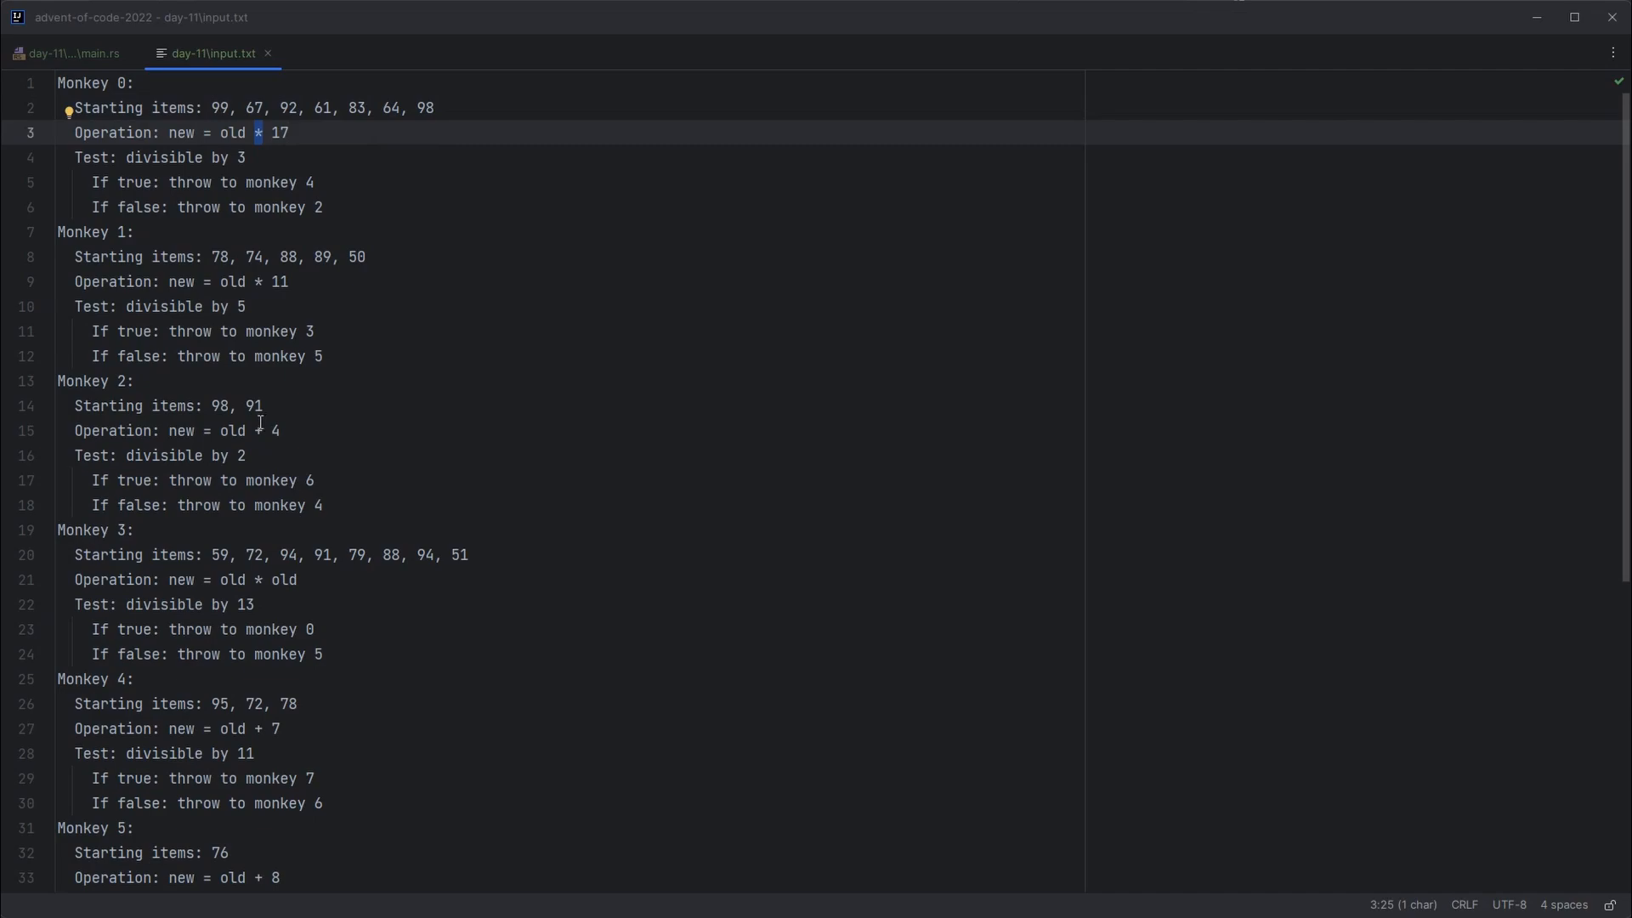
pyautogui.click(295, 133)
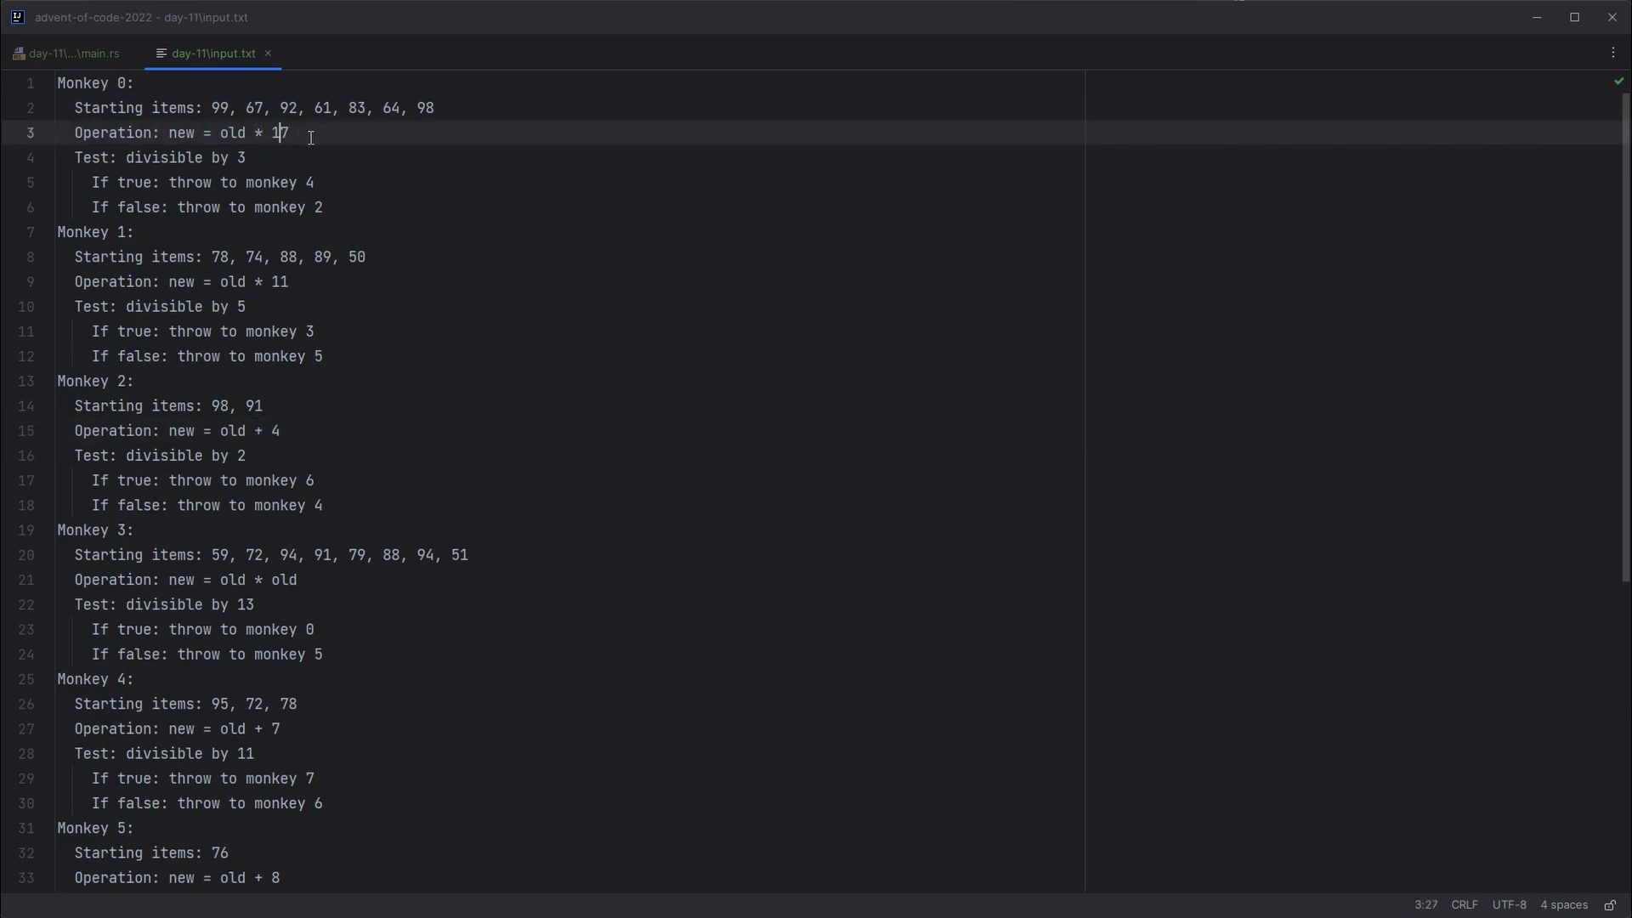
# Step: Inspect monkey 3's squaring operation (old * old) and the other monkeys' divisibility tests
pyautogui.click(295, 579)
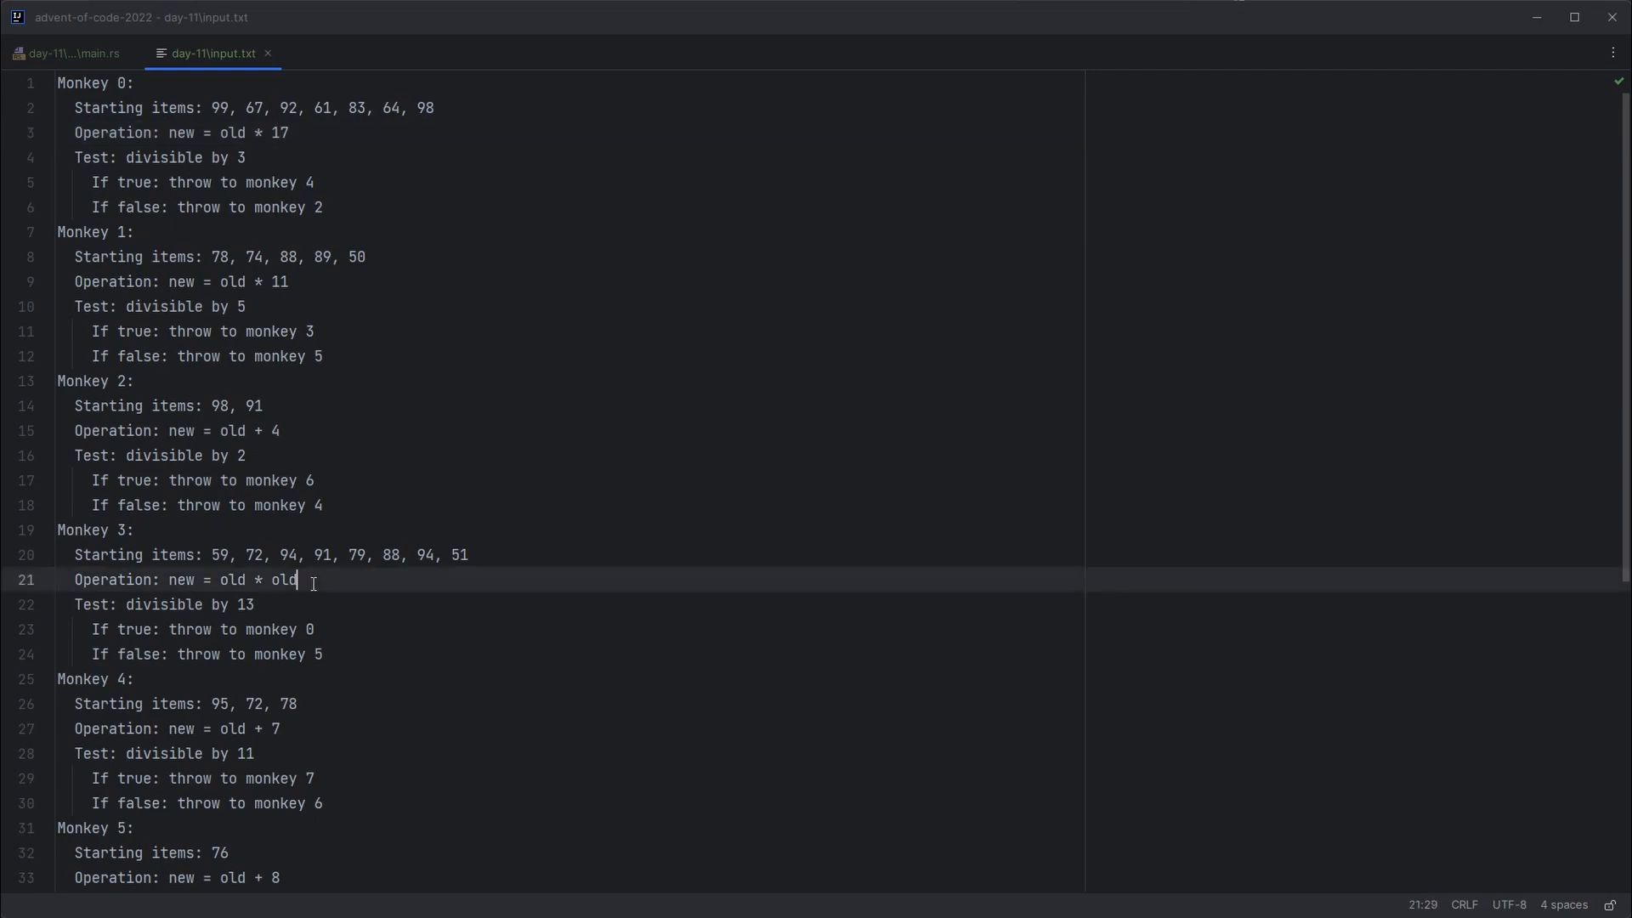
pyautogui.doubleClick(284, 580)
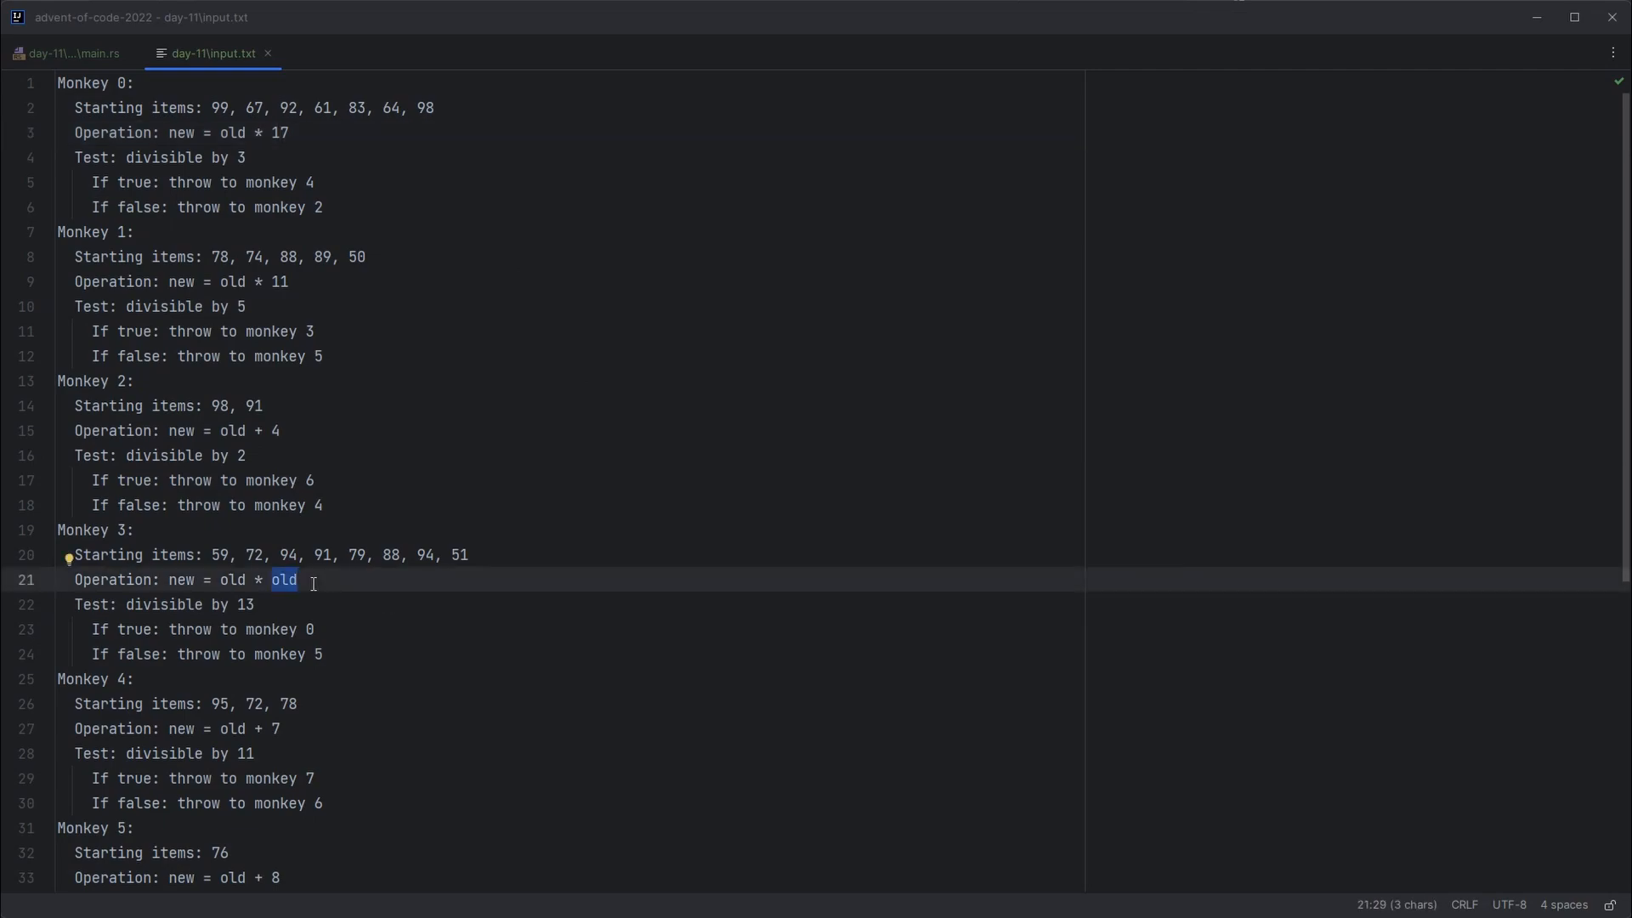
pyautogui.click(245, 156)
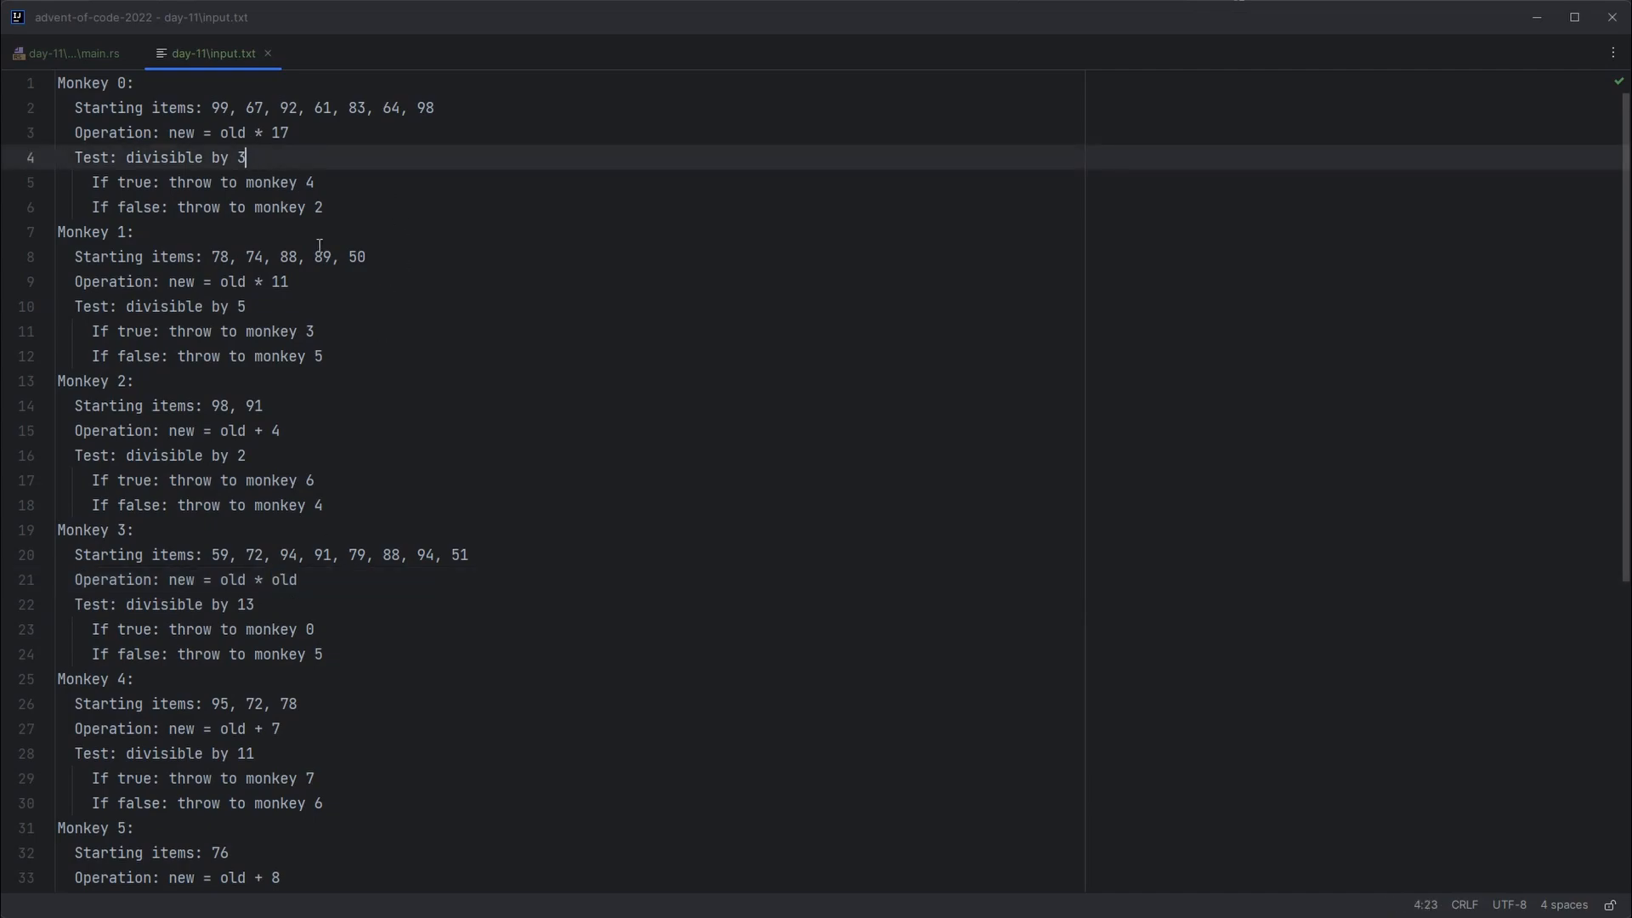
pyautogui.click(323, 355)
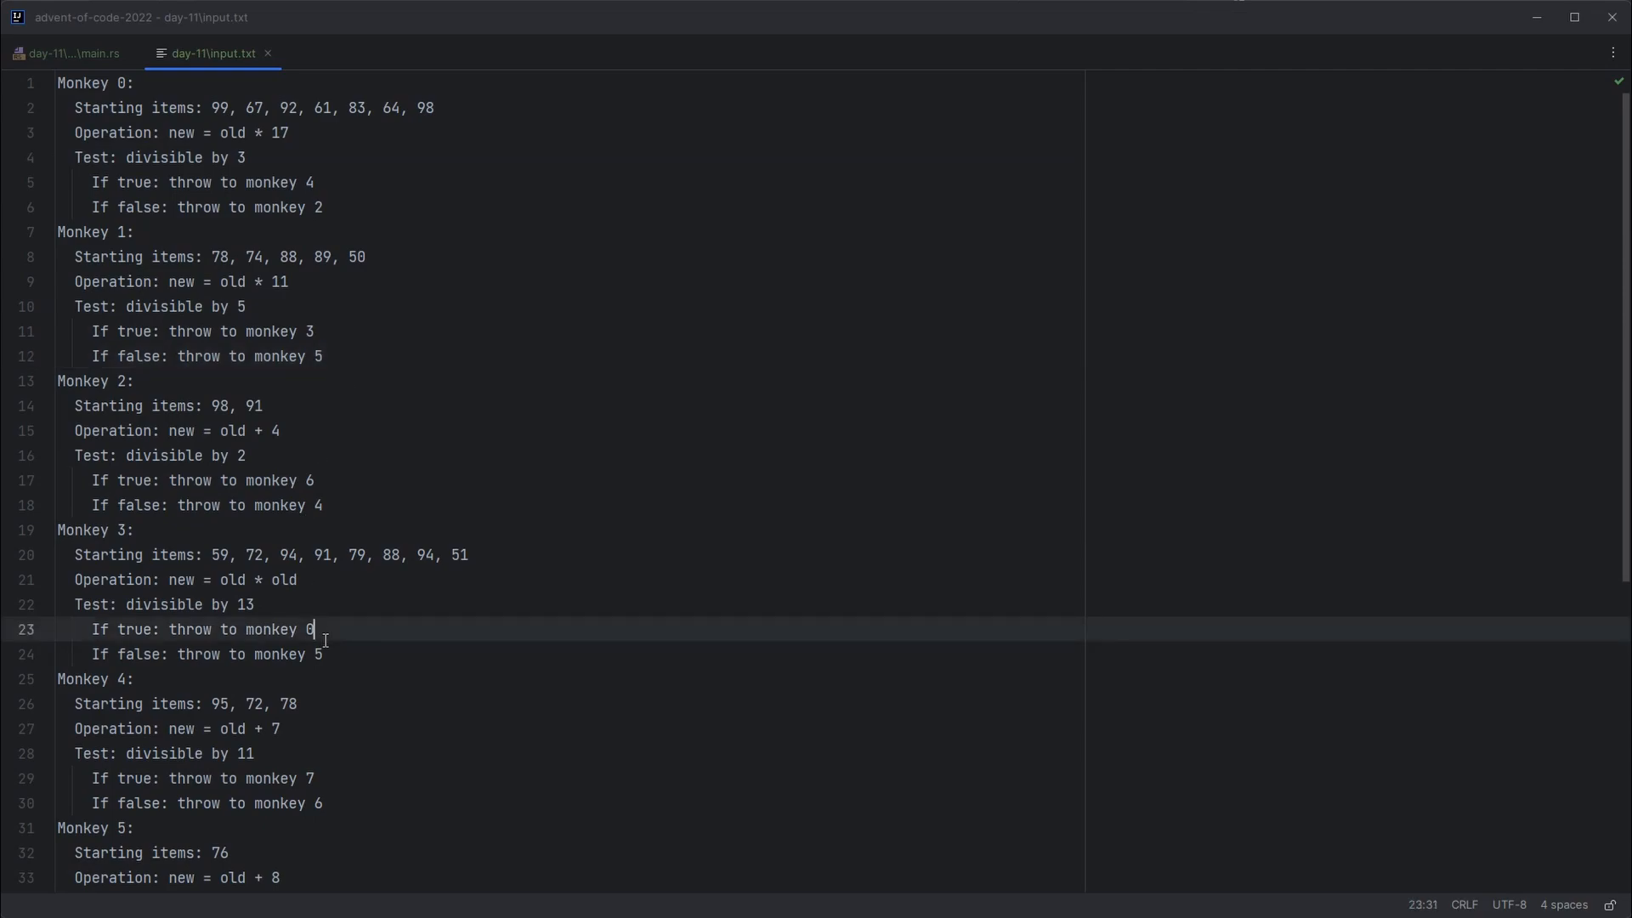
pyautogui.moveTo(304, 568)
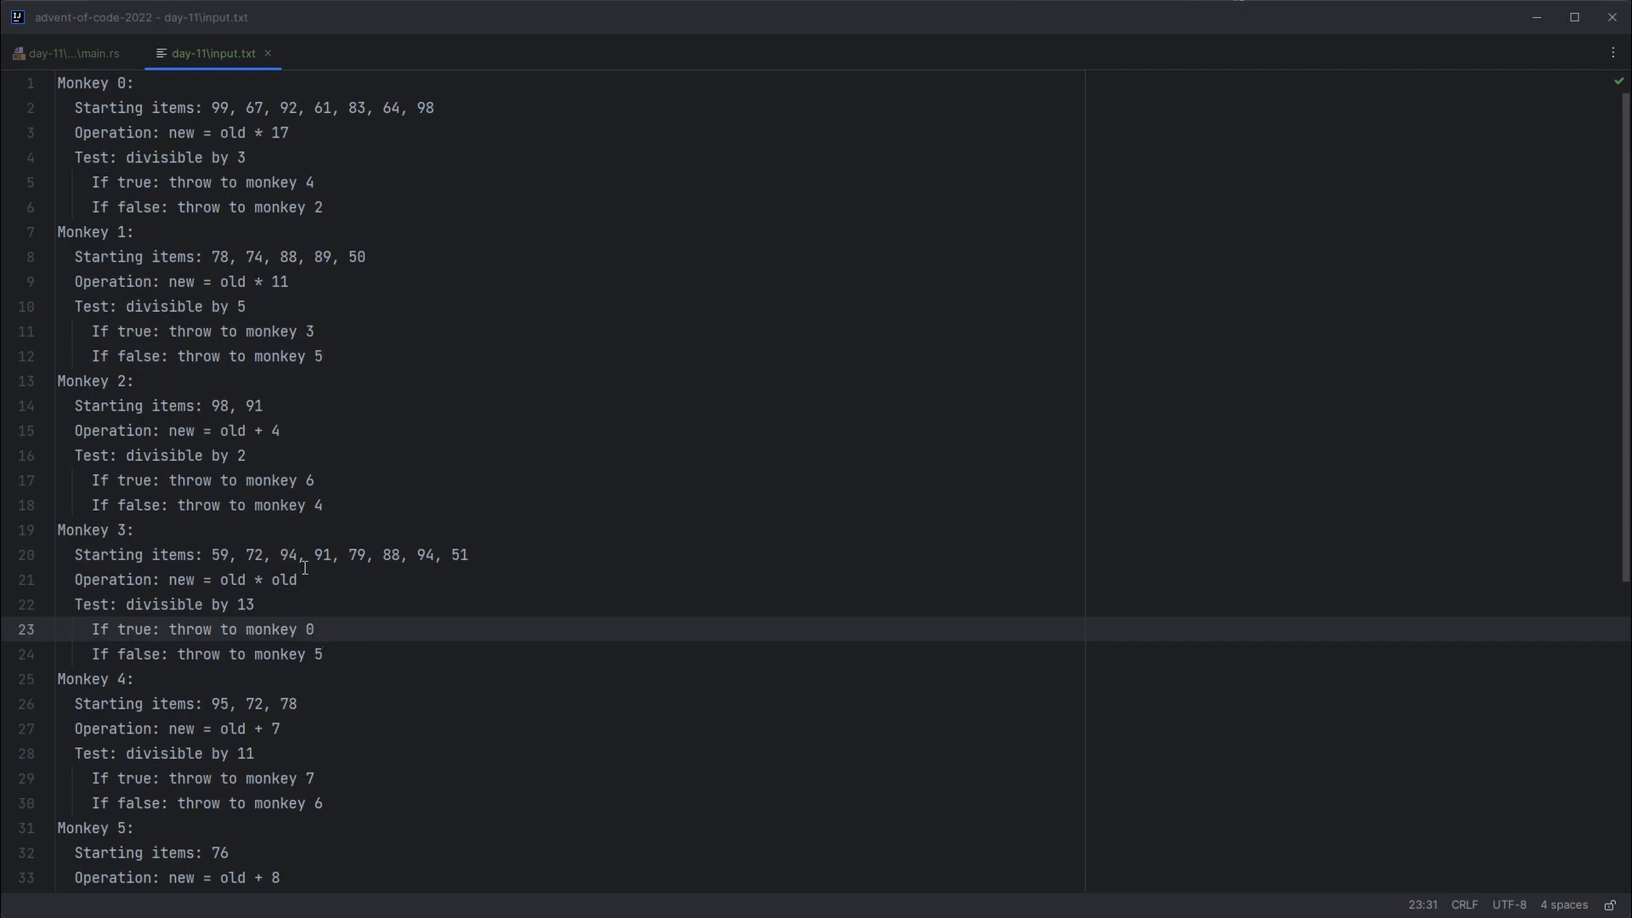
pyautogui.click(67, 53)
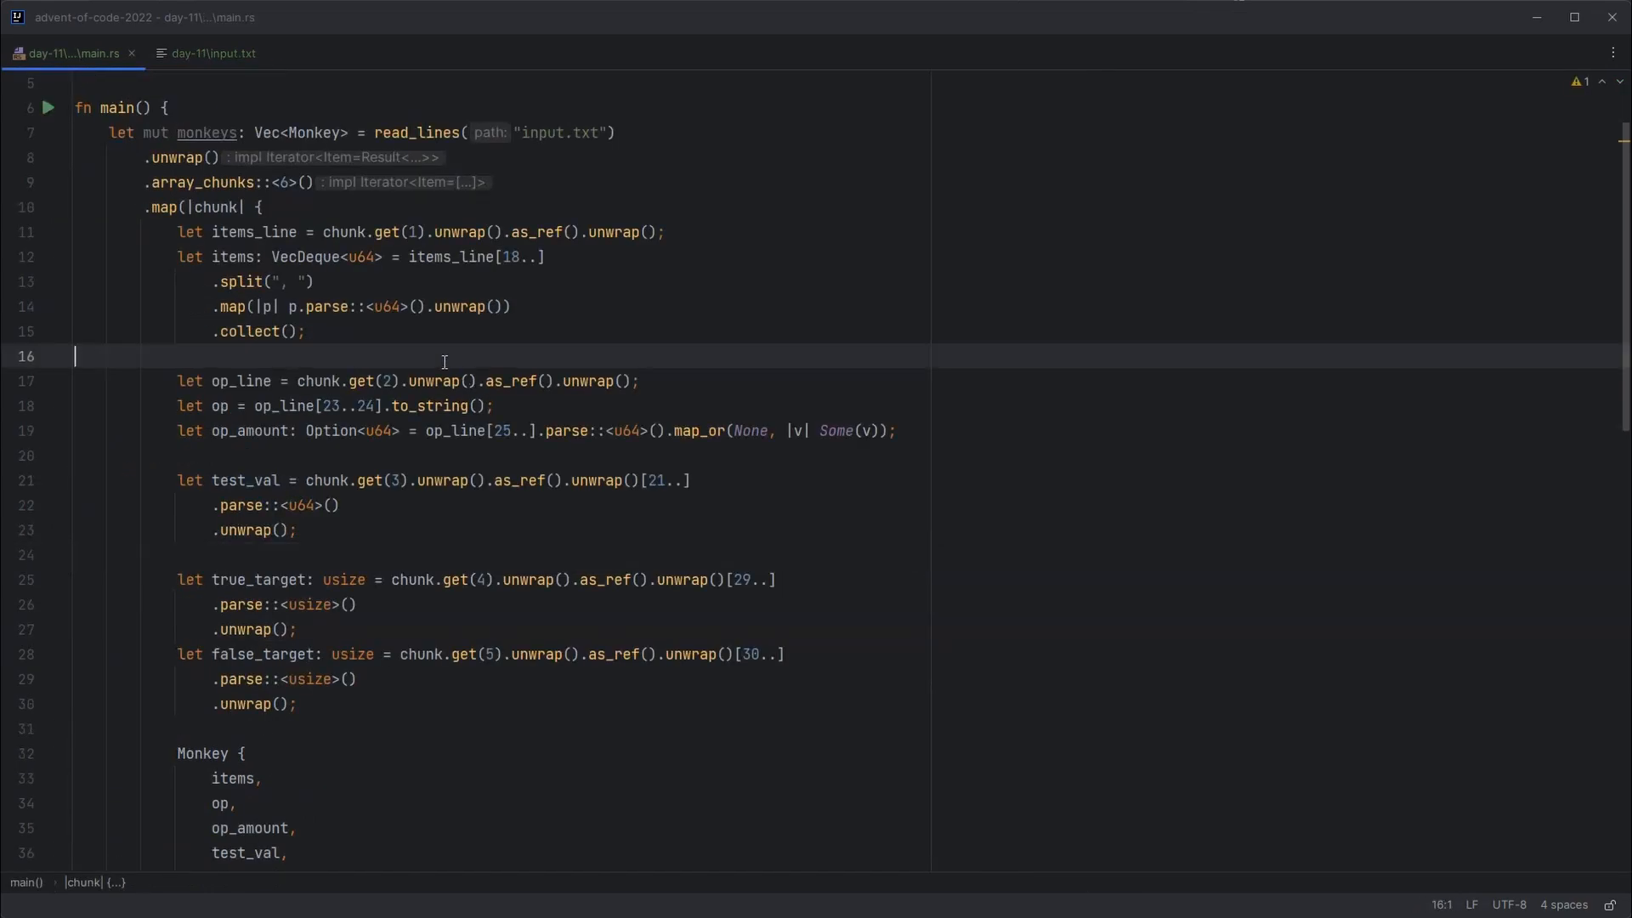
pyautogui.moveTo(549, 459)
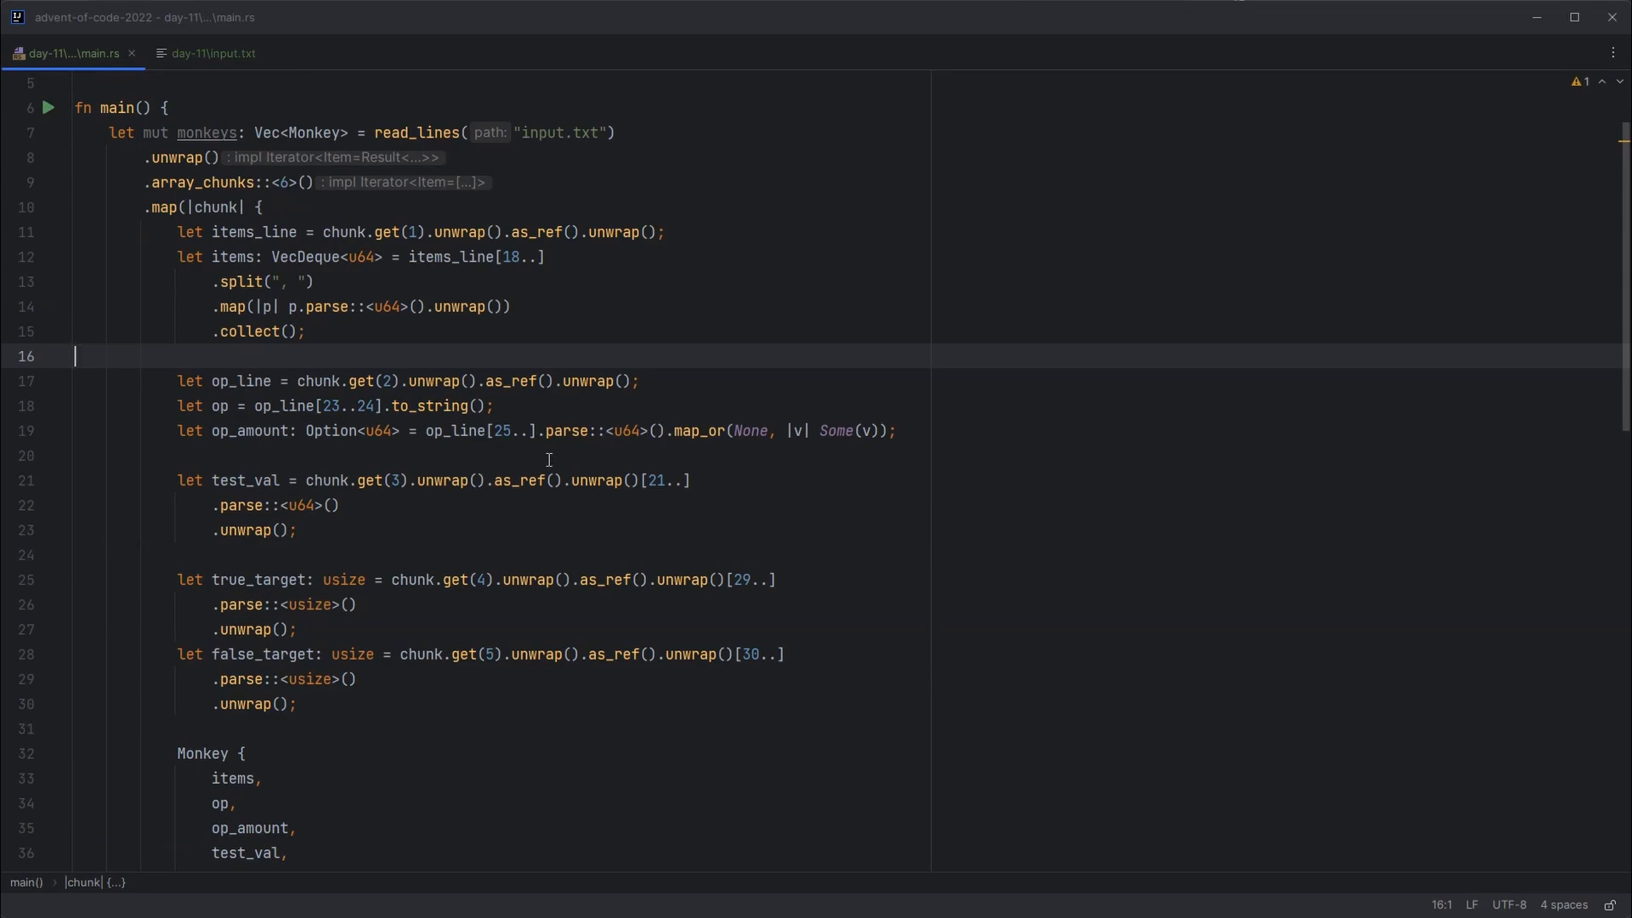
pyautogui.doubleClick(250, 430)
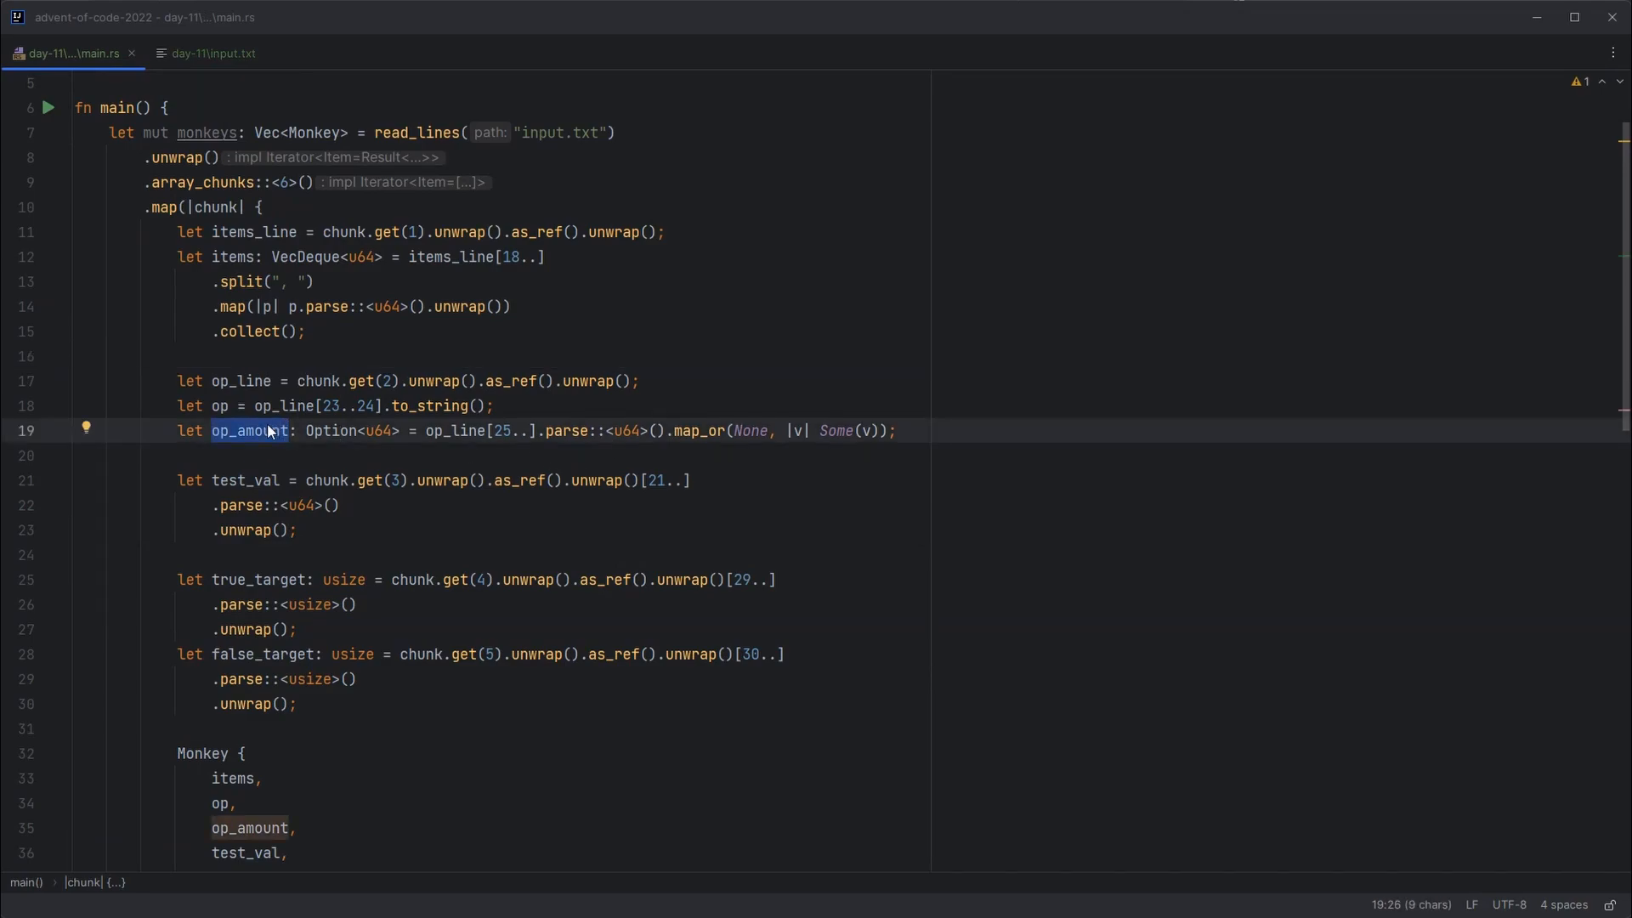
pyautogui.click(565, 430)
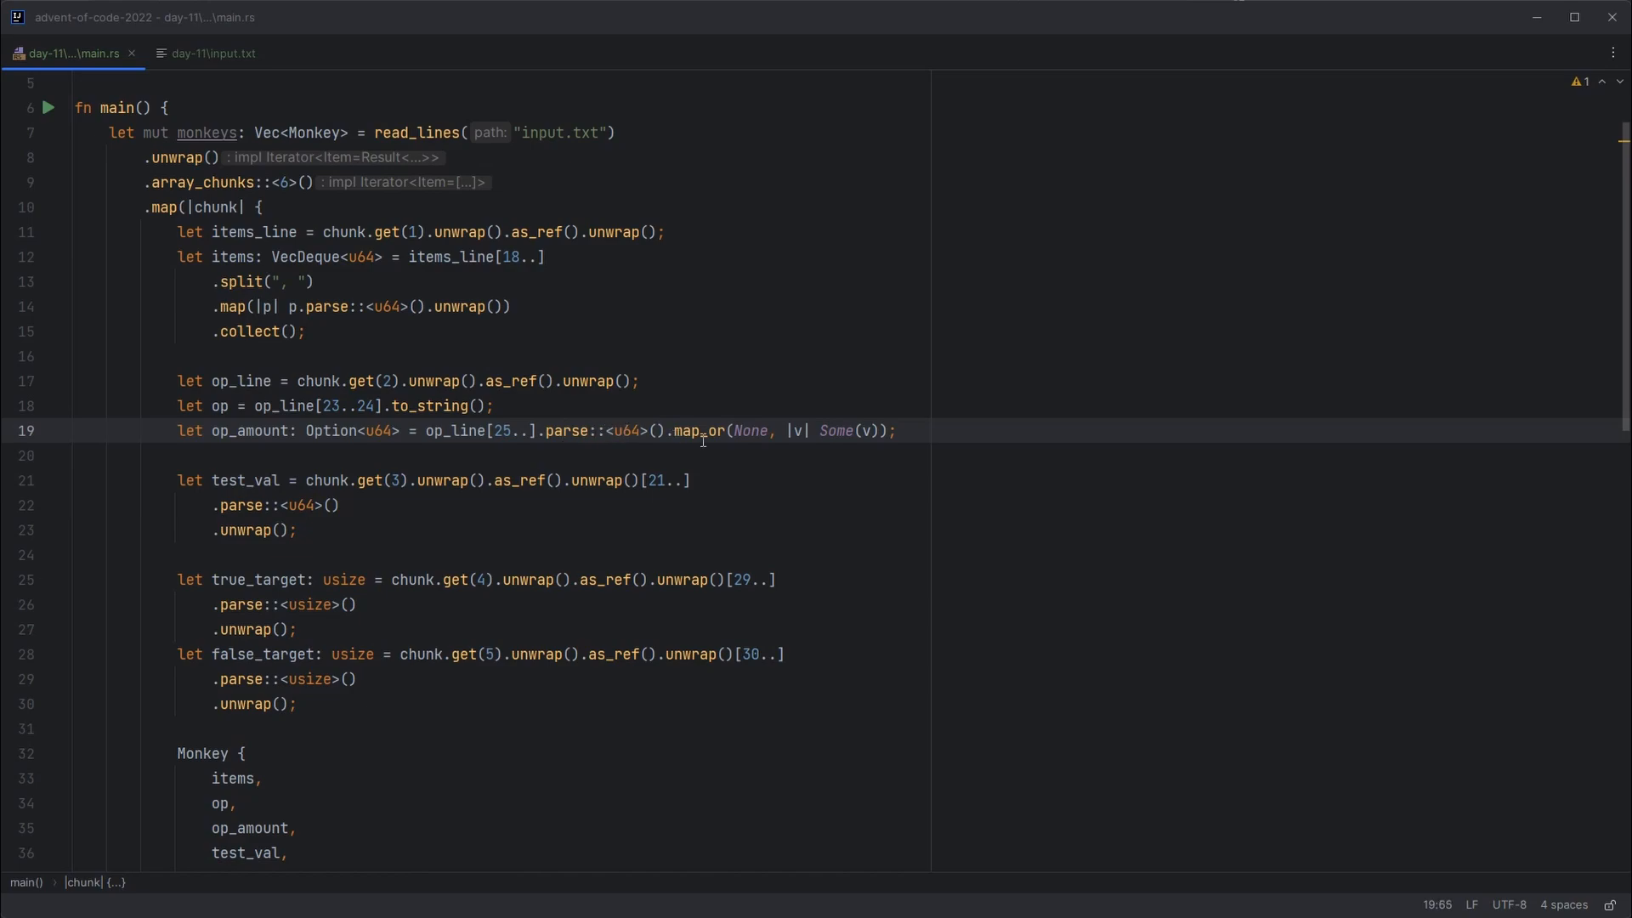
pyautogui.click(868, 430)
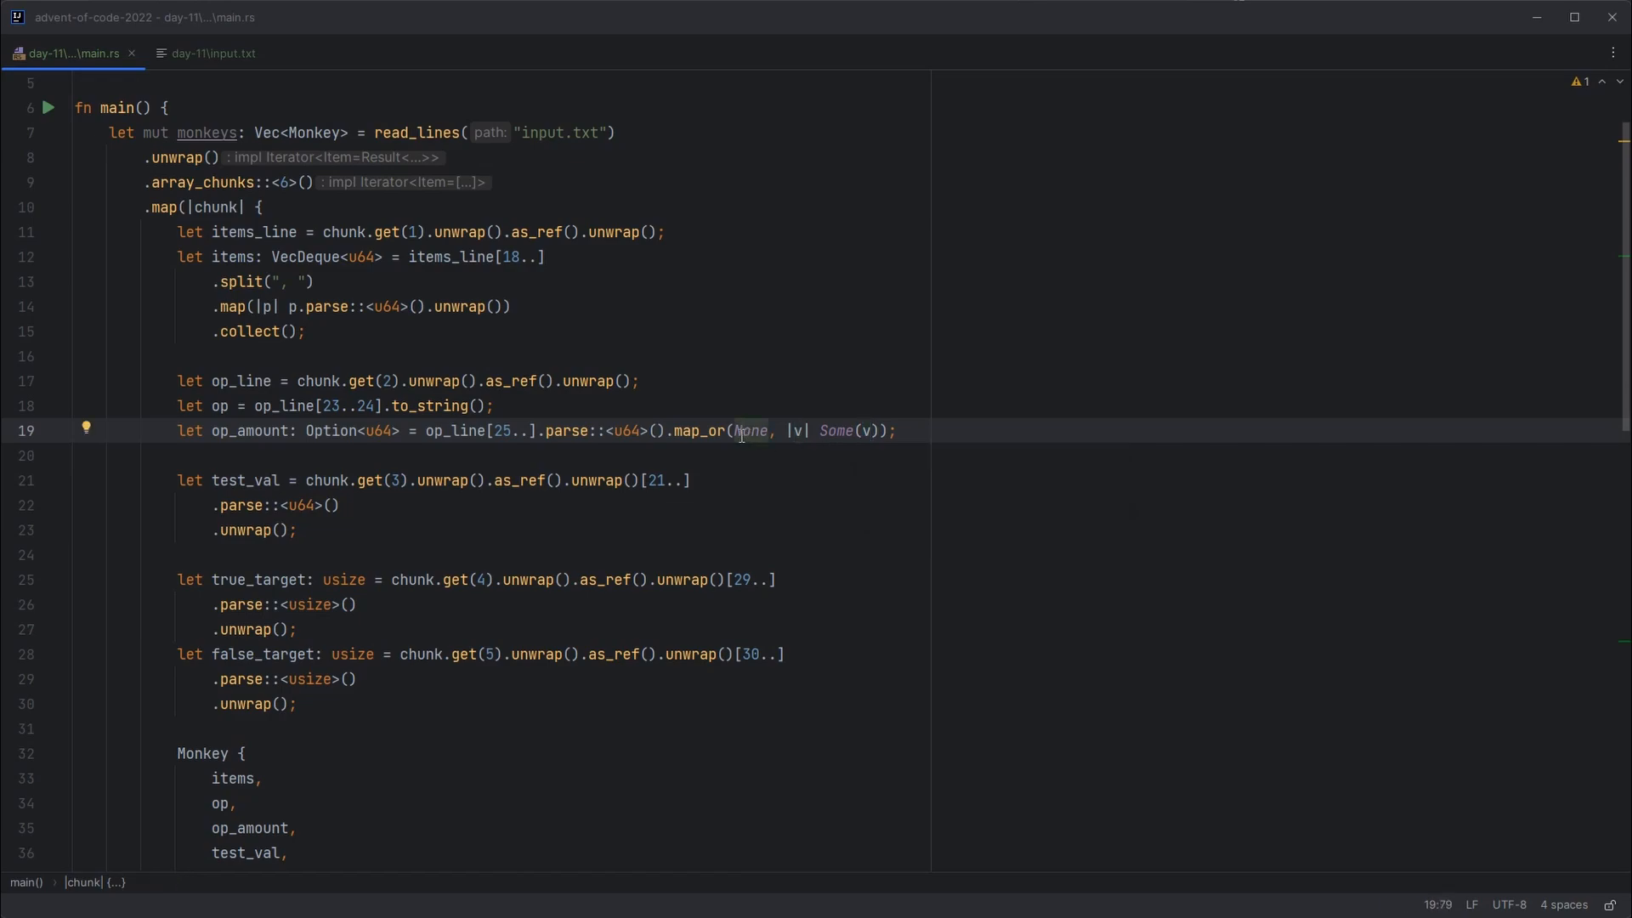
pyautogui.moveTo(748, 430)
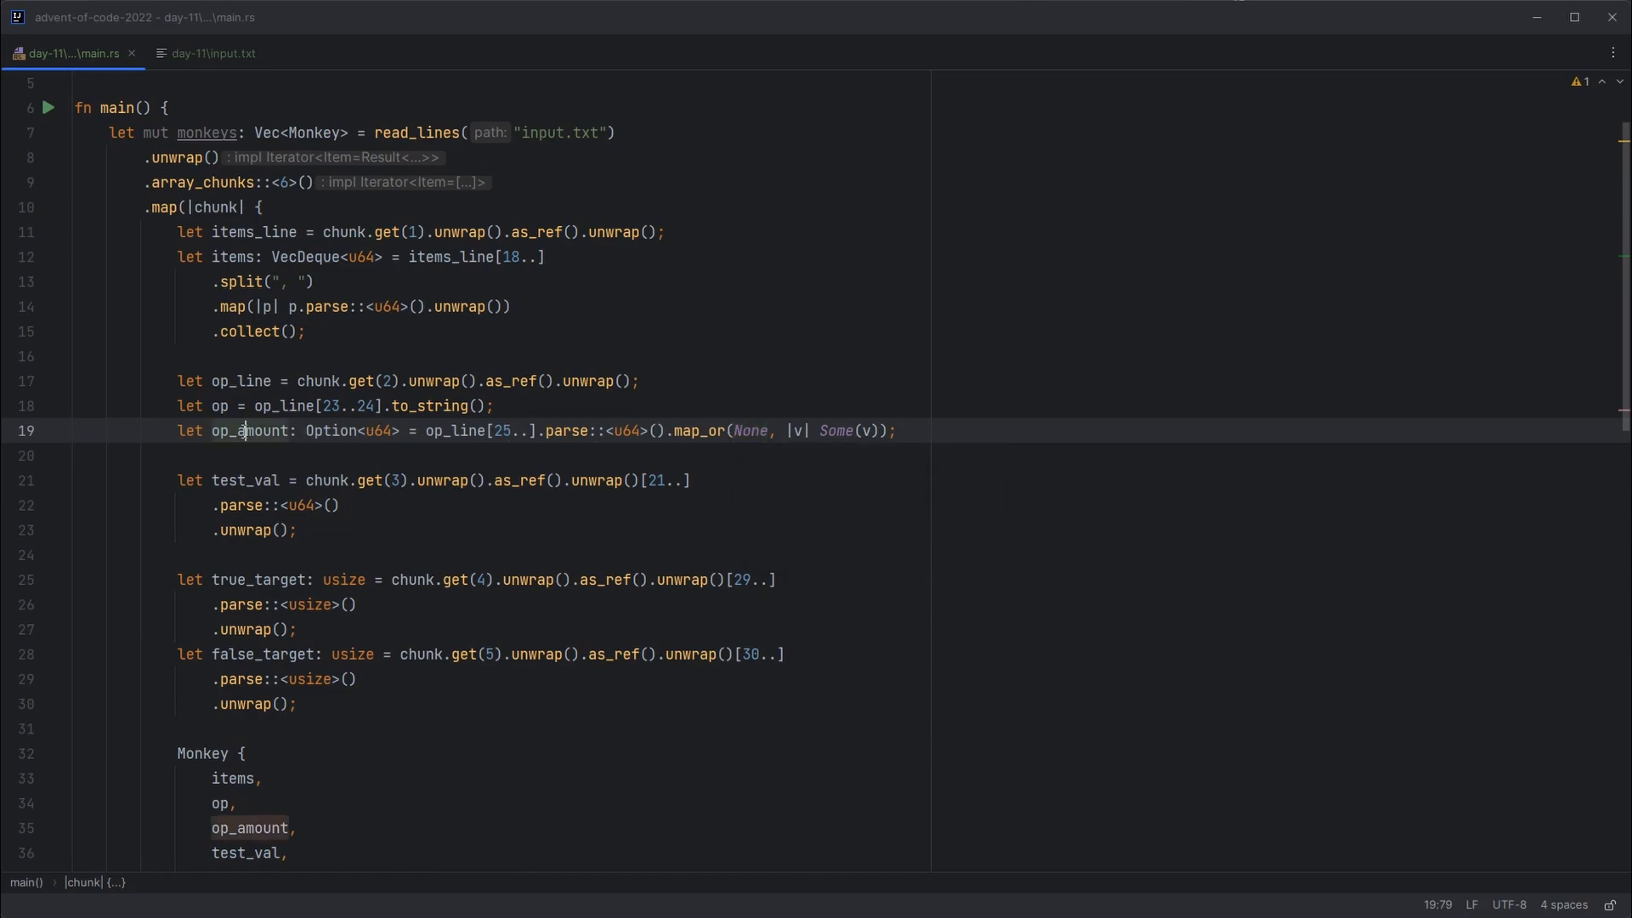
pyautogui.click(282, 456)
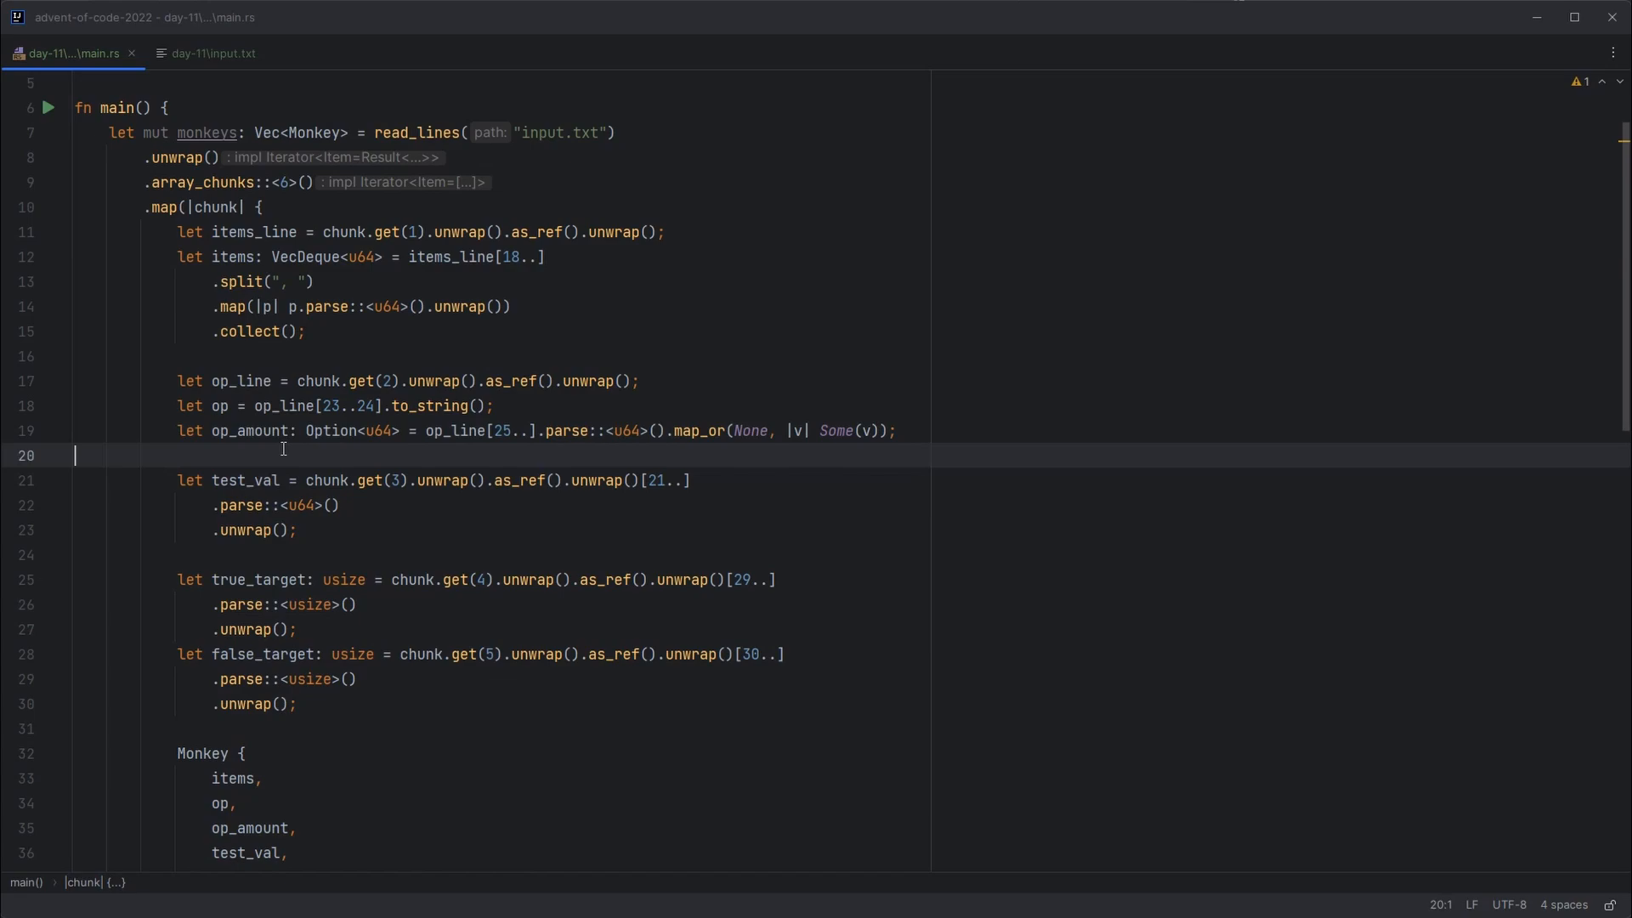
pyautogui.moveTo(396, 323)
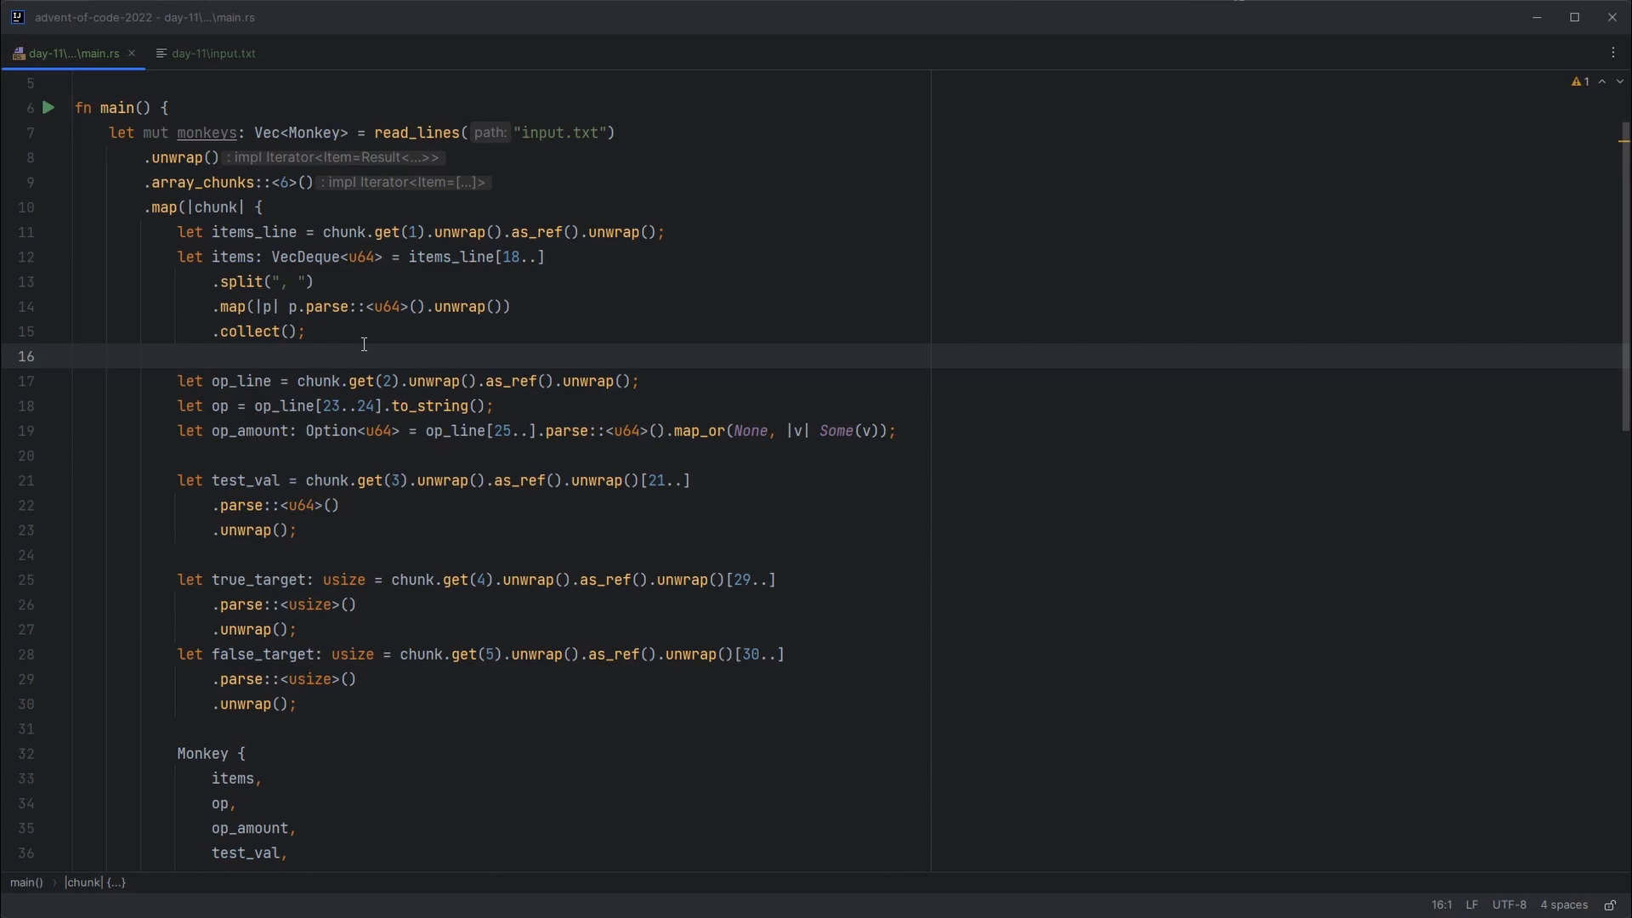
pyautogui.click(393, 306)
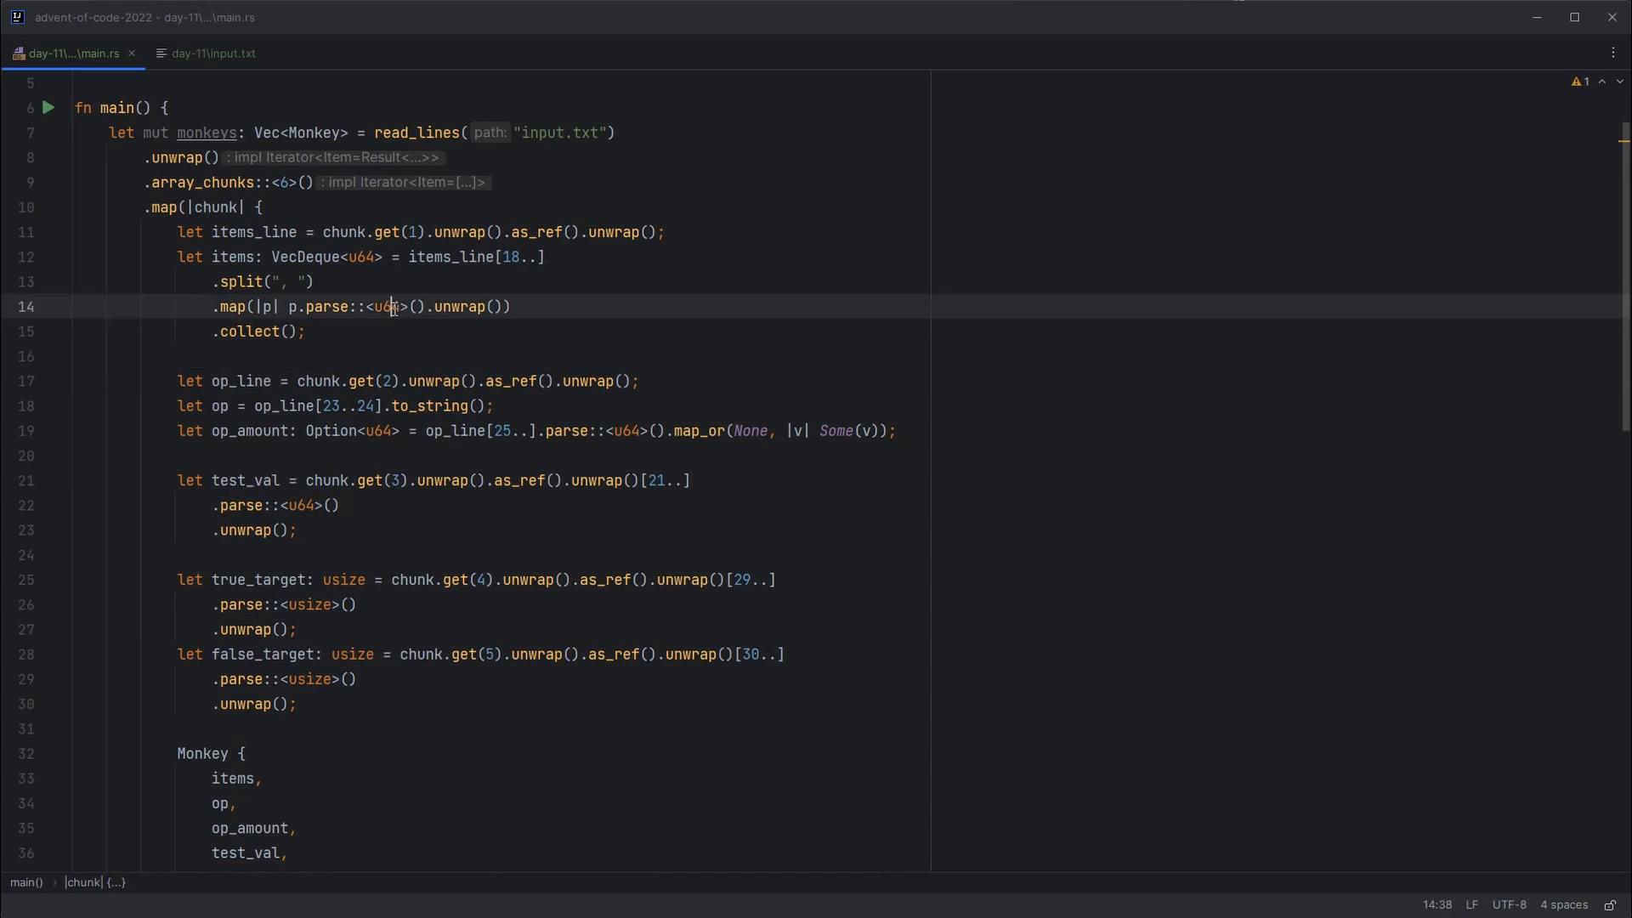
pyautogui.click(401, 331)
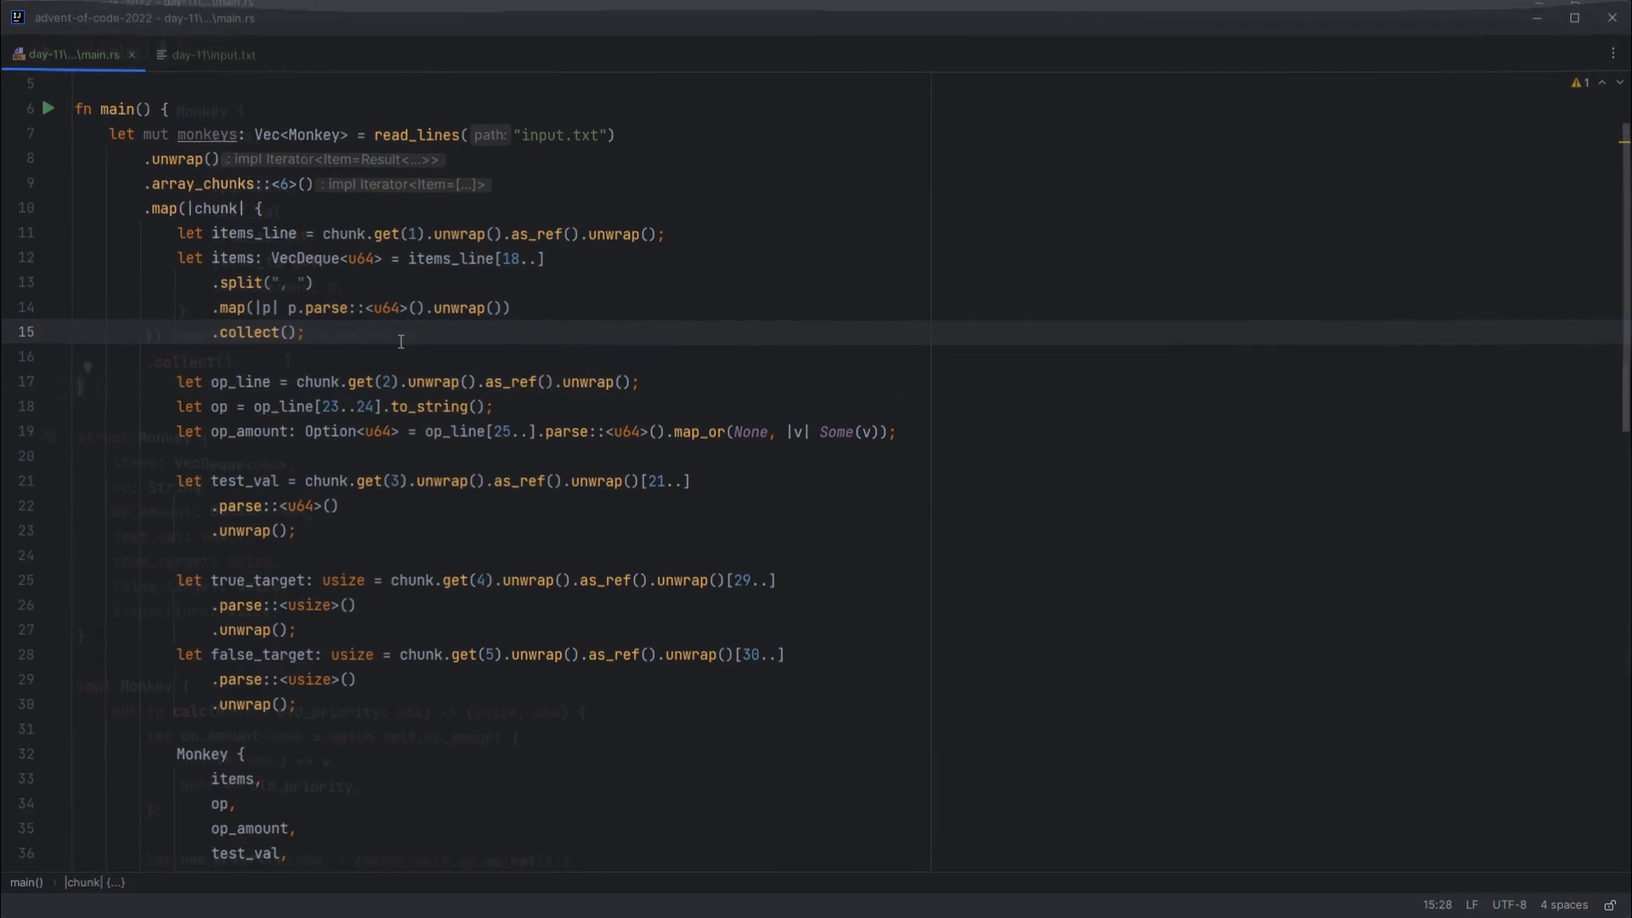
# Step: Write the outer loop for _ in 0..20 with an inner for m in 0..monkeys loop
pyautogui.scroll(-3)
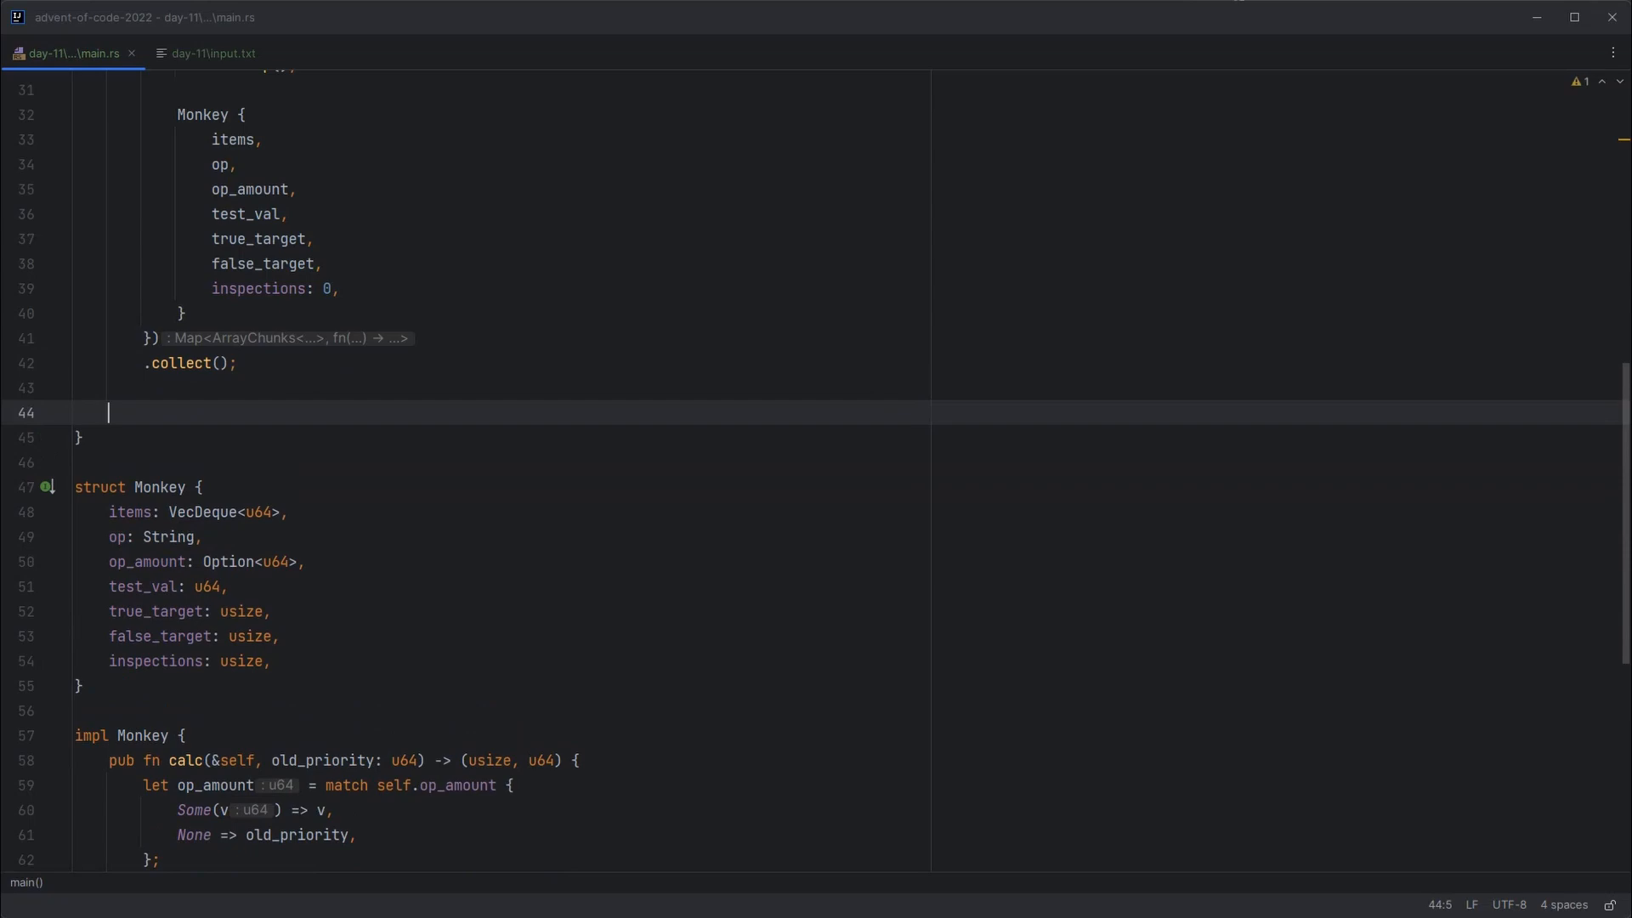
pyautogui.write('for _')
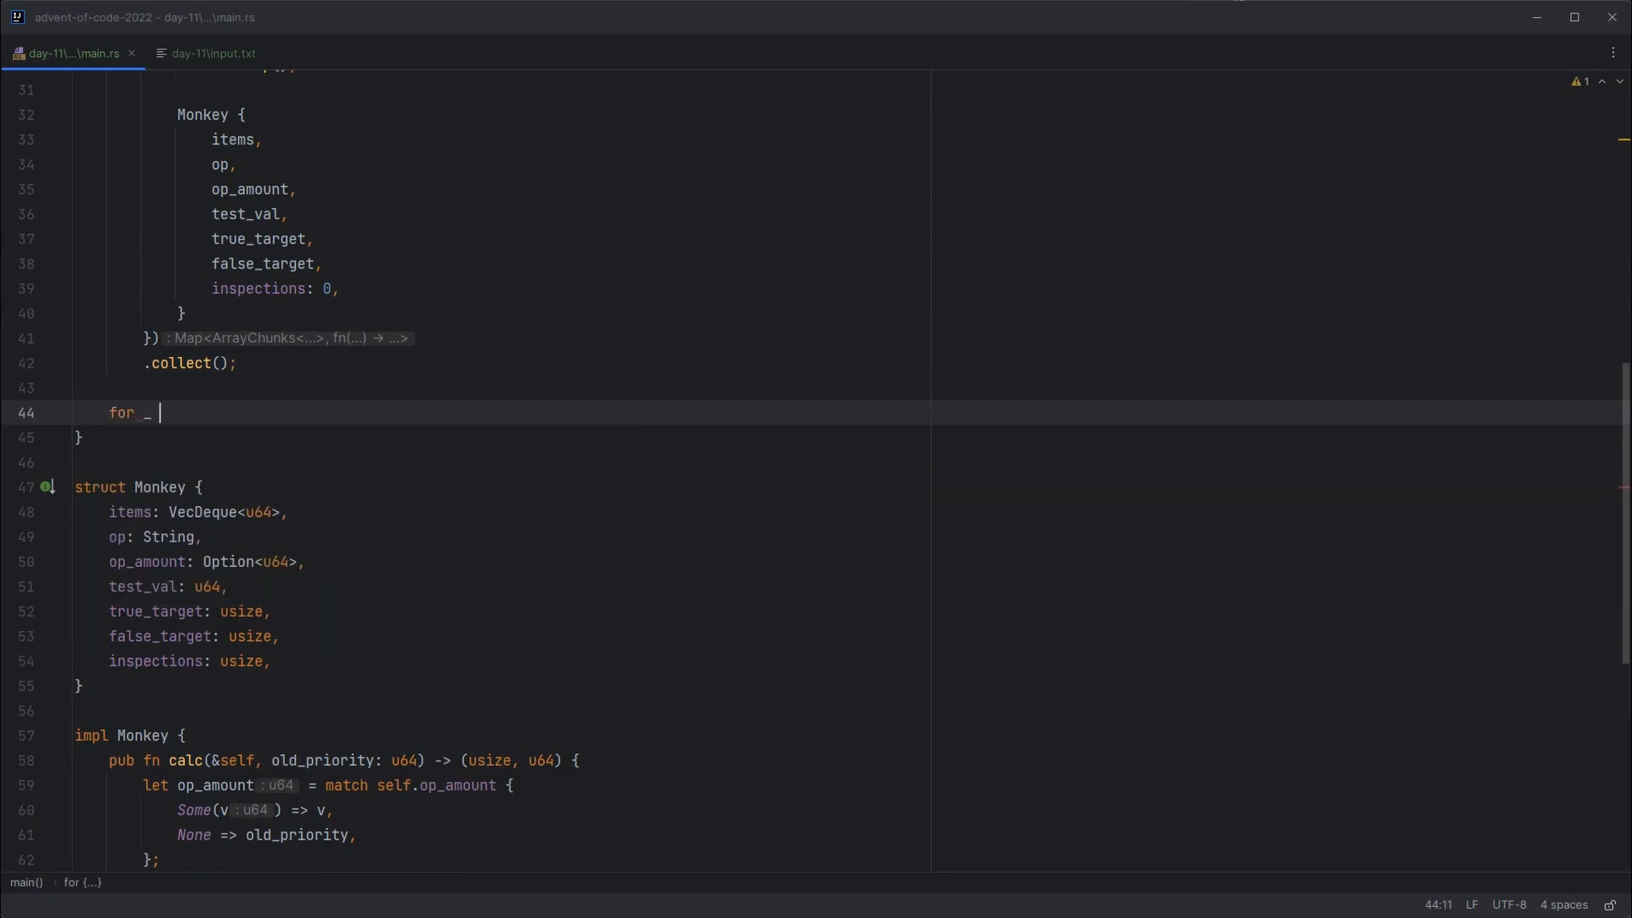
pyautogui.write('in 0..290')
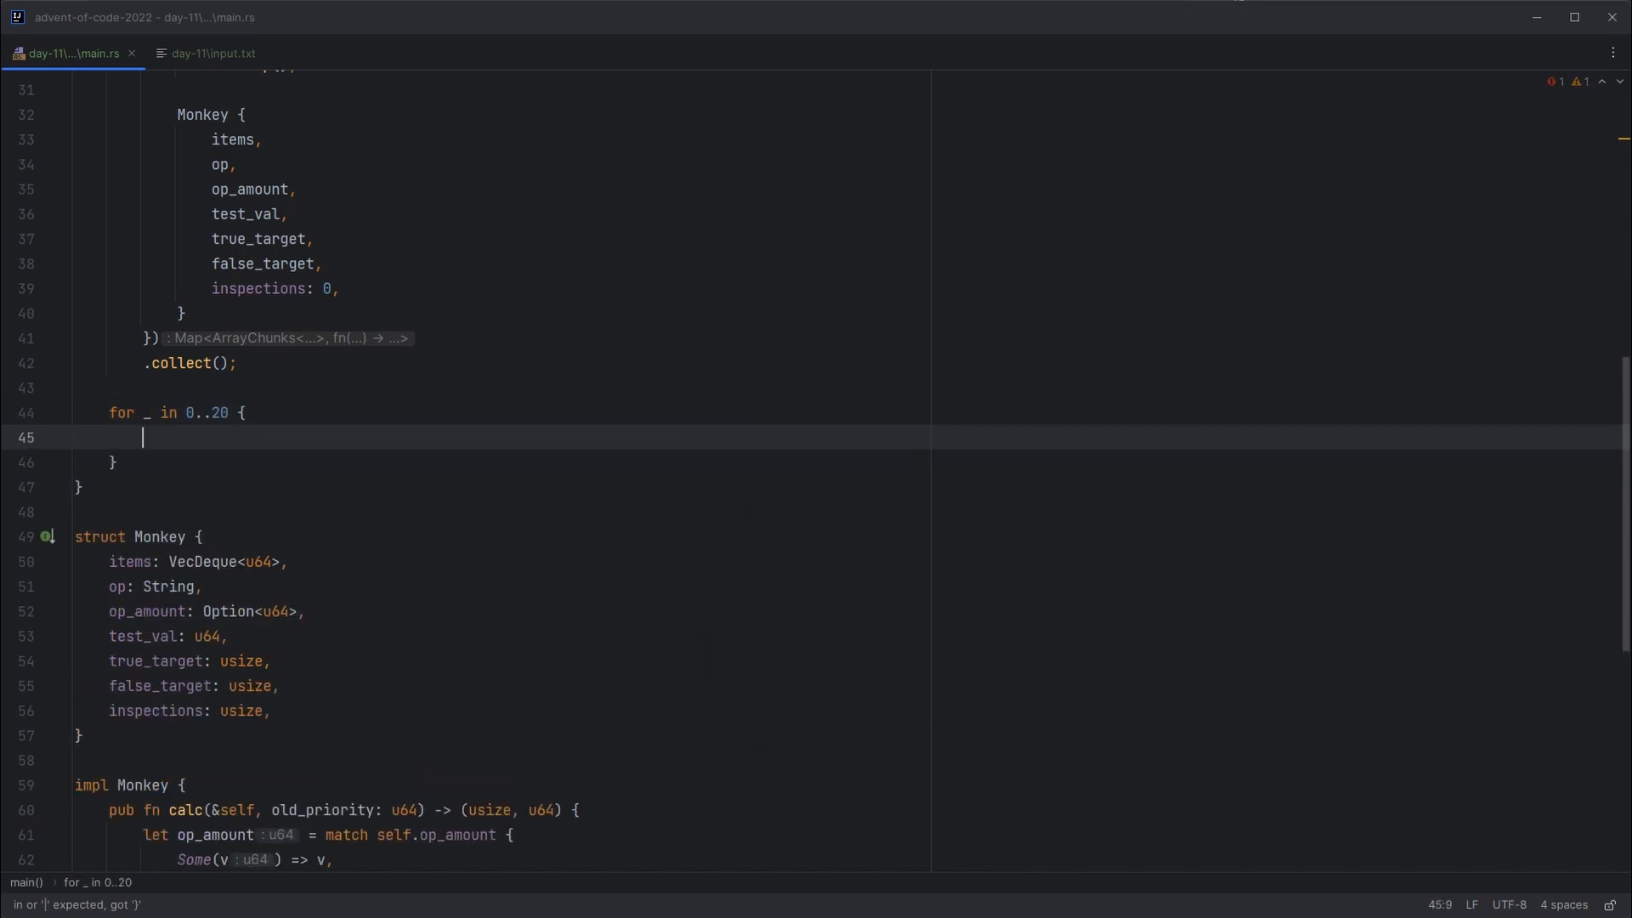
pyautogui.write('f')
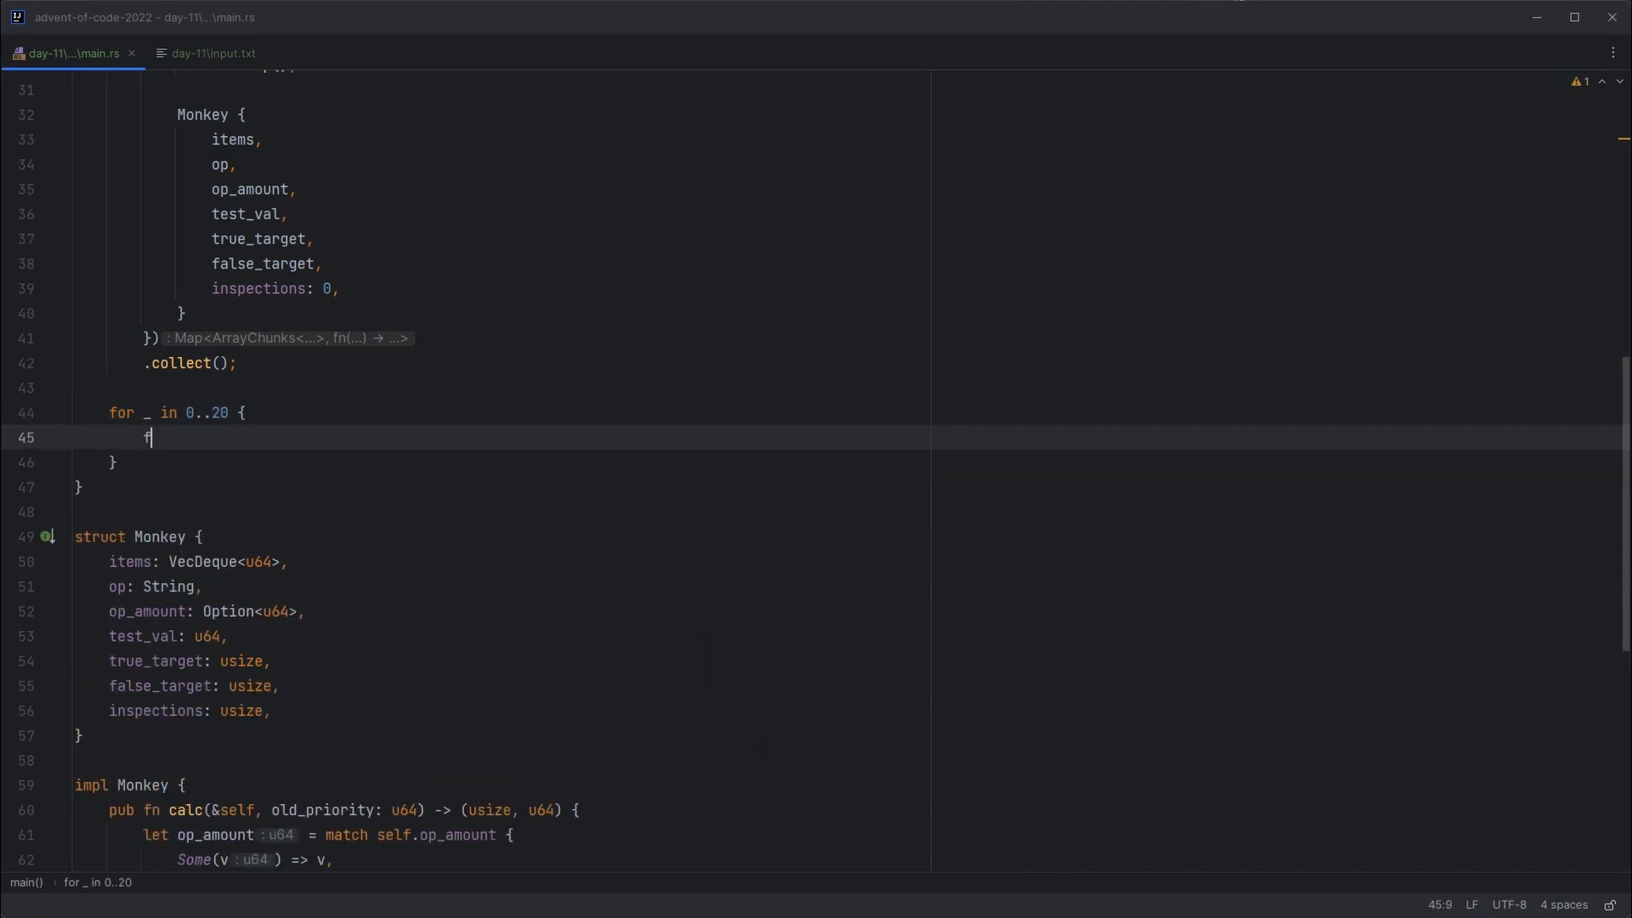
pyautogui.write('or m in 0..mon')
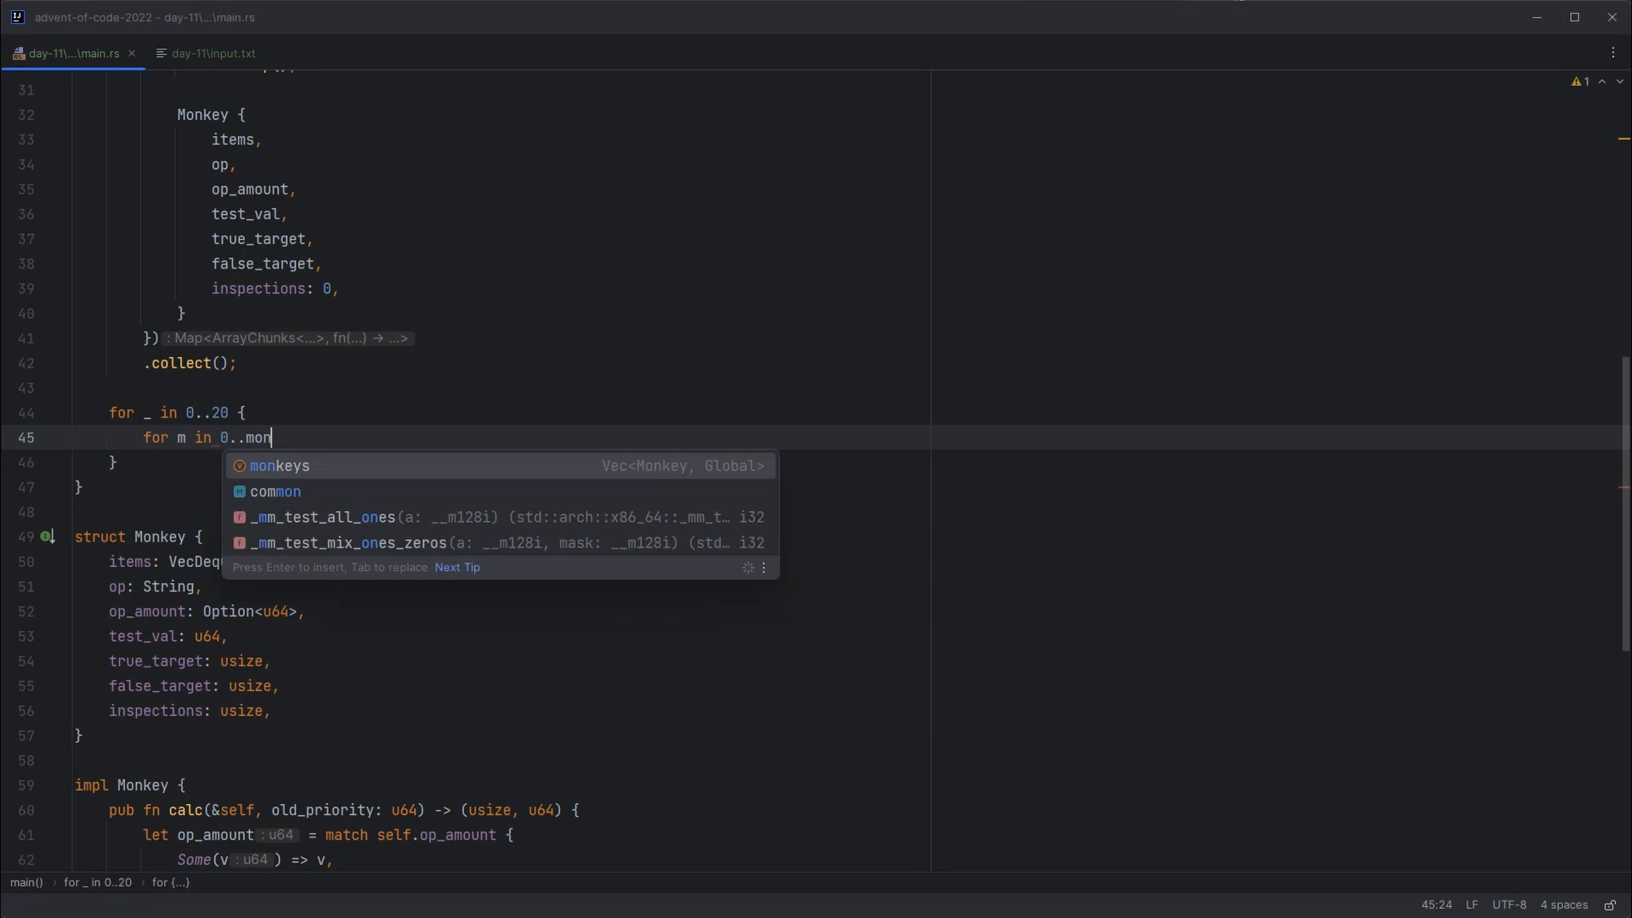
pyautogui.press('Enter')
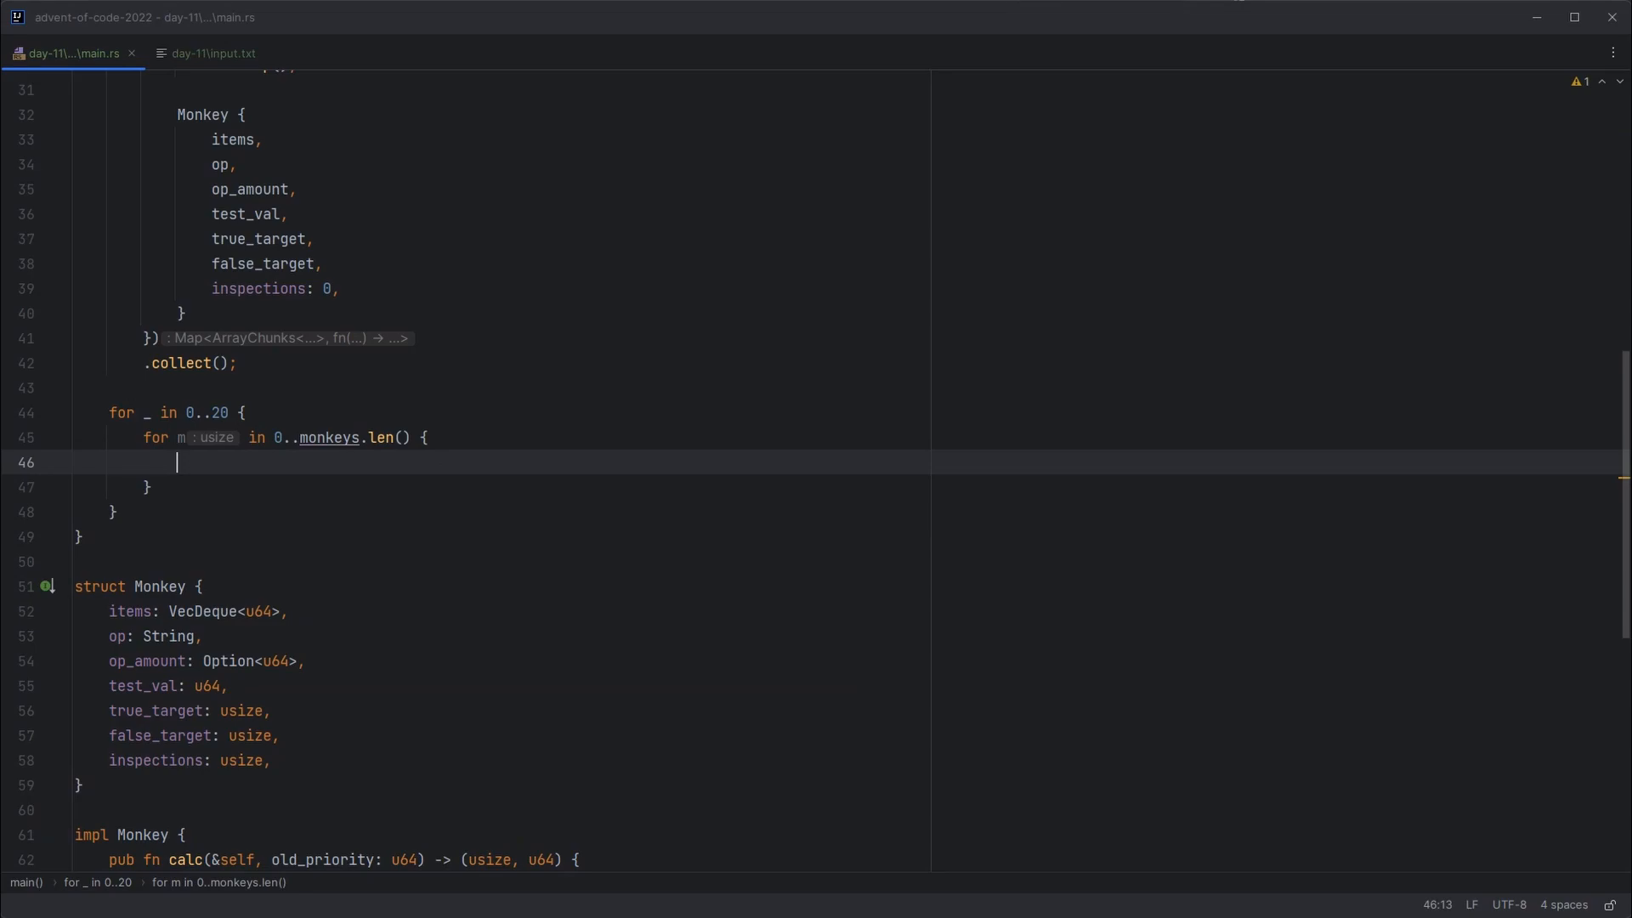
# Step: Loop while monkey m still has items, get it mutably and increment its inspections
pyautogui.write('while monkeys.get')
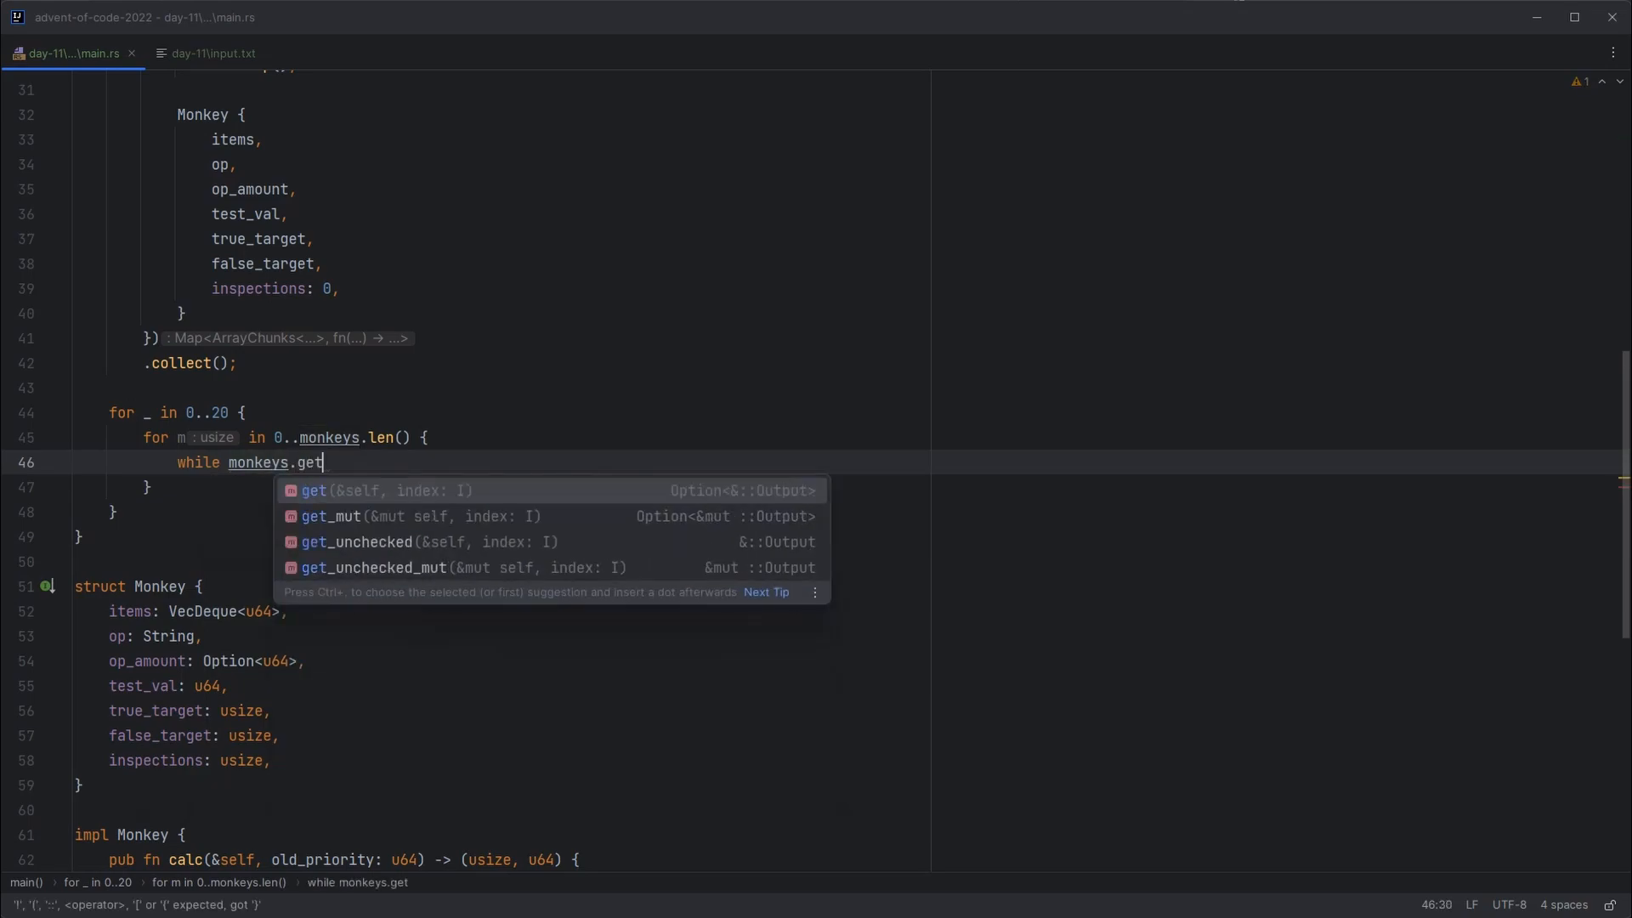
pyautogui.write('(m).in')
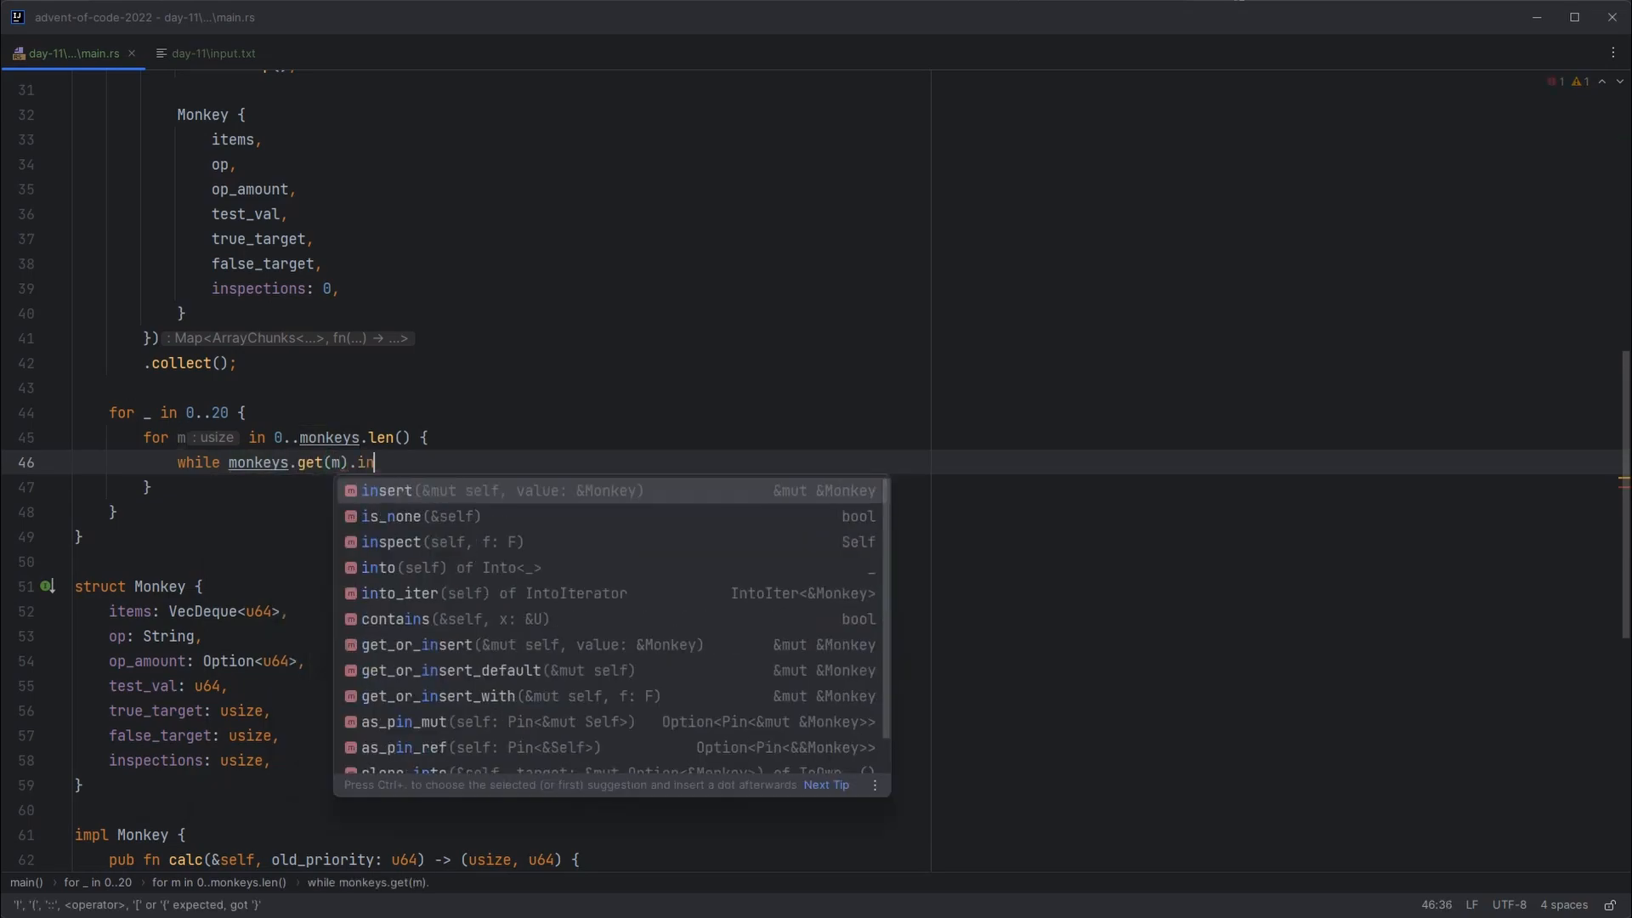
pyautogui.write('unwrap().items.')
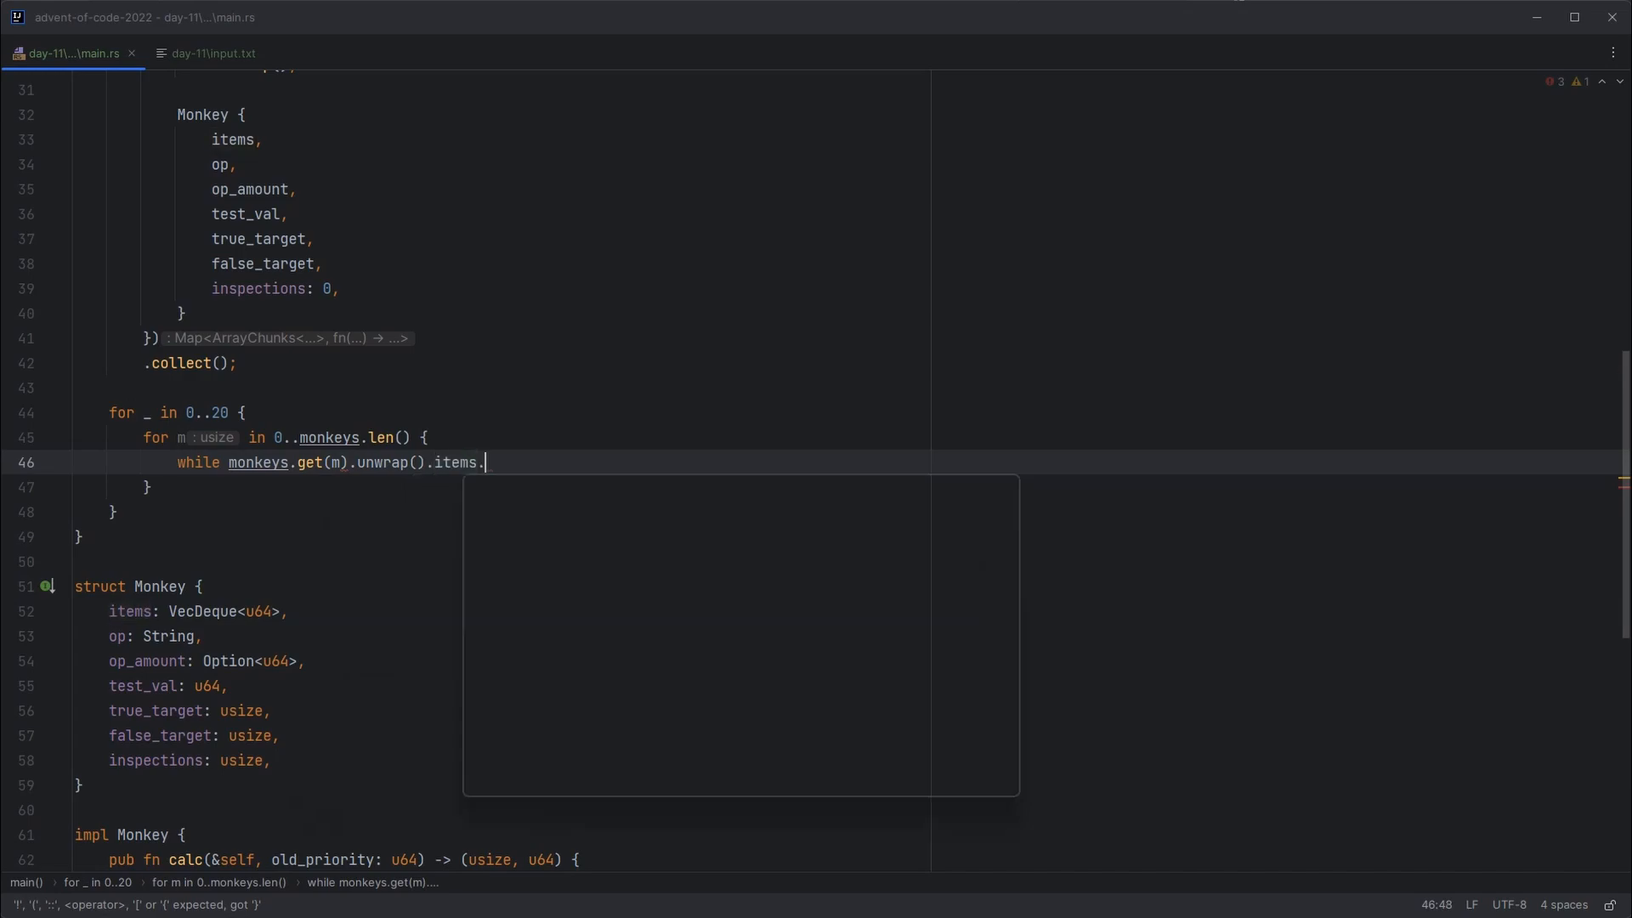
pyautogui.write('len() >')
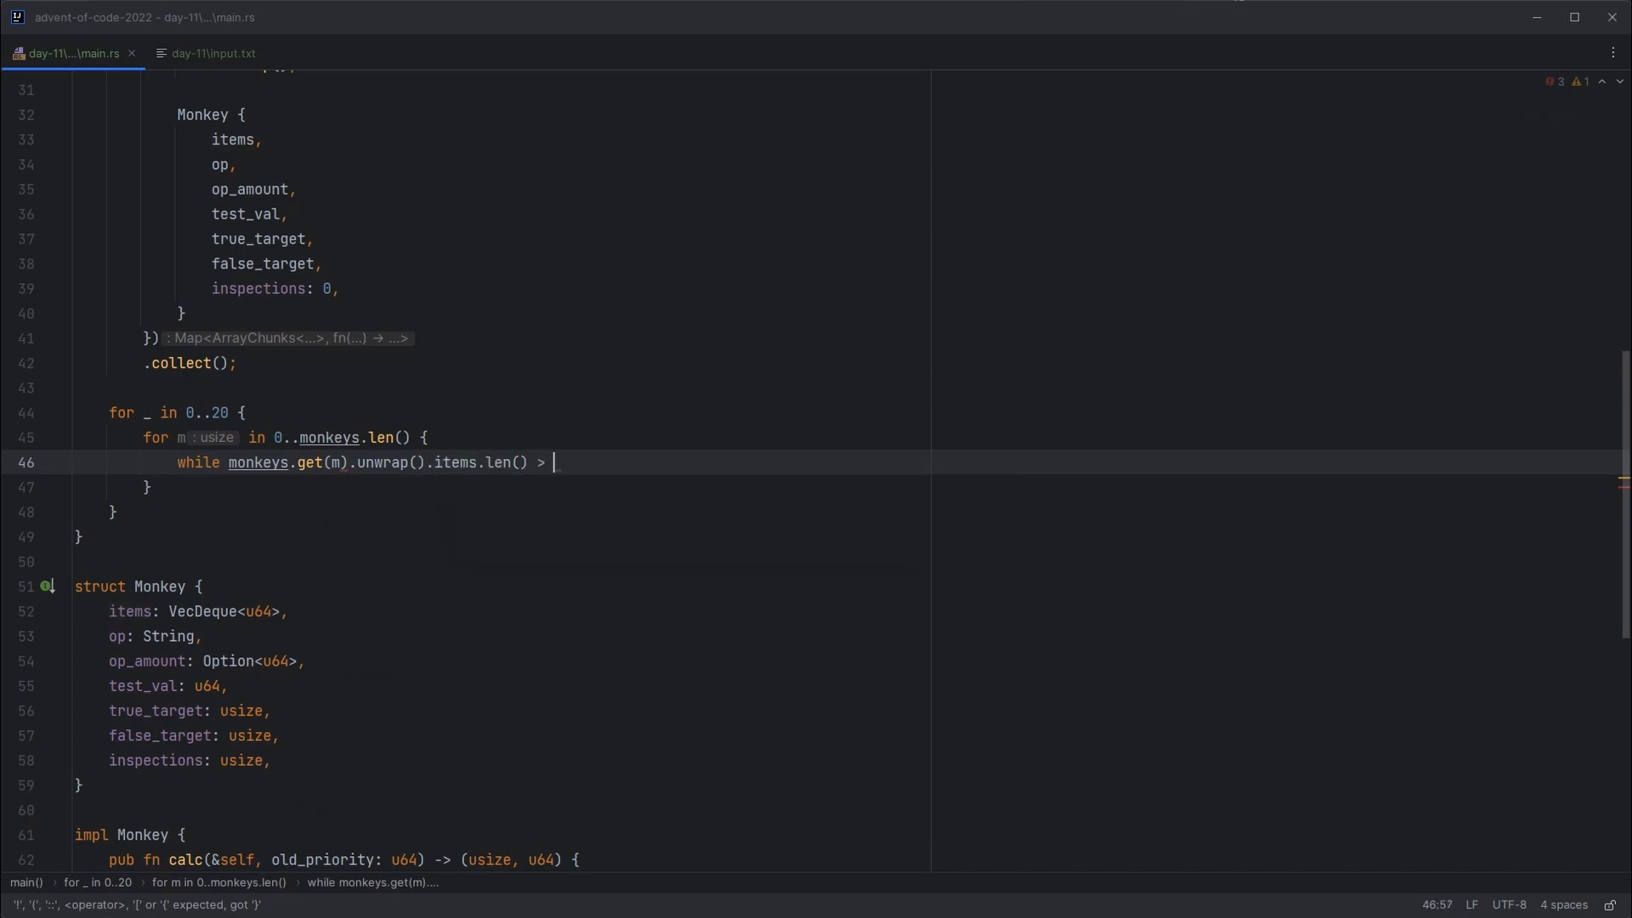
pyautogui.write('0 {')
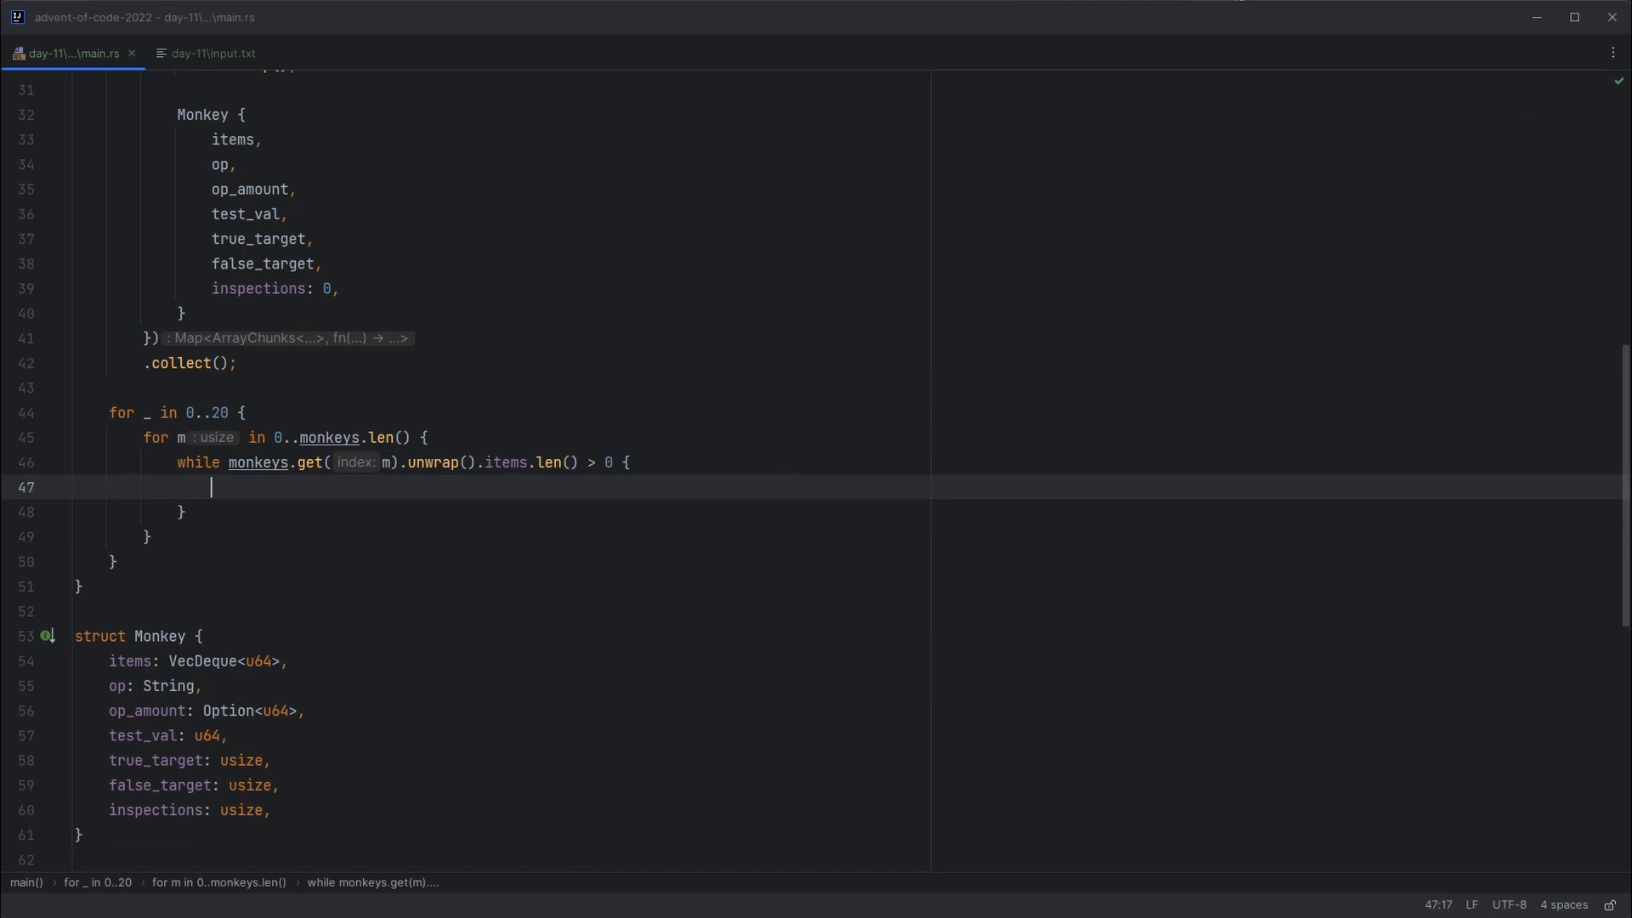
pyautogui.write('monkeys.get_mut()')
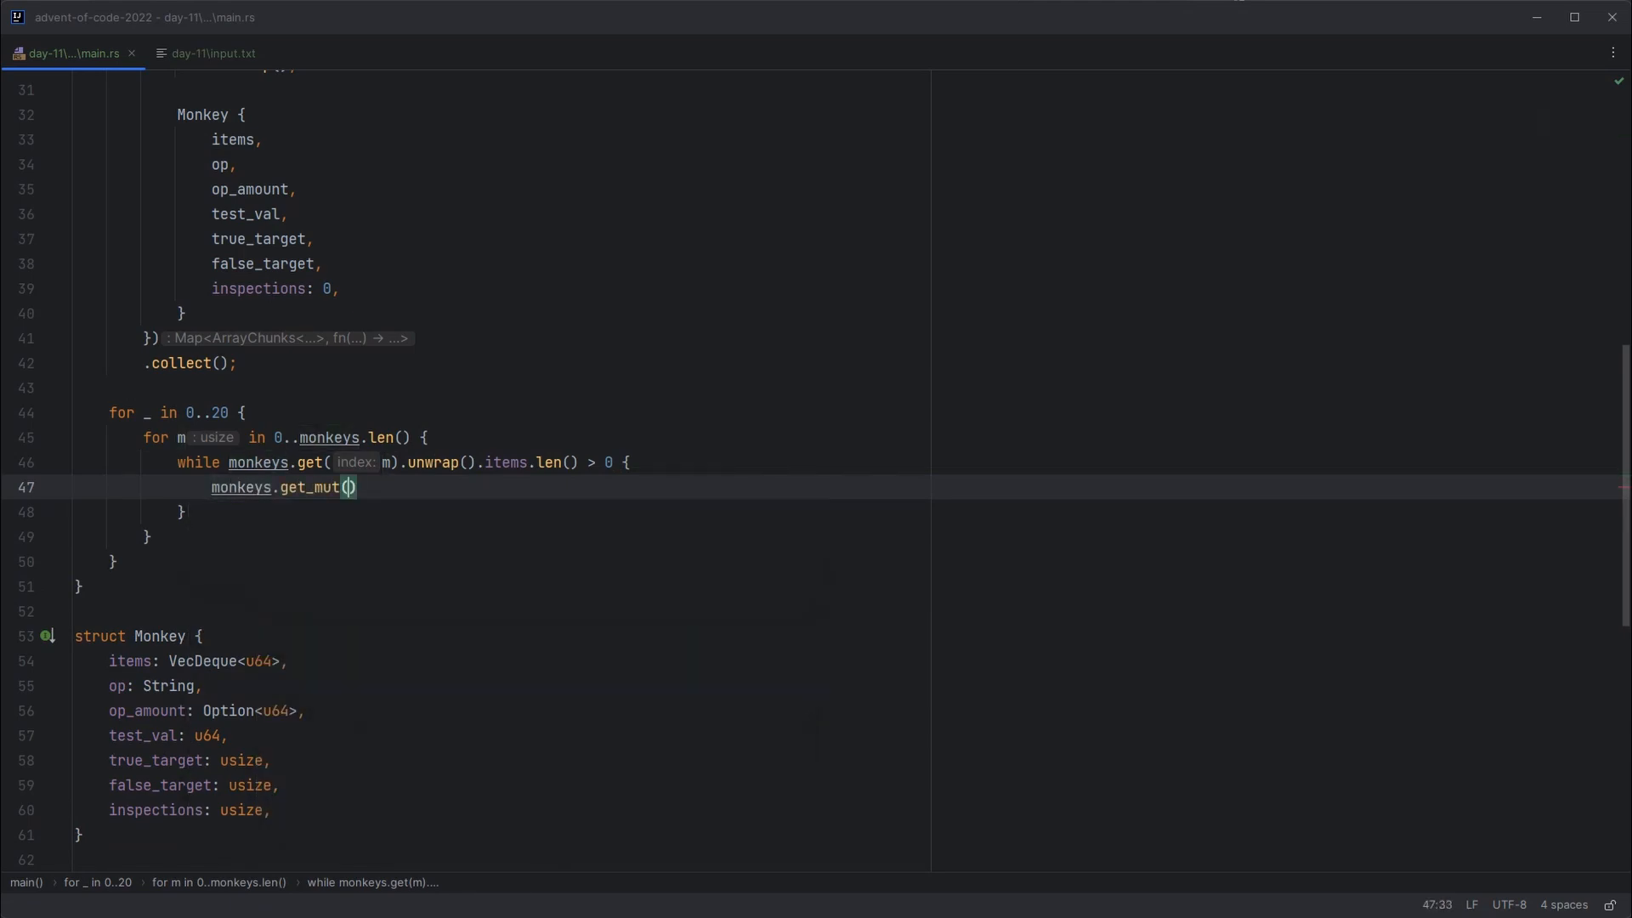
pyautogui.write('m).unwrap();')
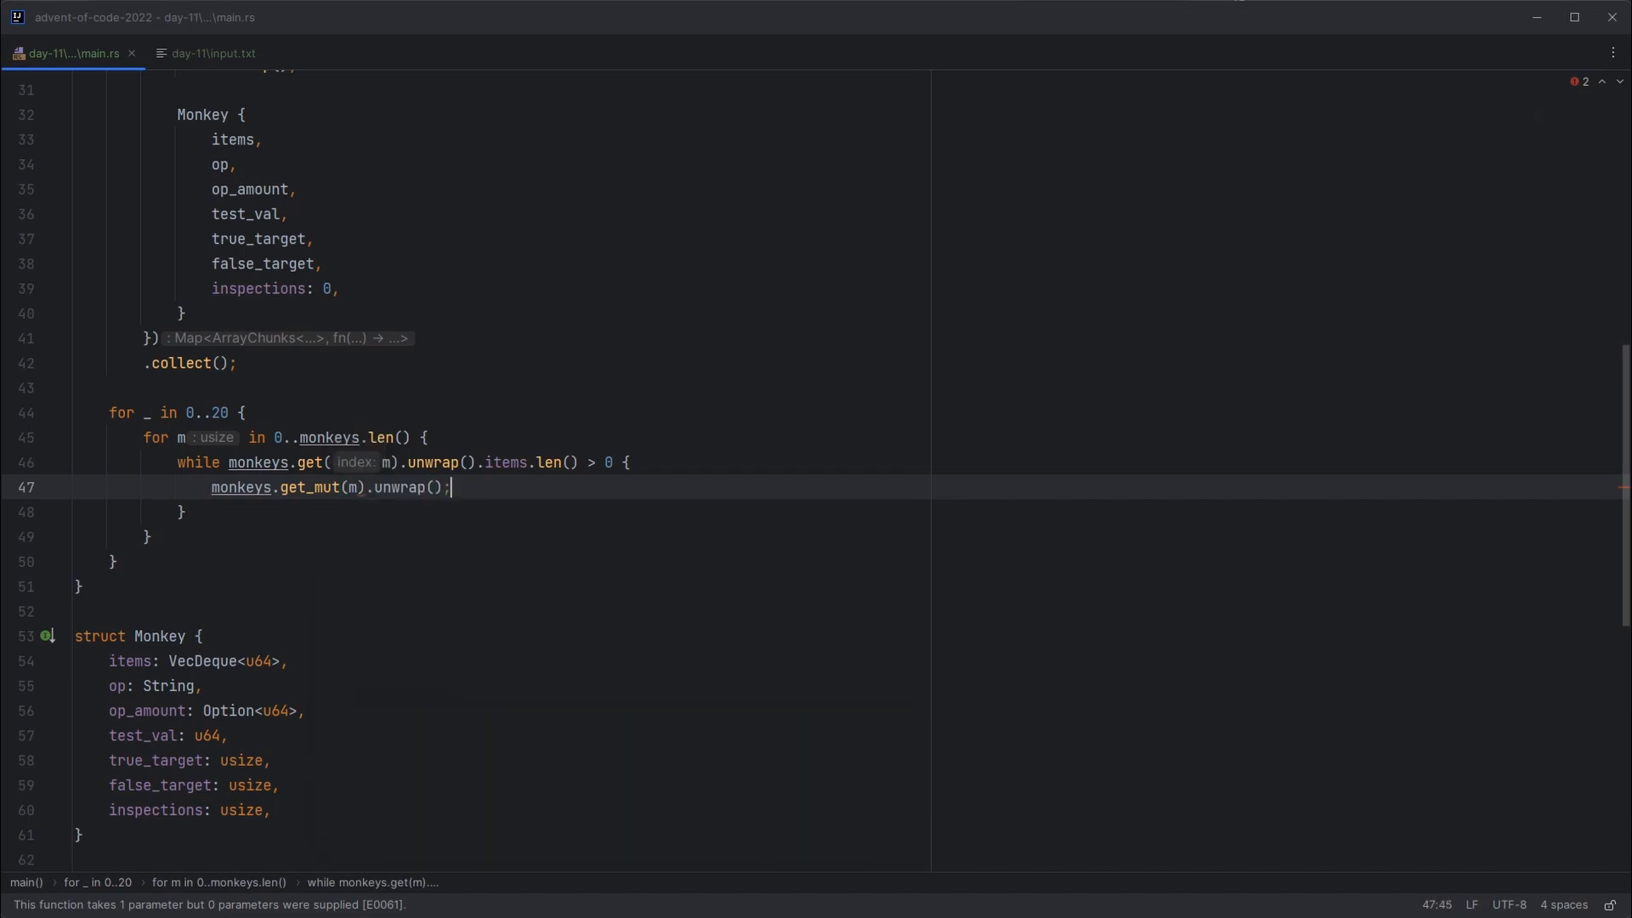
pyautogui.write('let mut monkey =')
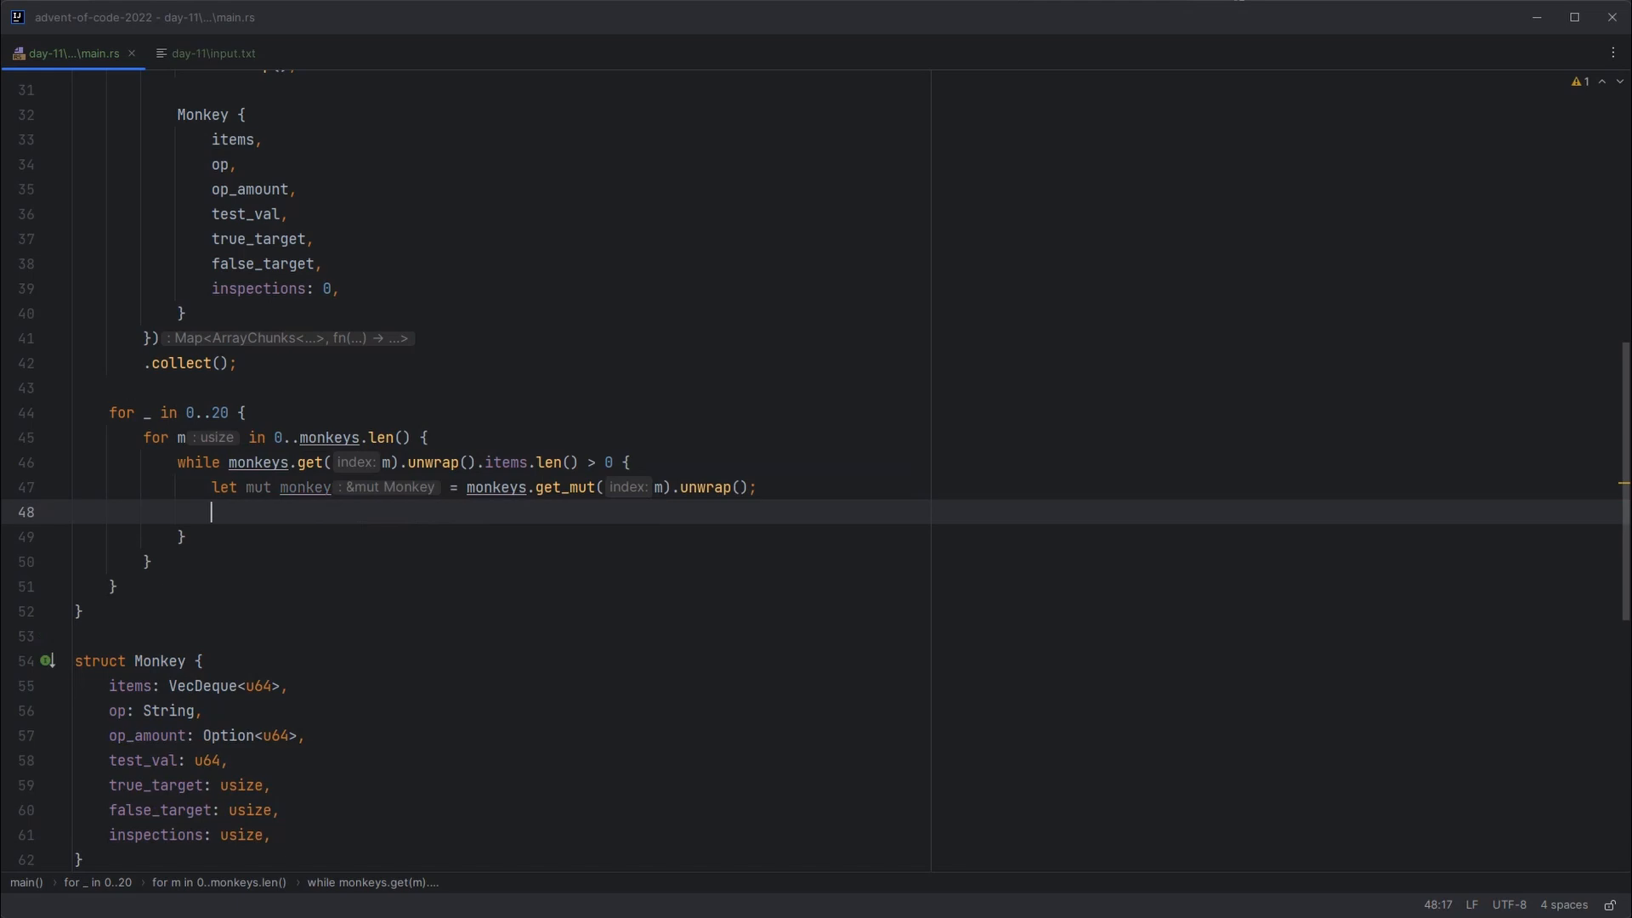
pyautogui.write('m')
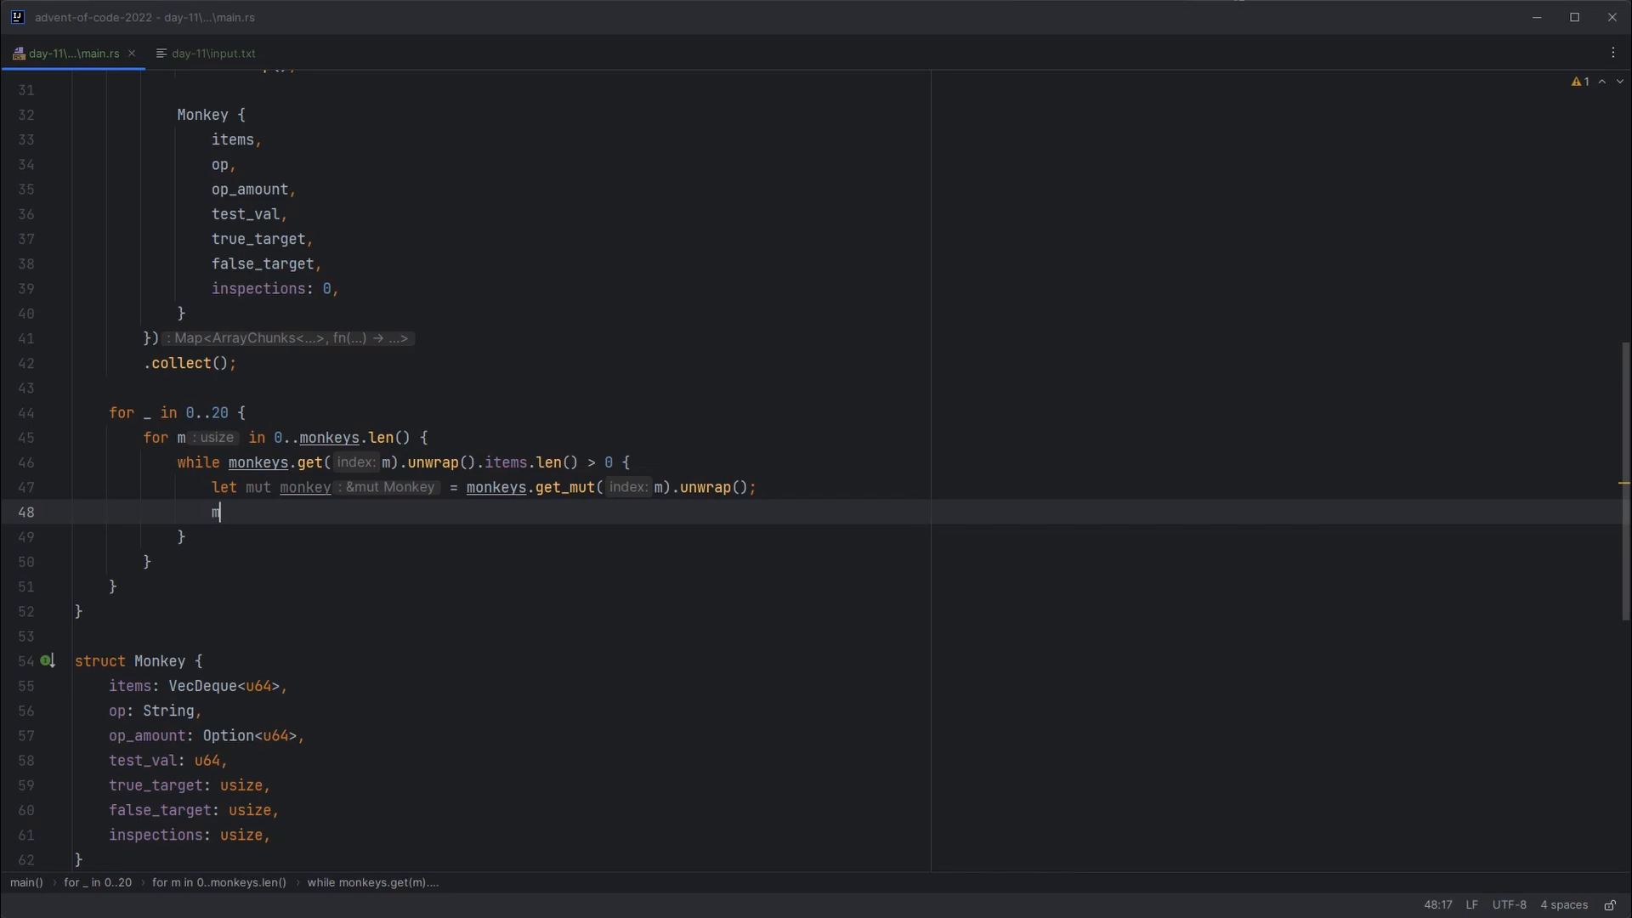
pyautogui.write('onkey.inspections += 1;')
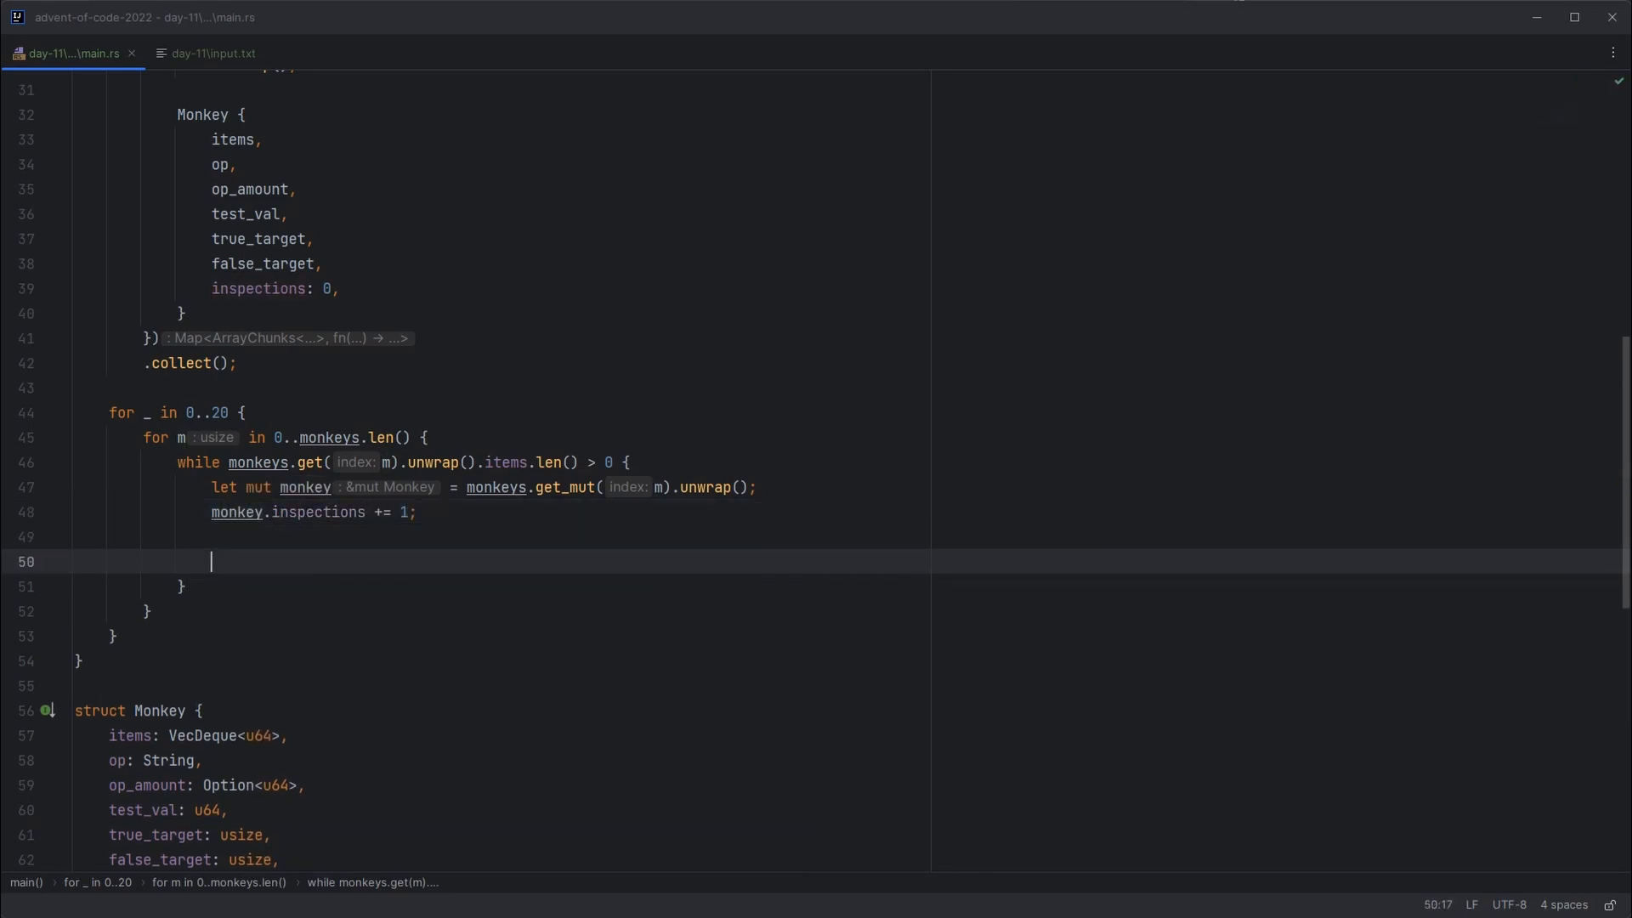
# Step: Pop the front item and call monkey.calc on it to get the throw target and new priority
pyautogui.write('monkey.items.pop_front().un')
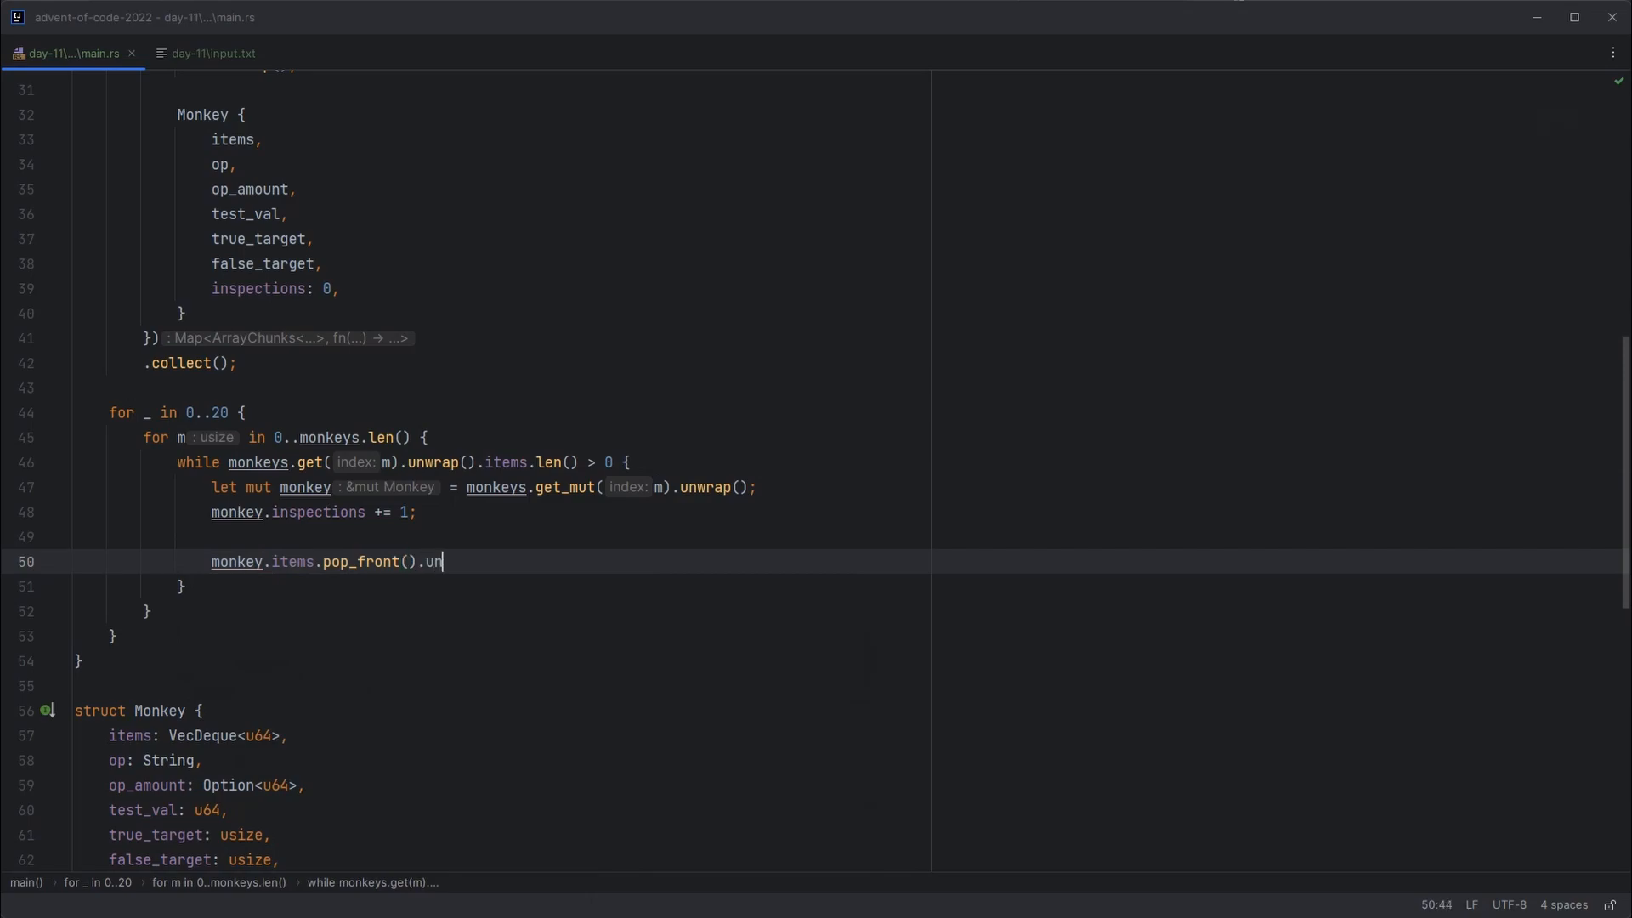
pyautogui.write('wrap()')
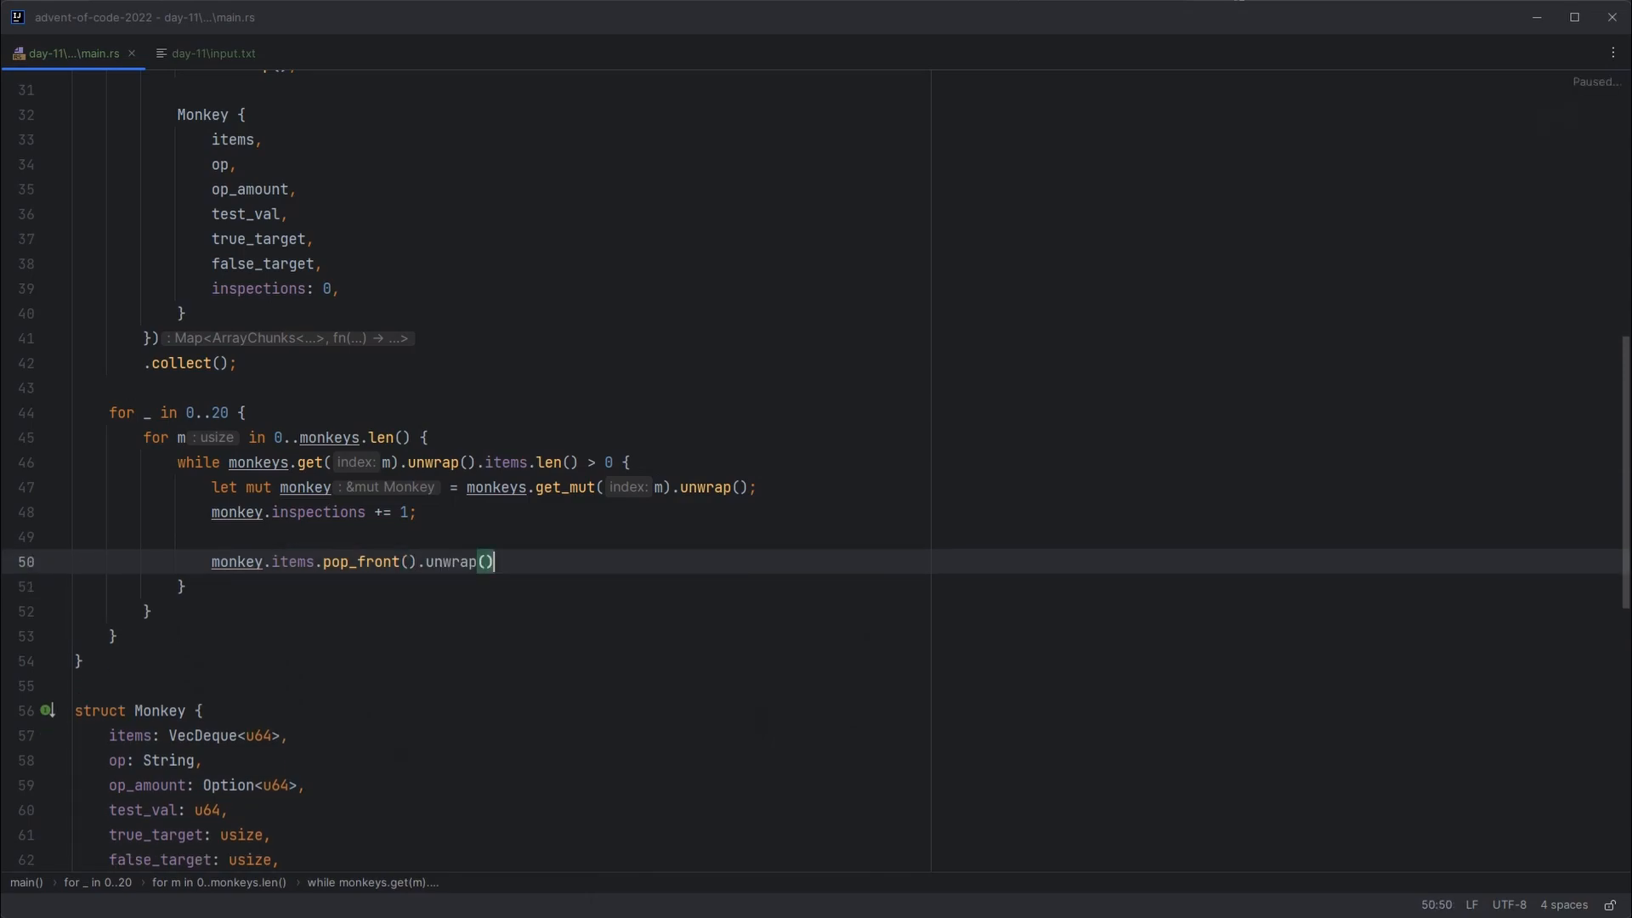
pyautogui.write('let item =')
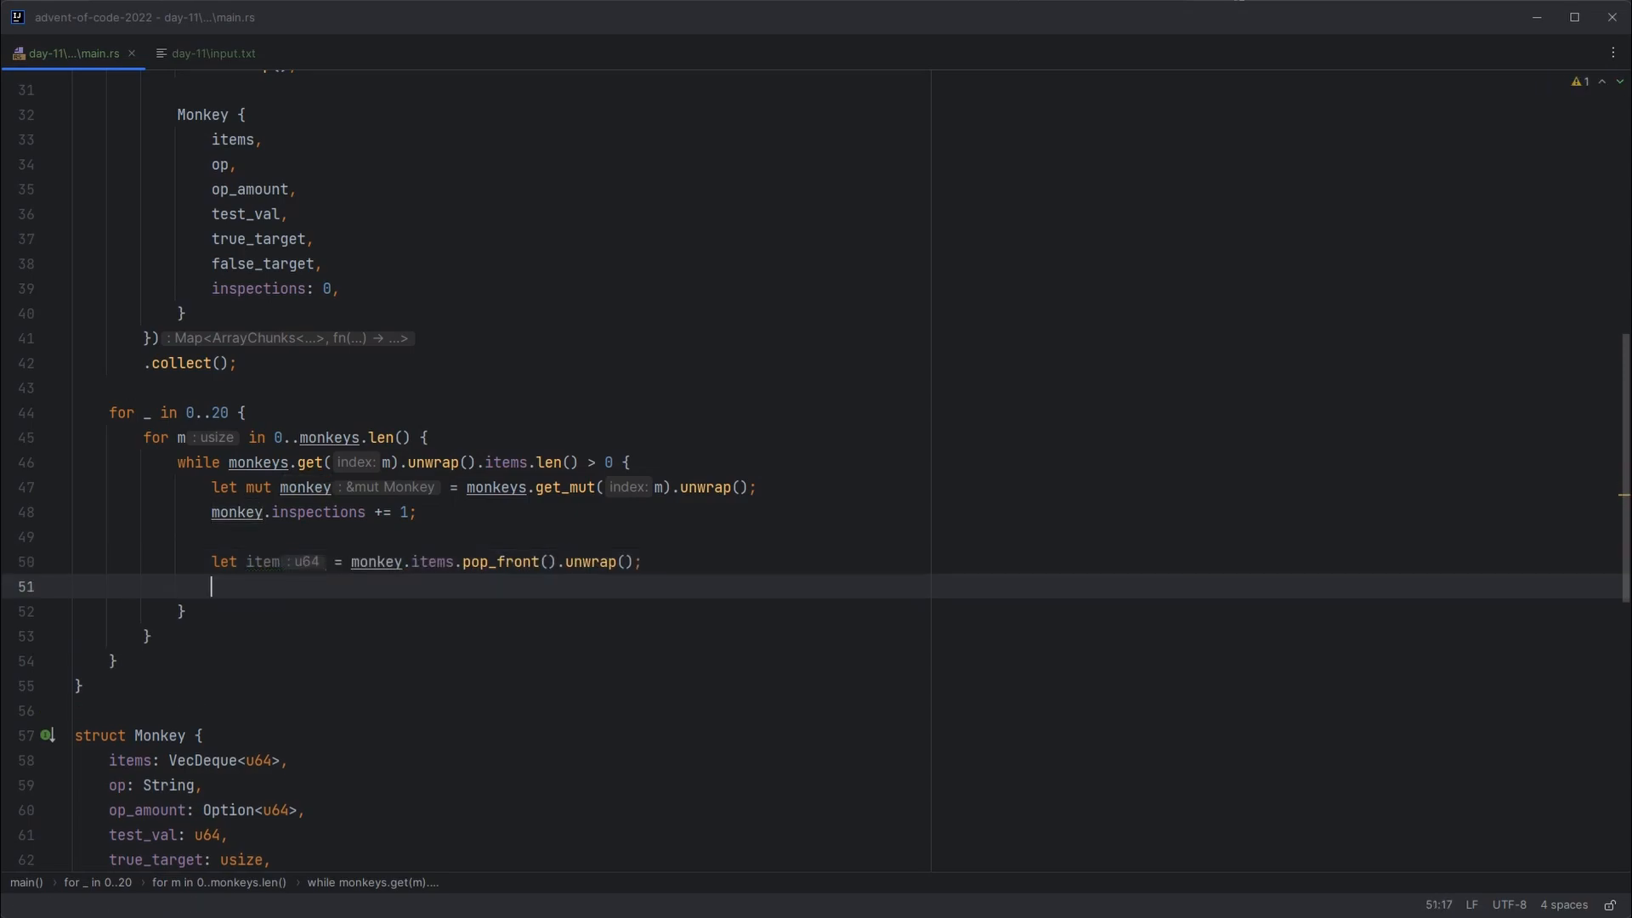
pyautogui.write('m')
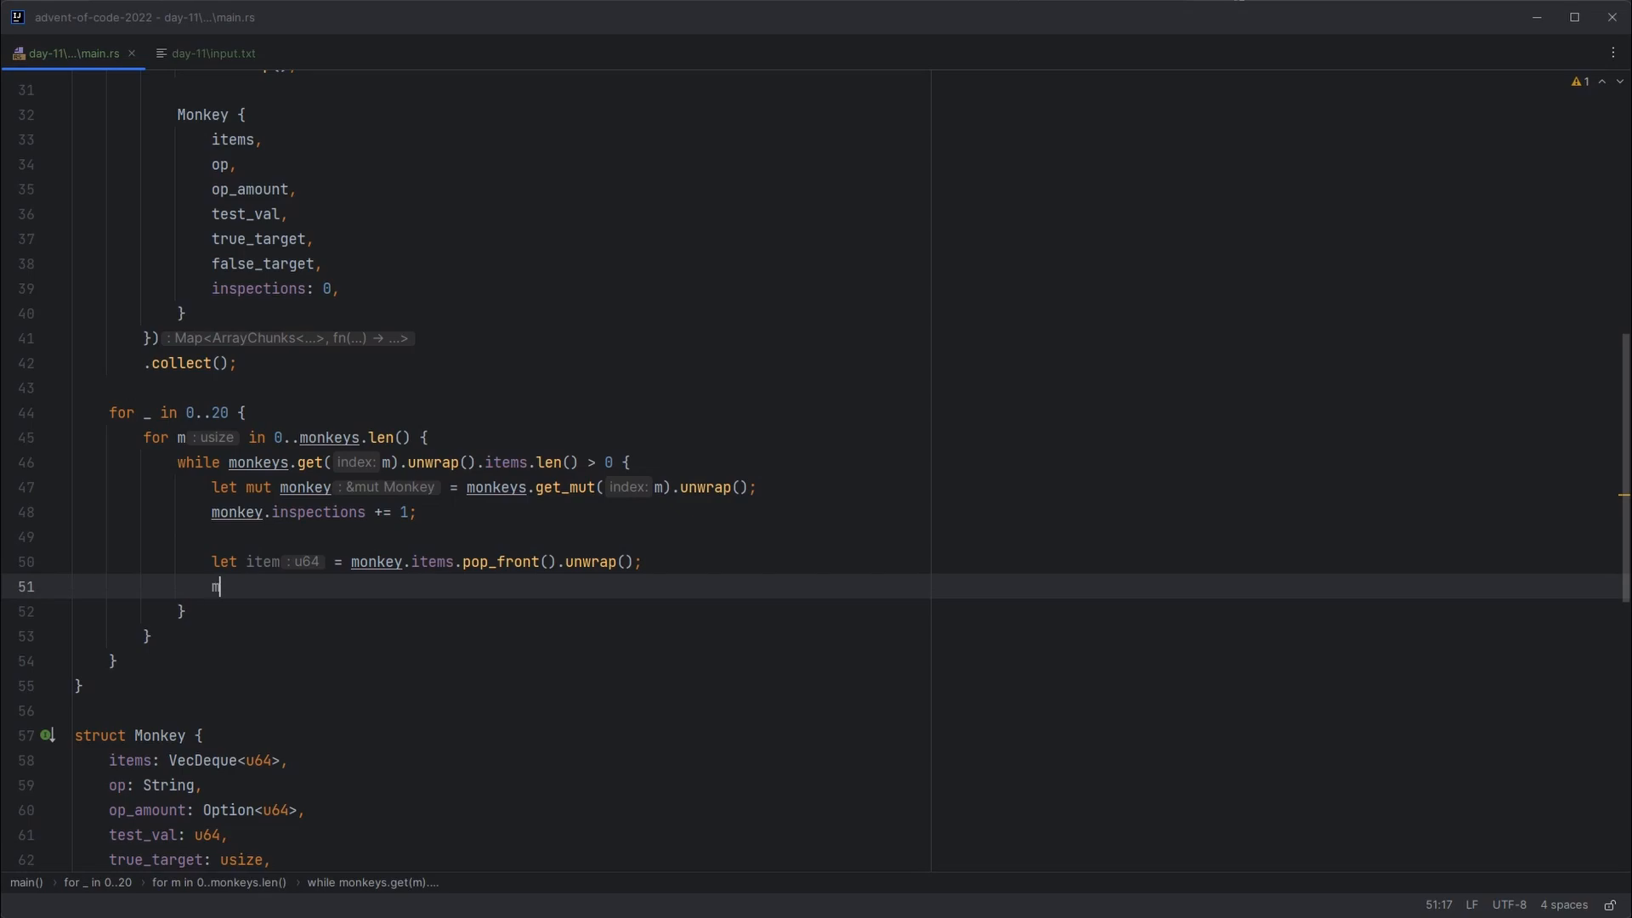
pyautogui.write('onkey.calc()')
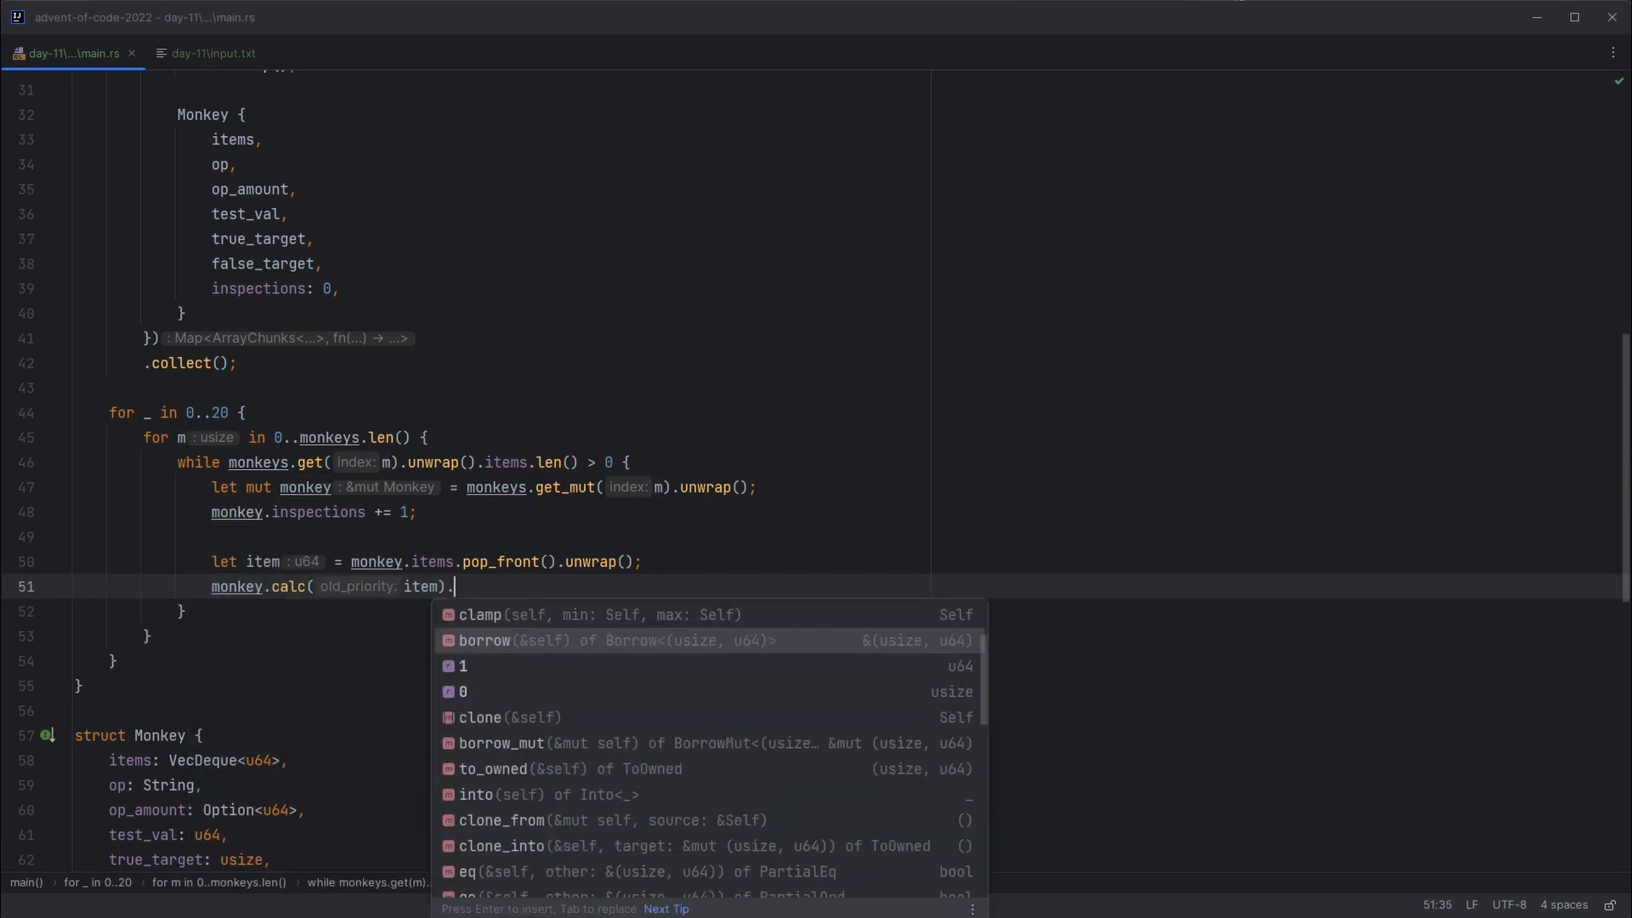
pyautogui.press('Escape')
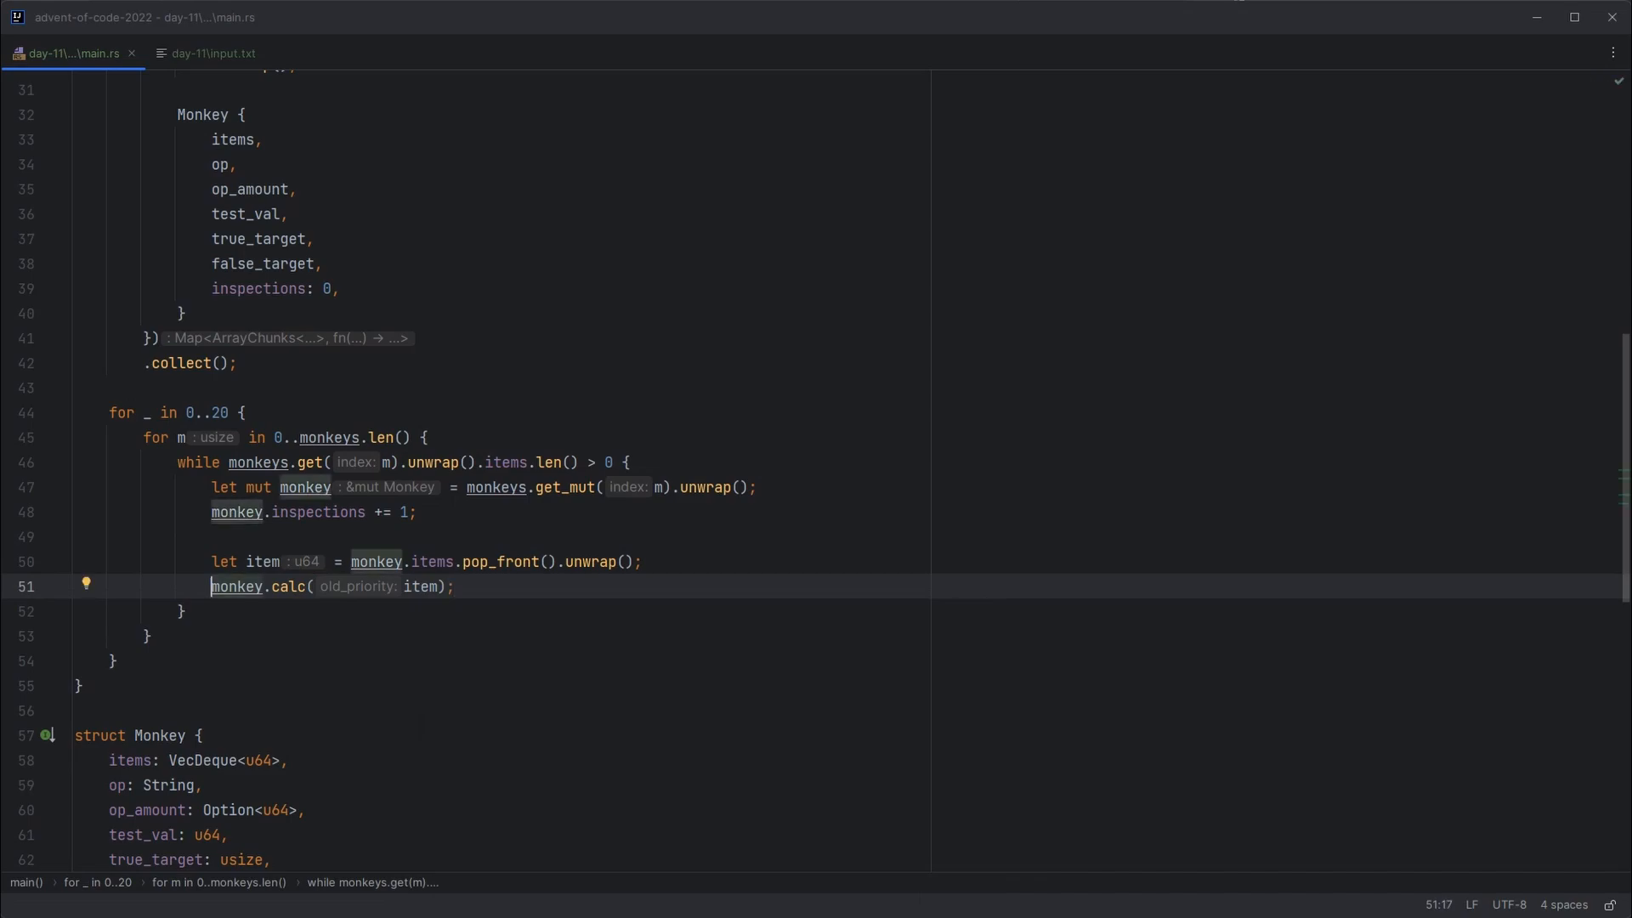
# Step: Destructure (throw_to, new_priority) and push_back new_priority onto the target monkey's items
pyautogui.write('let (throw_to, new_priority) =')
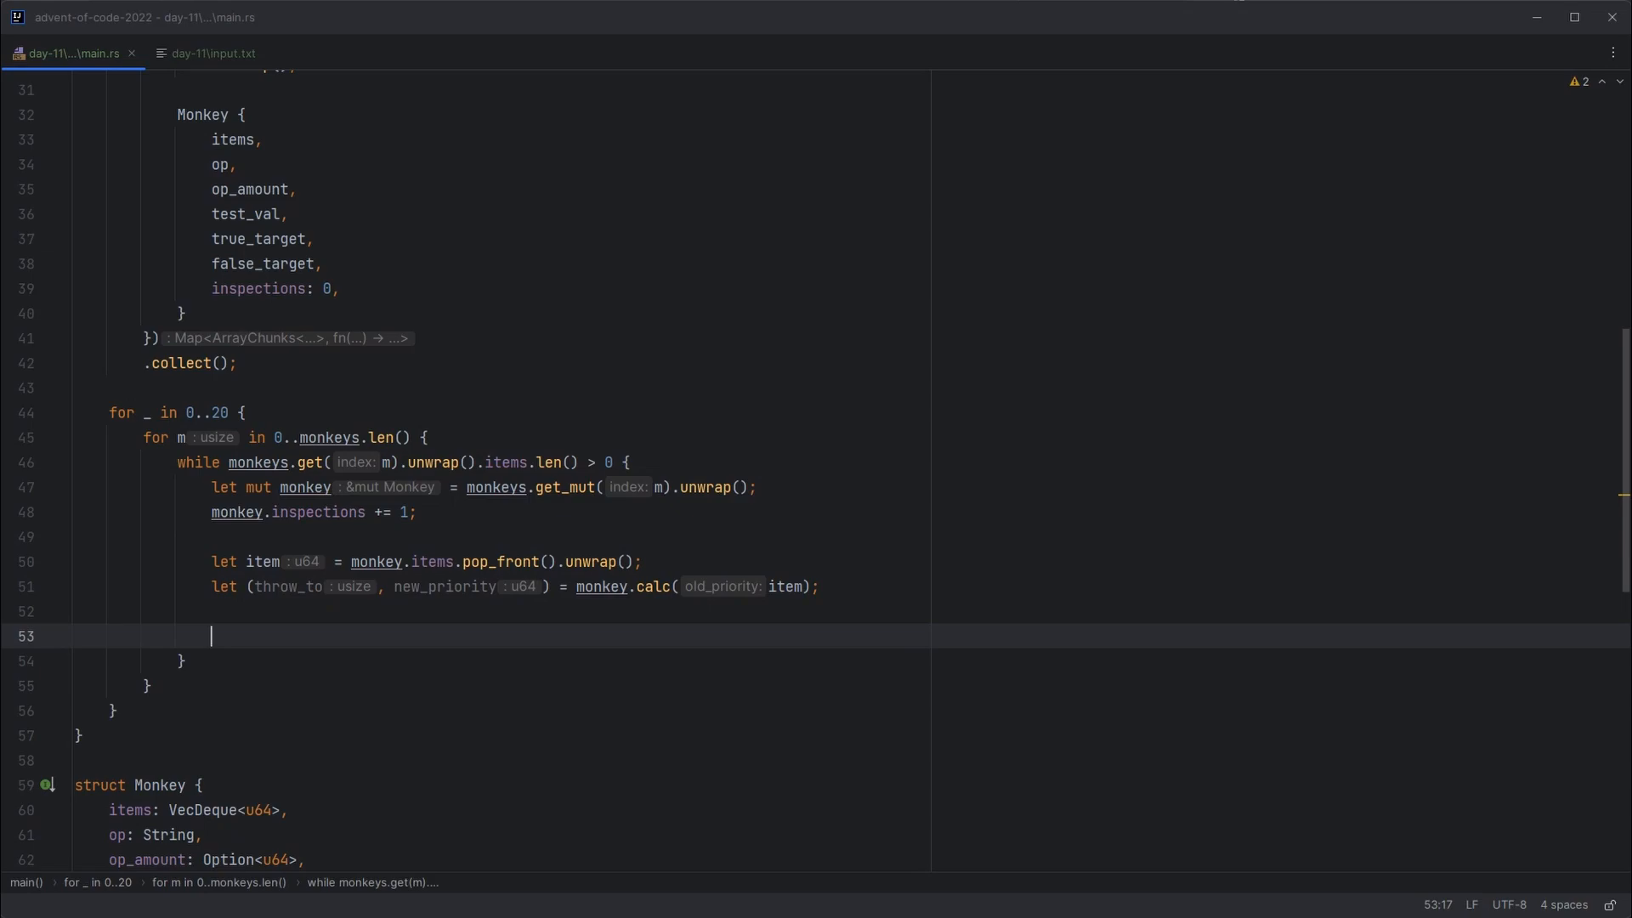
pyautogui.write('monke')
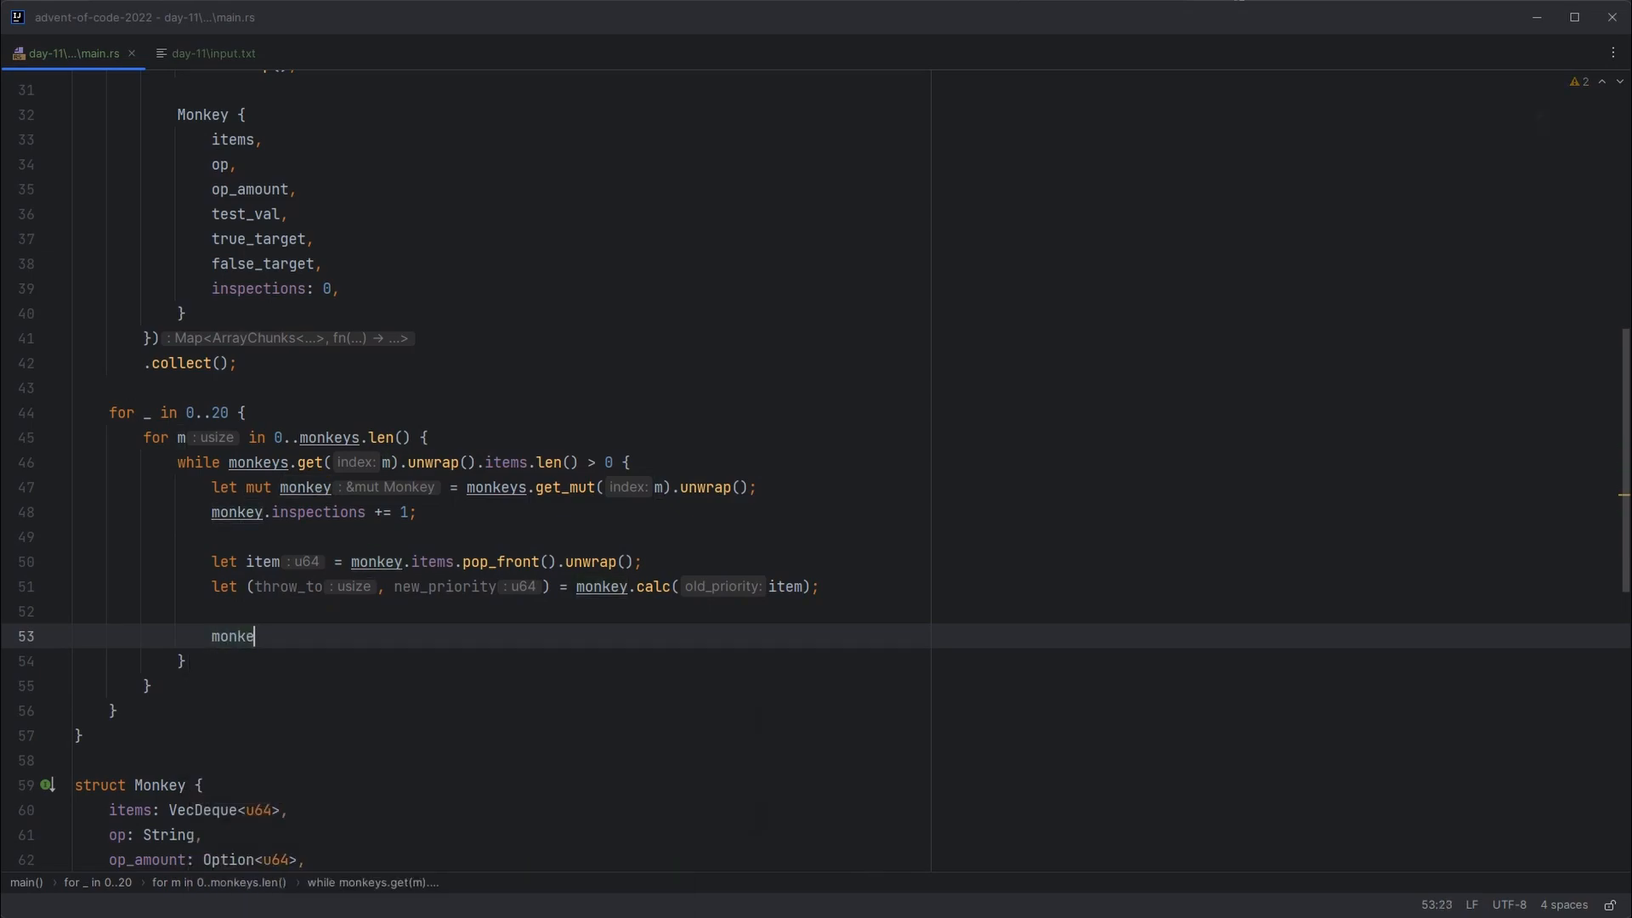
pyautogui.write('s')
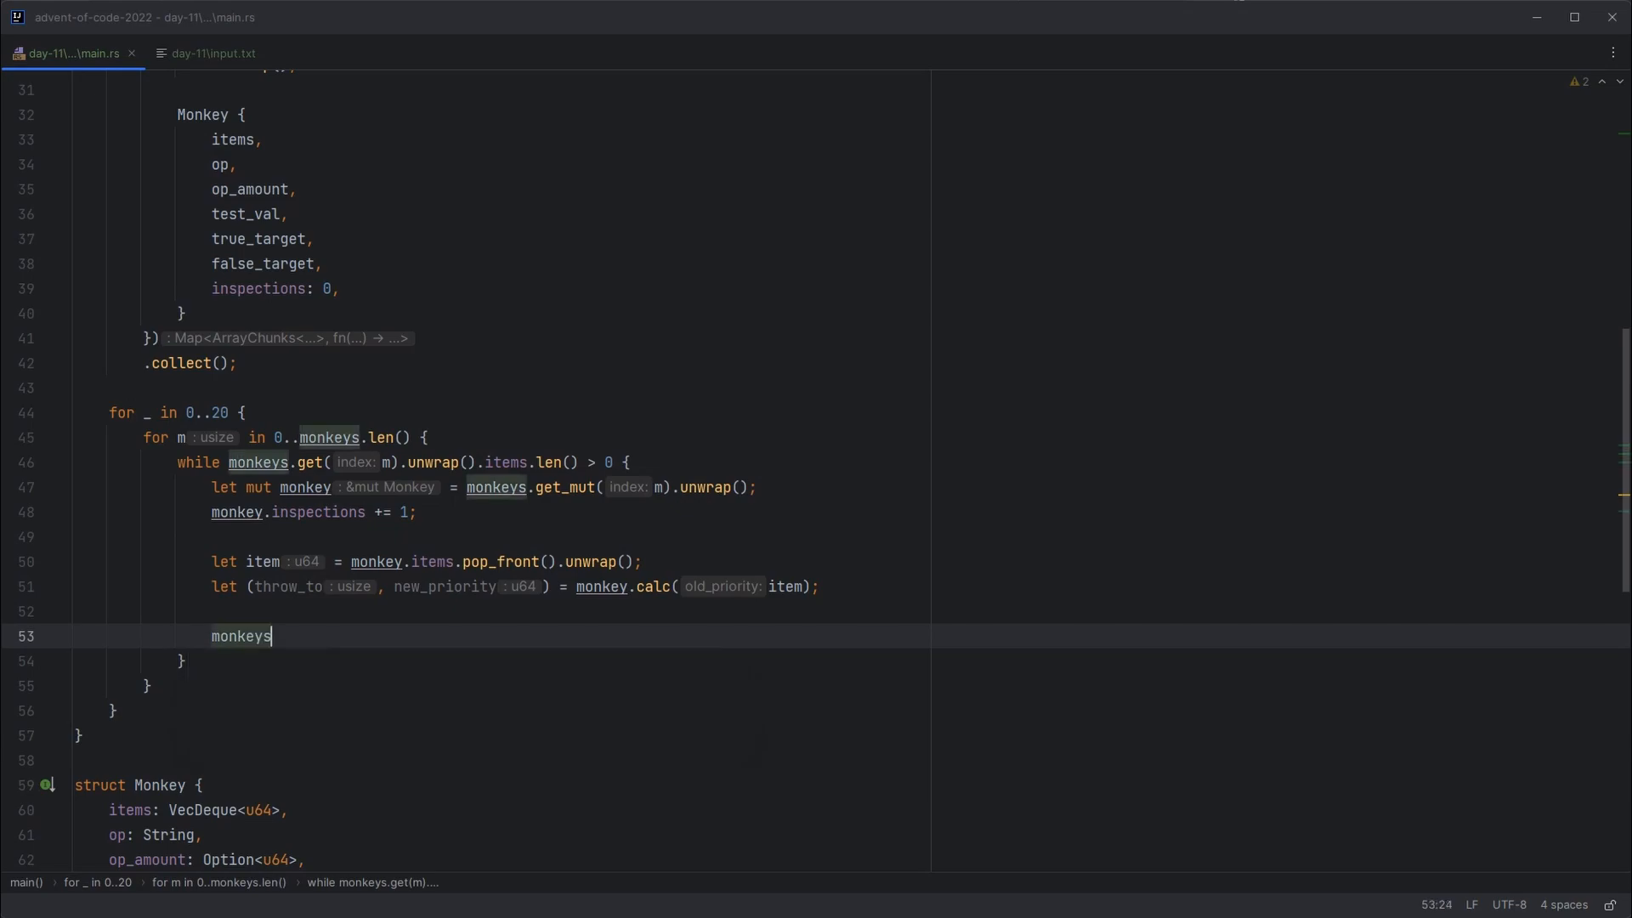
pyautogui.write('.get_mut()')
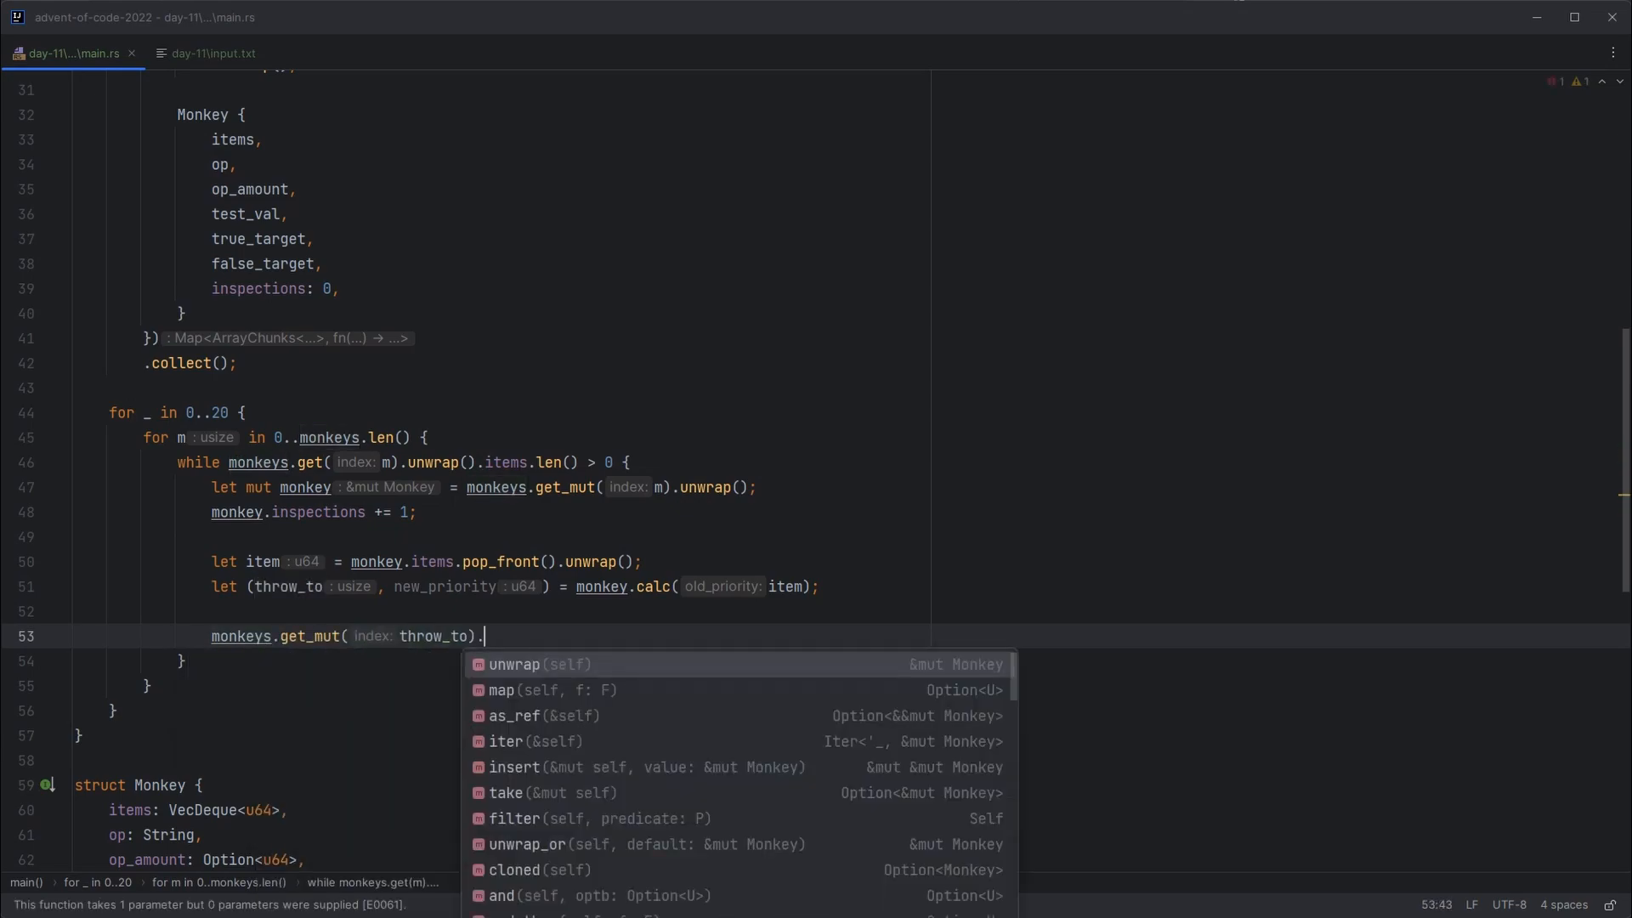
pyautogui.write('unwrap().items.push_back(')
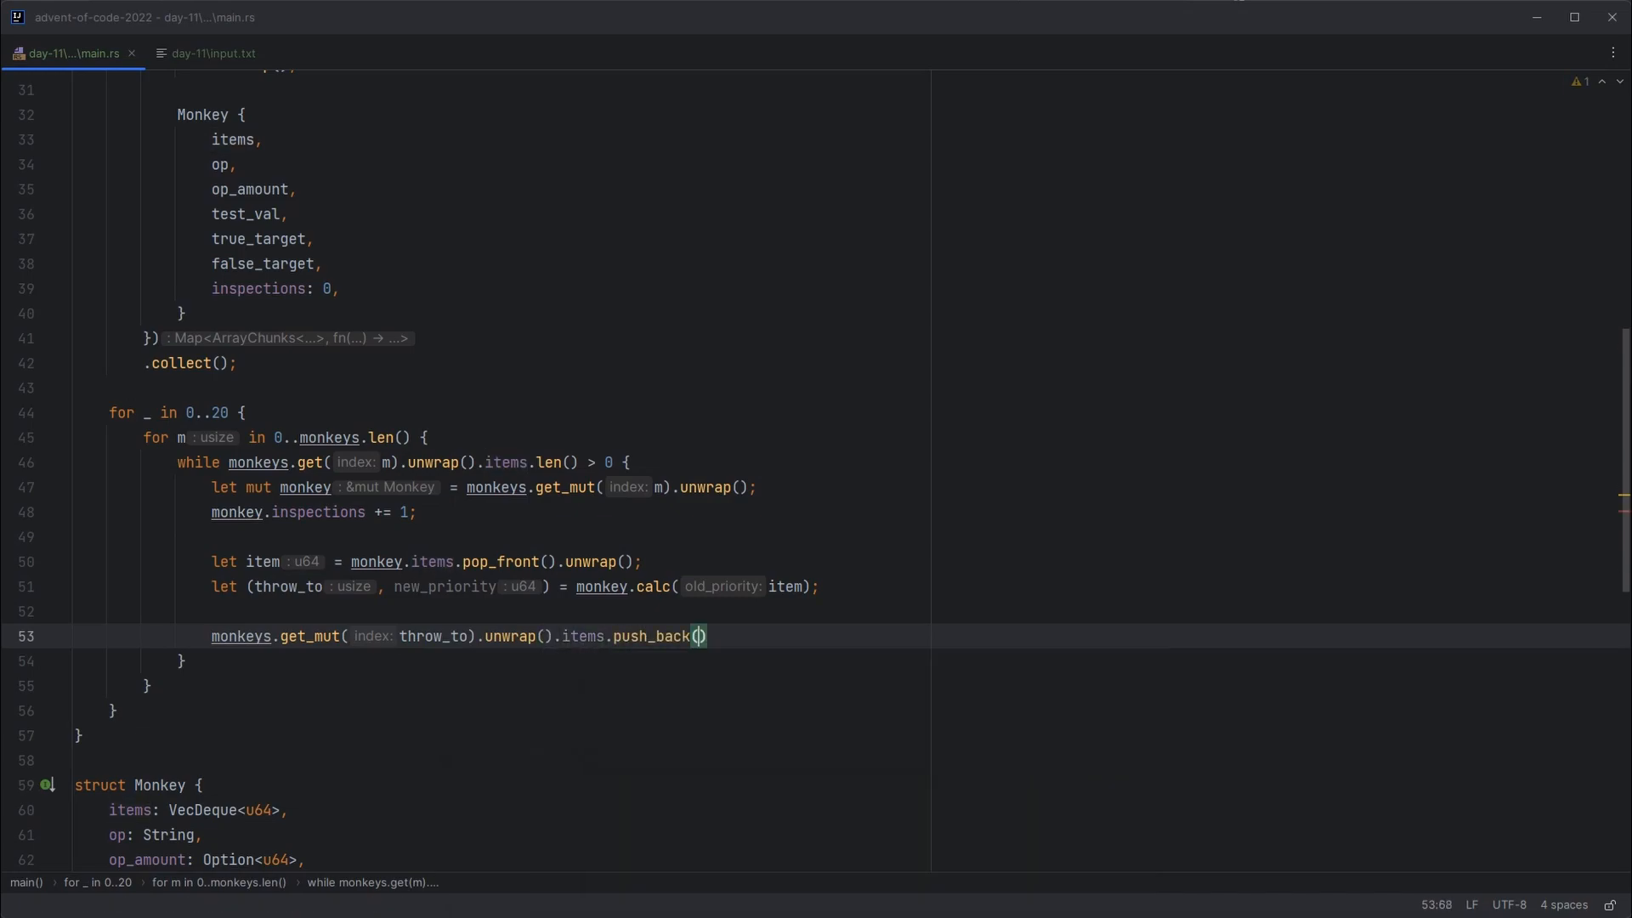
pyautogui.write('new_priority')
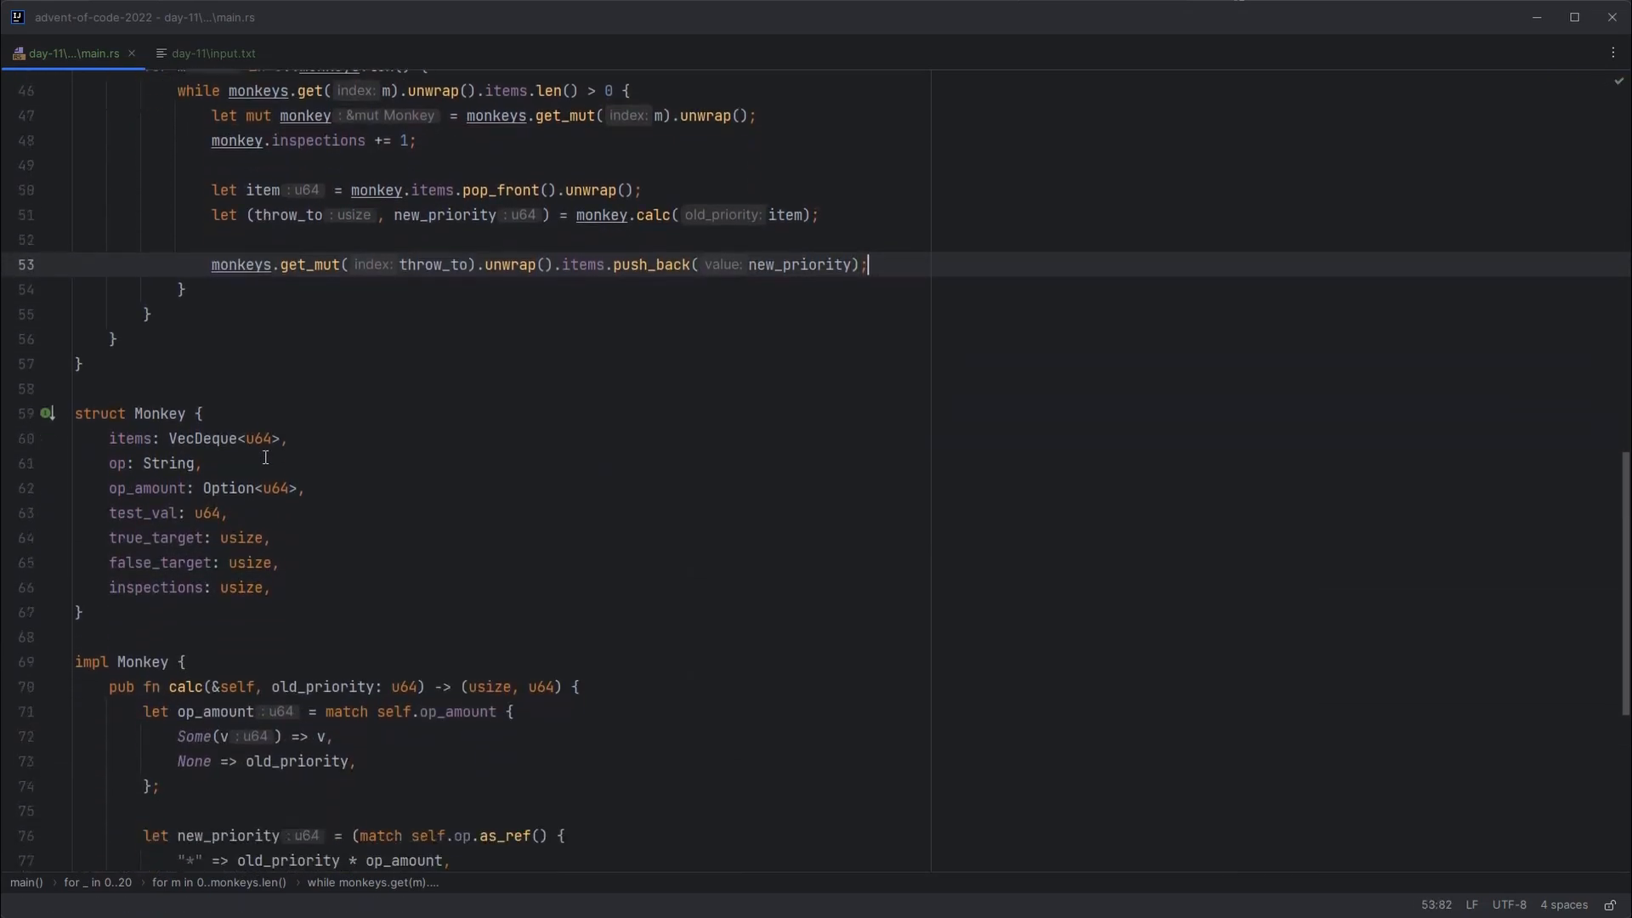
pyautogui.scroll(-3)
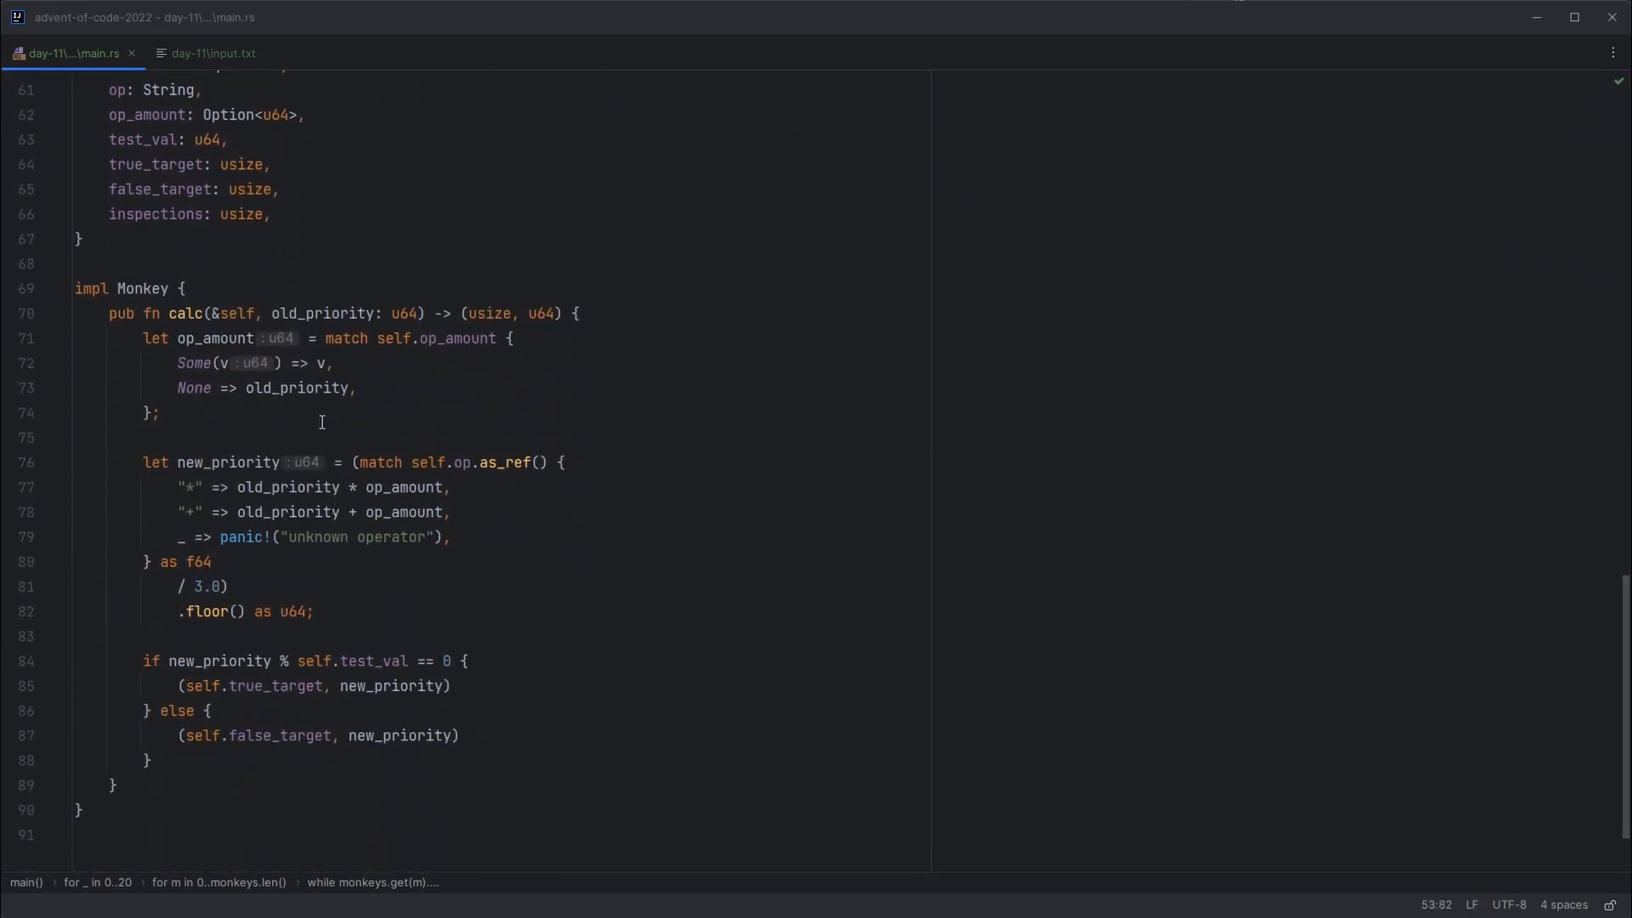
pyautogui.doubleClick(456, 337)
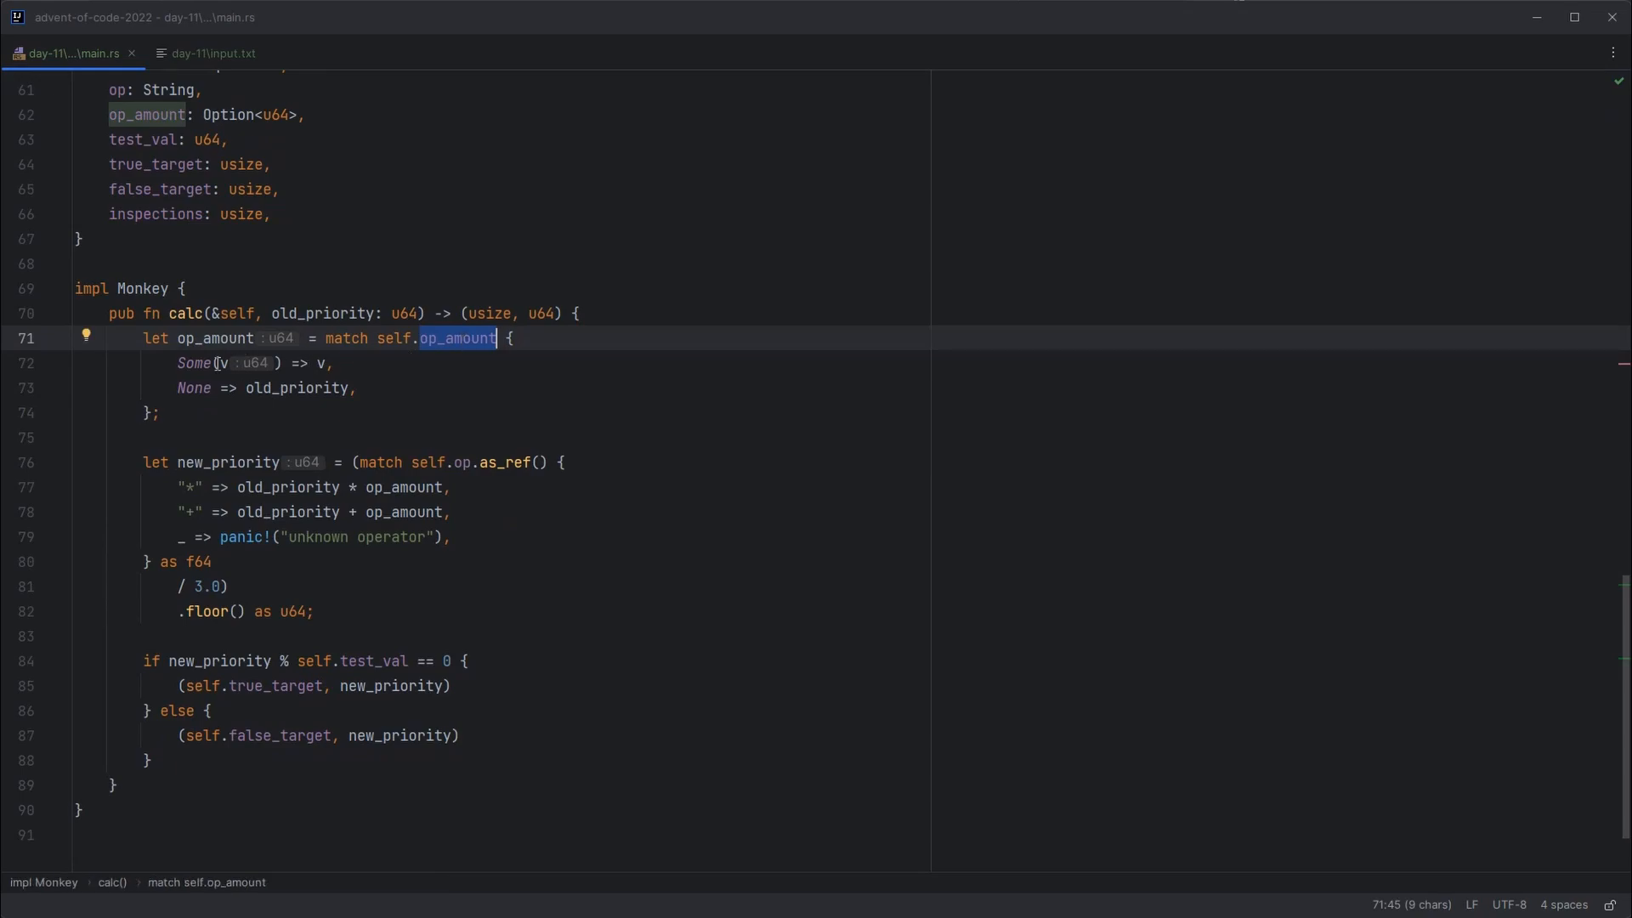
pyautogui.click(221, 362)
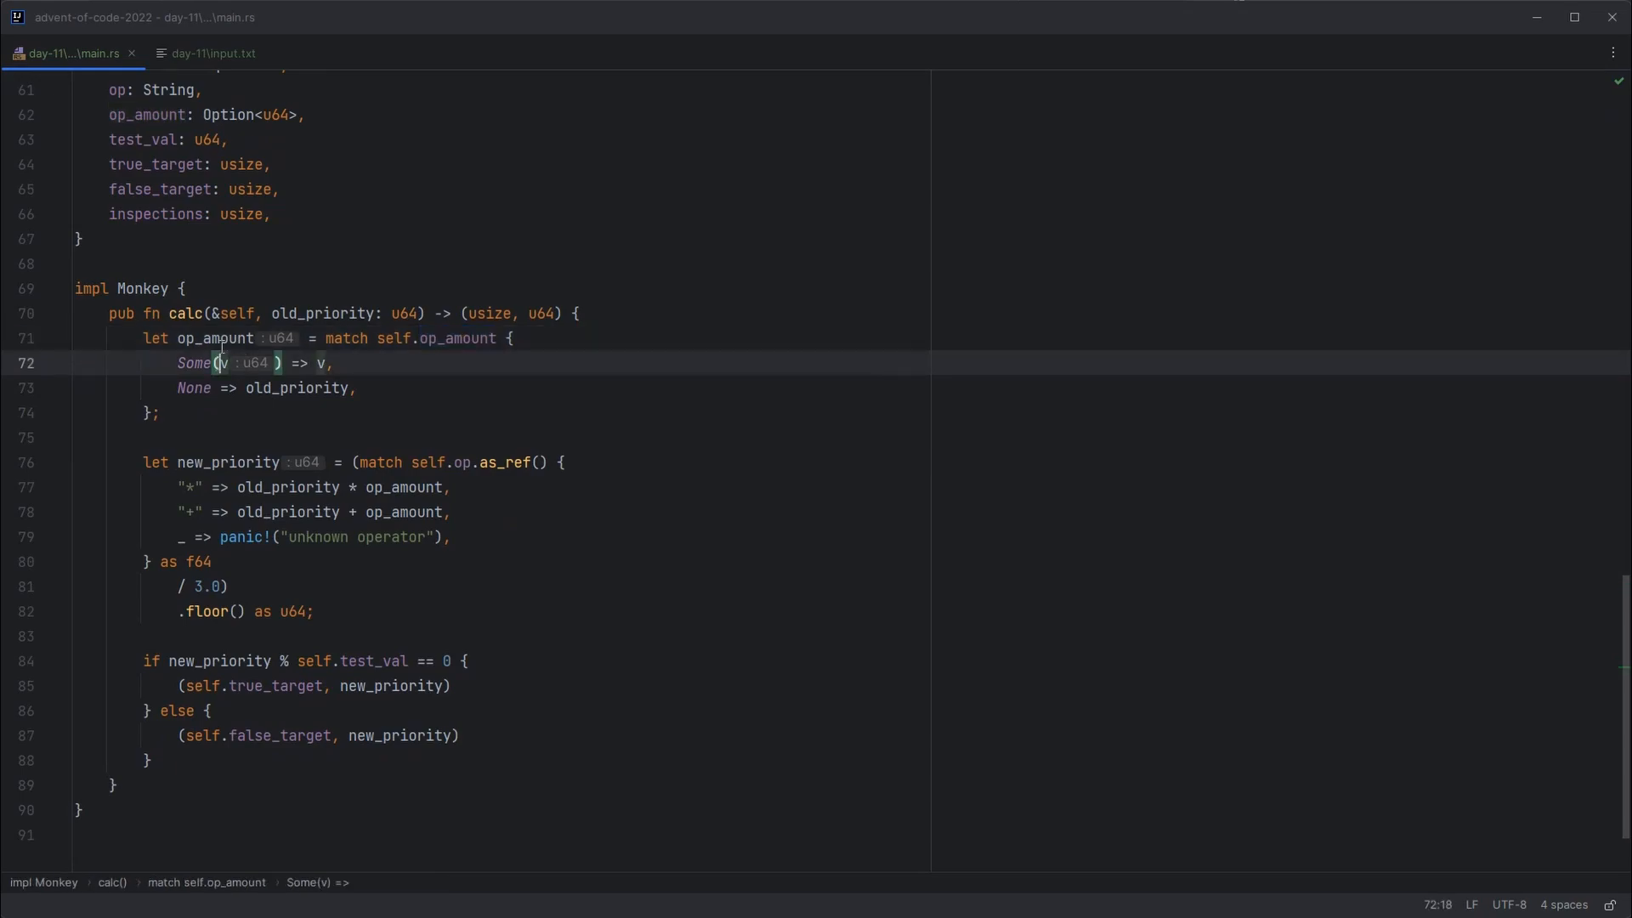
pyautogui.click(212, 53)
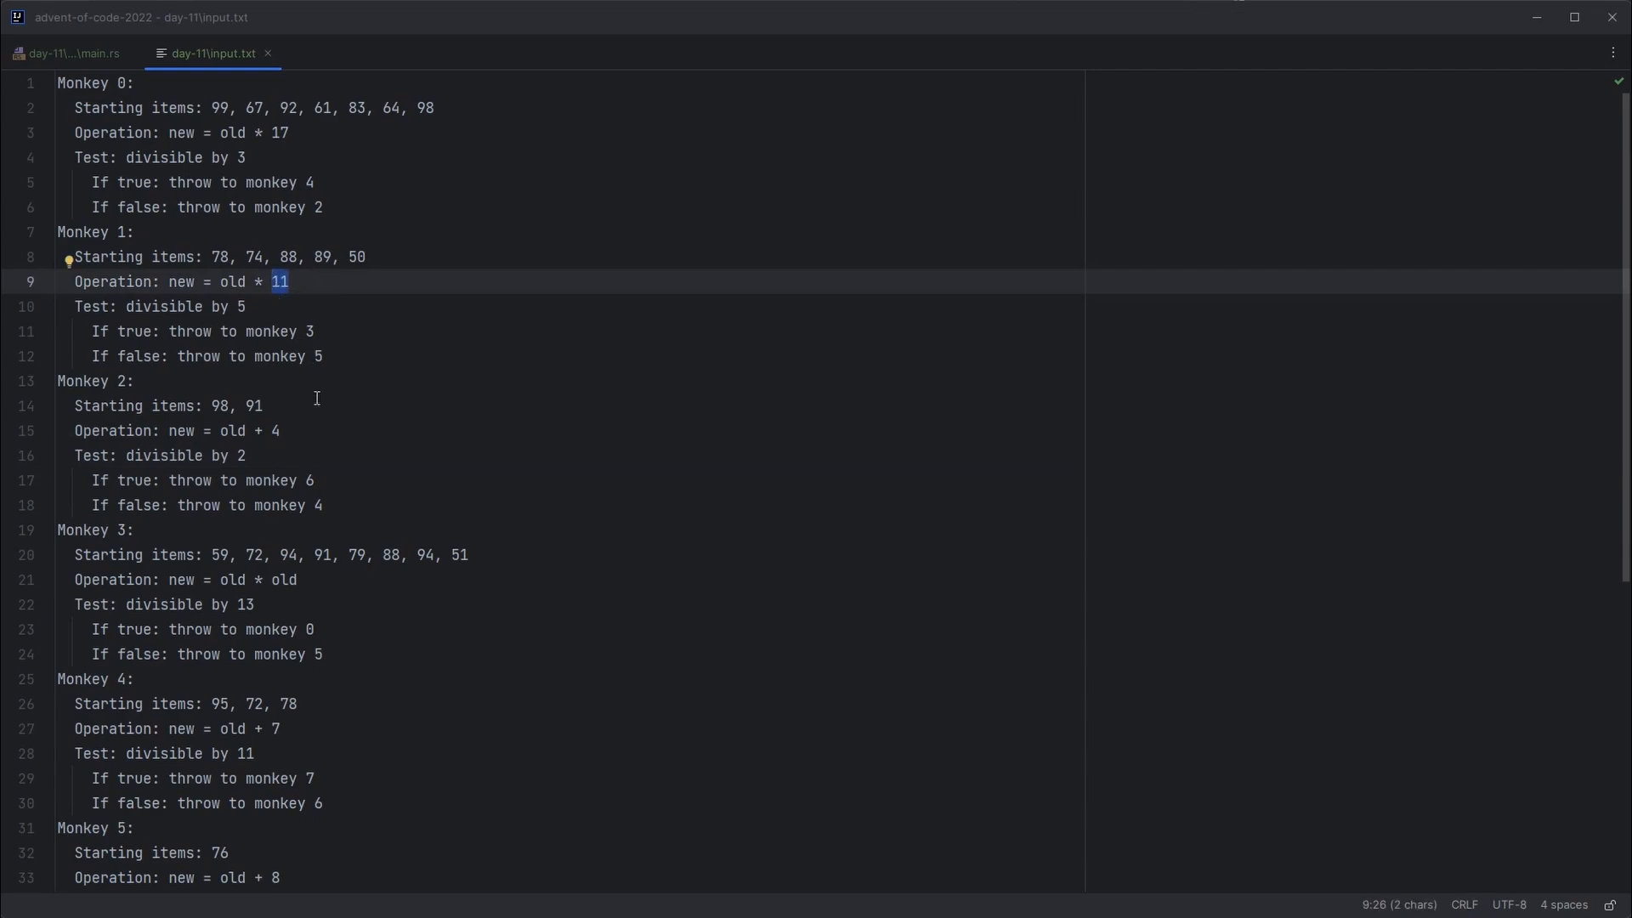
pyautogui.doubleClick(280, 579)
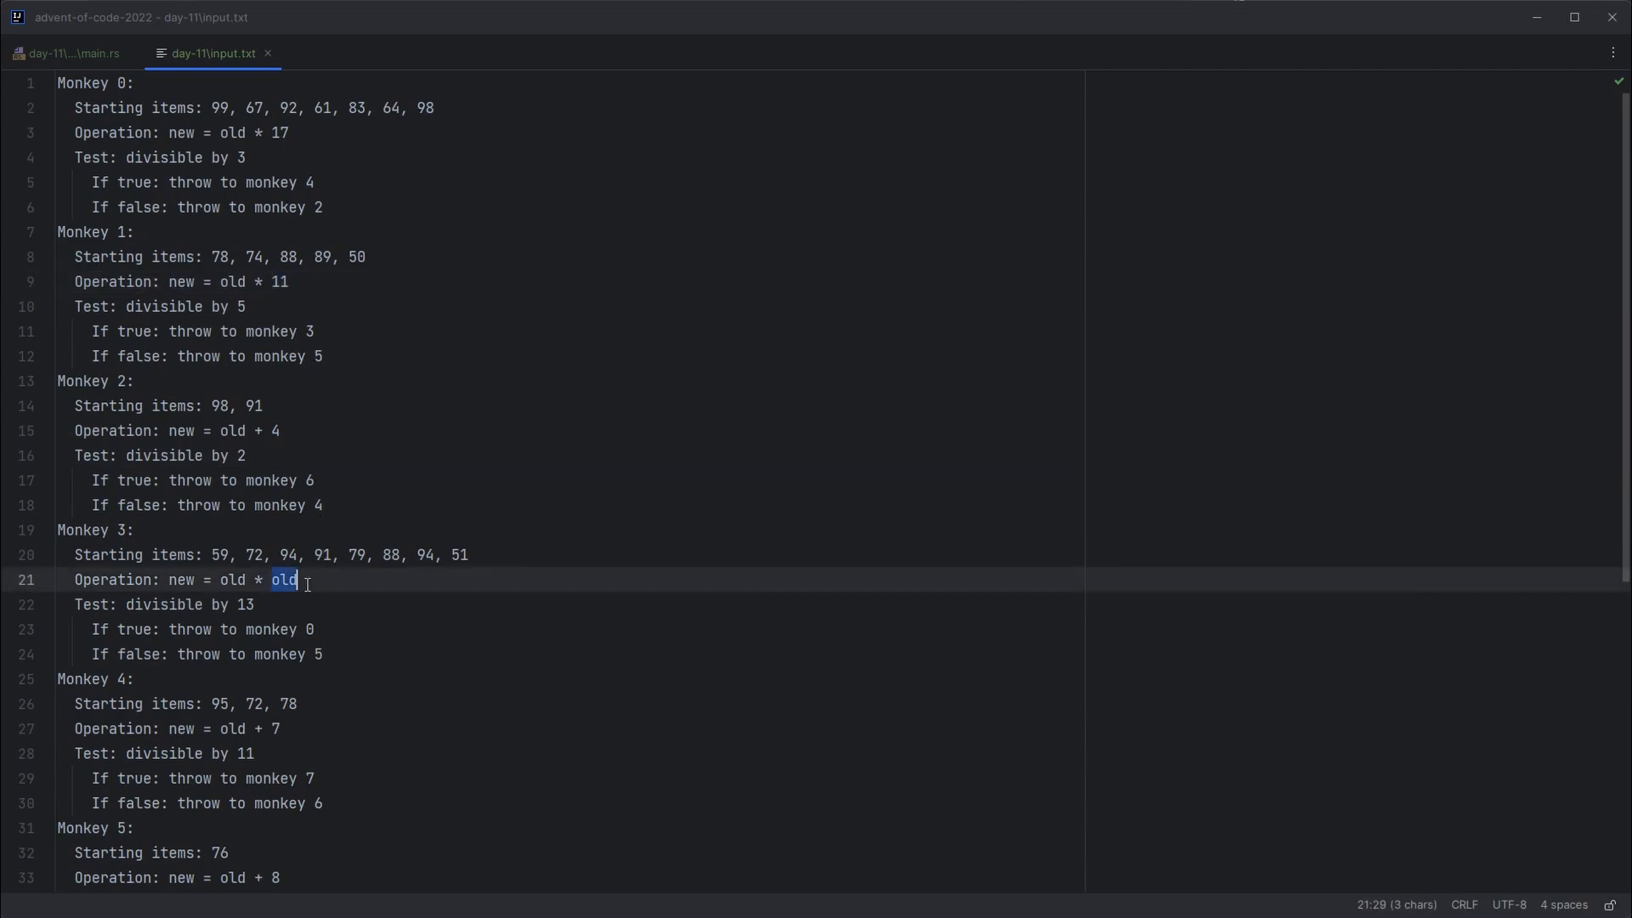
pyautogui.click(68, 52)
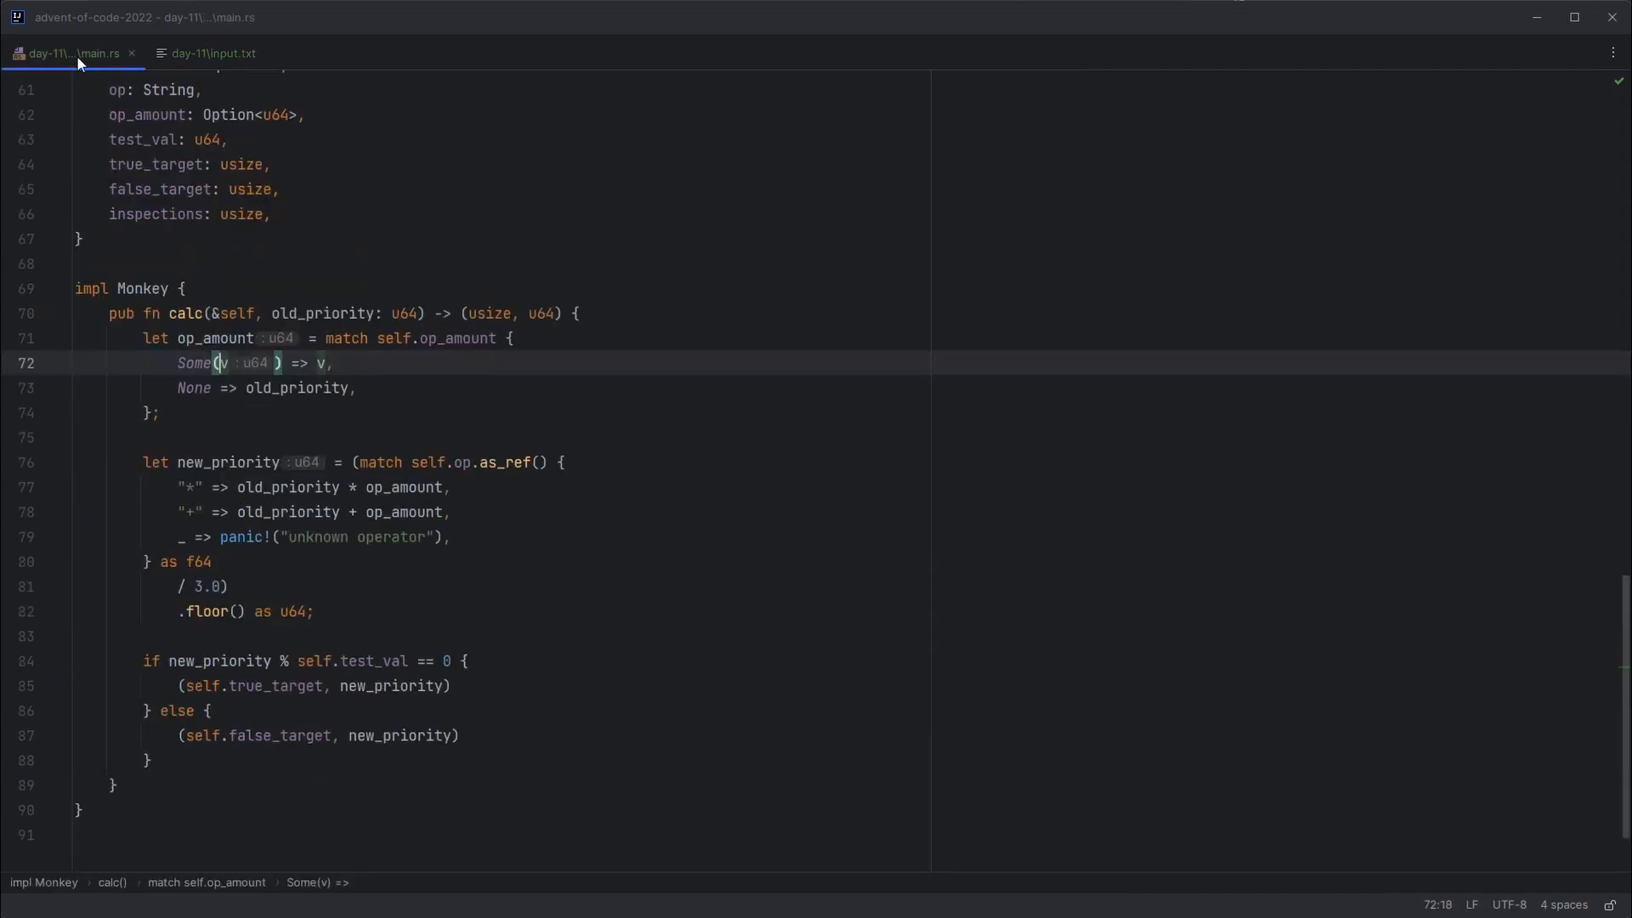
pyautogui.click(295, 388)
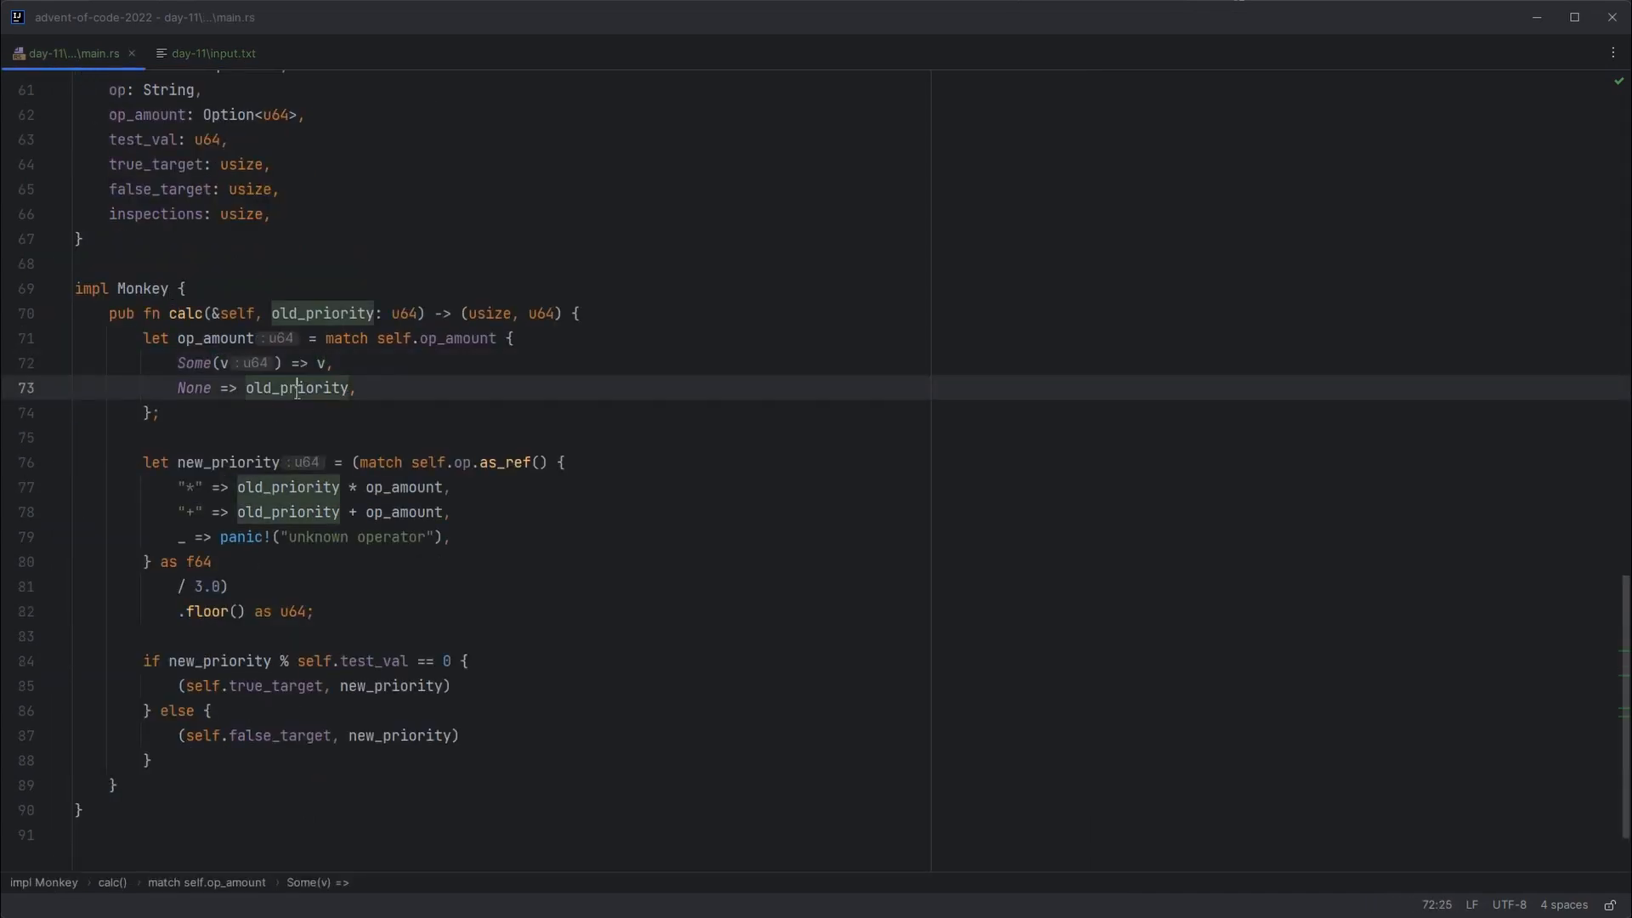
pyautogui.doubleClick(300, 388)
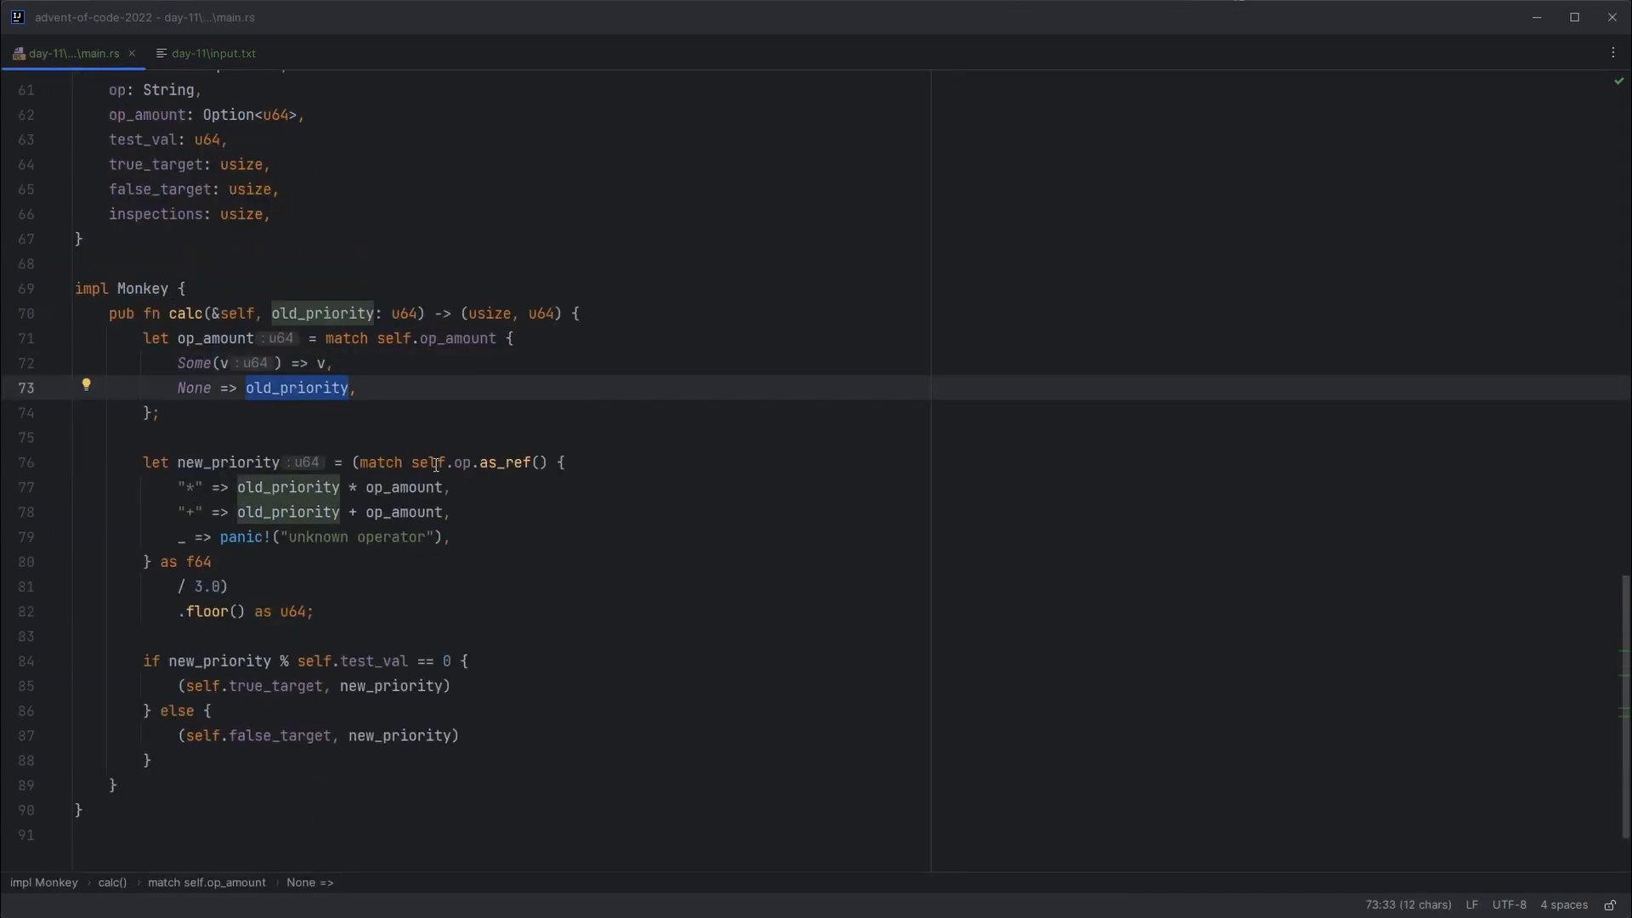
pyautogui.moveTo(377, 480)
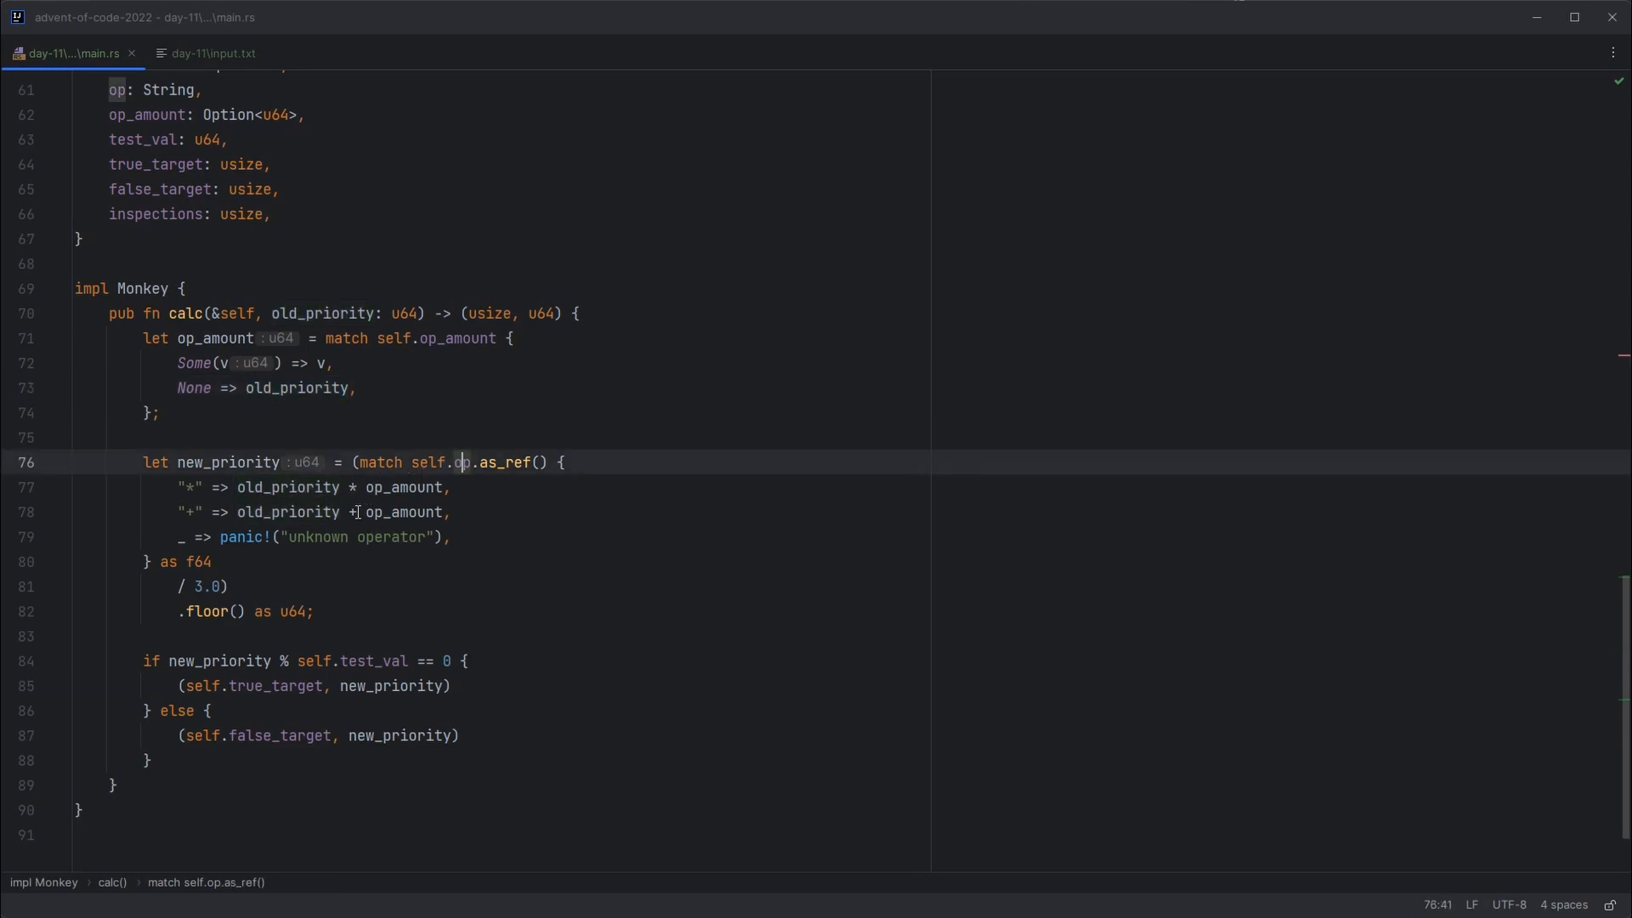
pyautogui.click(197, 586)
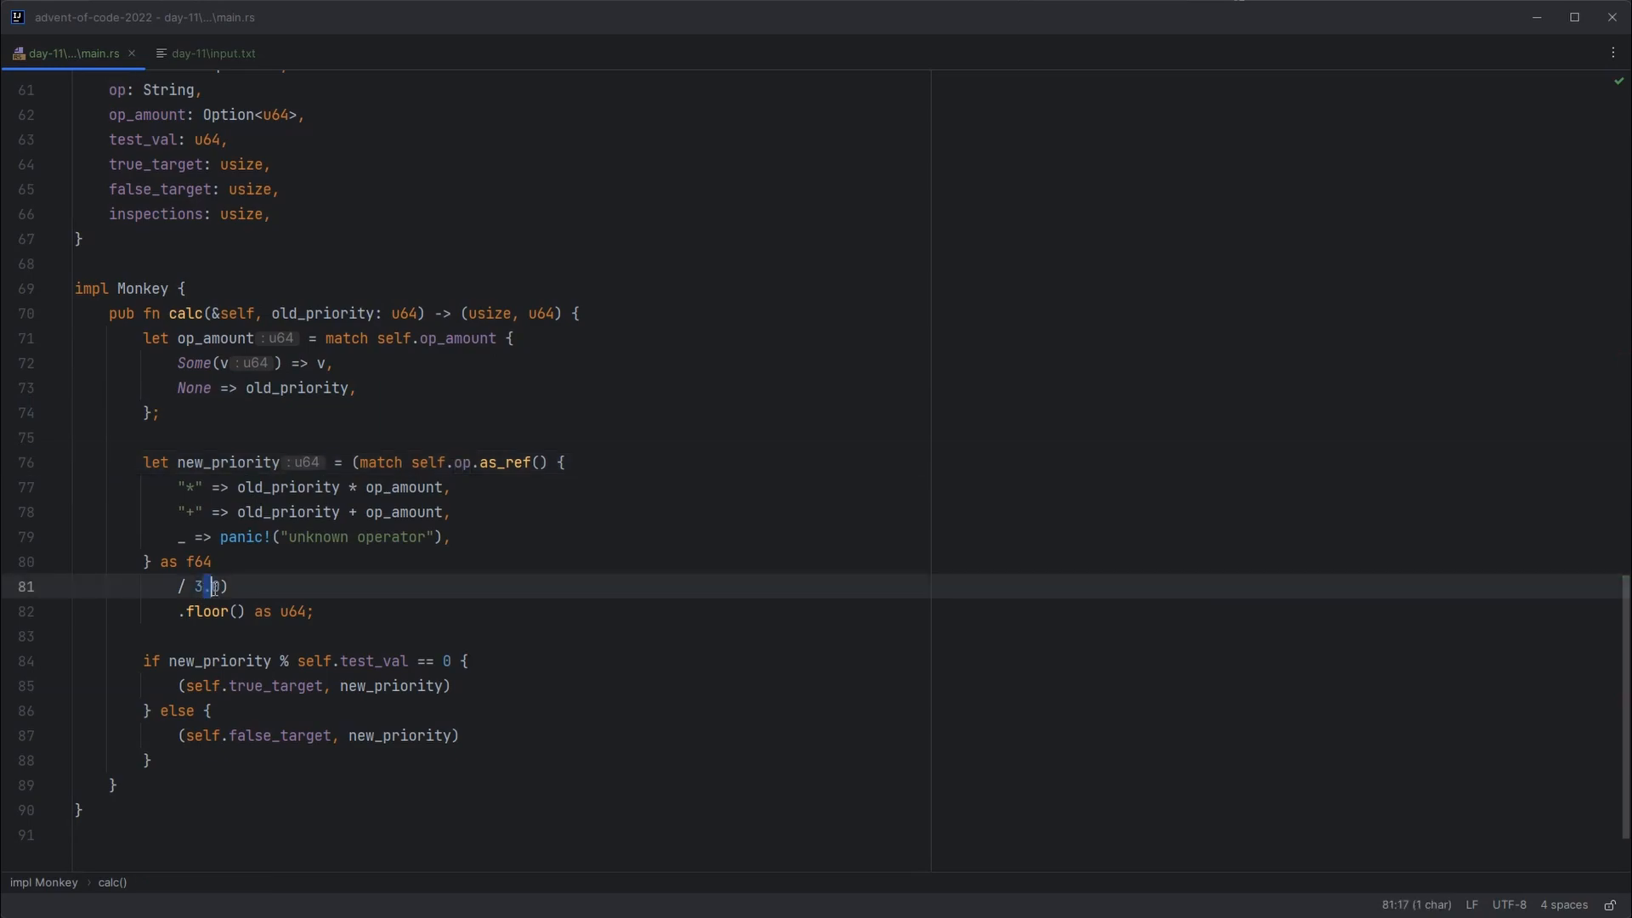
pyautogui.write('0')
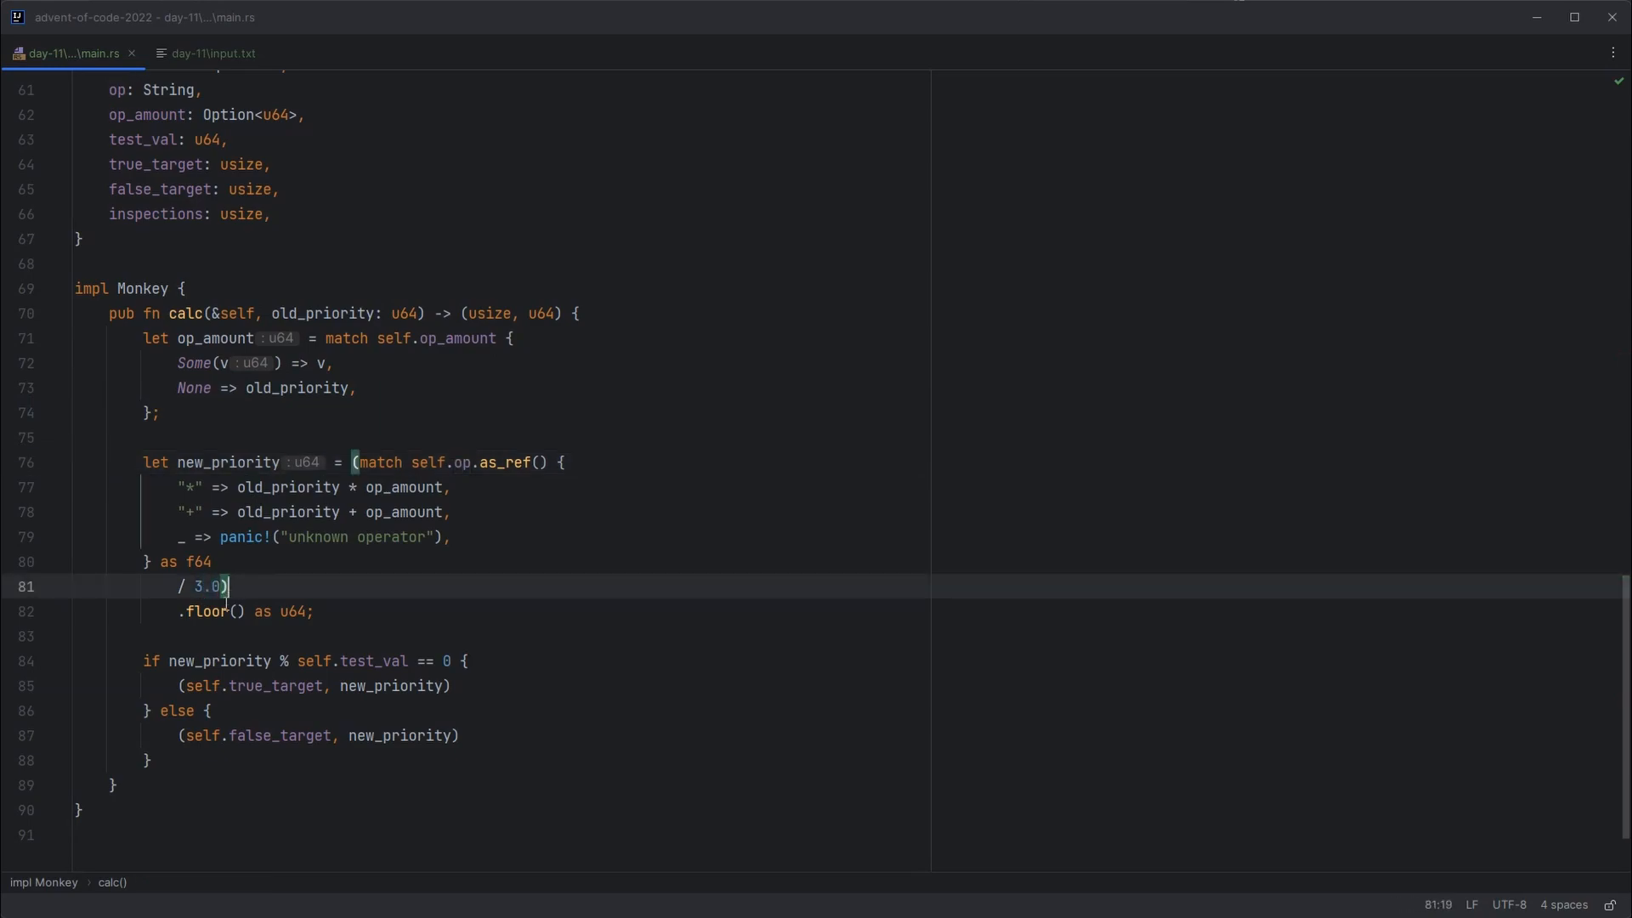
pyautogui.doubleClick(207, 612)
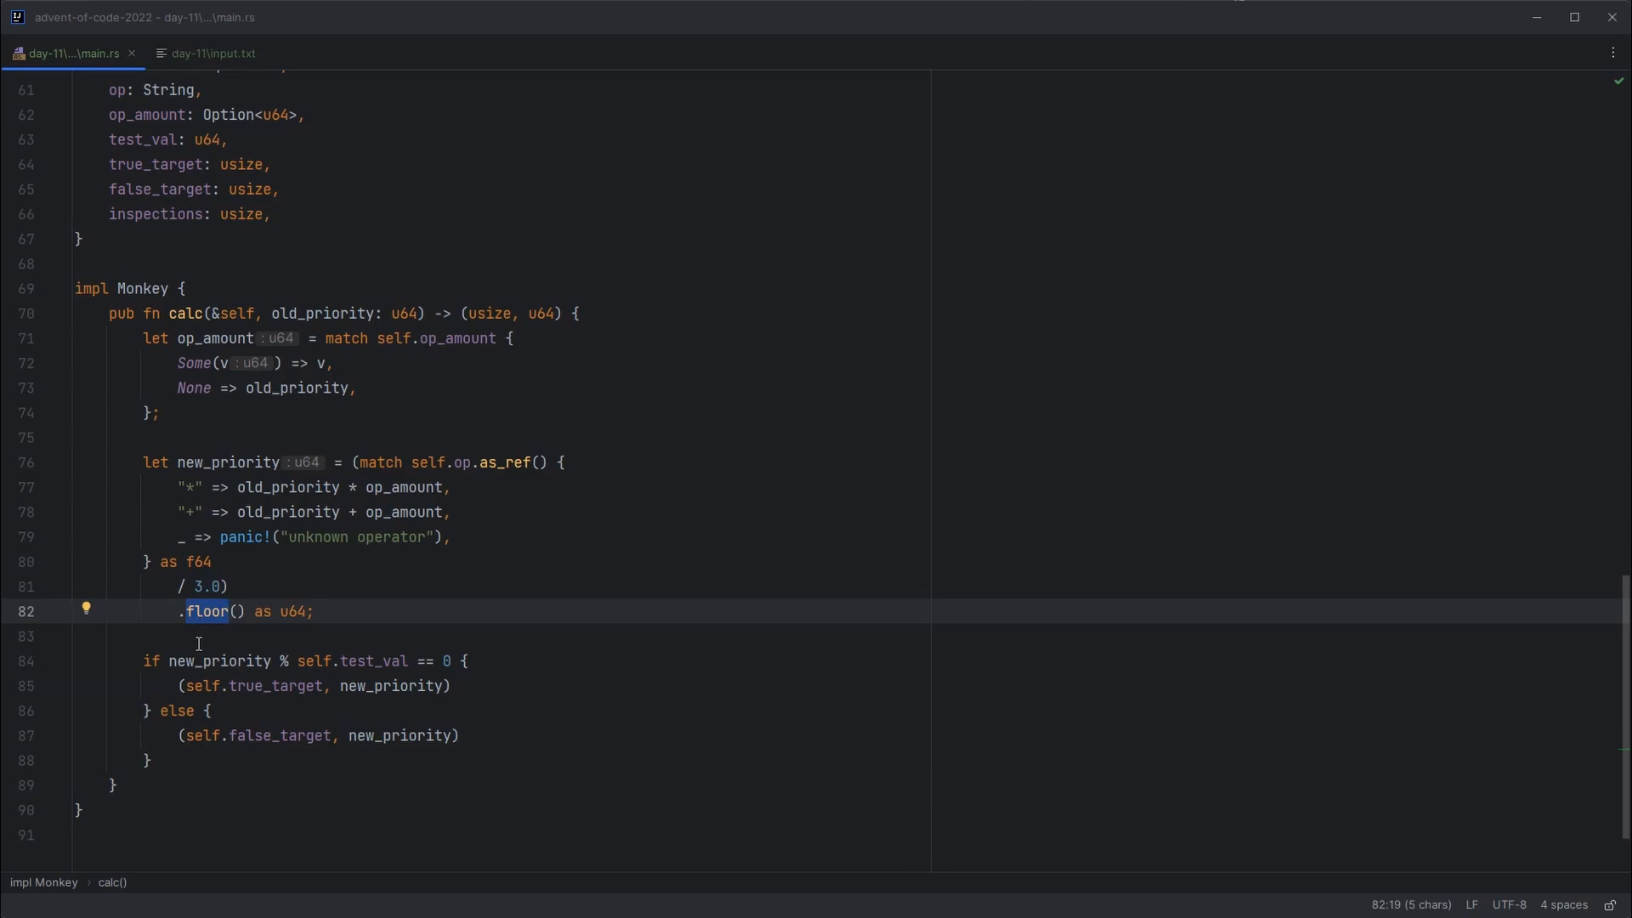
pyautogui.doubleClick(294, 611)
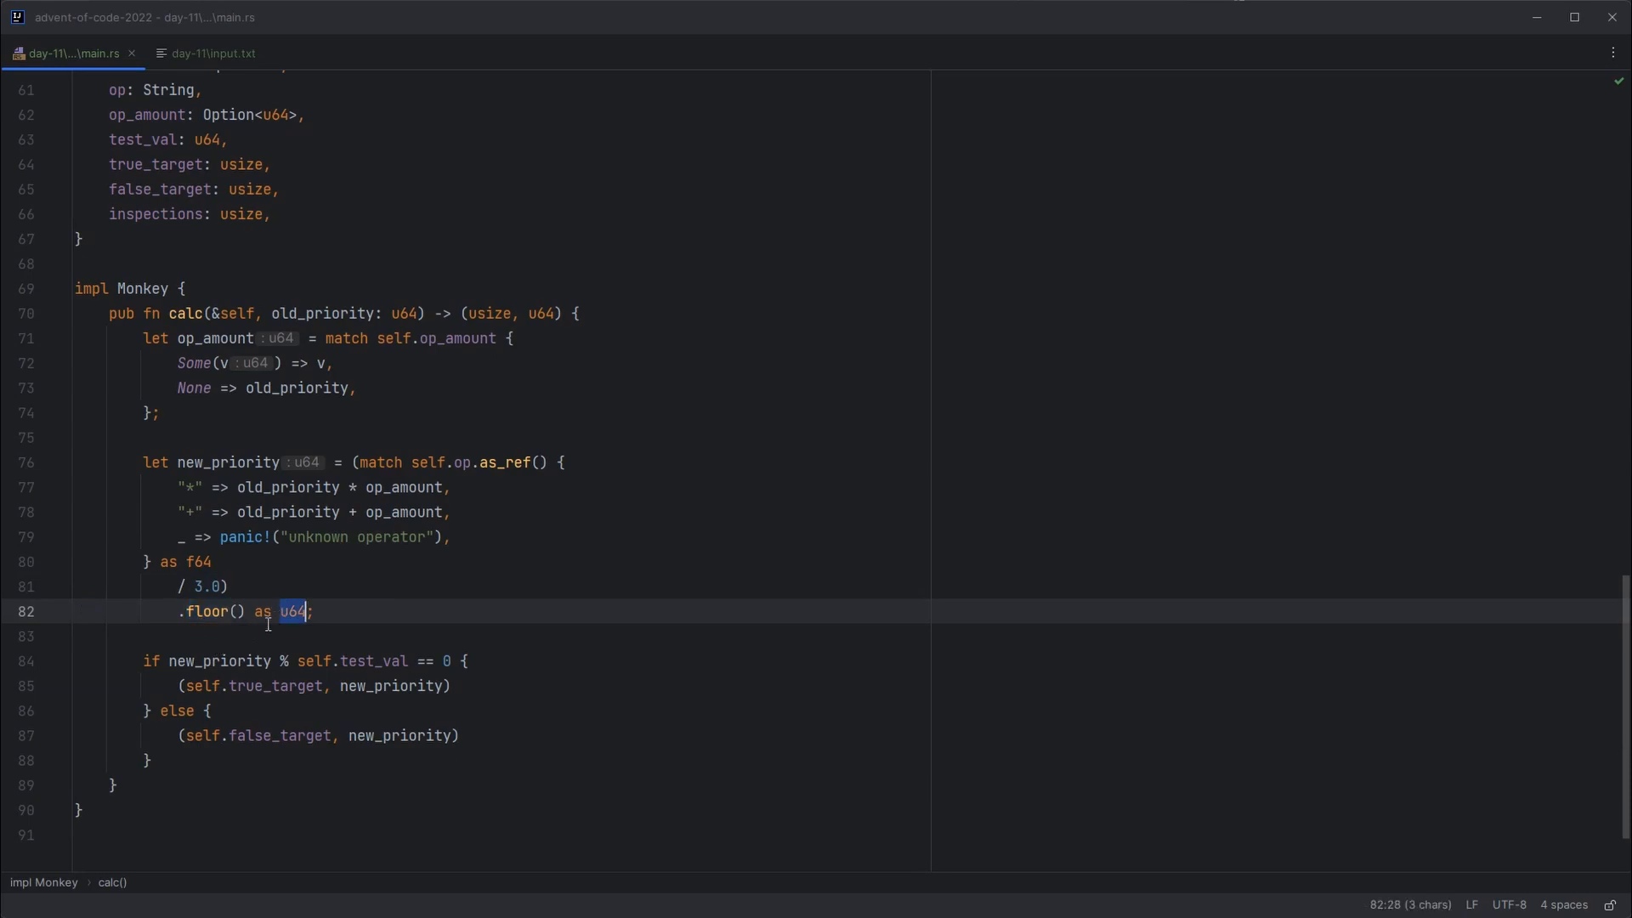
pyautogui.doubleClick(370, 660)
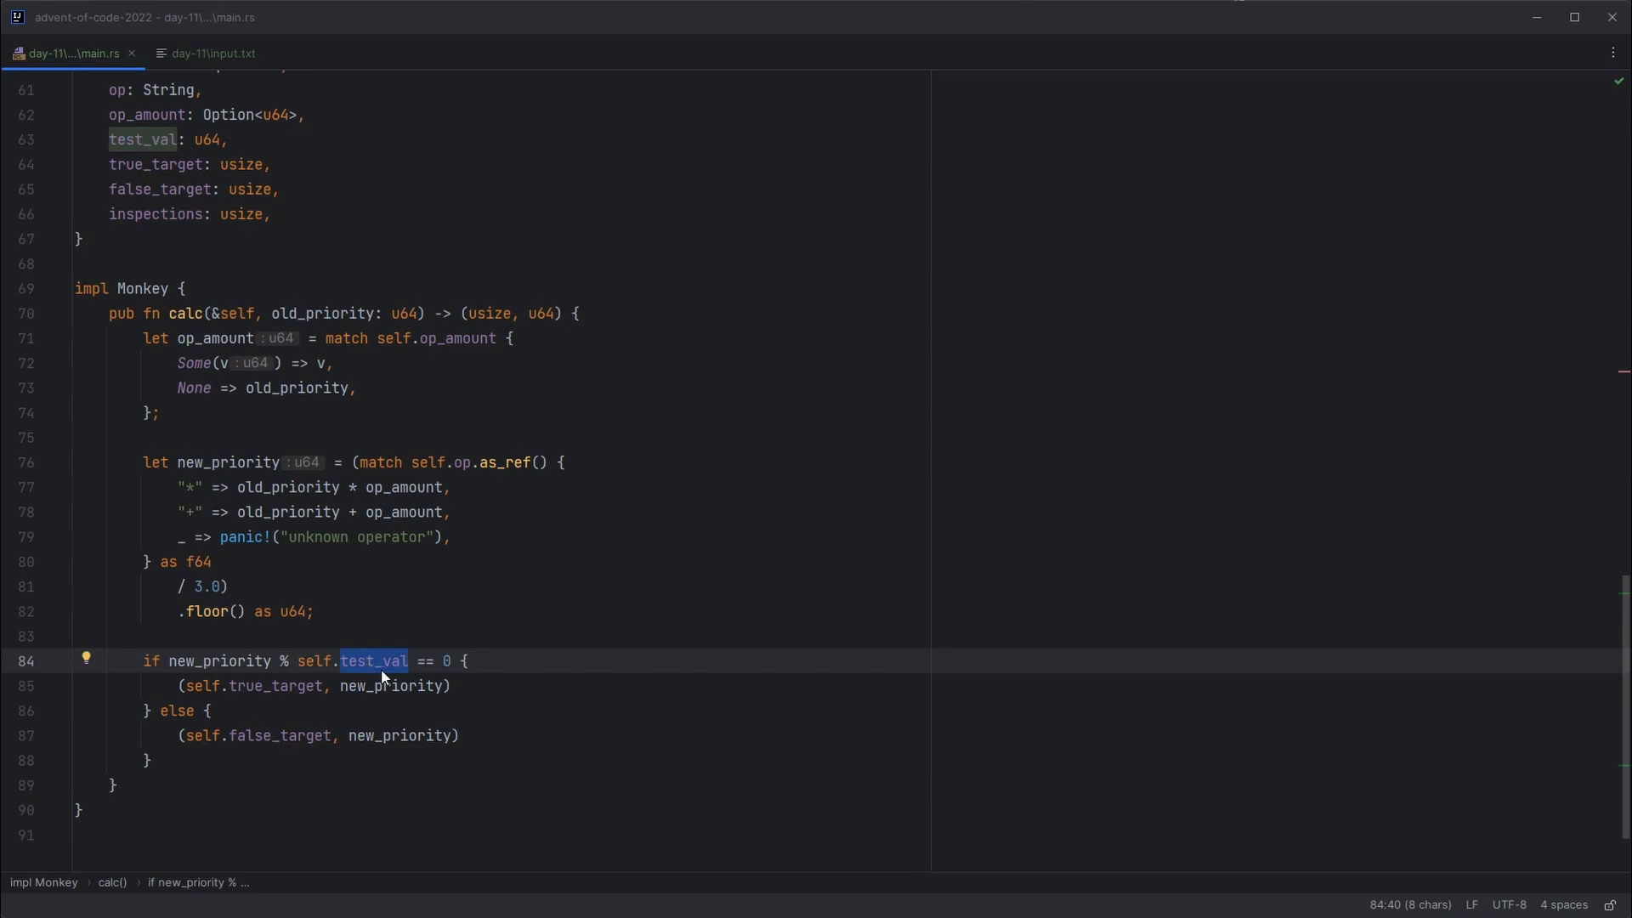
pyautogui.click(214, 52)
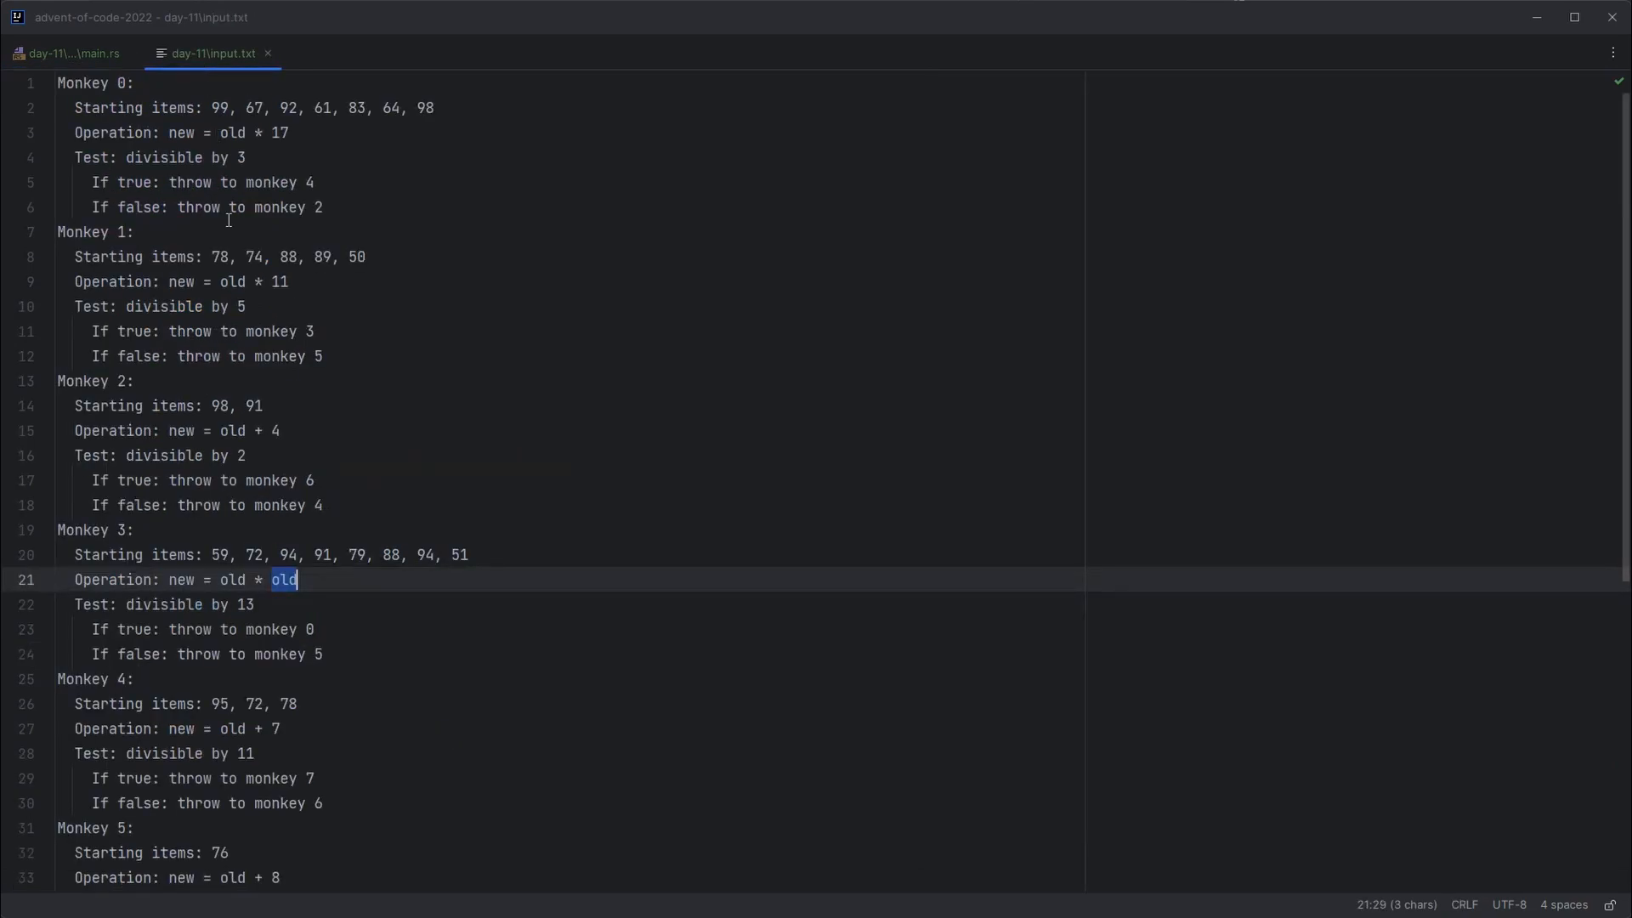
pyautogui.click(241, 456)
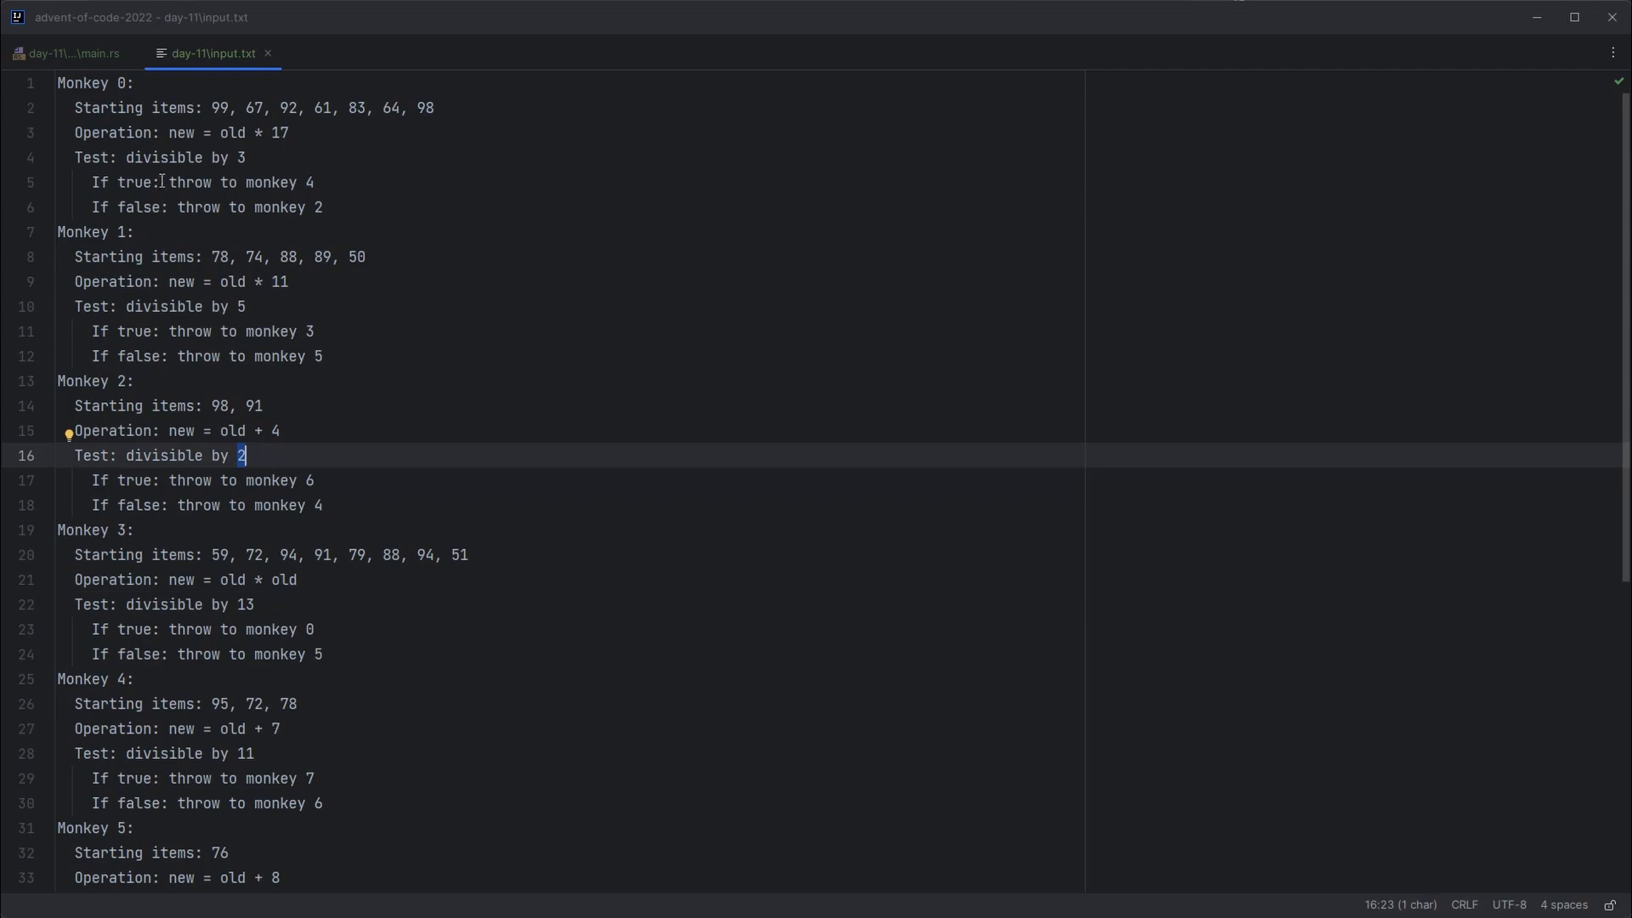
pyautogui.click(68, 53)
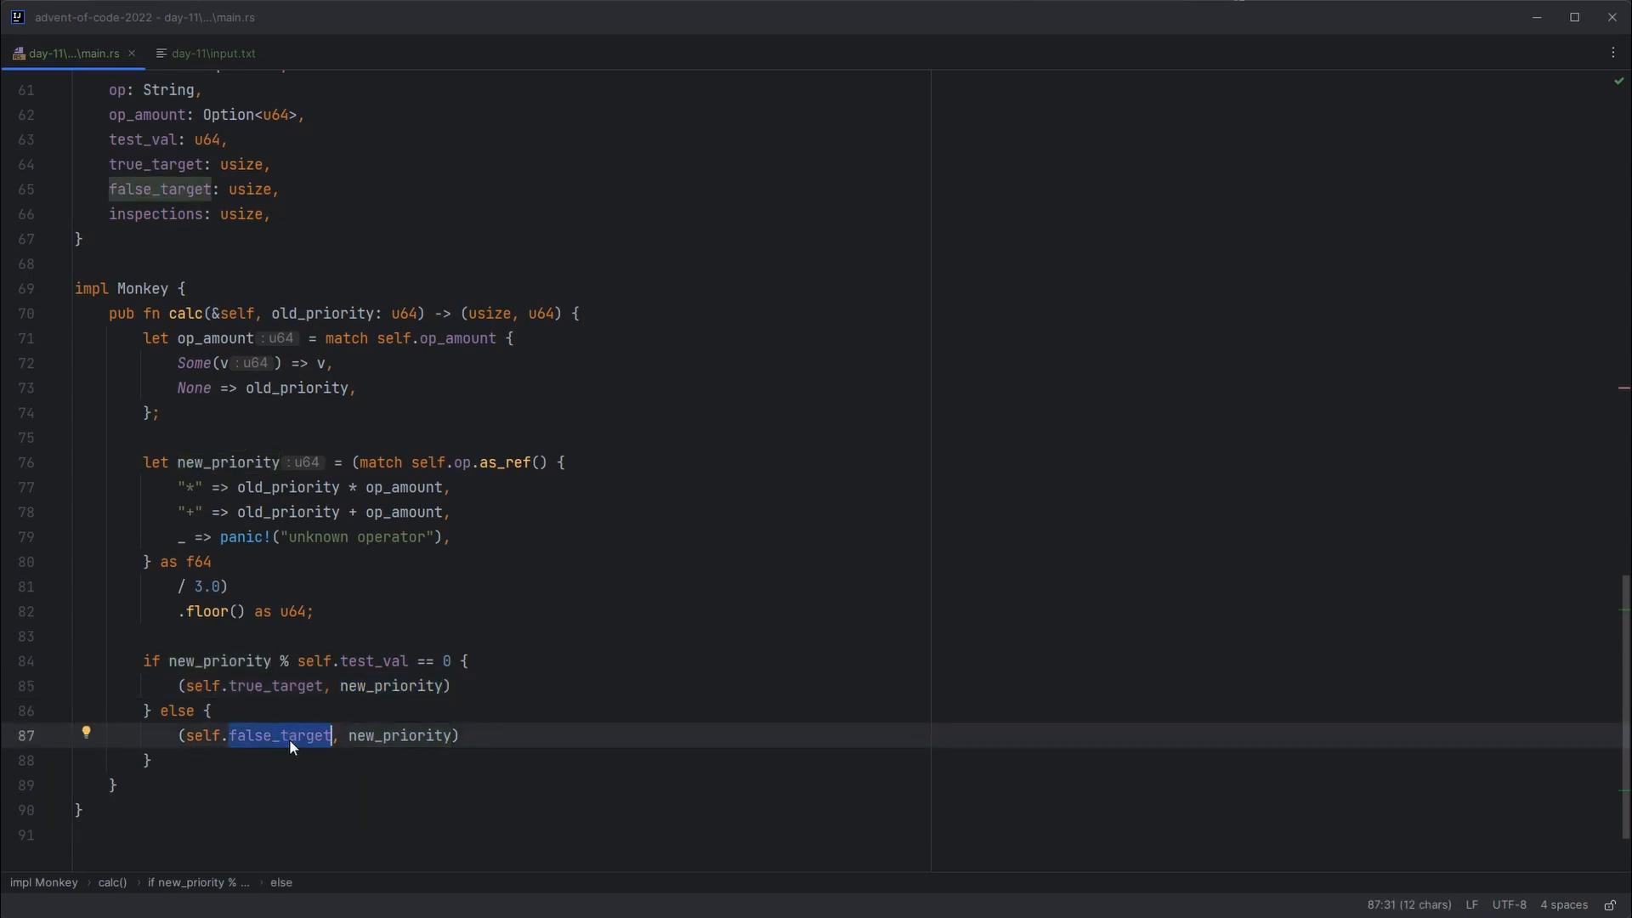
pyautogui.scroll(3)
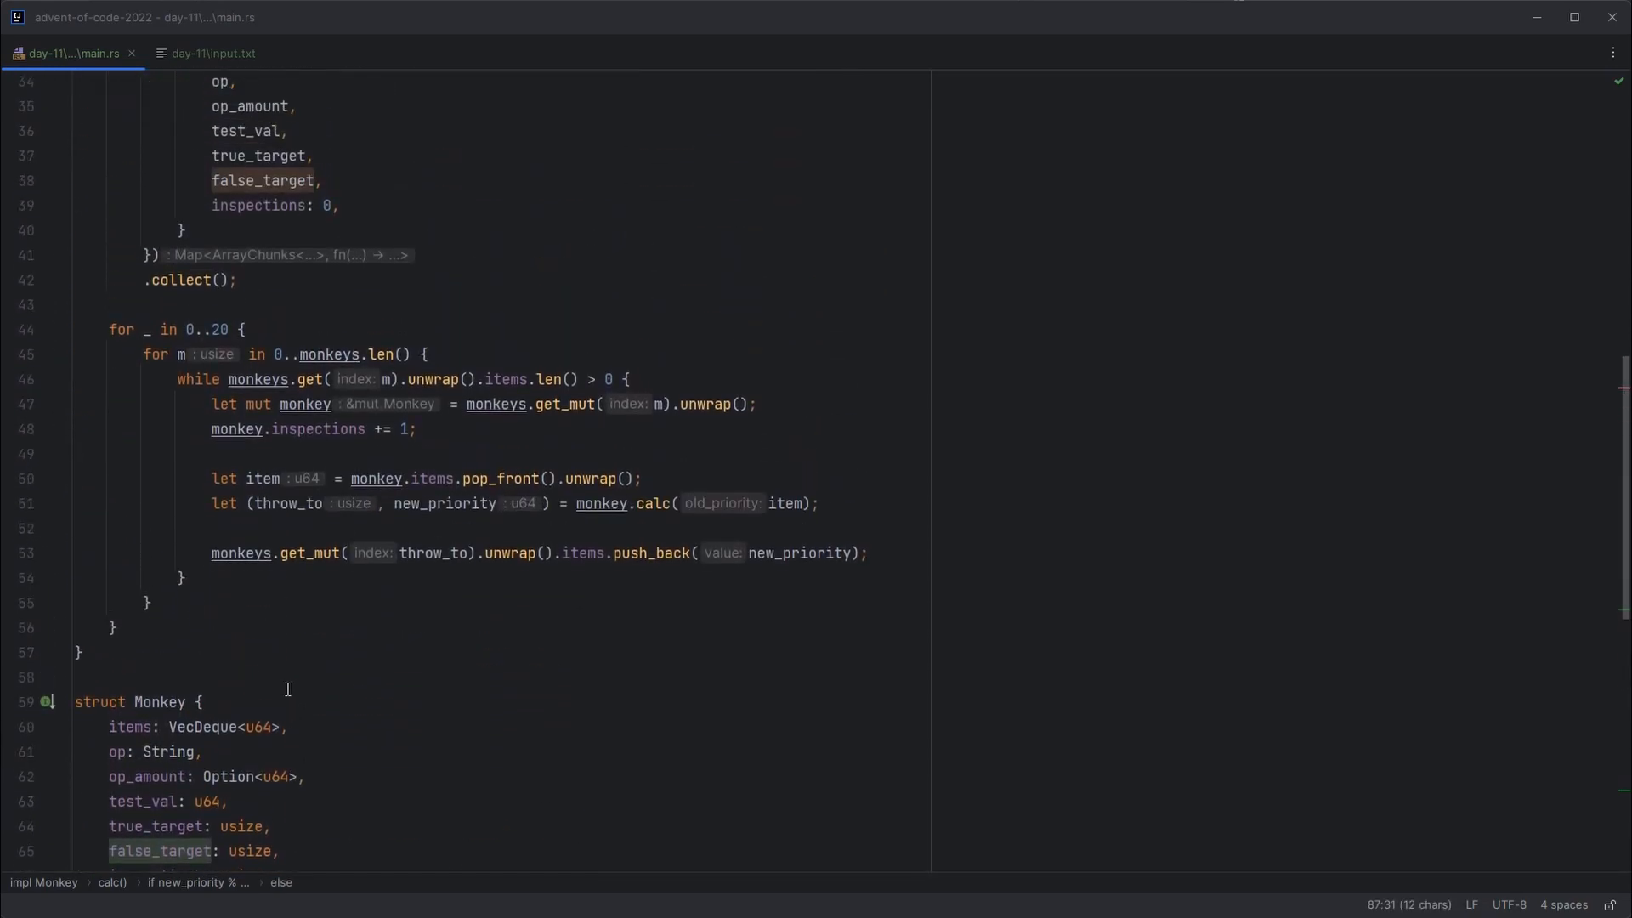
# Step: Add monkeys.sort_by(|m1, m2| m1.inspections.cmp(&m2.inspections)) after the rounds loop
pyautogui.click(116, 636)
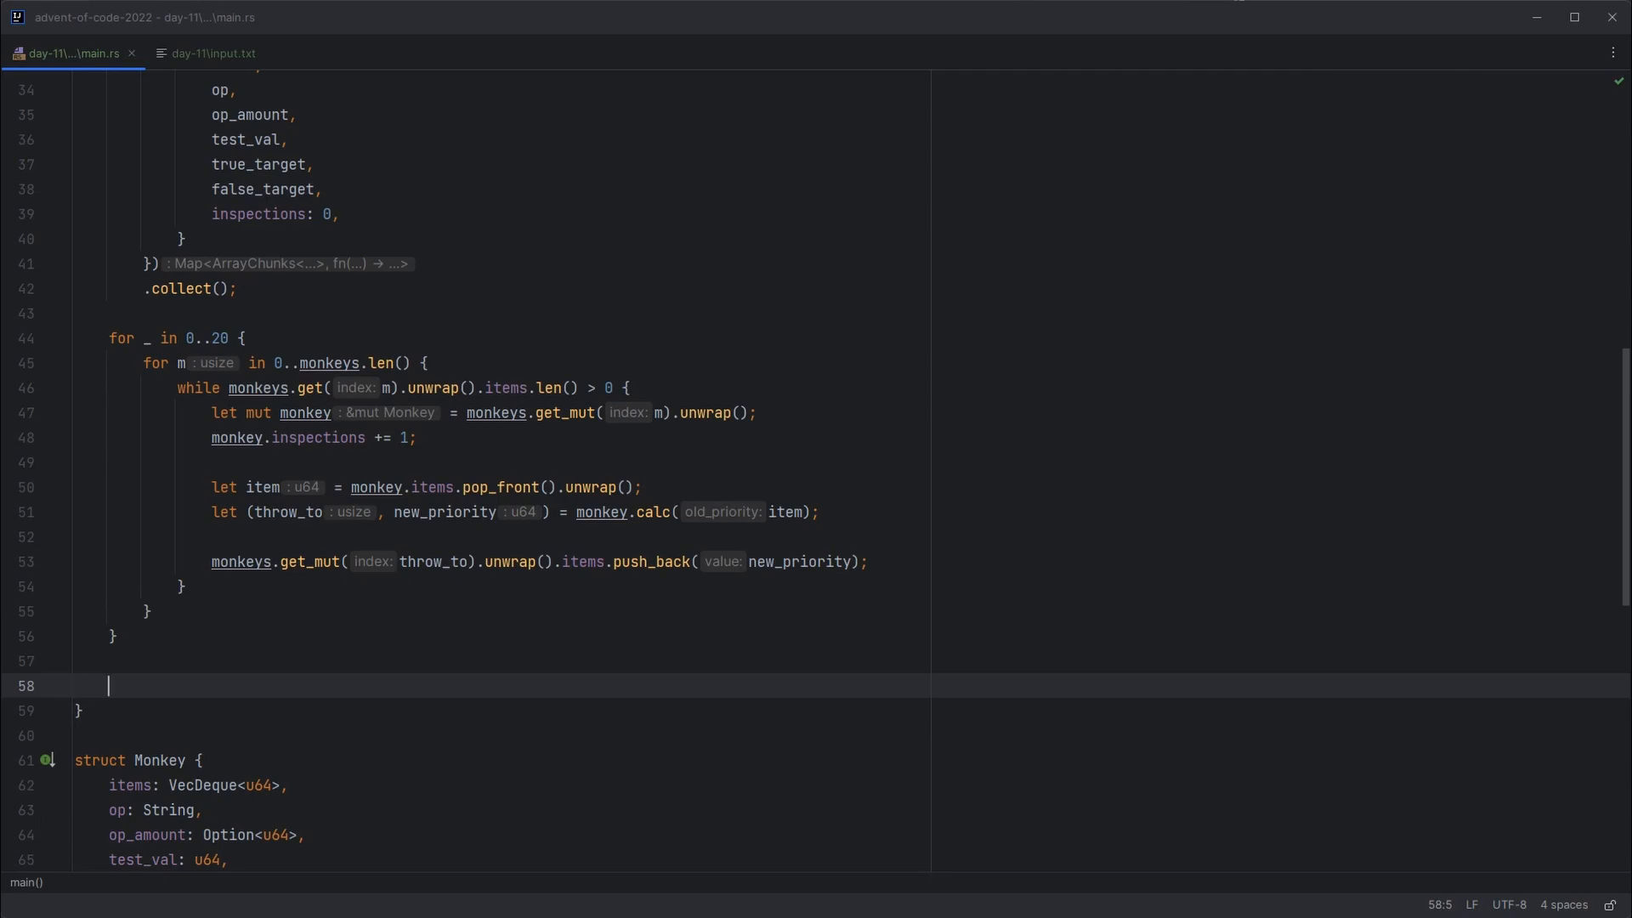
pyautogui.write('monkeys')
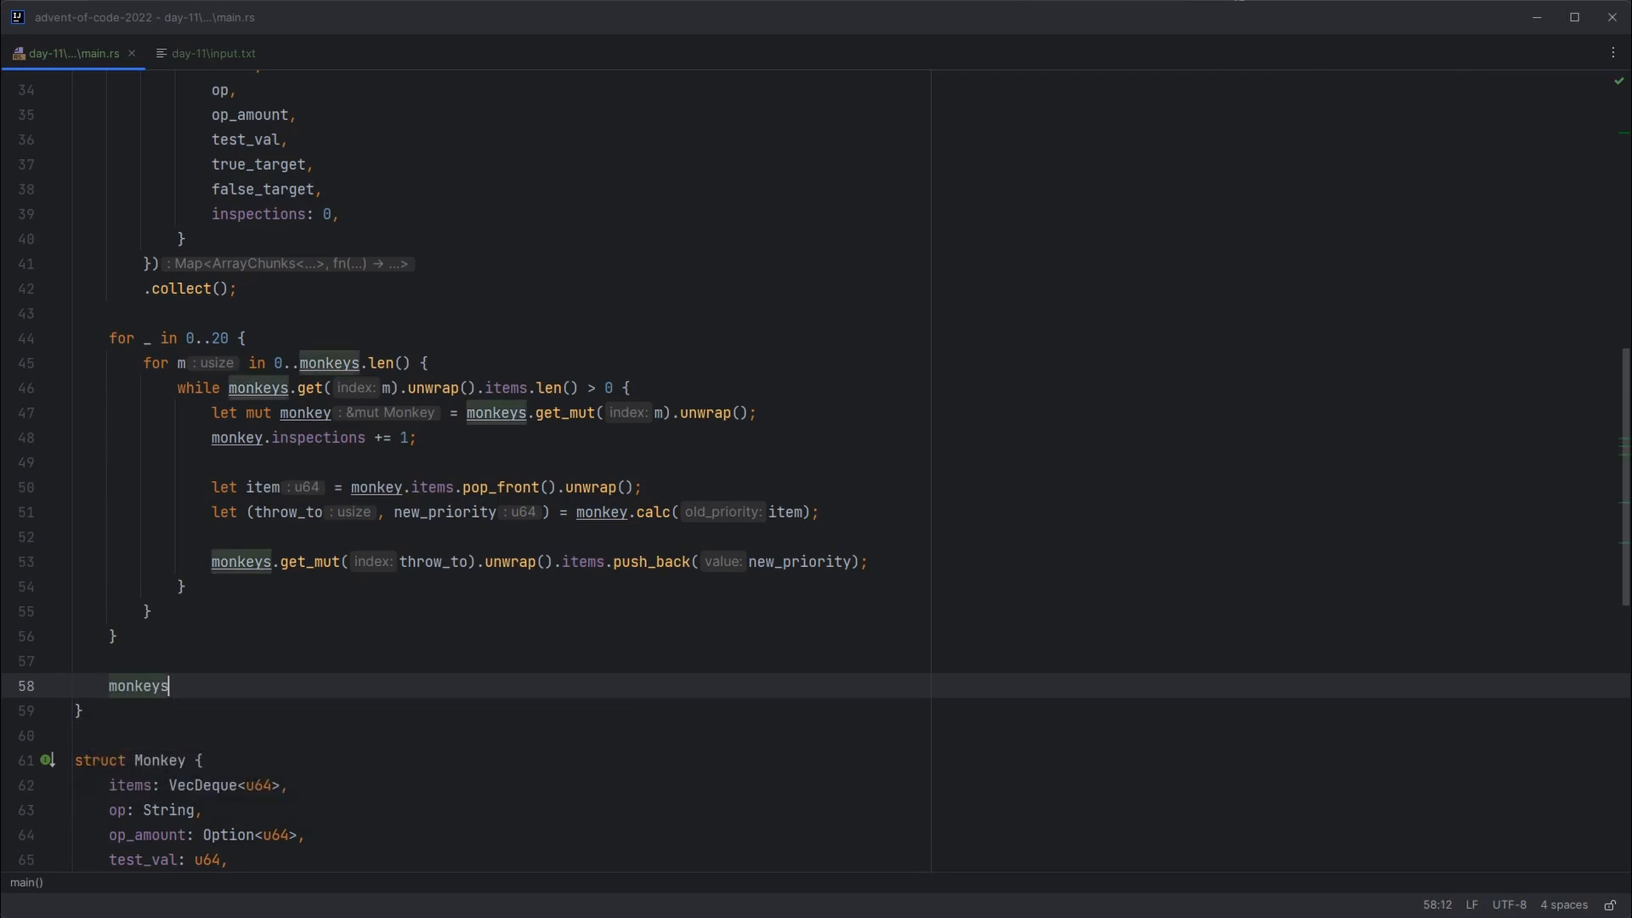
pyautogui.write('.sort_by(')
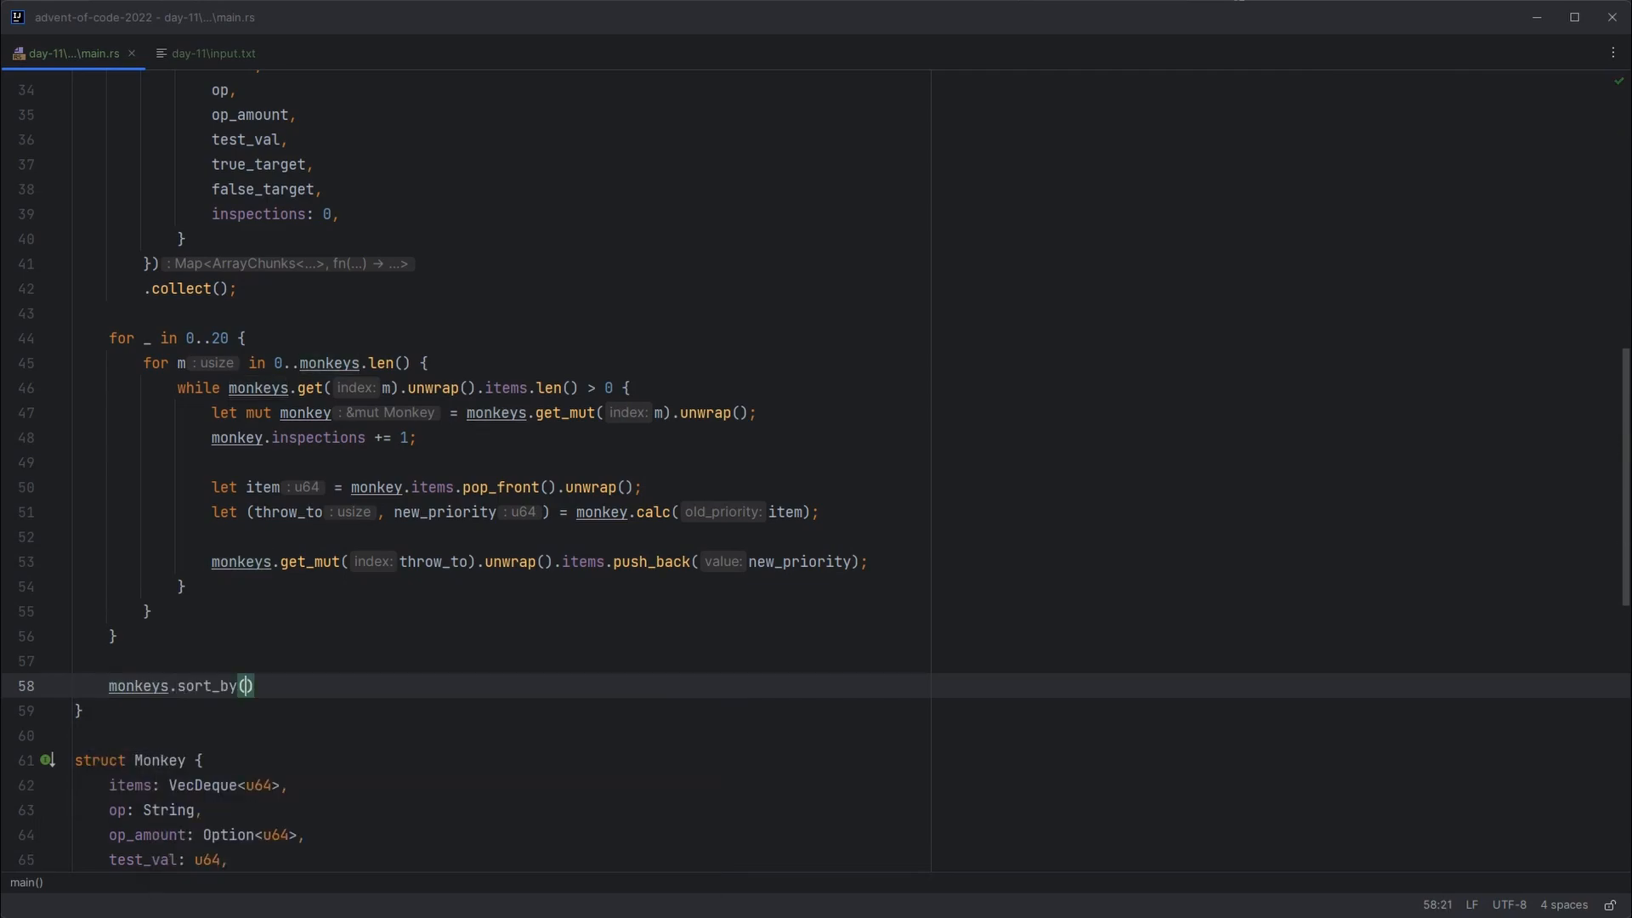
pyautogui.write('|m1, m2| m1.inspections.')
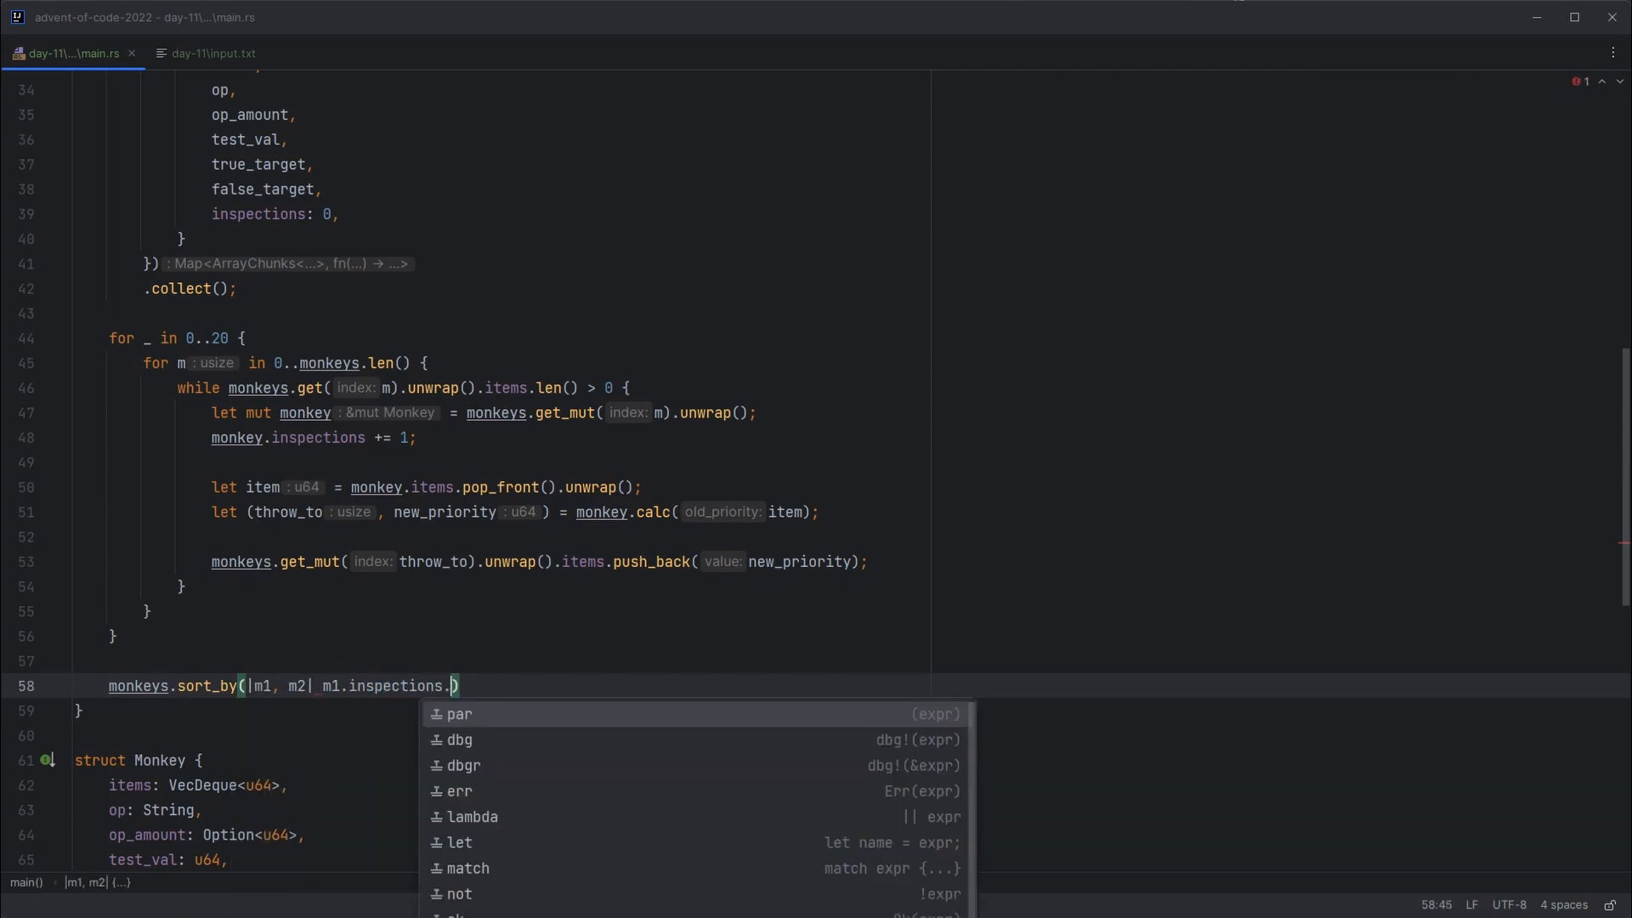
pyautogui.write('cmp(')
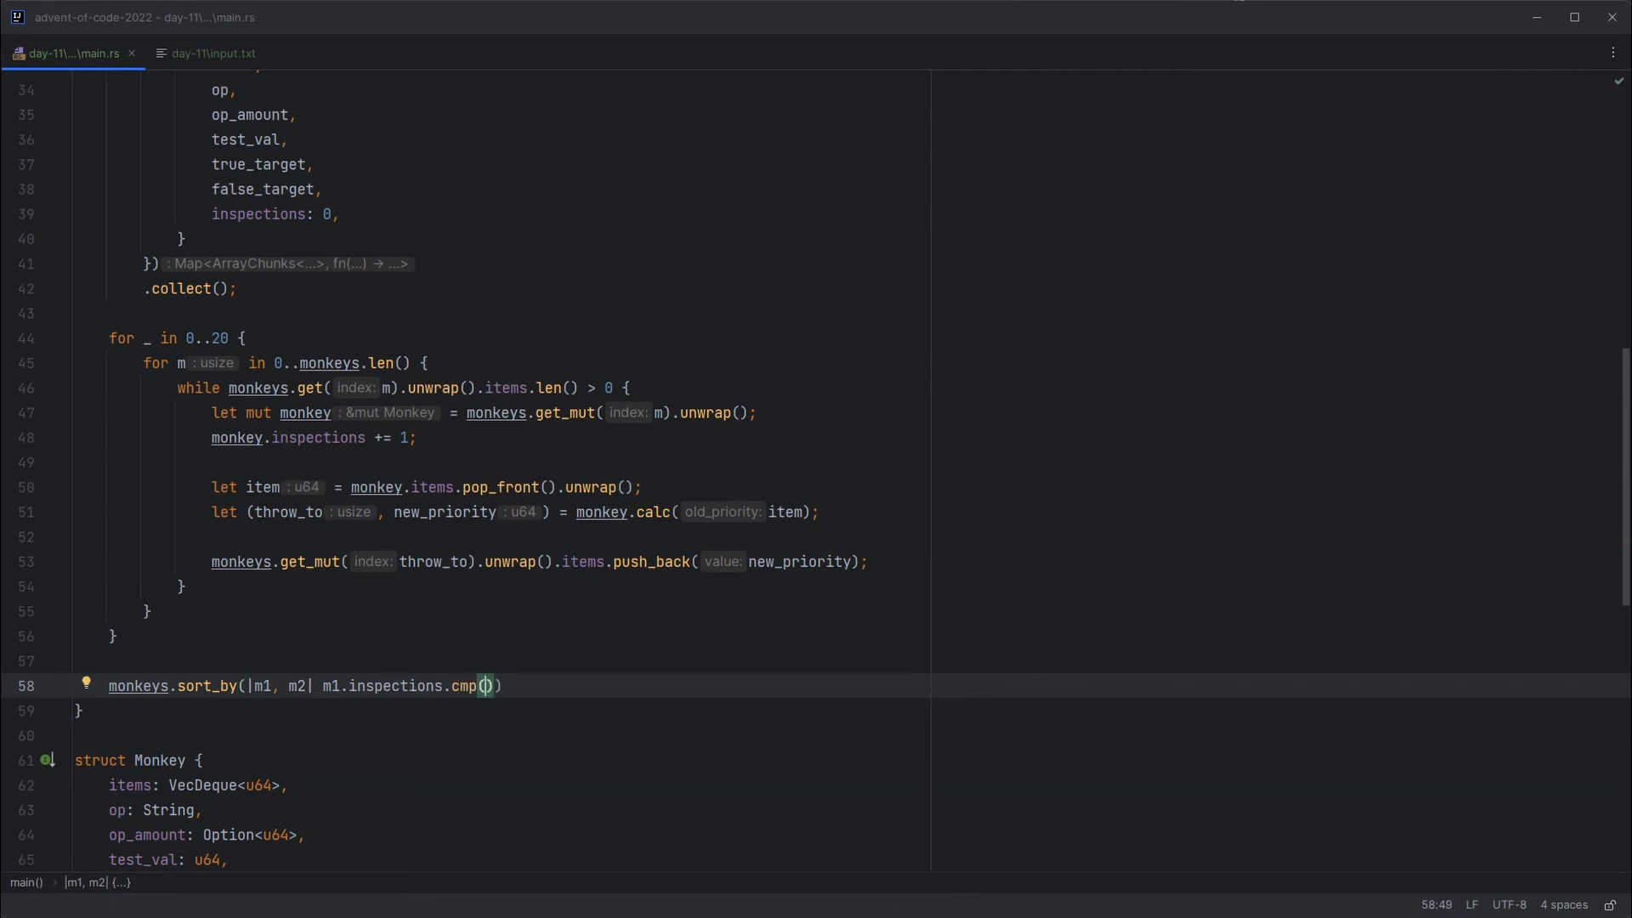
pyautogui.write('&m2.inspections')
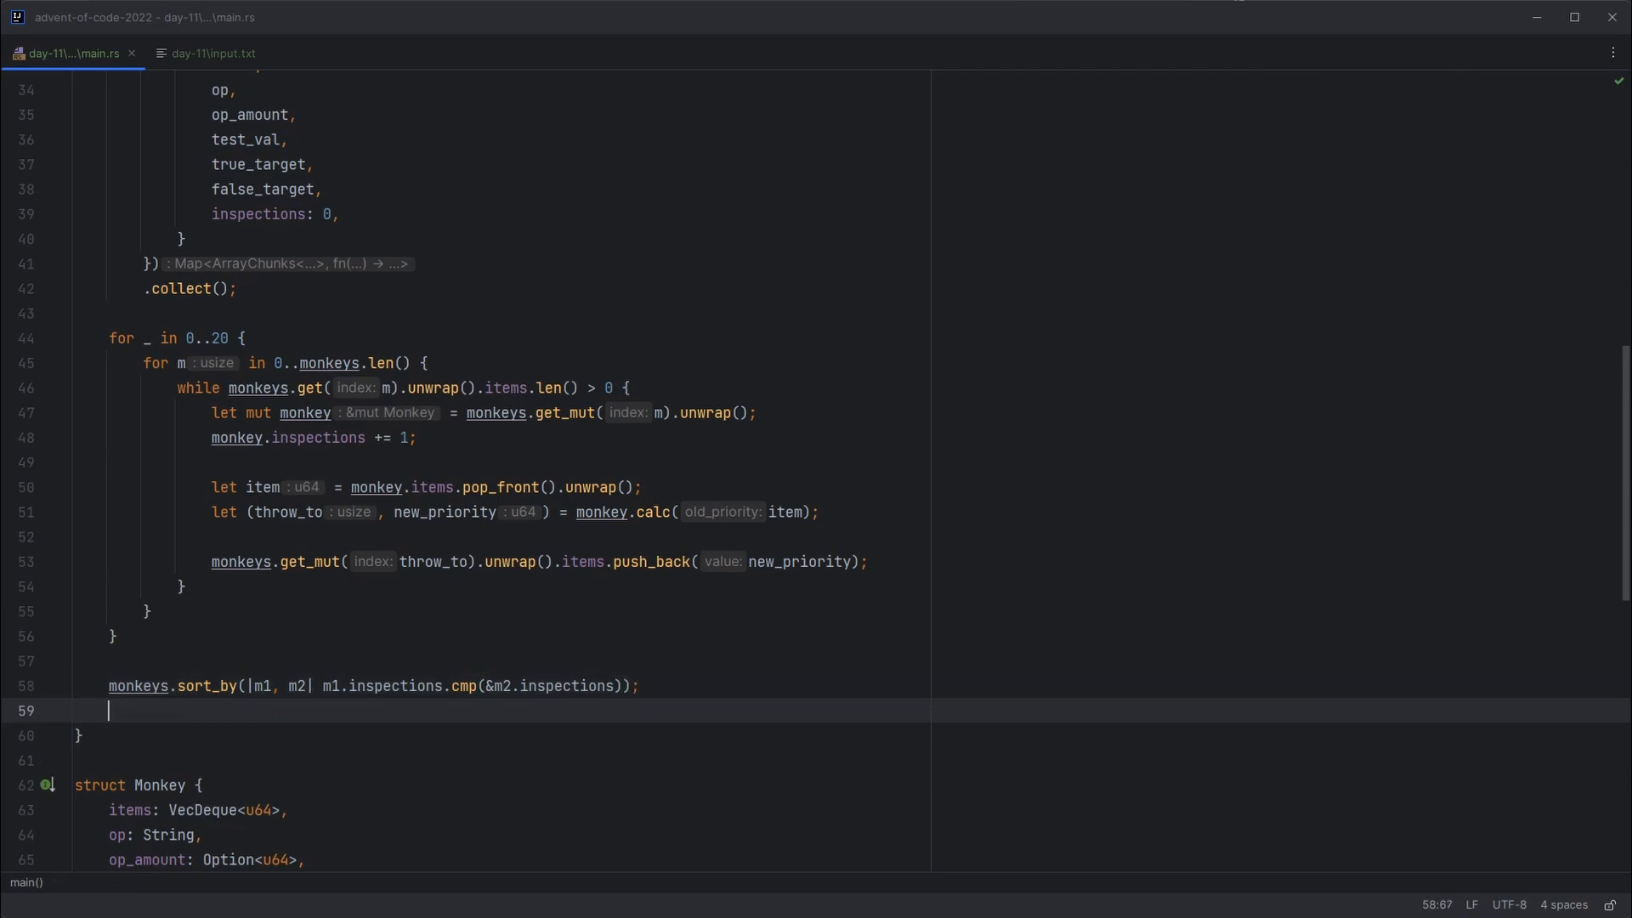
# Step: Collect let top_twp from monkeys.iter().map(|m| m.inspections).rev().take(2).collect()
pyautogui.write('m')
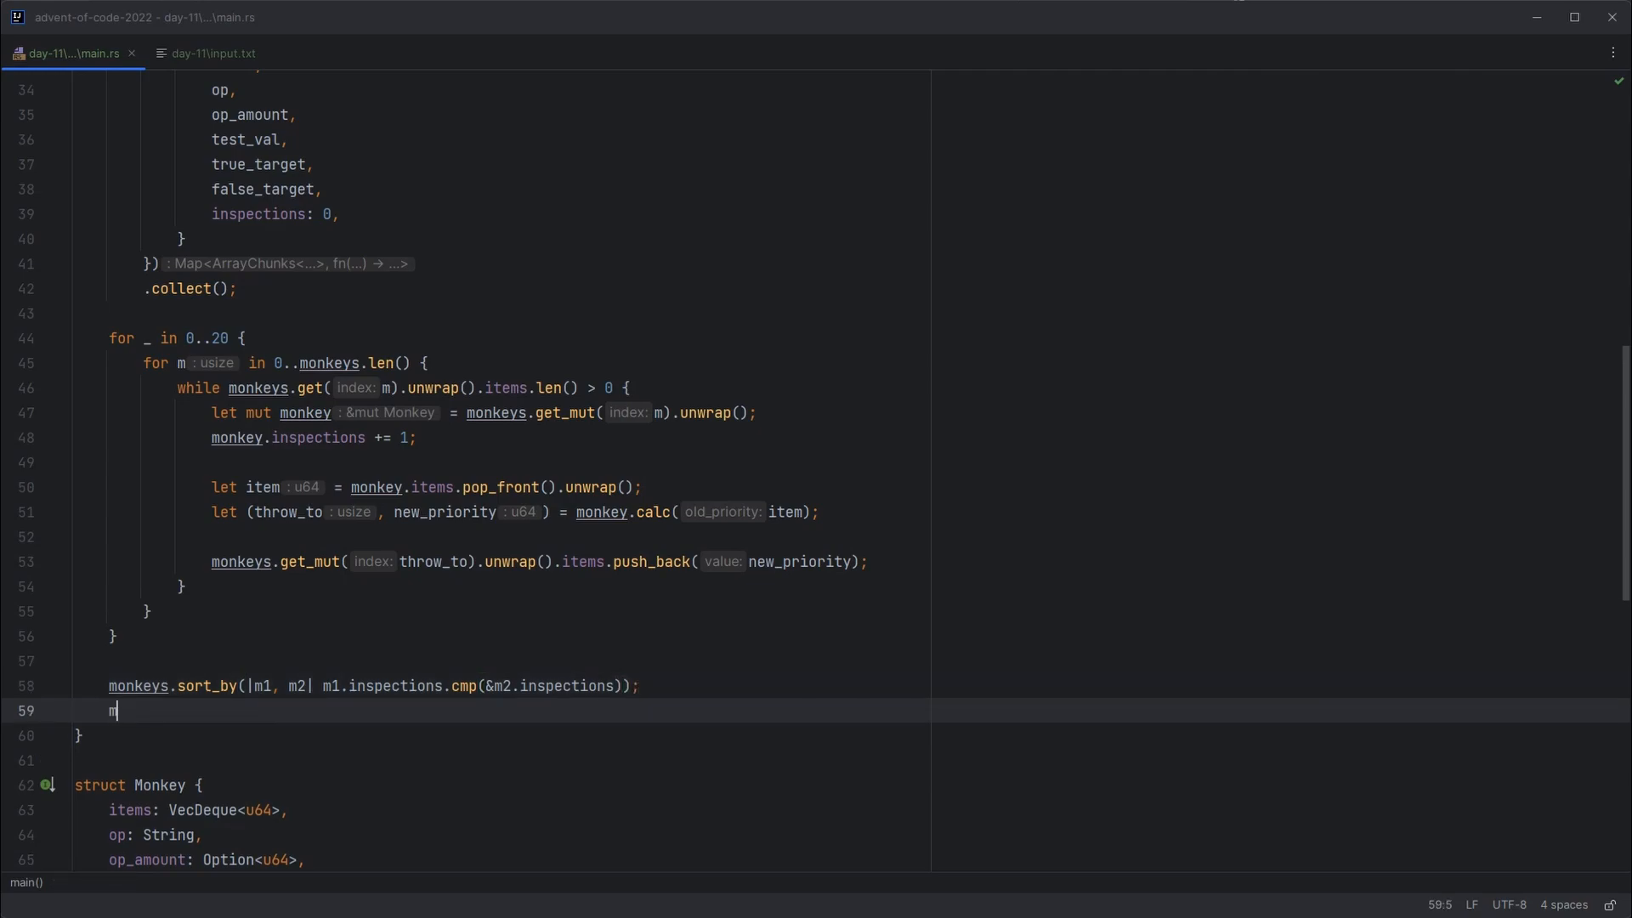
pyautogui.write('onkeys.iter().map(|')
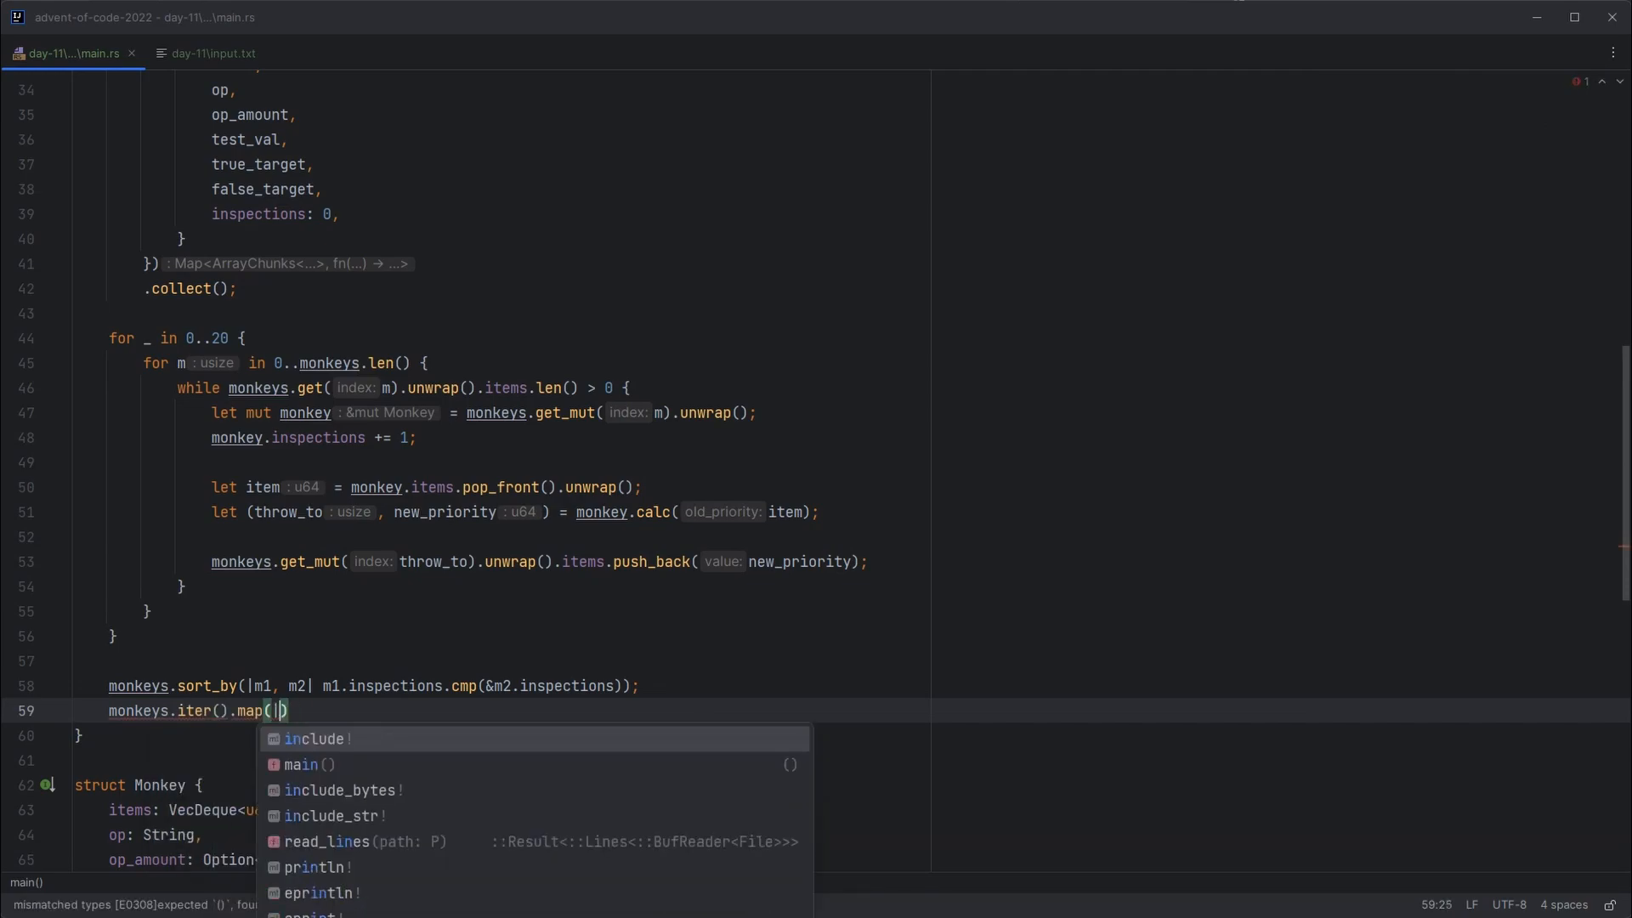
pyautogui.write('|m| m.')
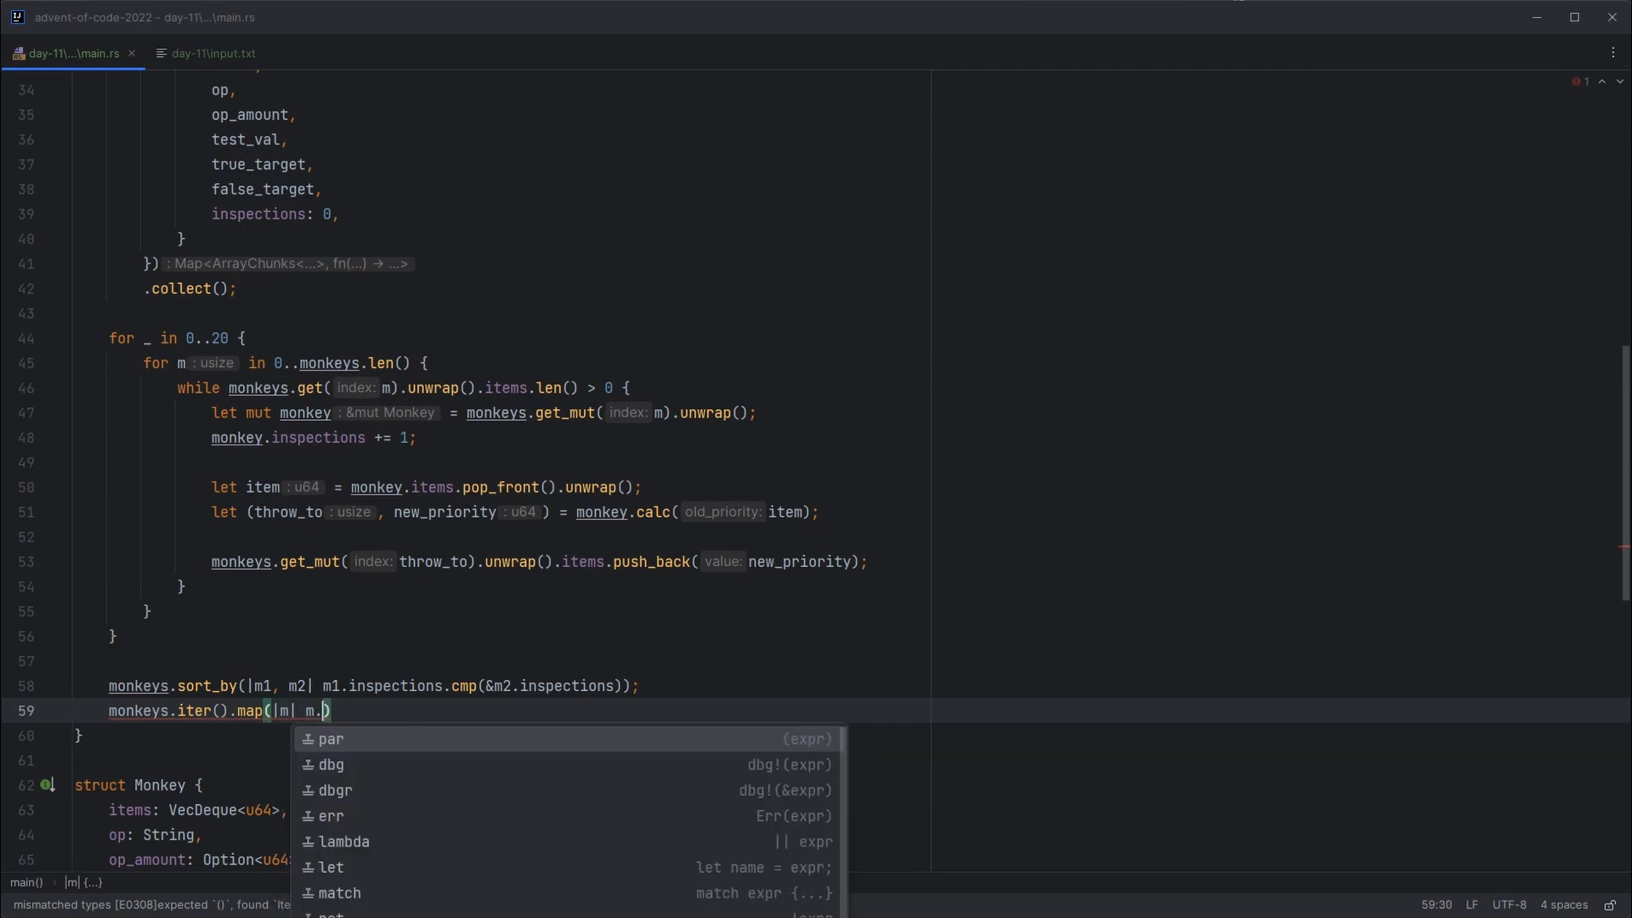
pyautogui.write('inspections')
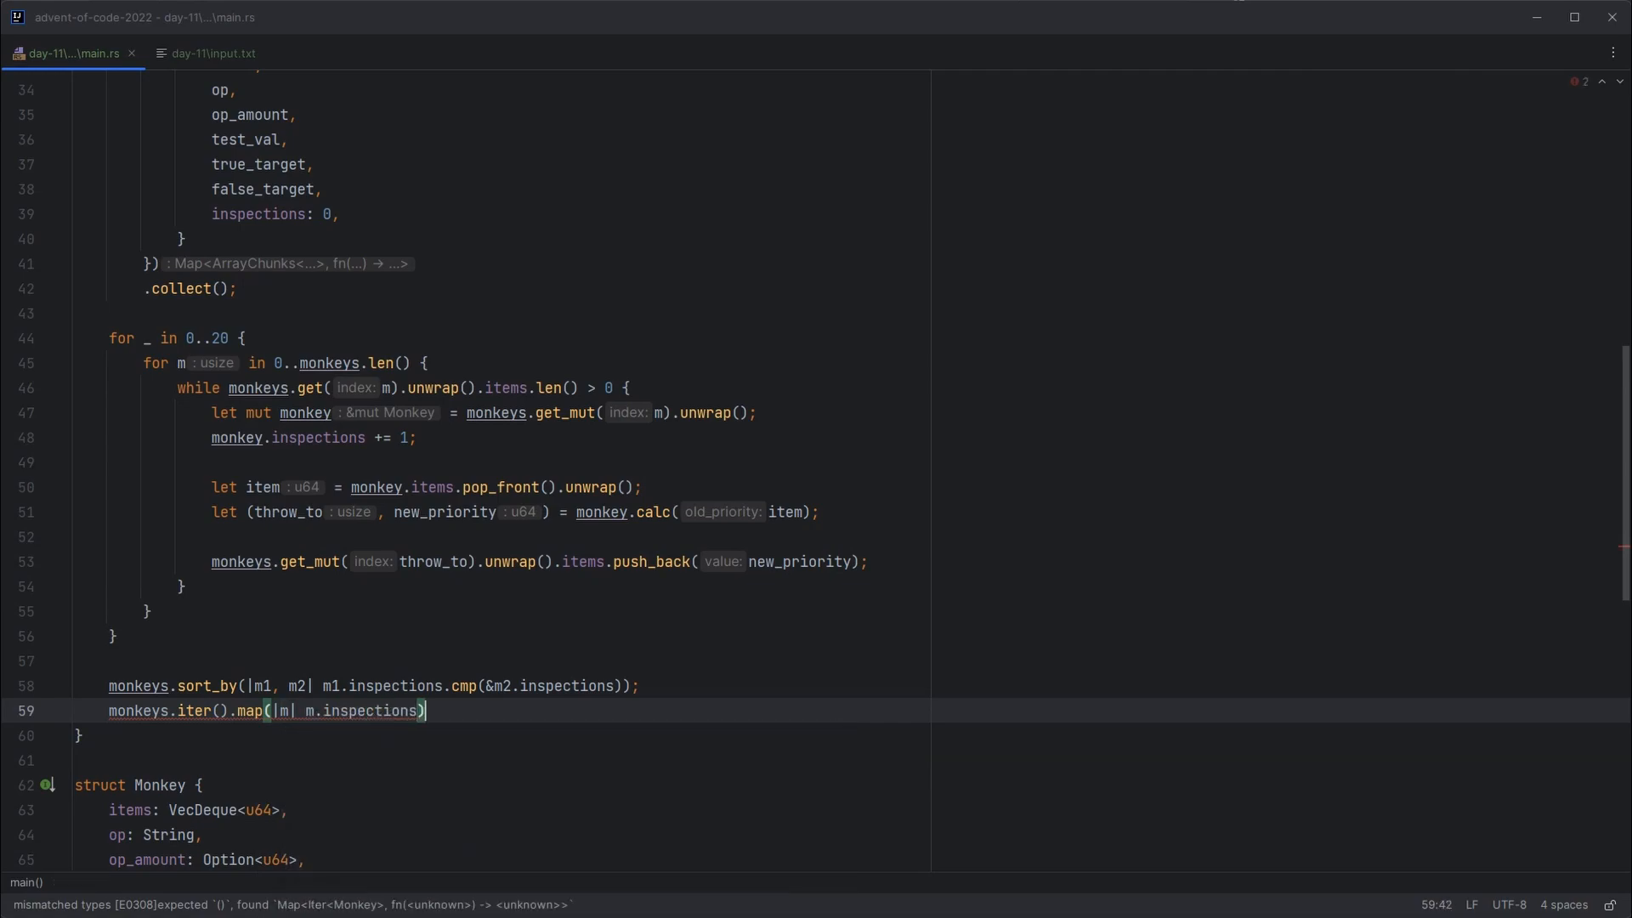
pyautogui.write('.rev()')
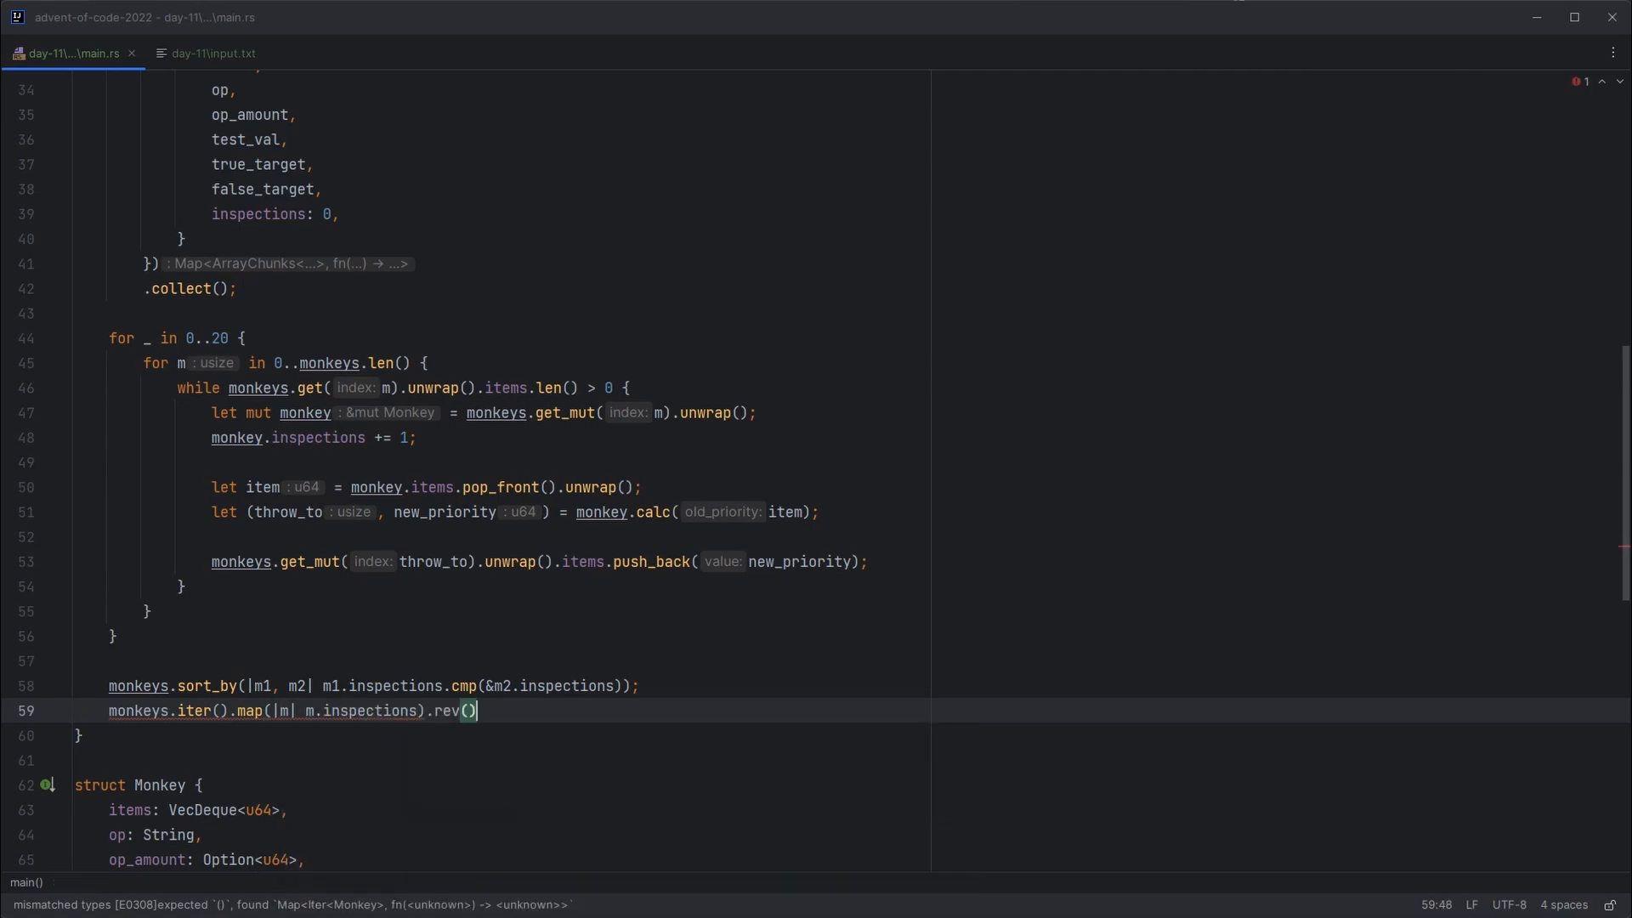
pyautogui.write('.take(')
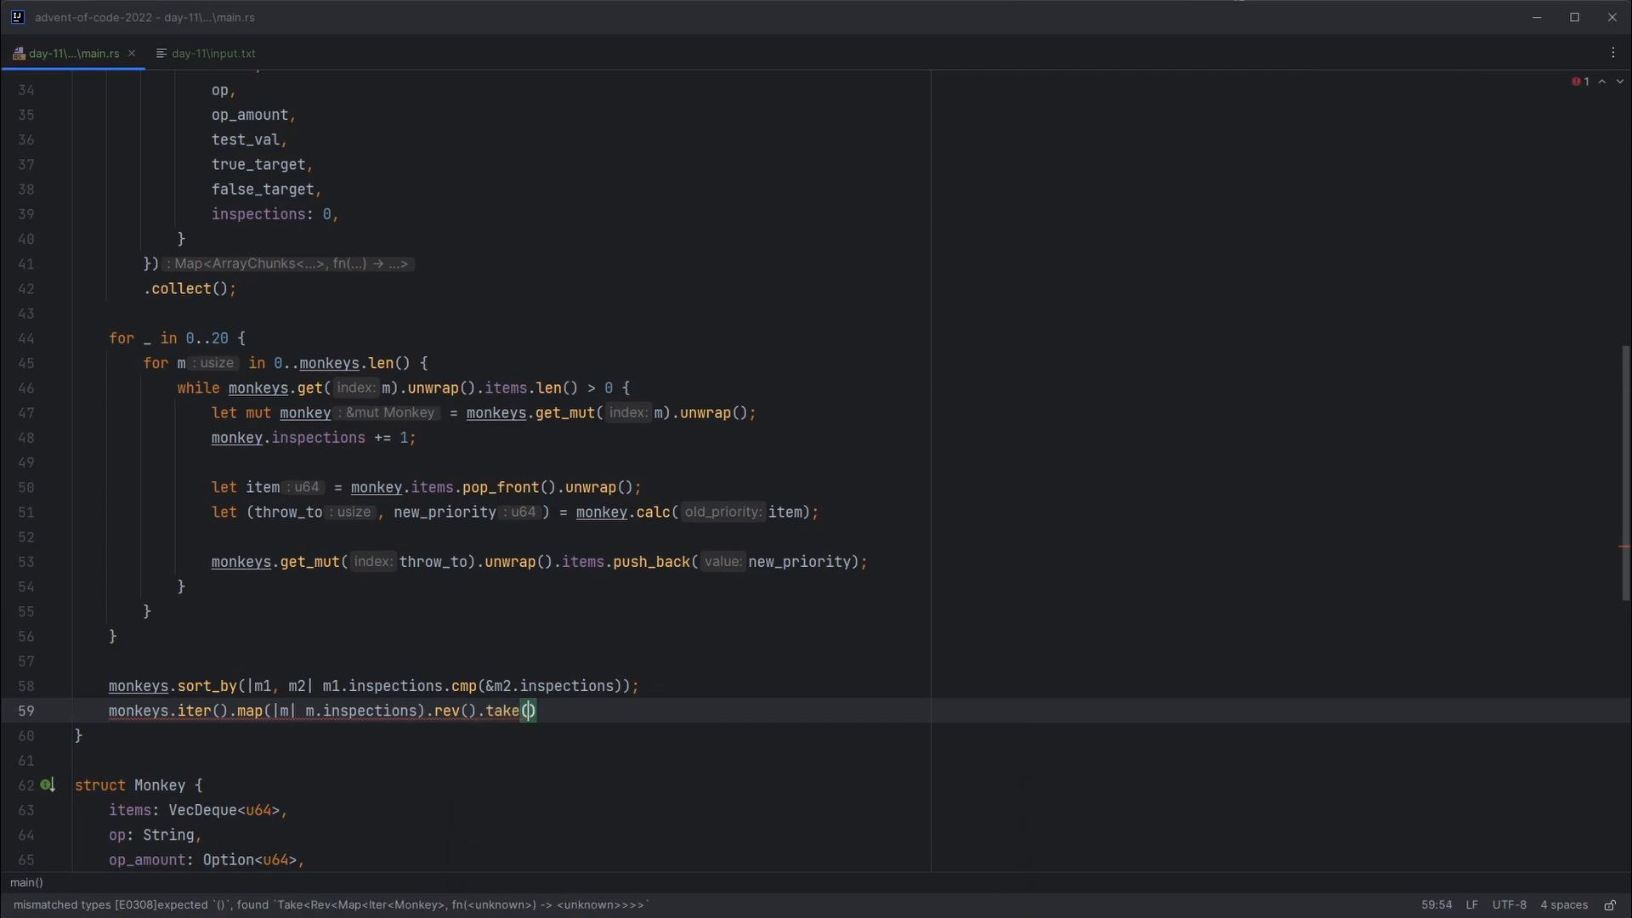
pyautogui.write('(2).collect();')
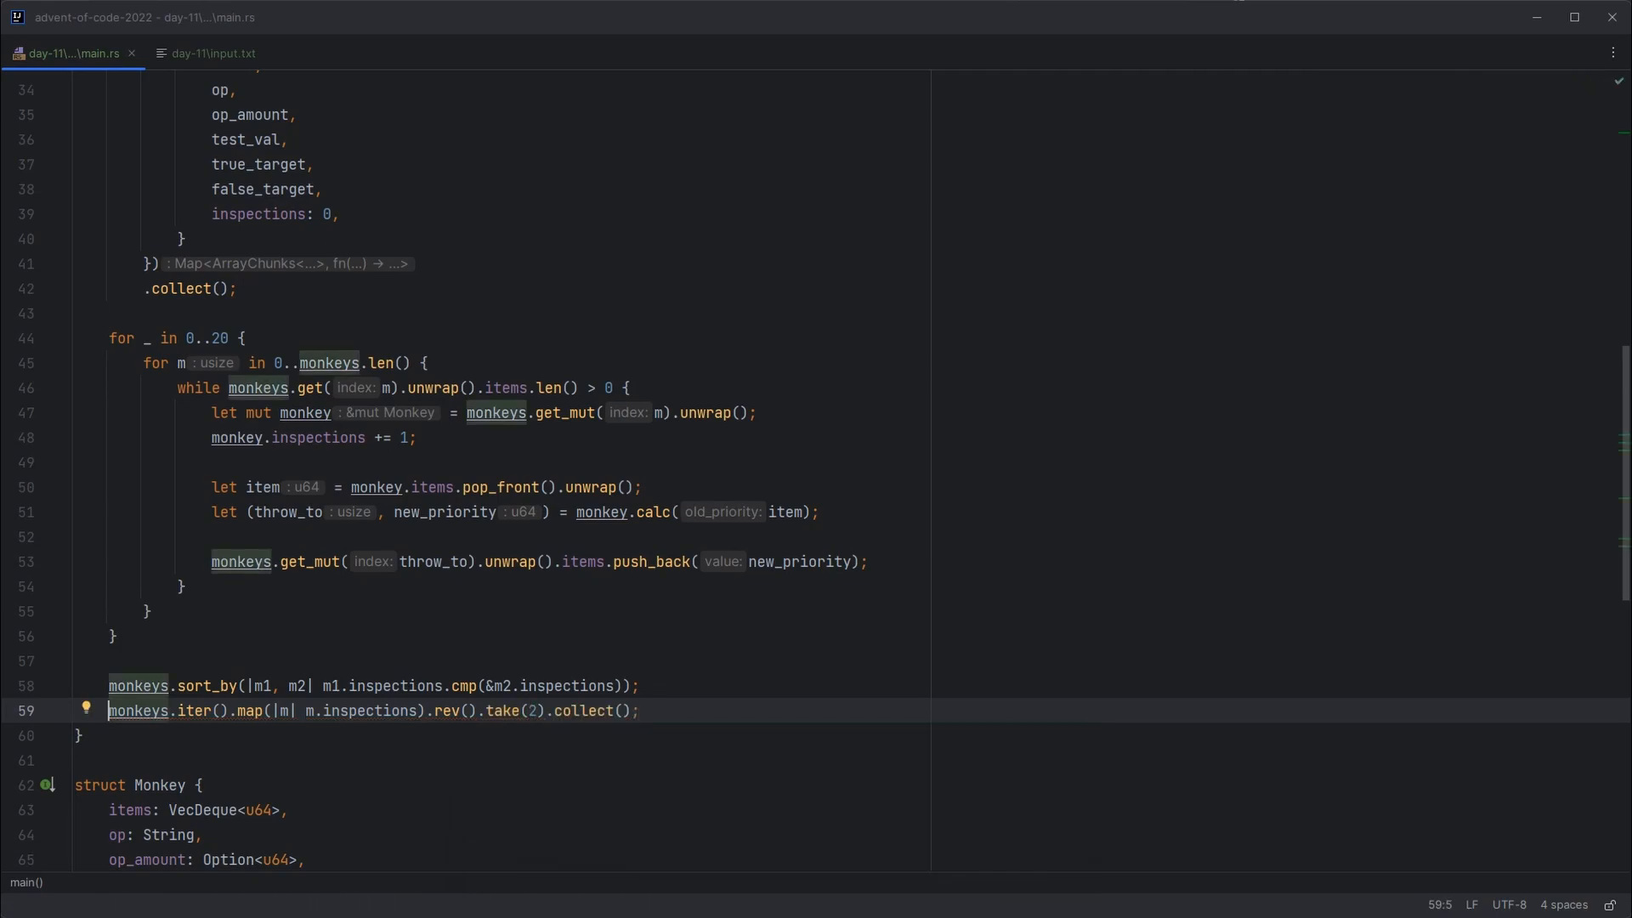
pyautogui.write('let top_twp =')
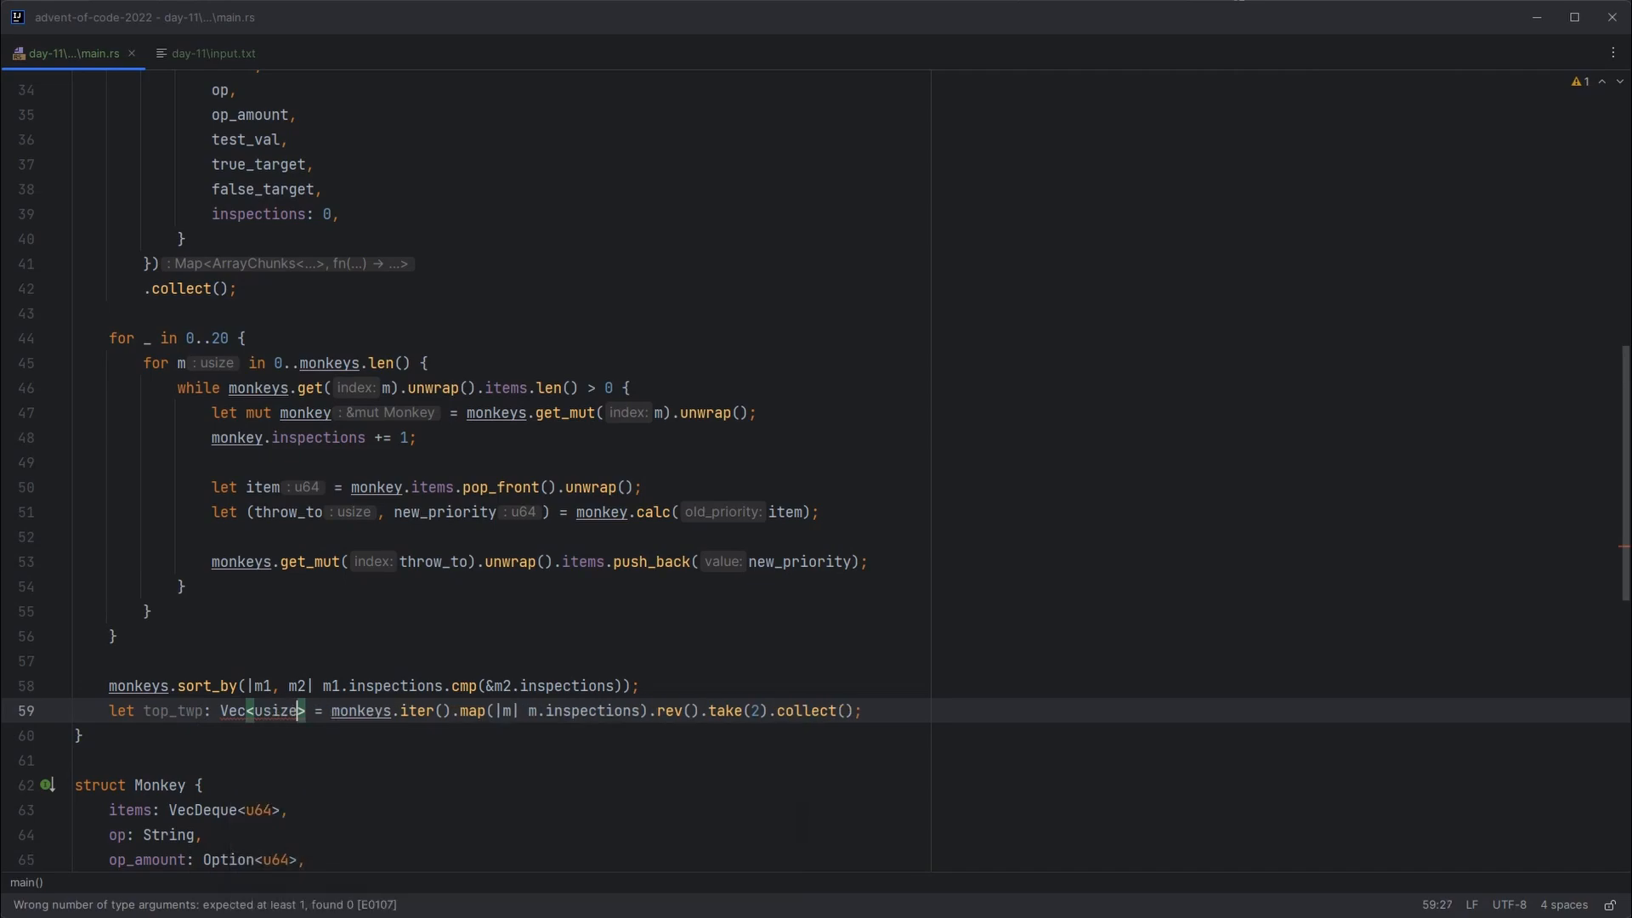
pyautogui.press('enter')
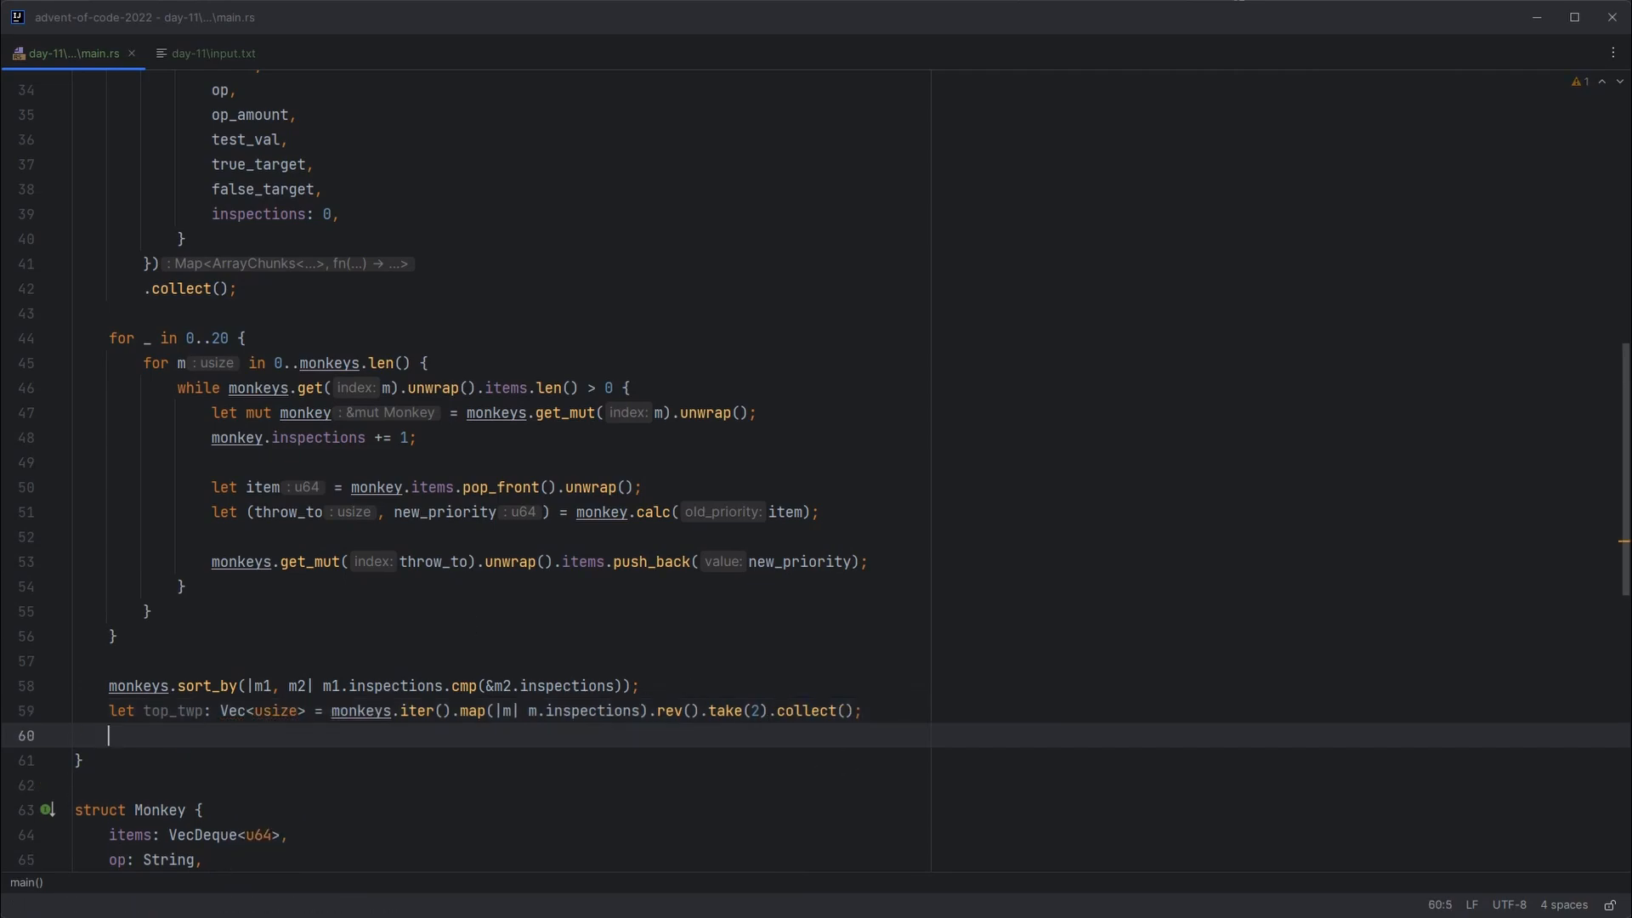
# Step: Print "answer {}" as top_twp.get(0) * top_twp.get(1) unwrapped
pyautogui.write('print')
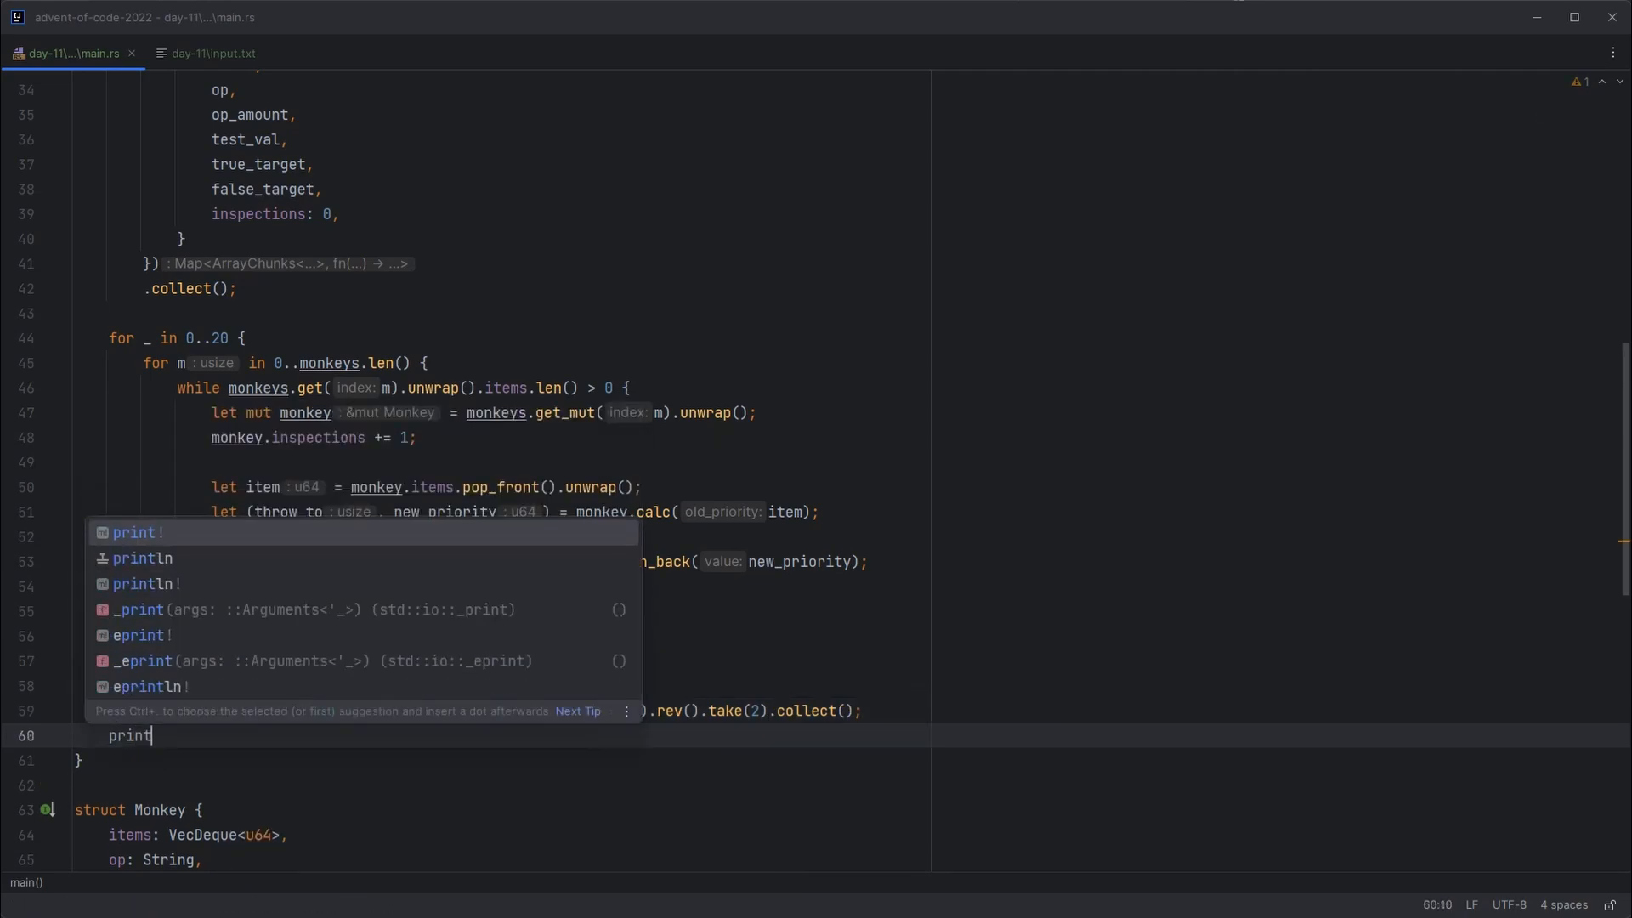
pyautogui.click(143, 558)
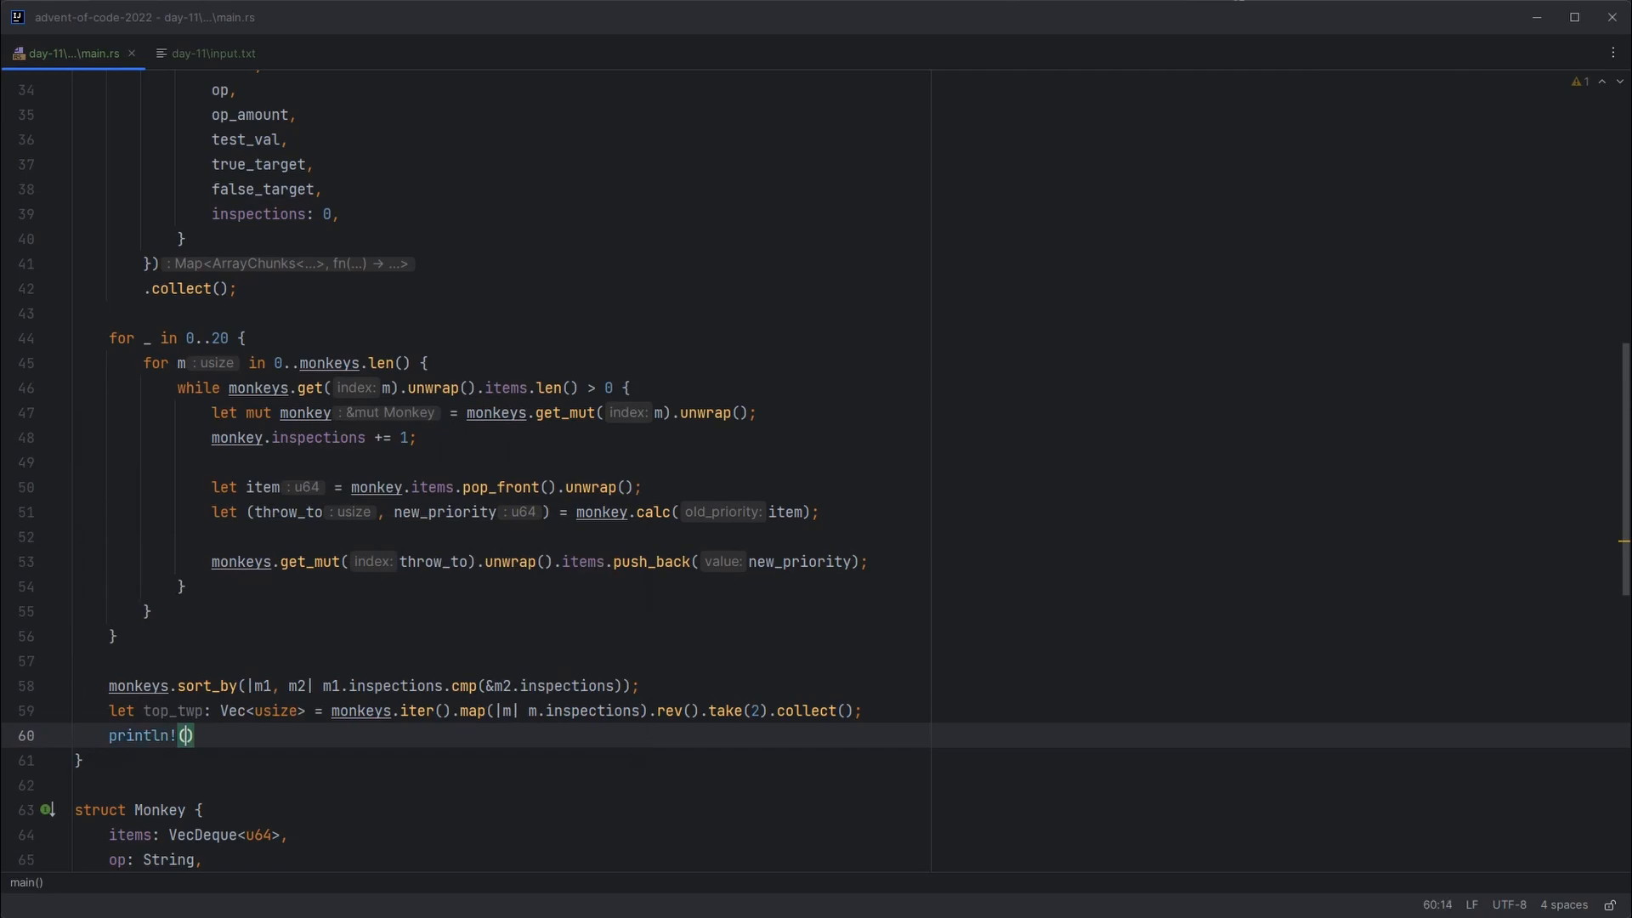
pyautogui.write('"answer {}",')
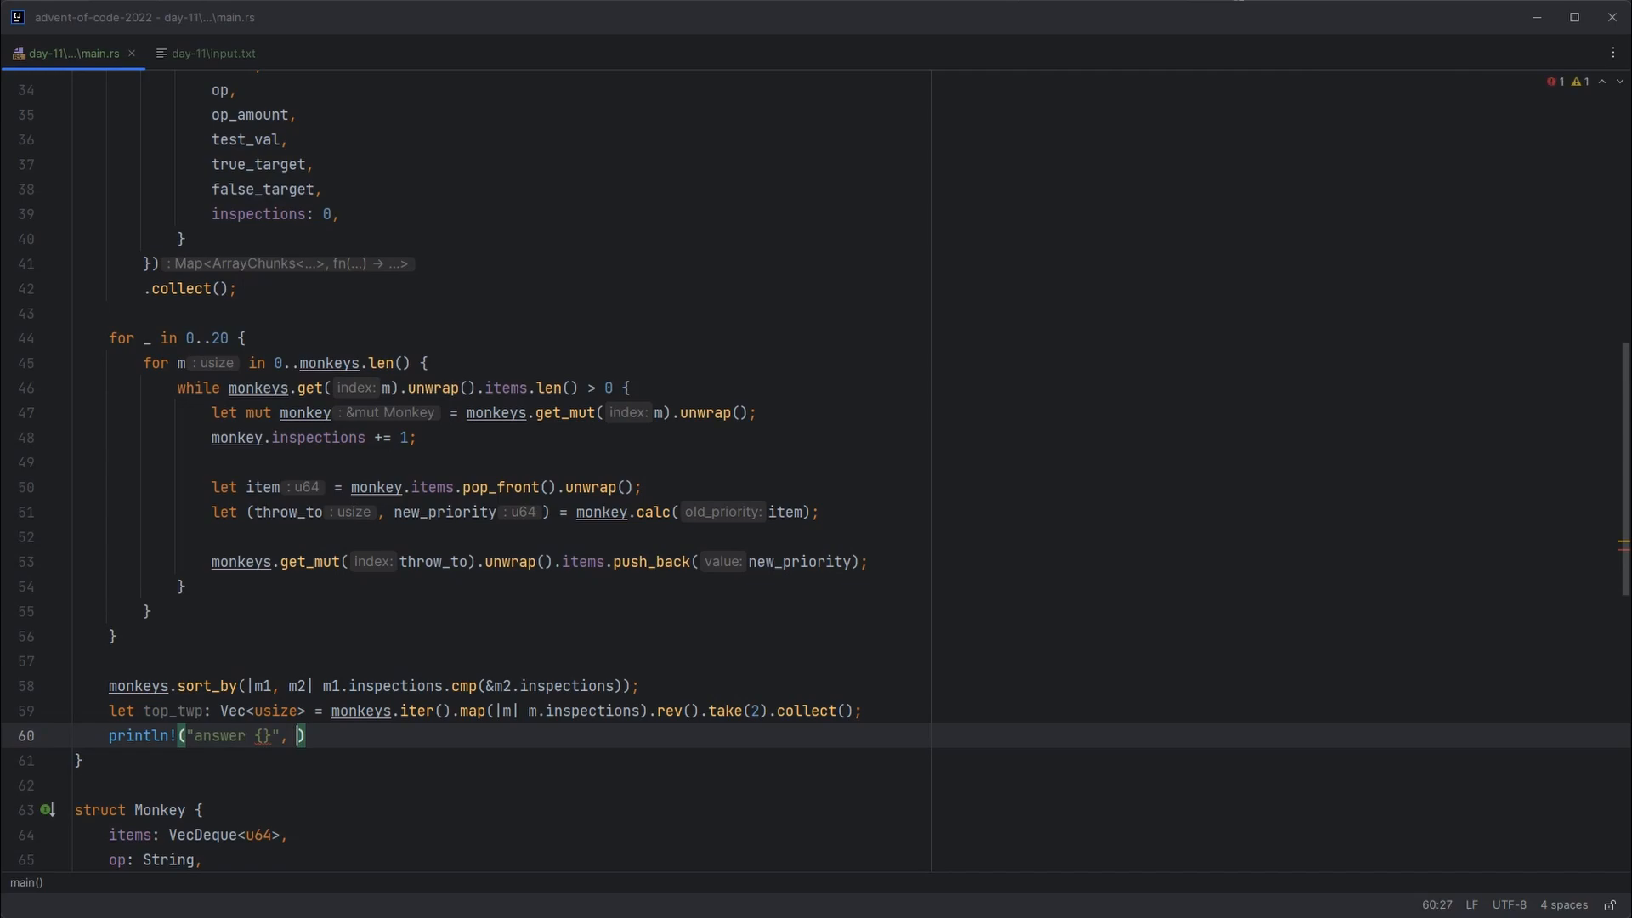
pyautogui.write('top_twp.get(0')
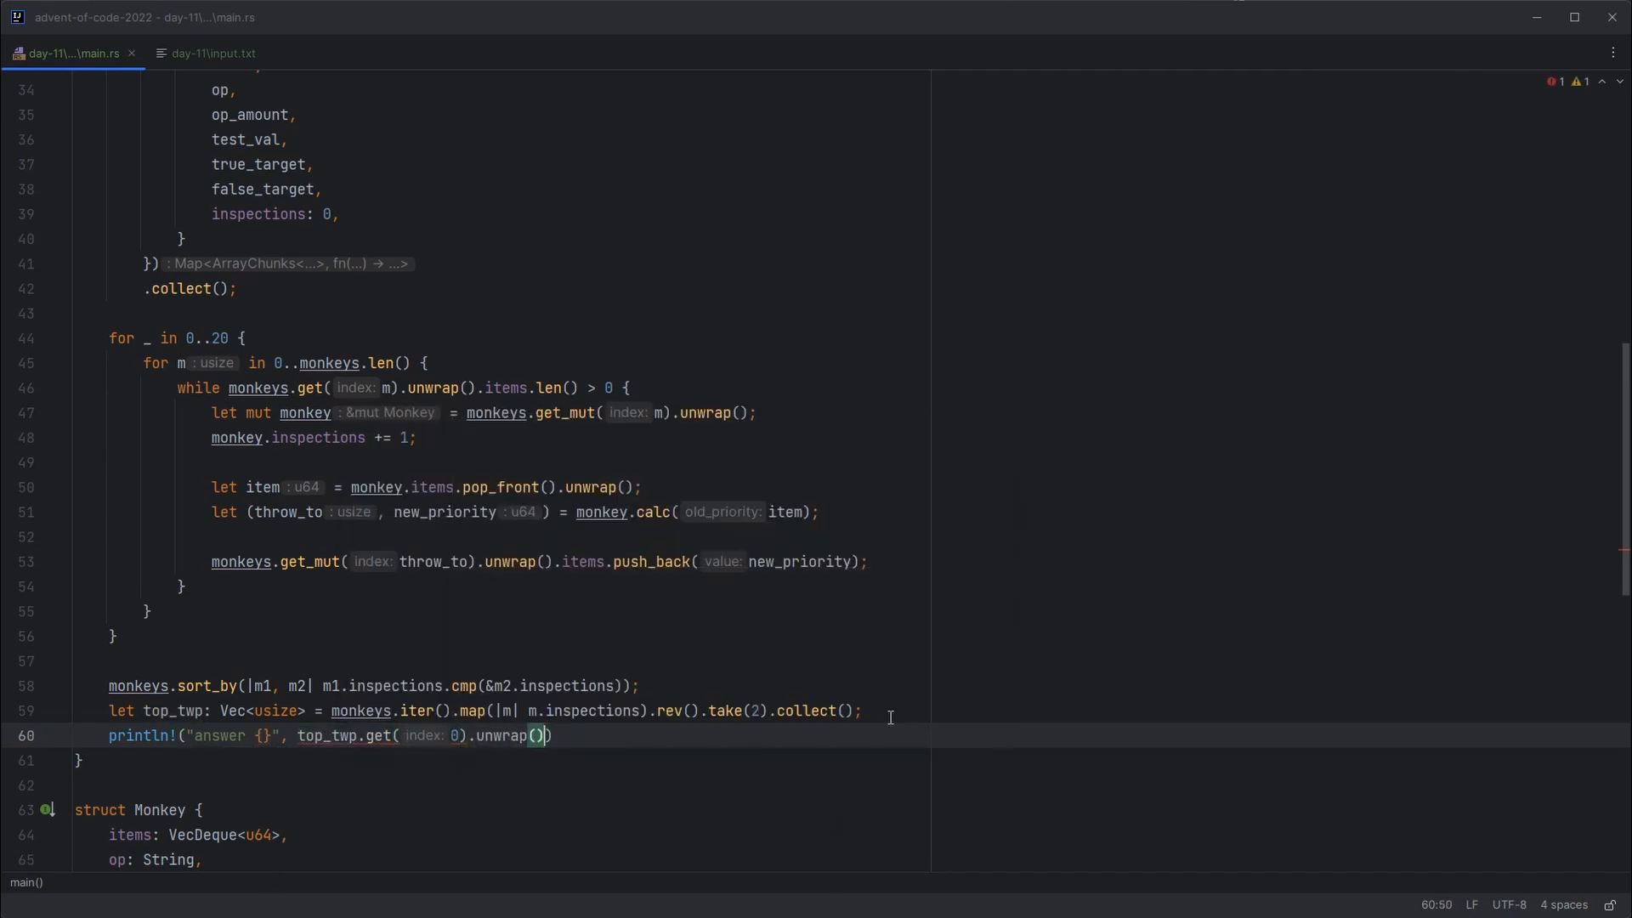
pyautogui.write('* top_twp')
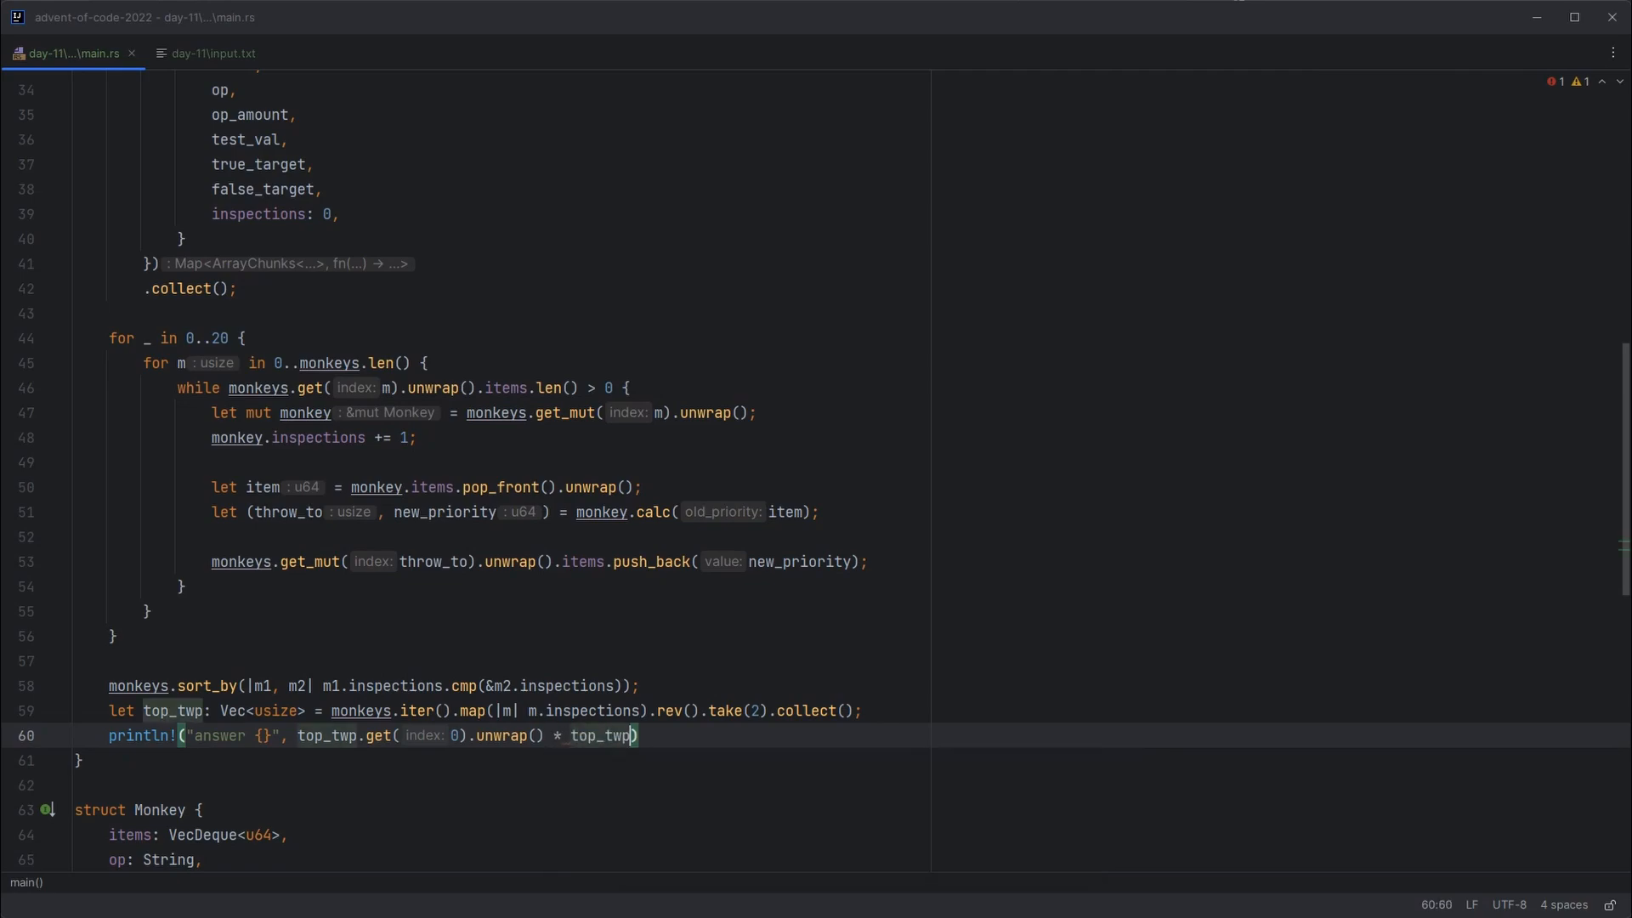
pyautogui.write('.get()')
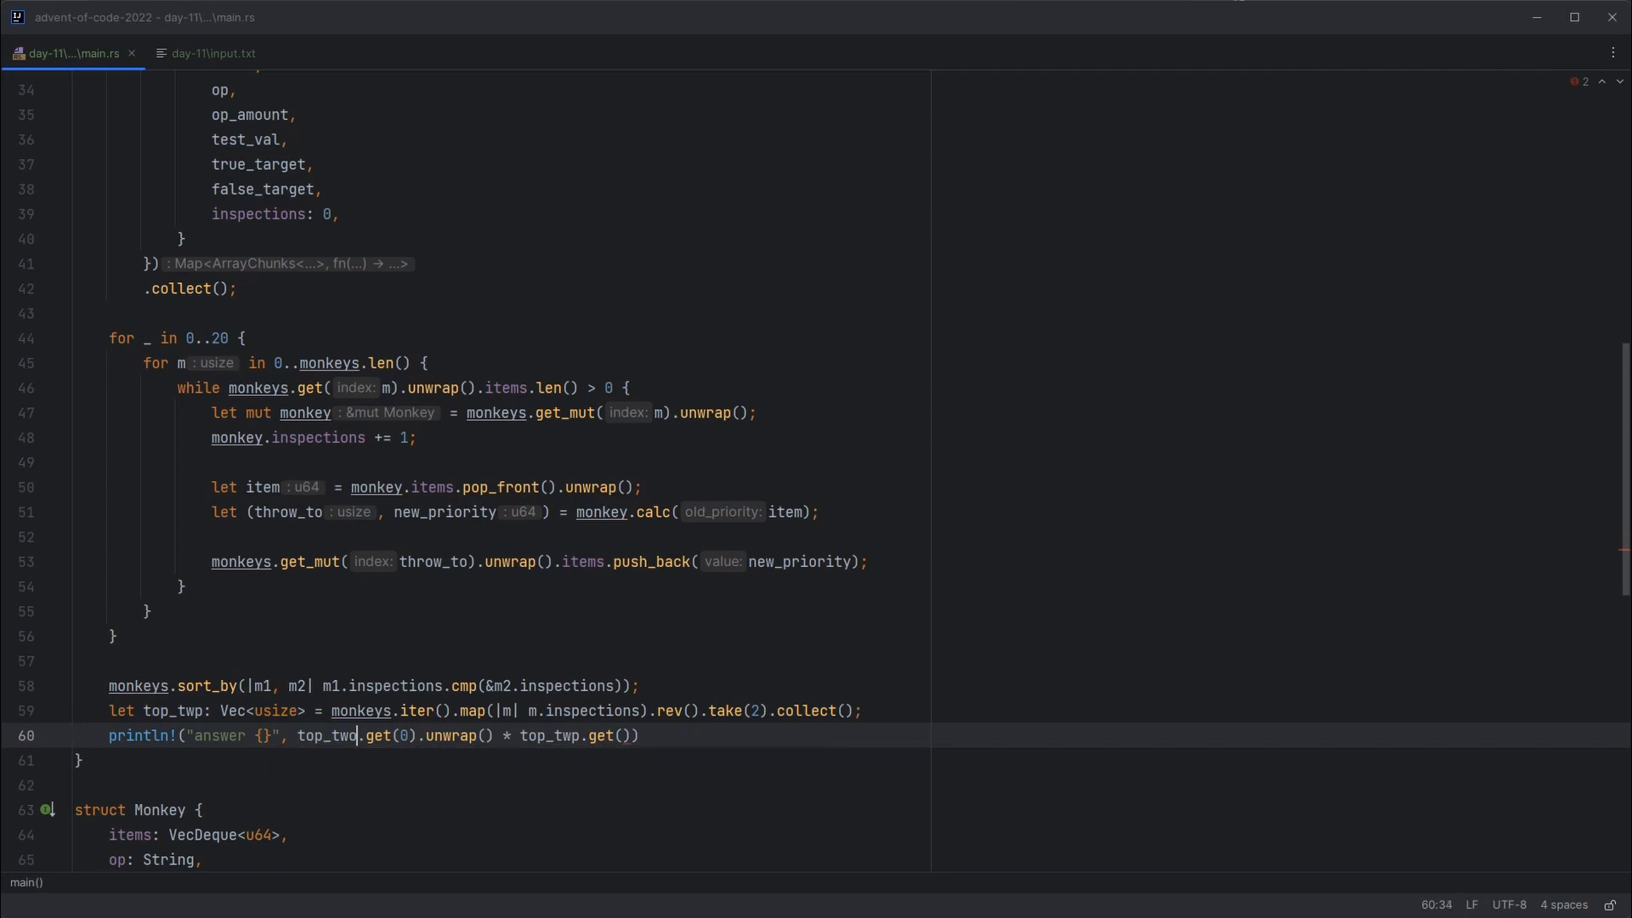
pyautogui.write('1')
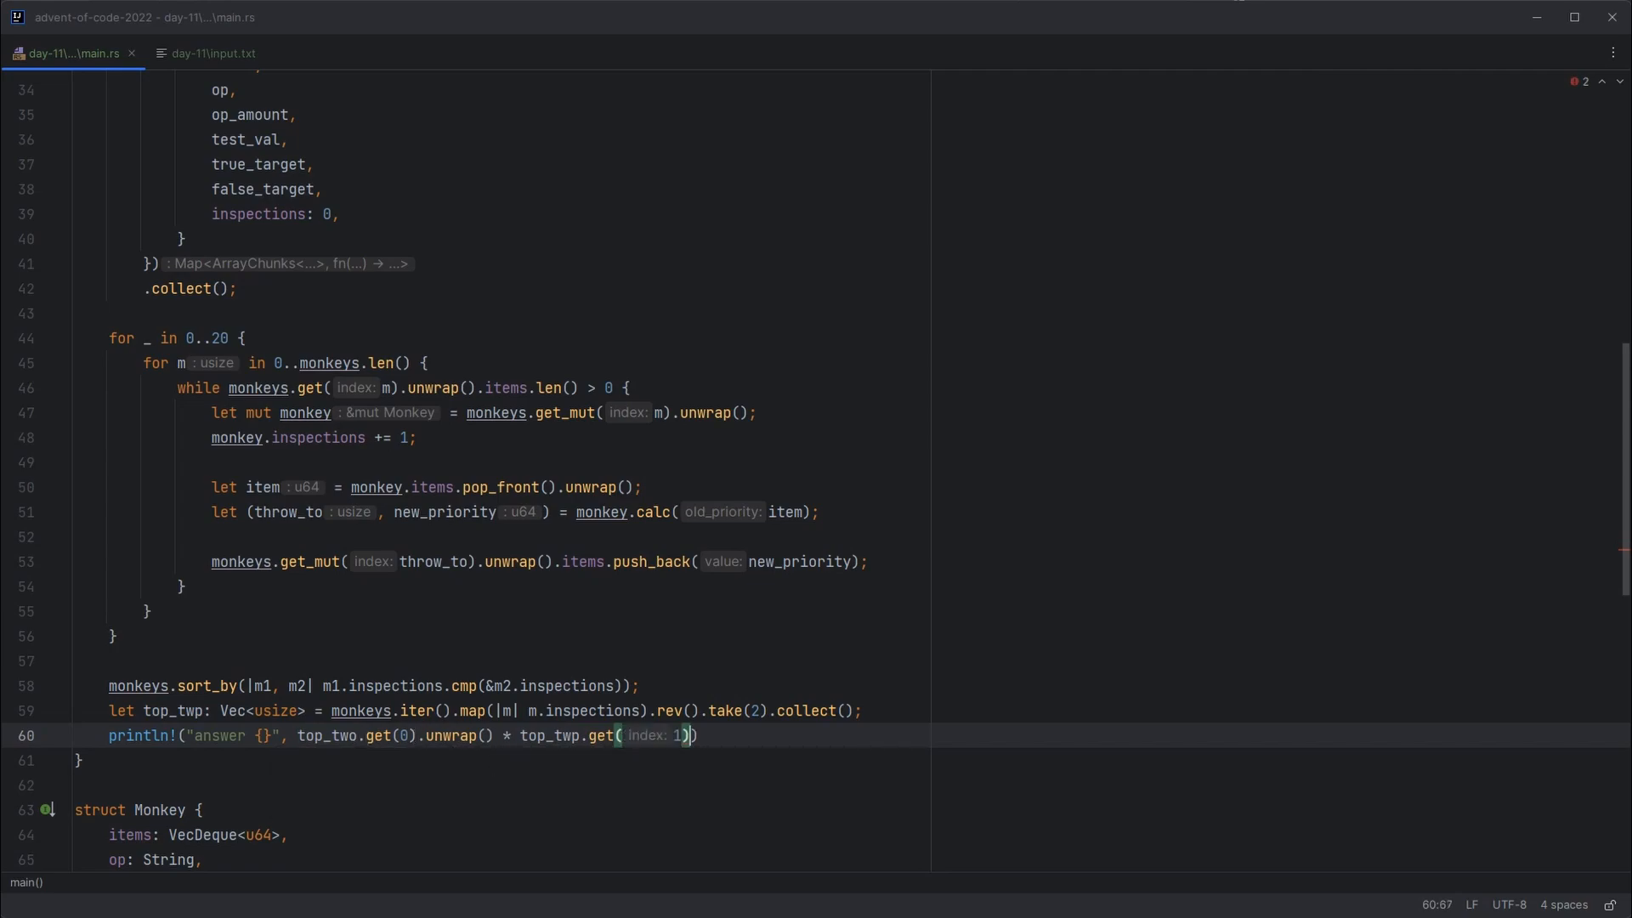
pyautogui.write('.unwrap()')
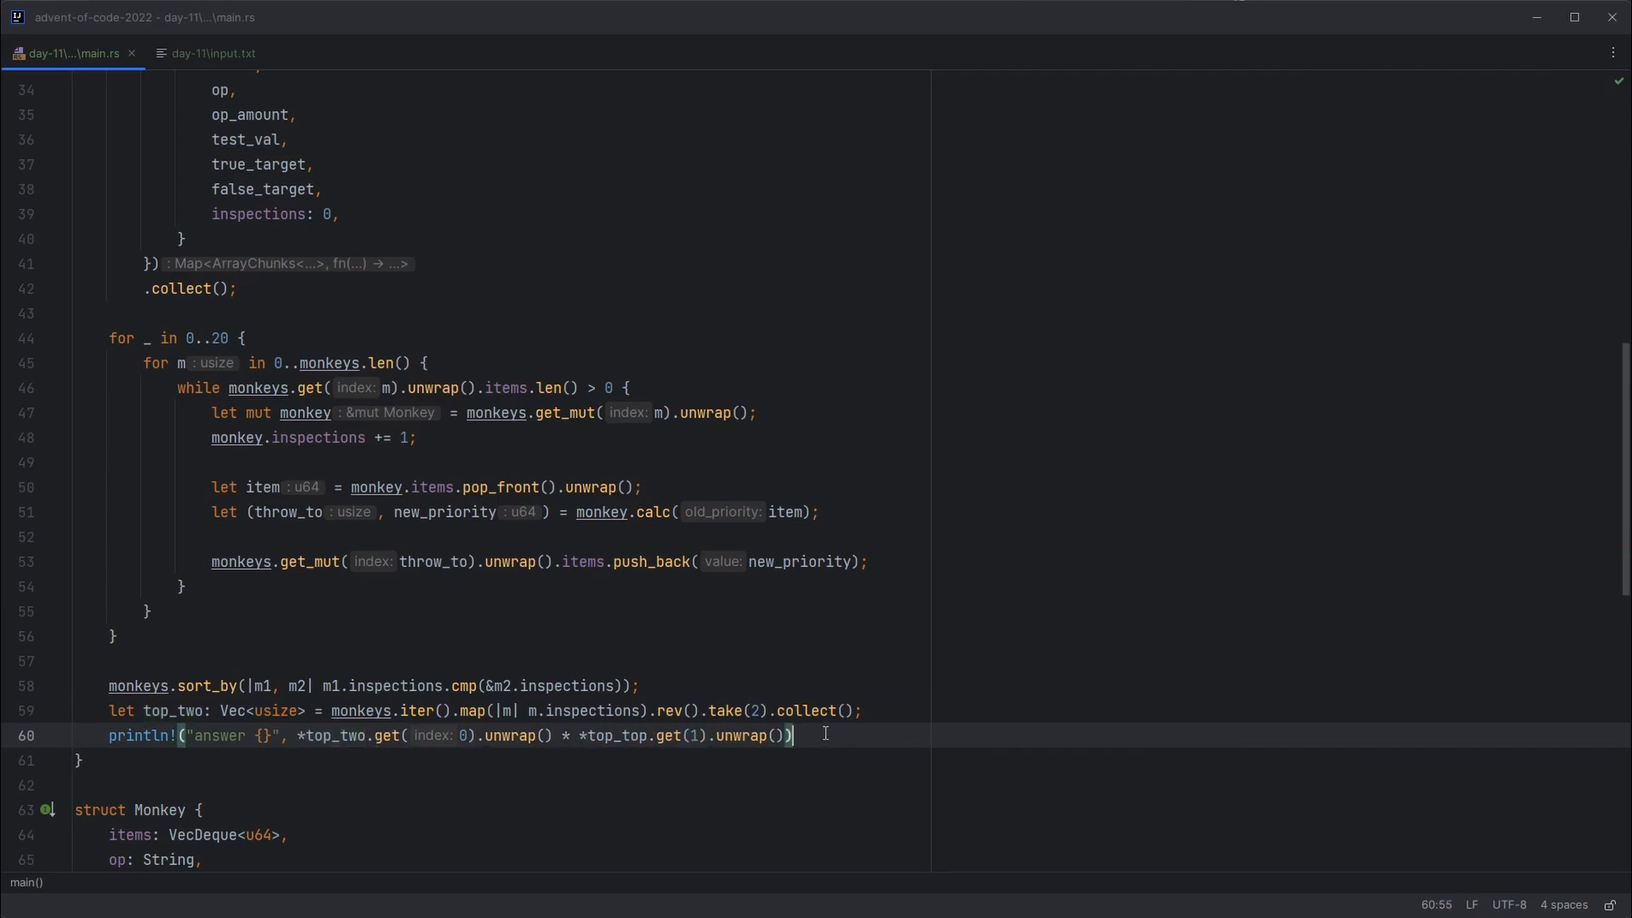
pyautogui.write(';')
pyautogui.write('car')
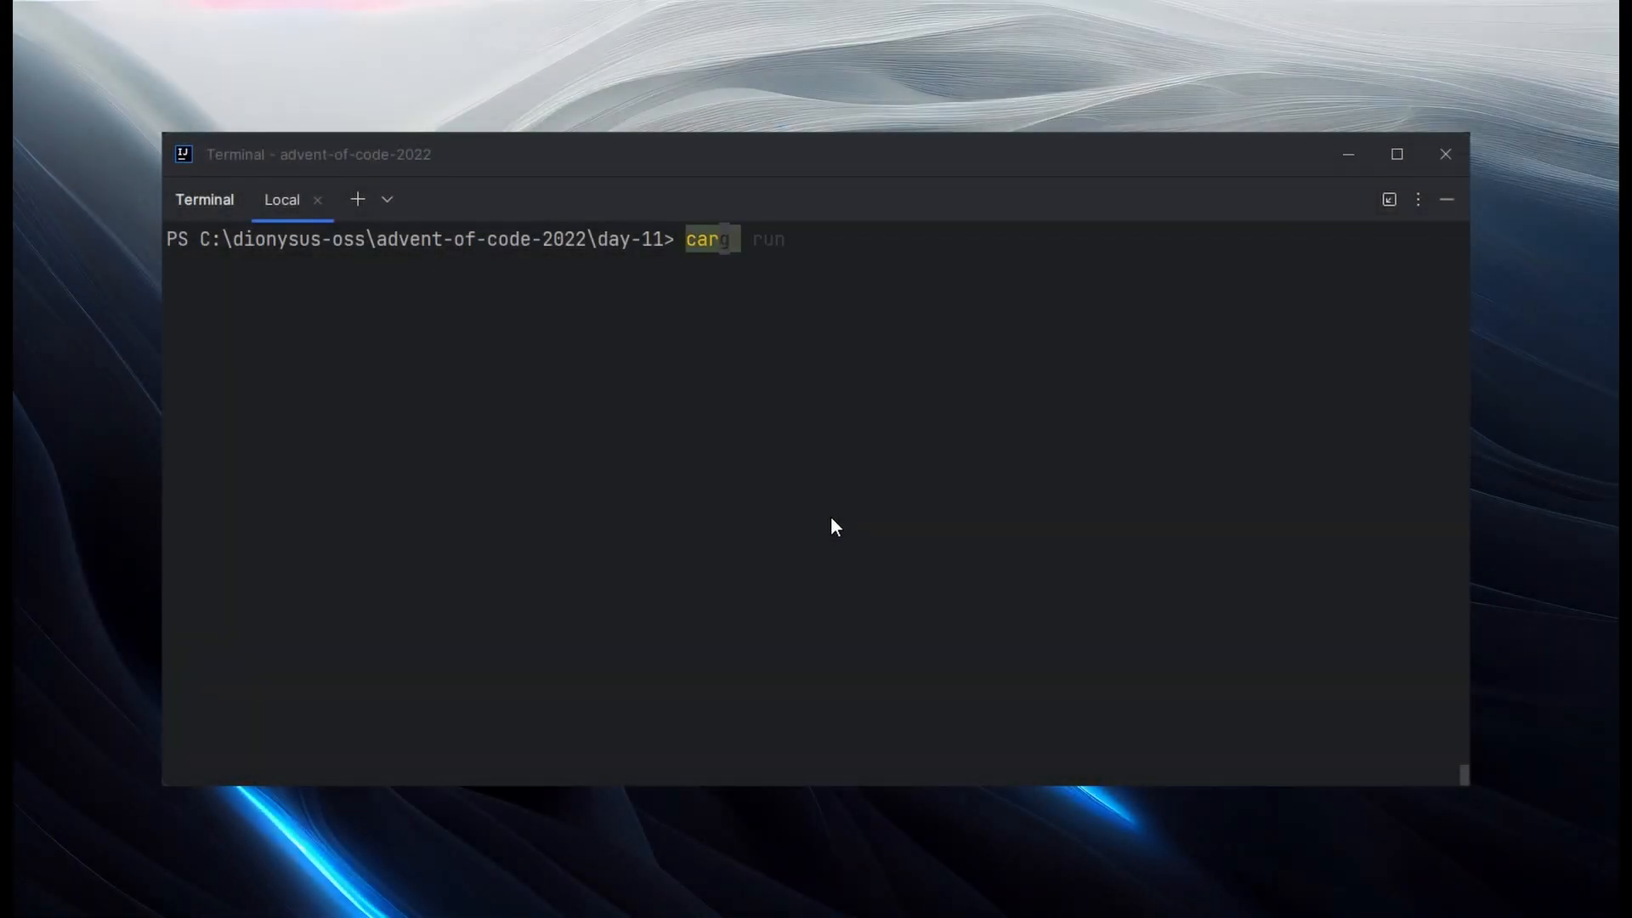
# Step: Run cargo run to get the part one result 120384
pyautogui.press('Return')
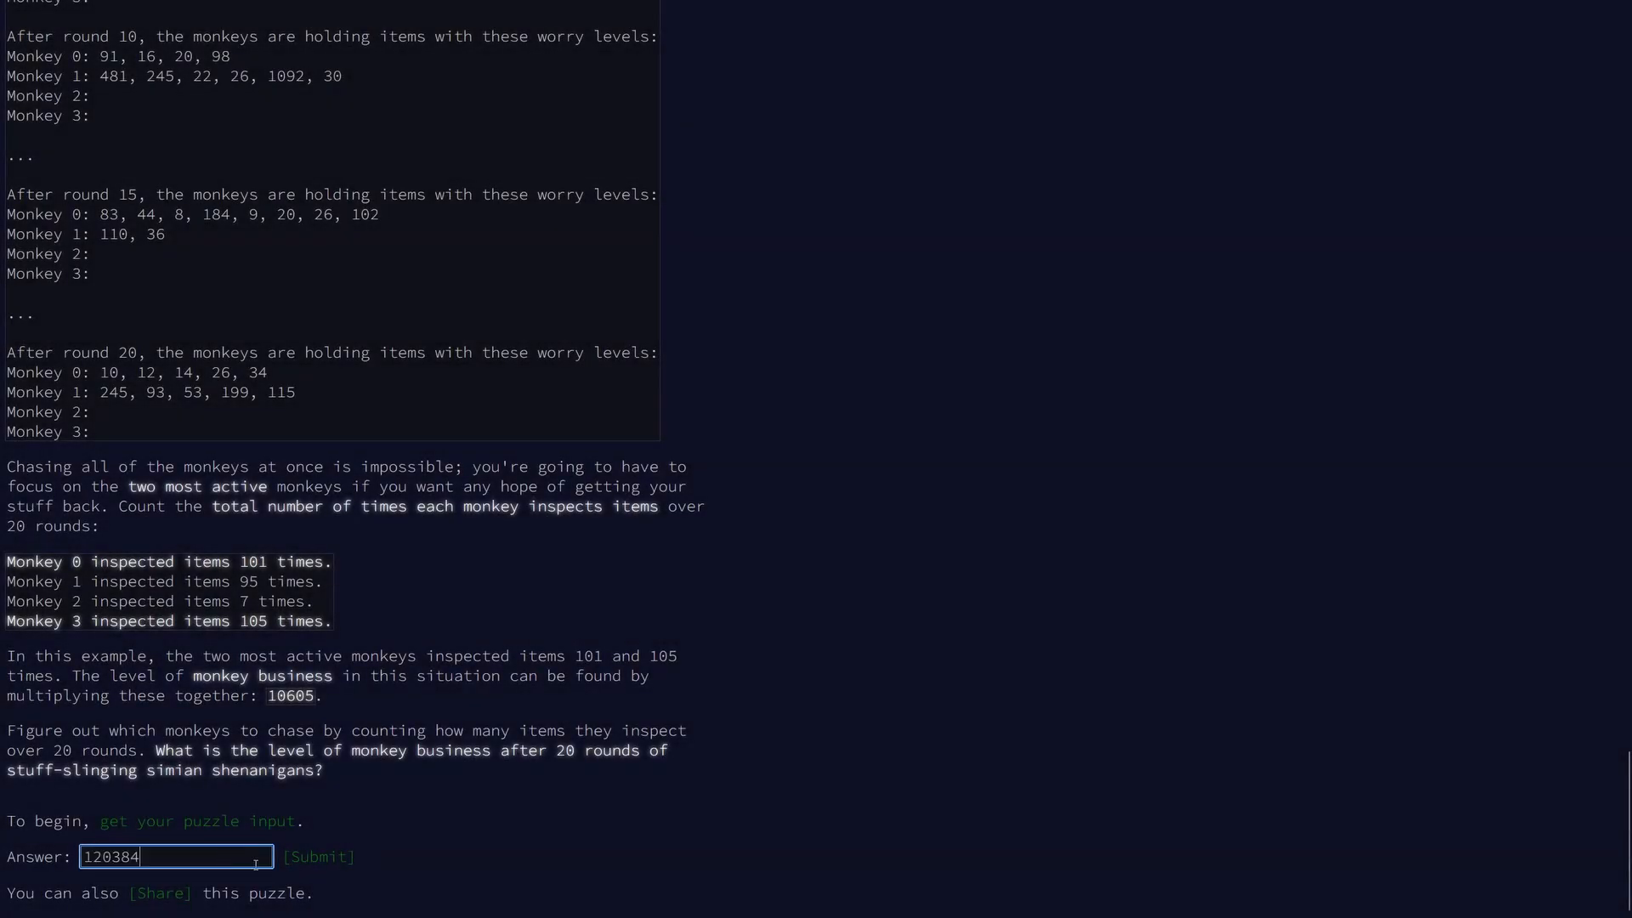
# Step: Submit the part one answer and continue to read the Part Two rules about 10000 rounds
pyautogui.click(318, 857)
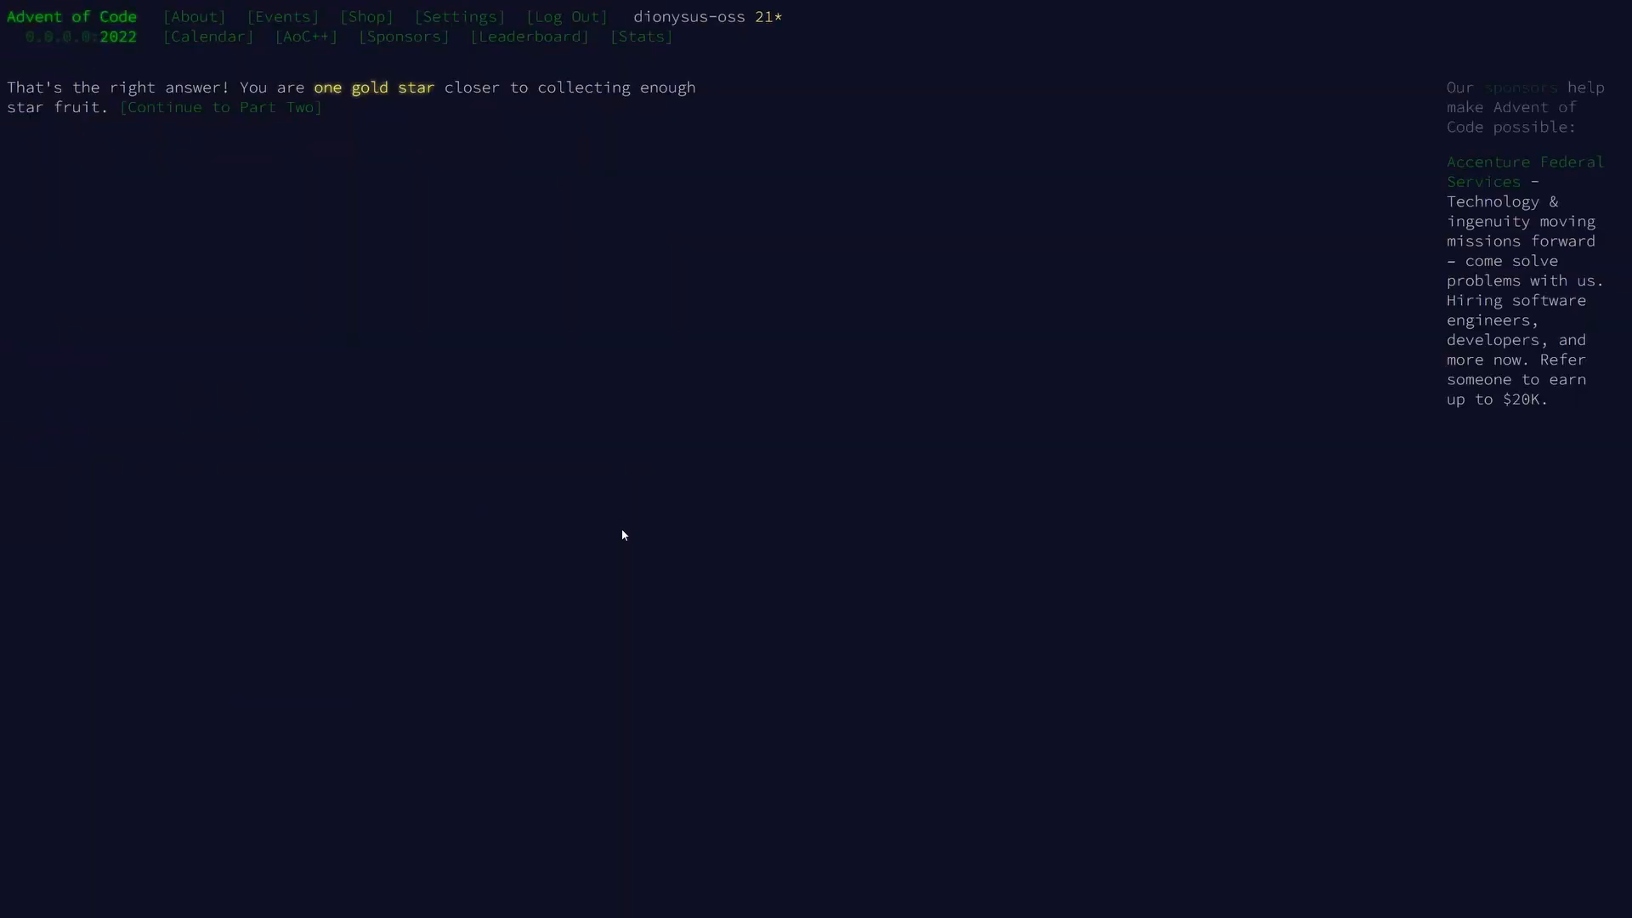
pyautogui.moveTo(221, 107)
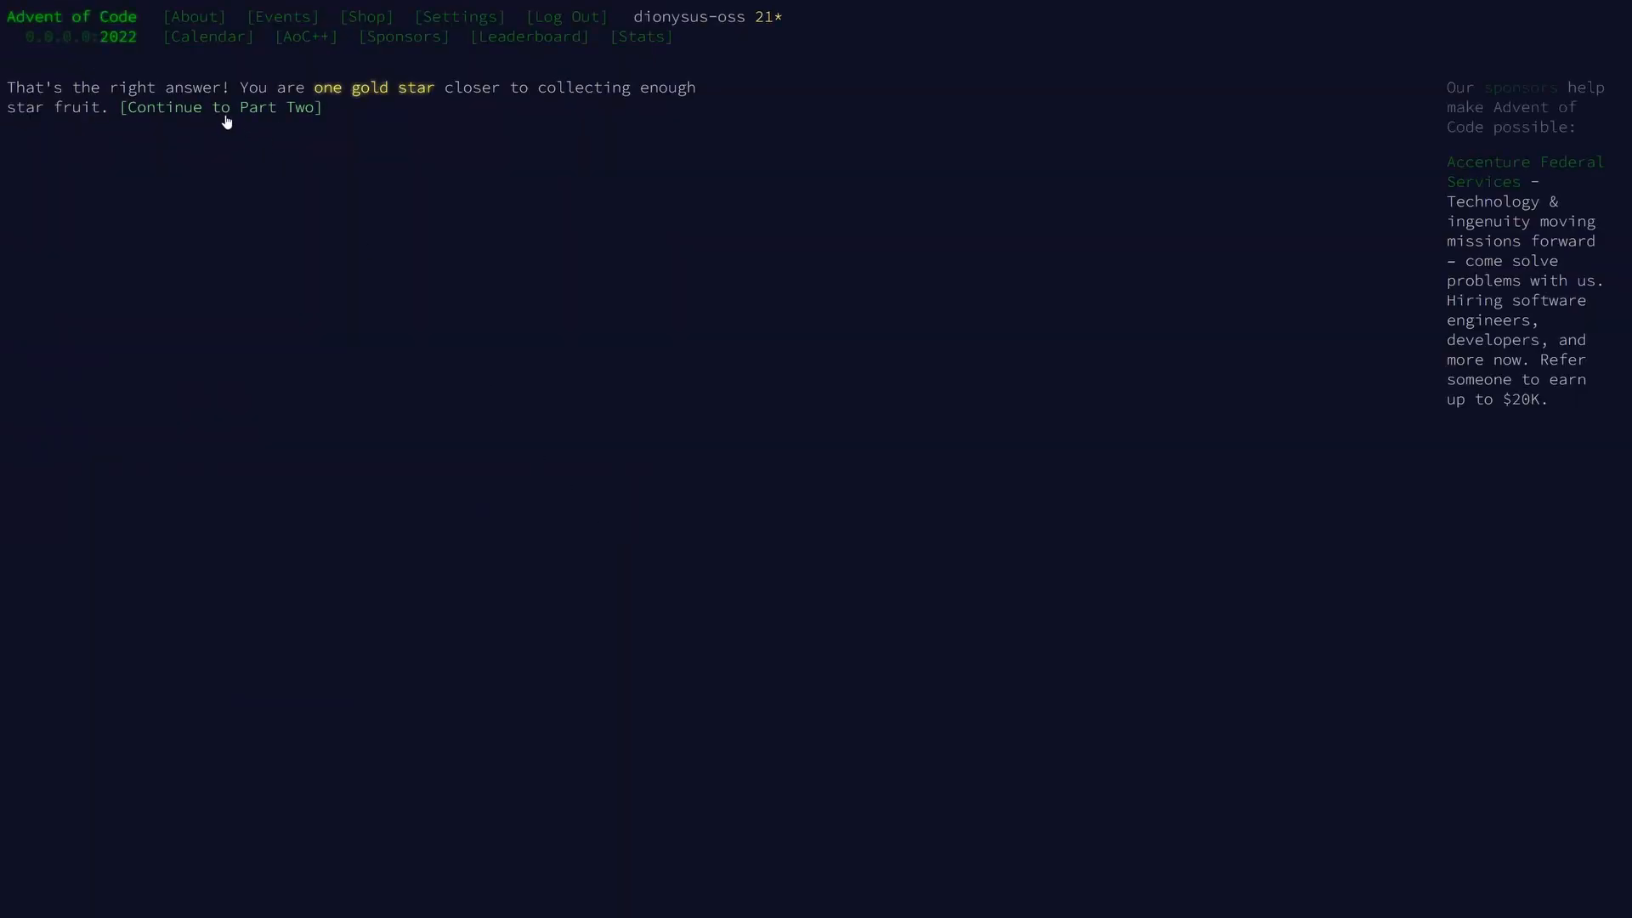
pyautogui.click(221, 107)
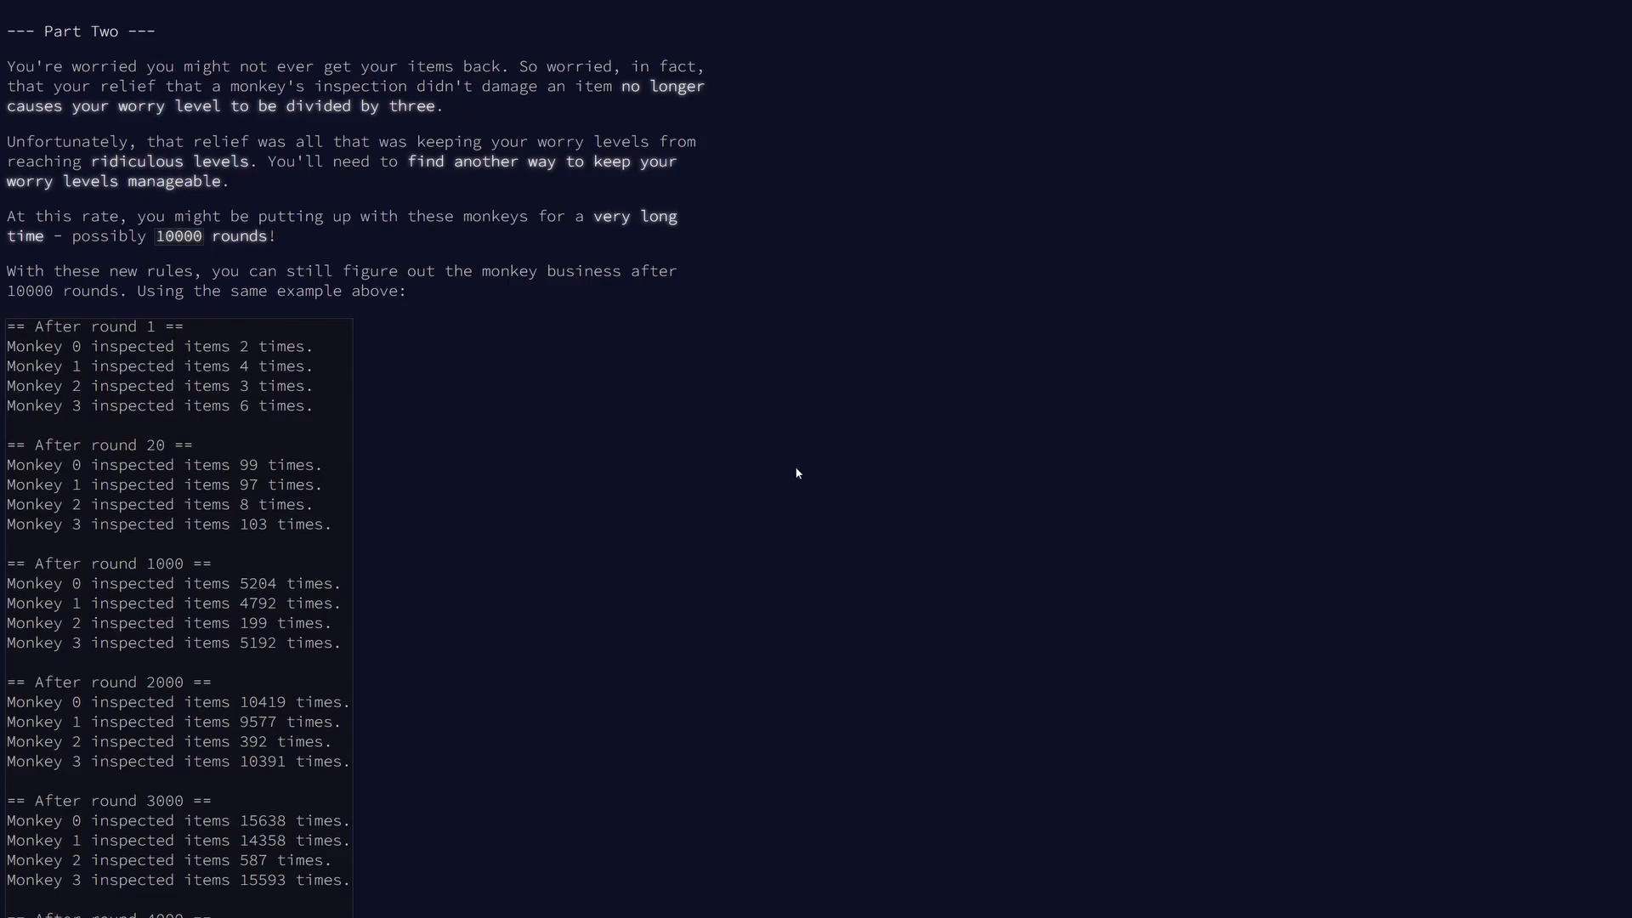
pyautogui.moveTo(785, 479)
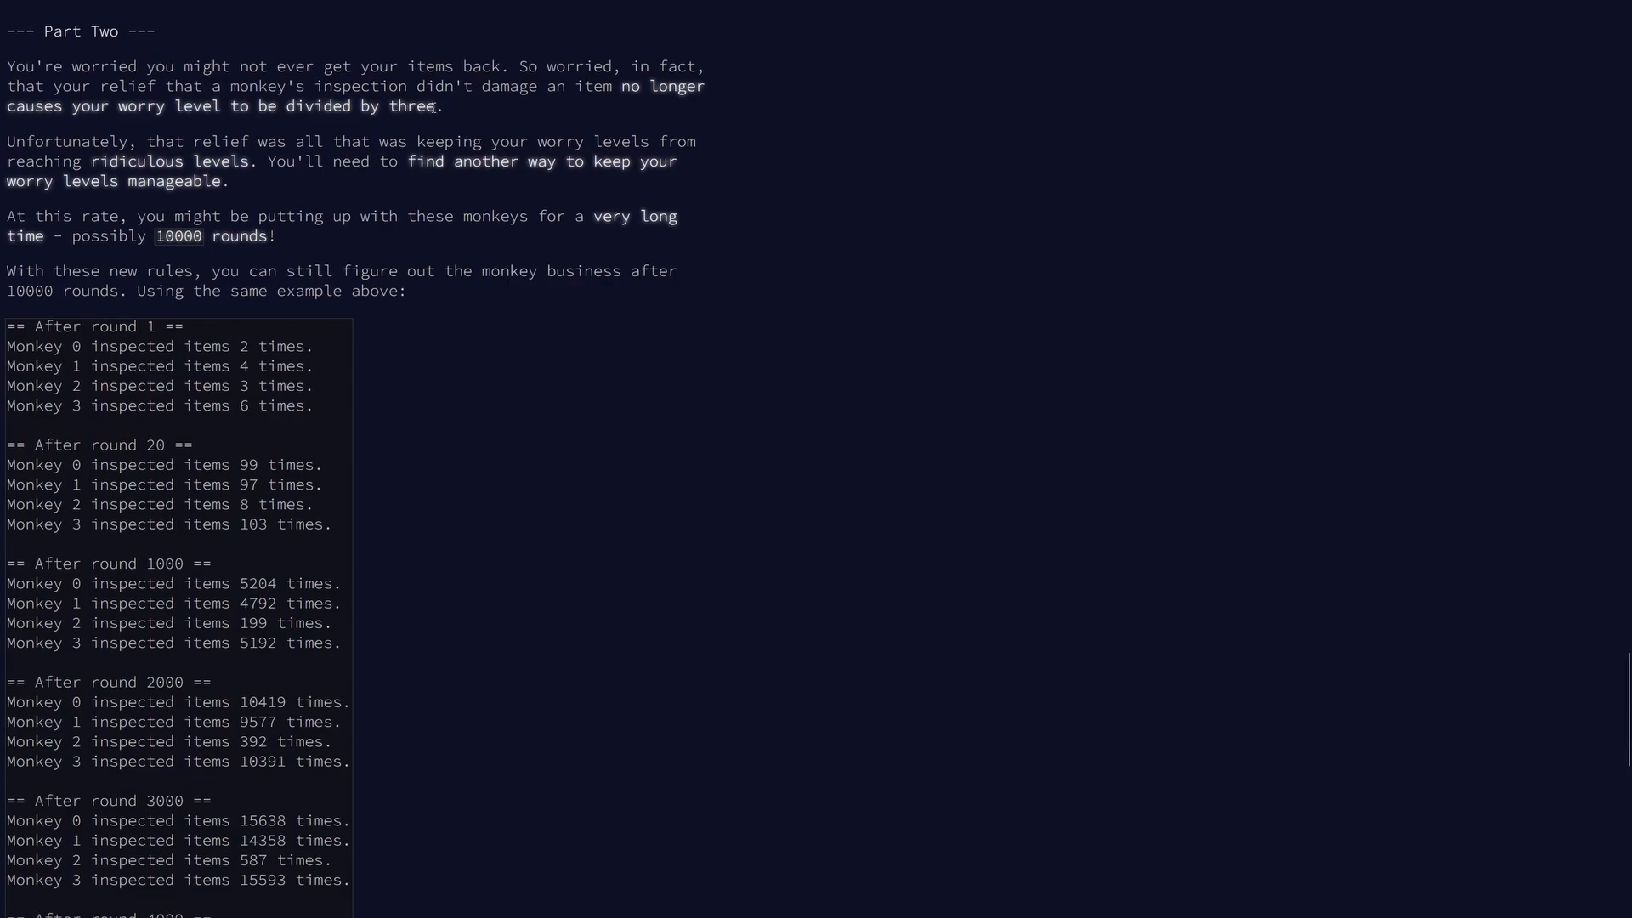
pyautogui.moveTo(575, 130)
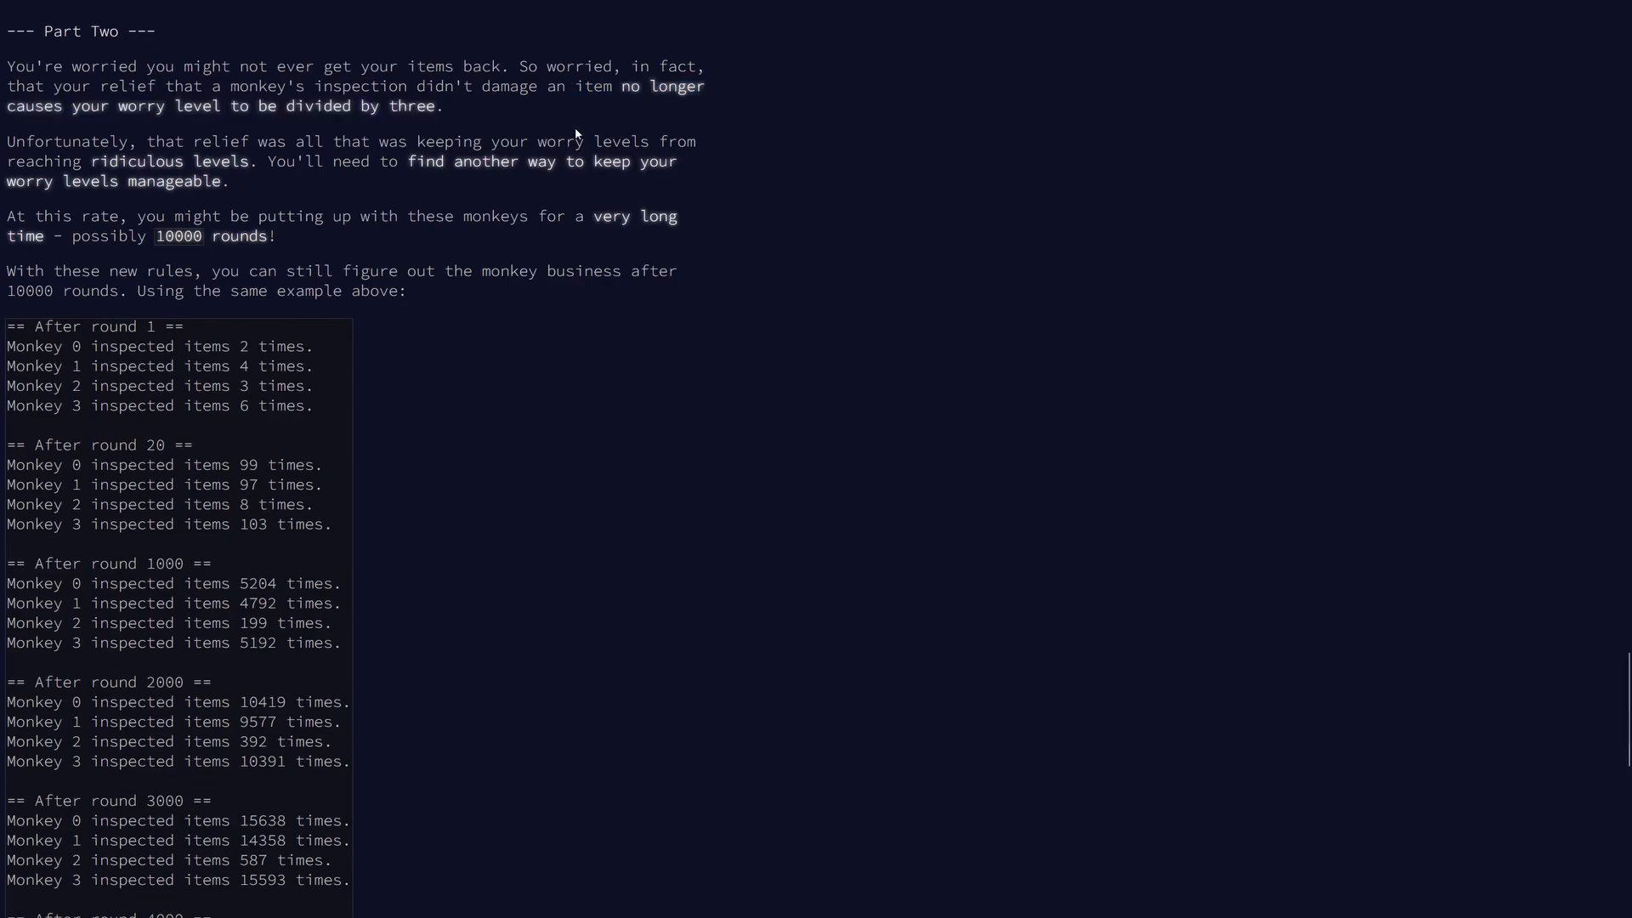
pyautogui.moveTo(481, 189)
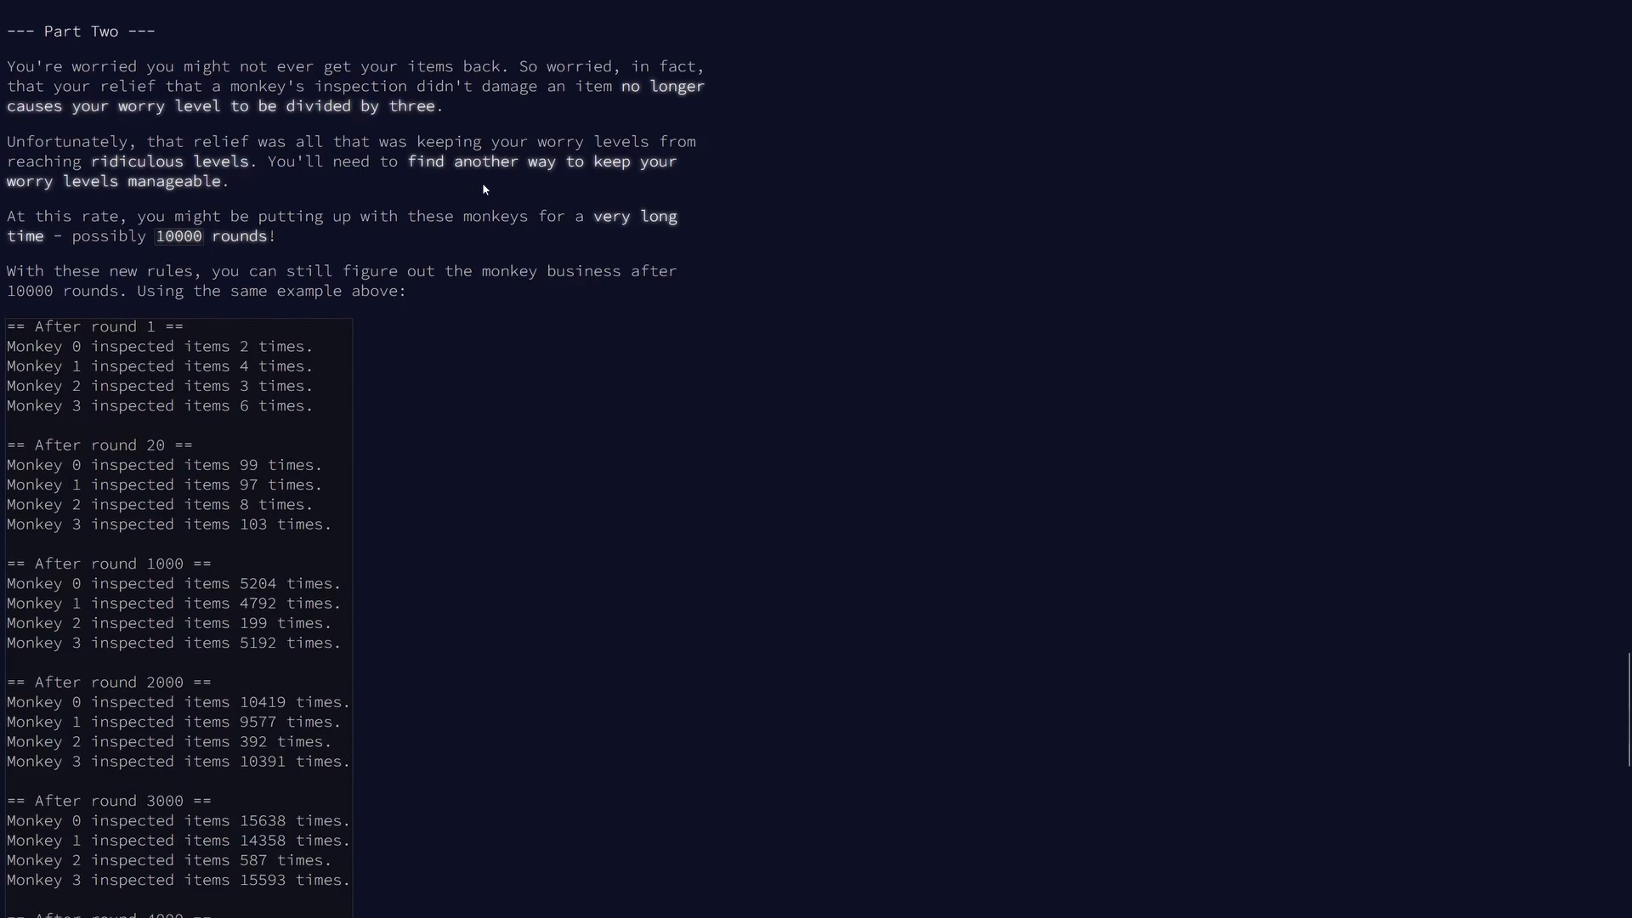
pyautogui.moveTo(340, 257)
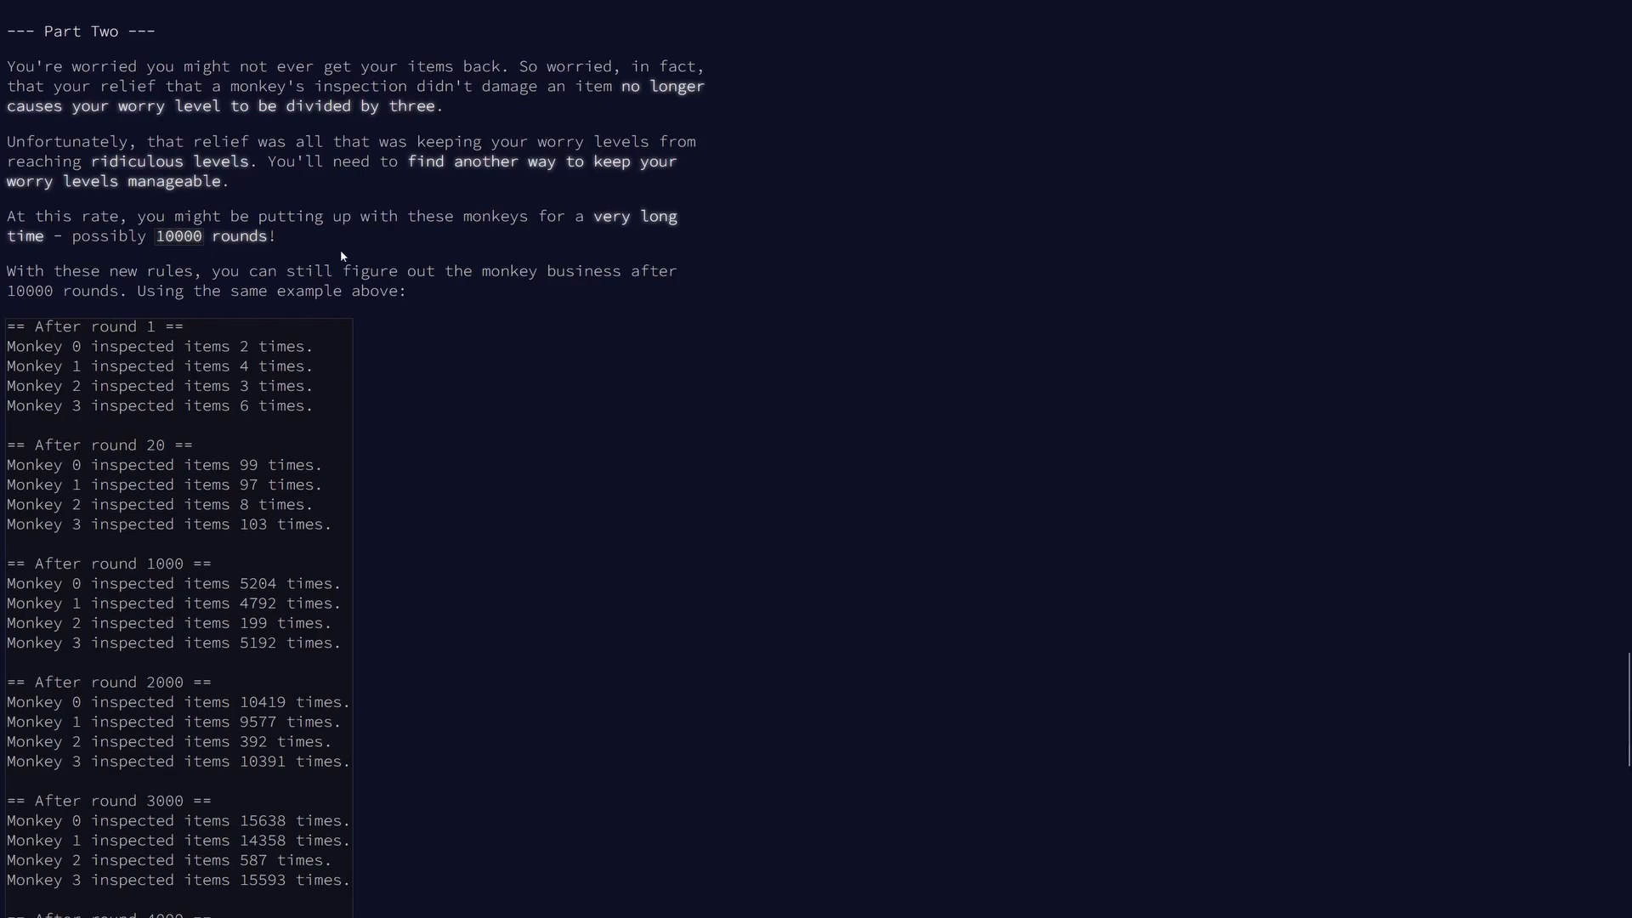
pyautogui.moveTo(324, 241)
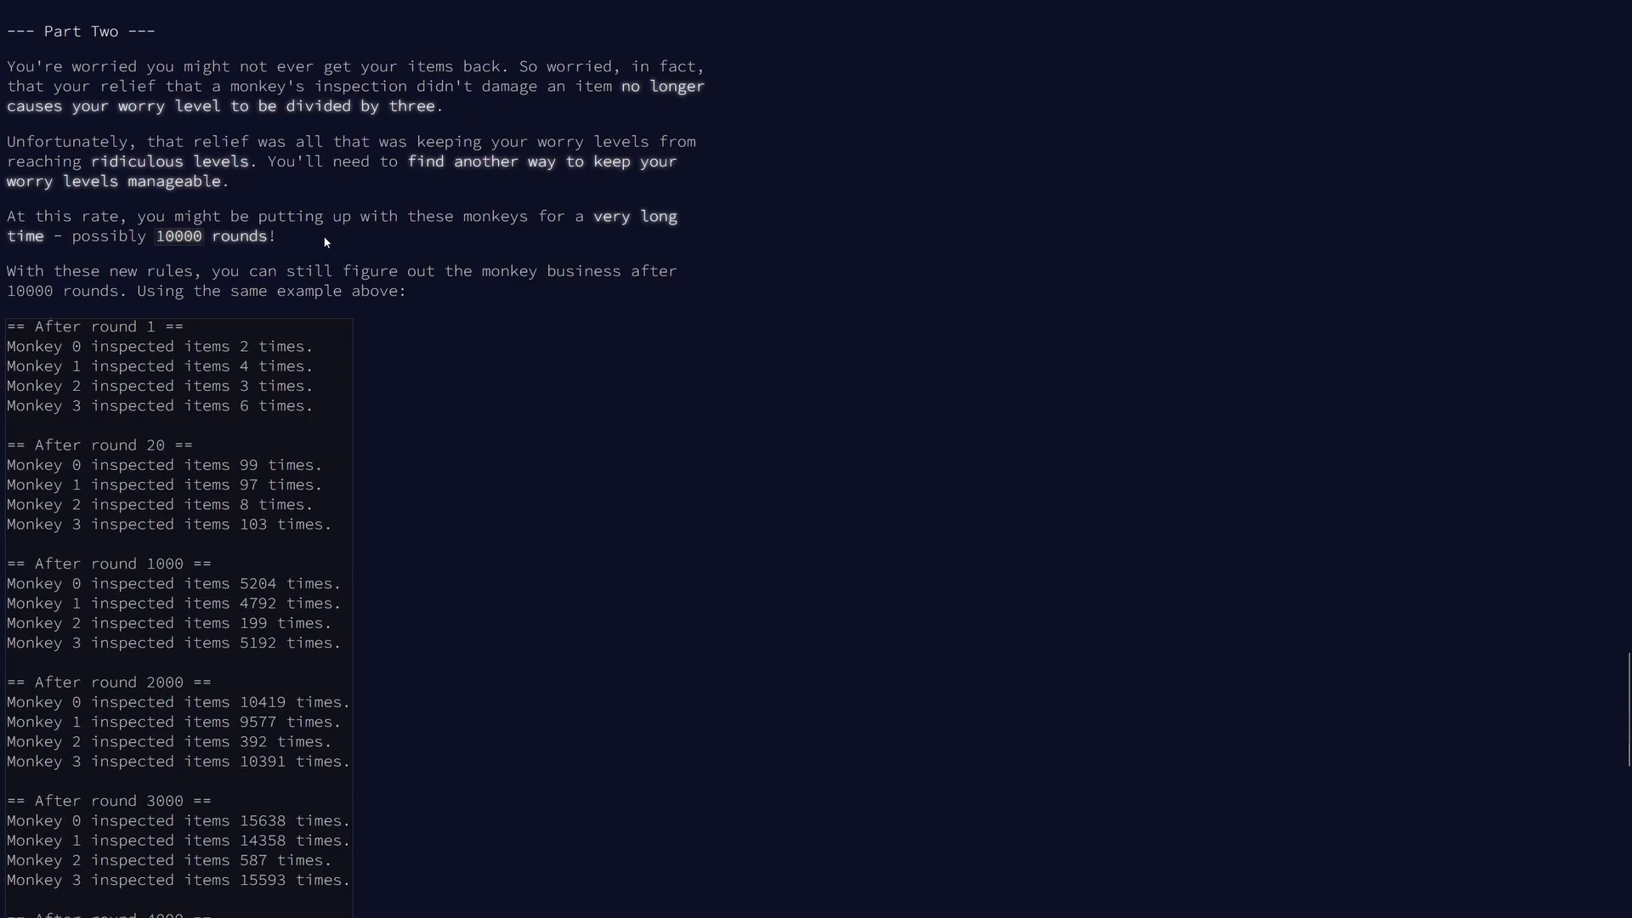
pyautogui.moveTo(480, 310)
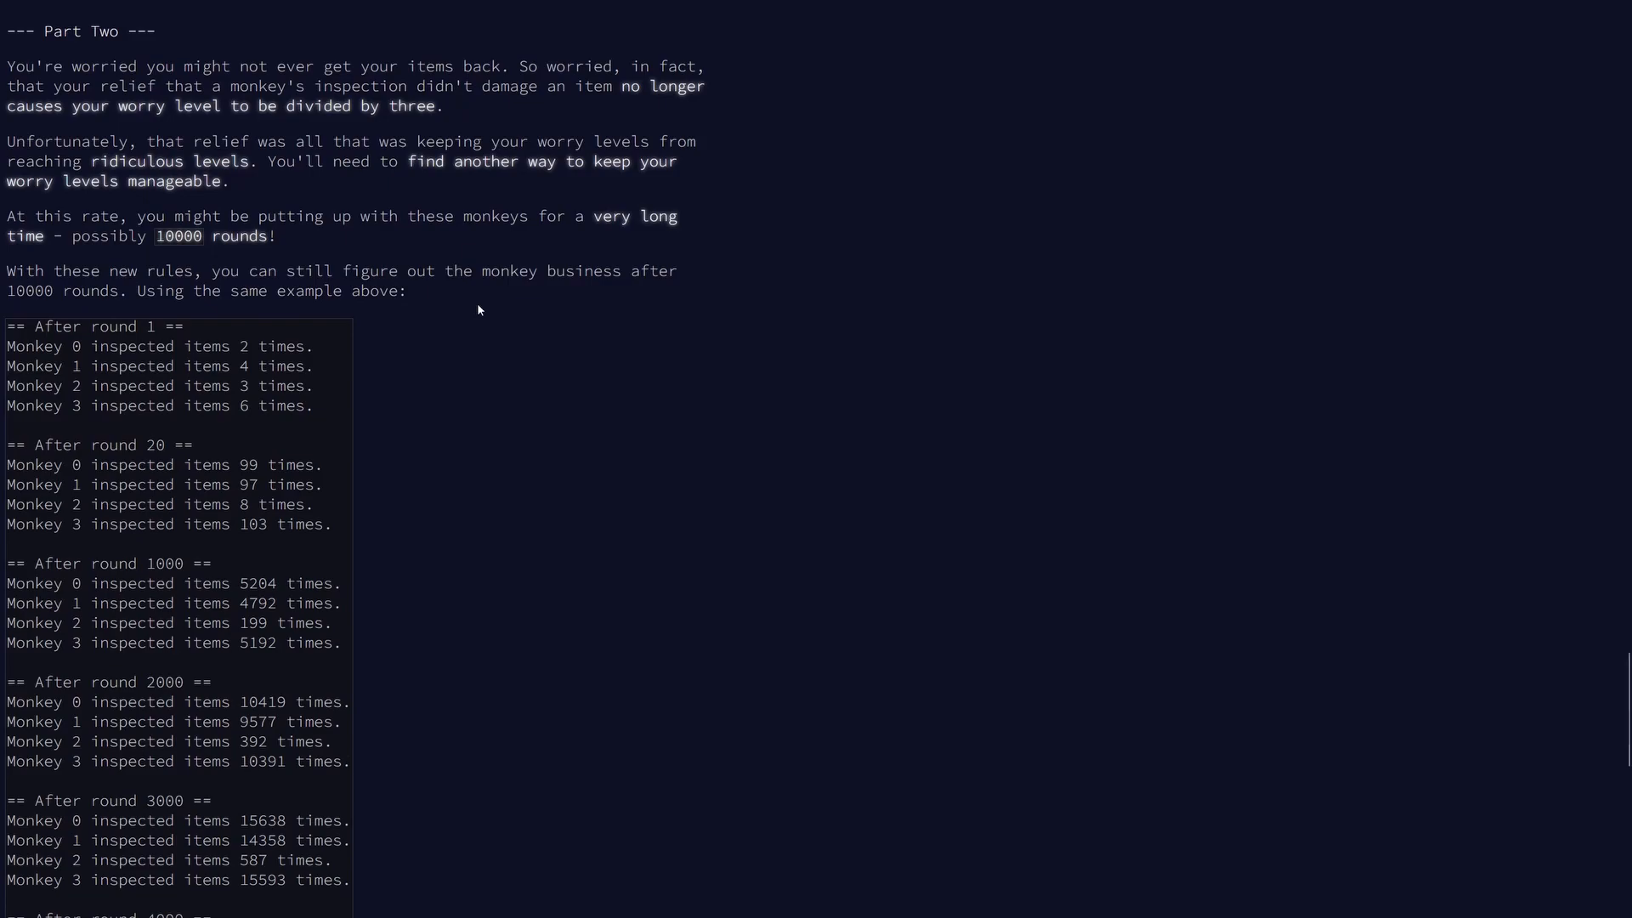
pyautogui.scroll(-3)
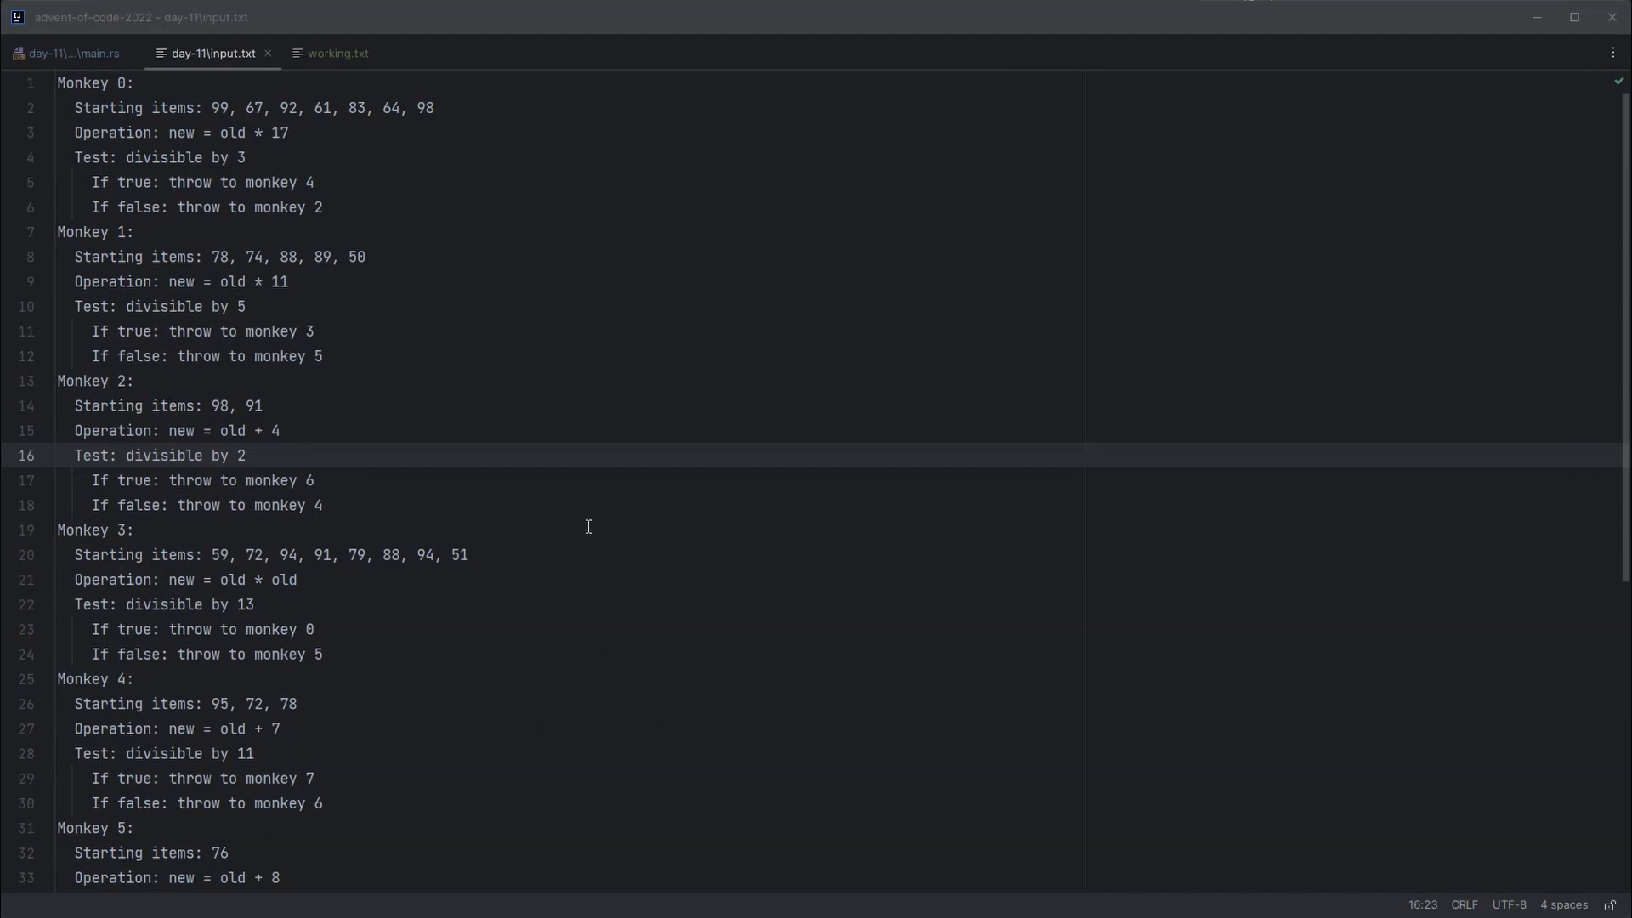
pyautogui.moveTo(483, 380)
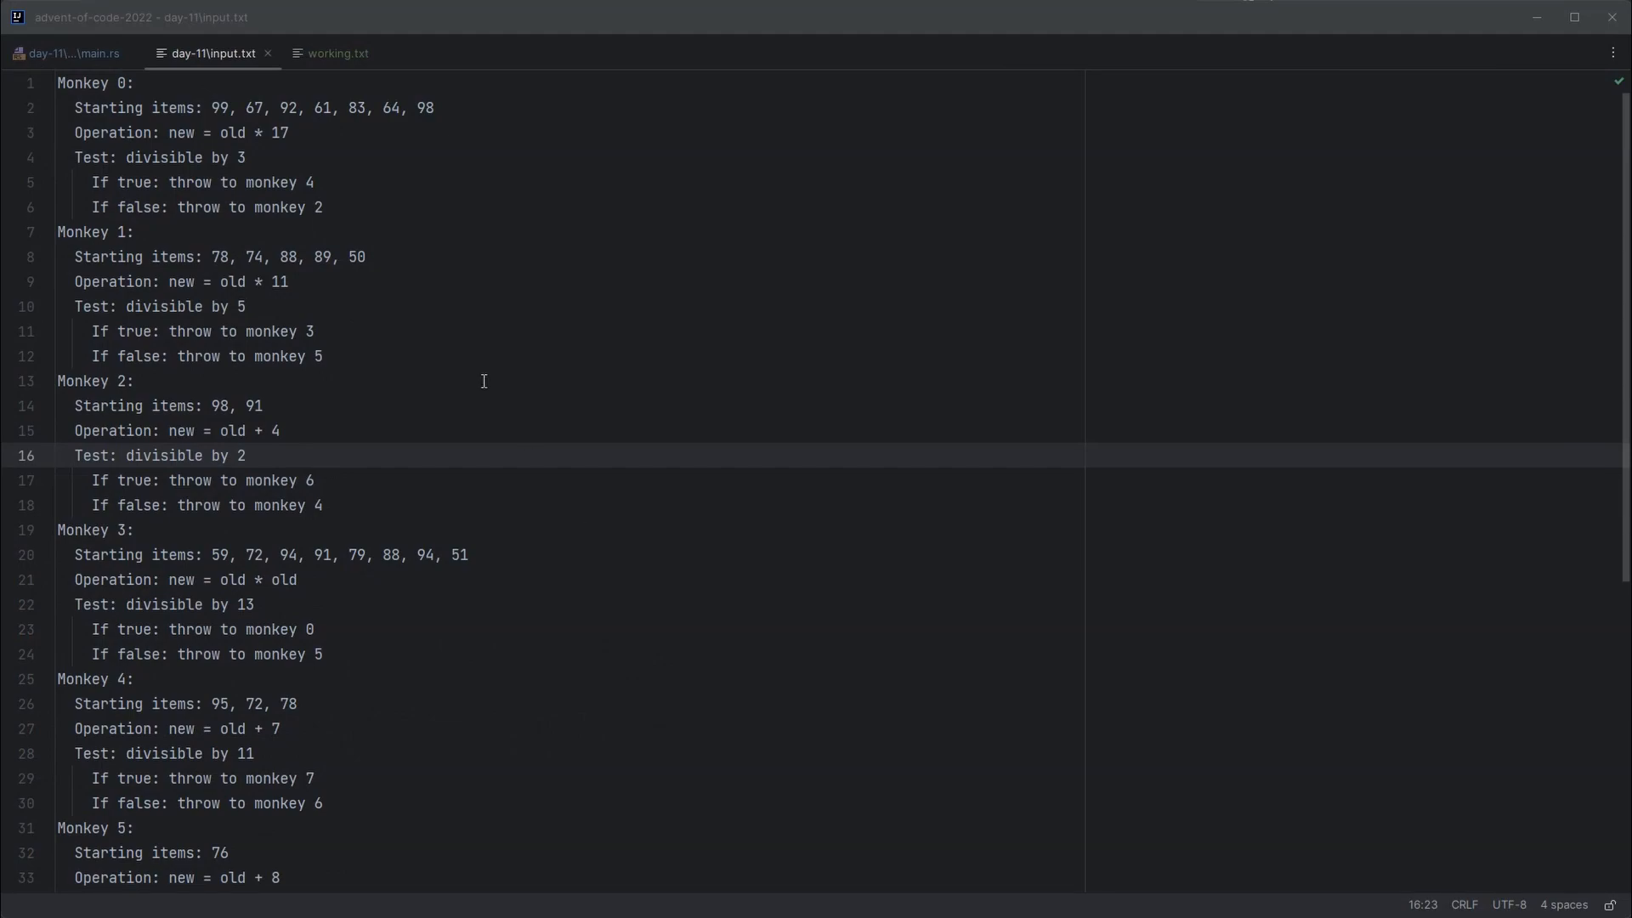
pyautogui.click(323, 156)
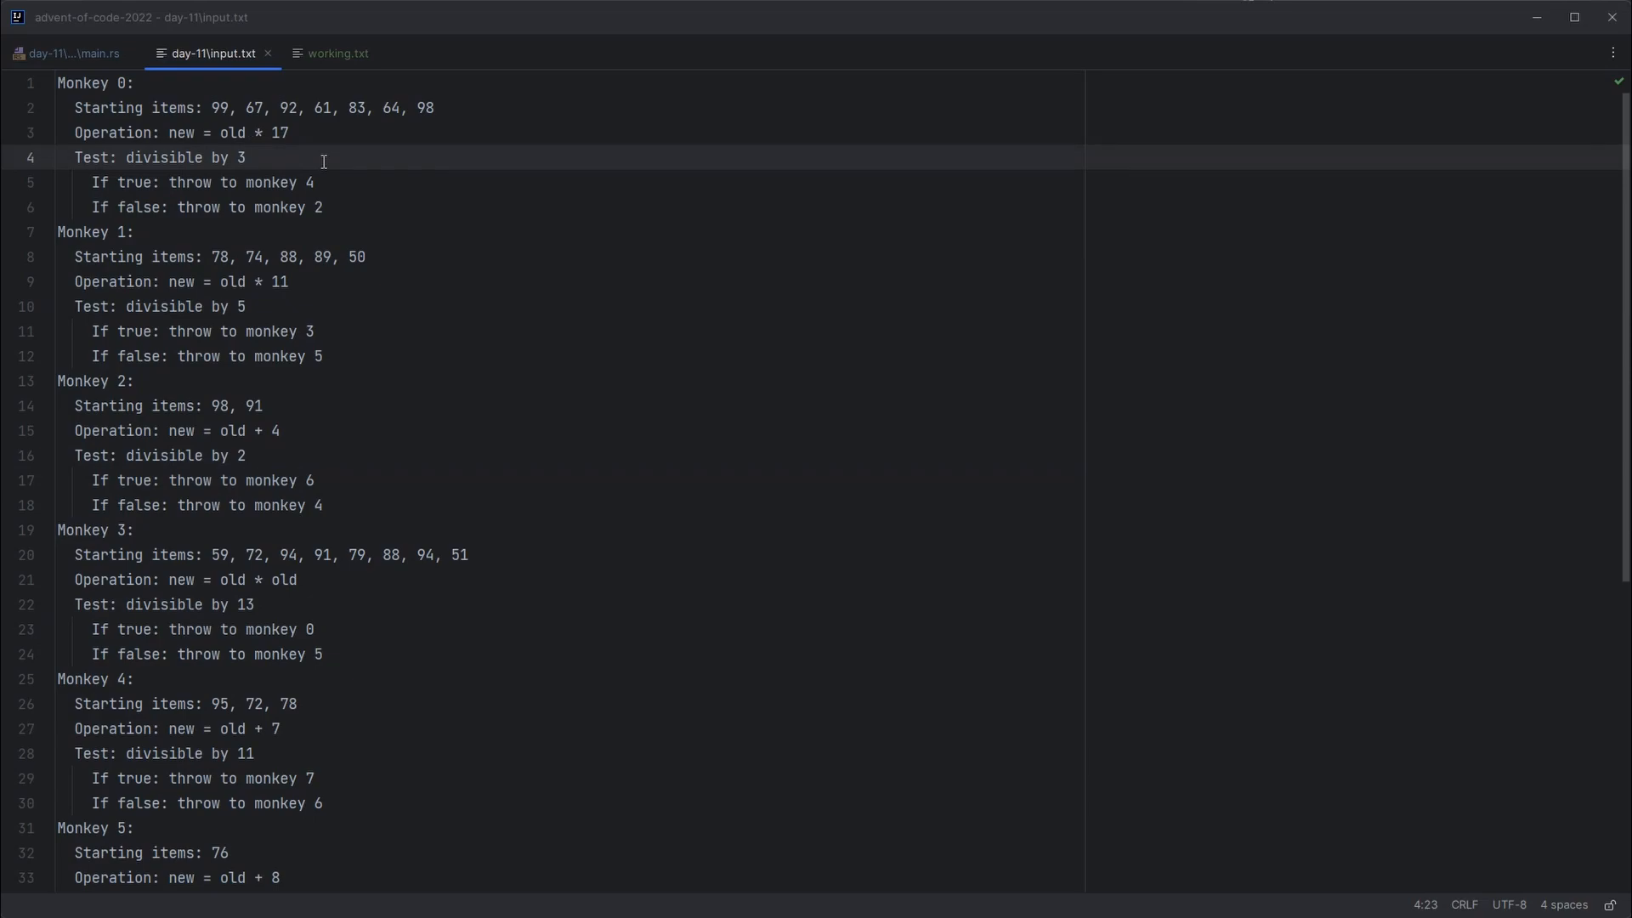
pyautogui.moveTo(335, 316)
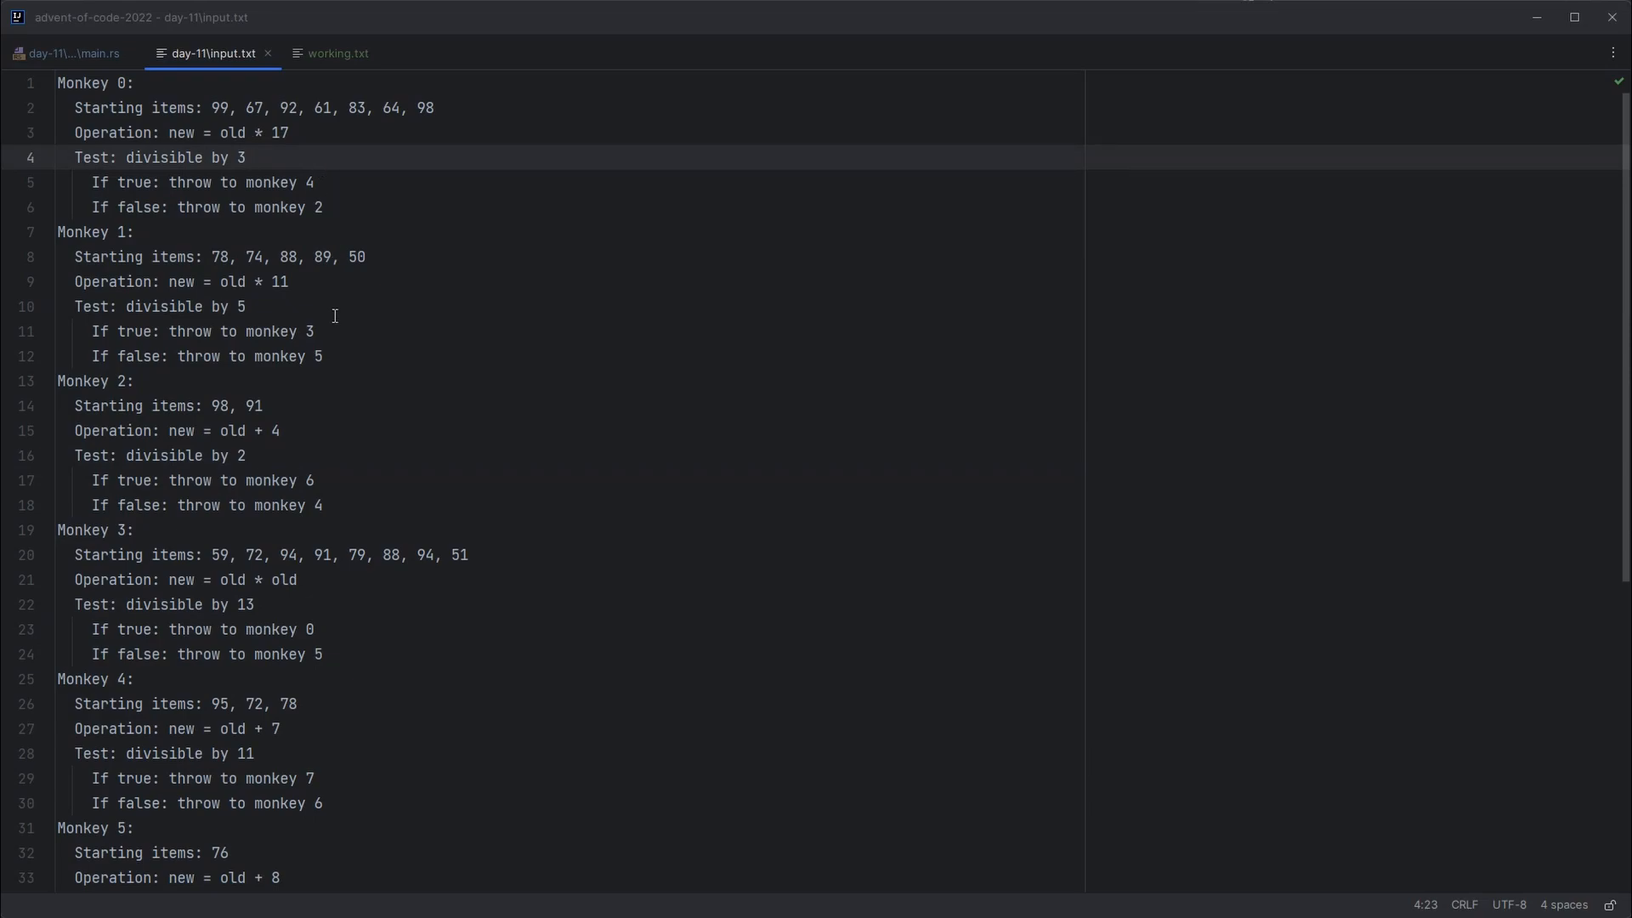
pyautogui.click(316, 605)
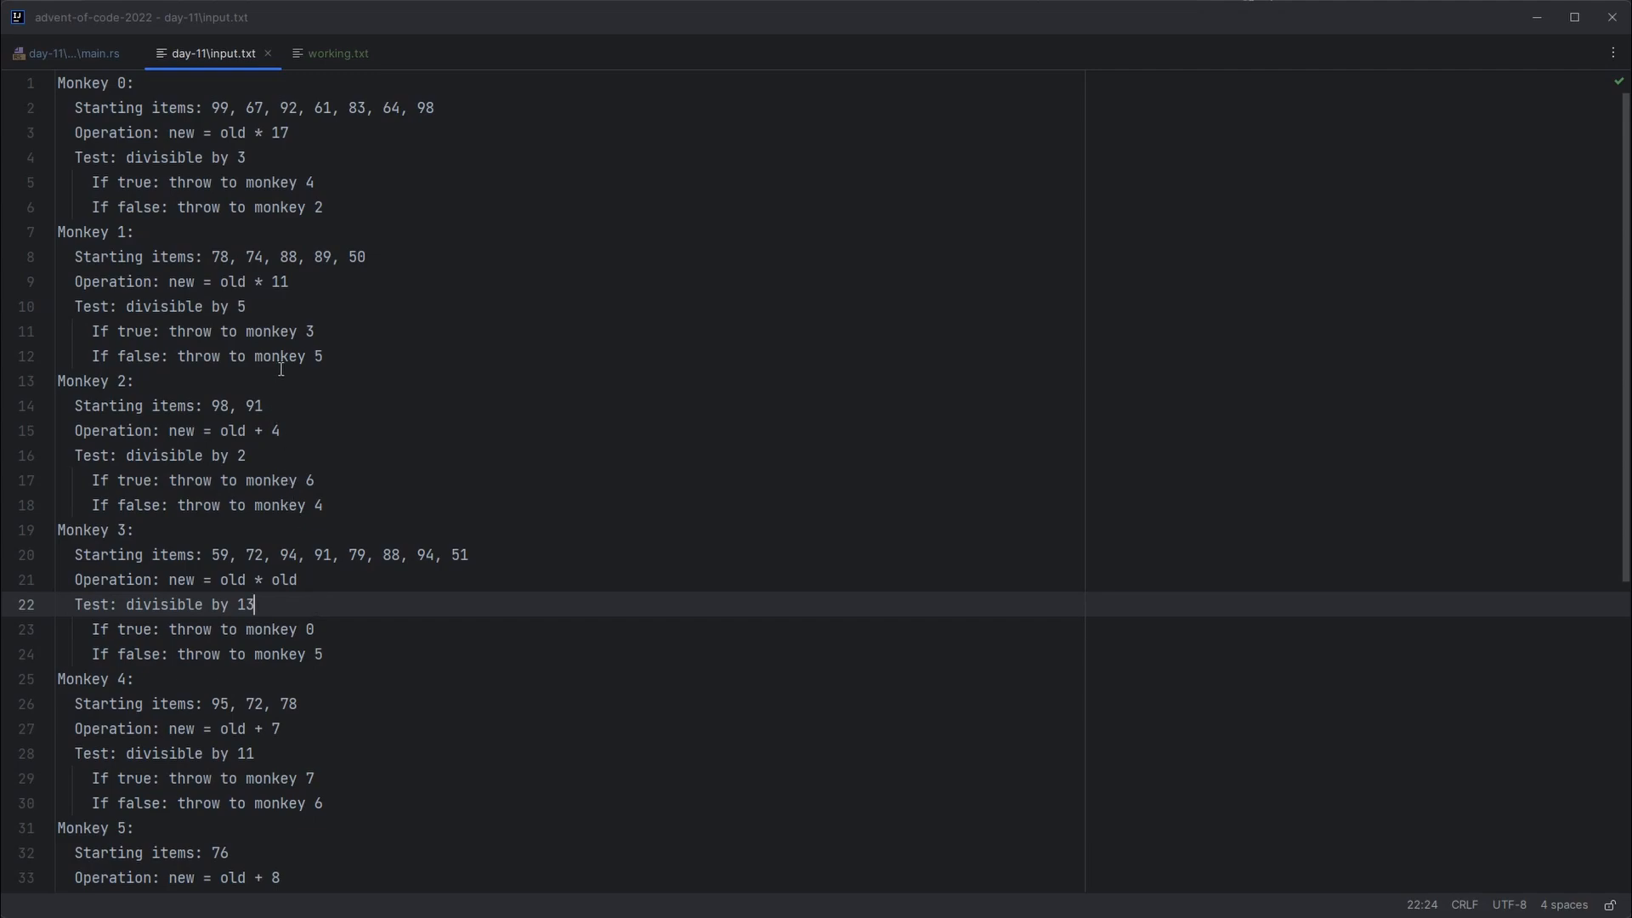
pyautogui.doubleClick(217, 107)
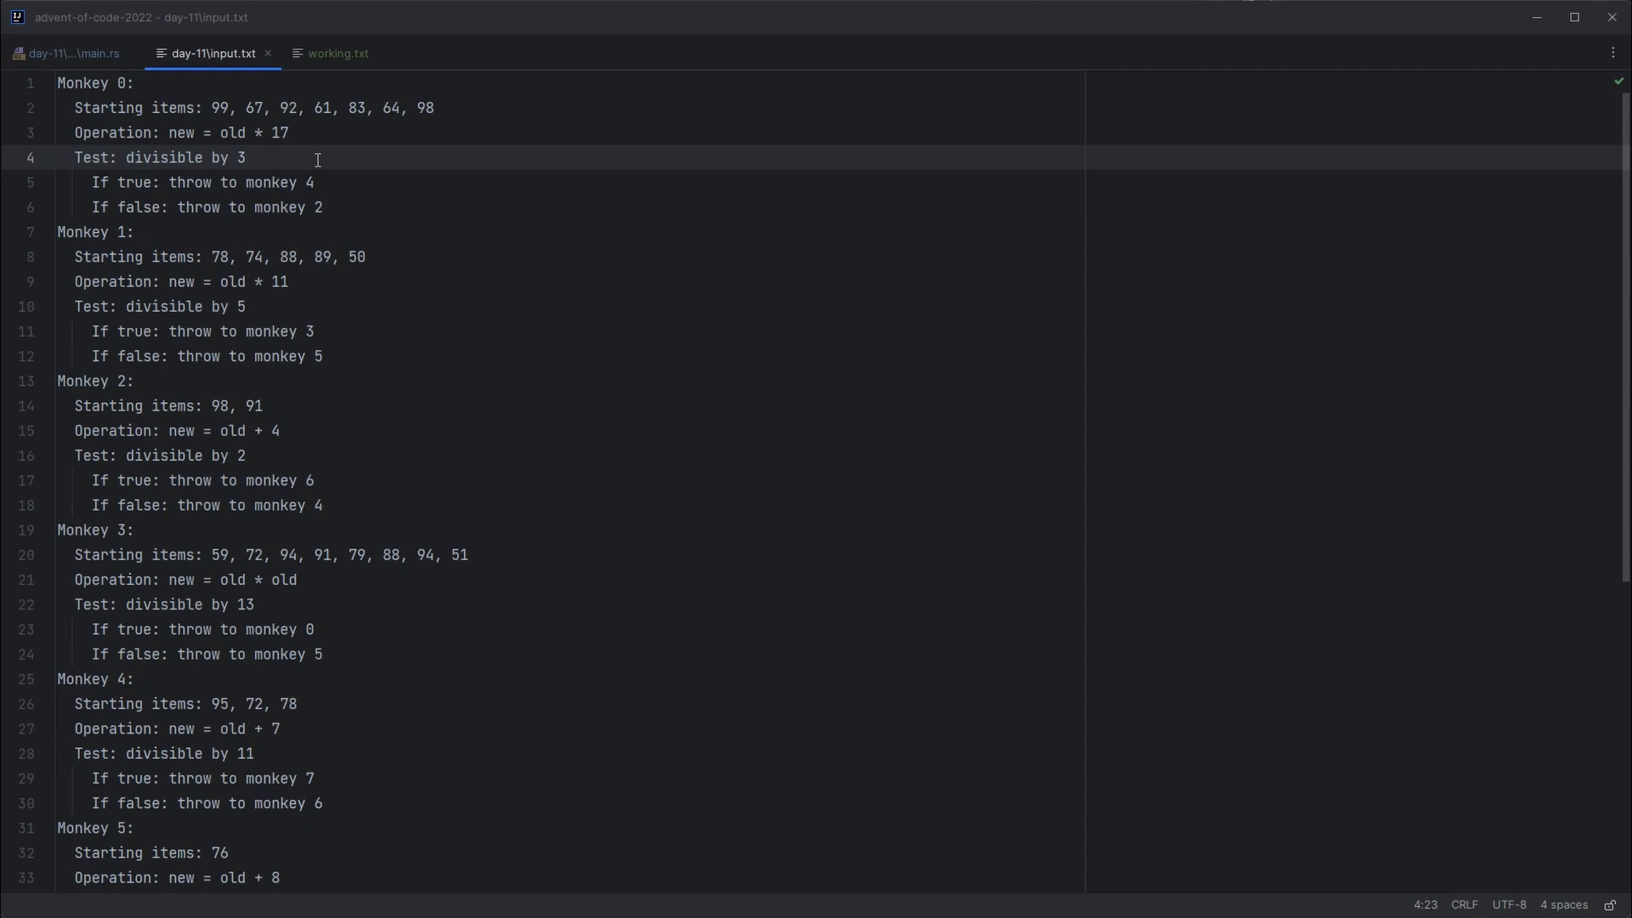
pyautogui.click(337, 53)
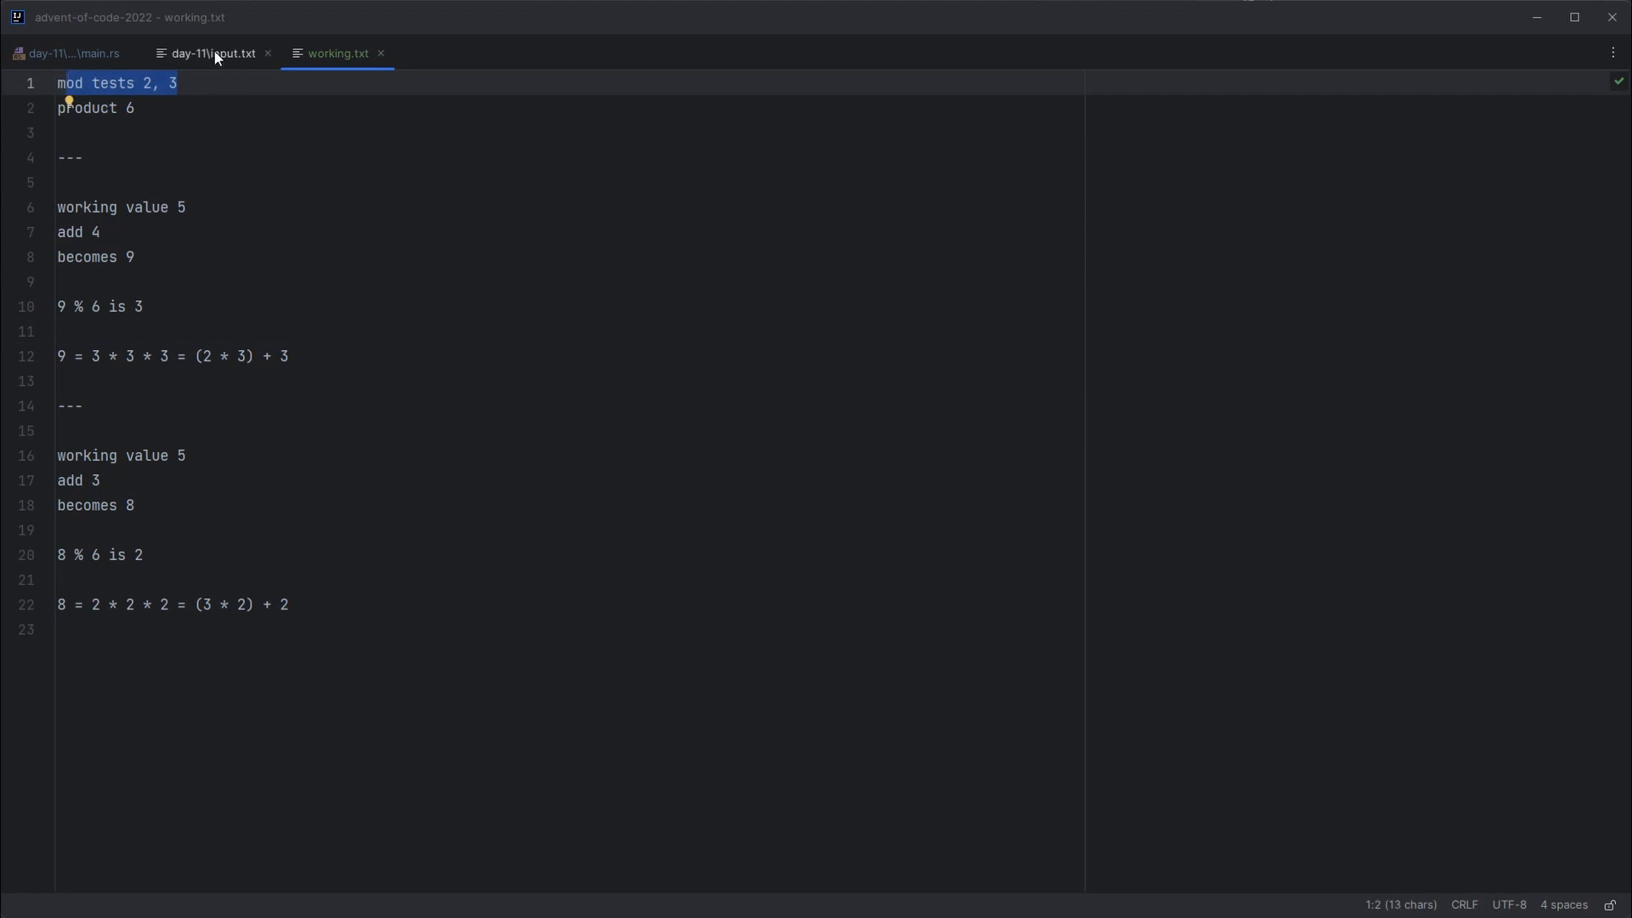
pyautogui.click(210, 53)
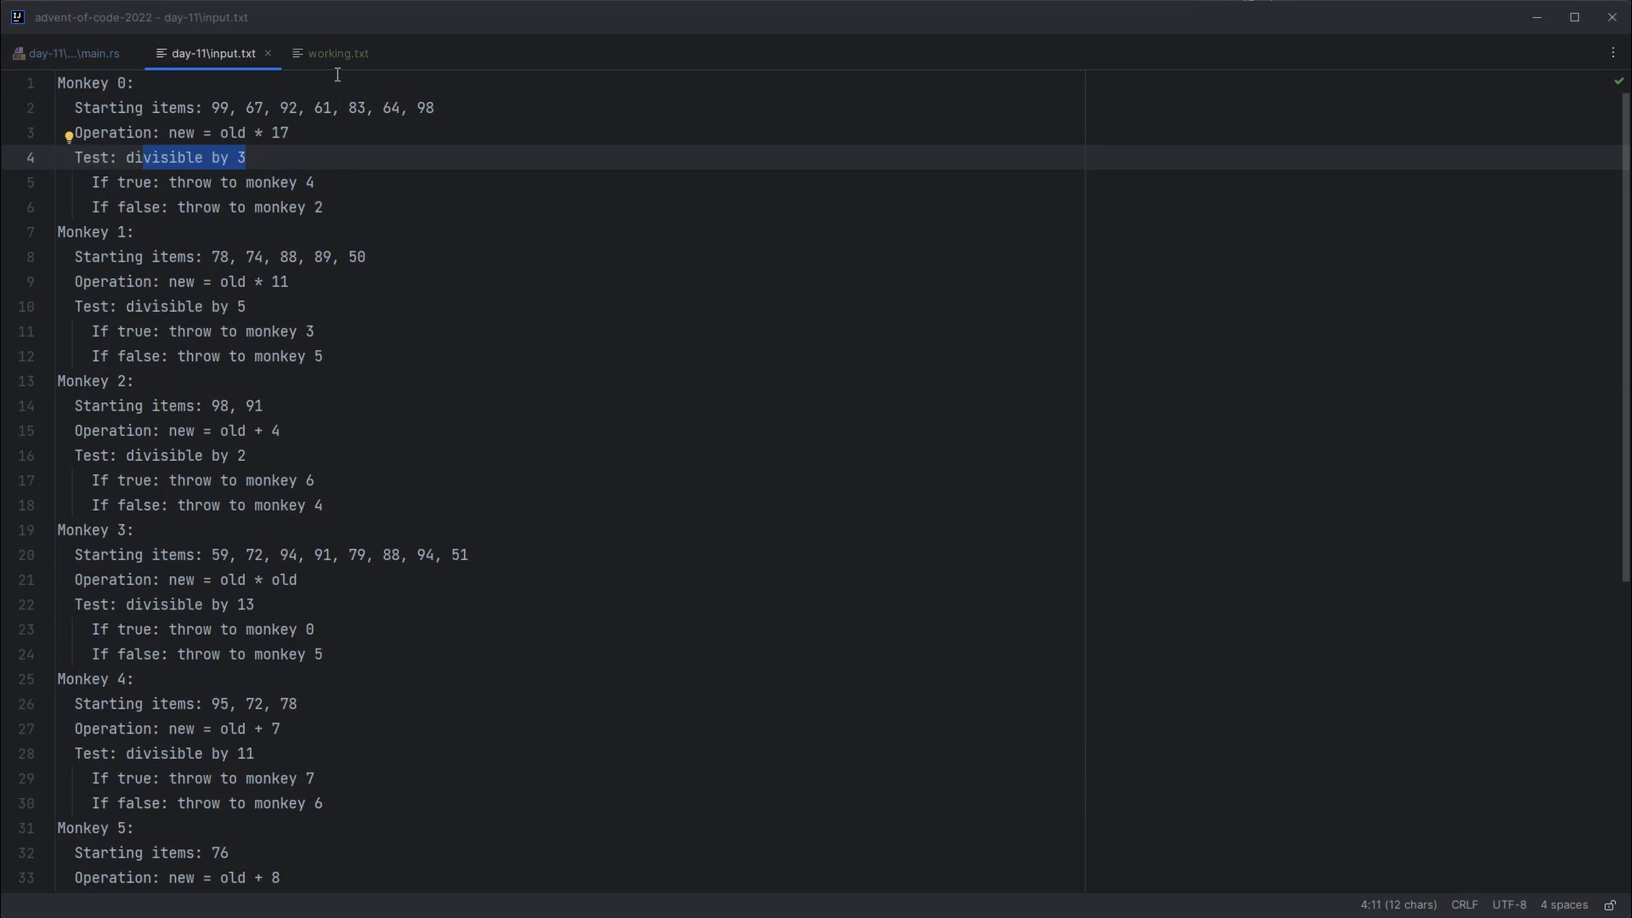
pyautogui.click(337, 52)
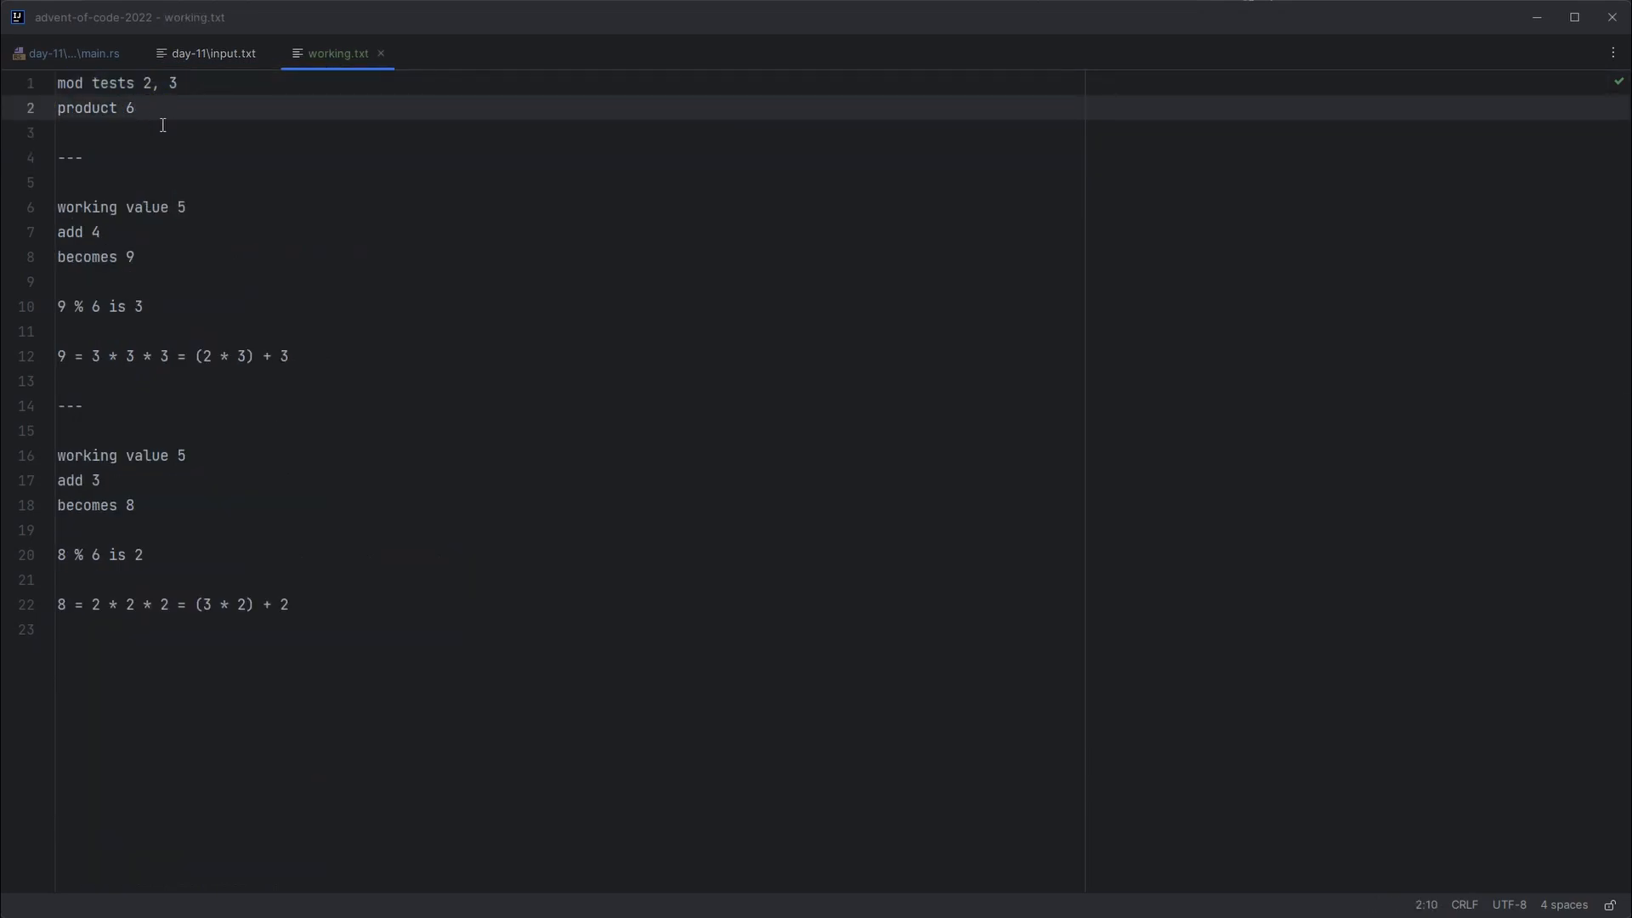
pyautogui.click(132, 107)
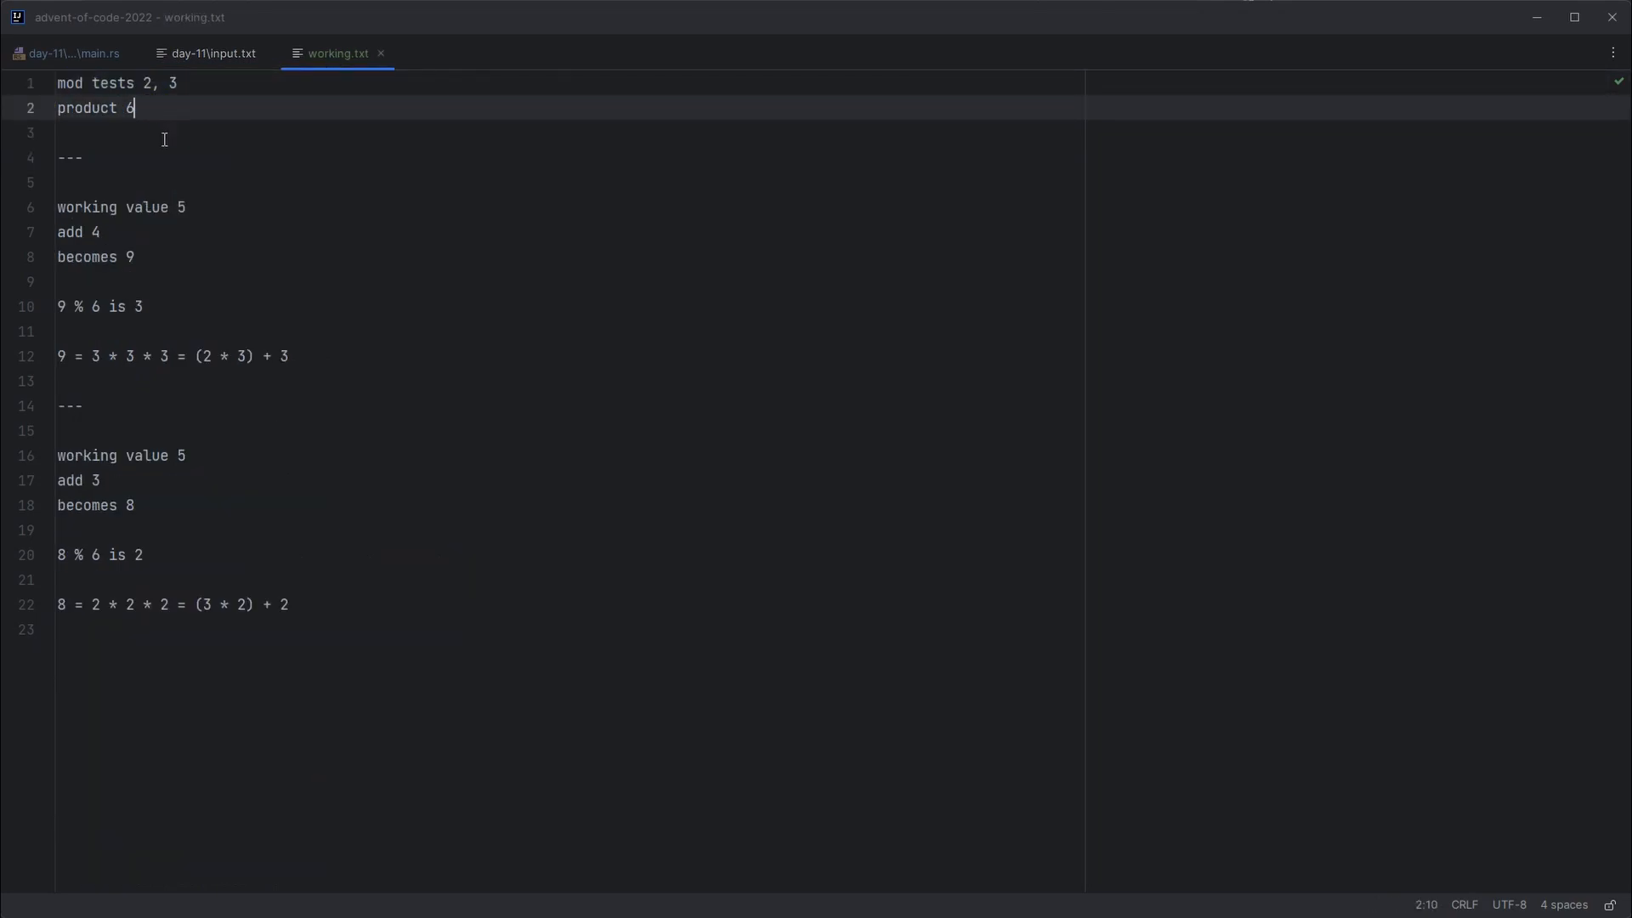
pyautogui.click(185, 206)
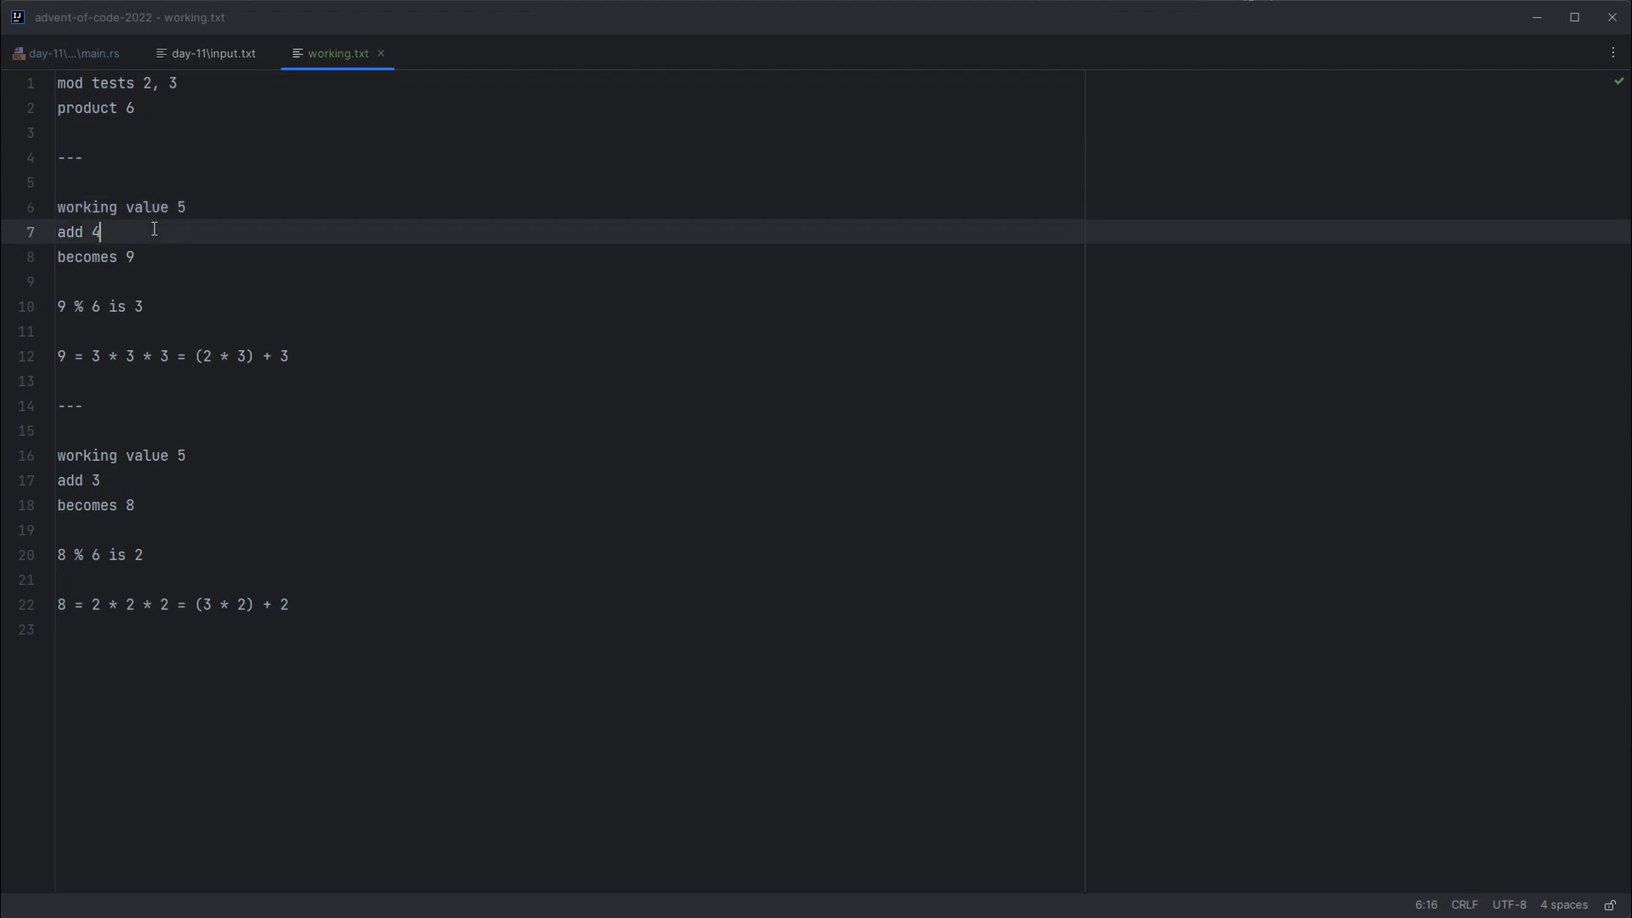
pyautogui.click(212, 53)
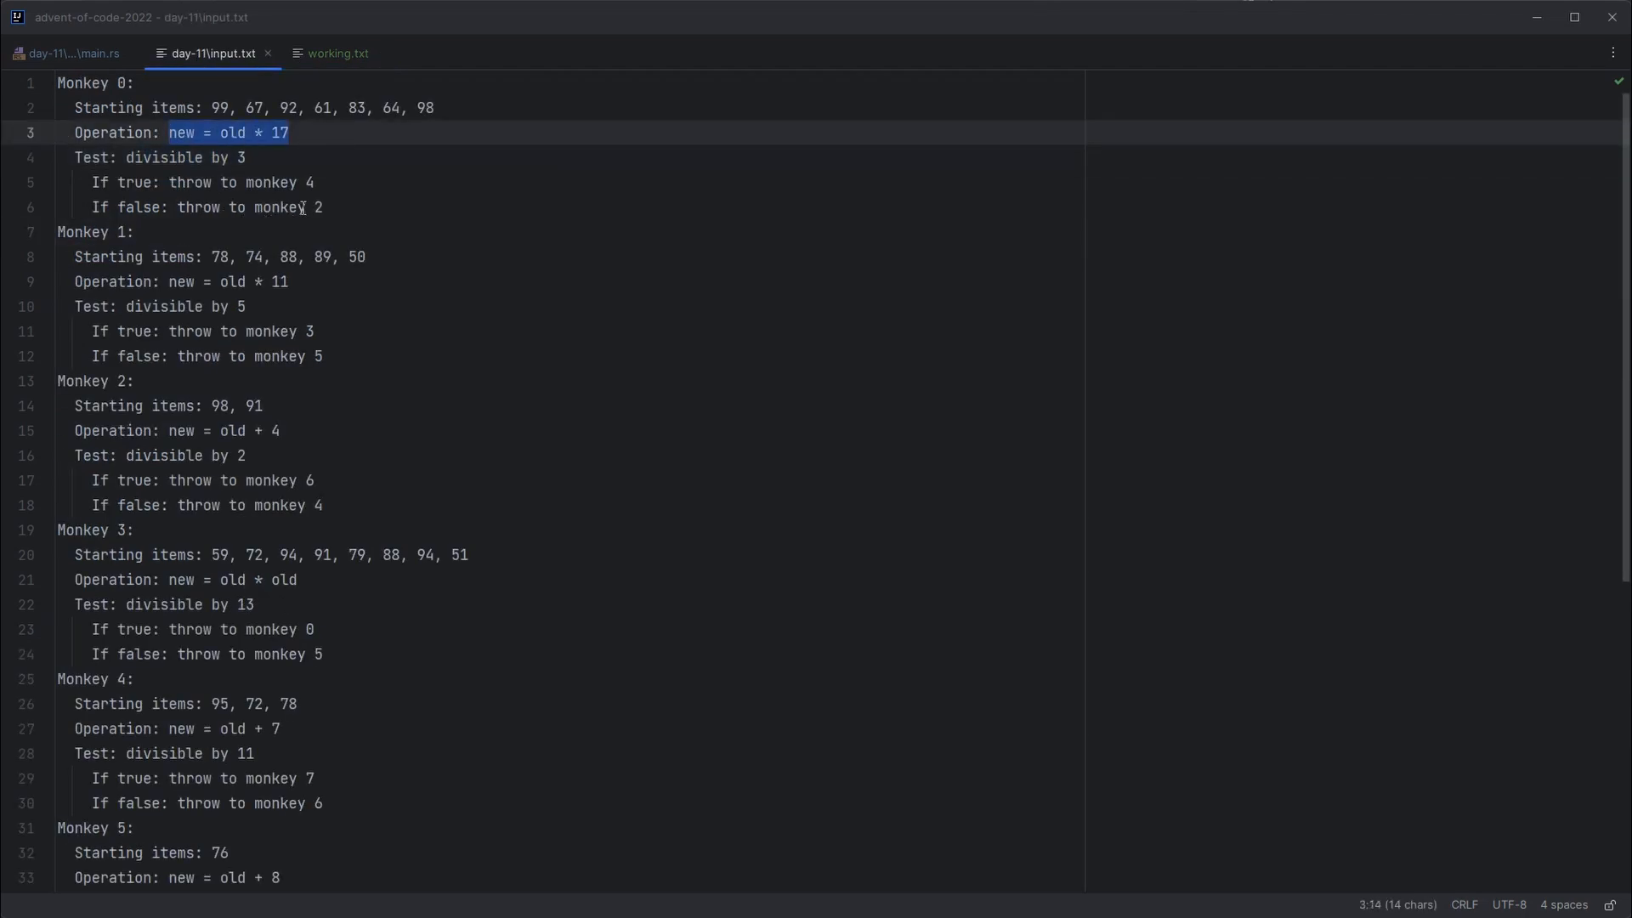
pyautogui.moveTo(418, 205)
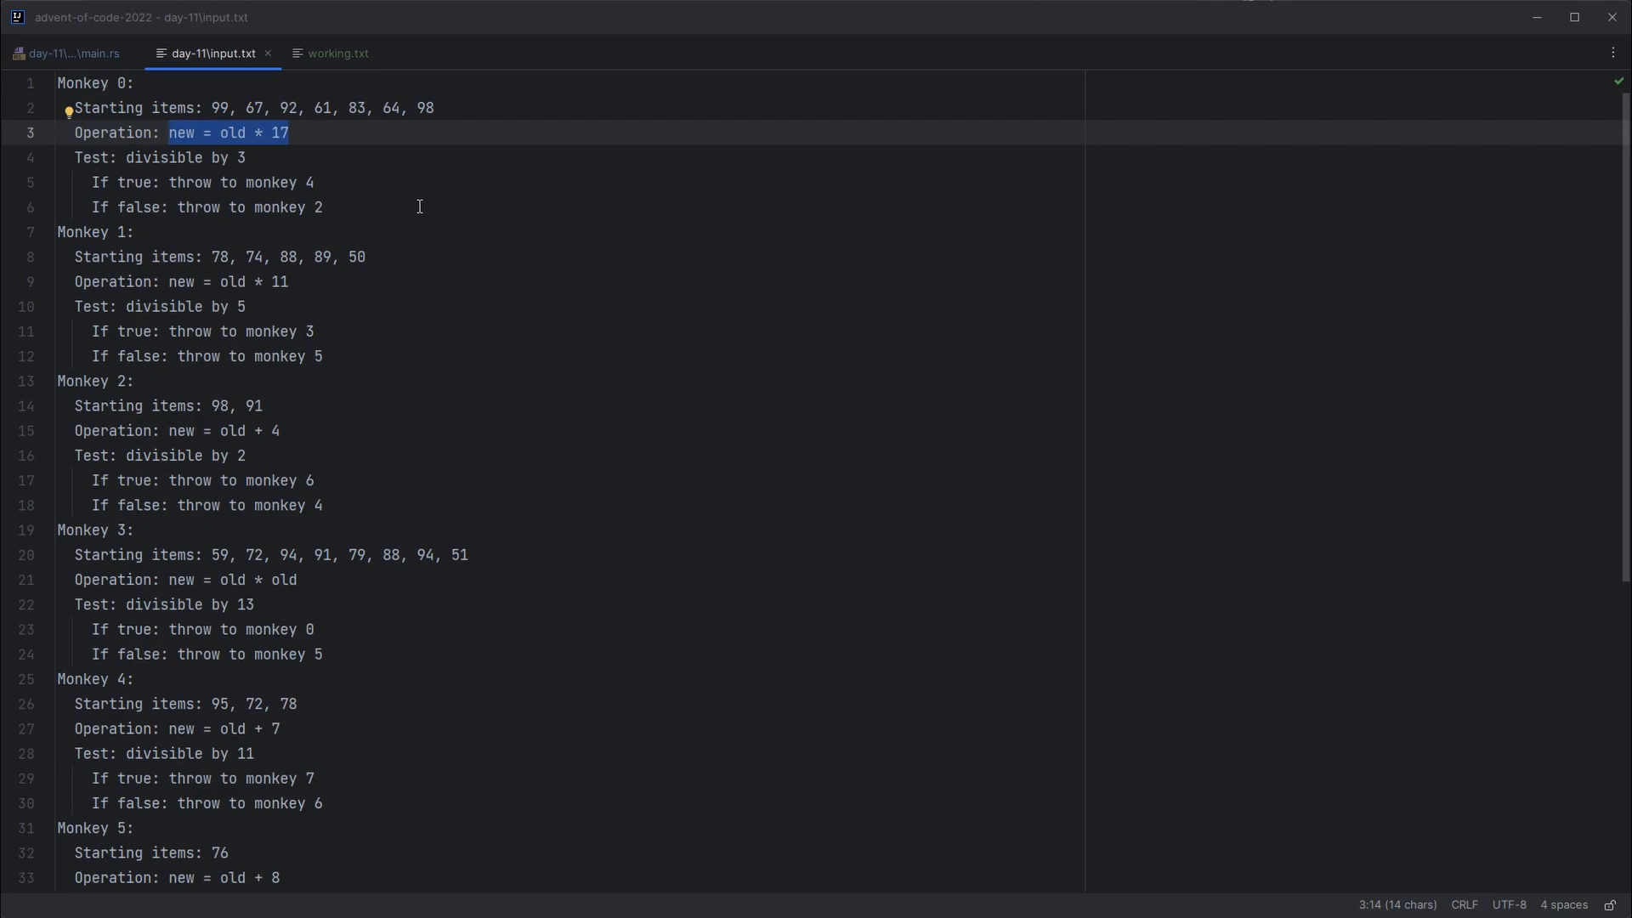
pyautogui.click(336, 52)
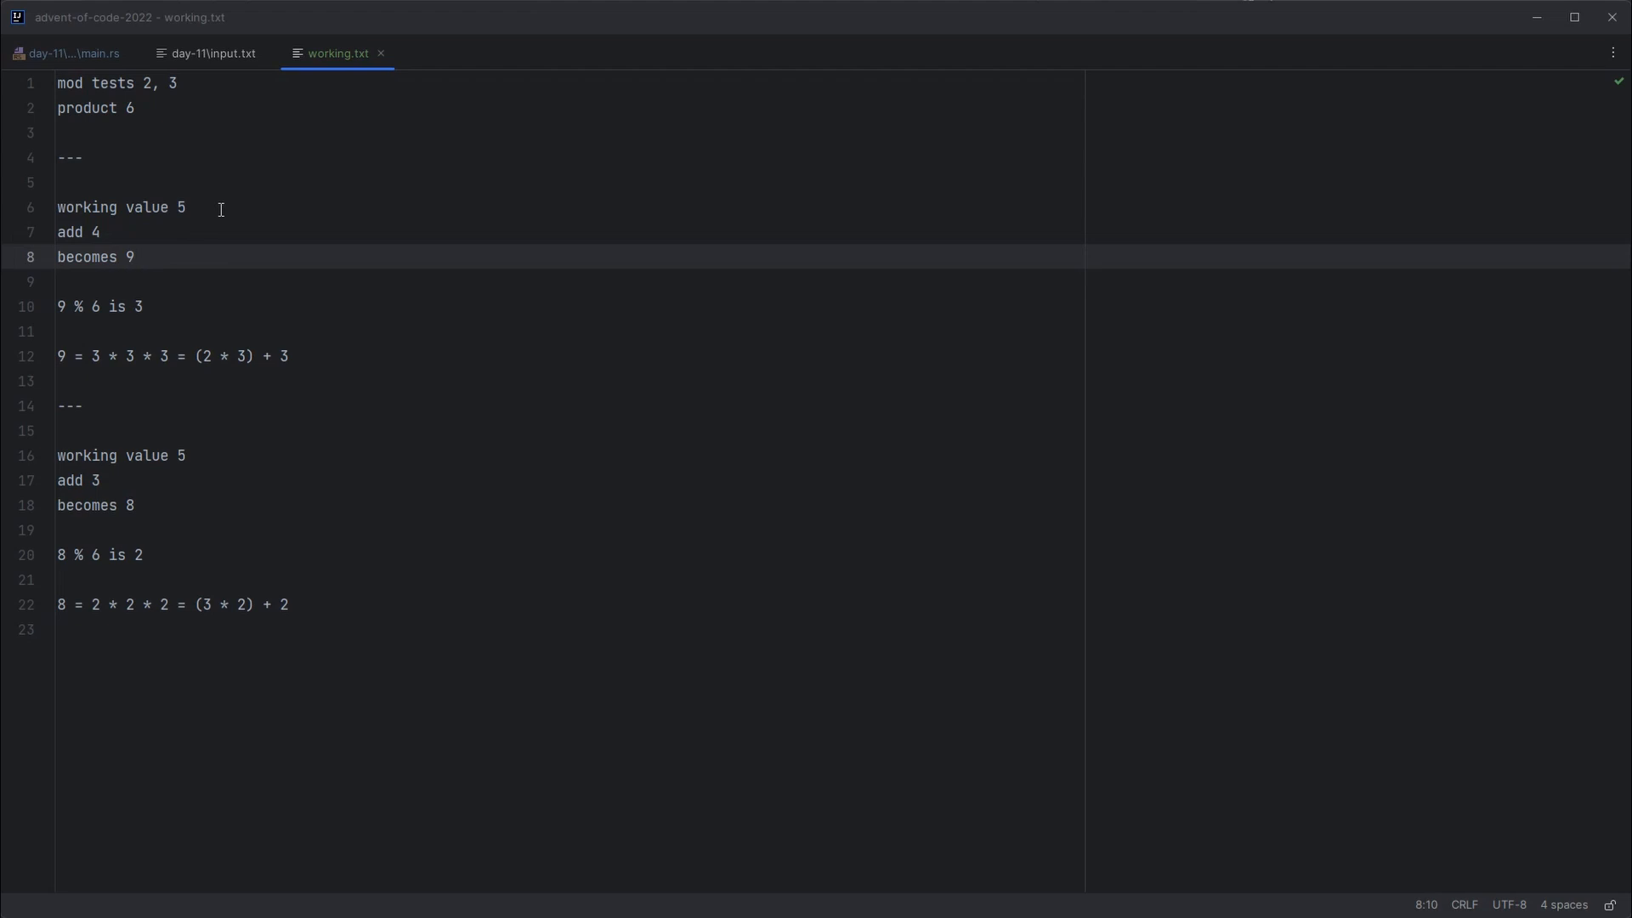
pyautogui.click(185, 207)
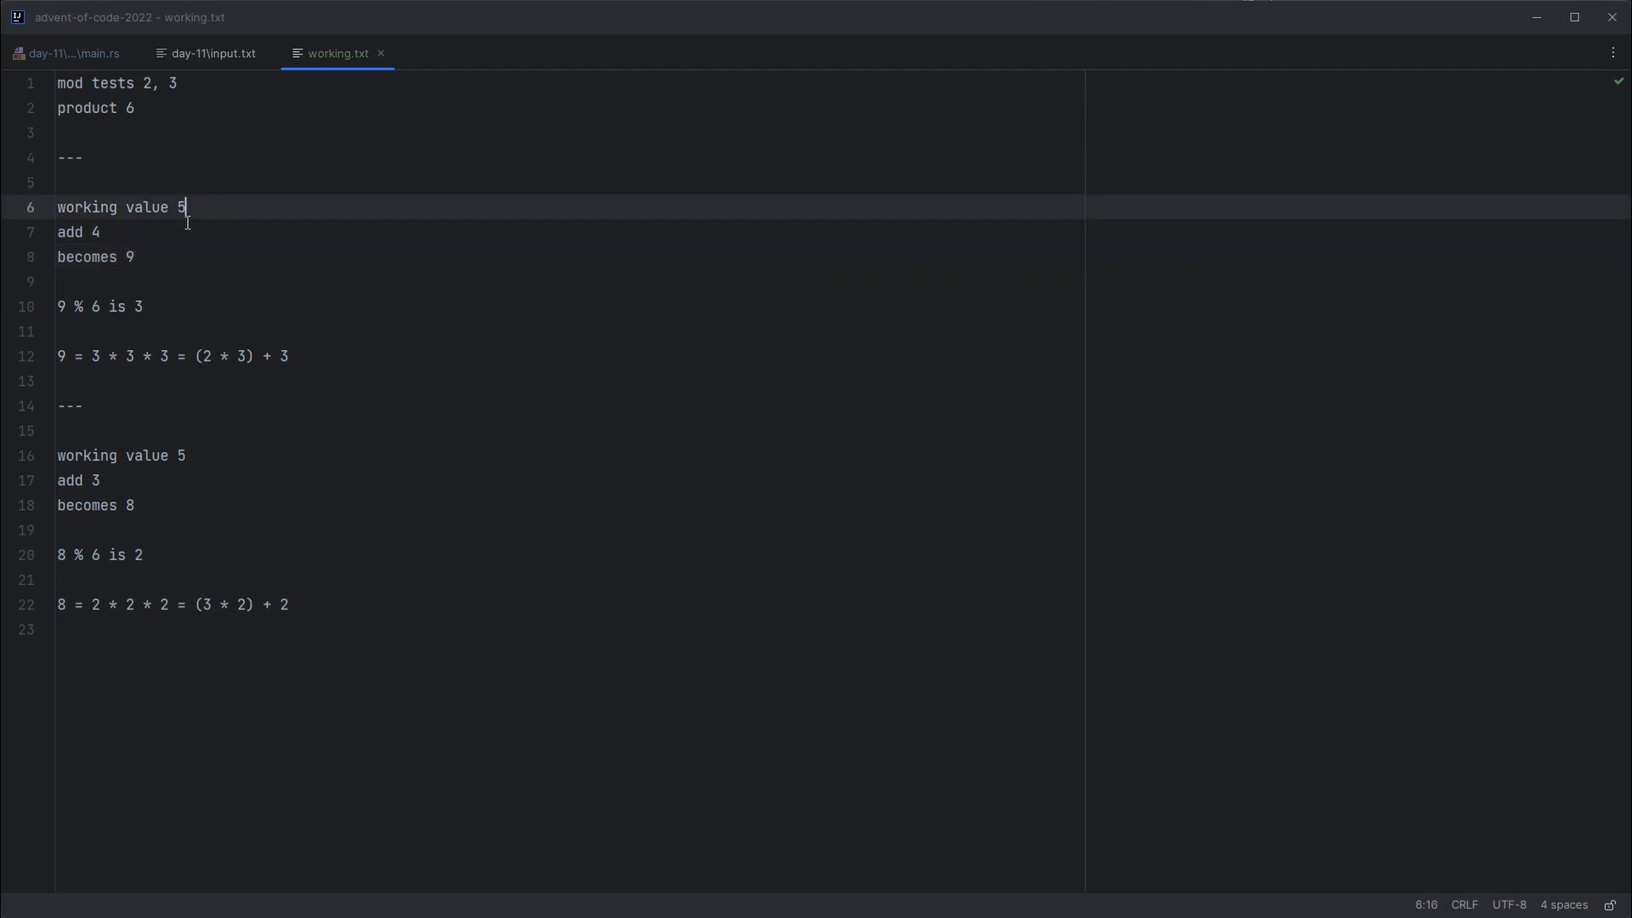
pyautogui.click(165, 257)
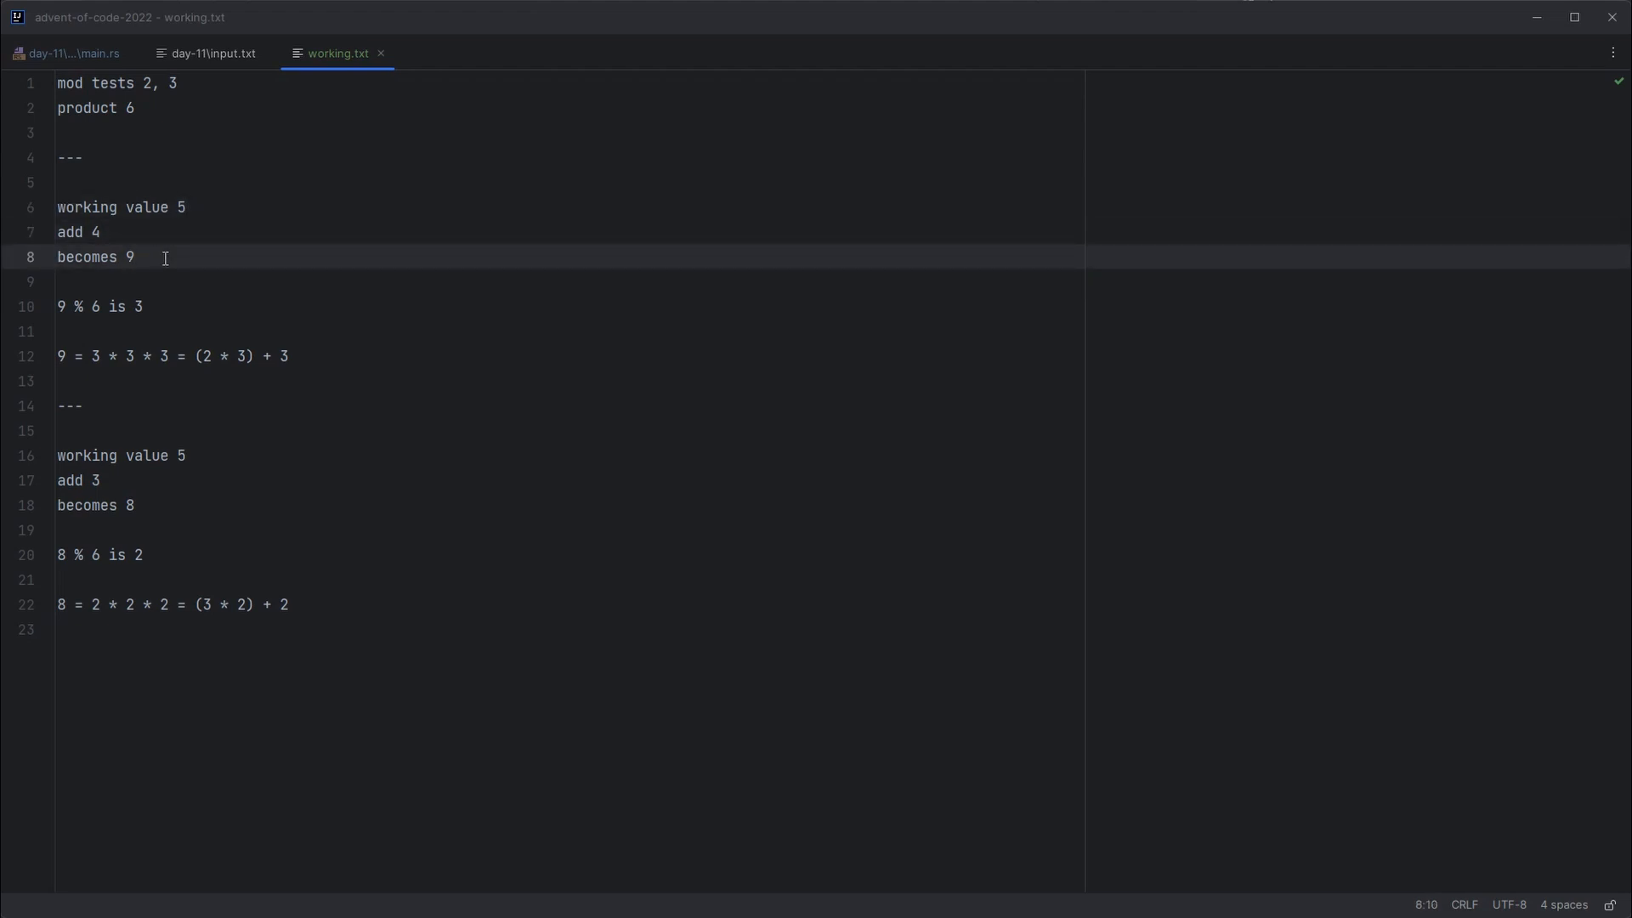
pyautogui.click(93, 280)
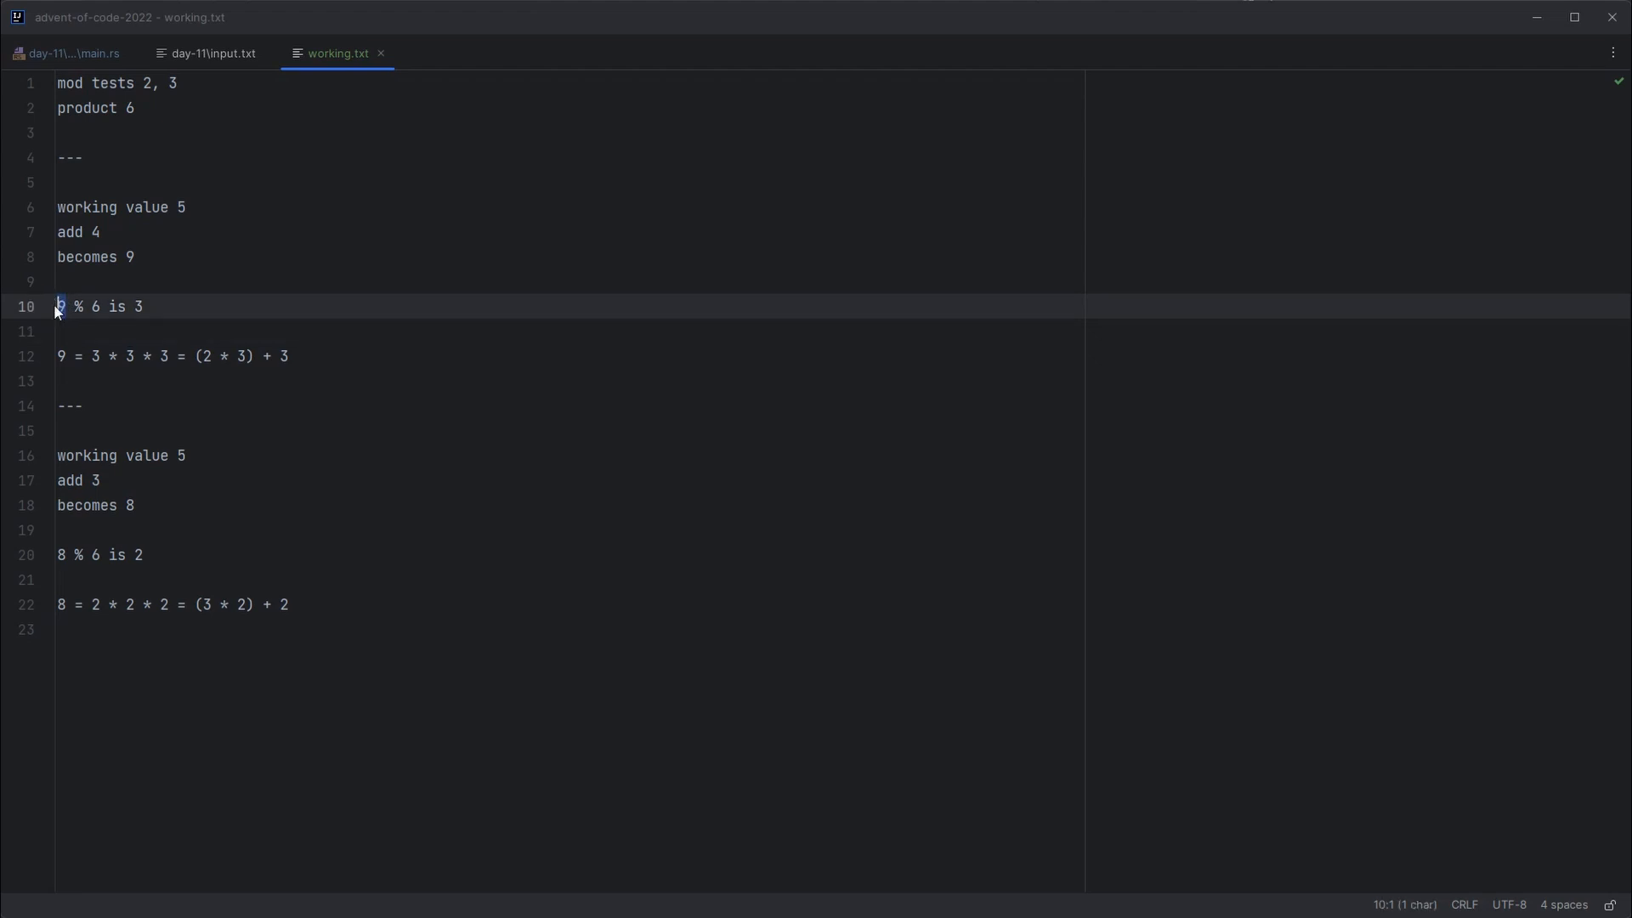
pyautogui.click(90, 332)
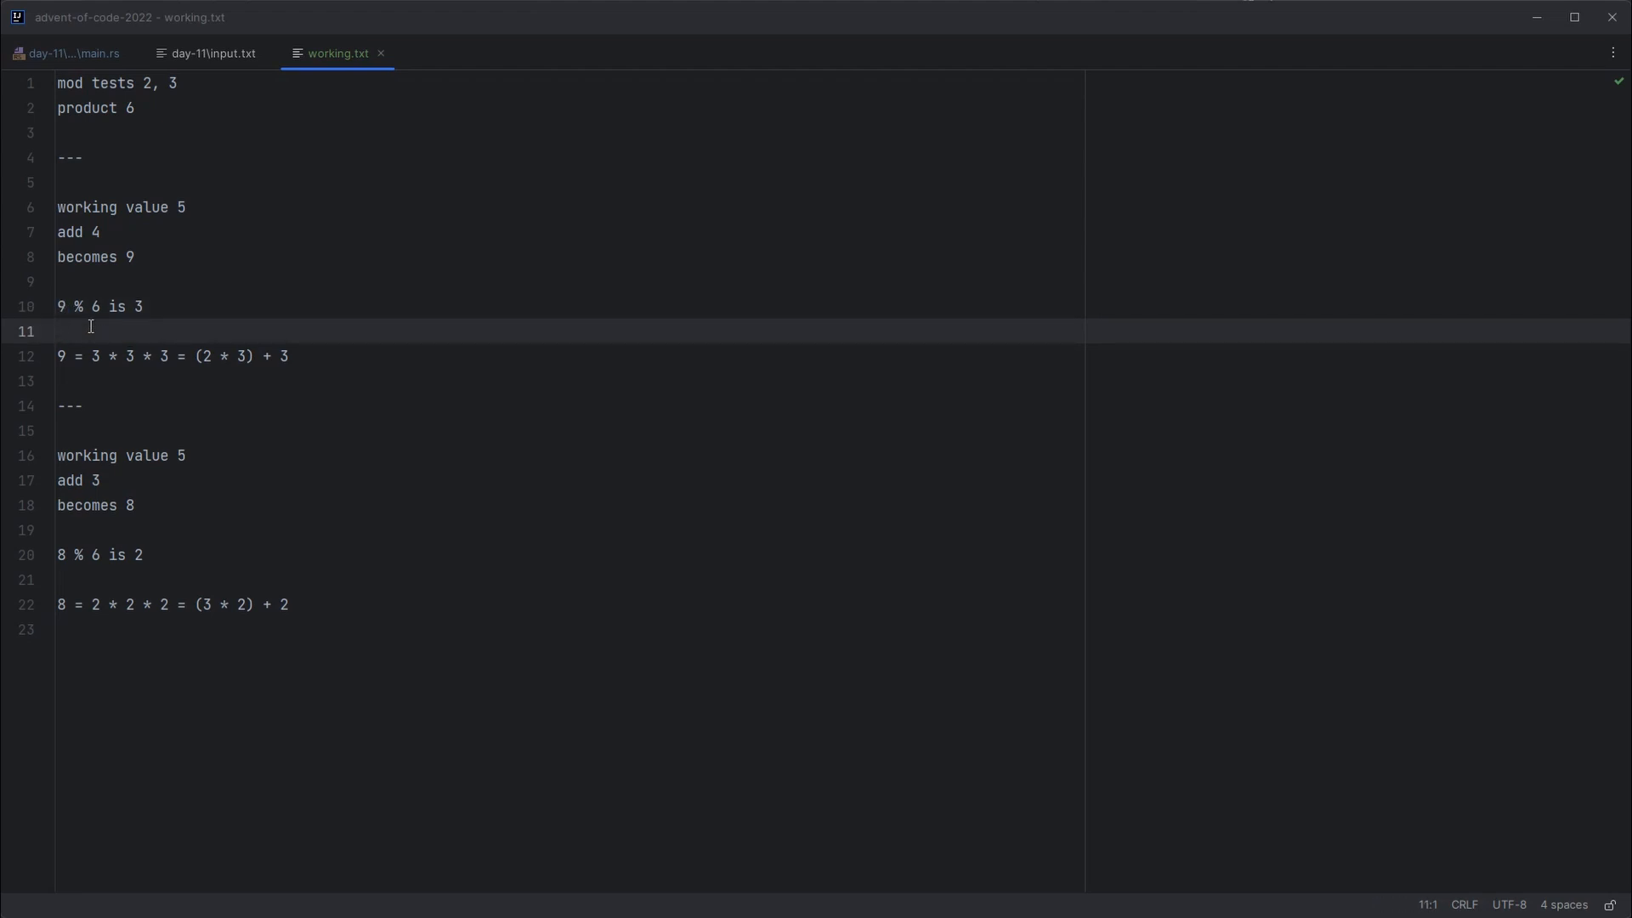
pyautogui.click(59, 306)
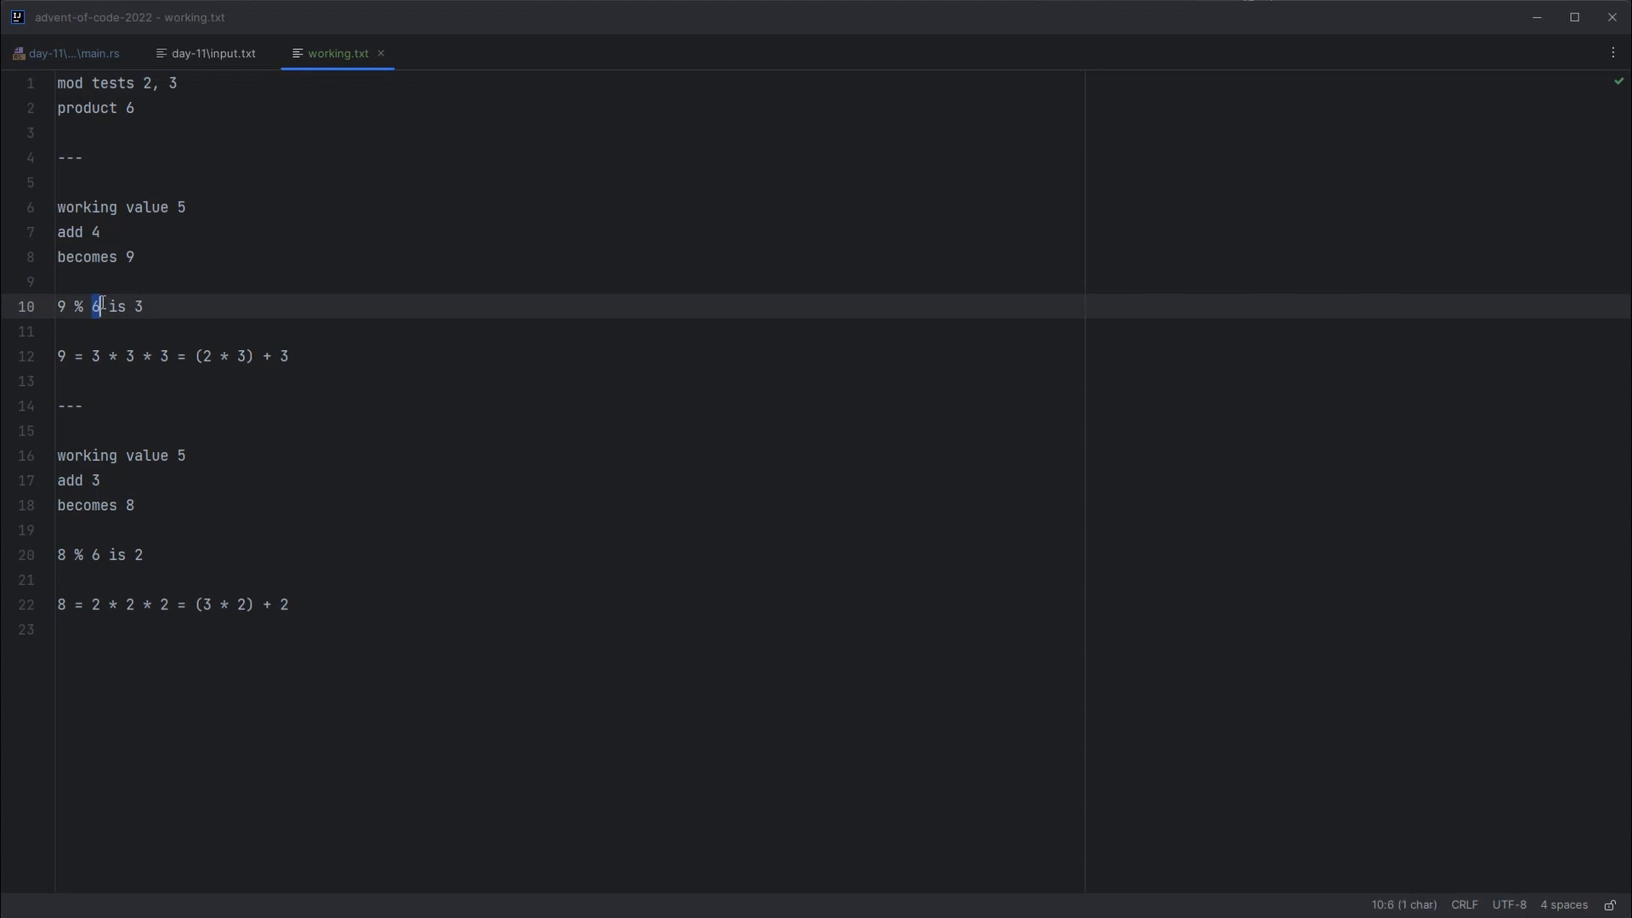
pyautogui.click(143, 306)
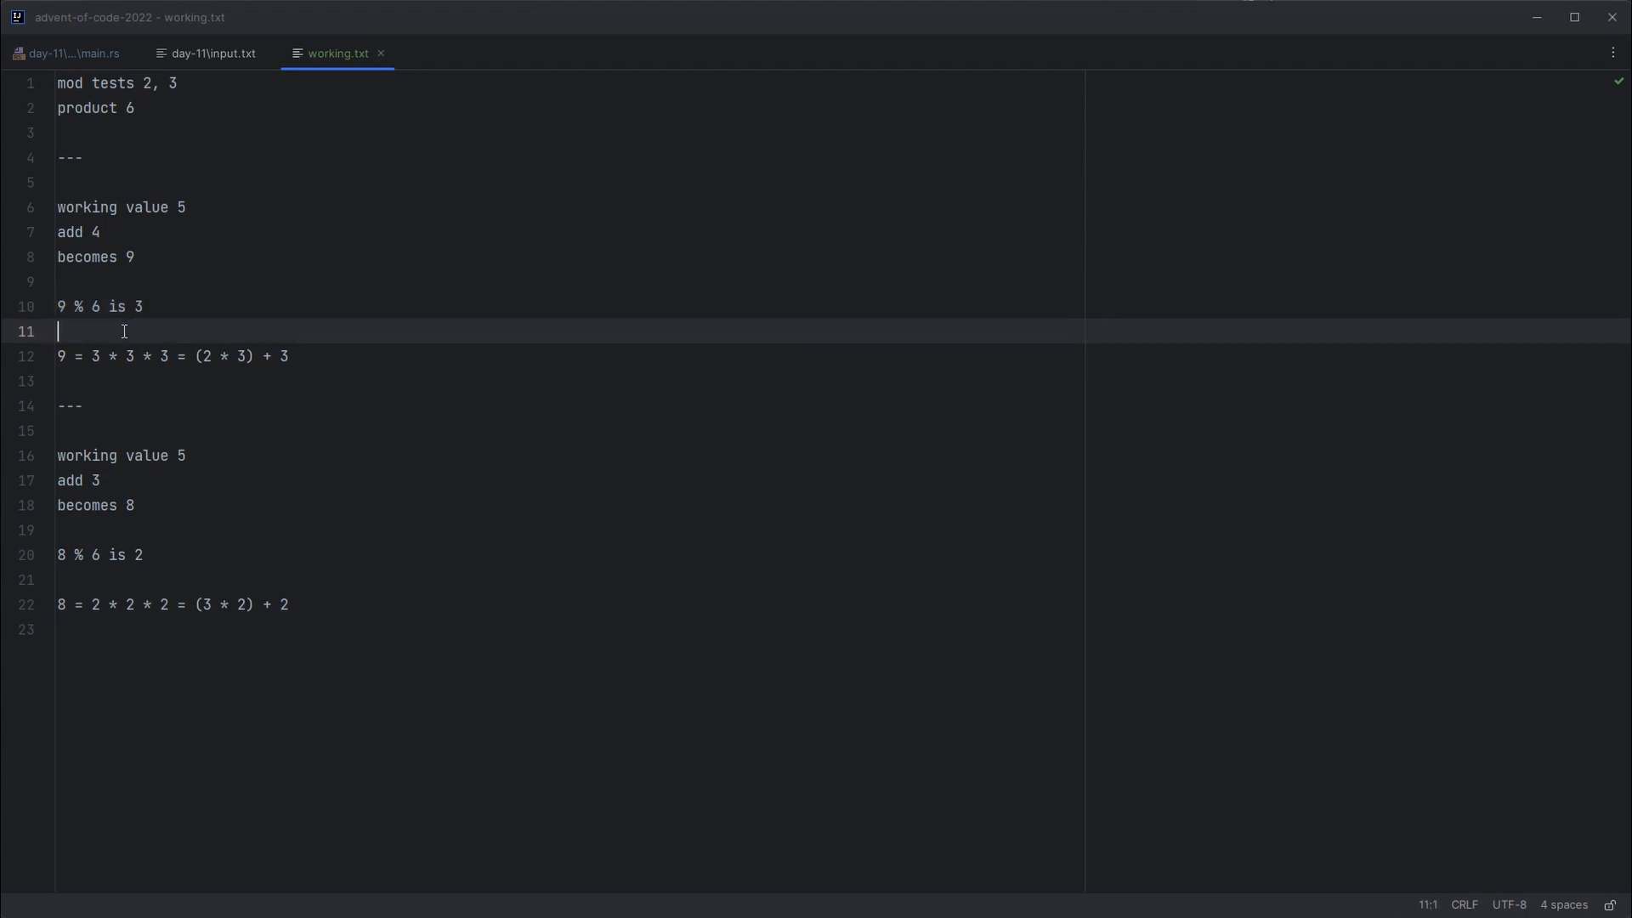
pyautogui.click(109, 281)
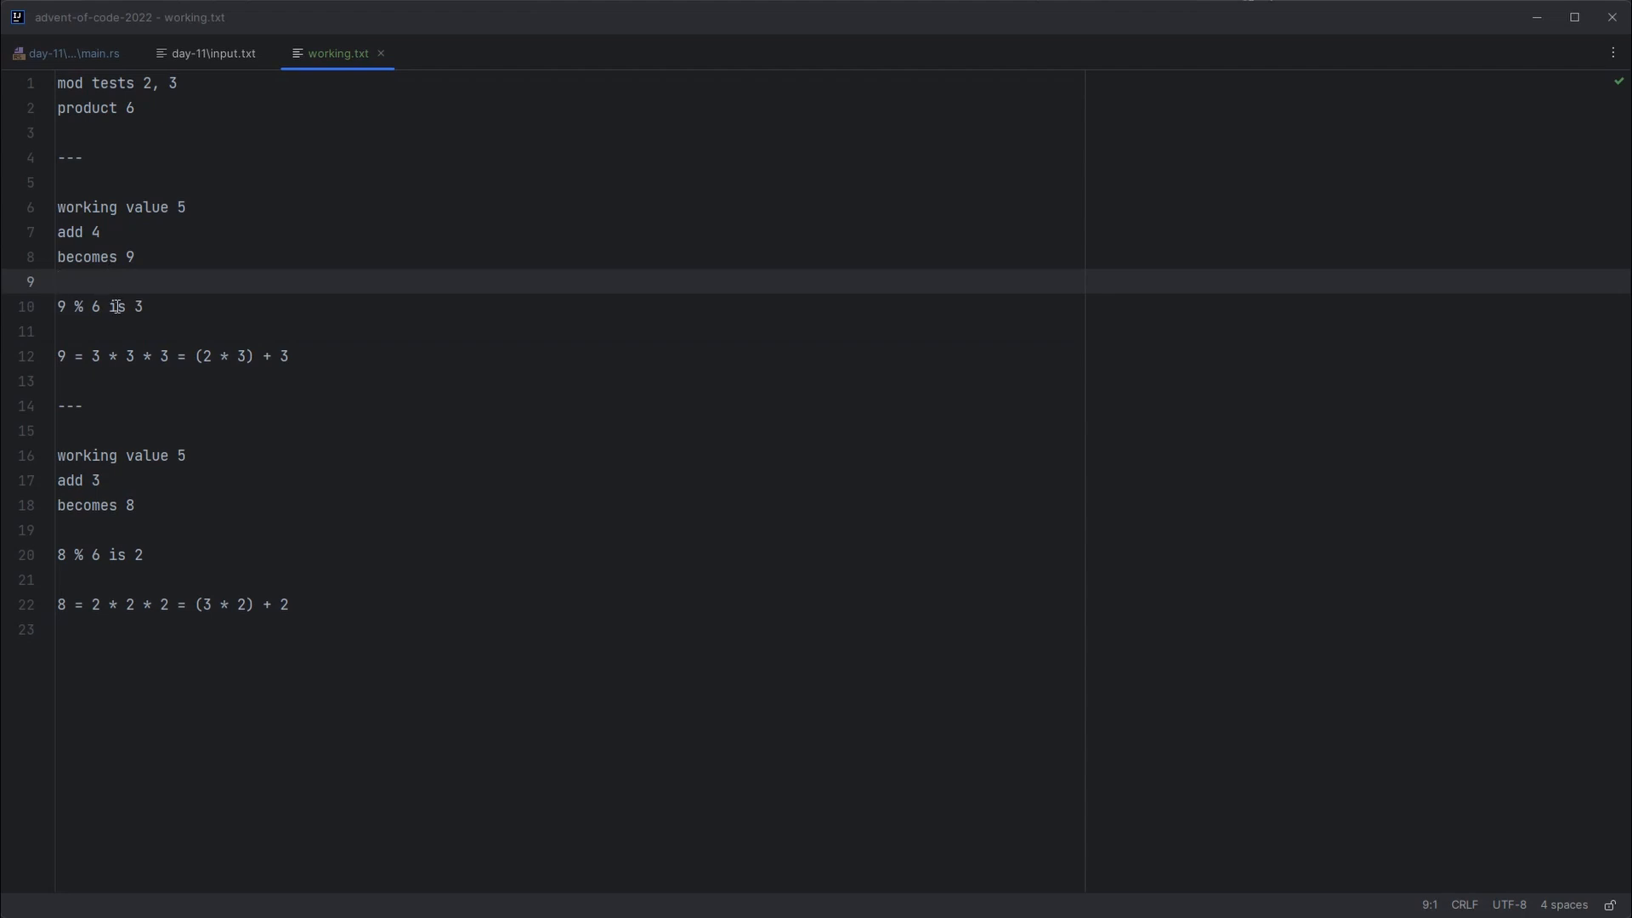
pyautogui.click(119, 332)
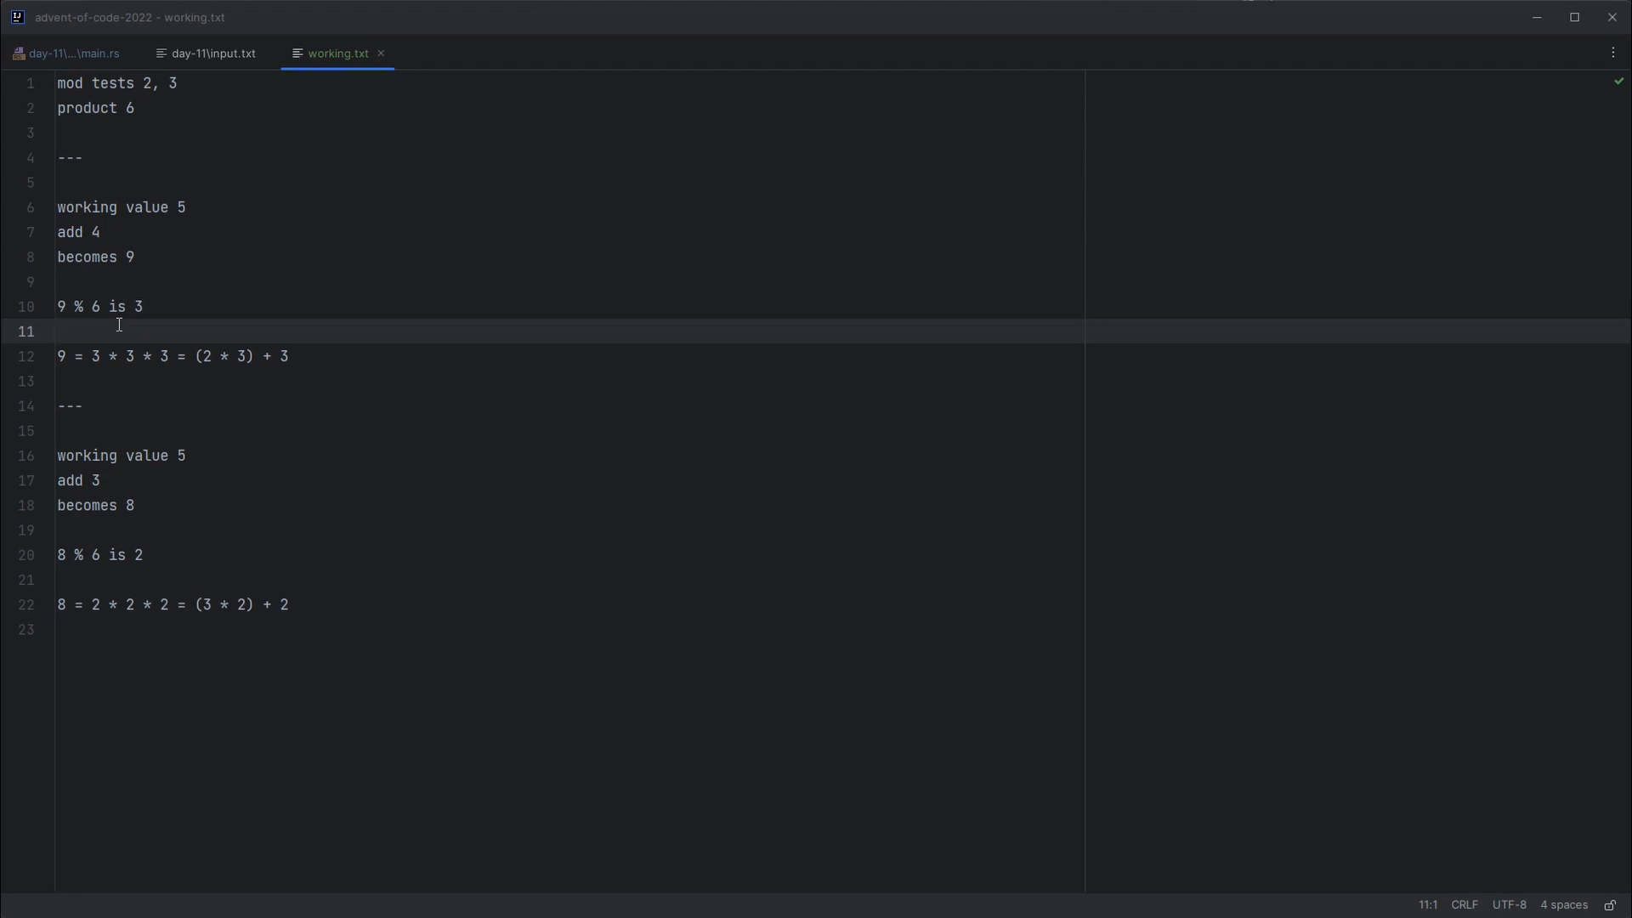
pyautogui.moveTo(109, 295)
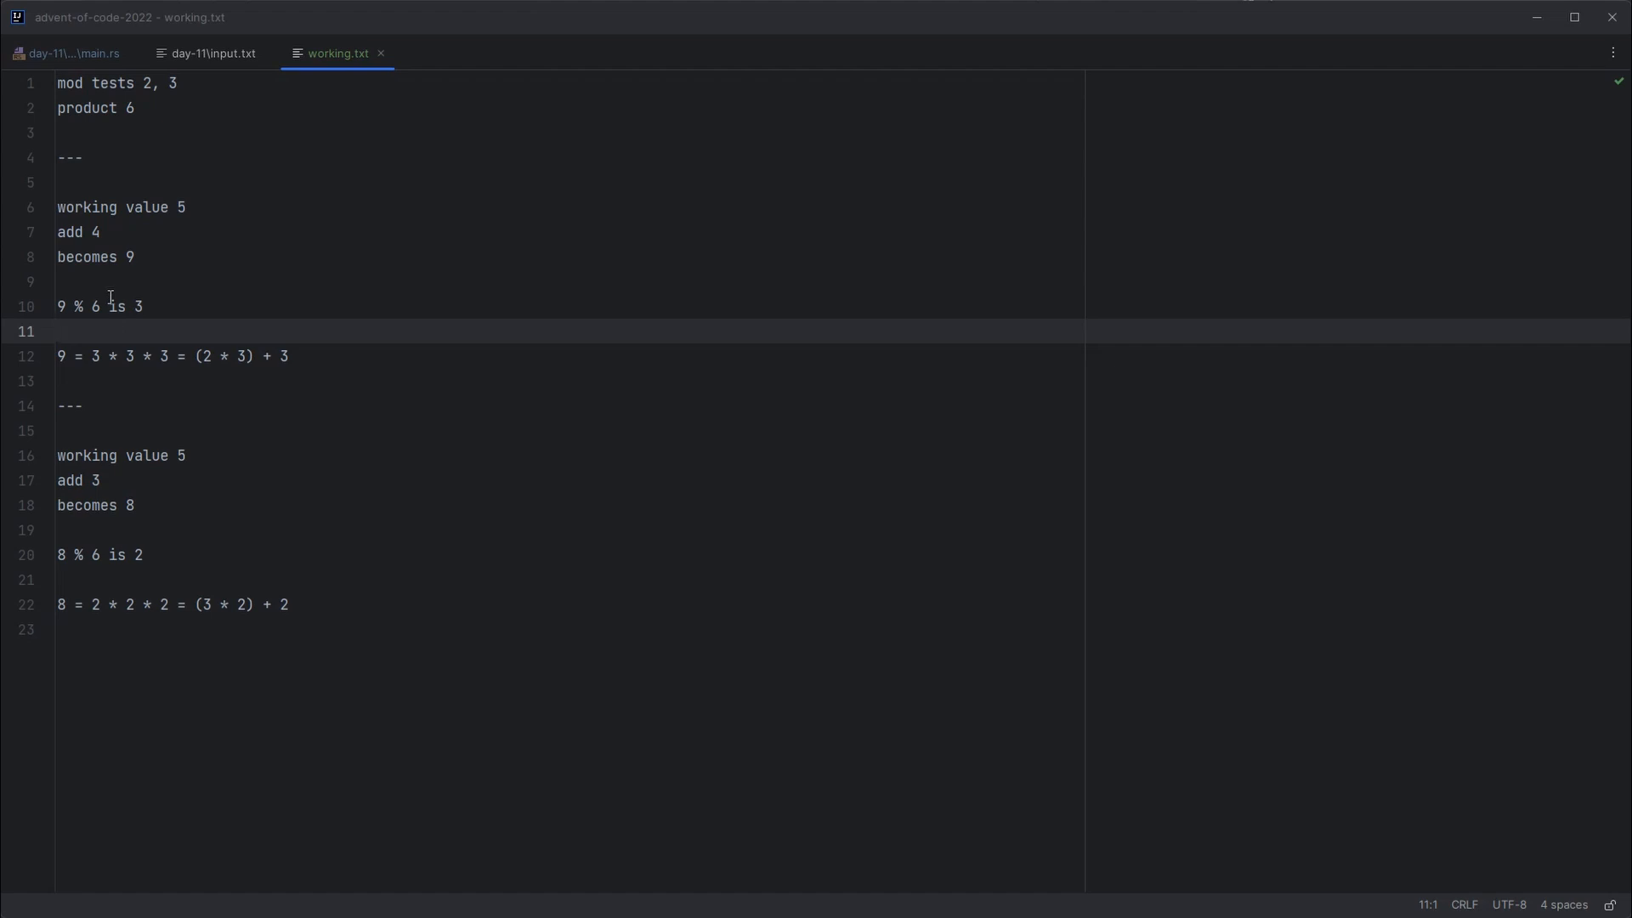
pyautogui.moveTo(89, 358)
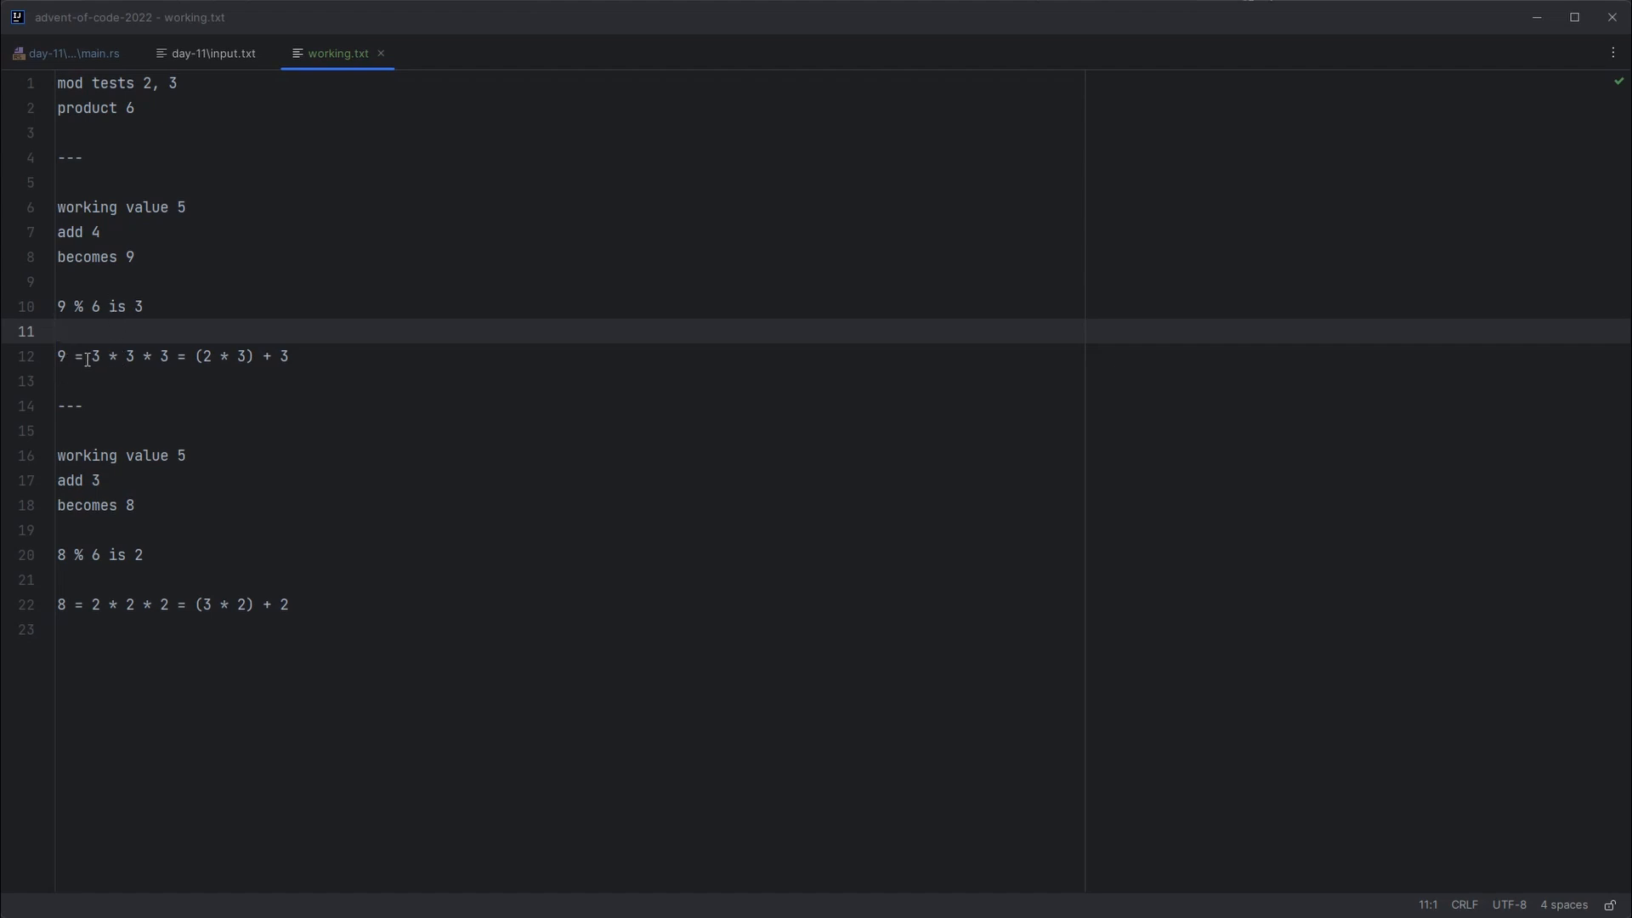
# Step: Work through the factored equation for 9, picking out its remainder 3 modulo 6
pyautogui.click(57, 331)
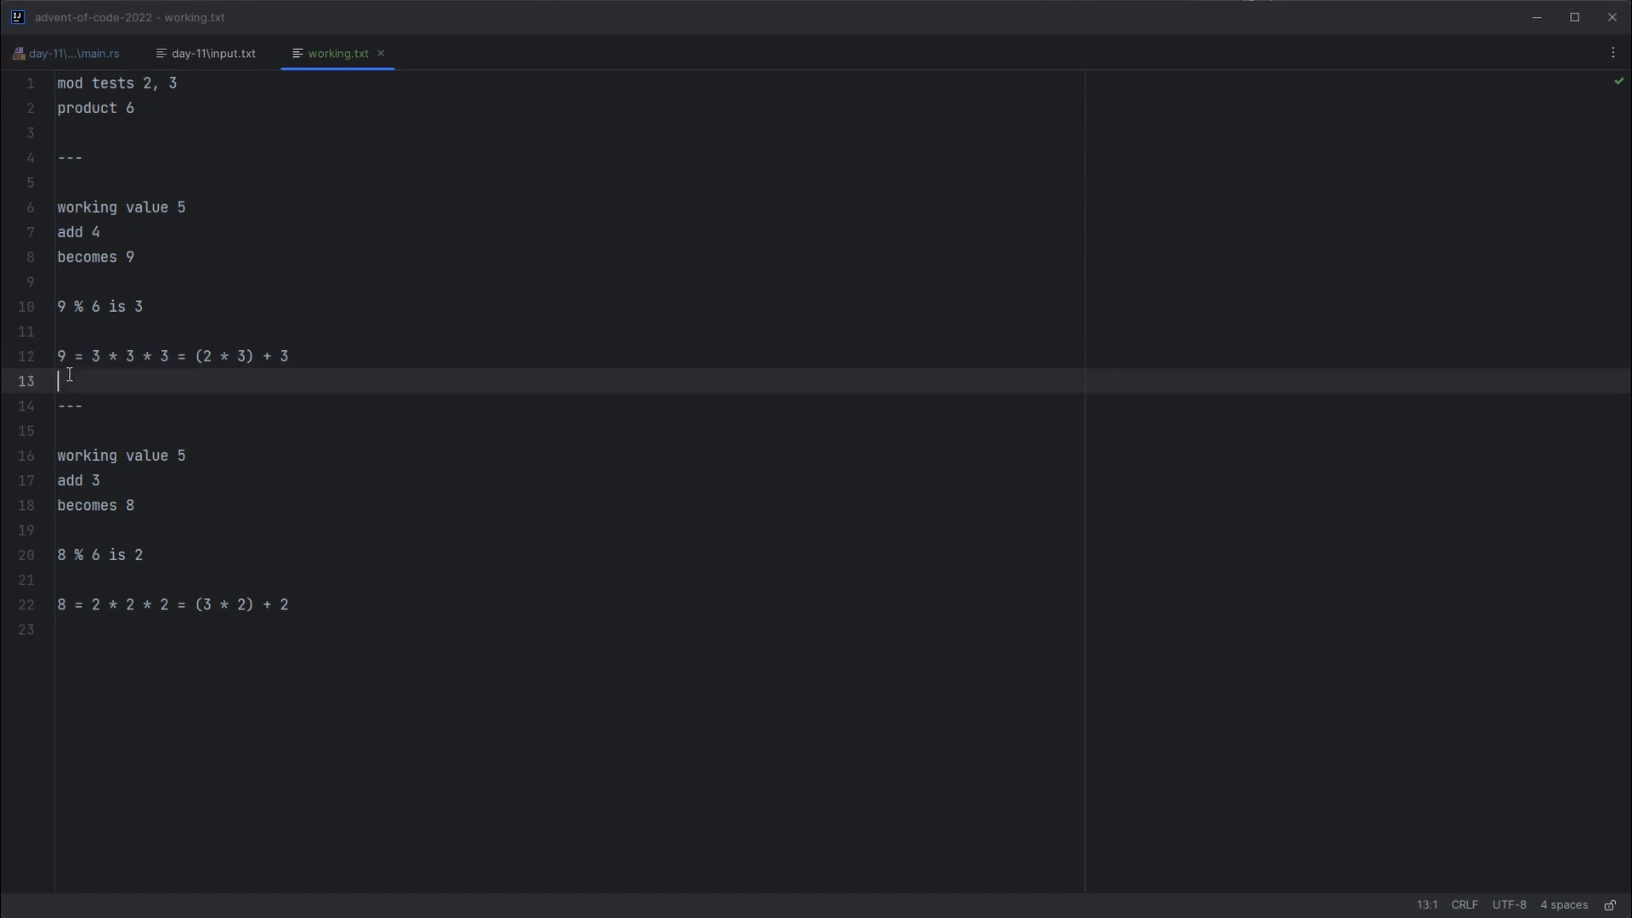
pyautogui.moveTo(163, 367)
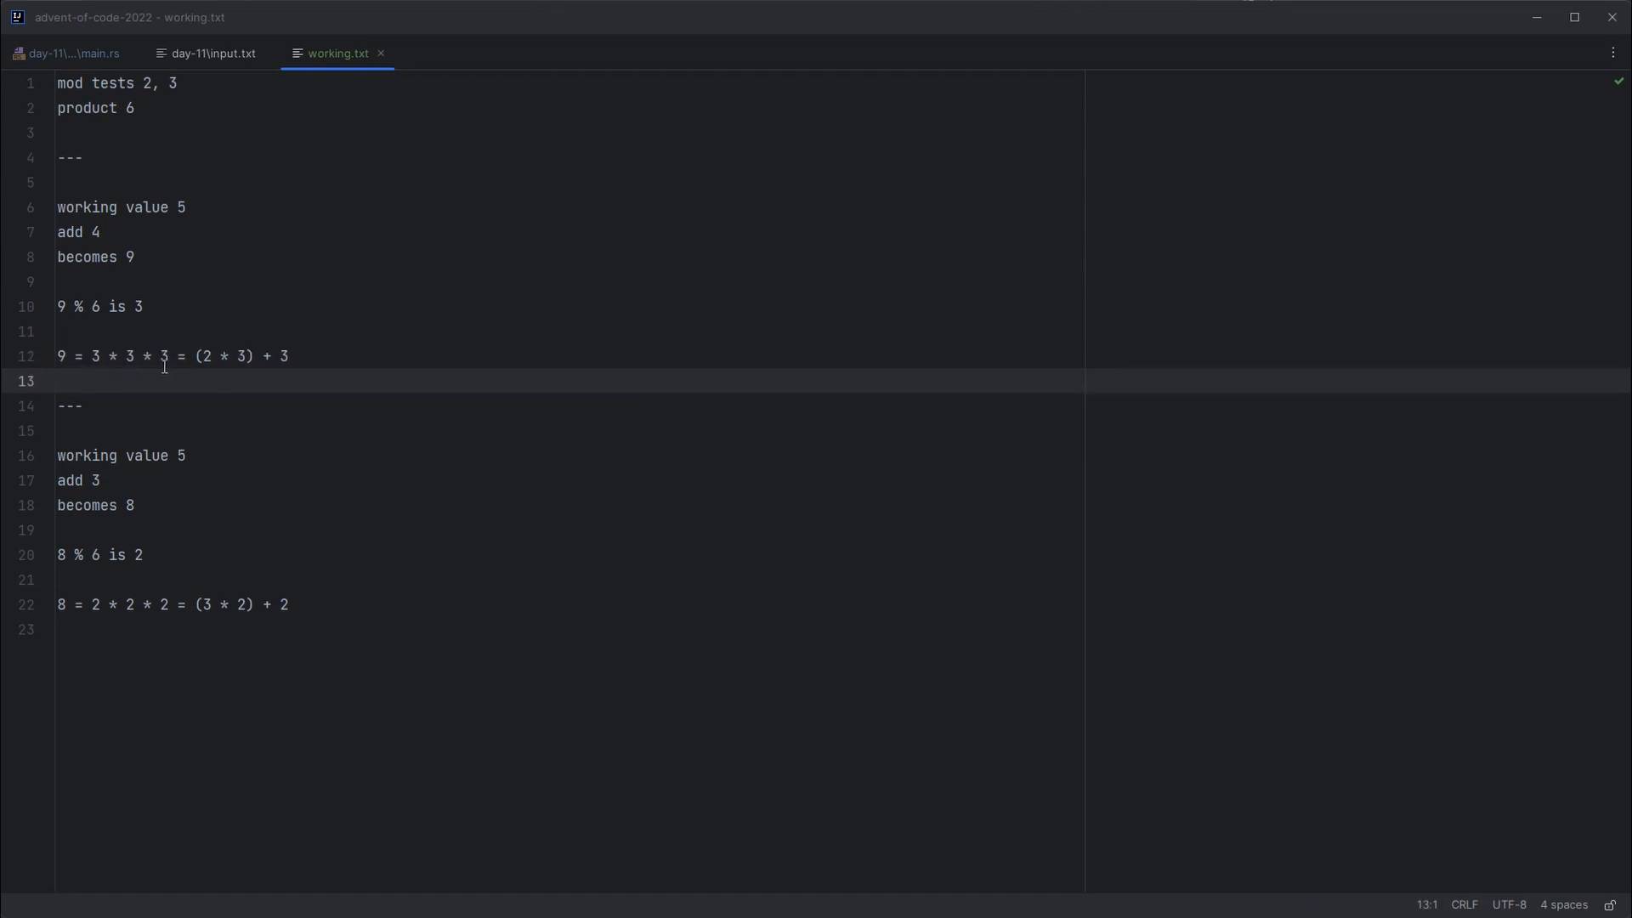
pyautogui.moveTo(214, 355)
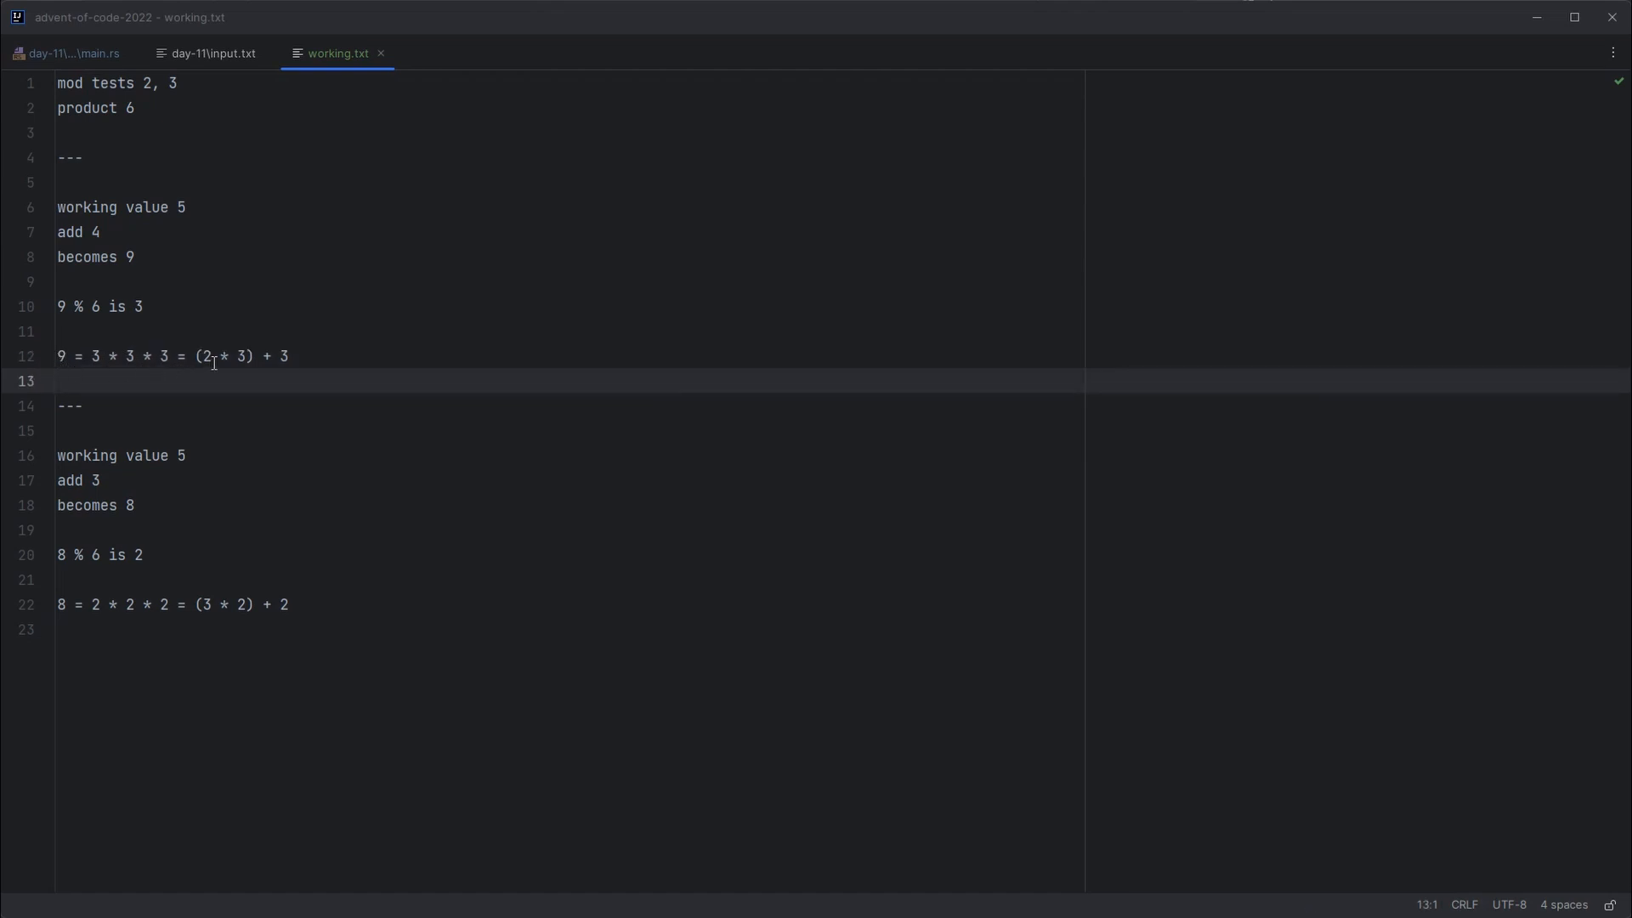
pyautogui.click(60, 381)
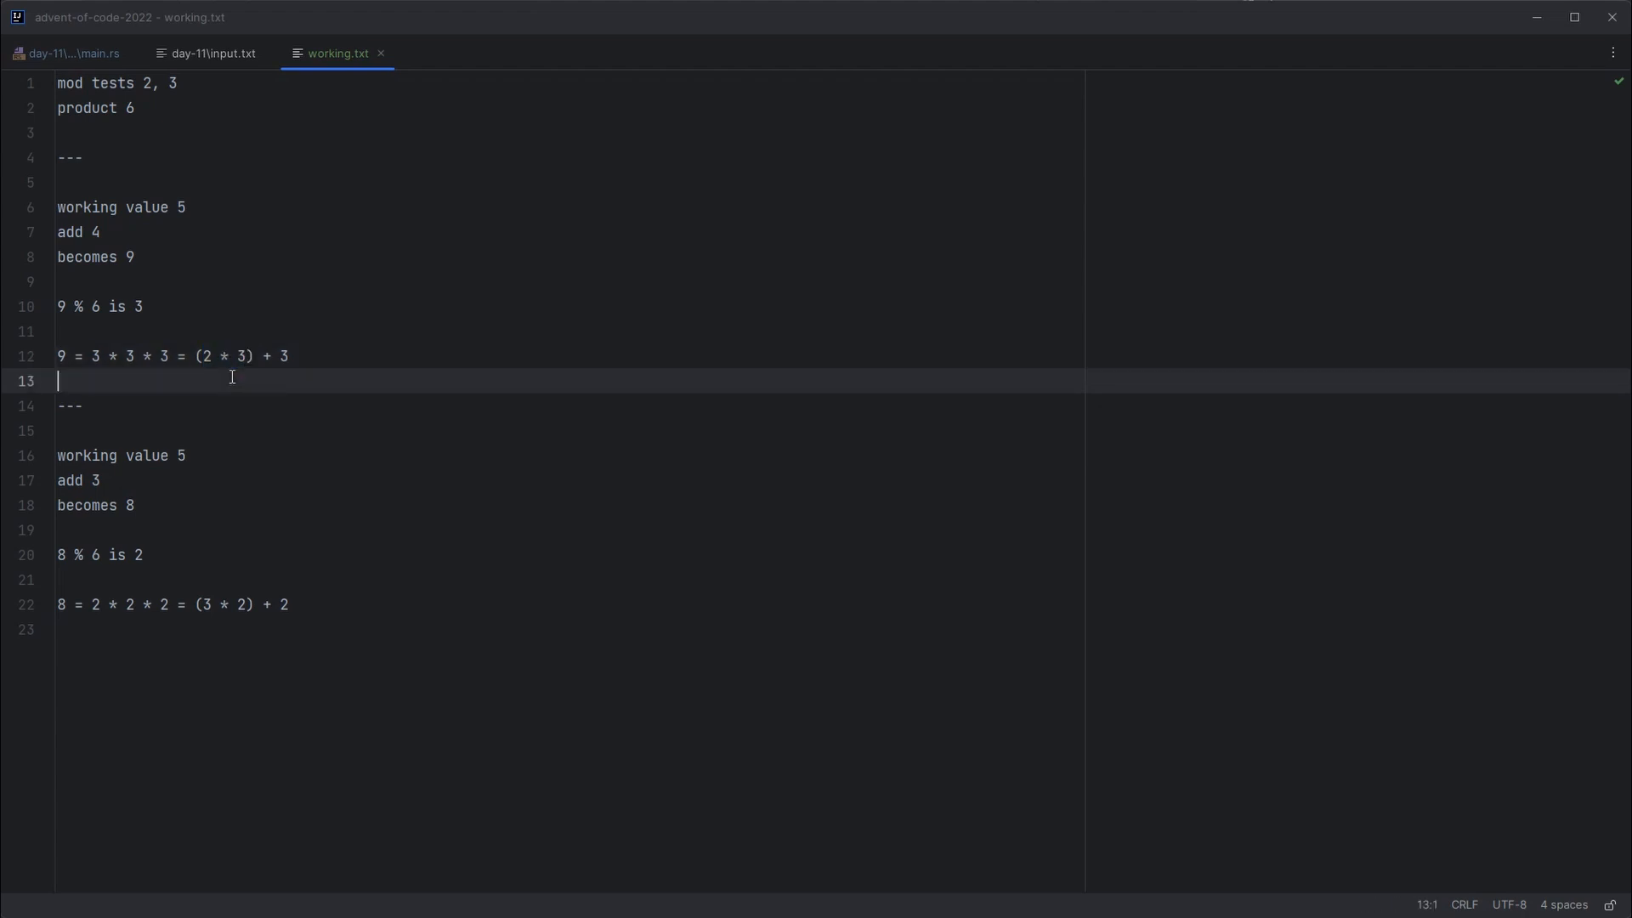
pyautogui.moveTo(295, 359)
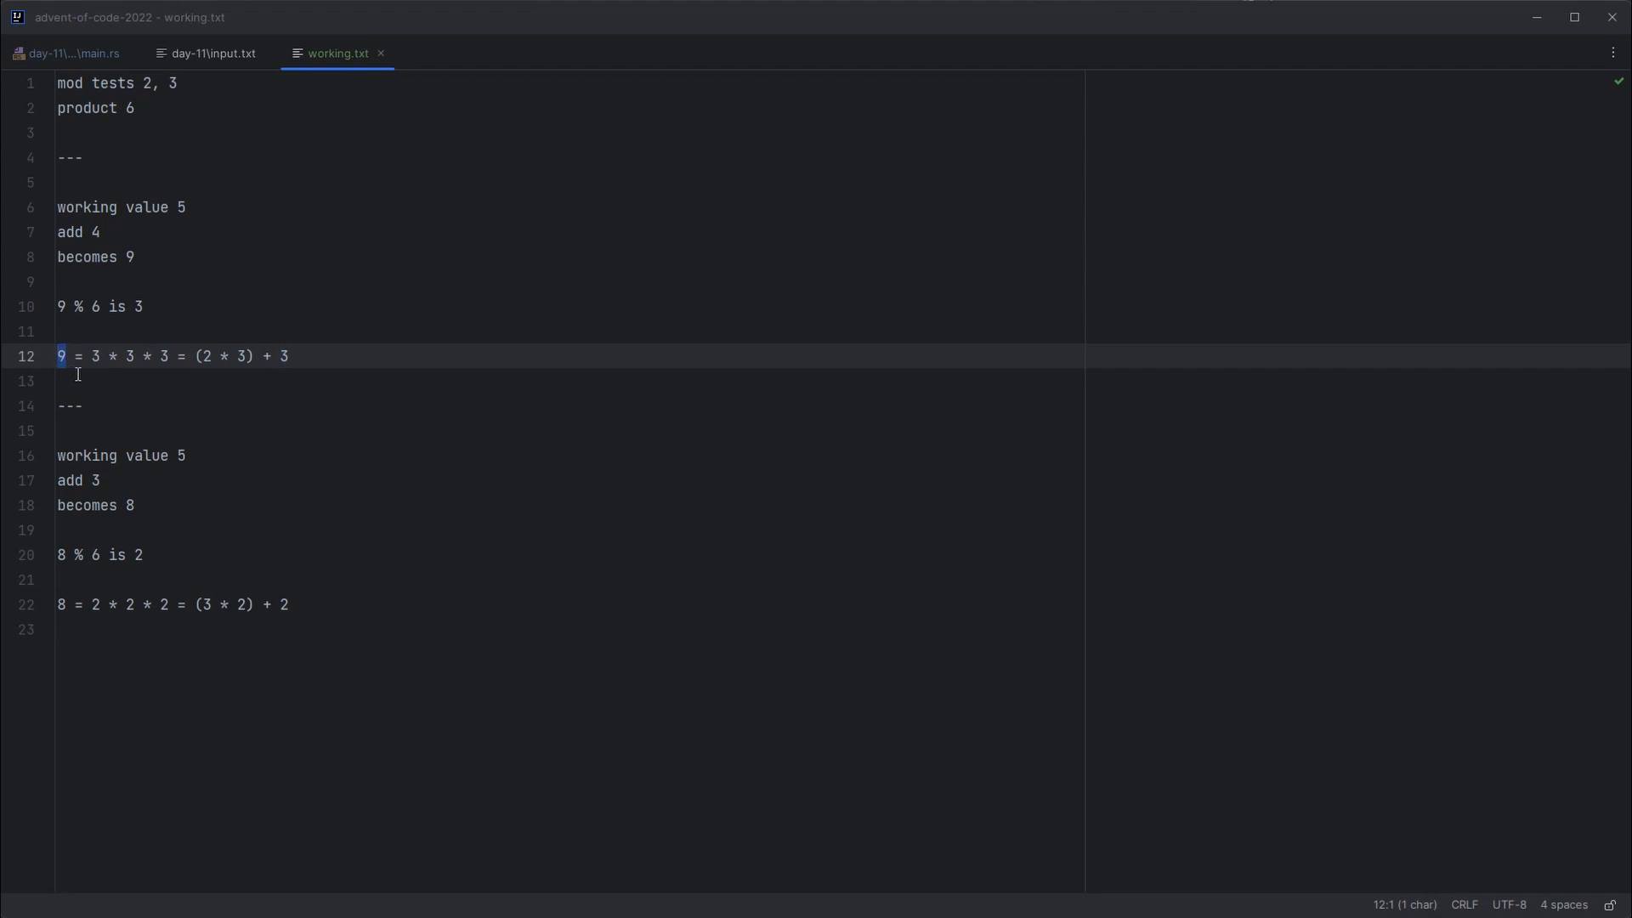
pyautogui.click(92, 380)
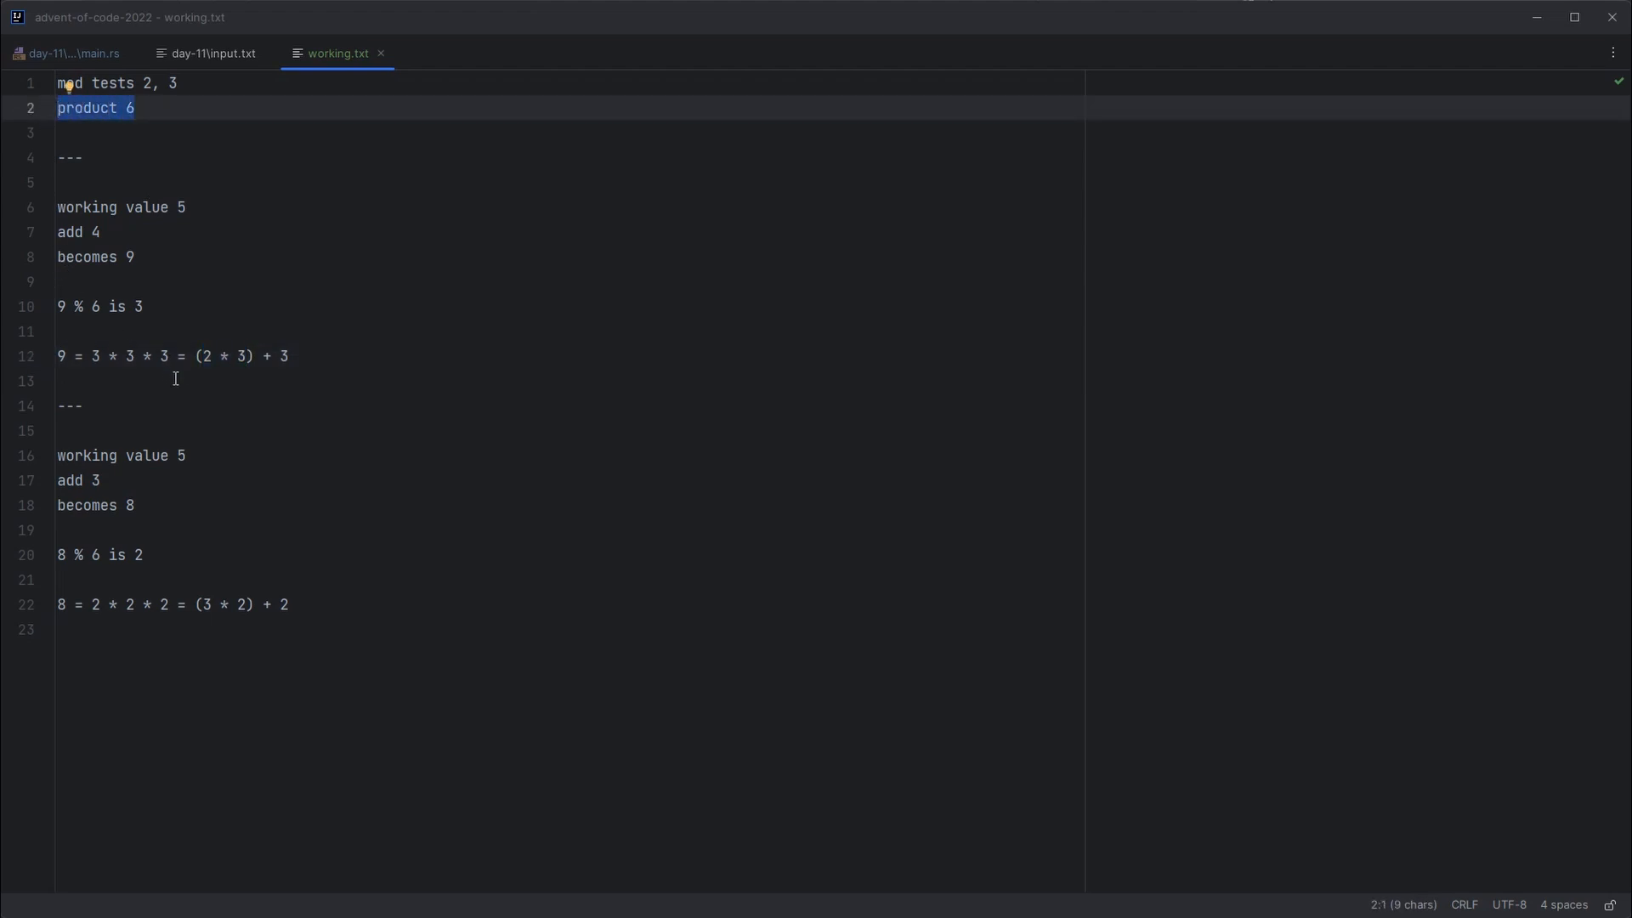
pyautogui.doubleClick(282, 356)
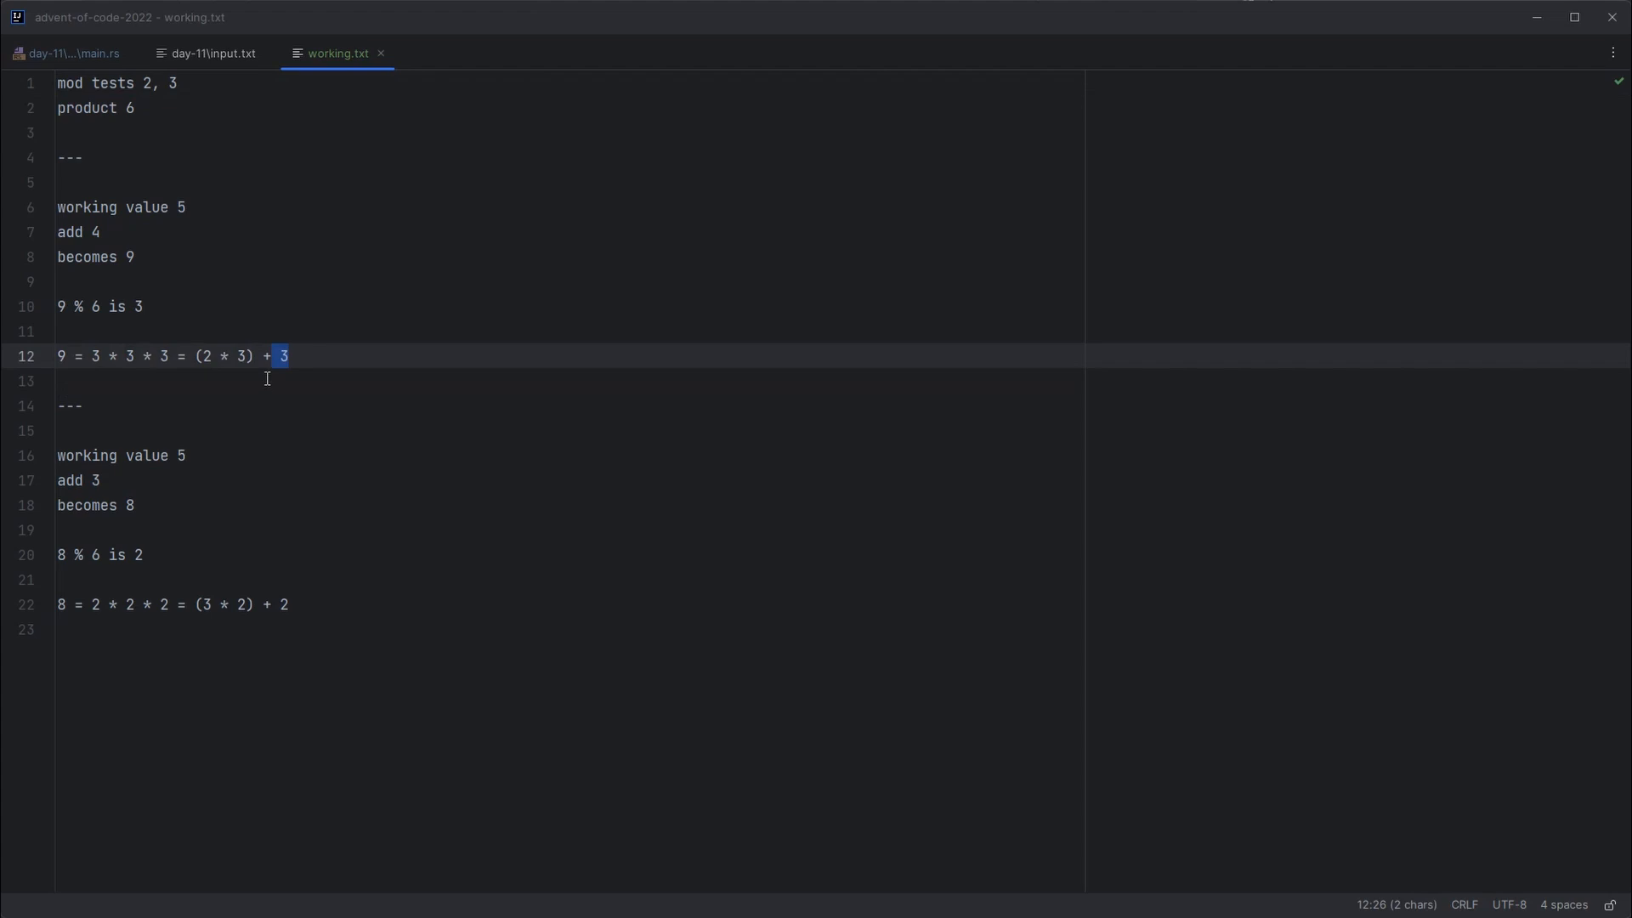
pyautogui.click(195, 331)
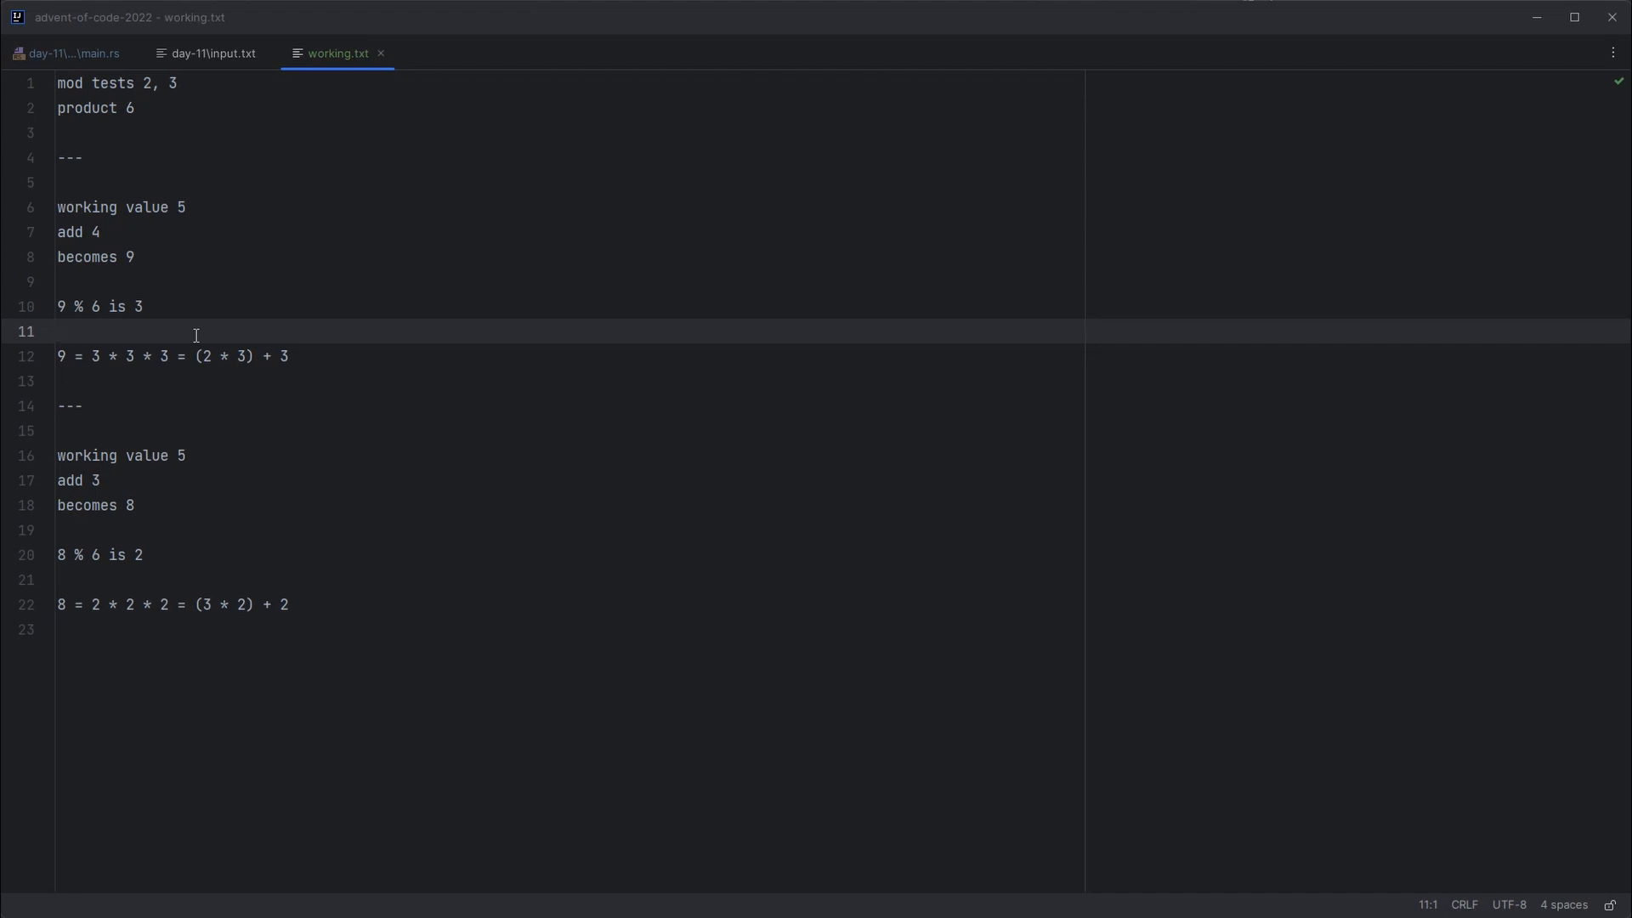
pyautogui.moveTo(179, 85)
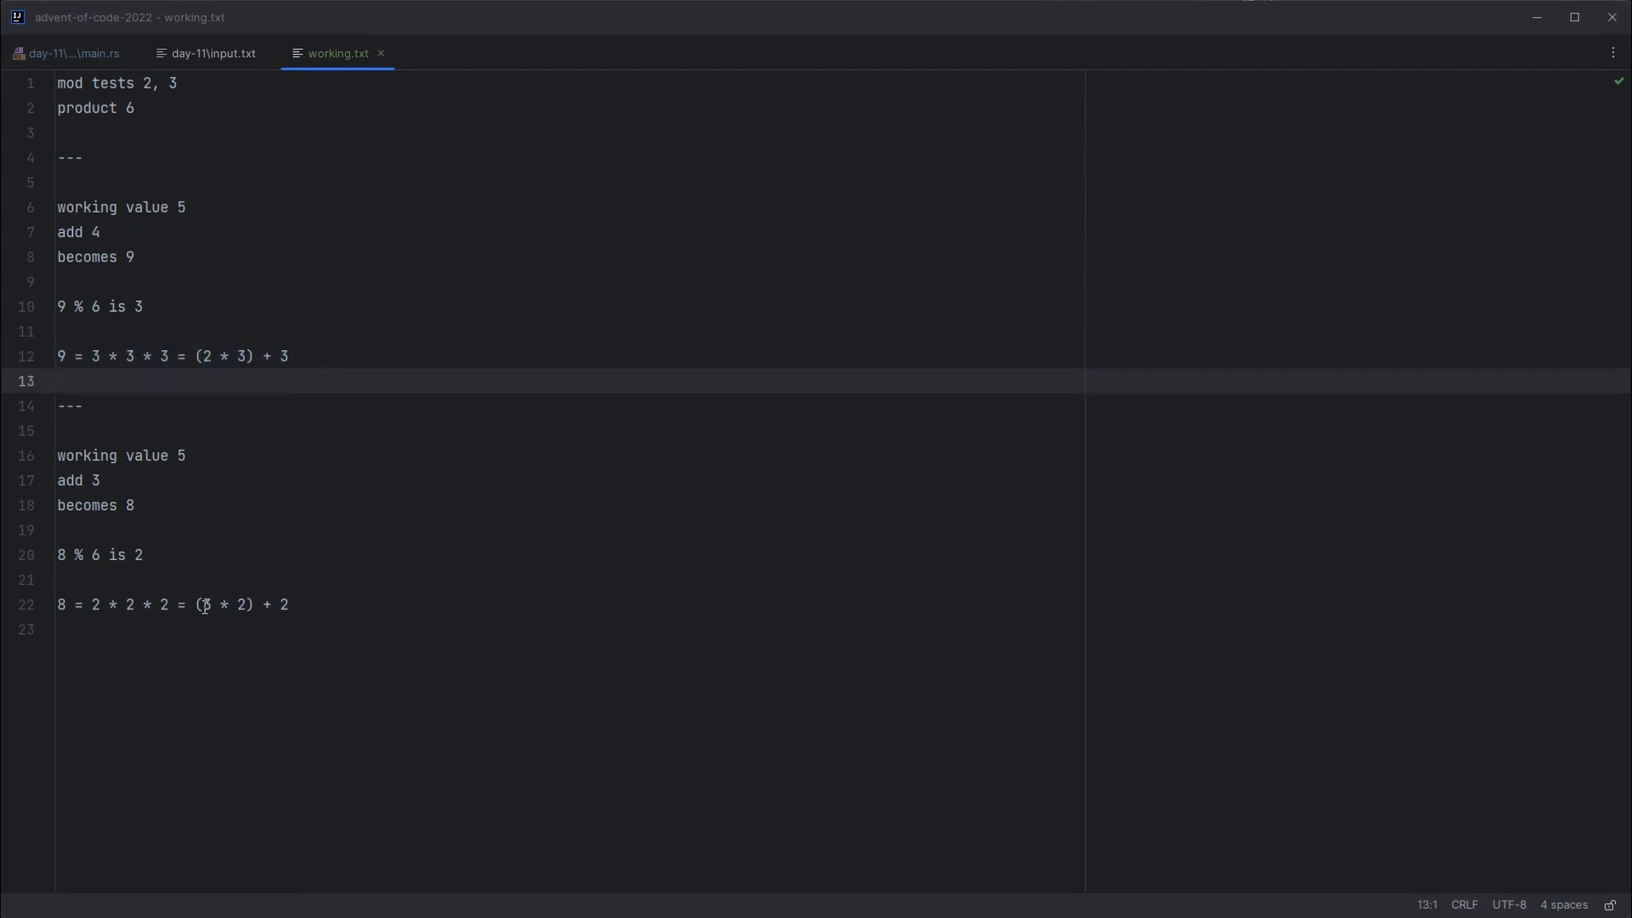
# Step: Walk through the second example: 5 plus 3 becomes 8, and 8 % 6 is 2
pyautogui.click(187, 456)
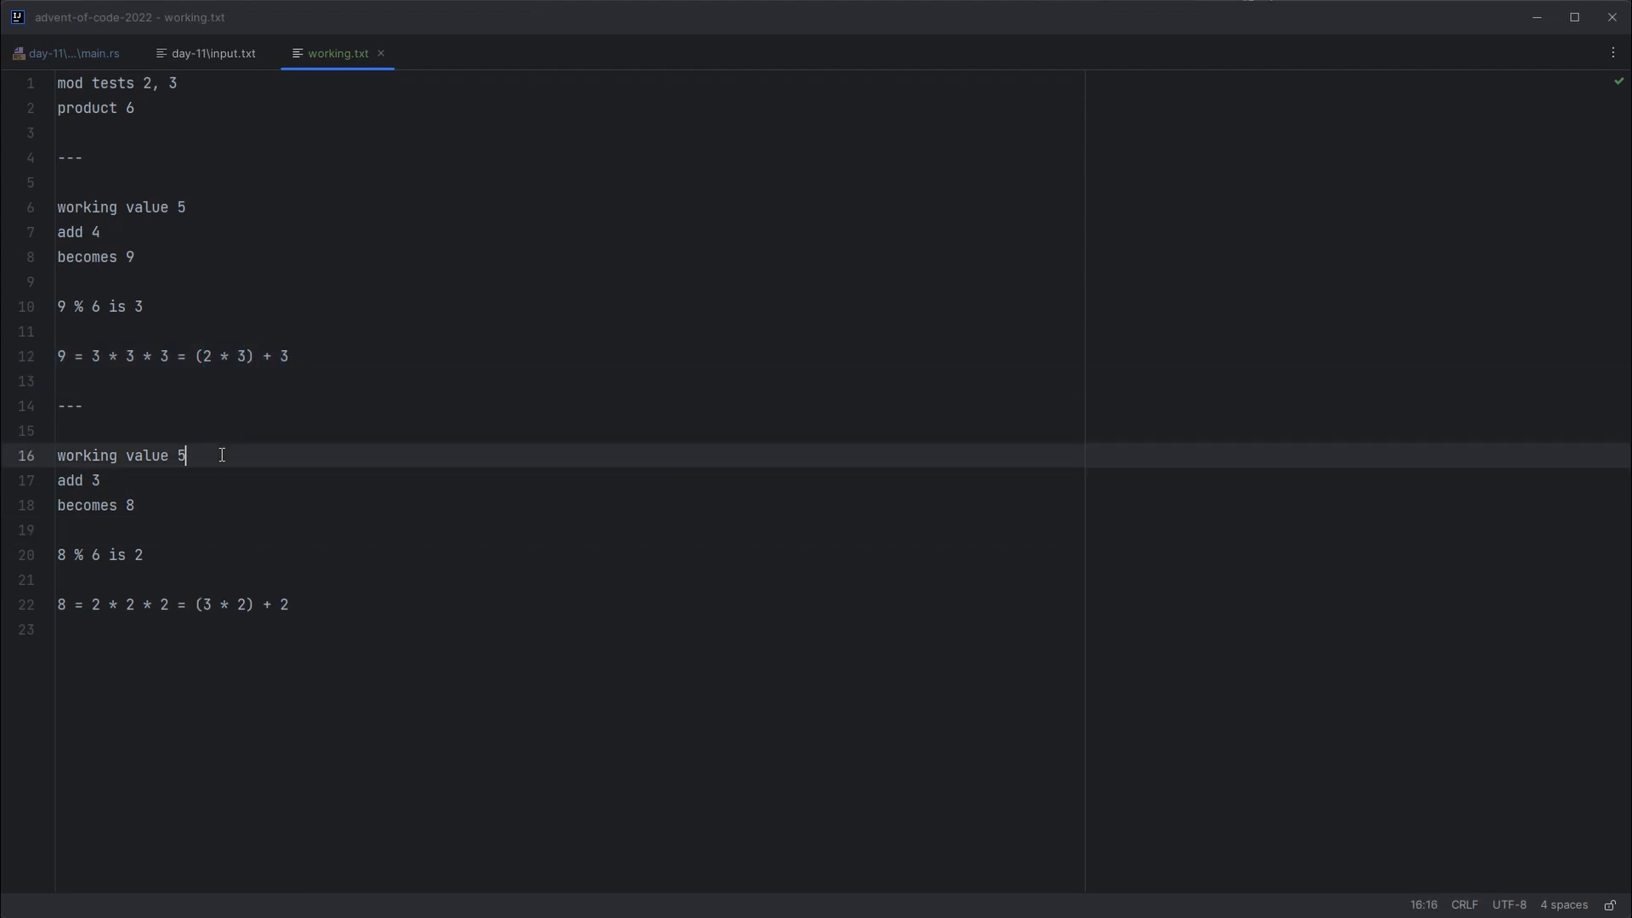
pyautogui.click(136, 504)
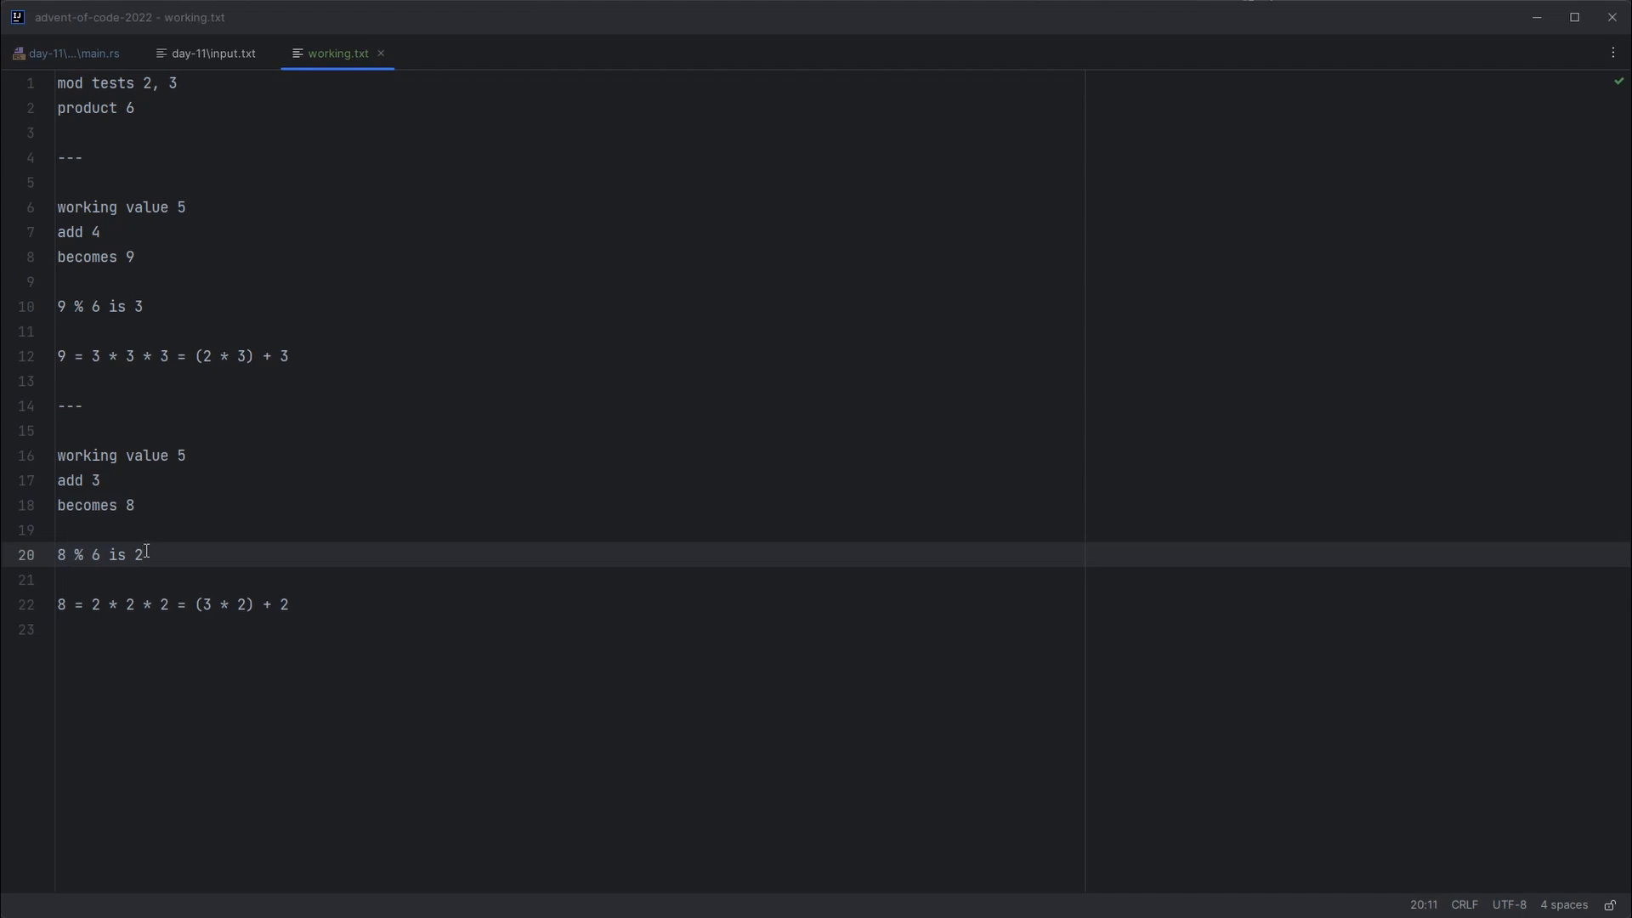
pyautogui.click(133, 507)
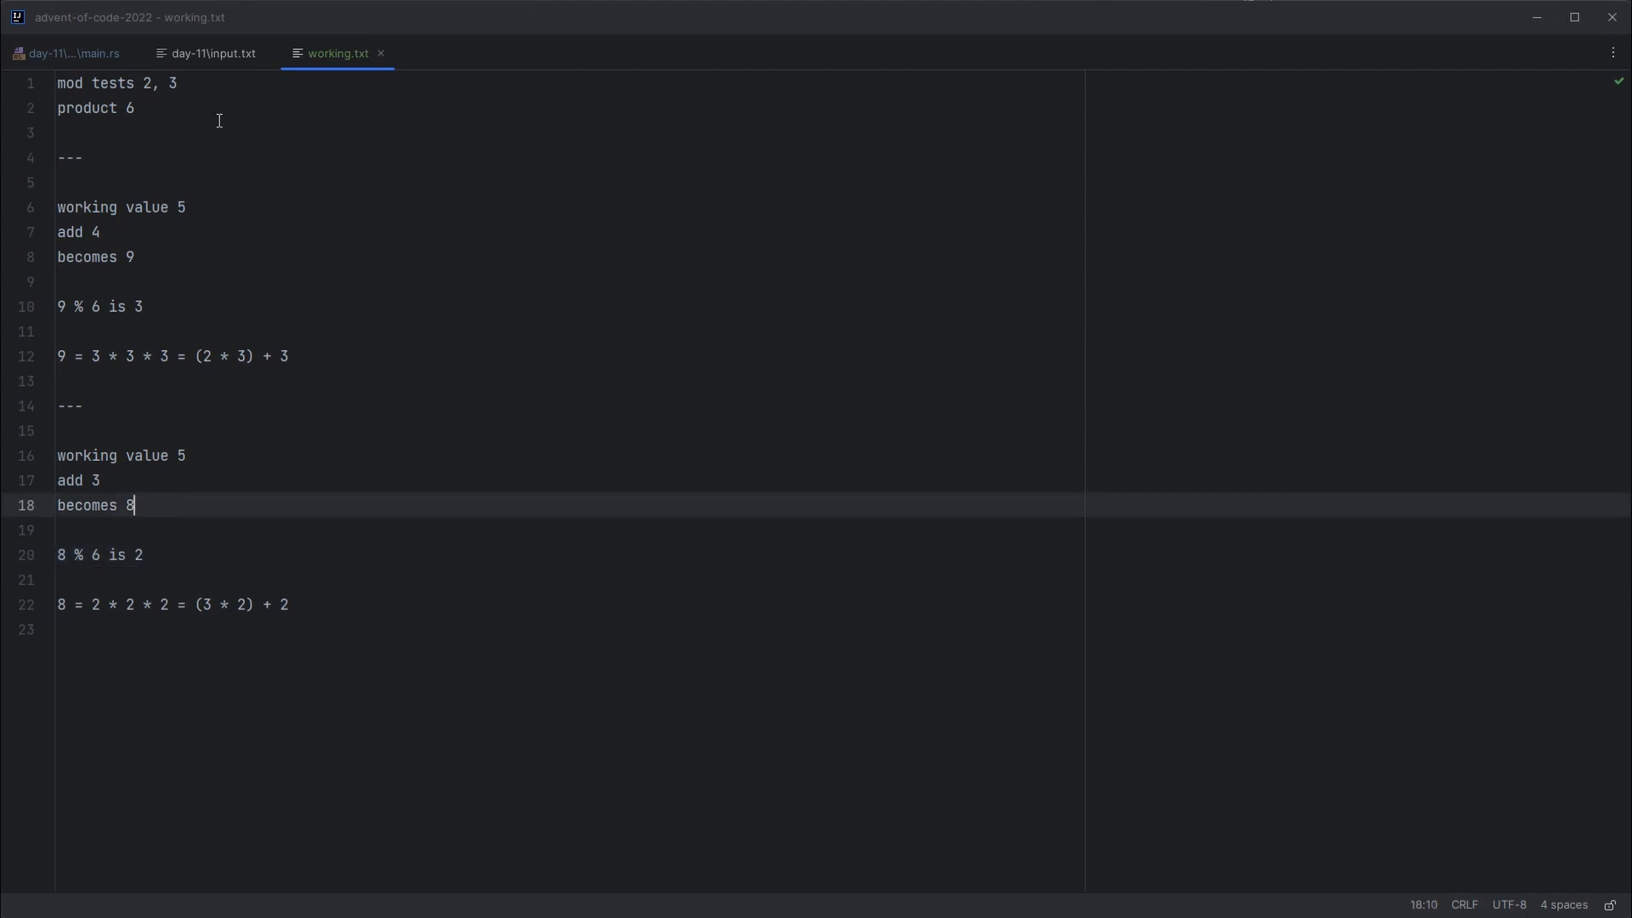
pyautogui.moveTo(153, 552)
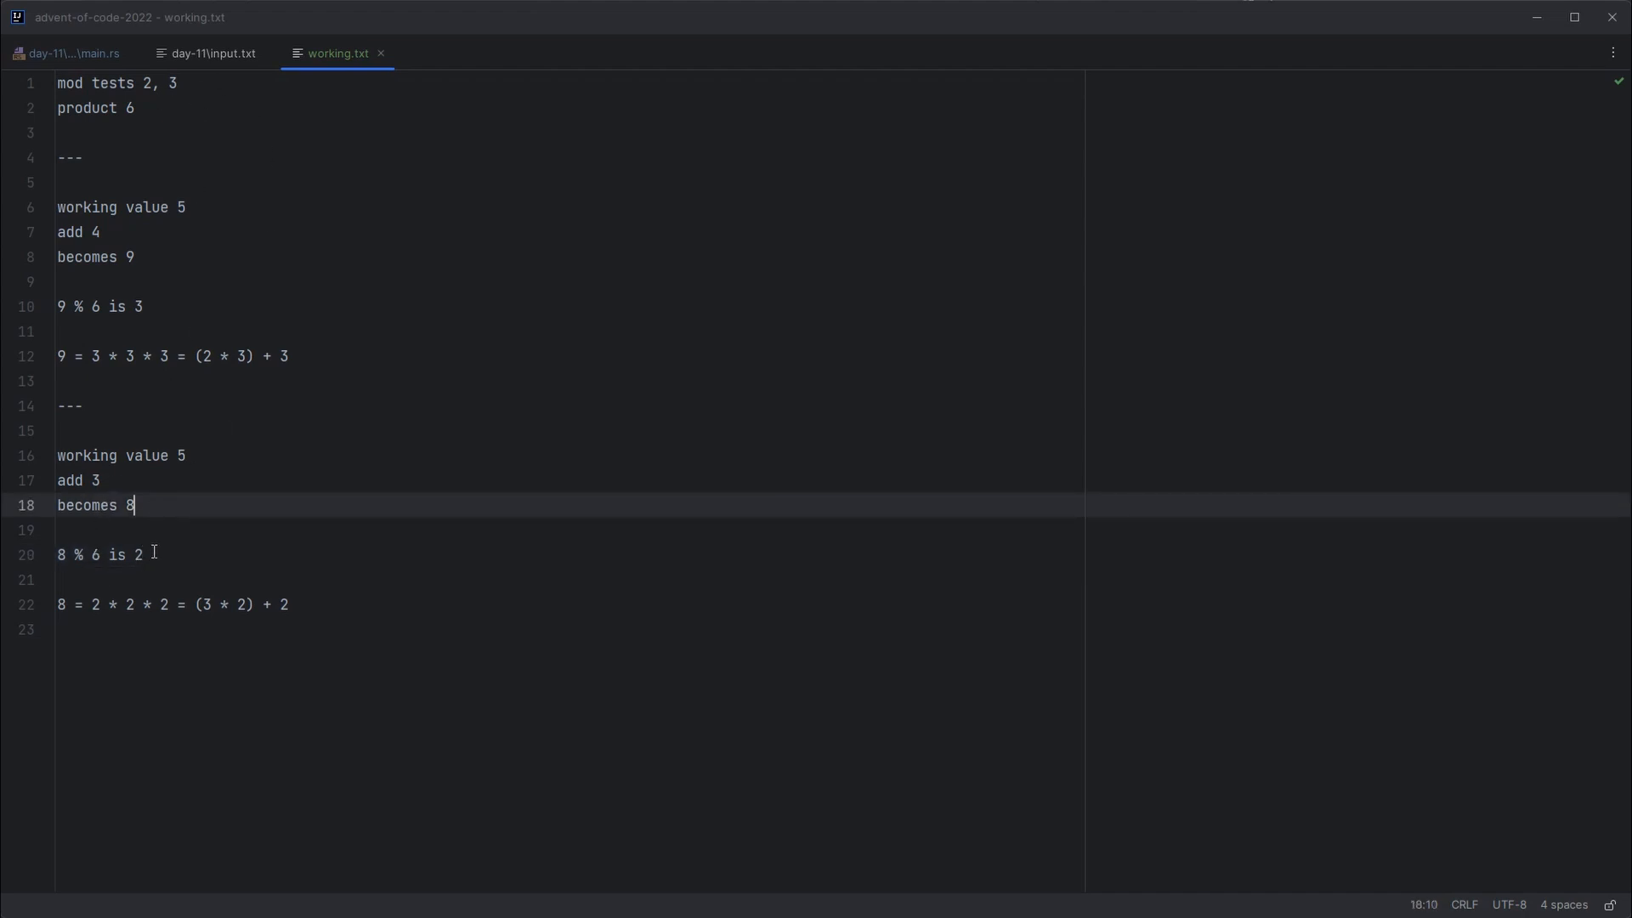
pyautogui.moveTo(212, 107)
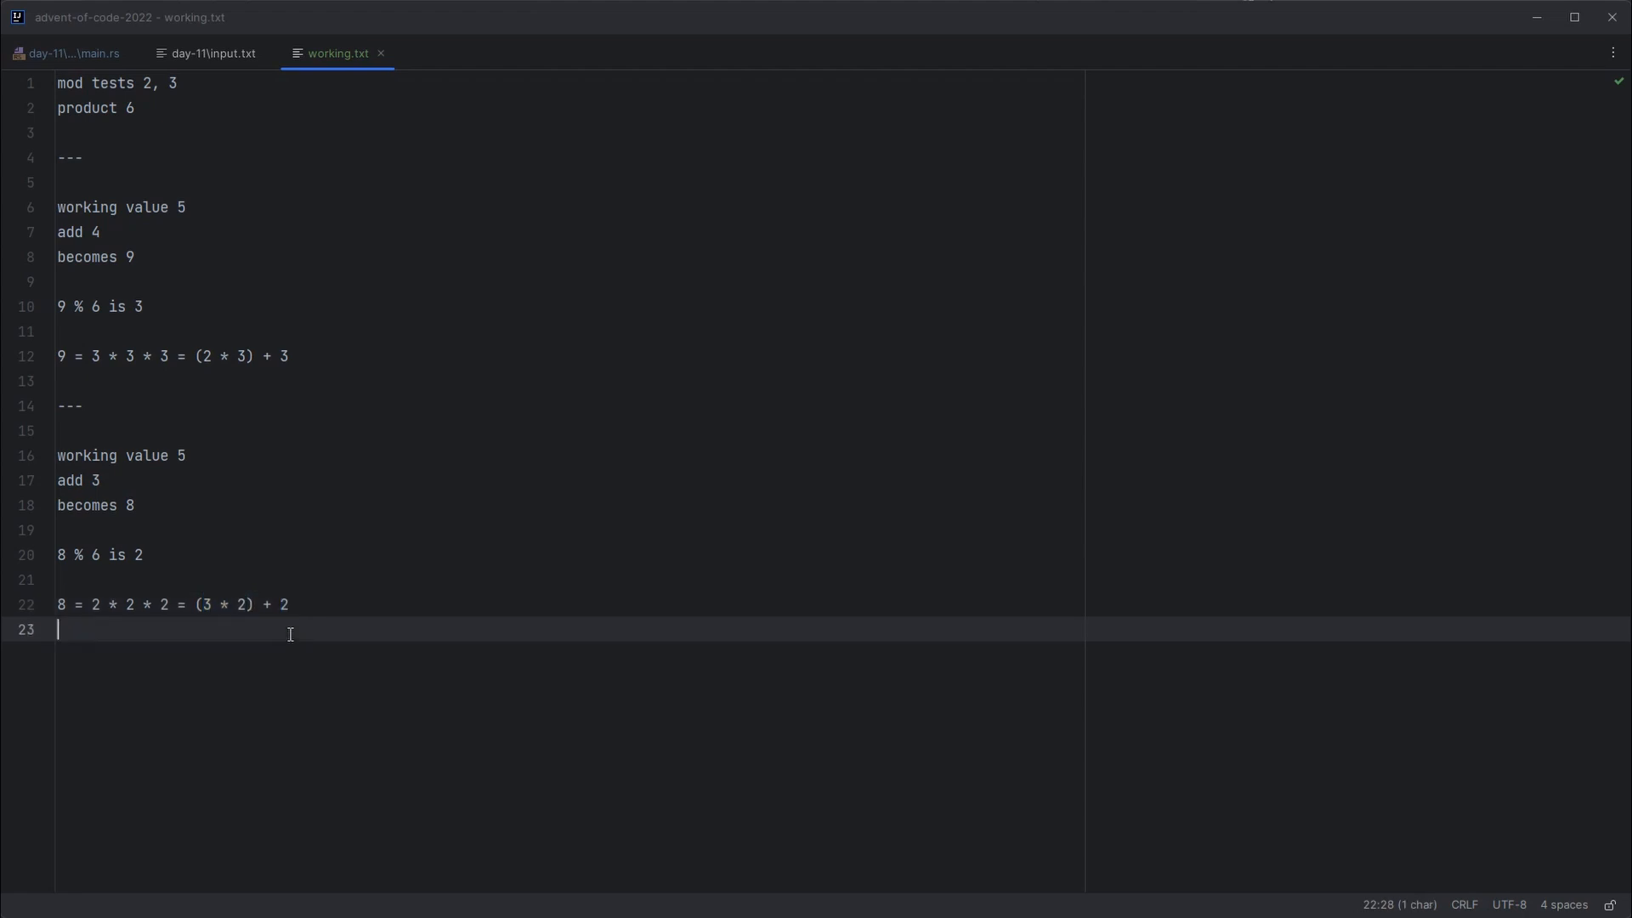
pyautogui.click(100, 479)
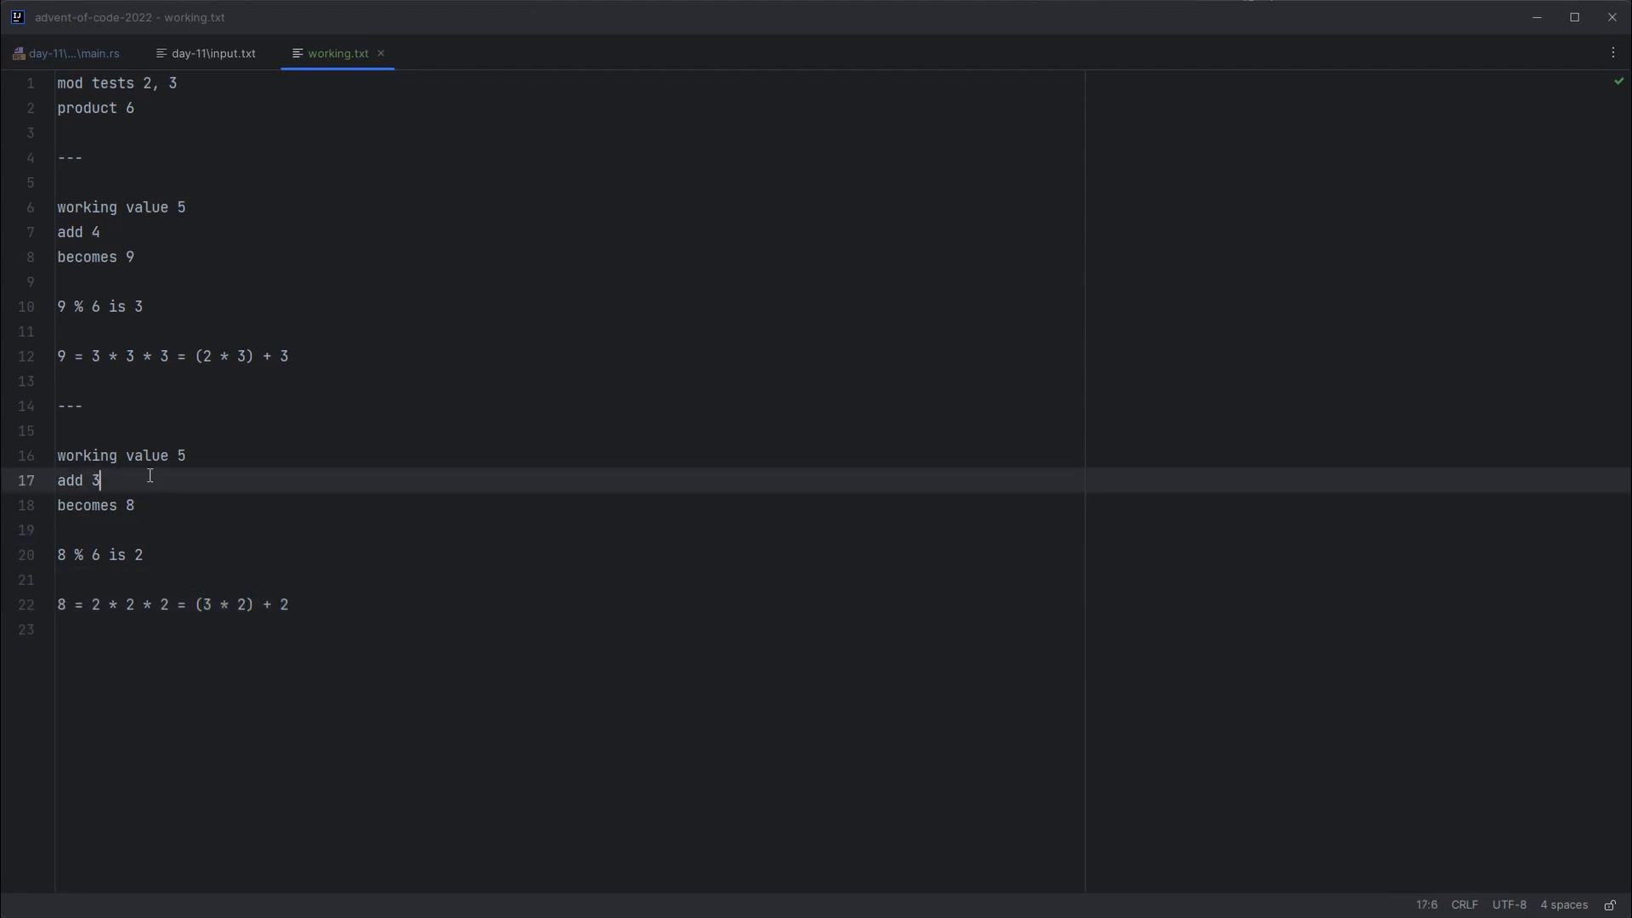
pyautogui.click(109, 381)
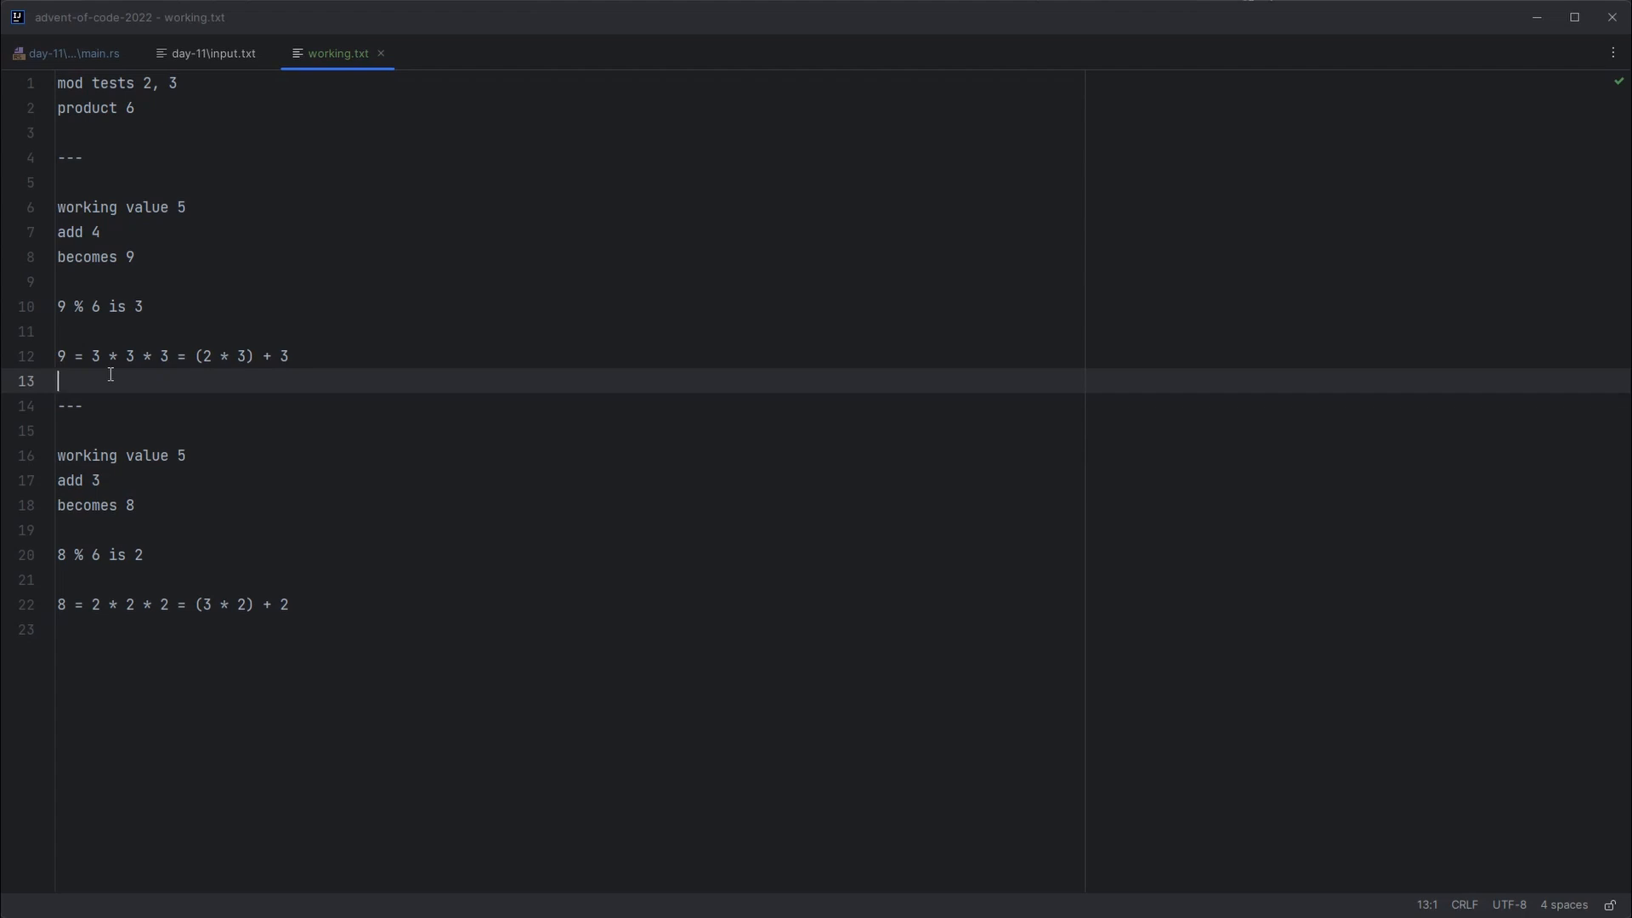
# Step: Check the result 2 still tests correctly against the divisors 2 and 3 at the top of the notes
pyautogui.doubleClick(93, 108)
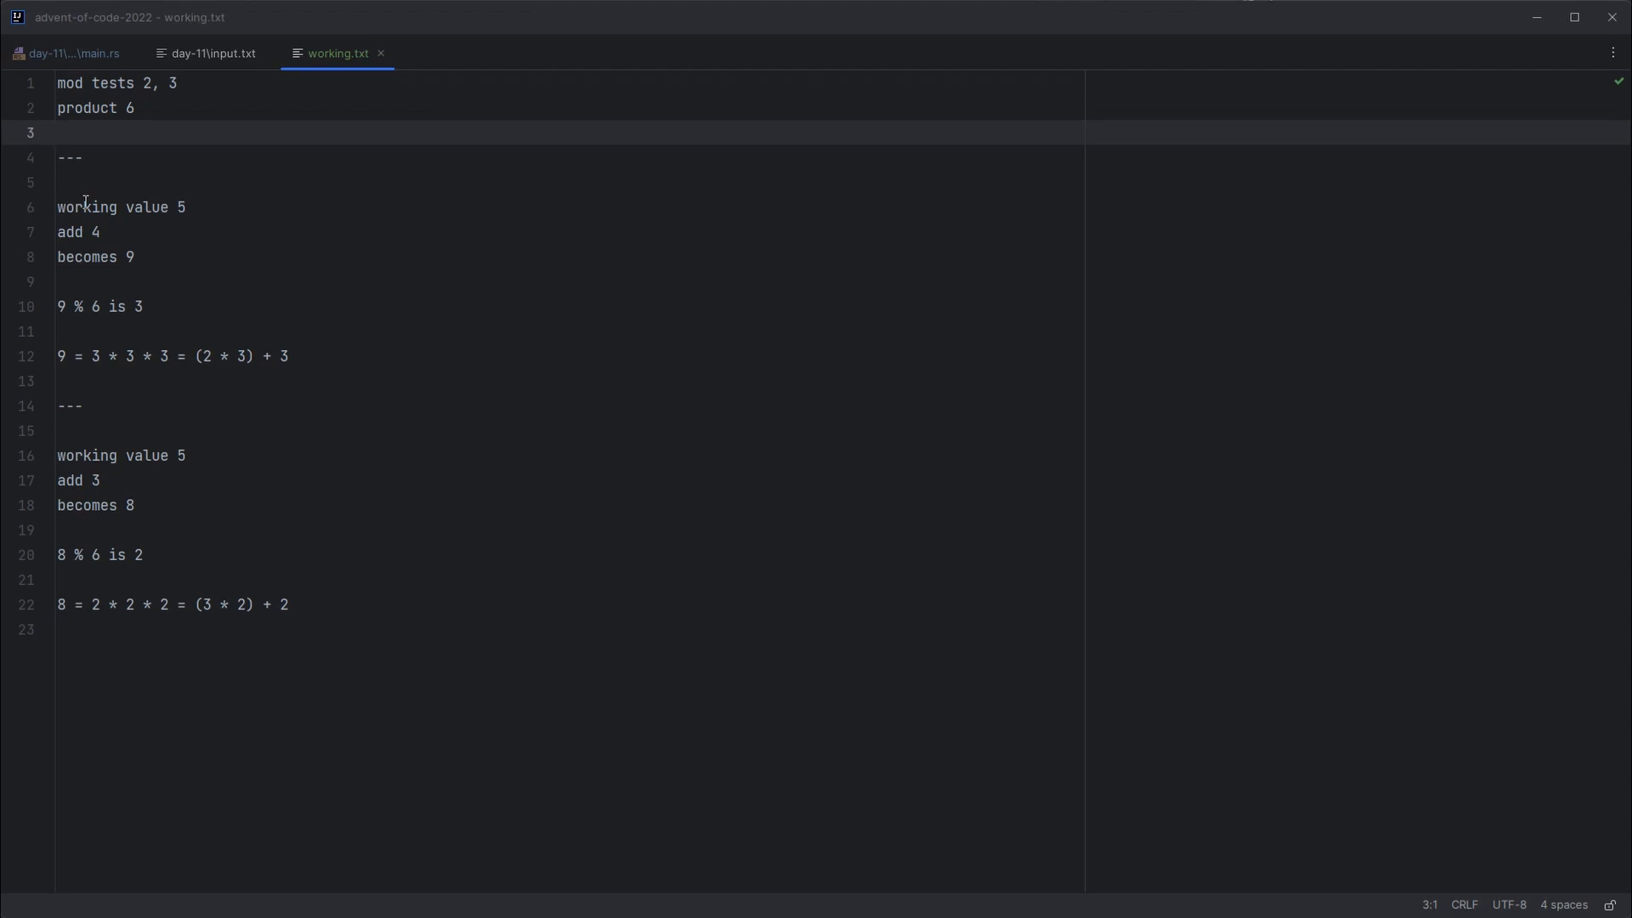
pyautogui.click(195, 132)
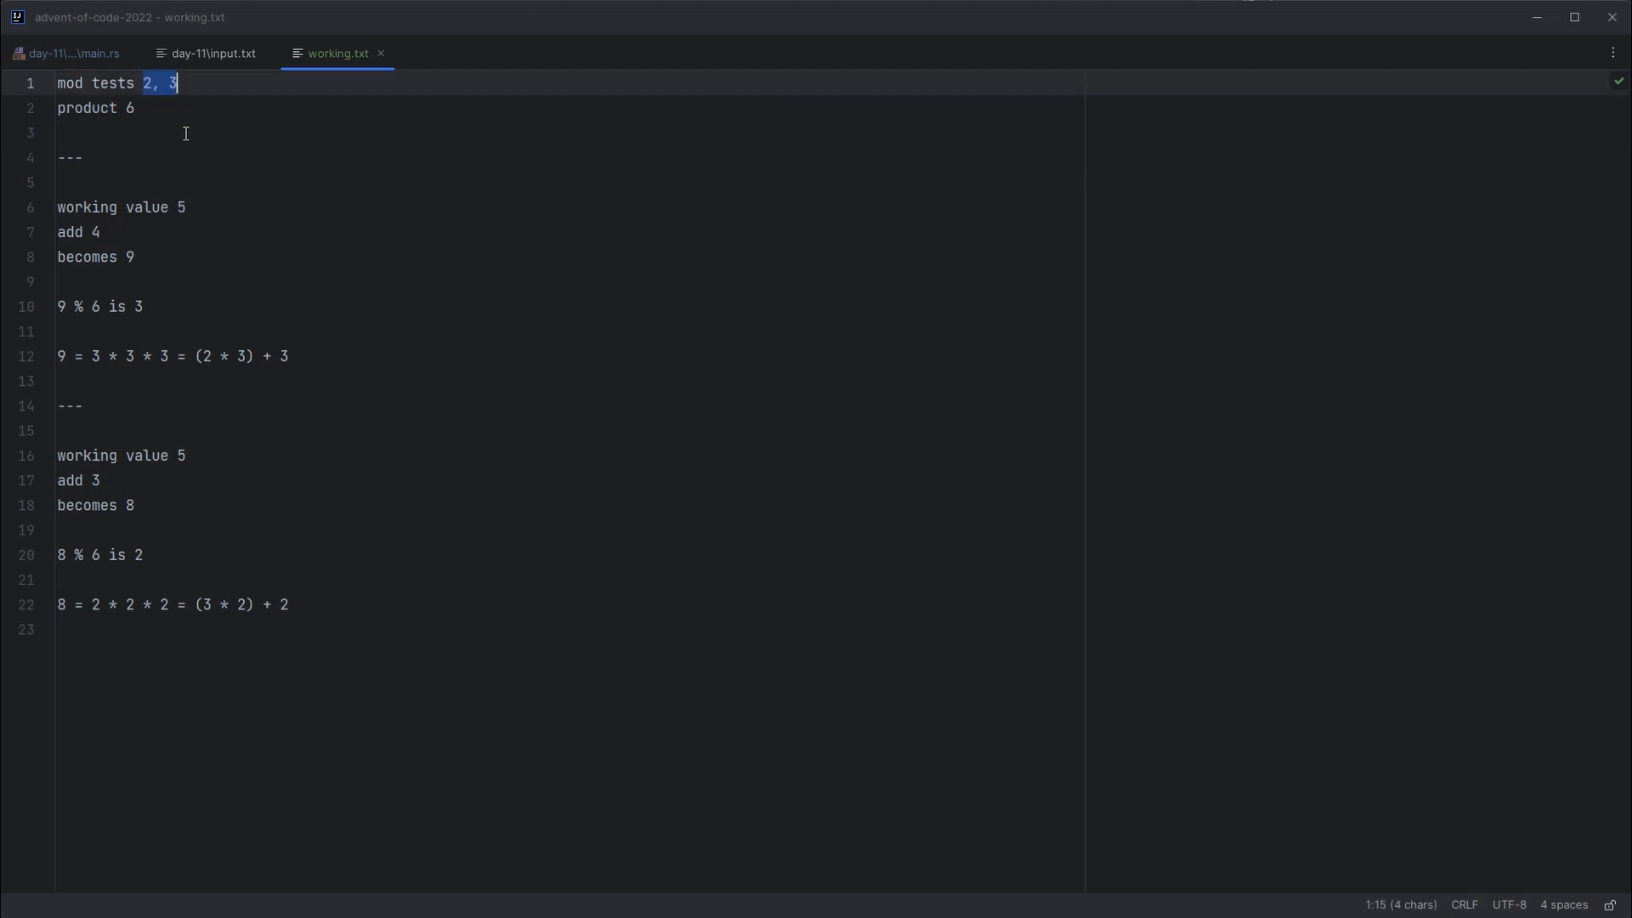
pyautogui.click(184, 132)
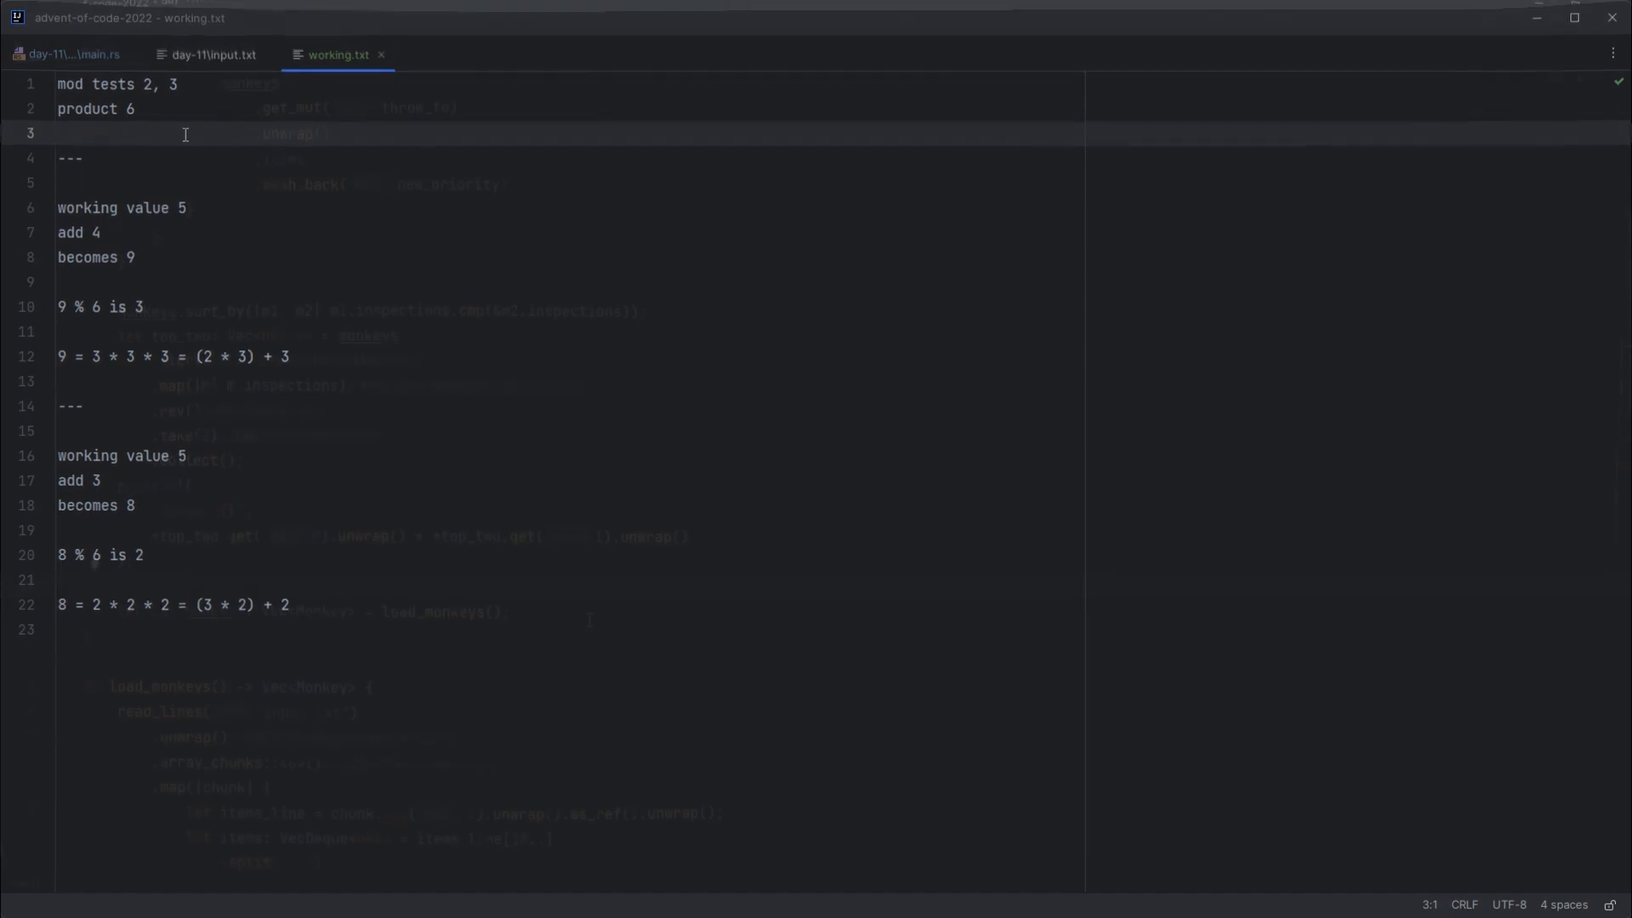
# Step: Duplicate the round loop below load_monkeys() in main.rs and change 0..20 to 0..10_000
pyautogui.click(68, 54)
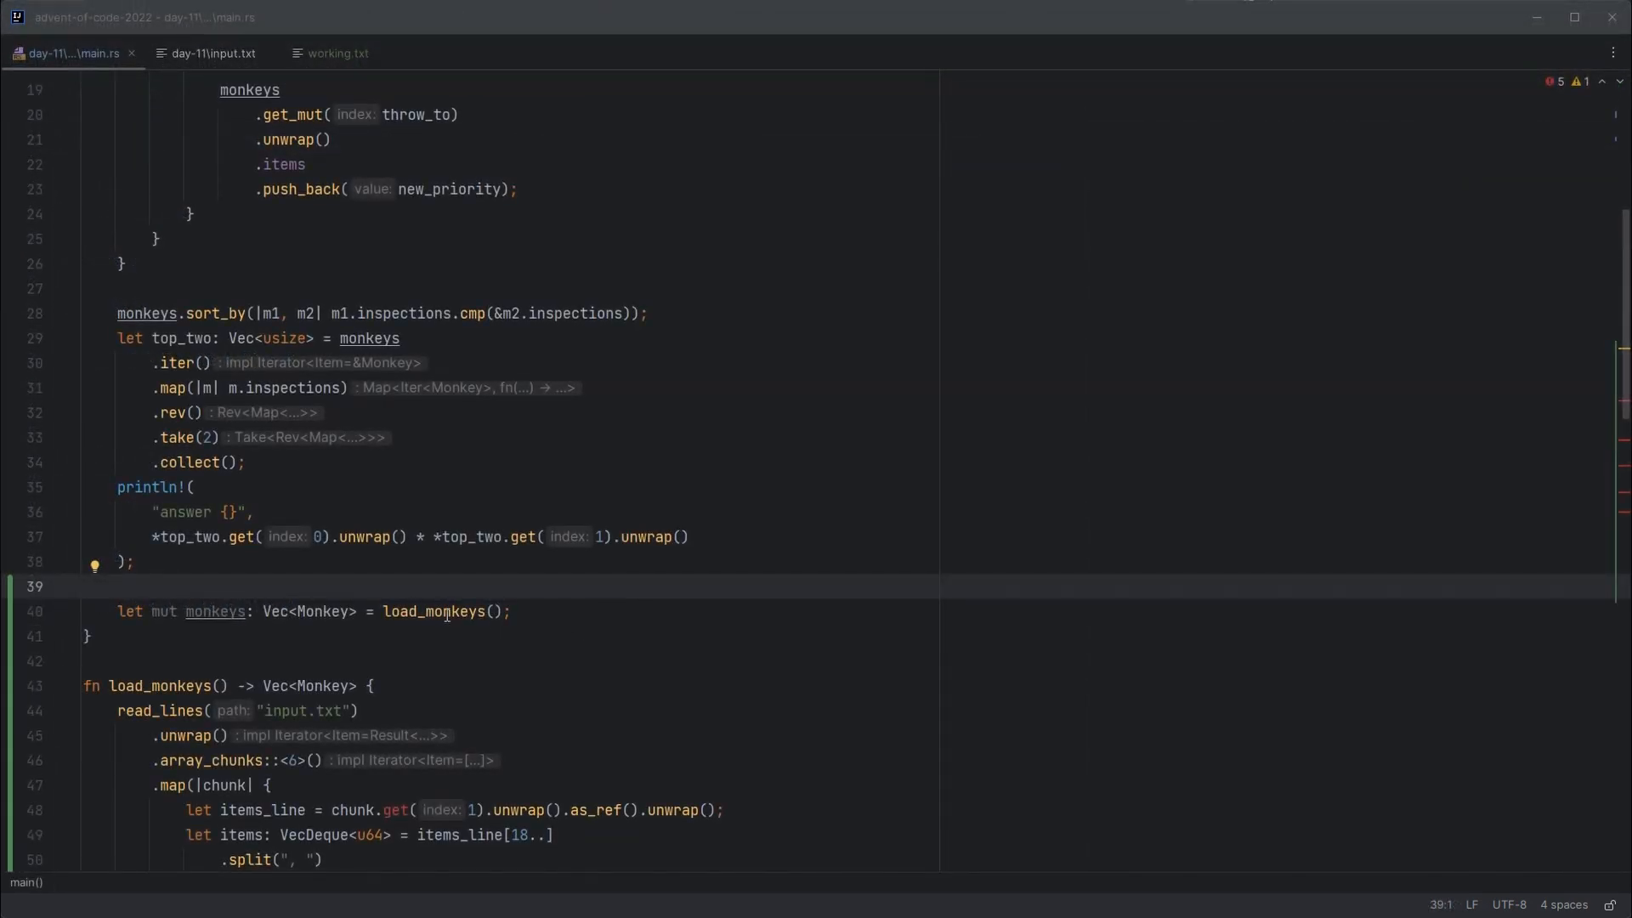
pyautogui.doubleClick(433, 611)
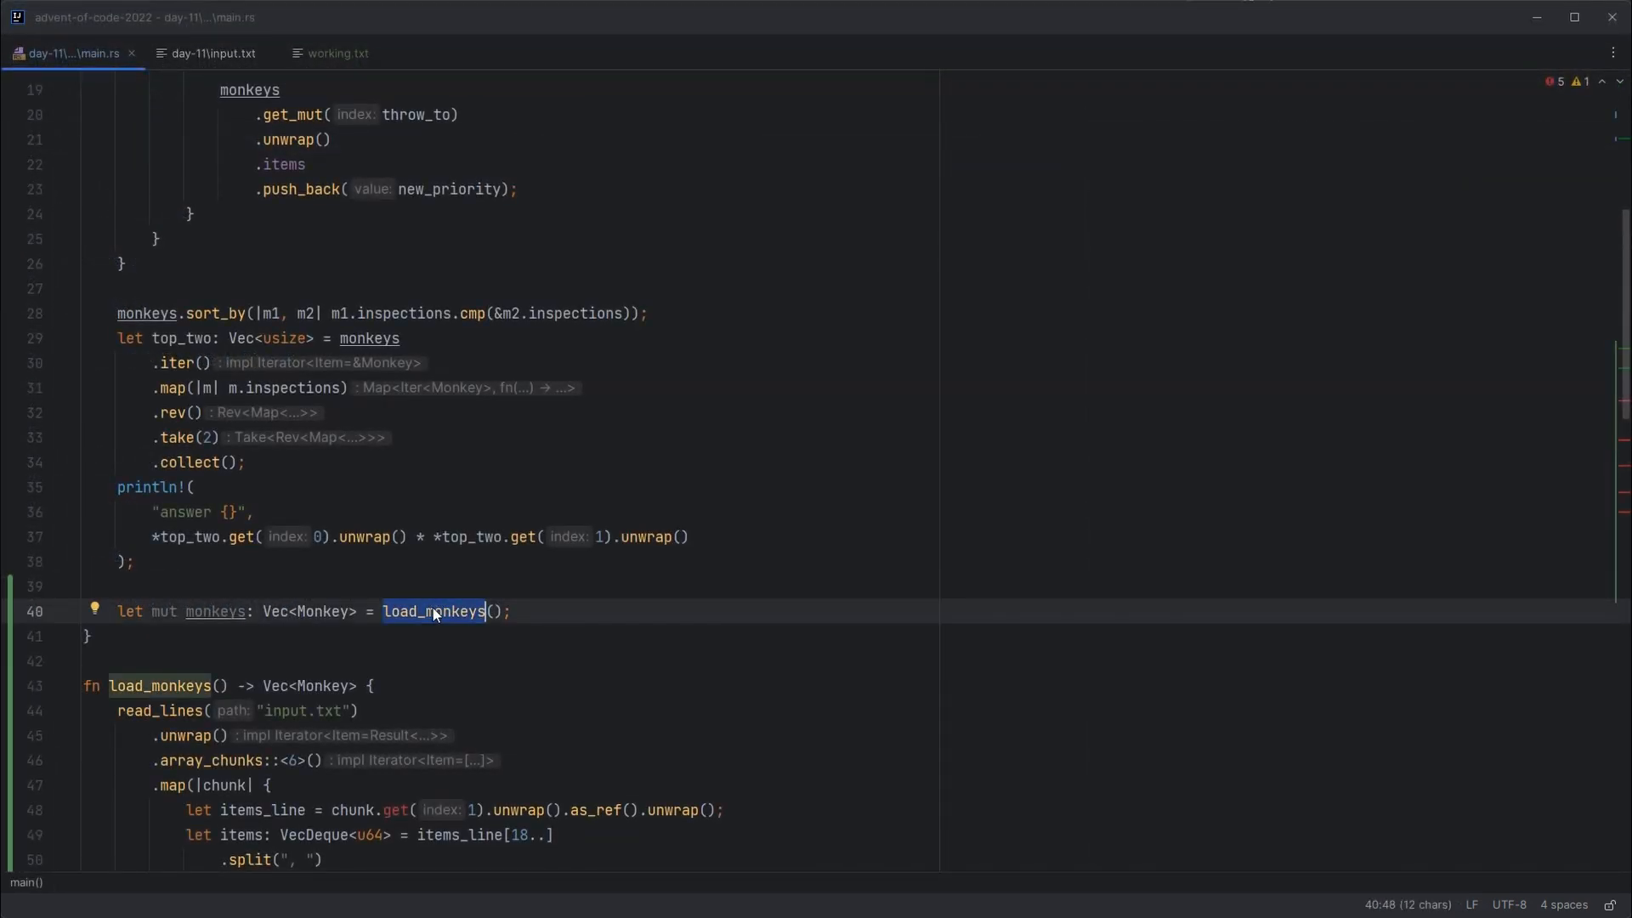
pyautogui.click(214, 610)
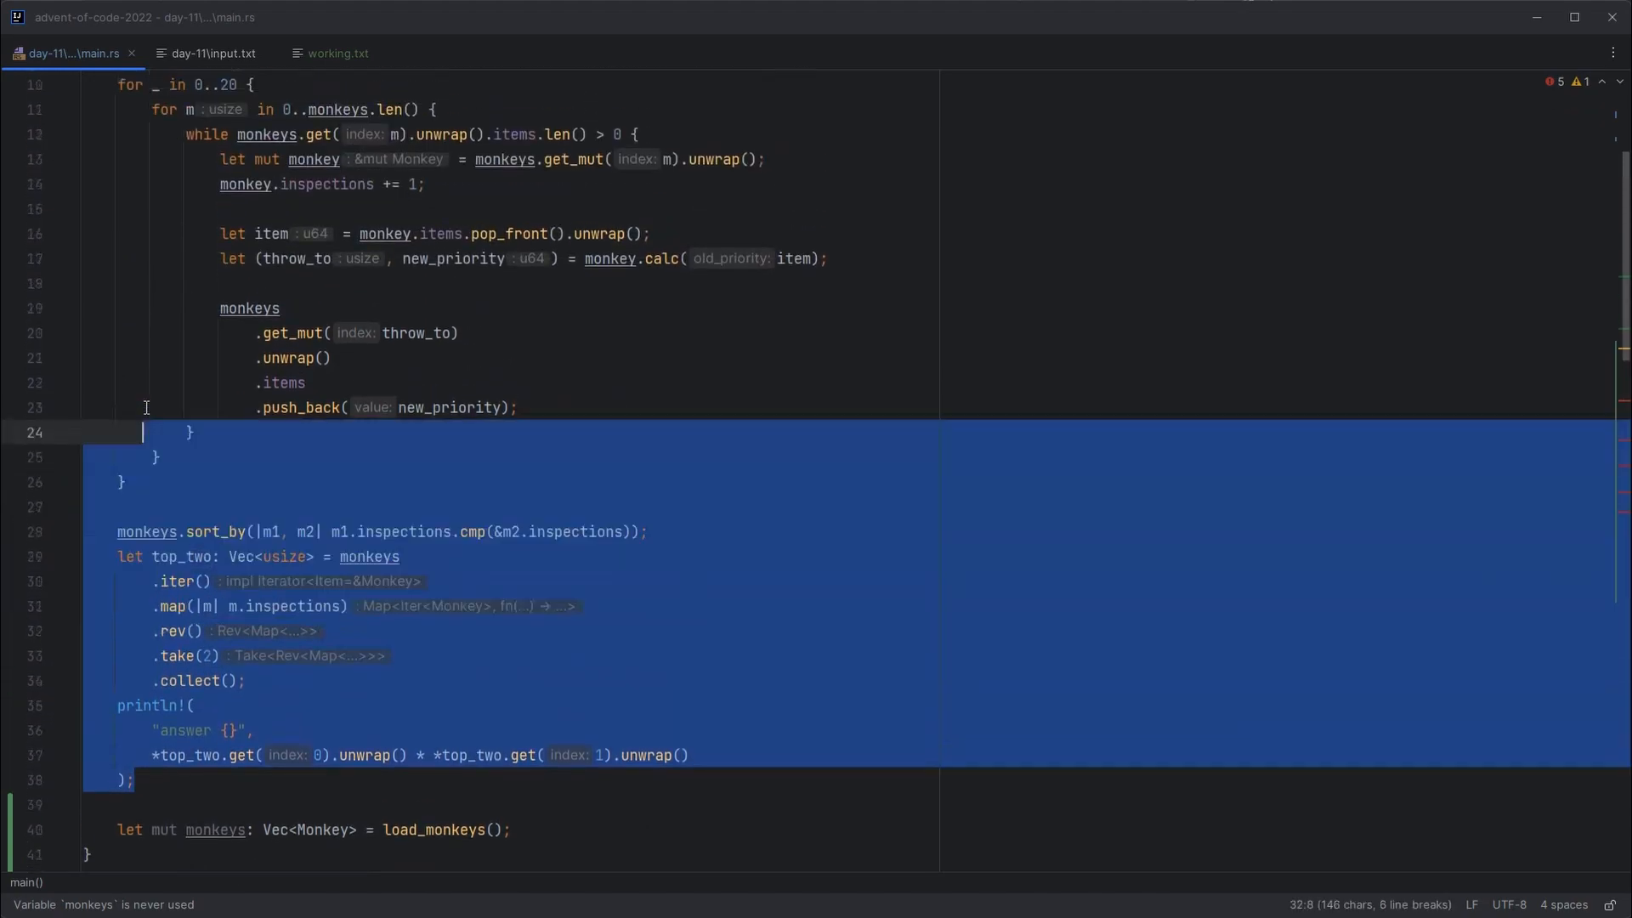
pyautogui.scroll(3)
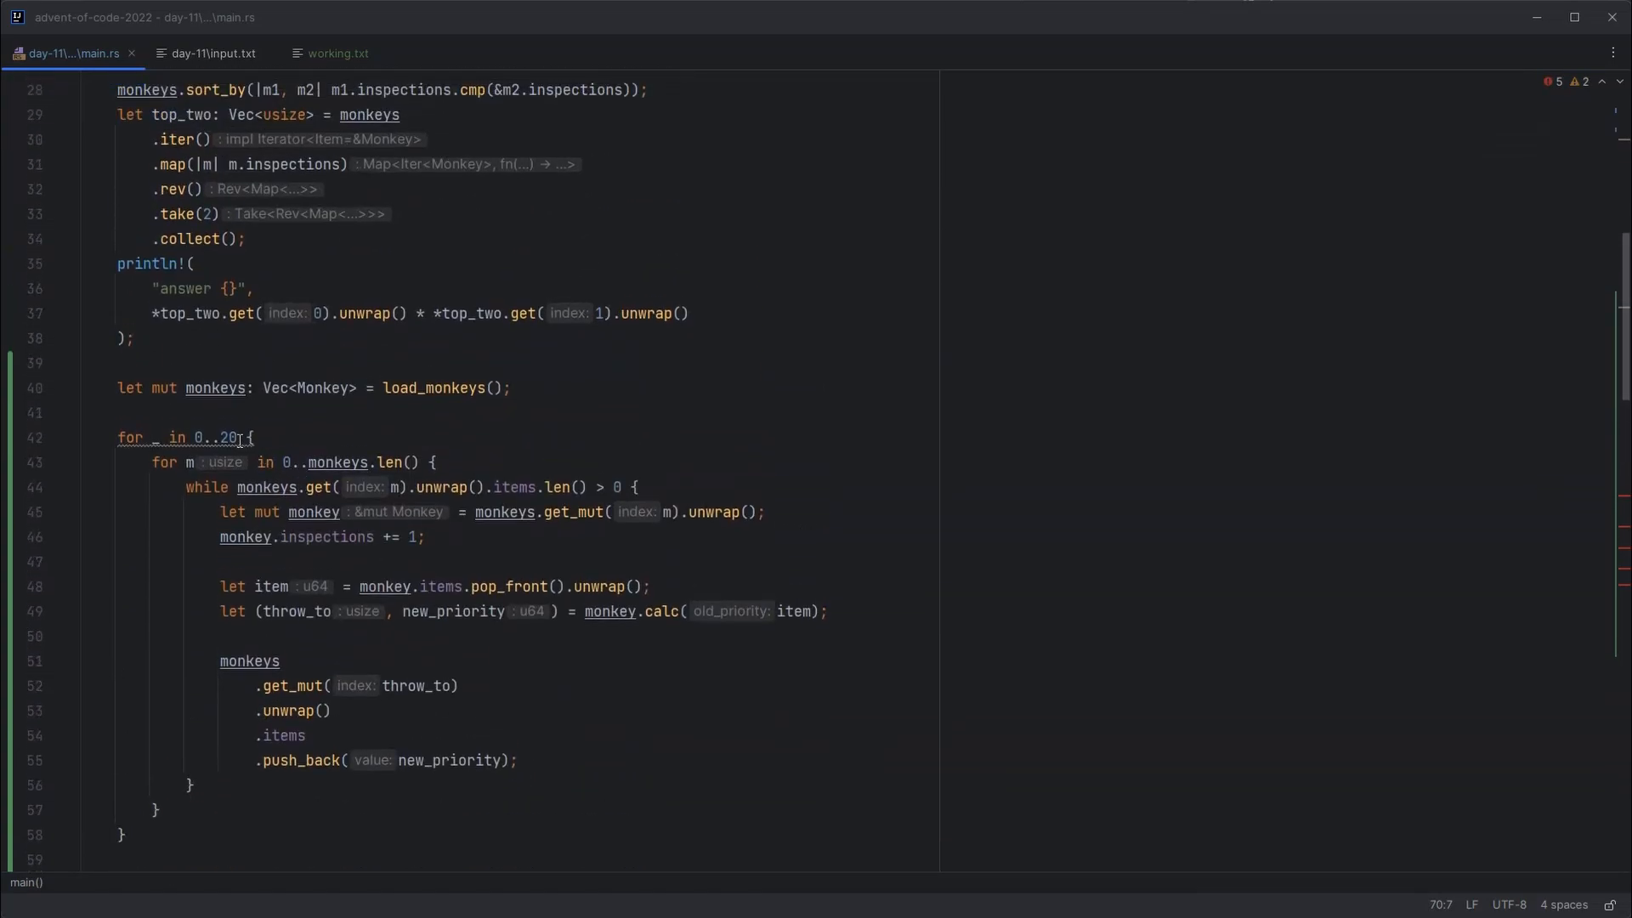
pyautogui.write('1')
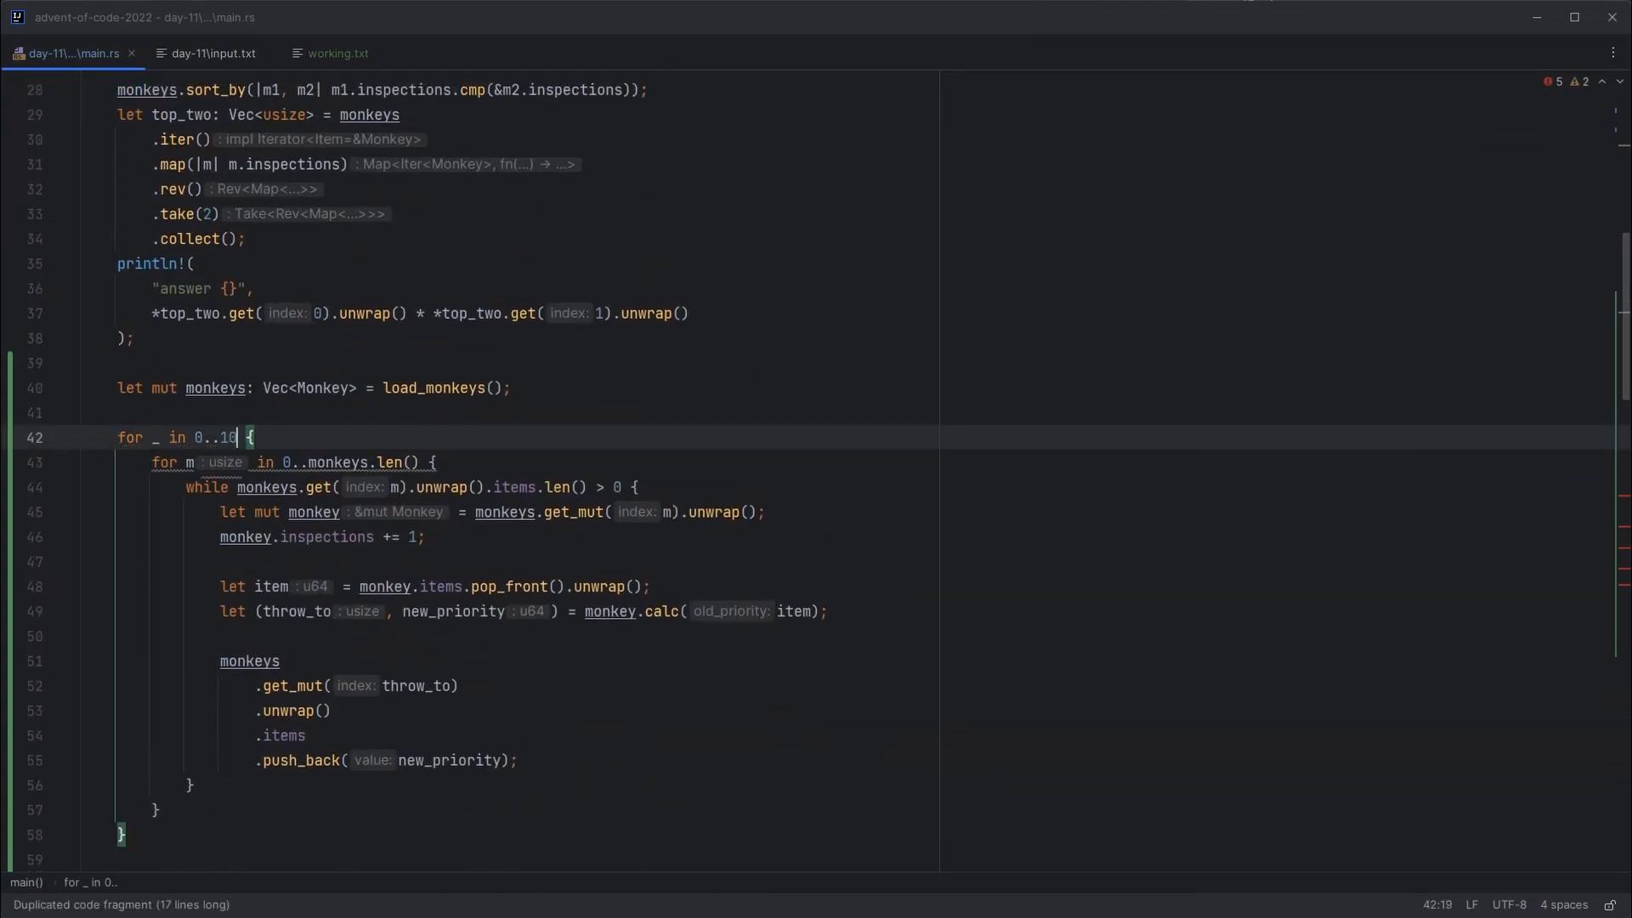
pyautogui.write('_000')
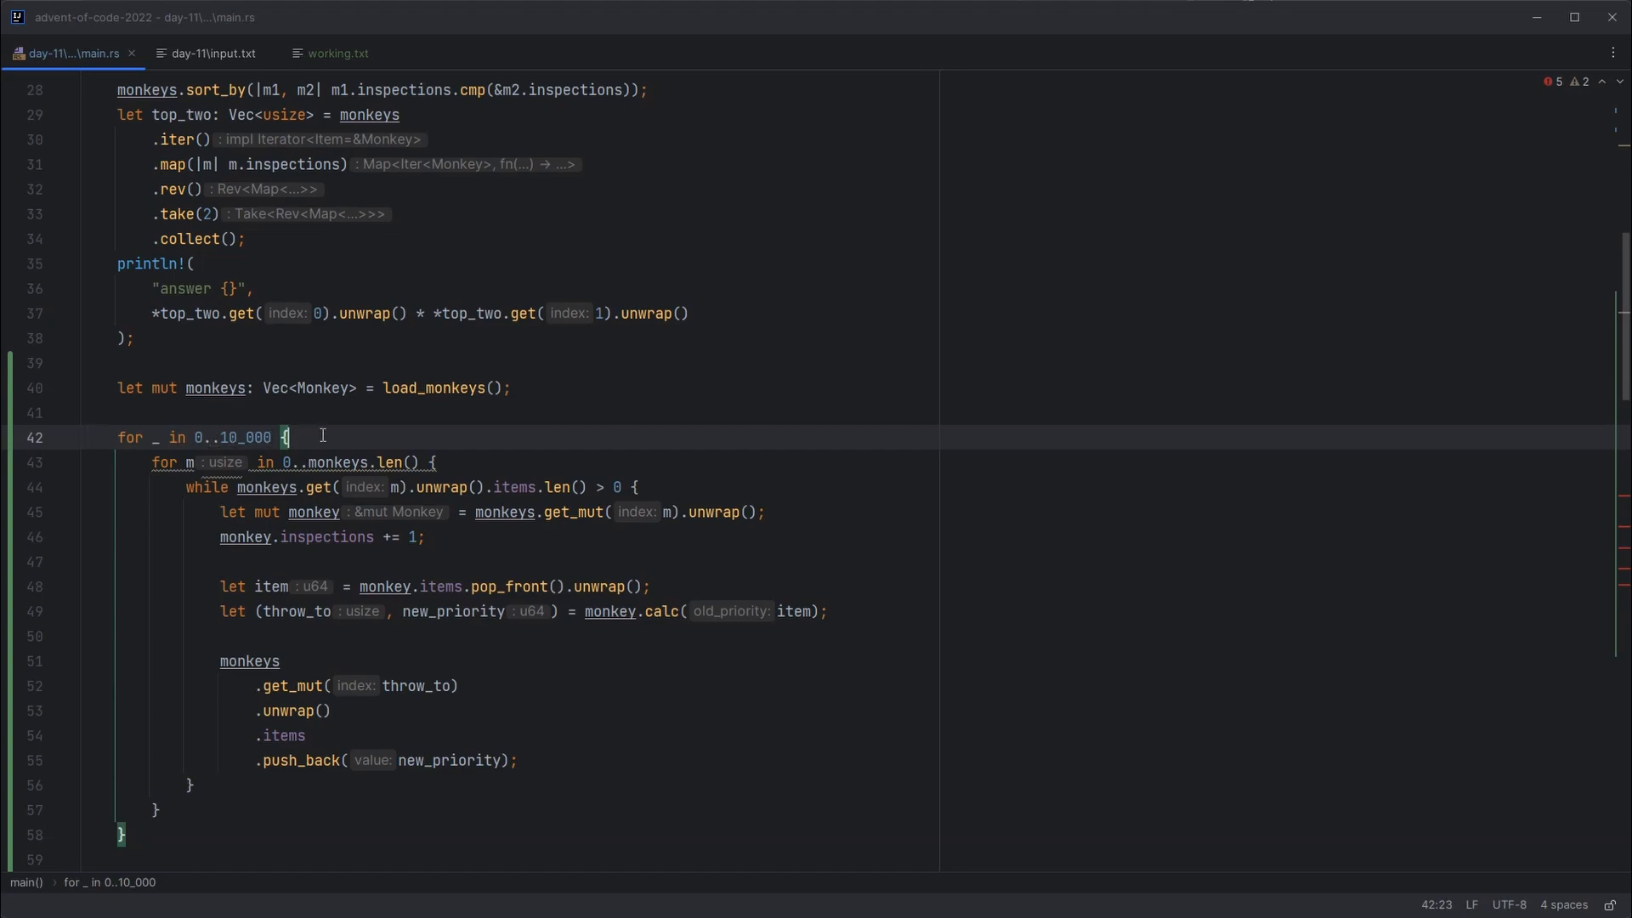
# Step: Review the calc call inside the part-two loop and position on the blank line above it
pyautogui.click(499, 561)
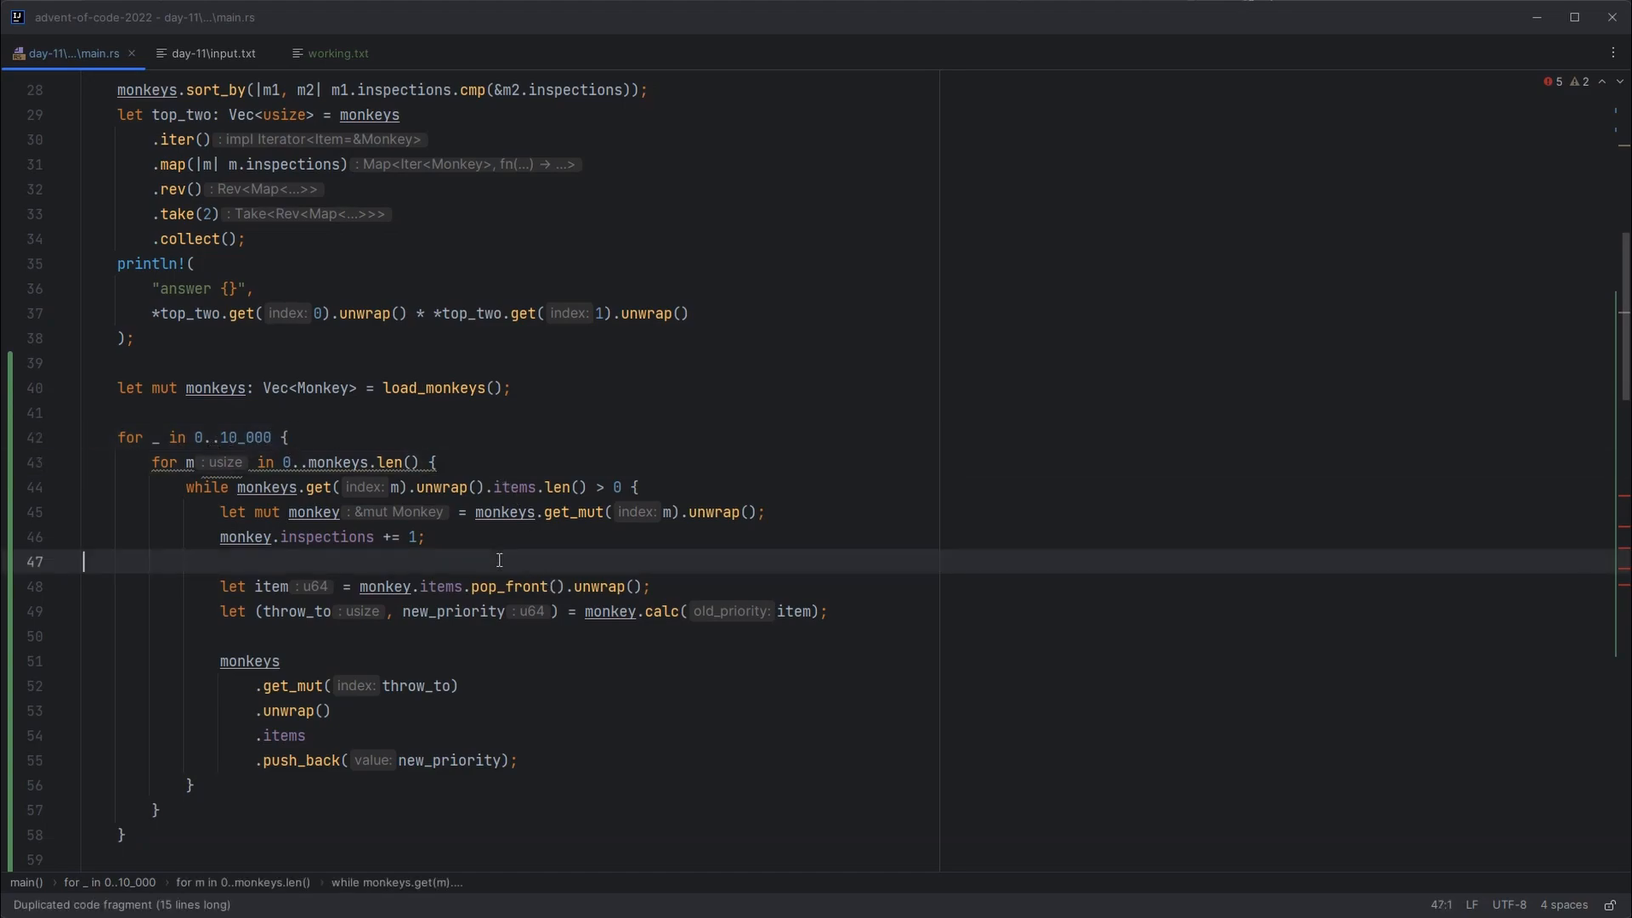
pyautogui.doubleClick(659, 611)
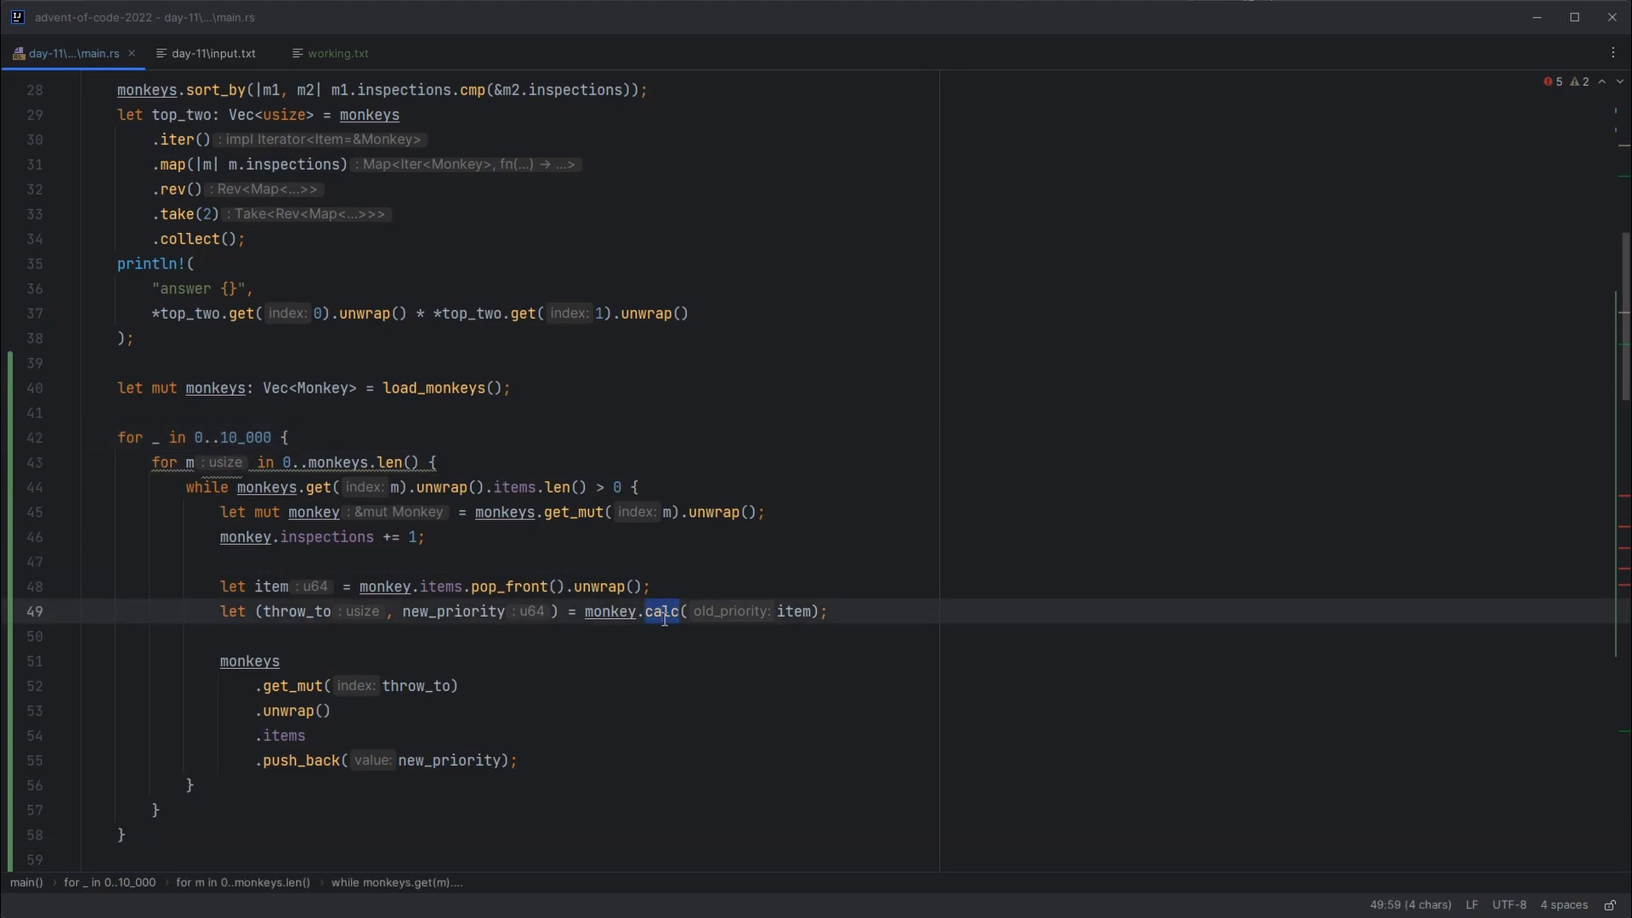
pyautogui.click(231, 409)
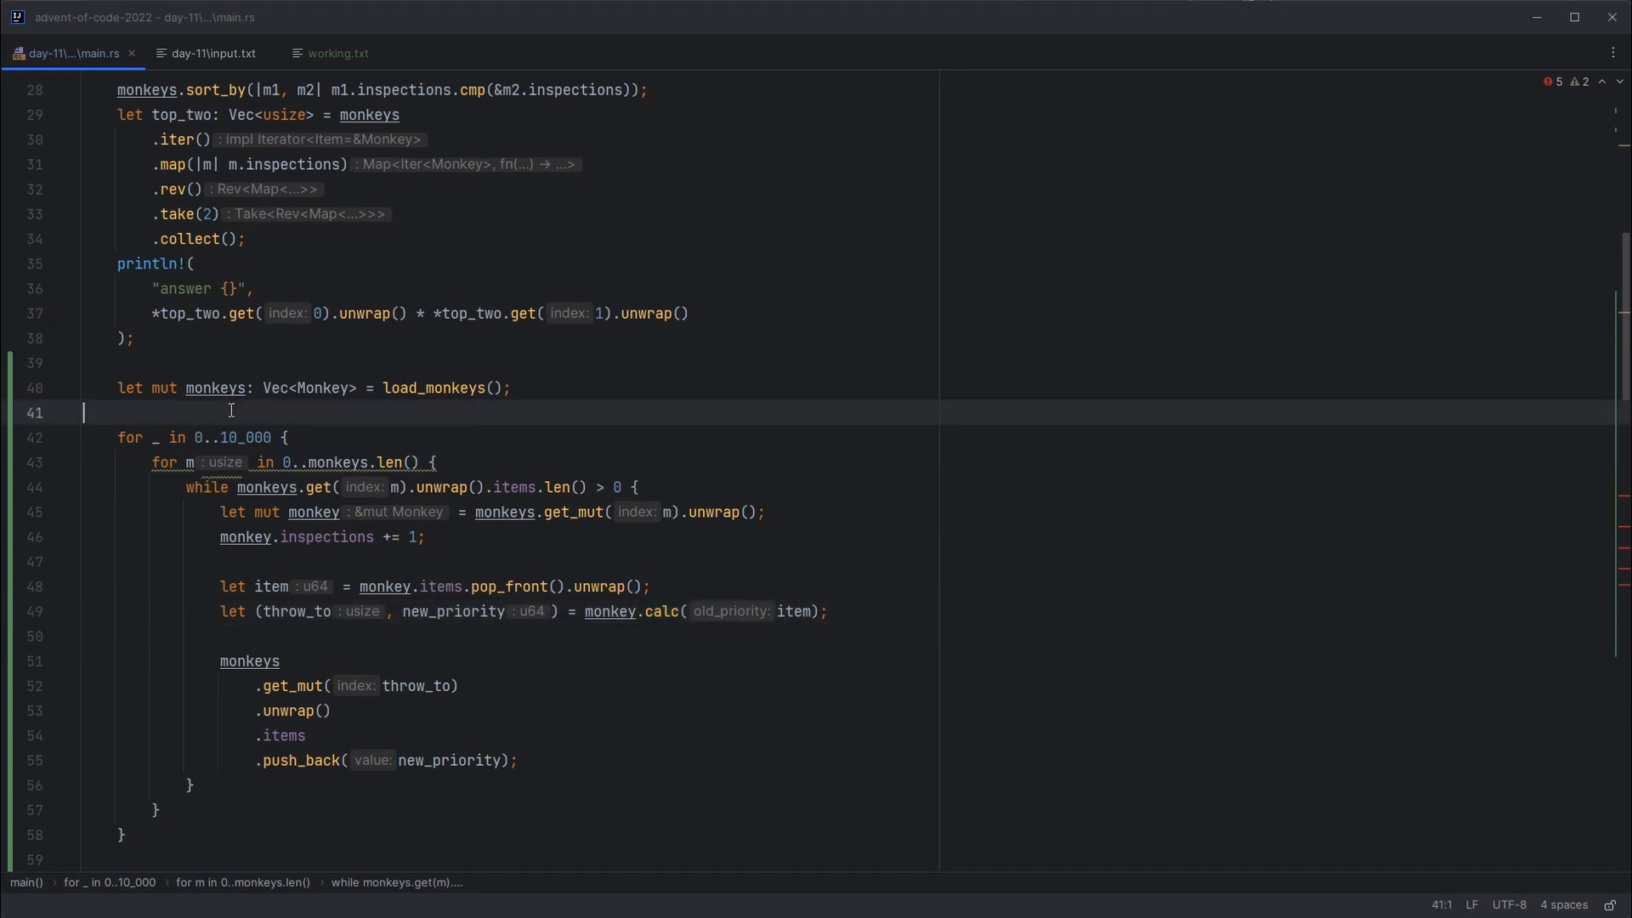
# Step: Add monkeys.iter().map(|m| m.test_val).fold(1u64, |a, b| a * b); before the part-two loop
pyautogui.press('Enter')
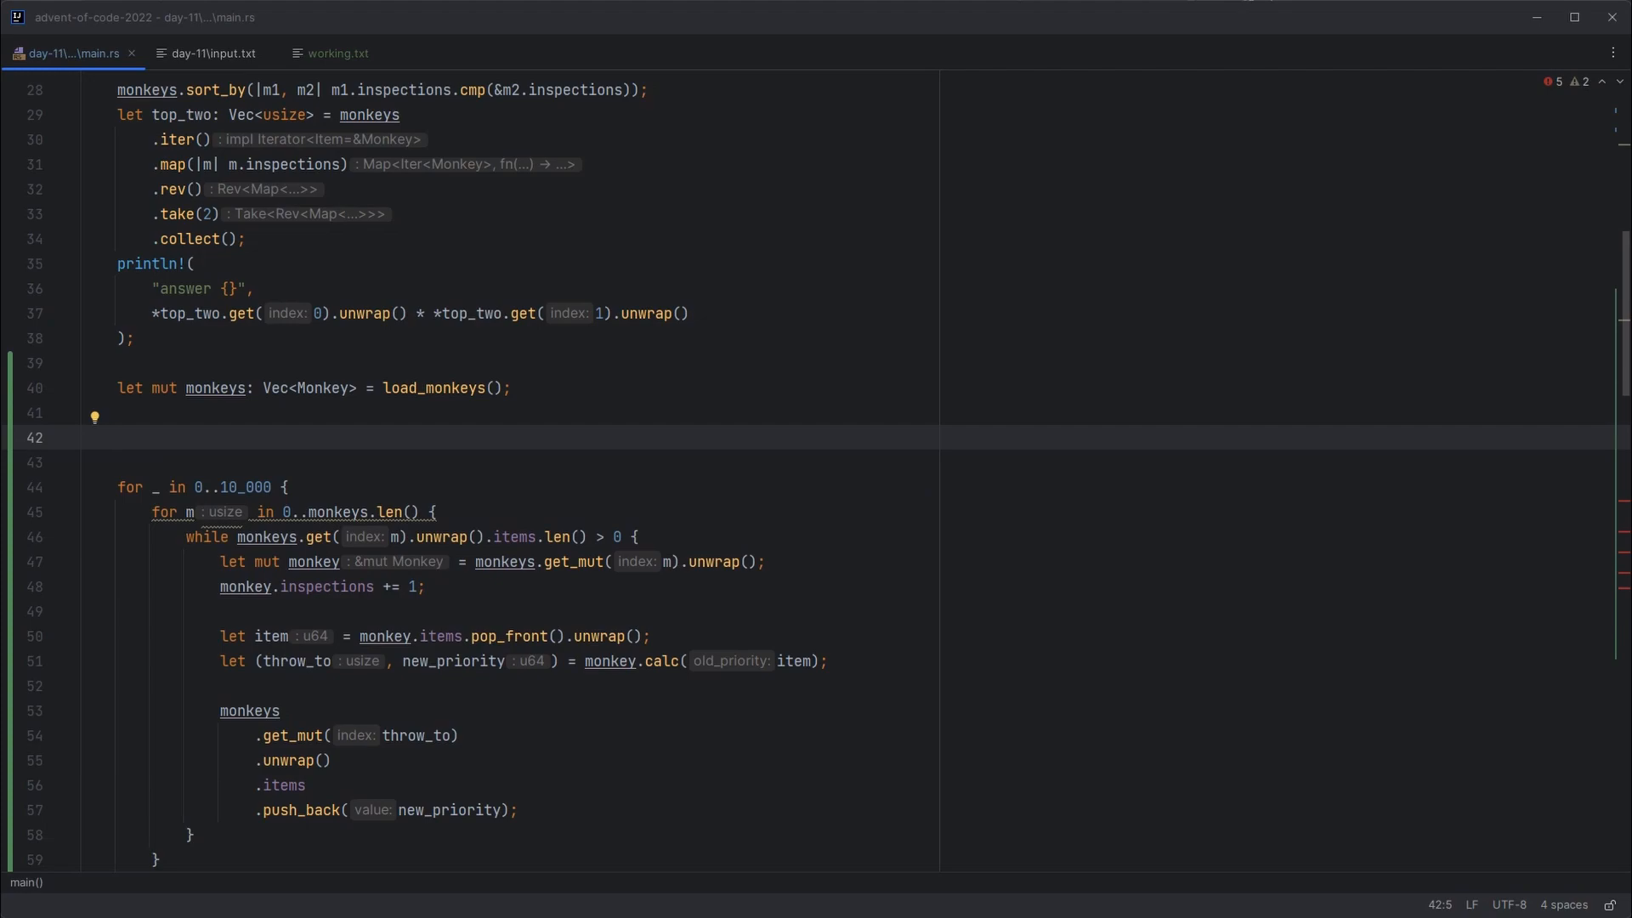
pyautogui.write('monkeys')
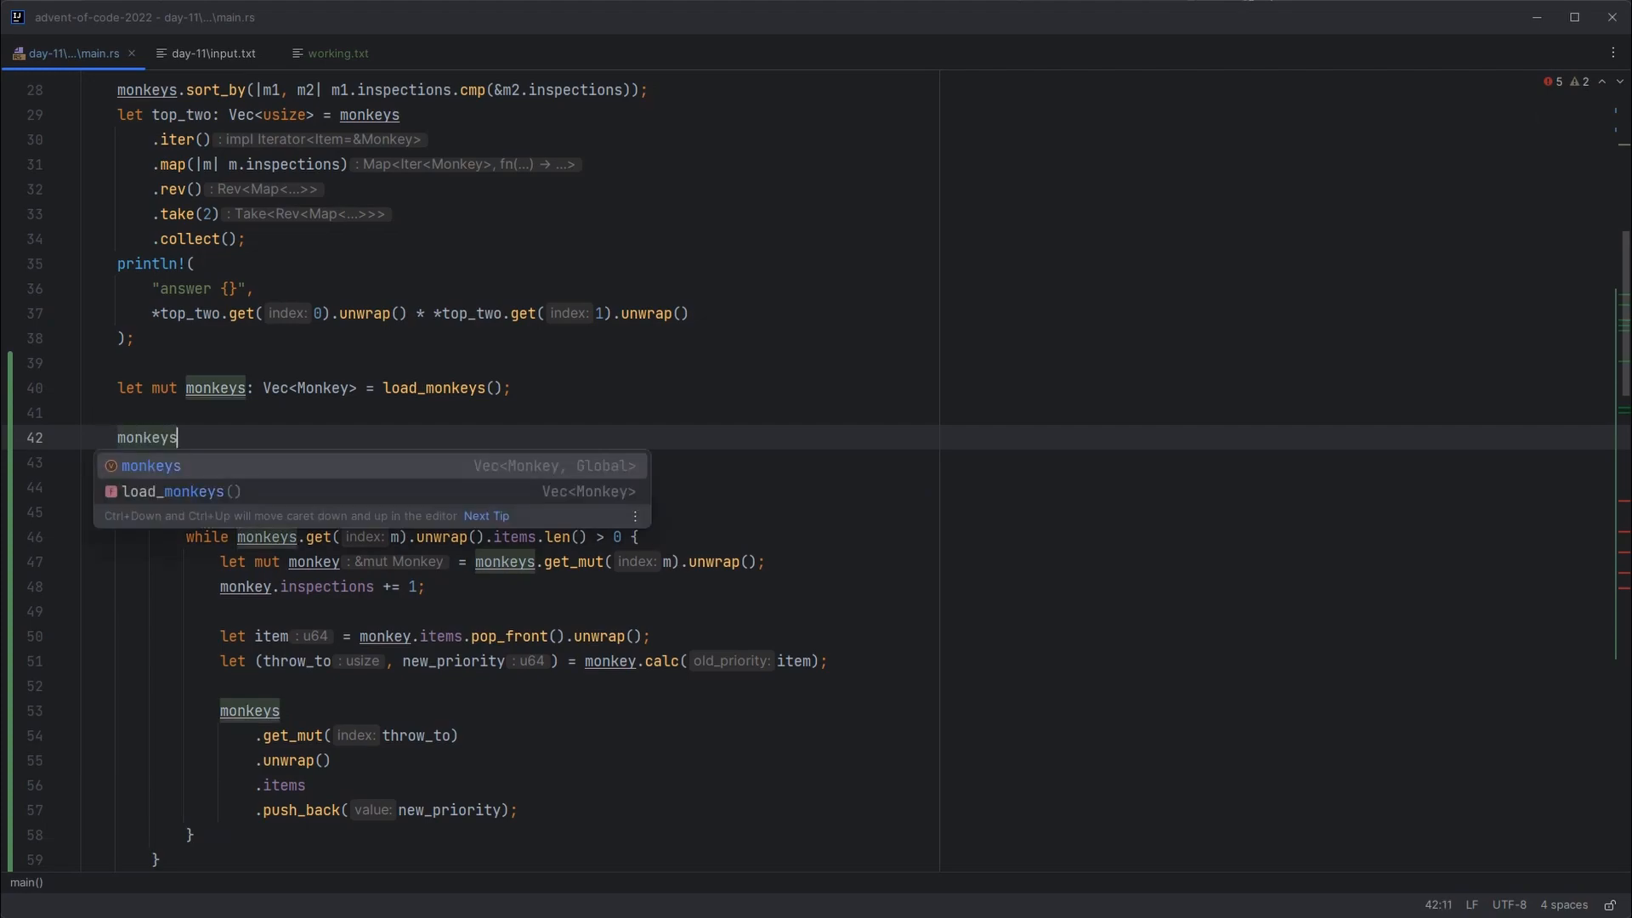
pyautogui.write('.iter()')
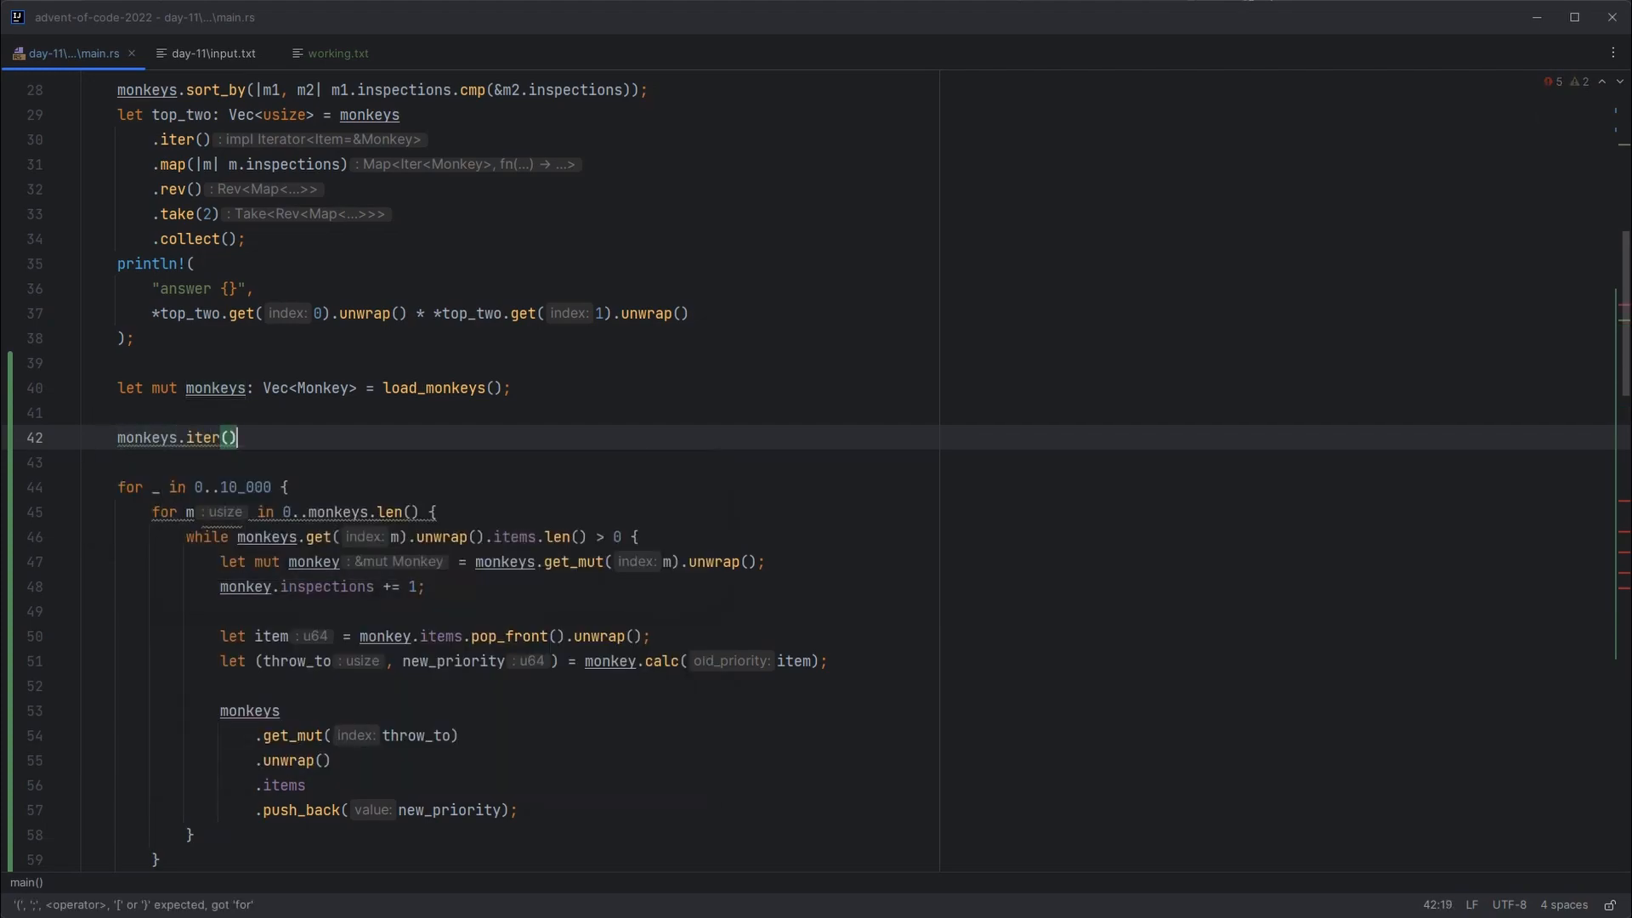
pyautogui.write('.map(|m|')
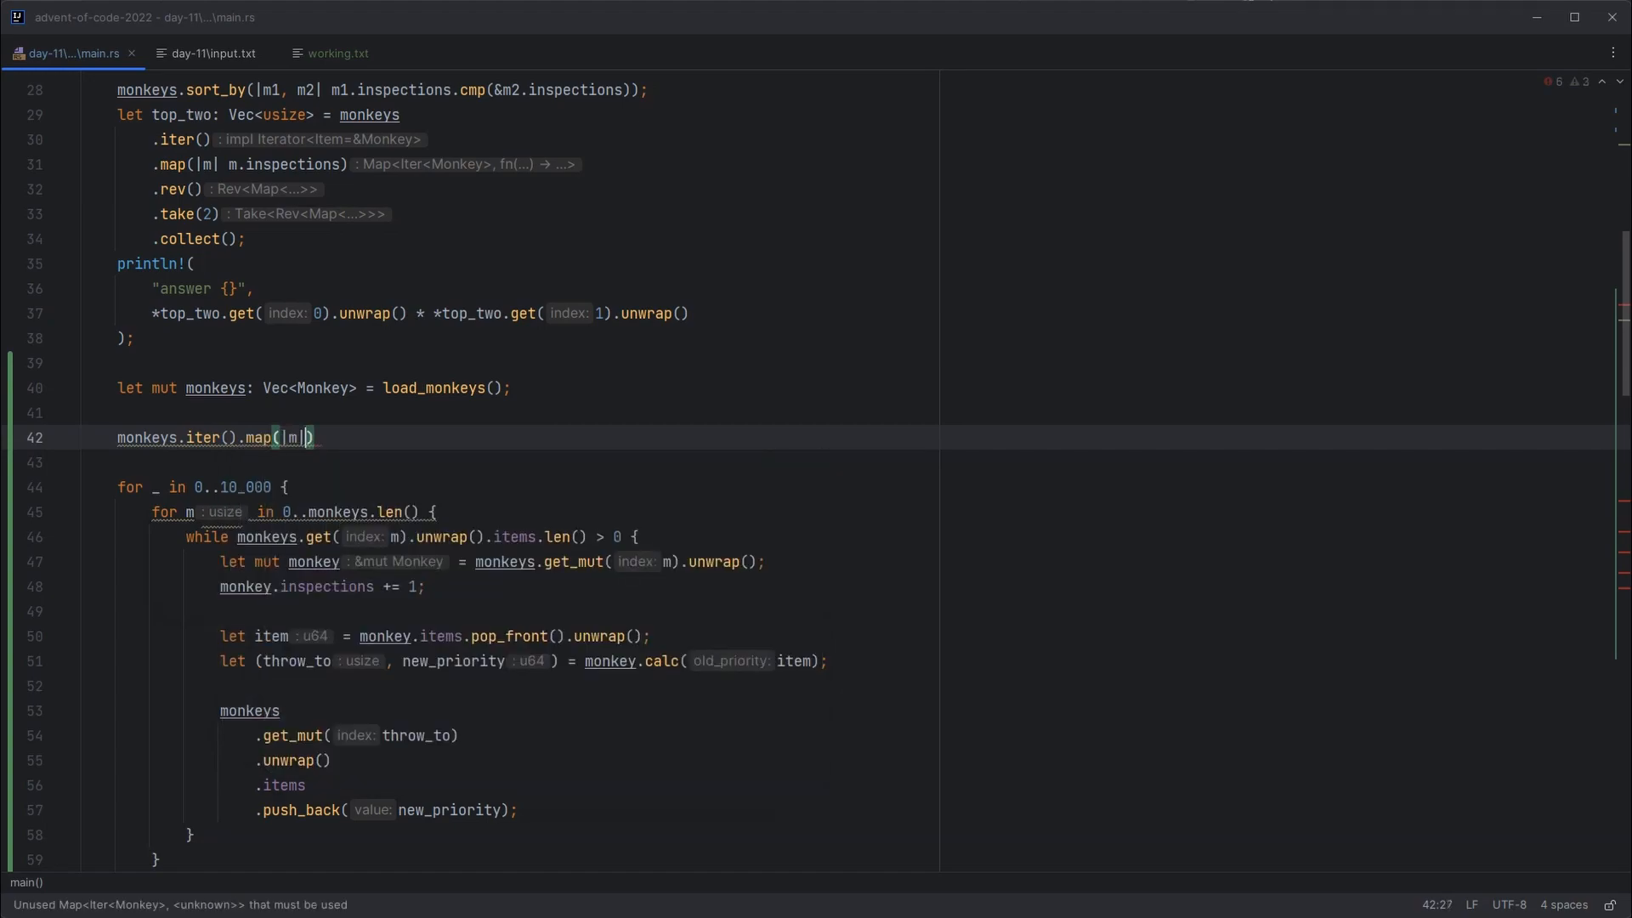
pyautogui.write('m.test_val')
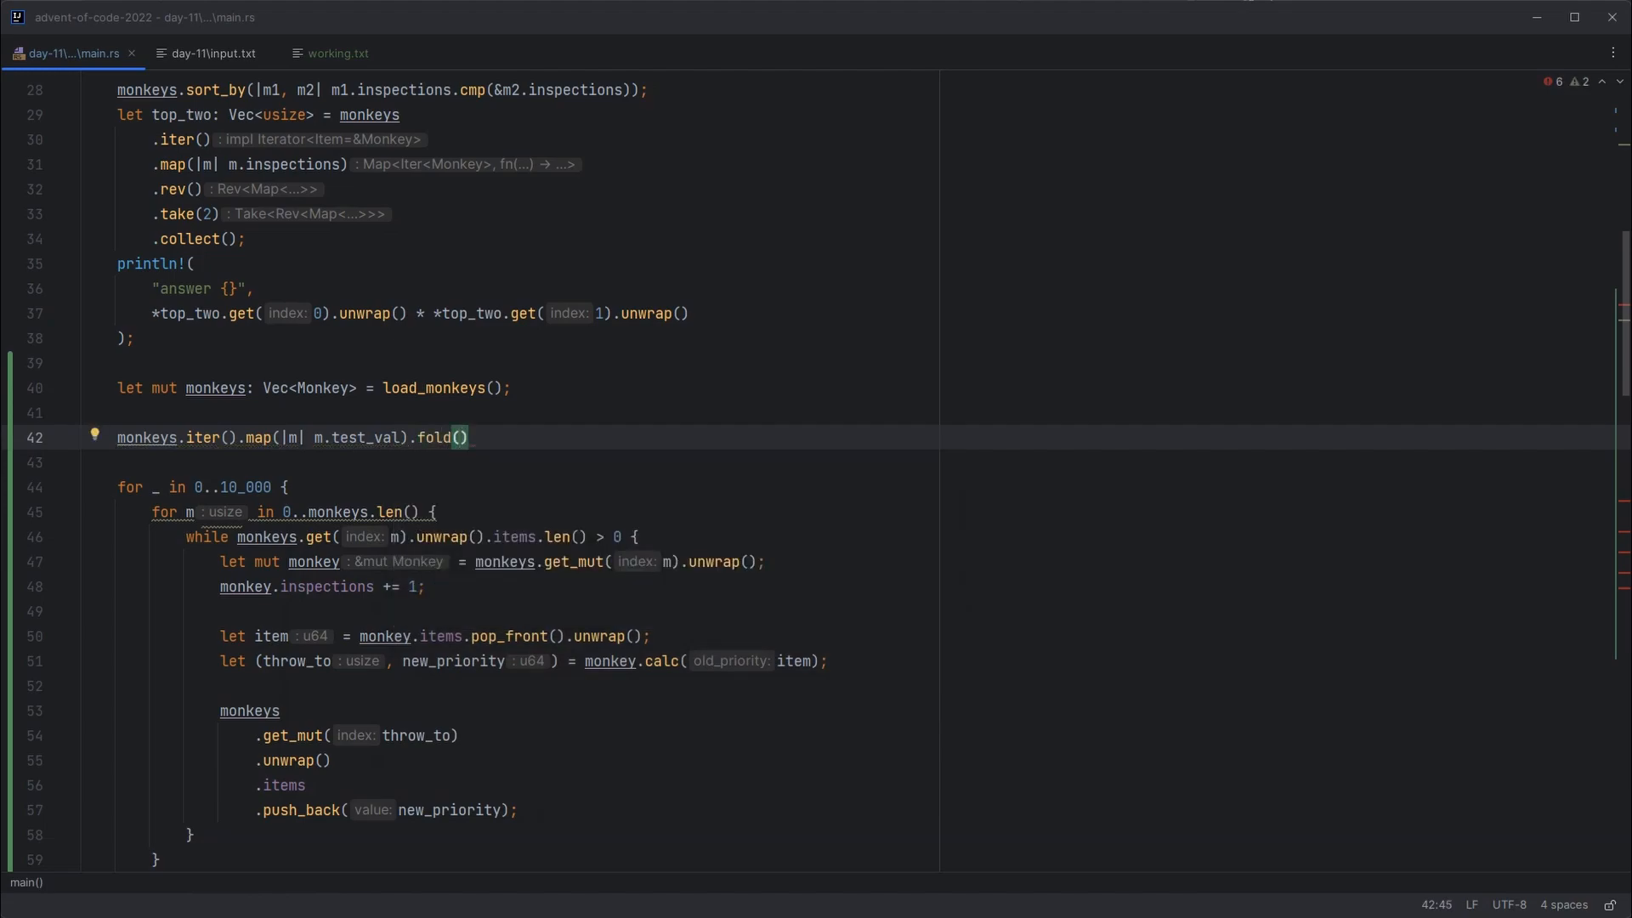
pyautogui.write('1u64, |a, b|')
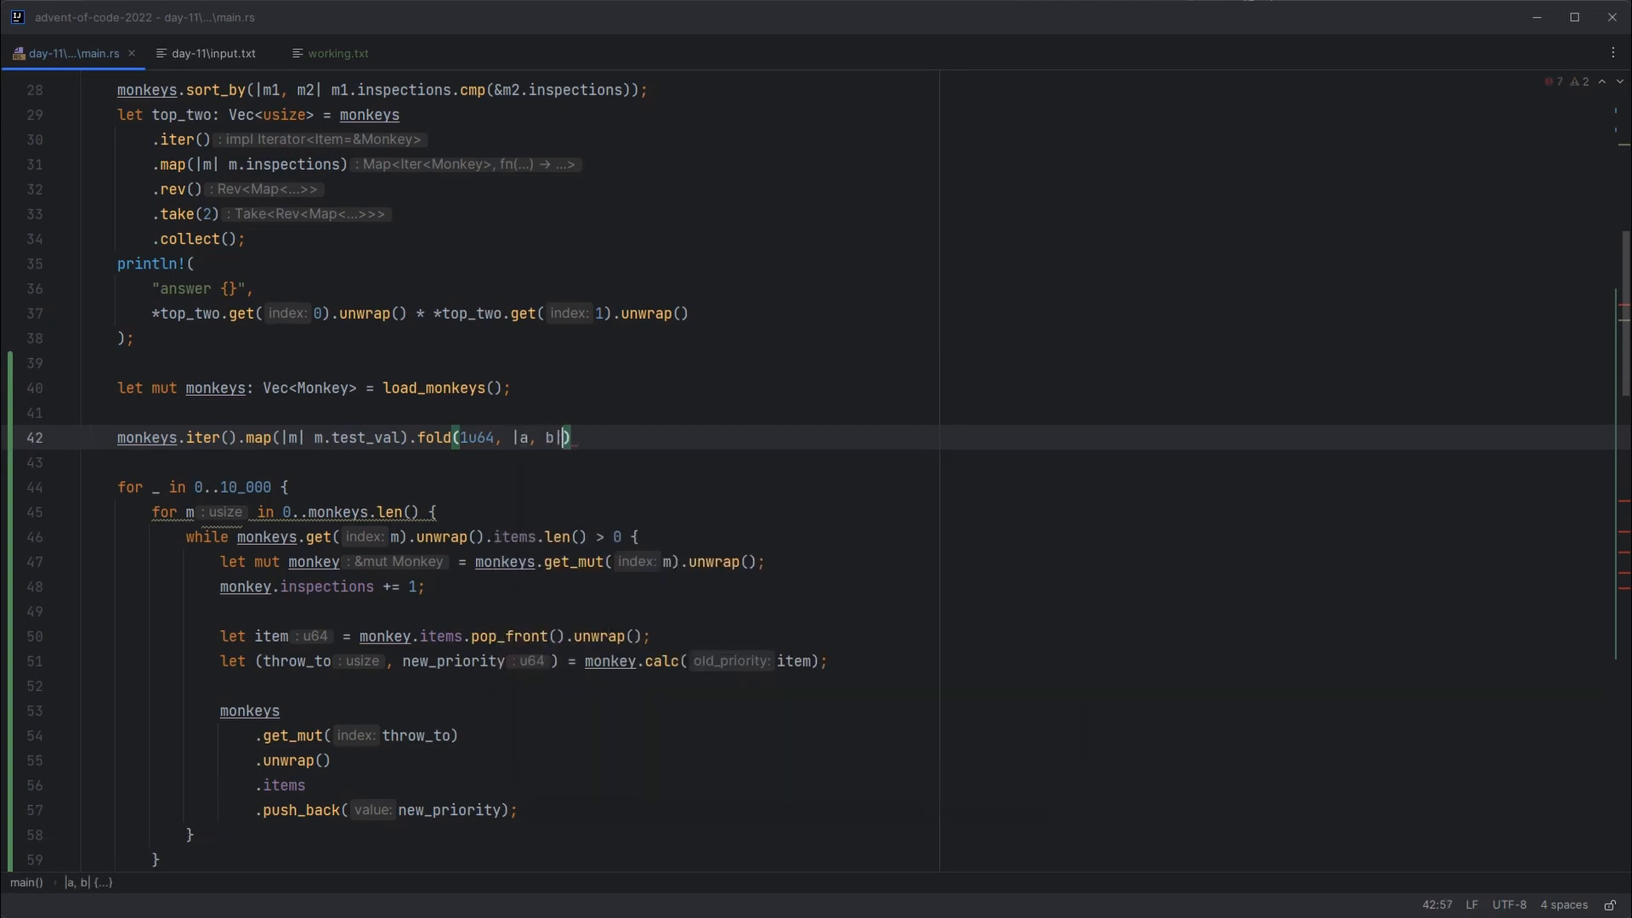
pyautogui.write('a')
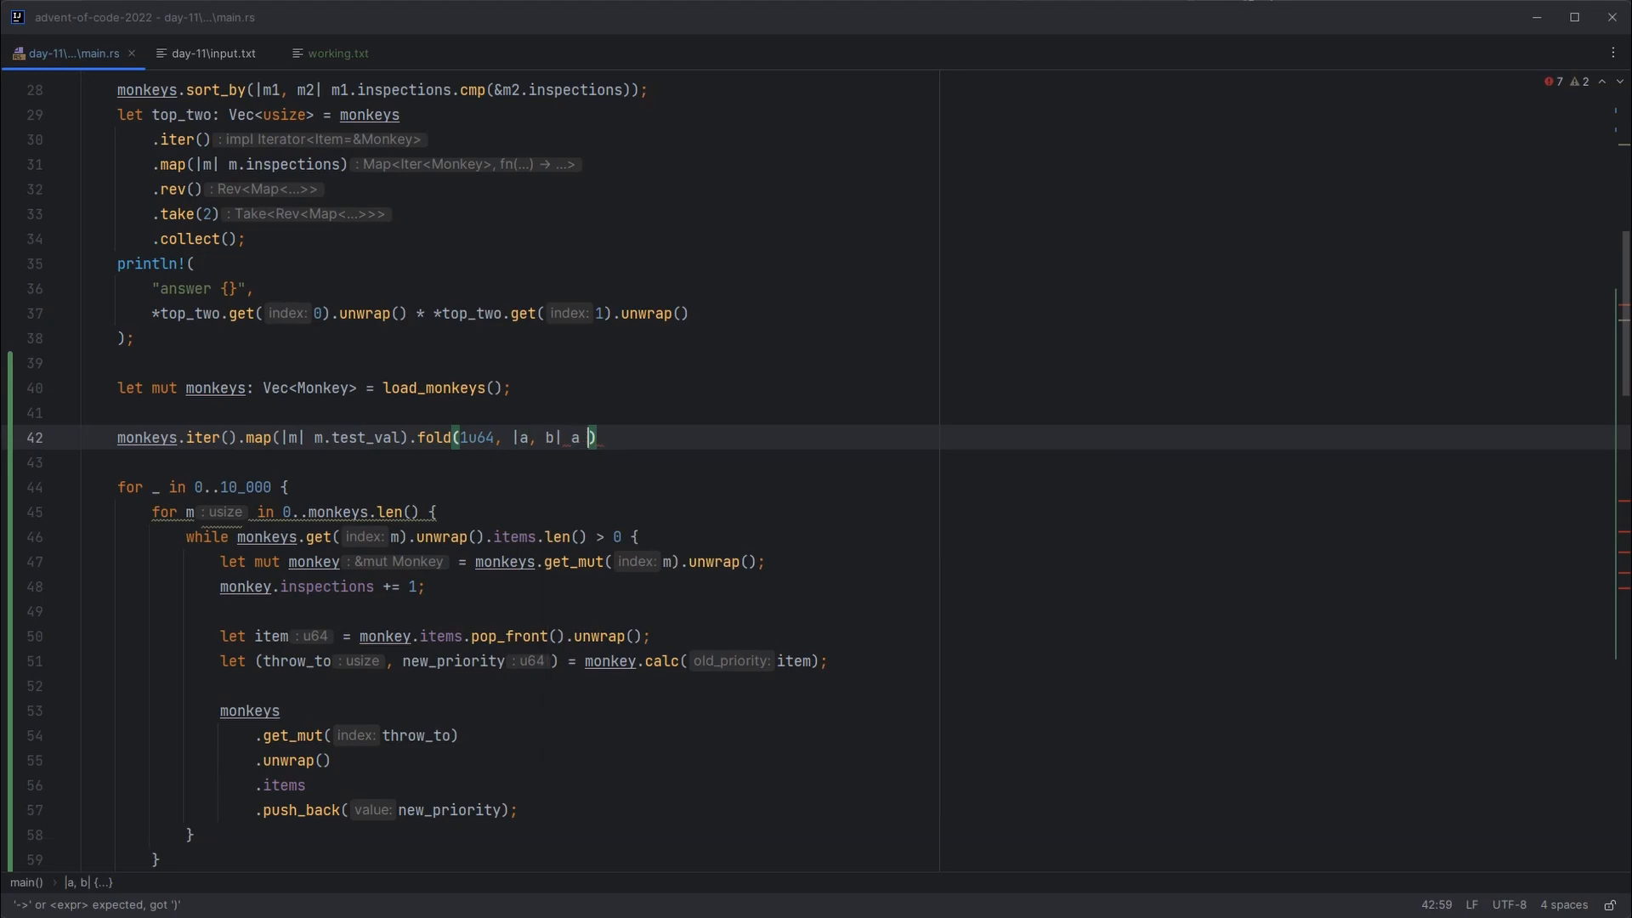
pyautogui.write('* b);')
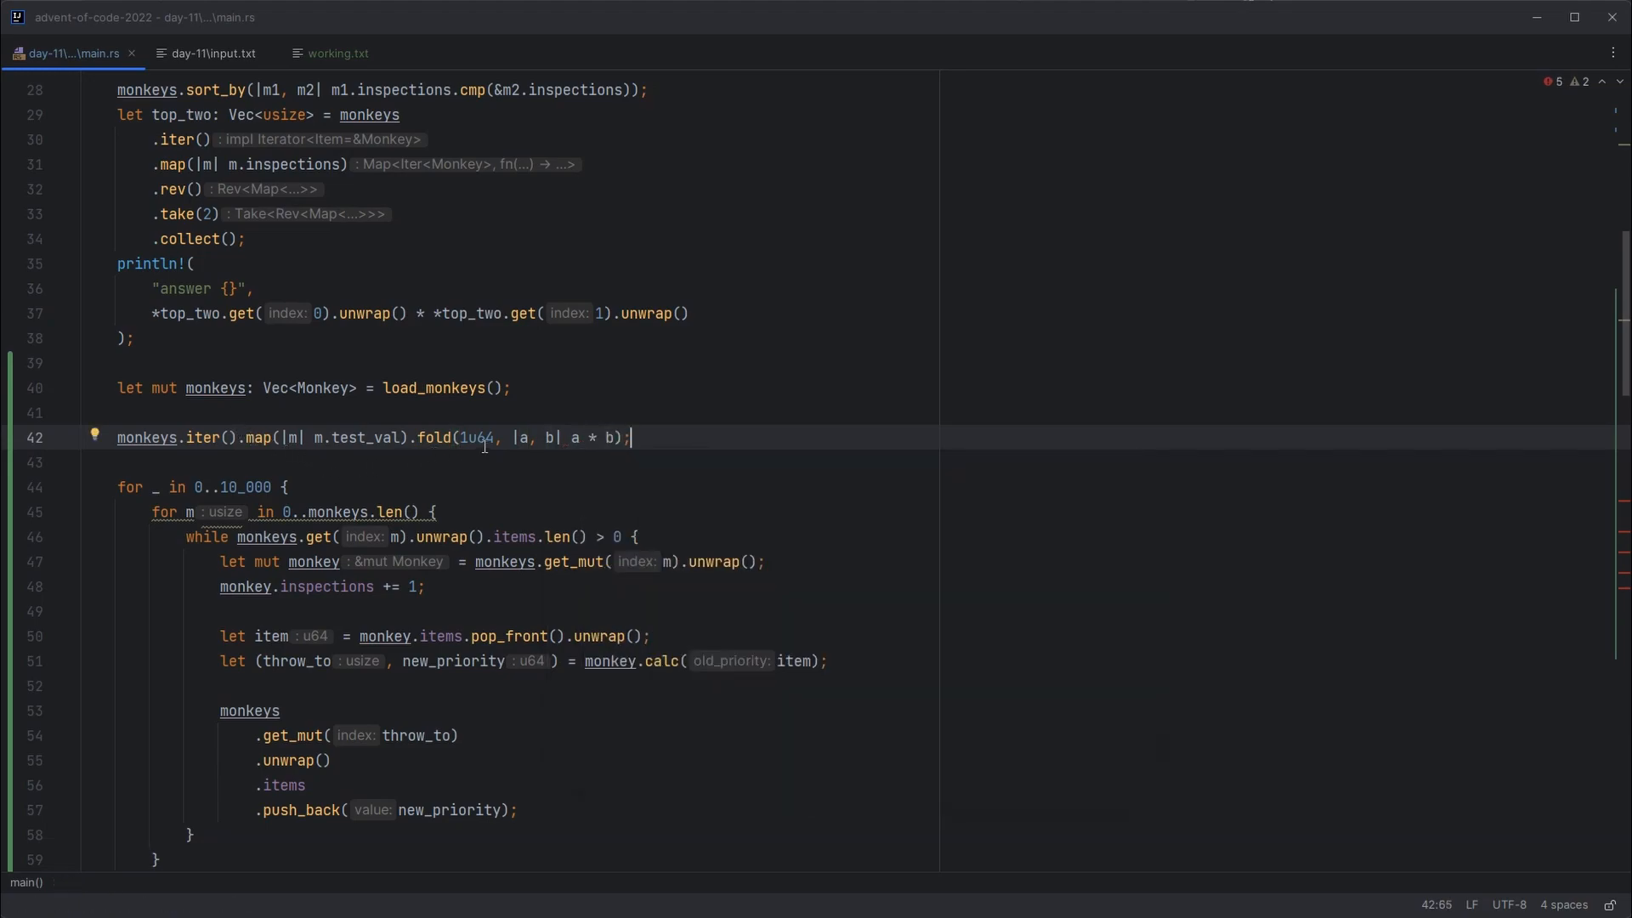
pyautogui.moveTo(663, 438)
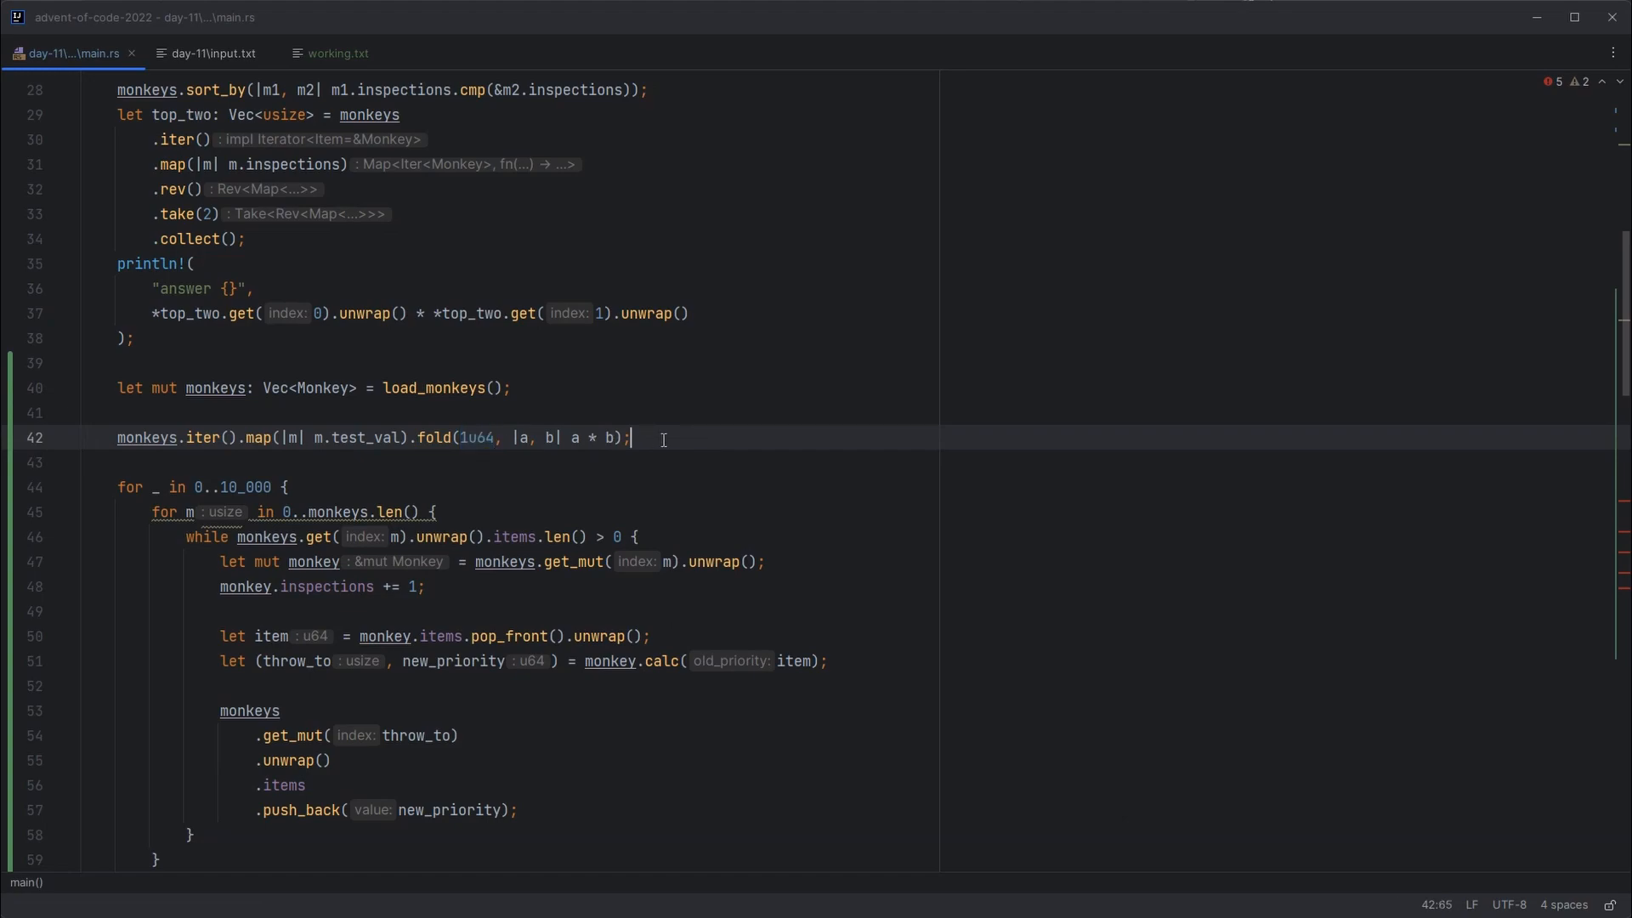
pyautogui.click(214, 52)
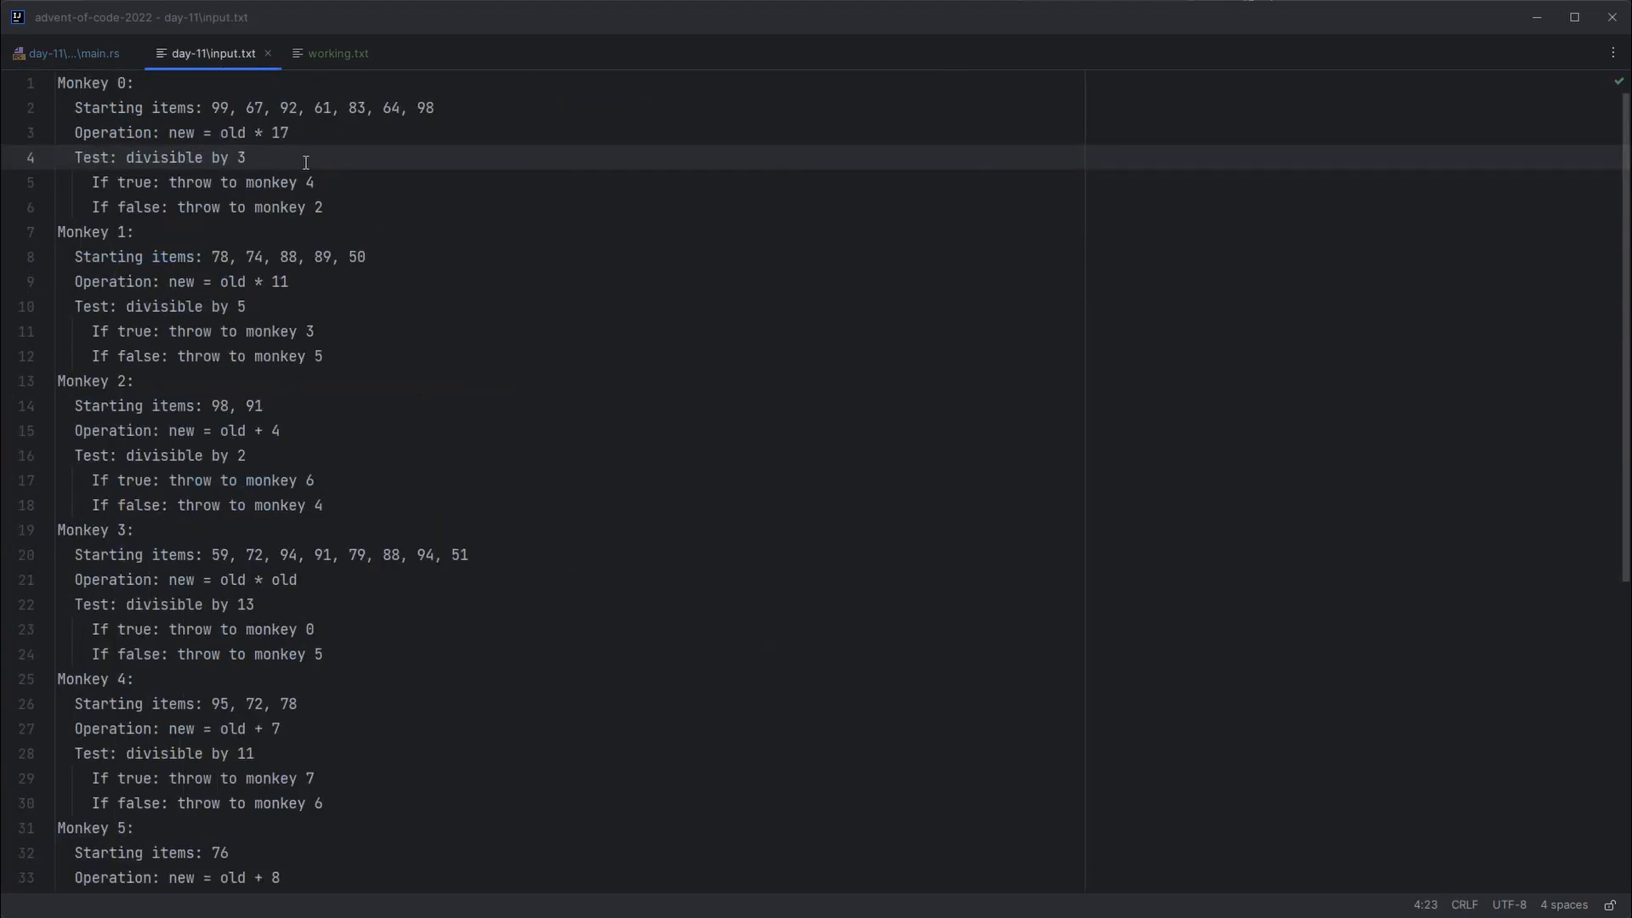
# Step: Check monkey 2's divisible by 2 test in the input, then return to Monkey's calc body in main.rs
pyautogui.click(243, 306)
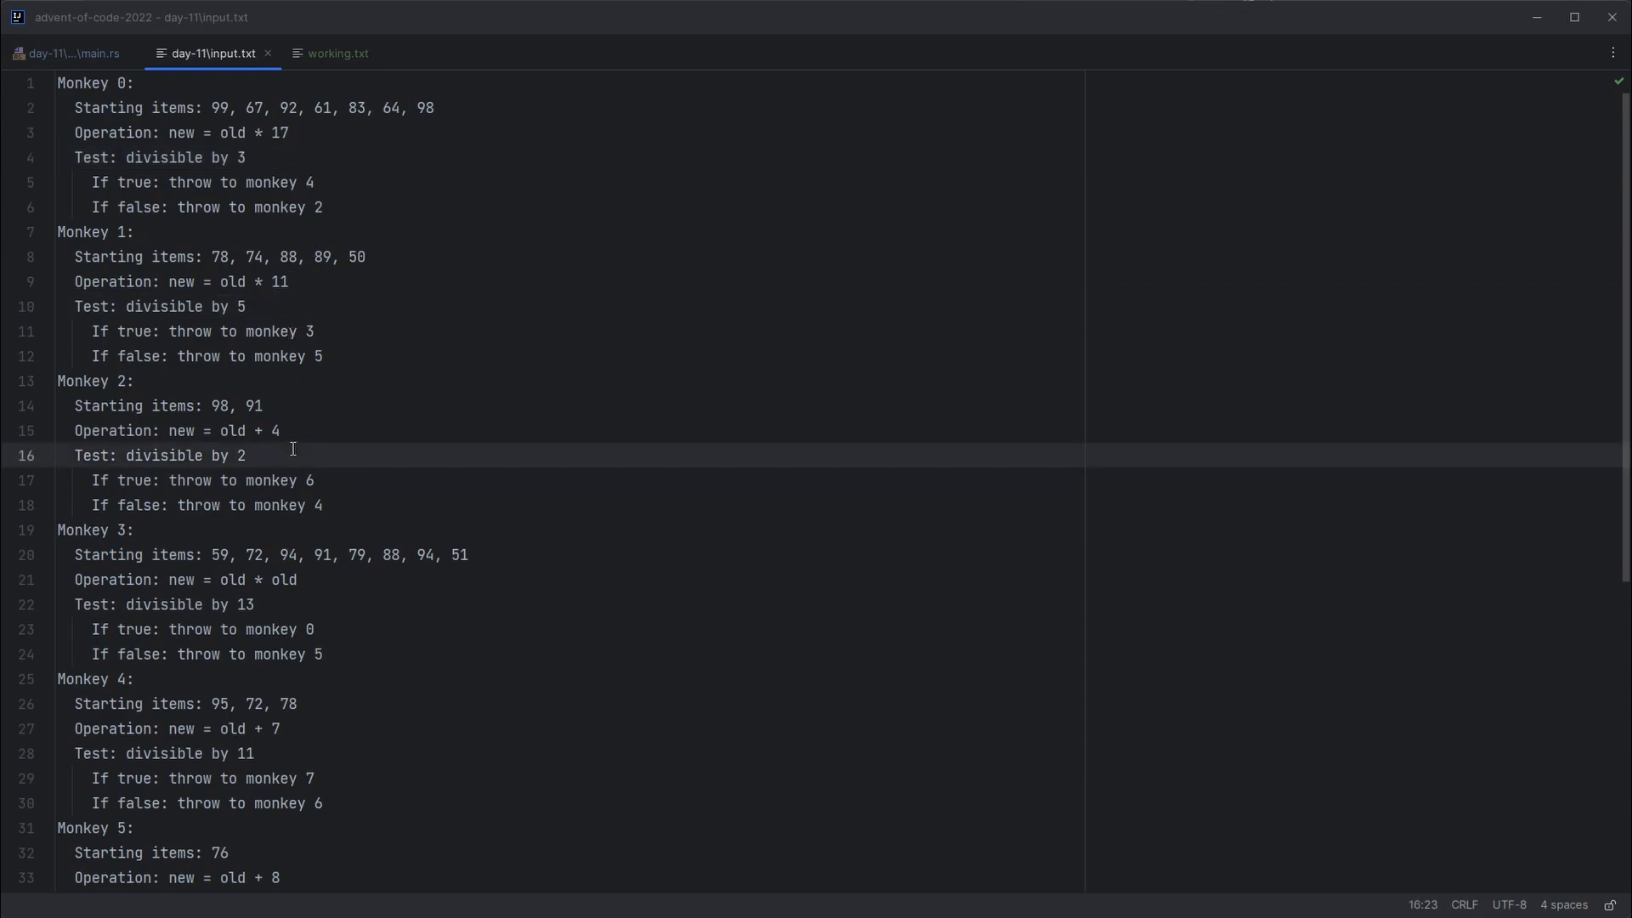
pyautogui.click(71, 53)
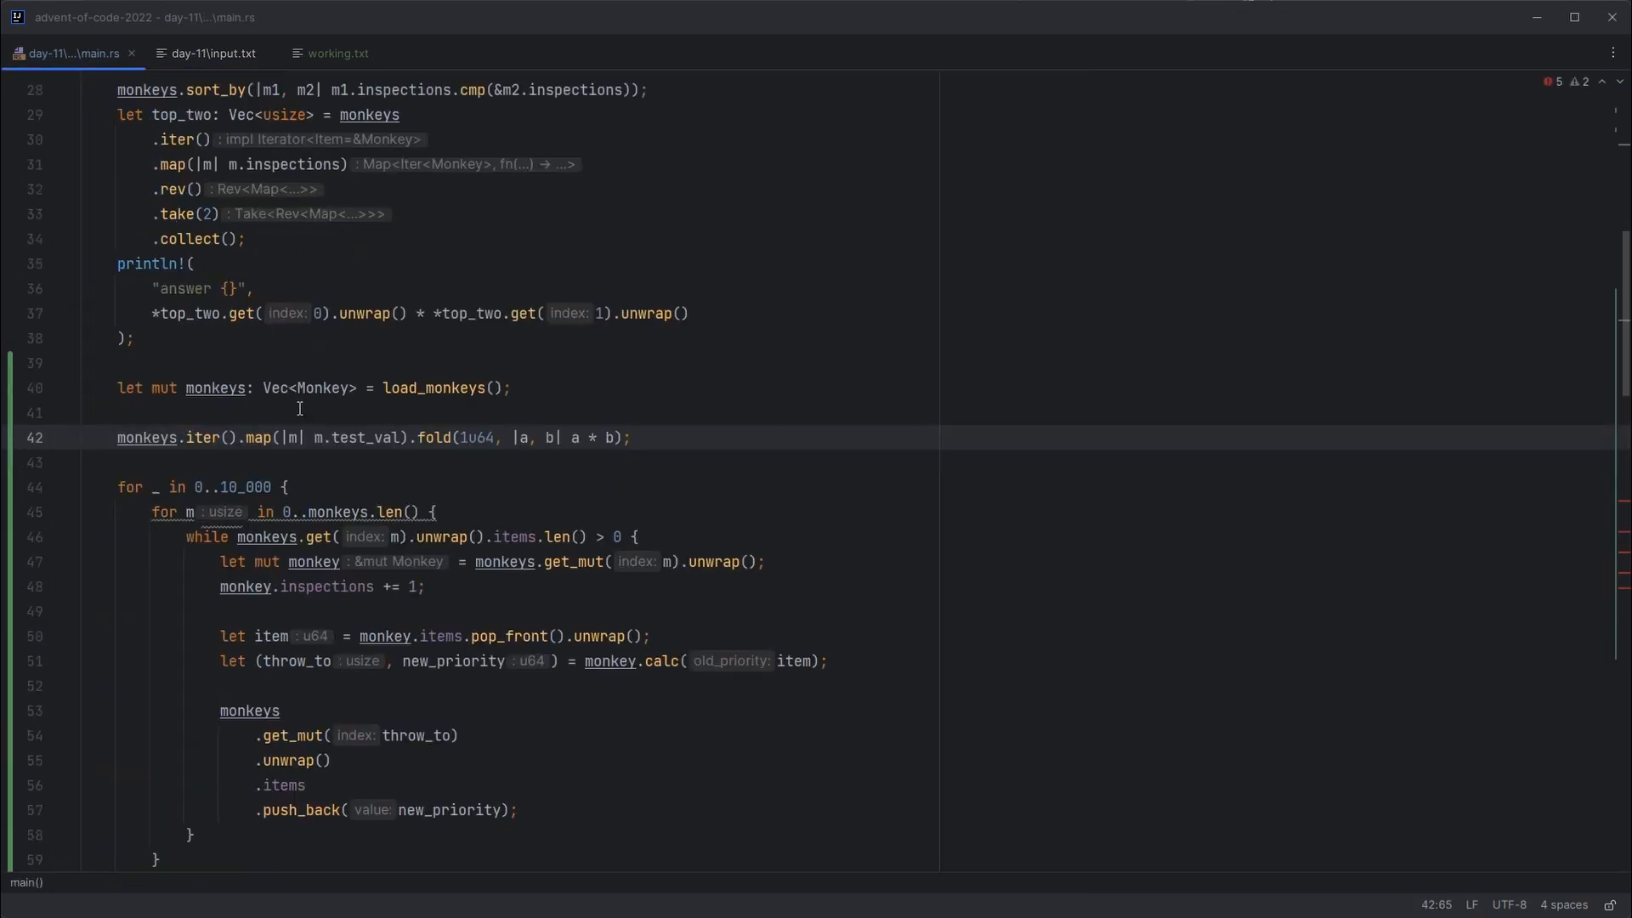
pyautogui.click(146, 437)
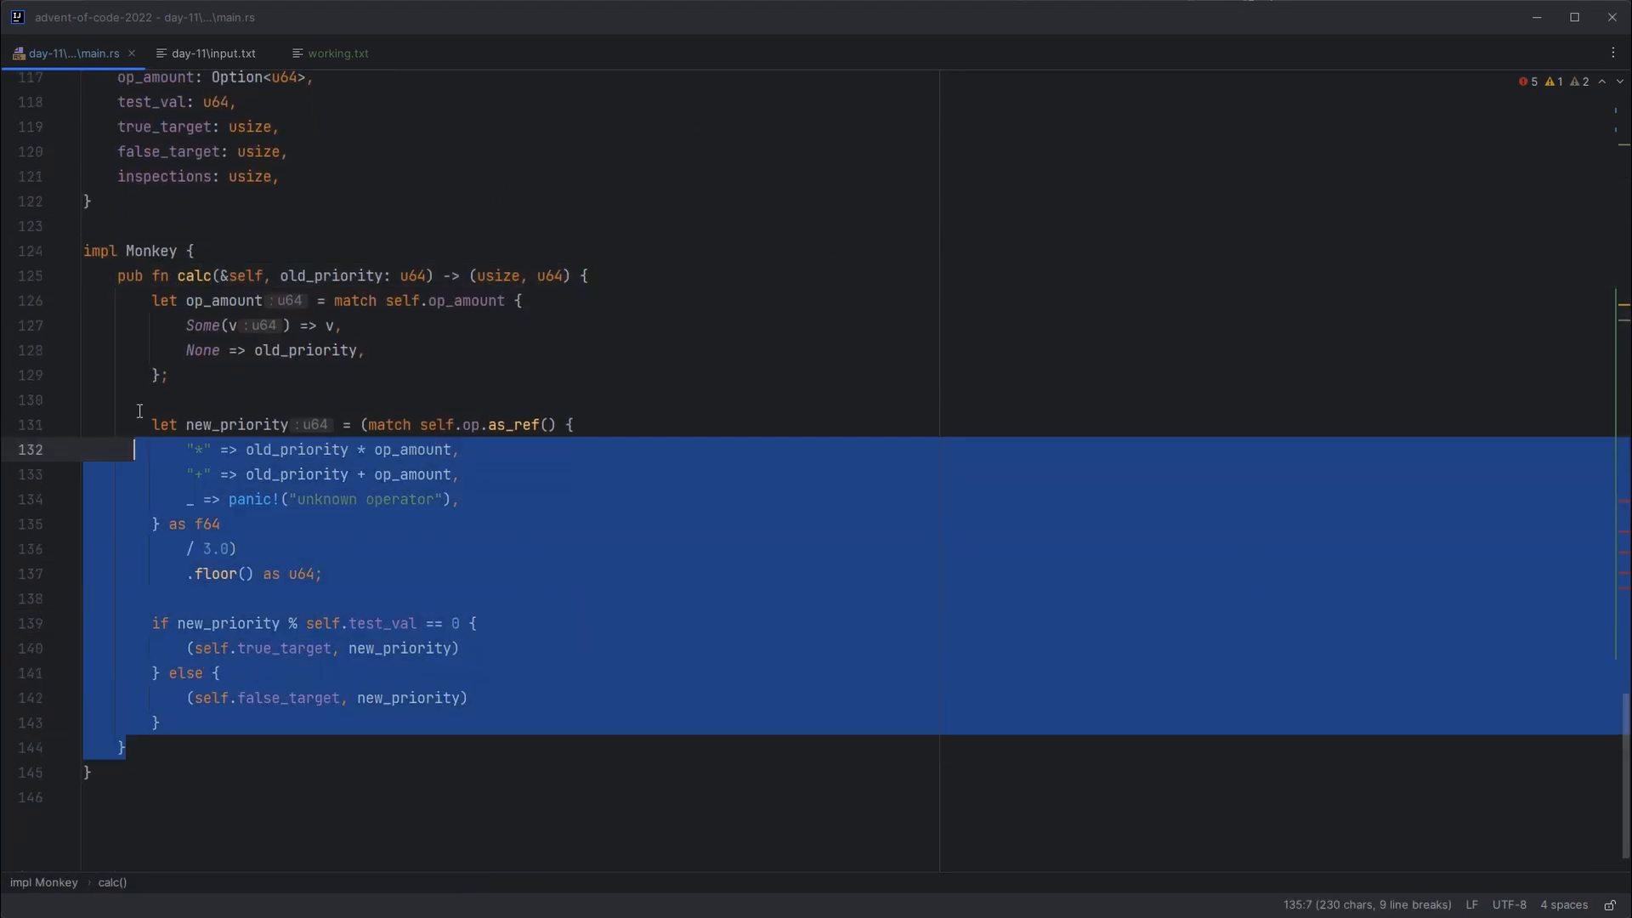
# Step: Add a common_divs: u64 parameter and reduce new_priority modulo common_divs instead of dividing by three
pyautogui.click(223, 748)
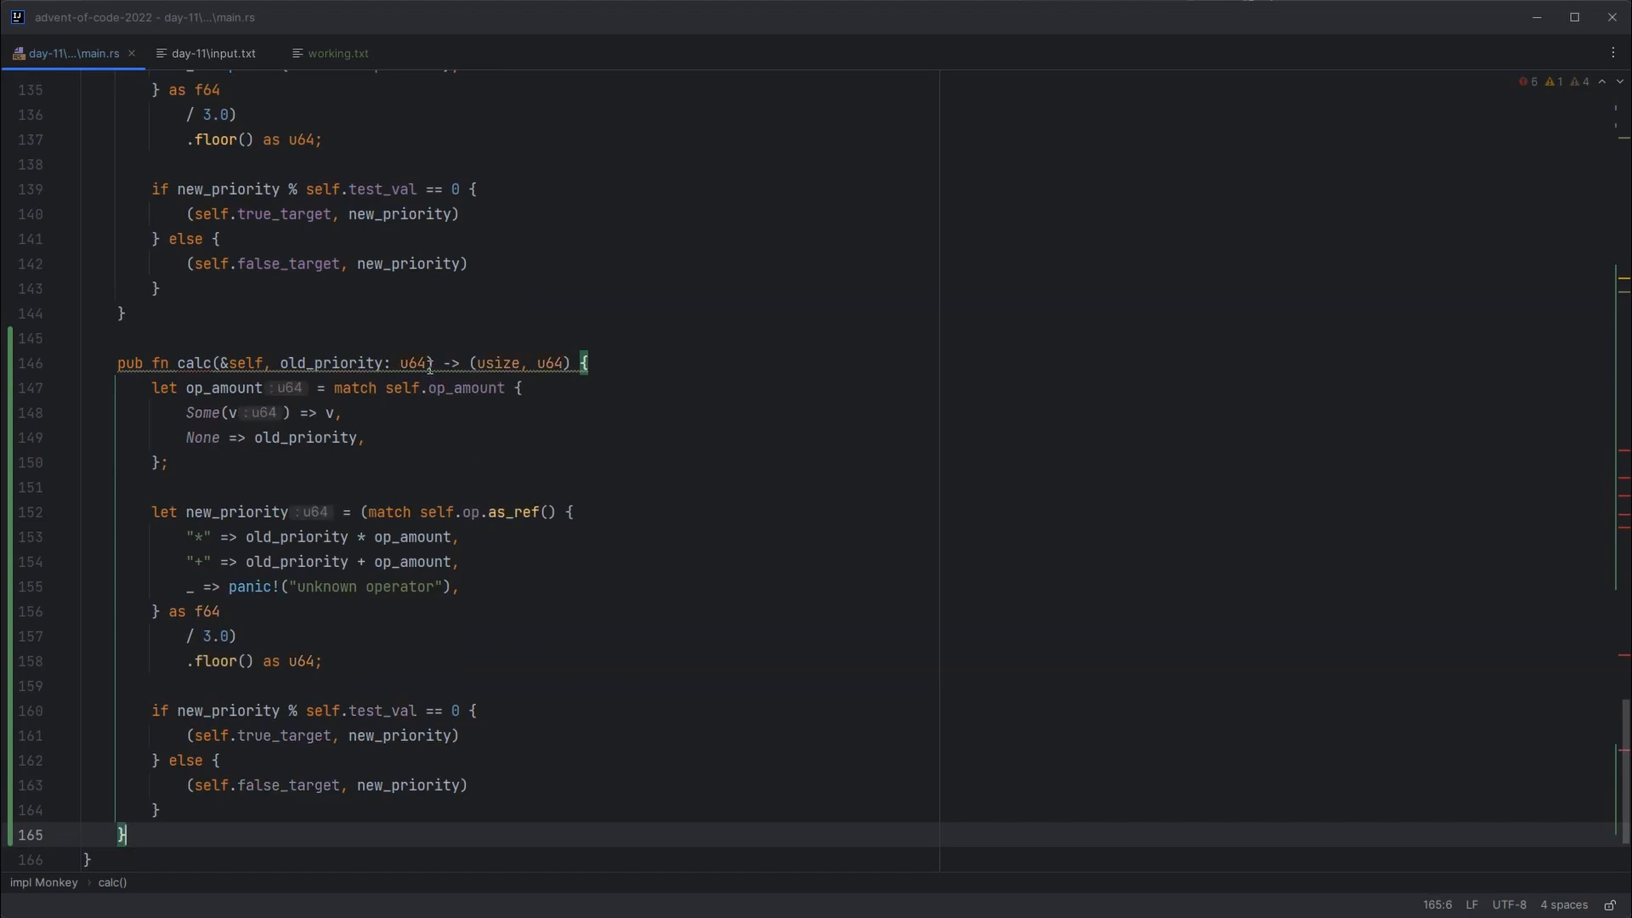
pyautogui.click(445, 362)
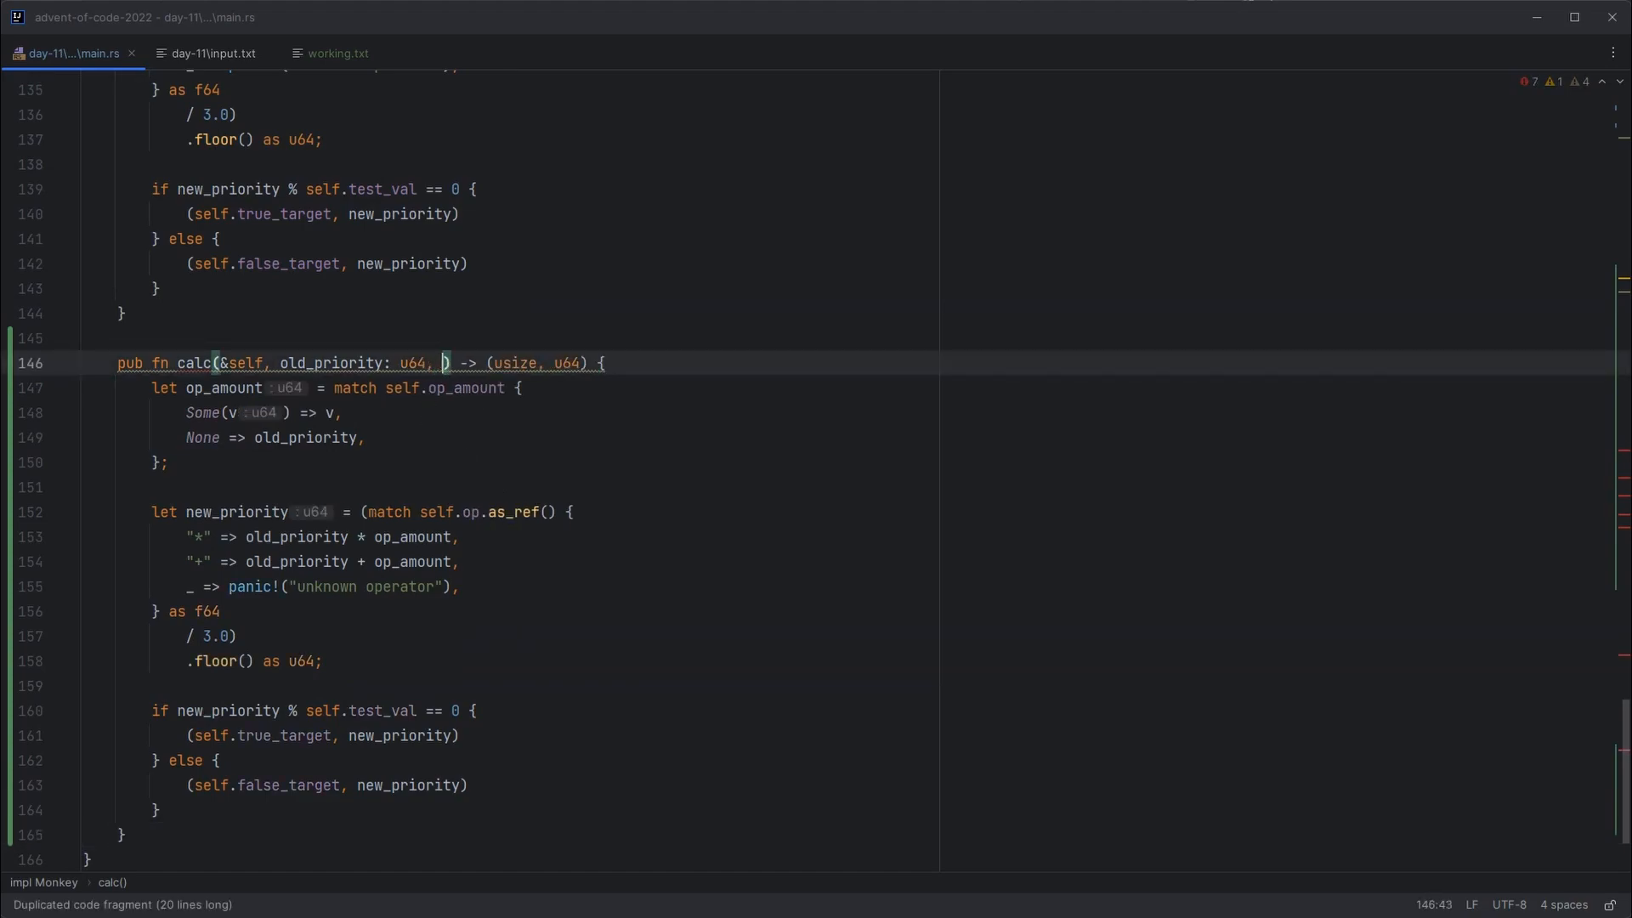
pyautogui.write('common_div')
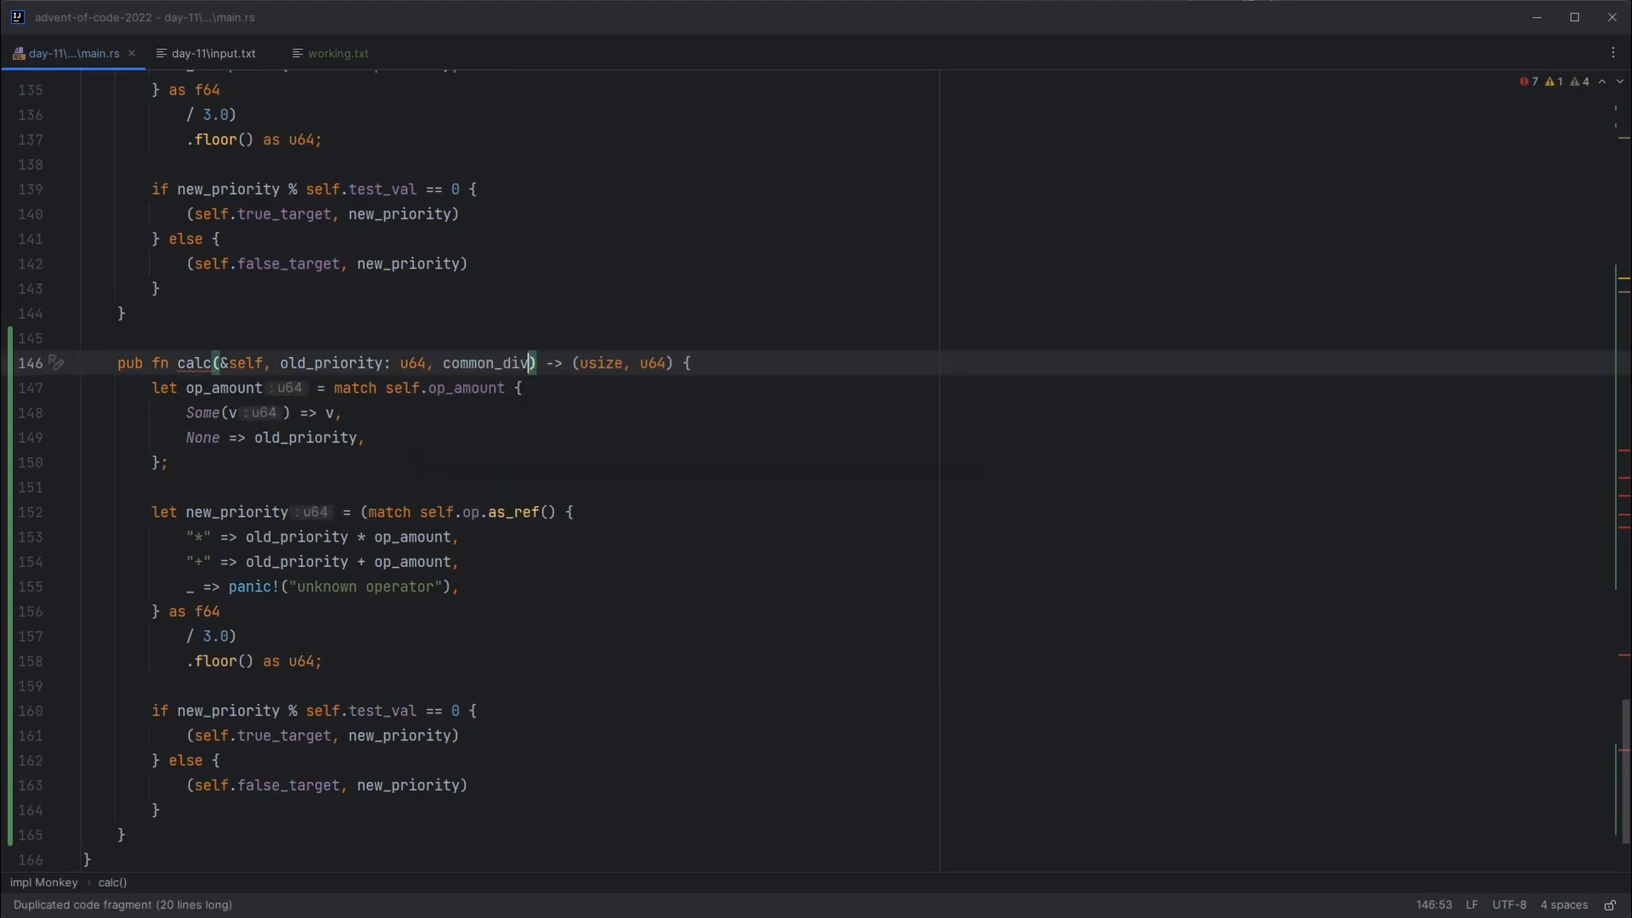
pyautogui.write('s: u64')
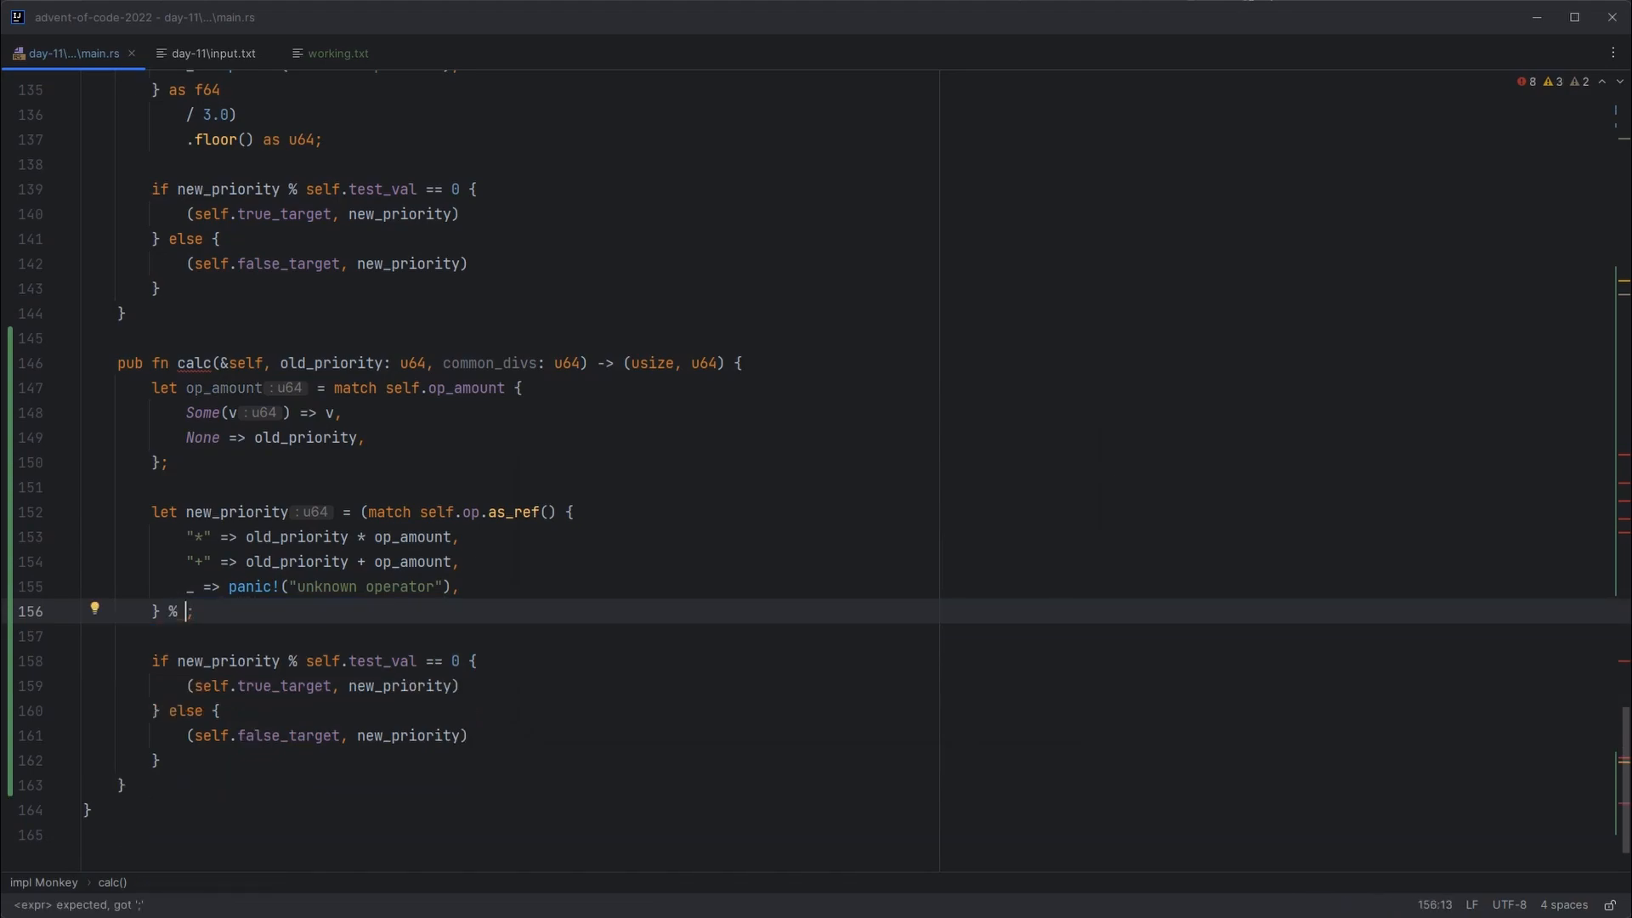
pyautogui.write('common_divs')
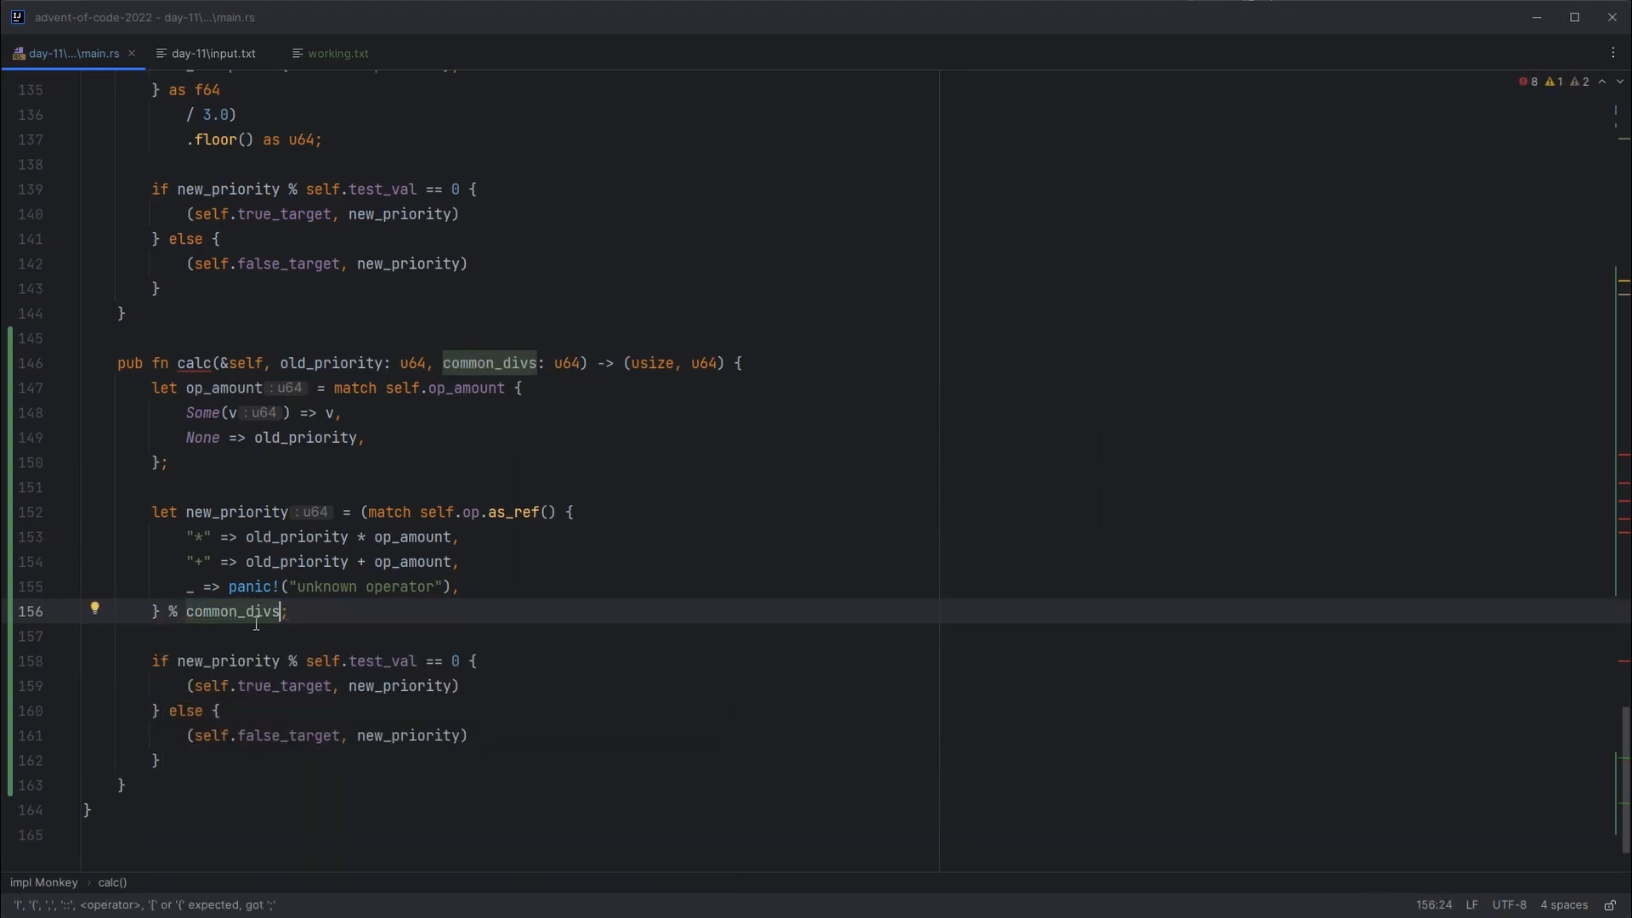
# Step: Remove the leftover parenthesis before match and rename the copied function to calc2
pyautogui.click(359, 512)
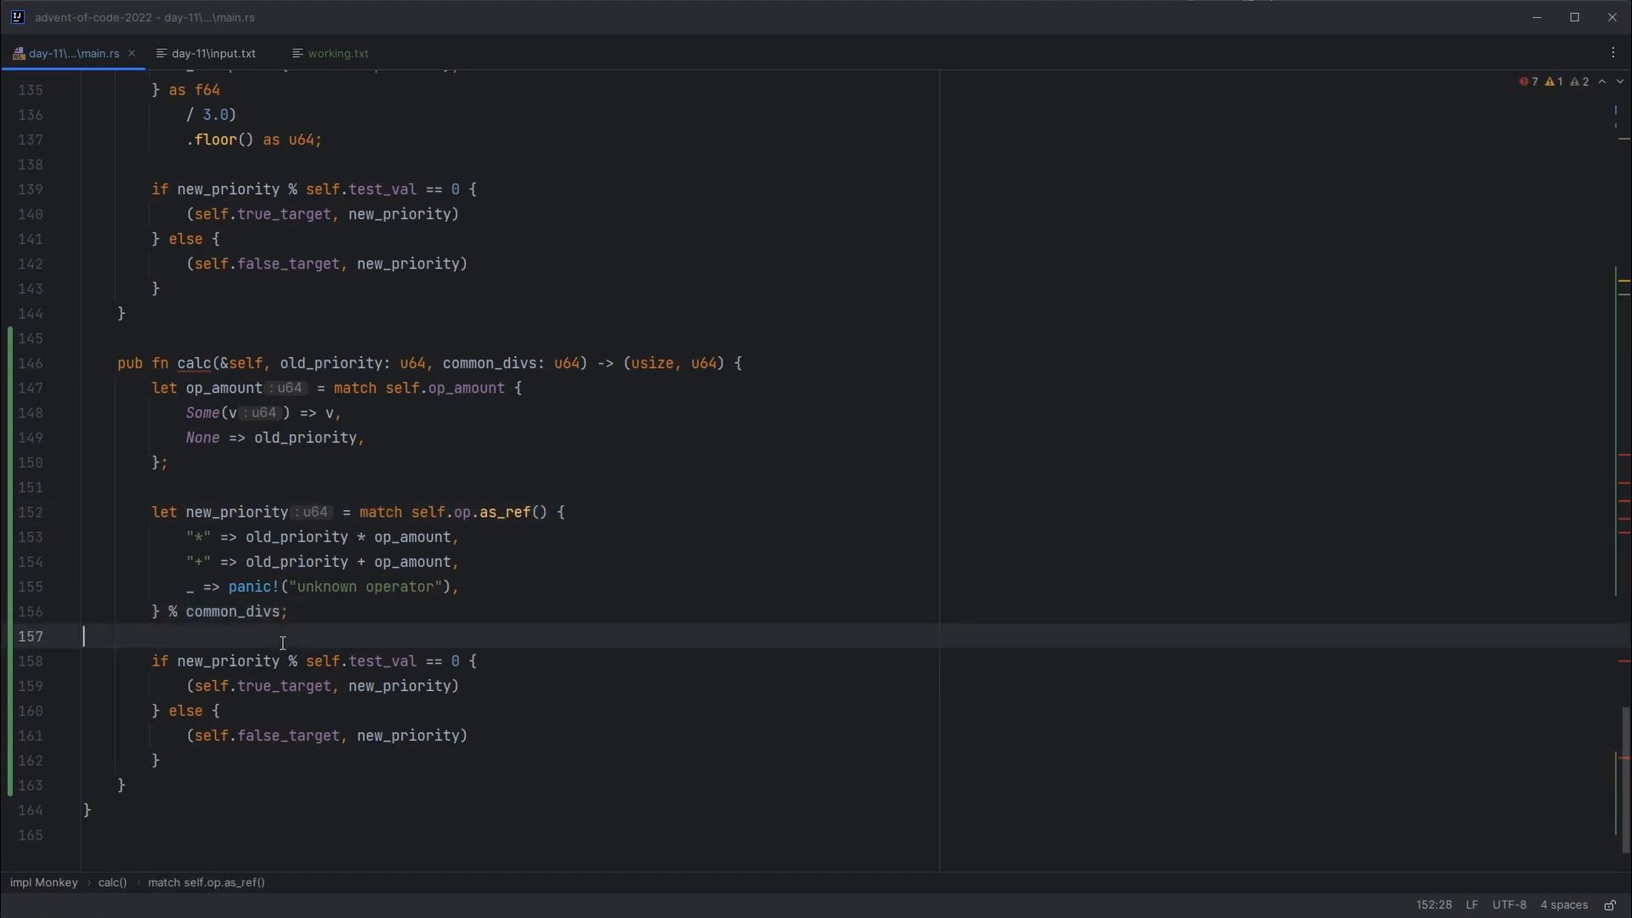
pyautogui.click(211, 362)
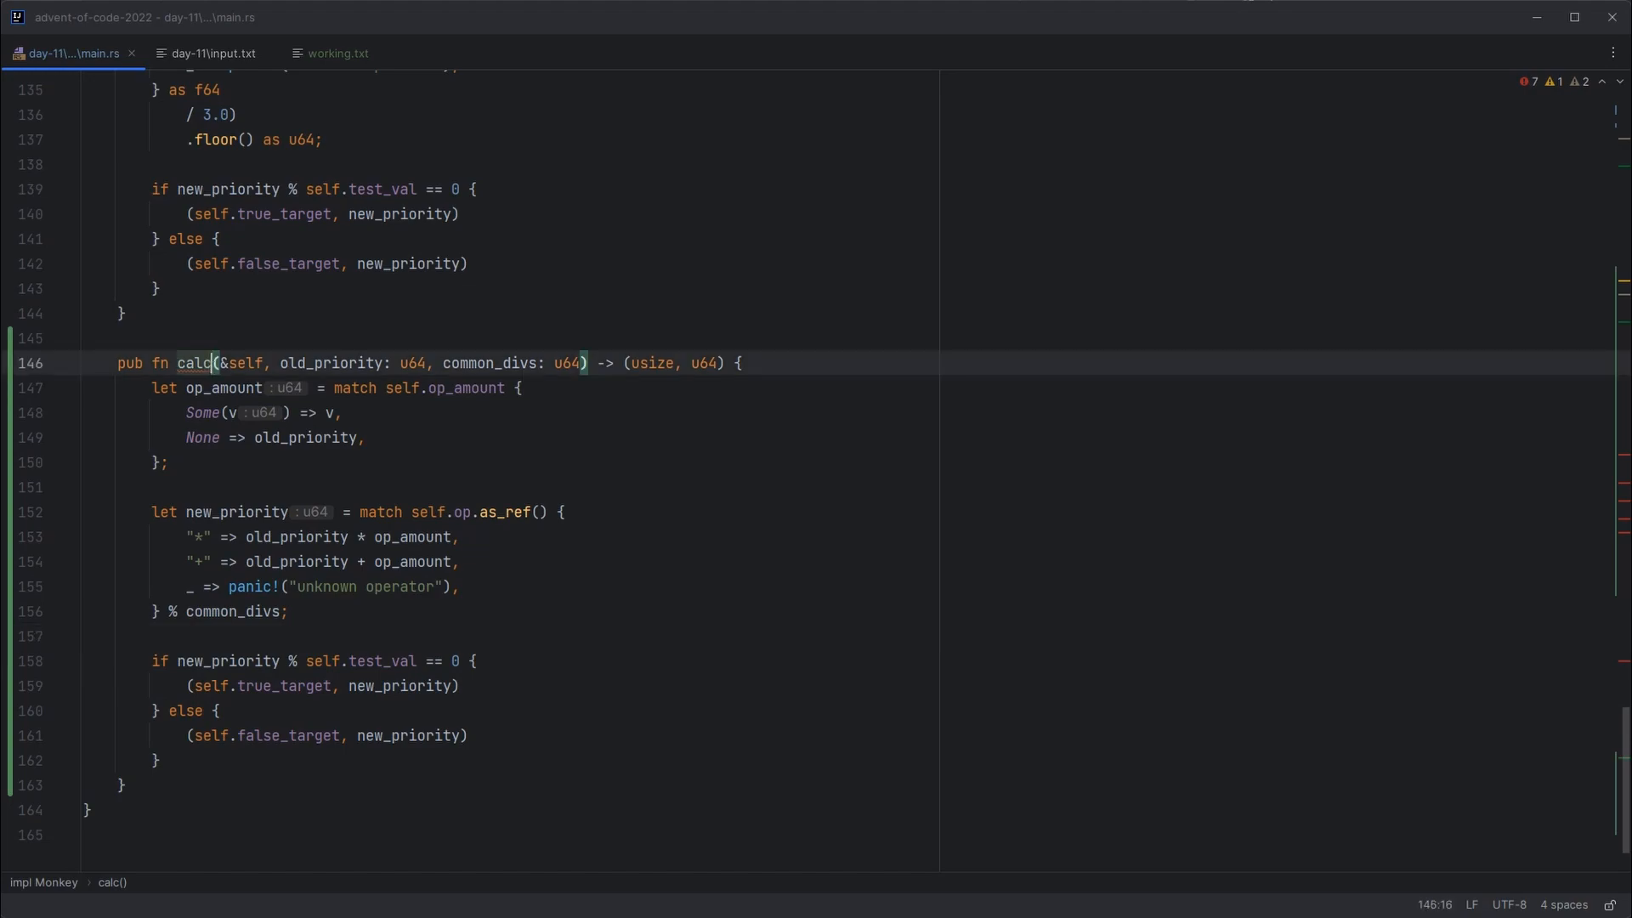
pyautogui.scroll(3)
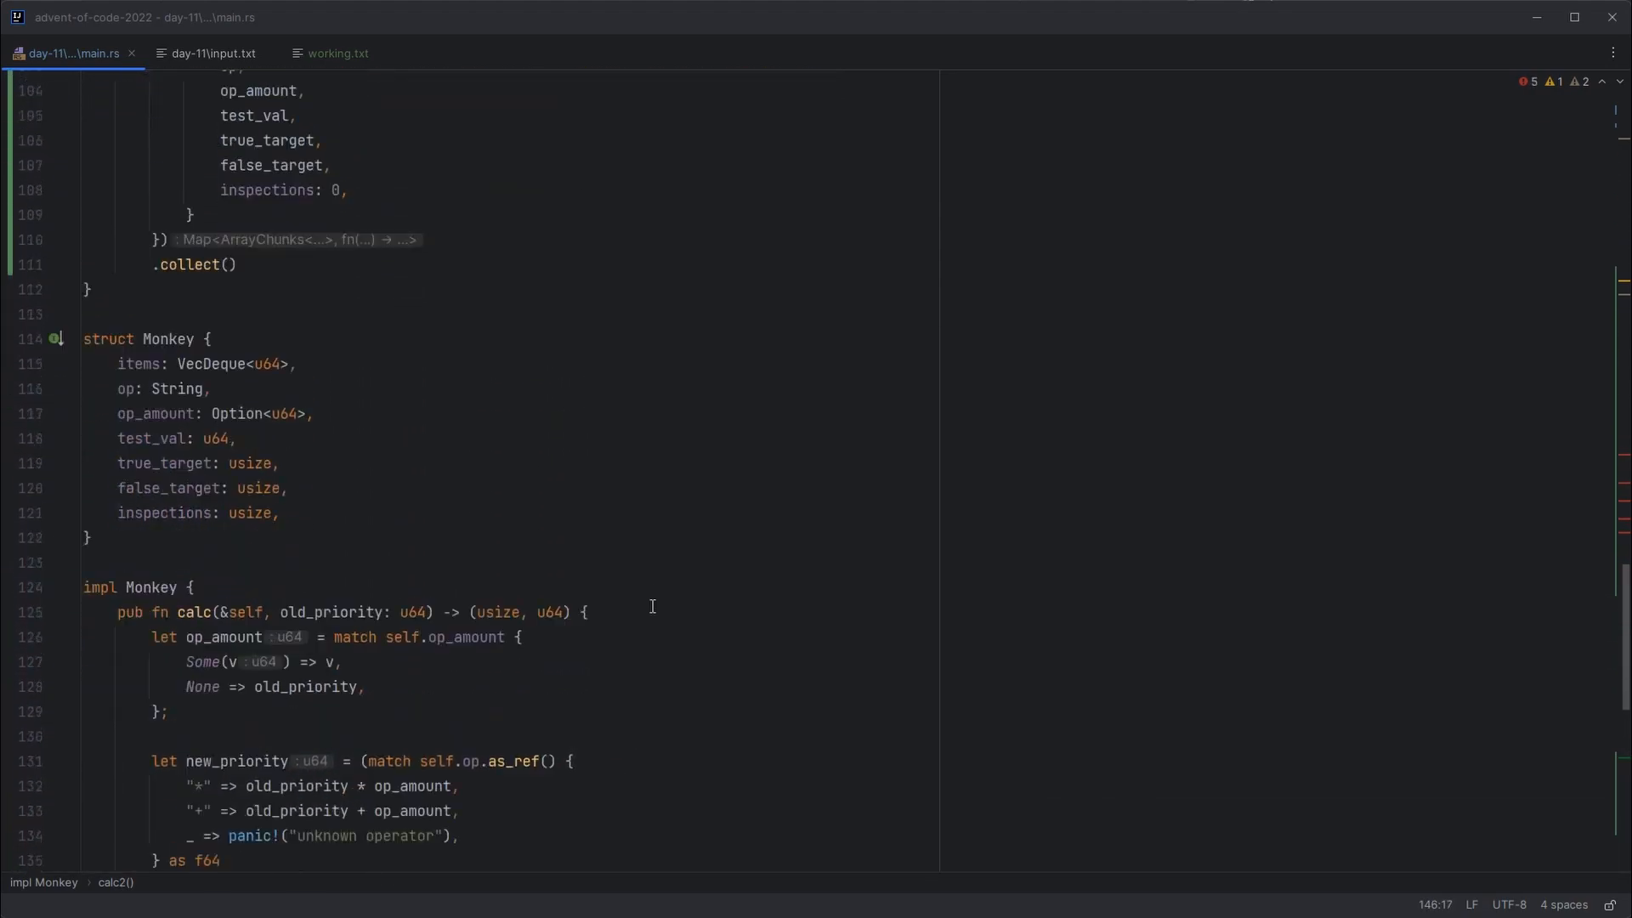
# Step: Change the 10,000-round loop to call monkey.calc2(item, &common_divs)
pyautogui.scroll(-3)
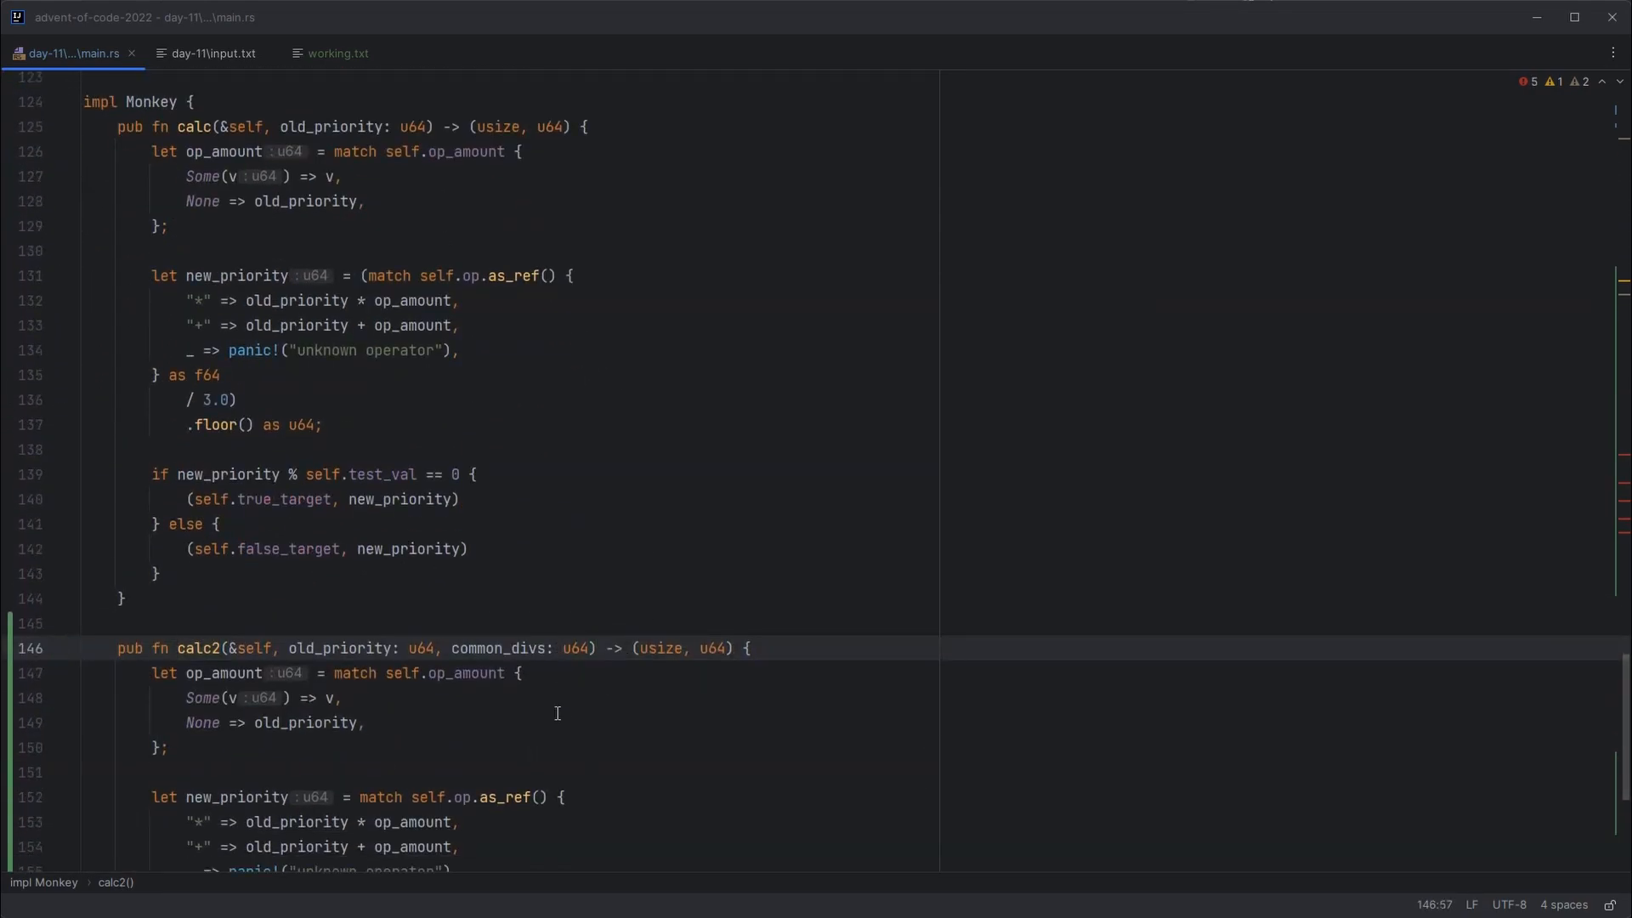
pyautogui.scroll(3)
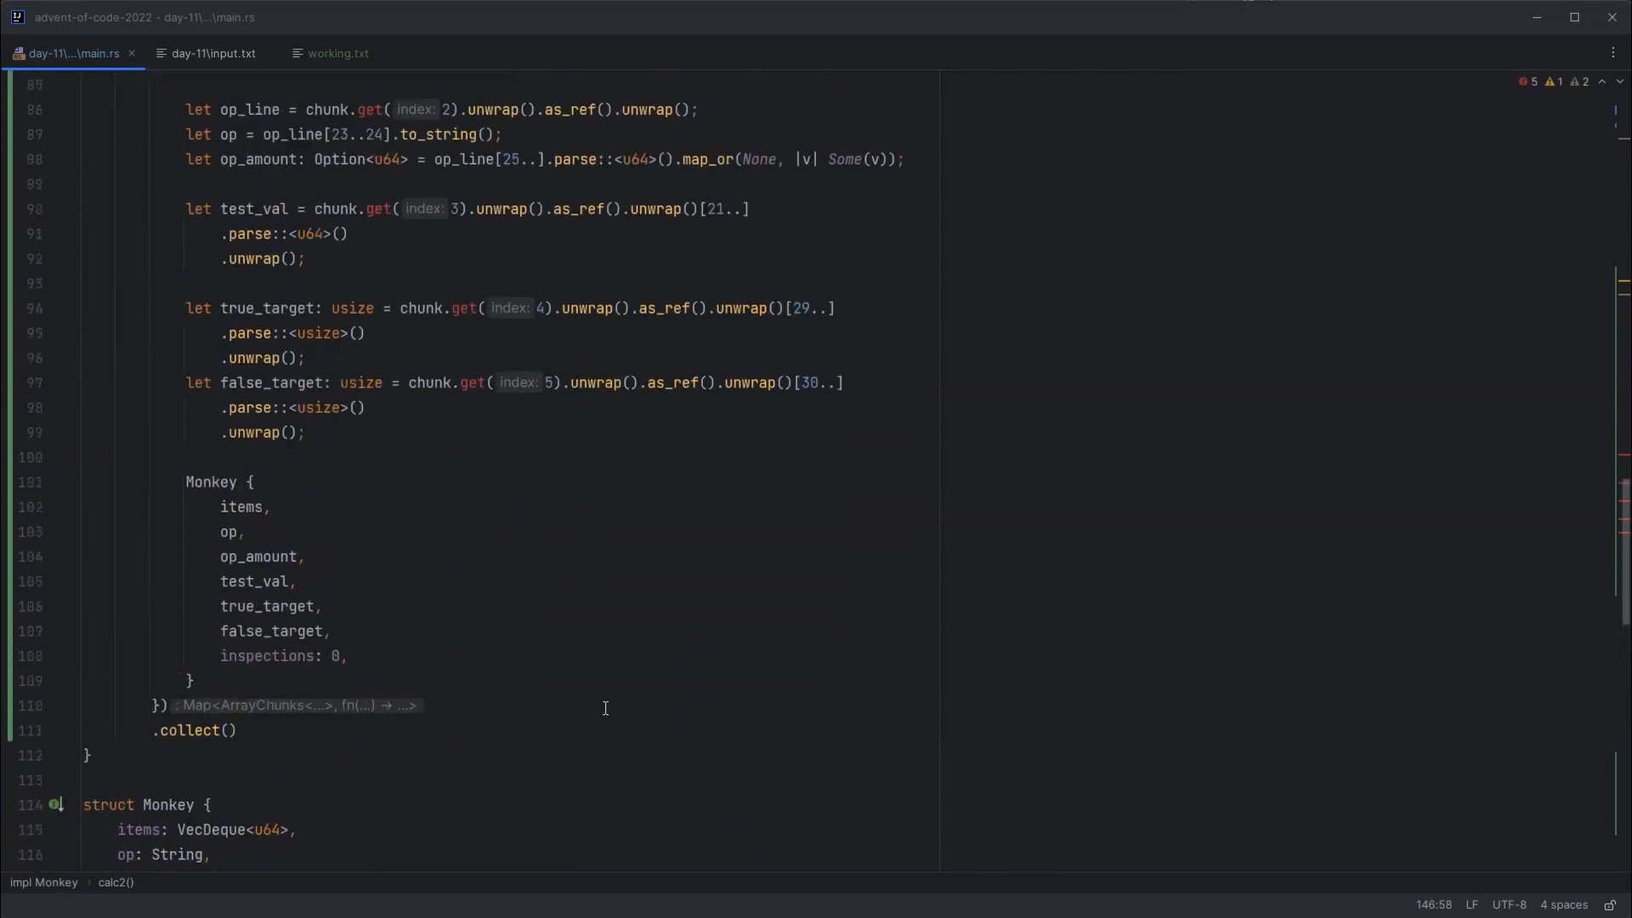
pyautogui.scroll(3)
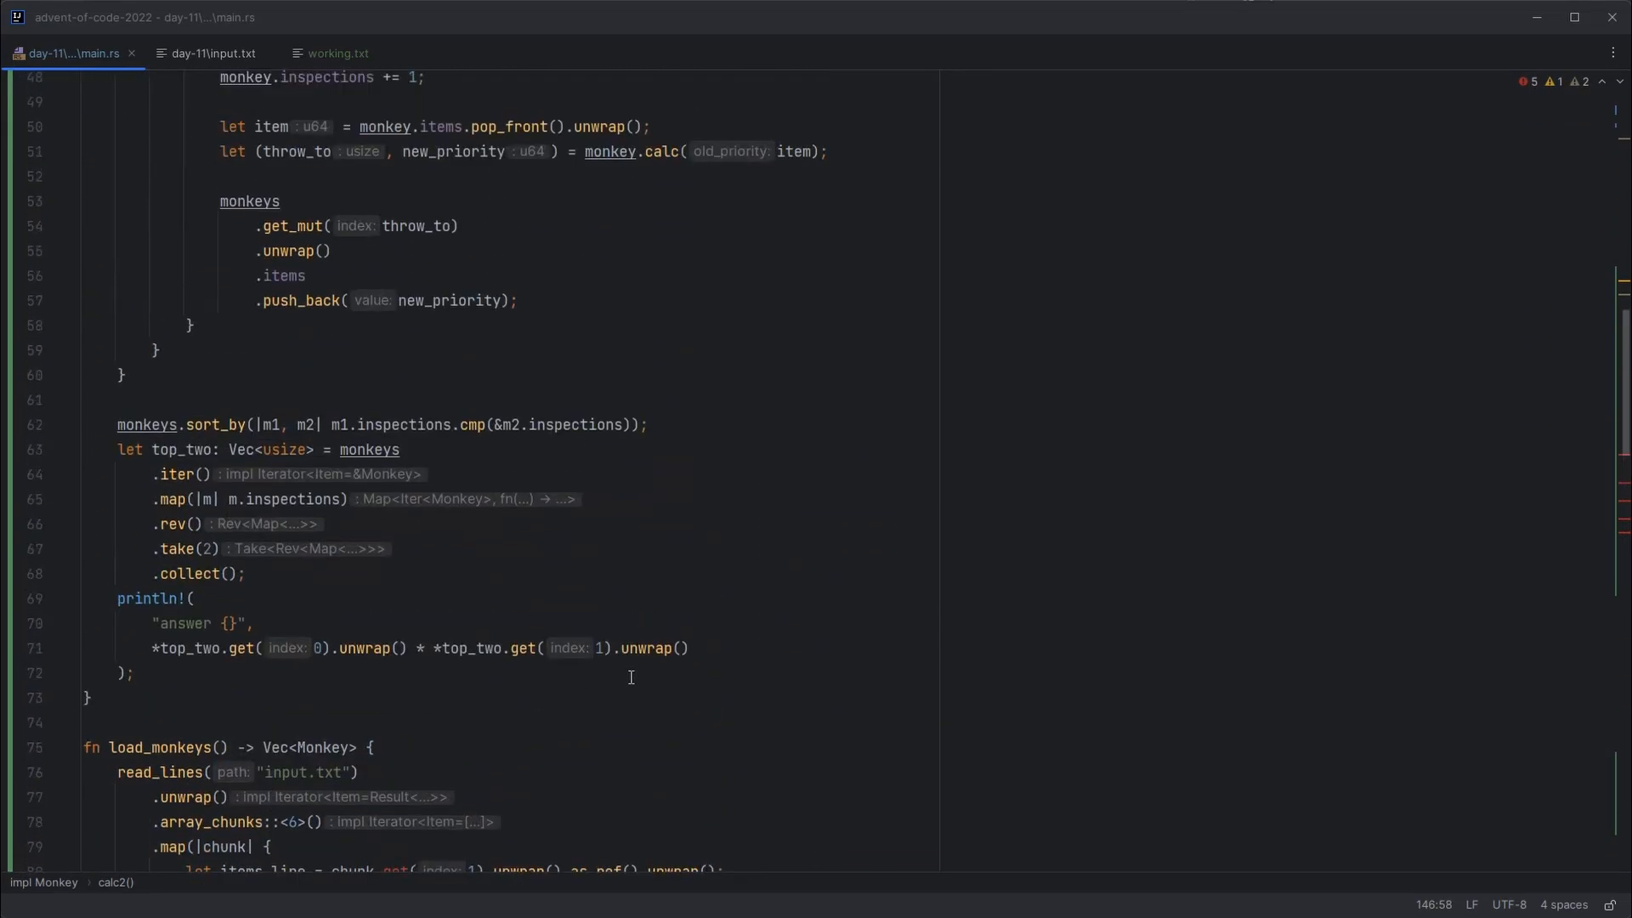
pyautogui.scroll(3)
pyautogui.write('2')
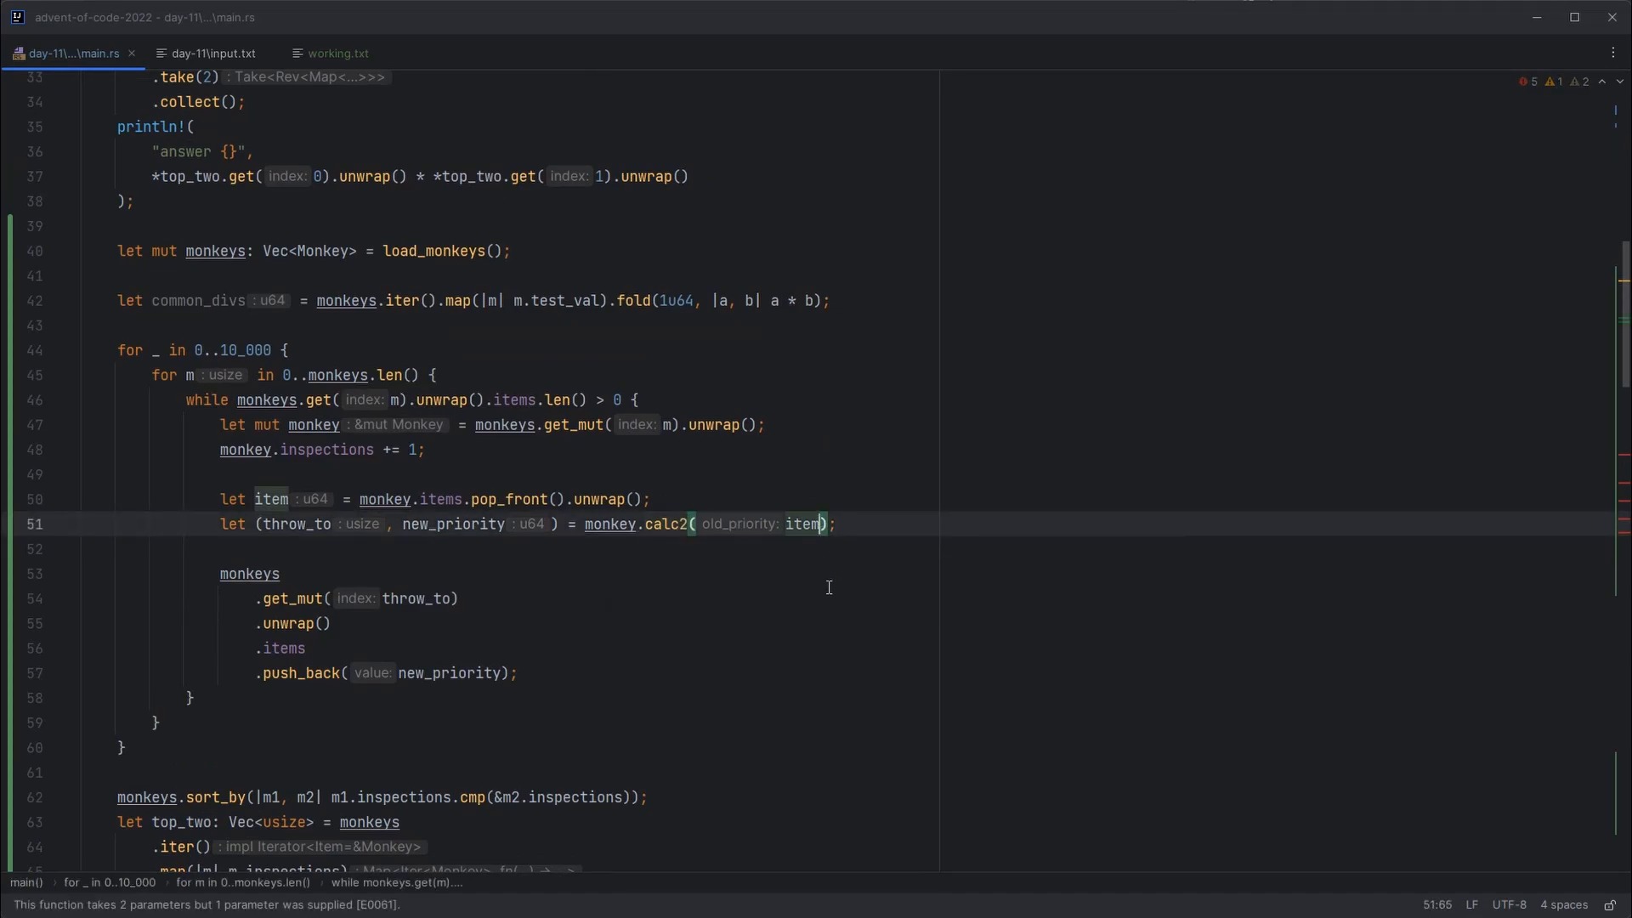
pyautogui.write(', &common_divs')
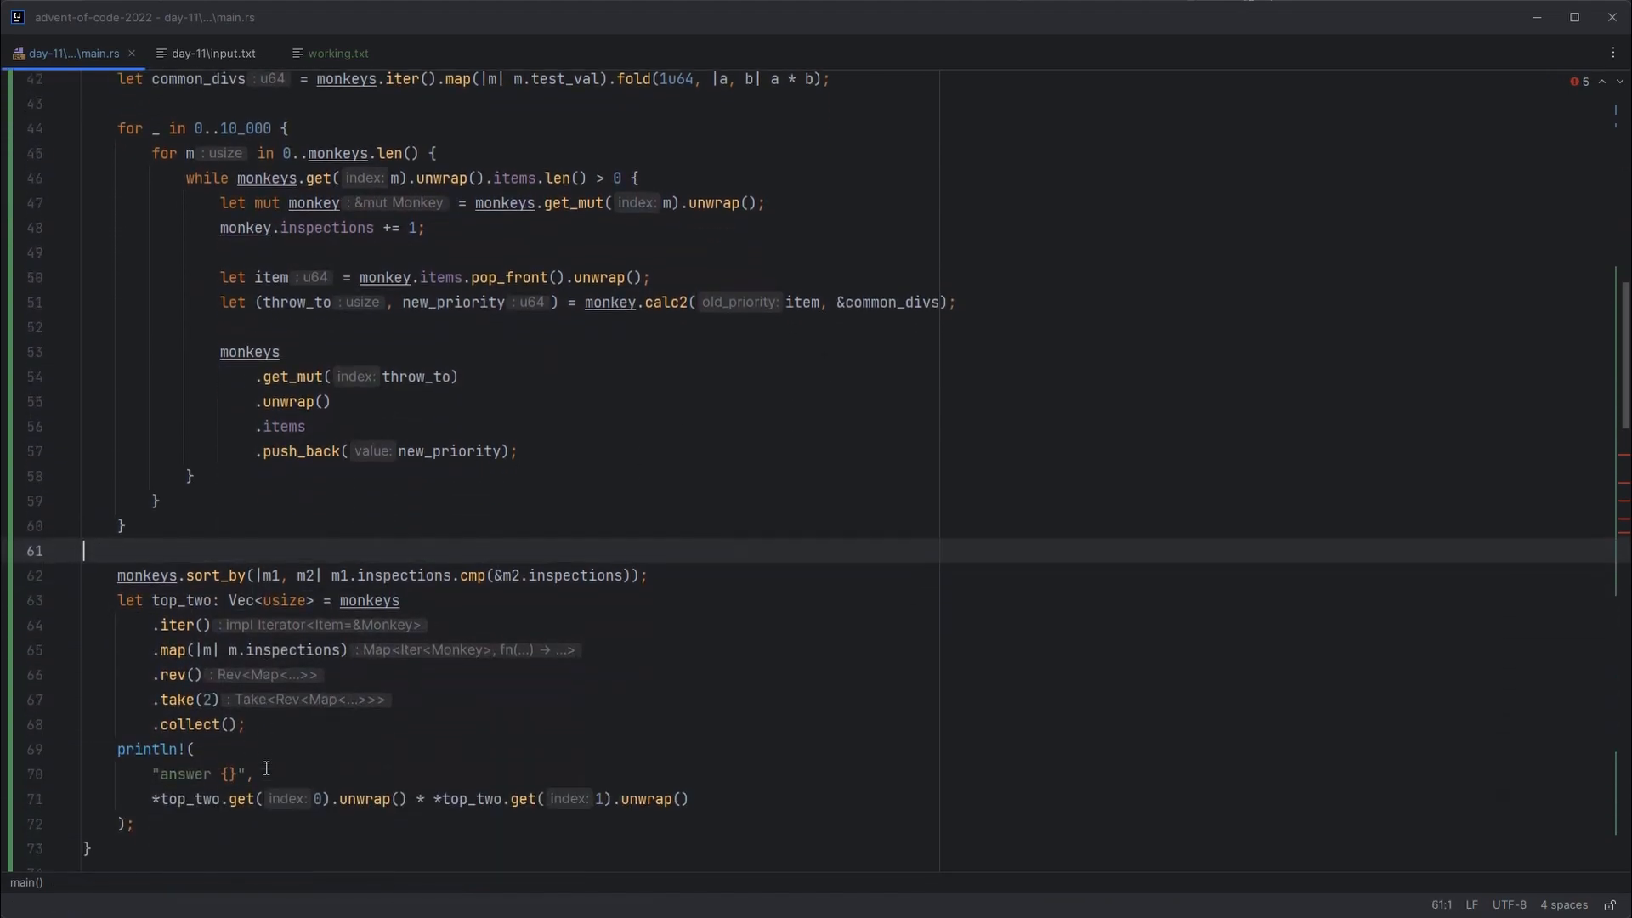
pyautogui.scroll(-3)
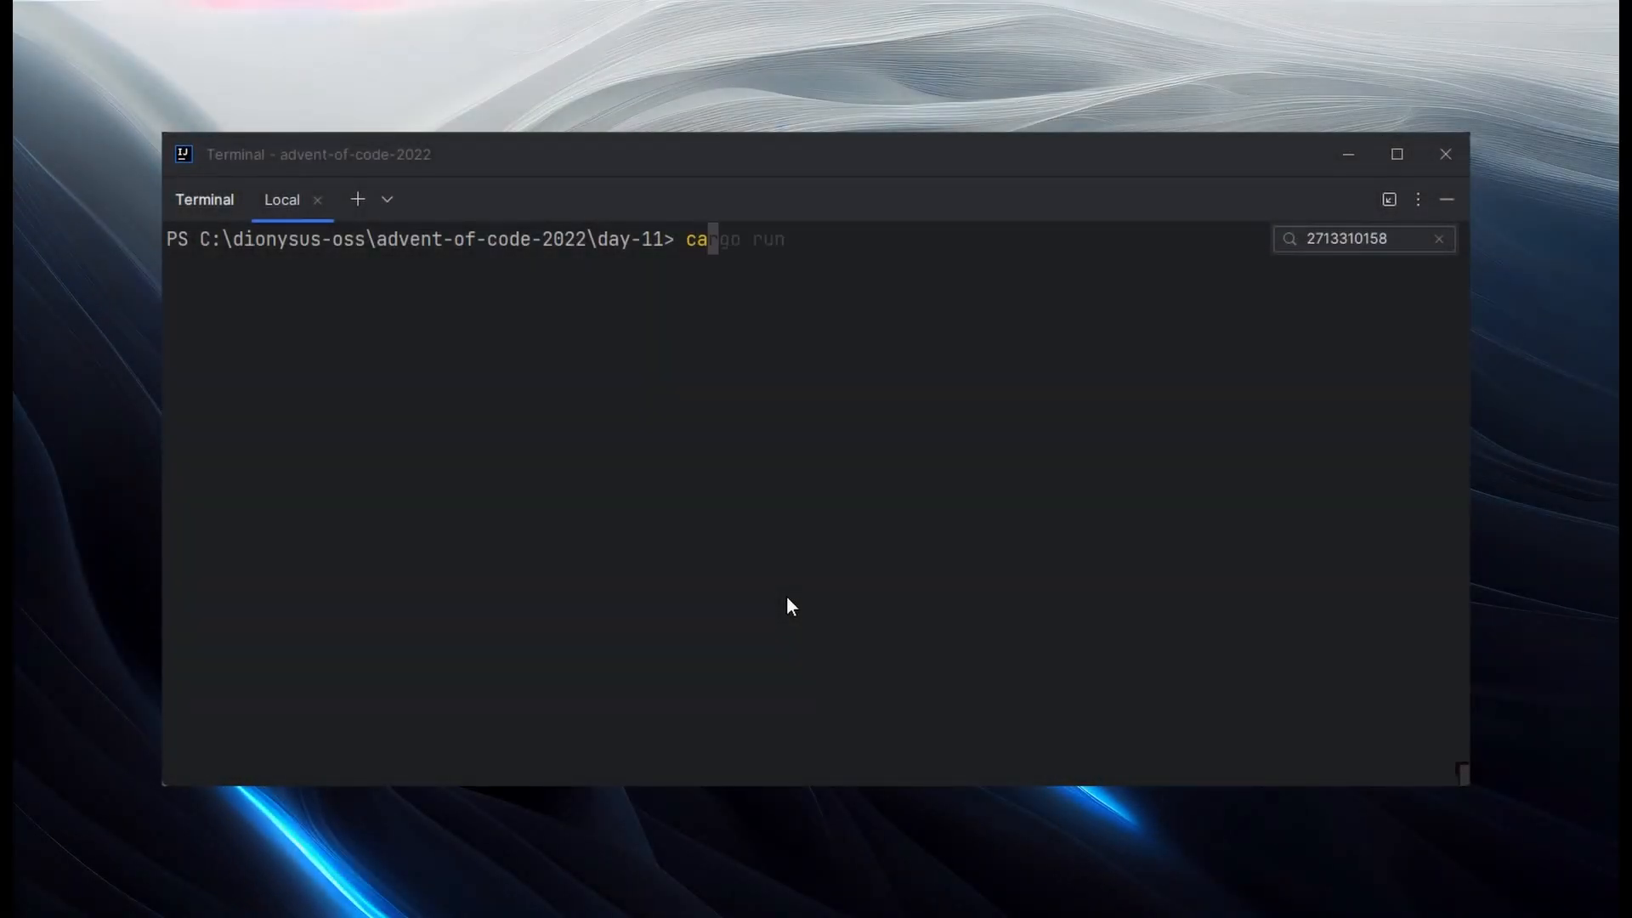
pyautogui.press('Return')
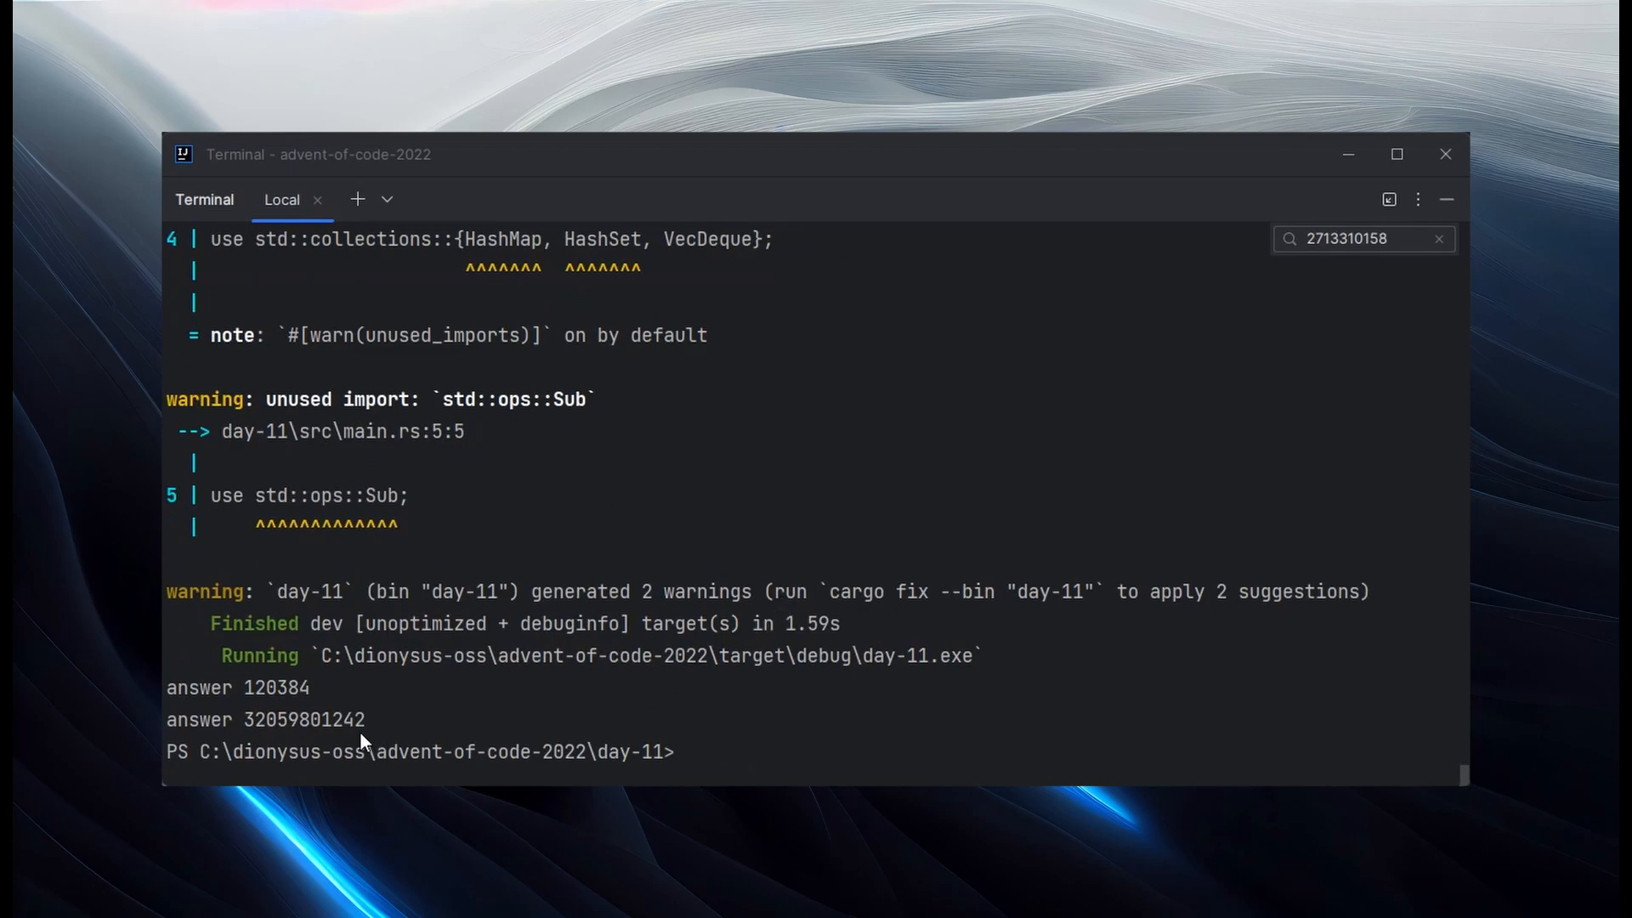
pyautogui.doubleClick(304, 719)
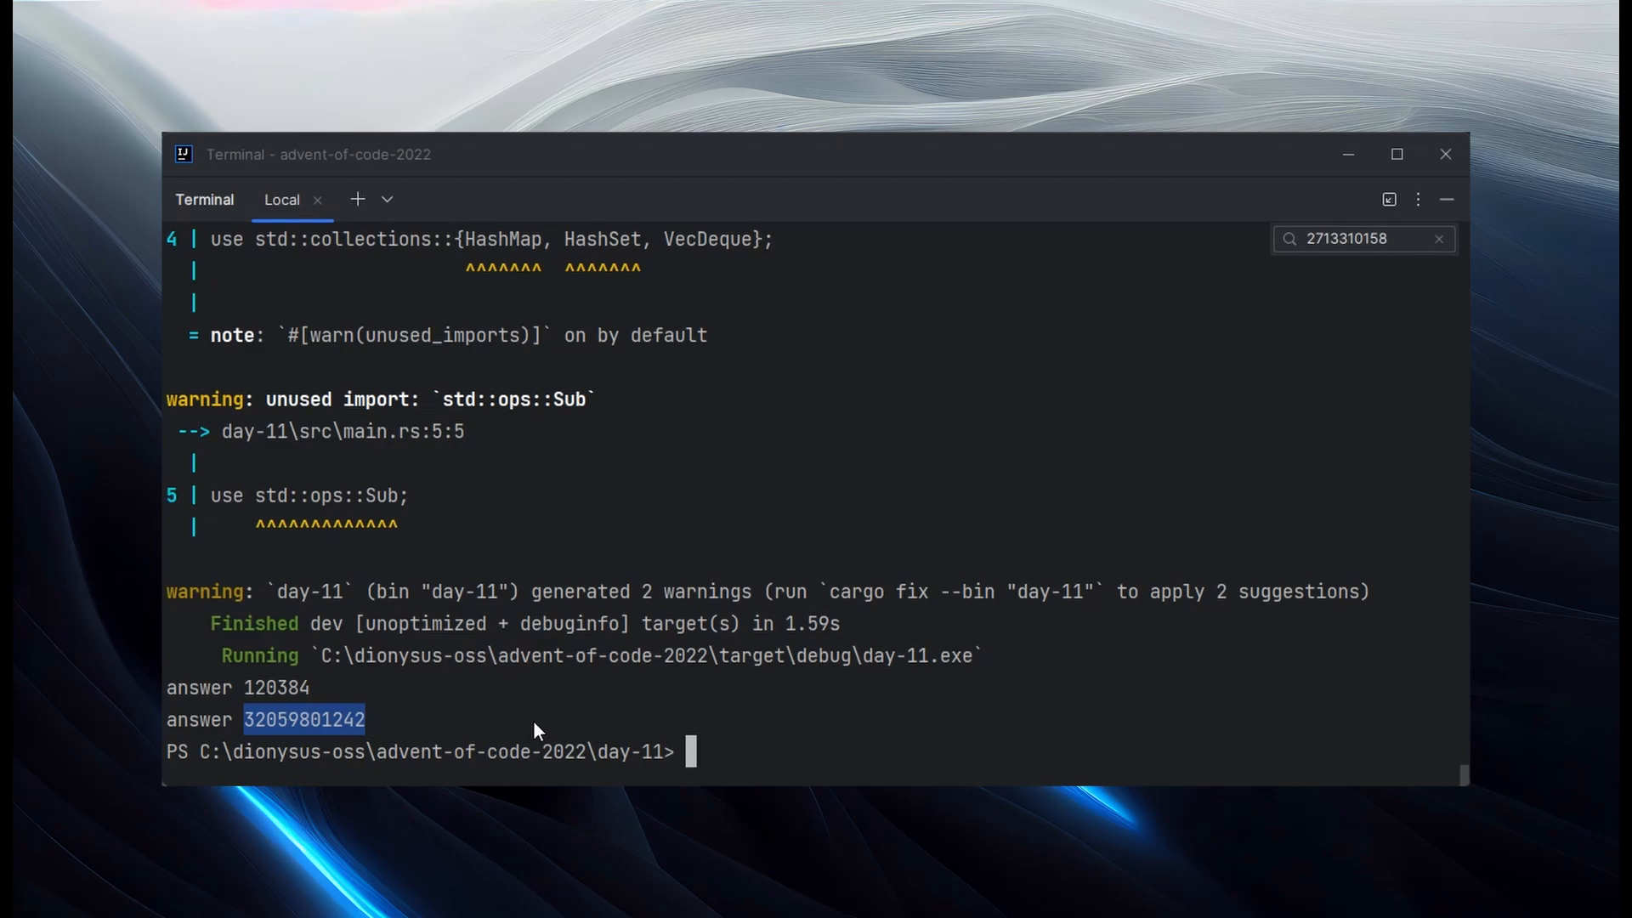
pyautogui.moveTo(321, 736)
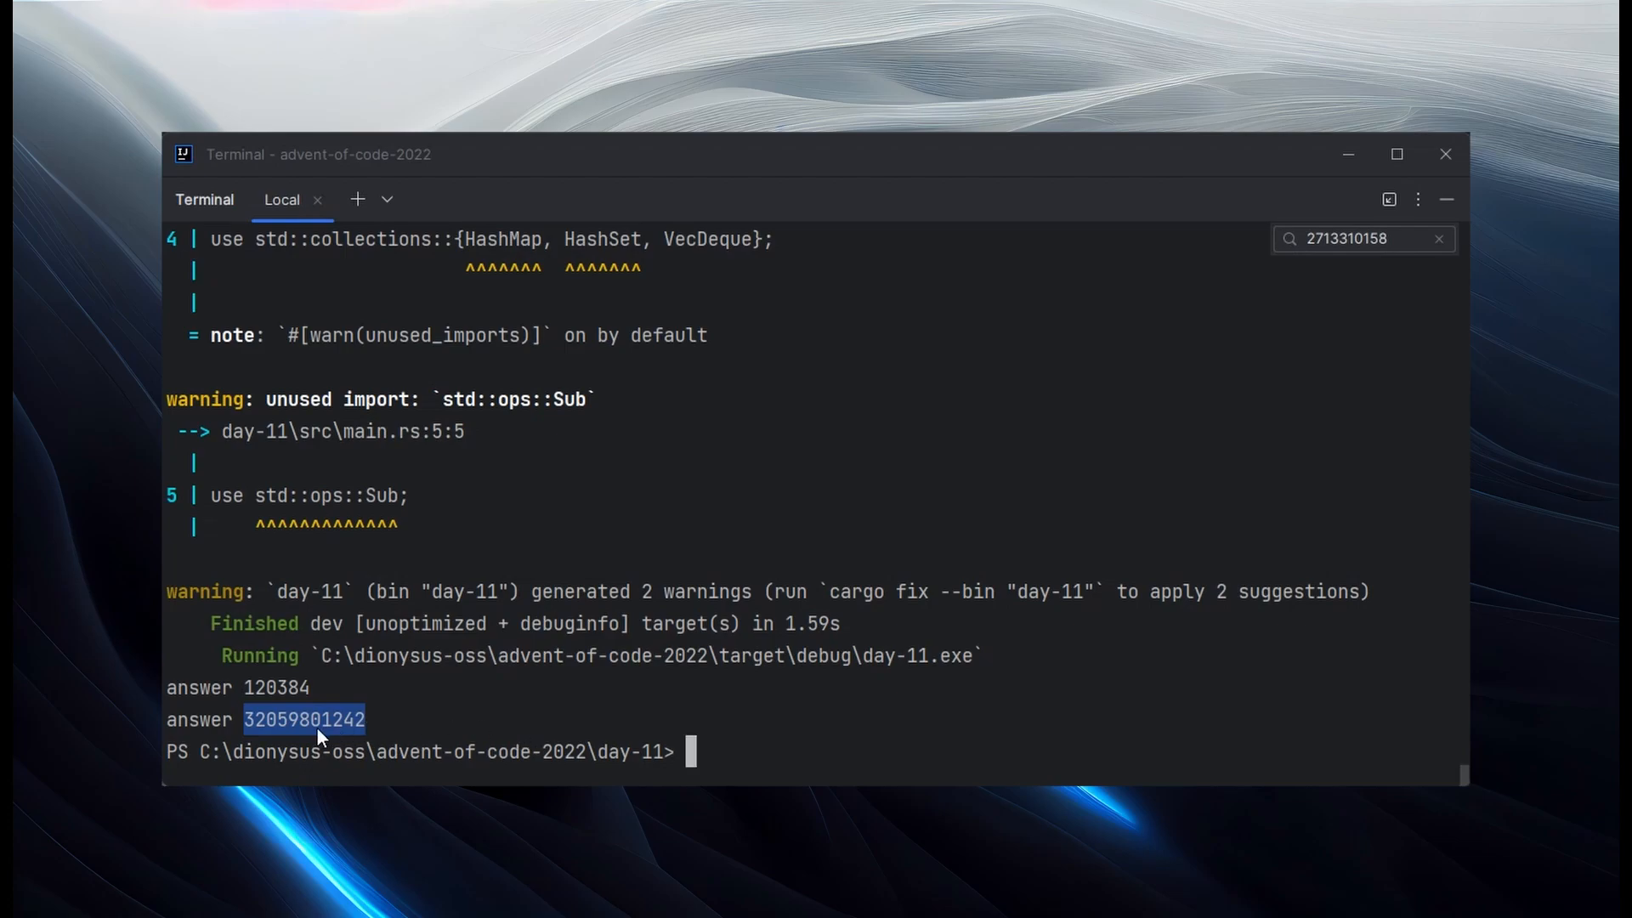
pyautogui.write('cargo run')
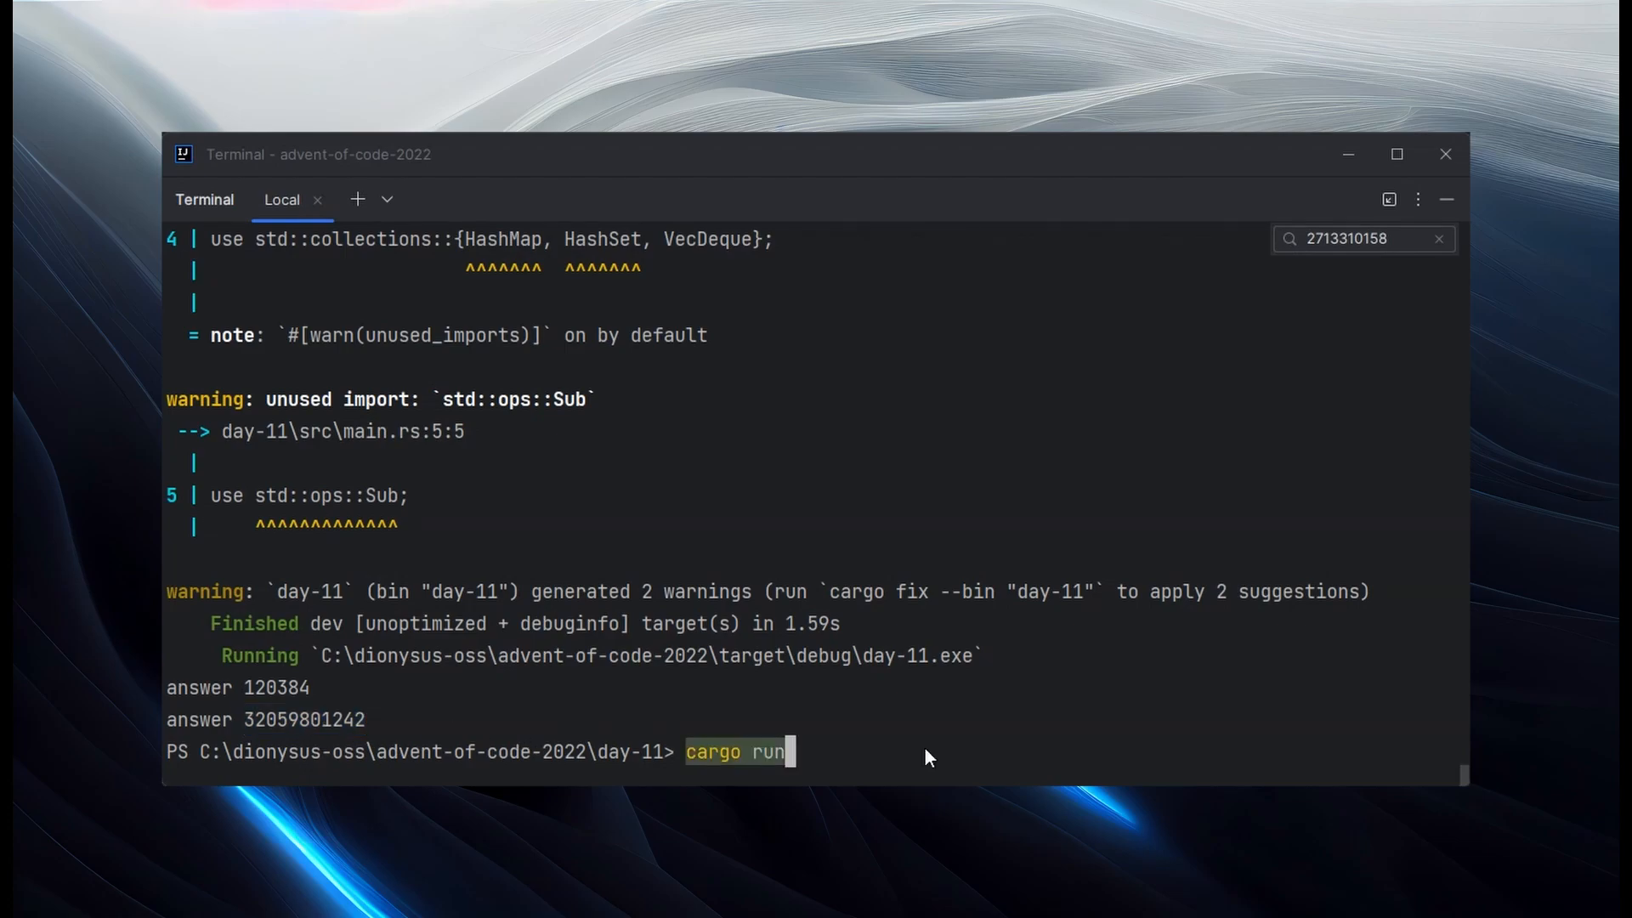
pyautogui.press('Return')
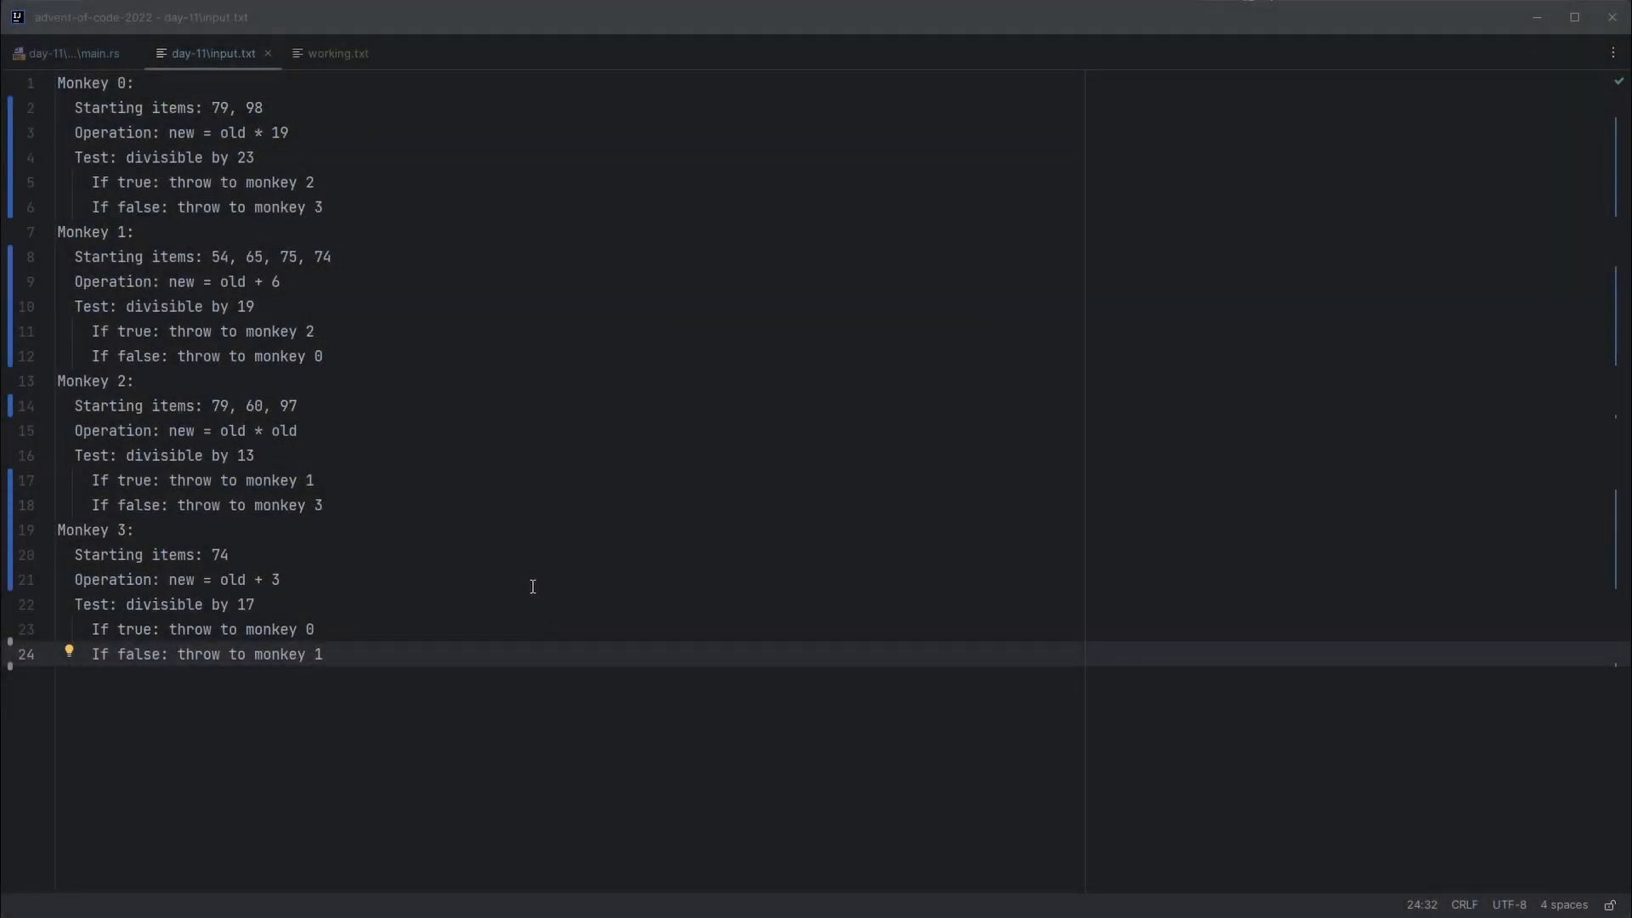
# Step: Review the example monkeys' divisors 23, 19, 13 and 17 in input.txt, then return to main.rs
pyautogui.press('ctrl+a')
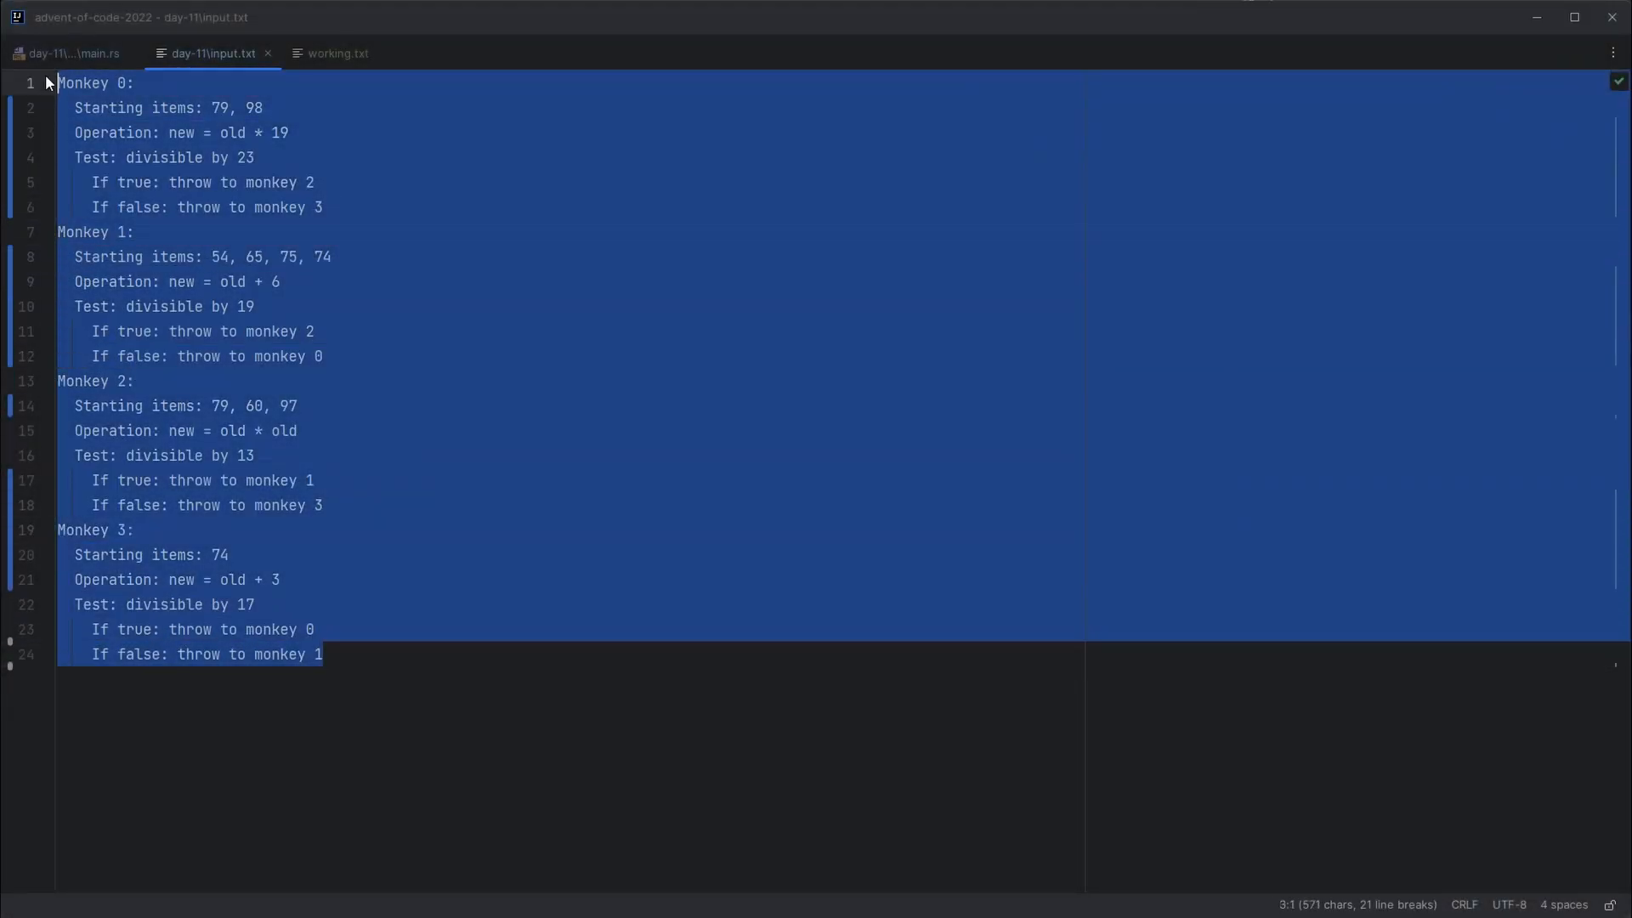
pyautogui.click(550, 530)
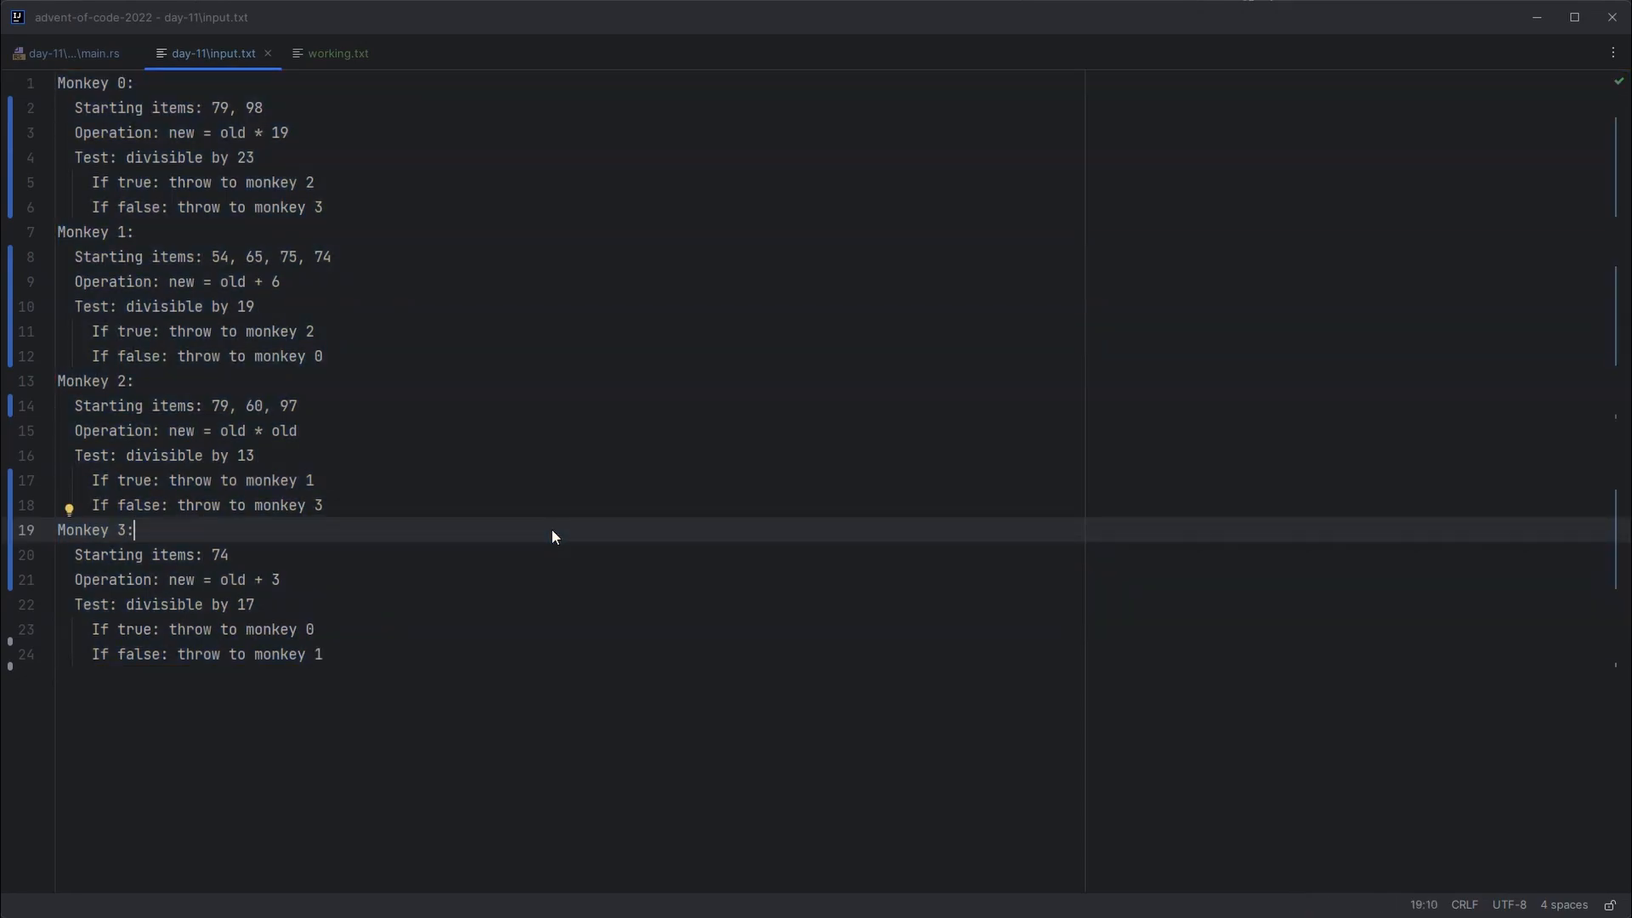
pyautogui.moveTo(374, 168)
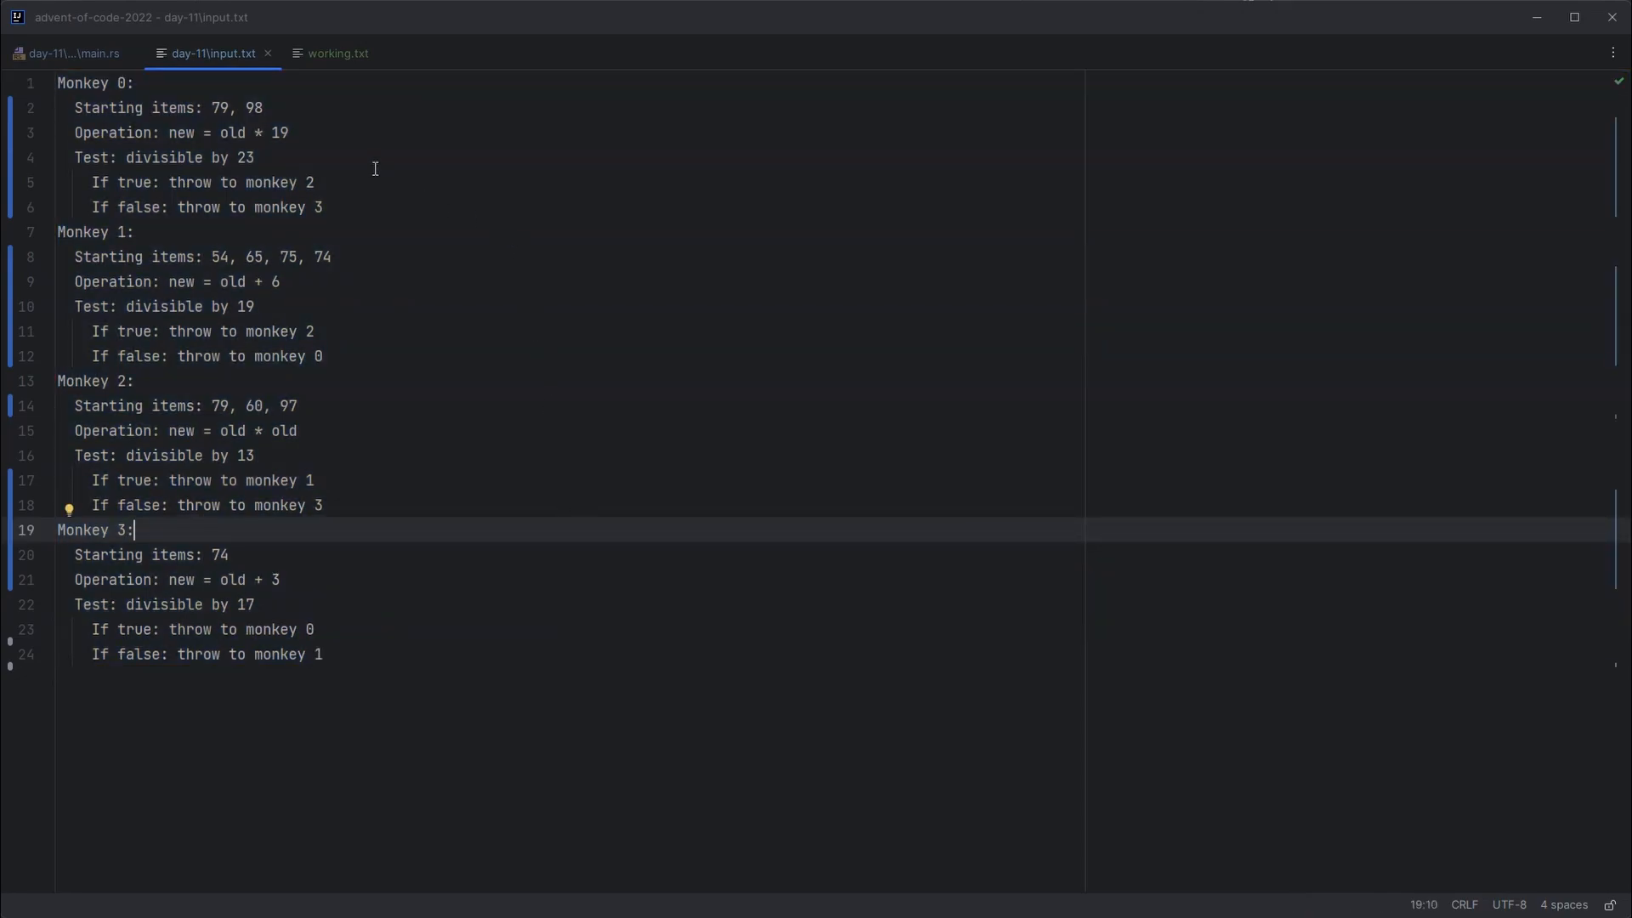
pyautogui.click(327, 156)
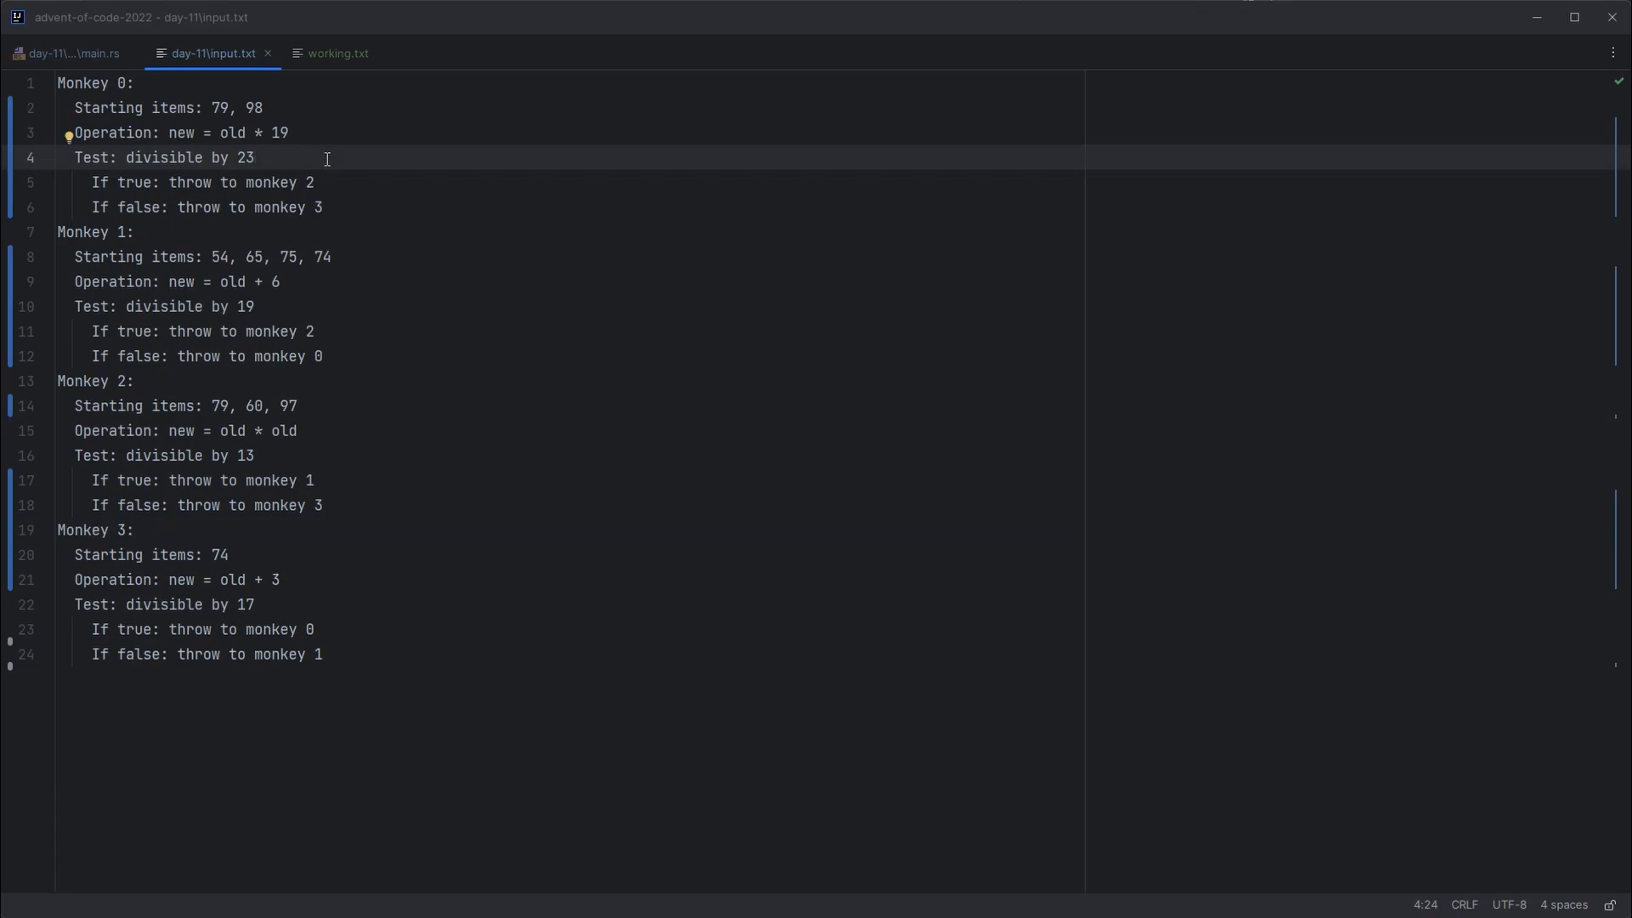
pyautogui.click(253, 456)
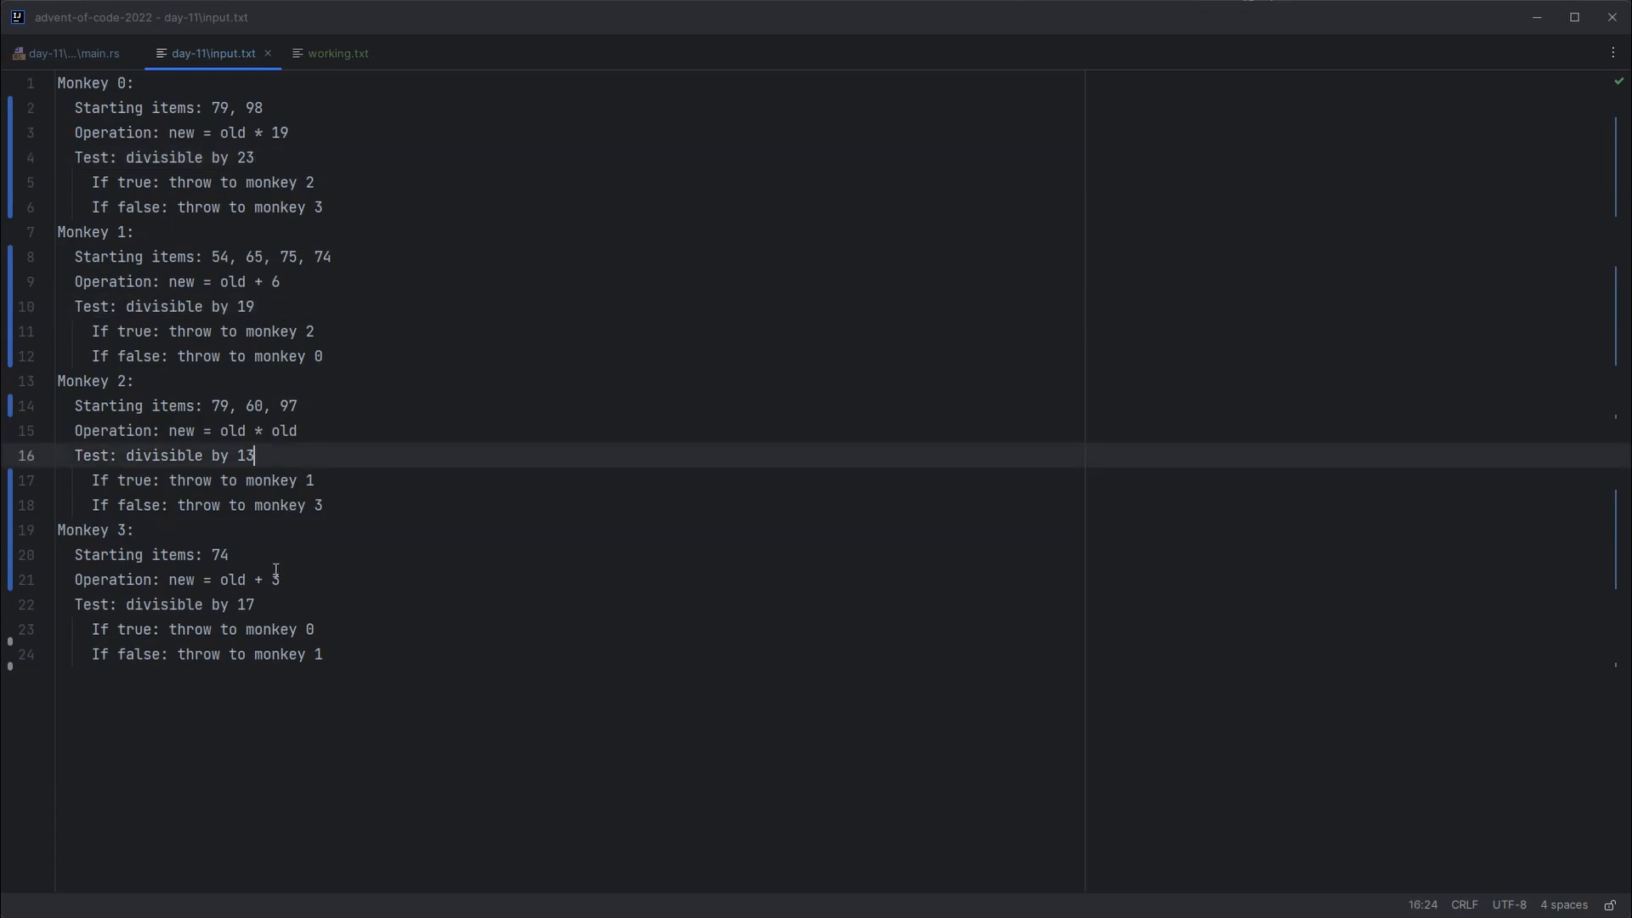
pyautogui.click(253, 603)
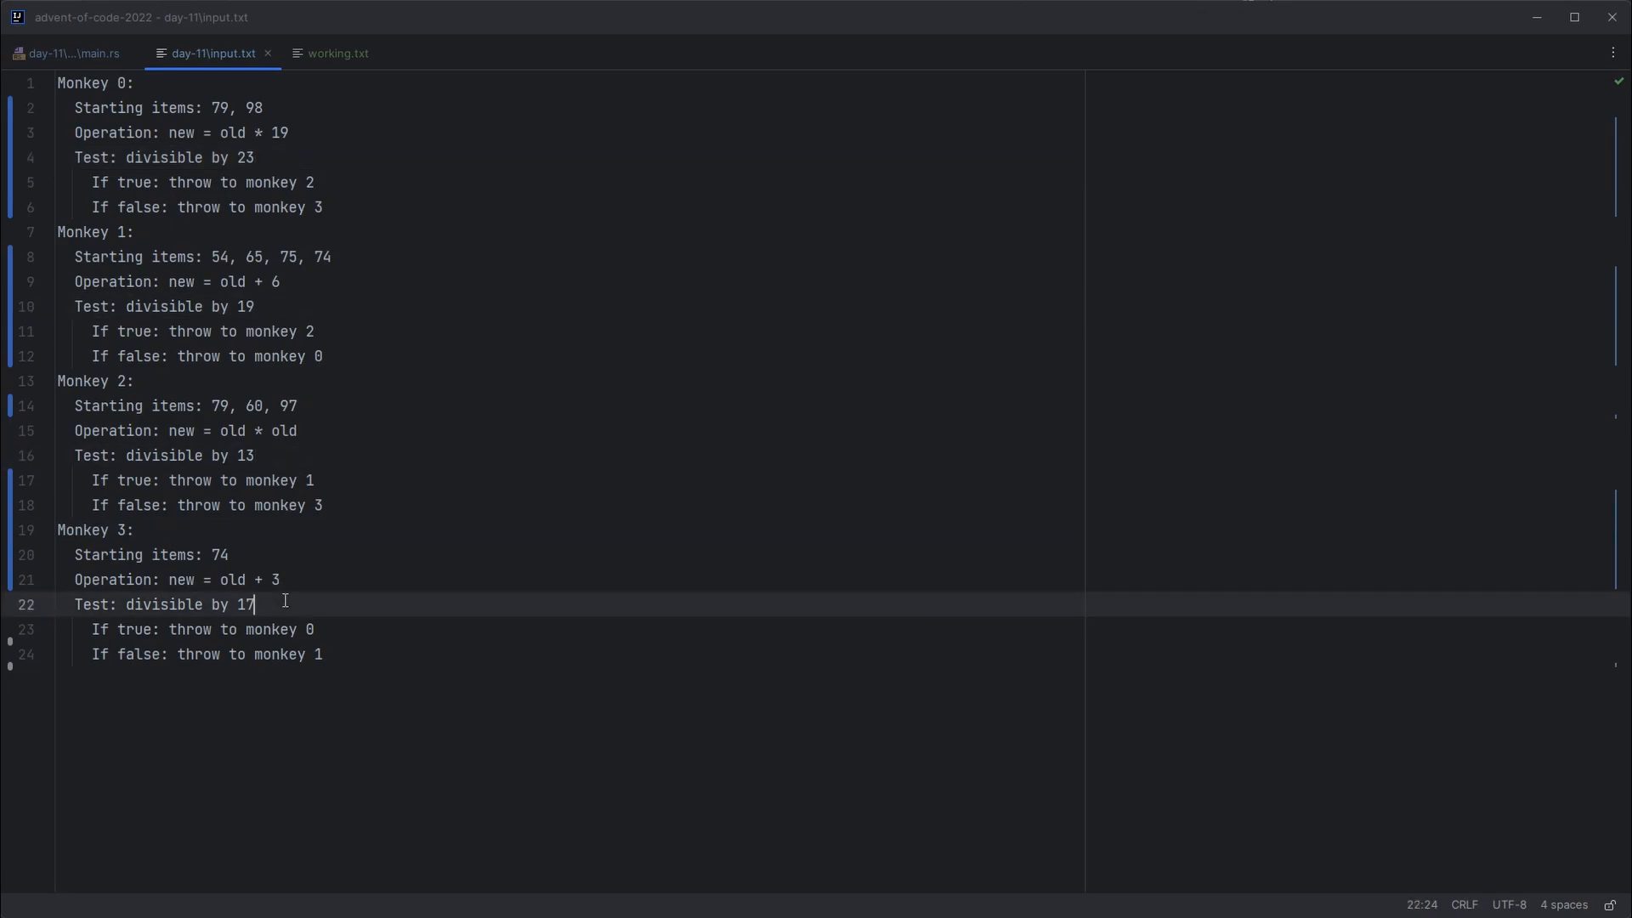
pyautogui.click(253, 157)
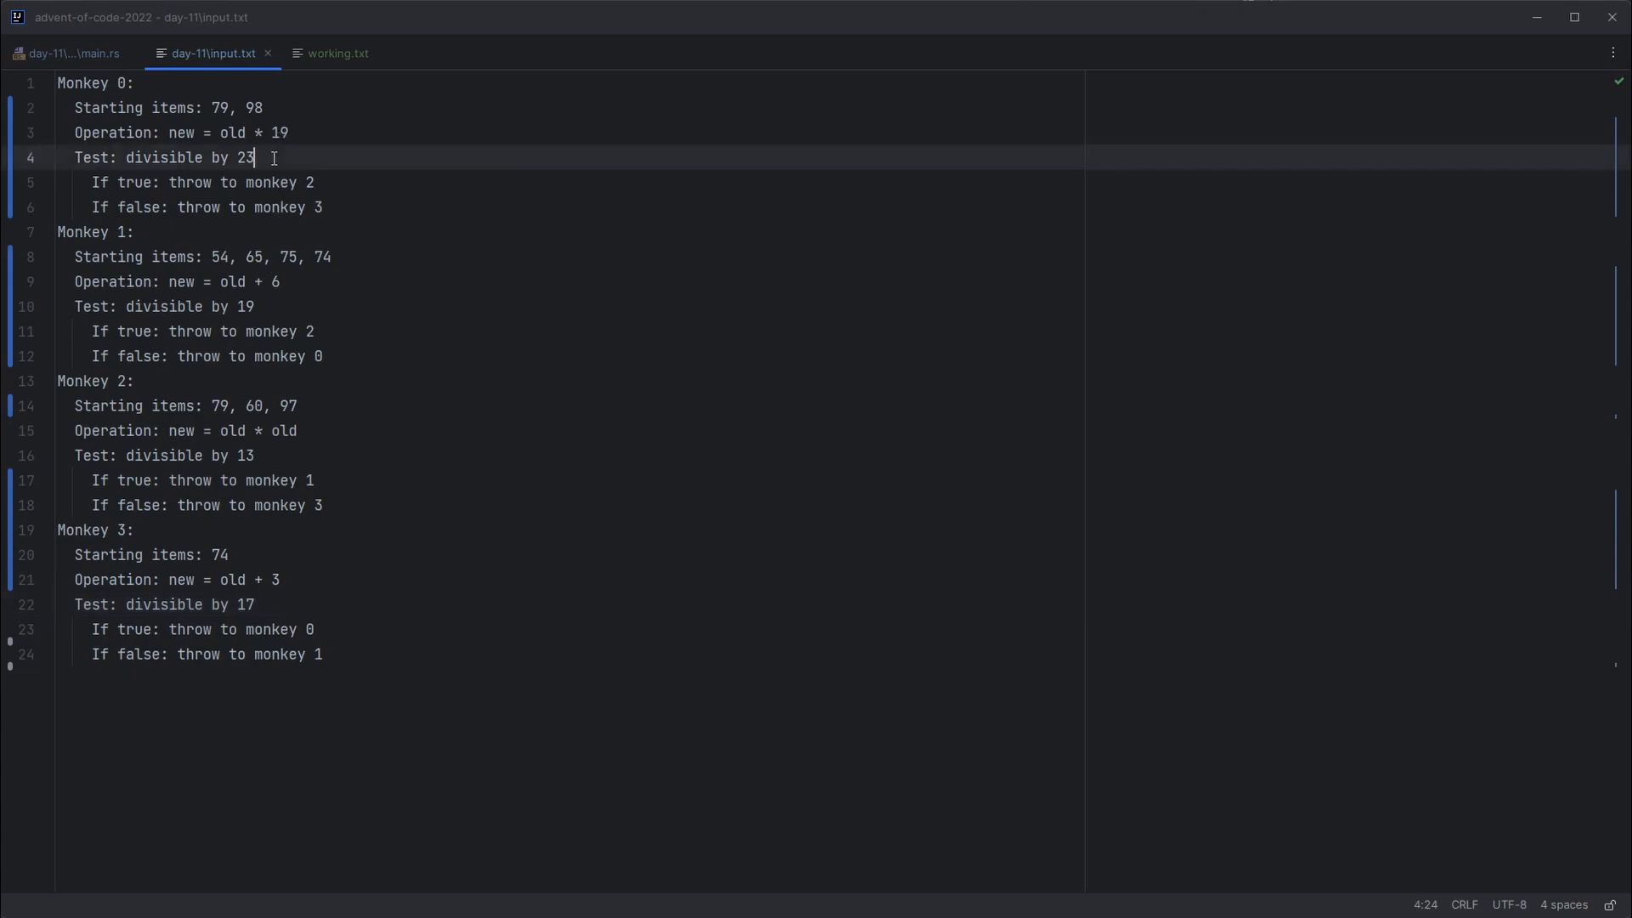
pyautogui.moveTo(68, 53)
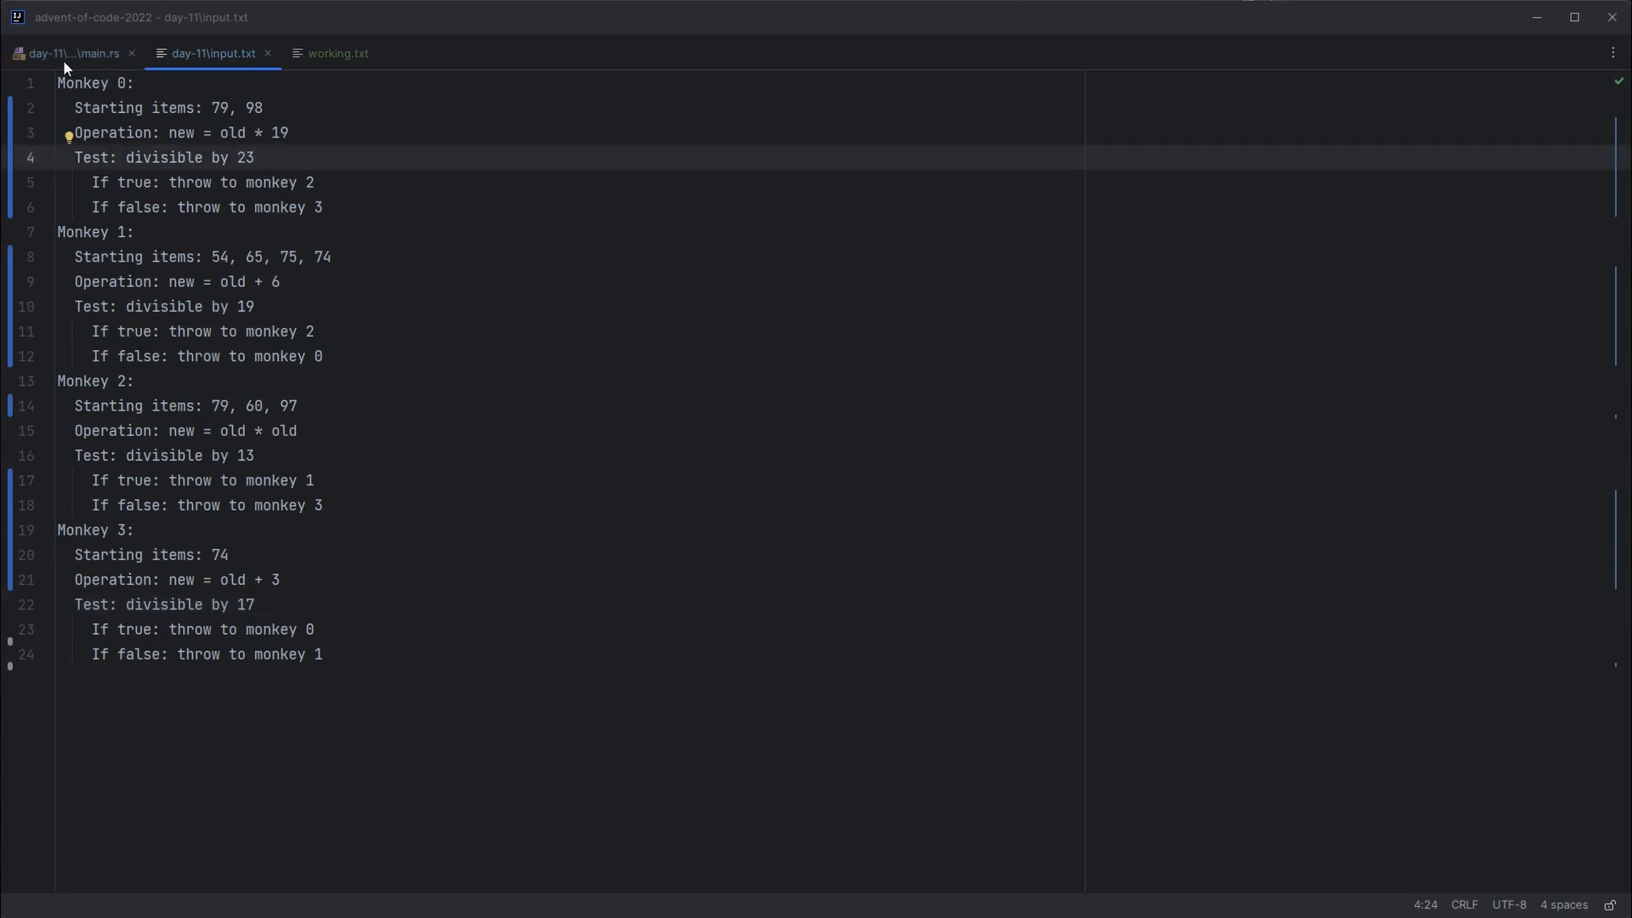
pyautogui.click(68, 52)
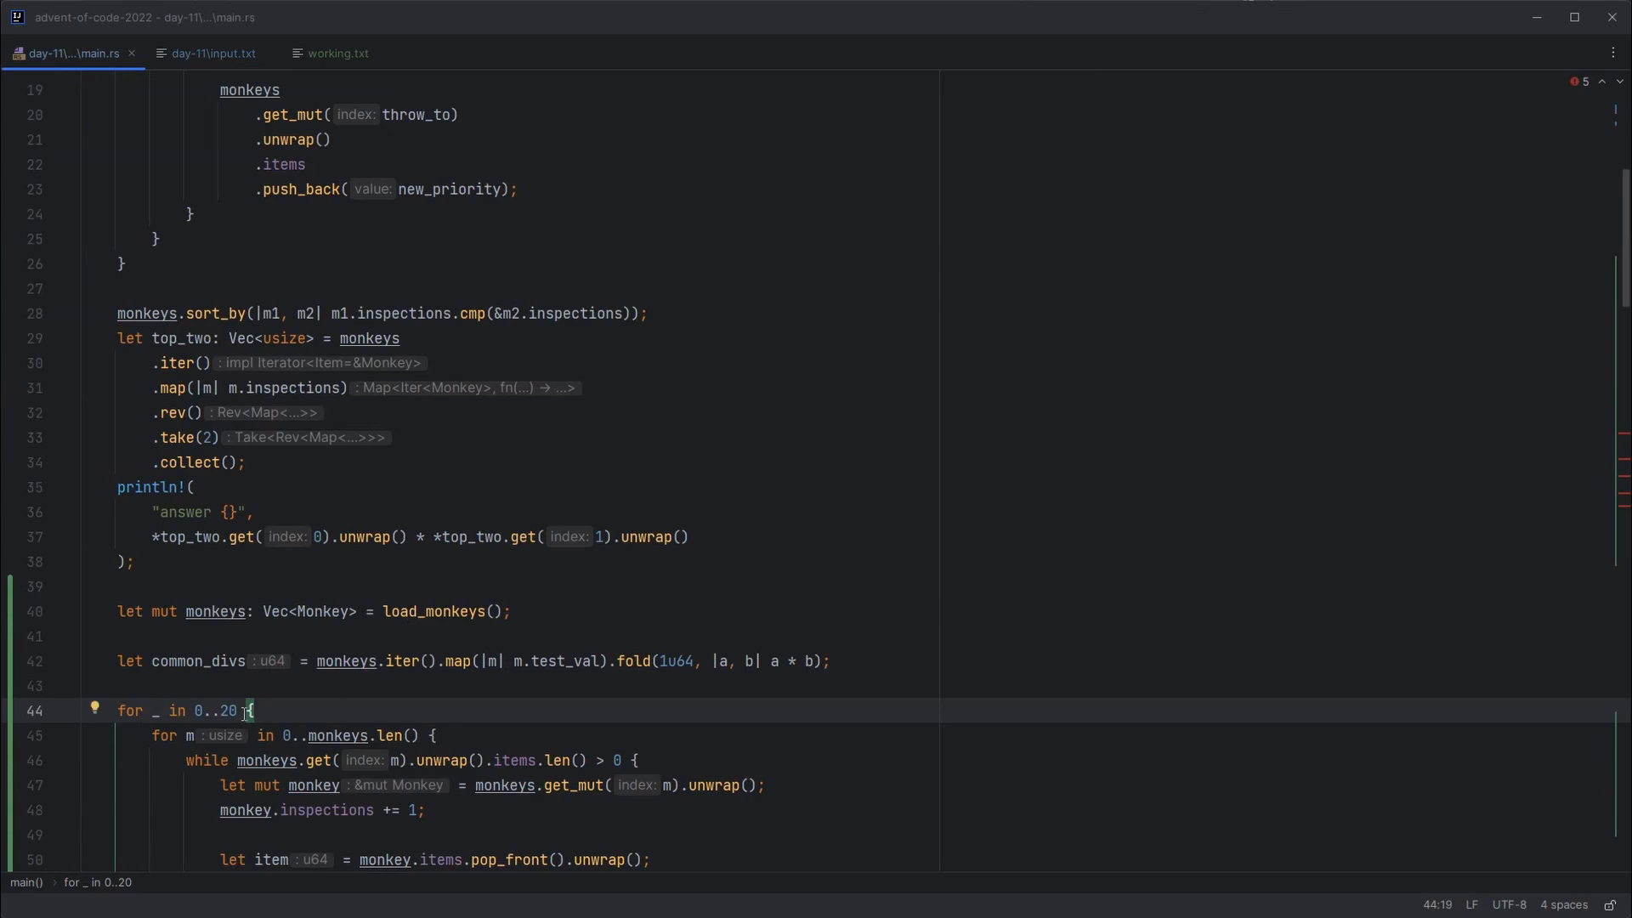
pyautogui.click(207, 685)
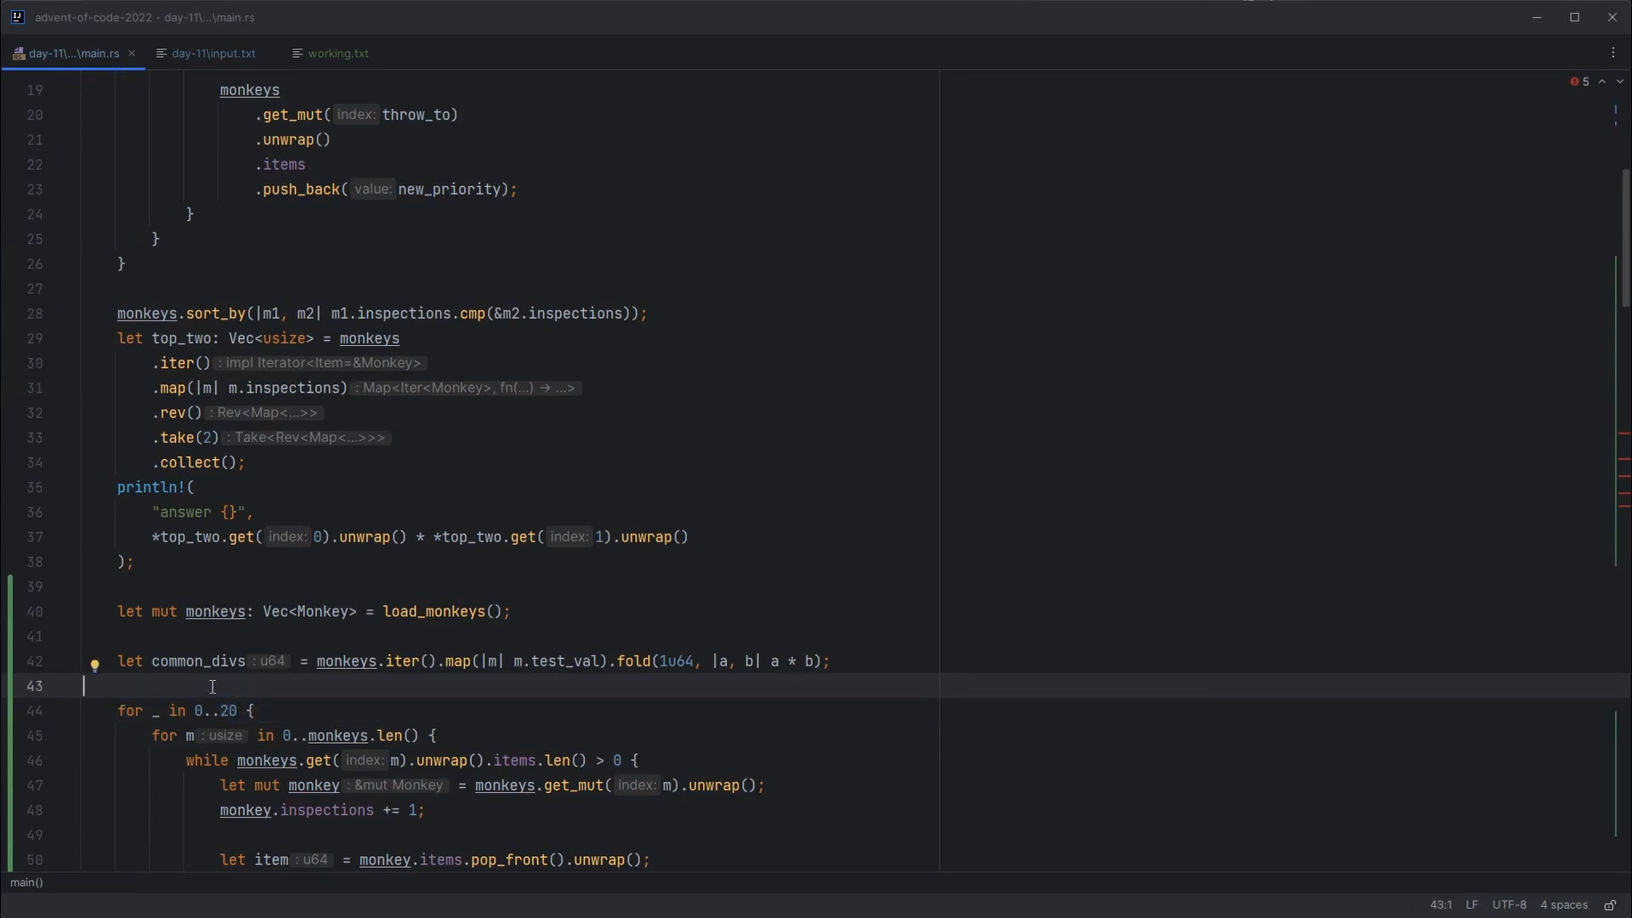
pyautogui.scroll(-3)
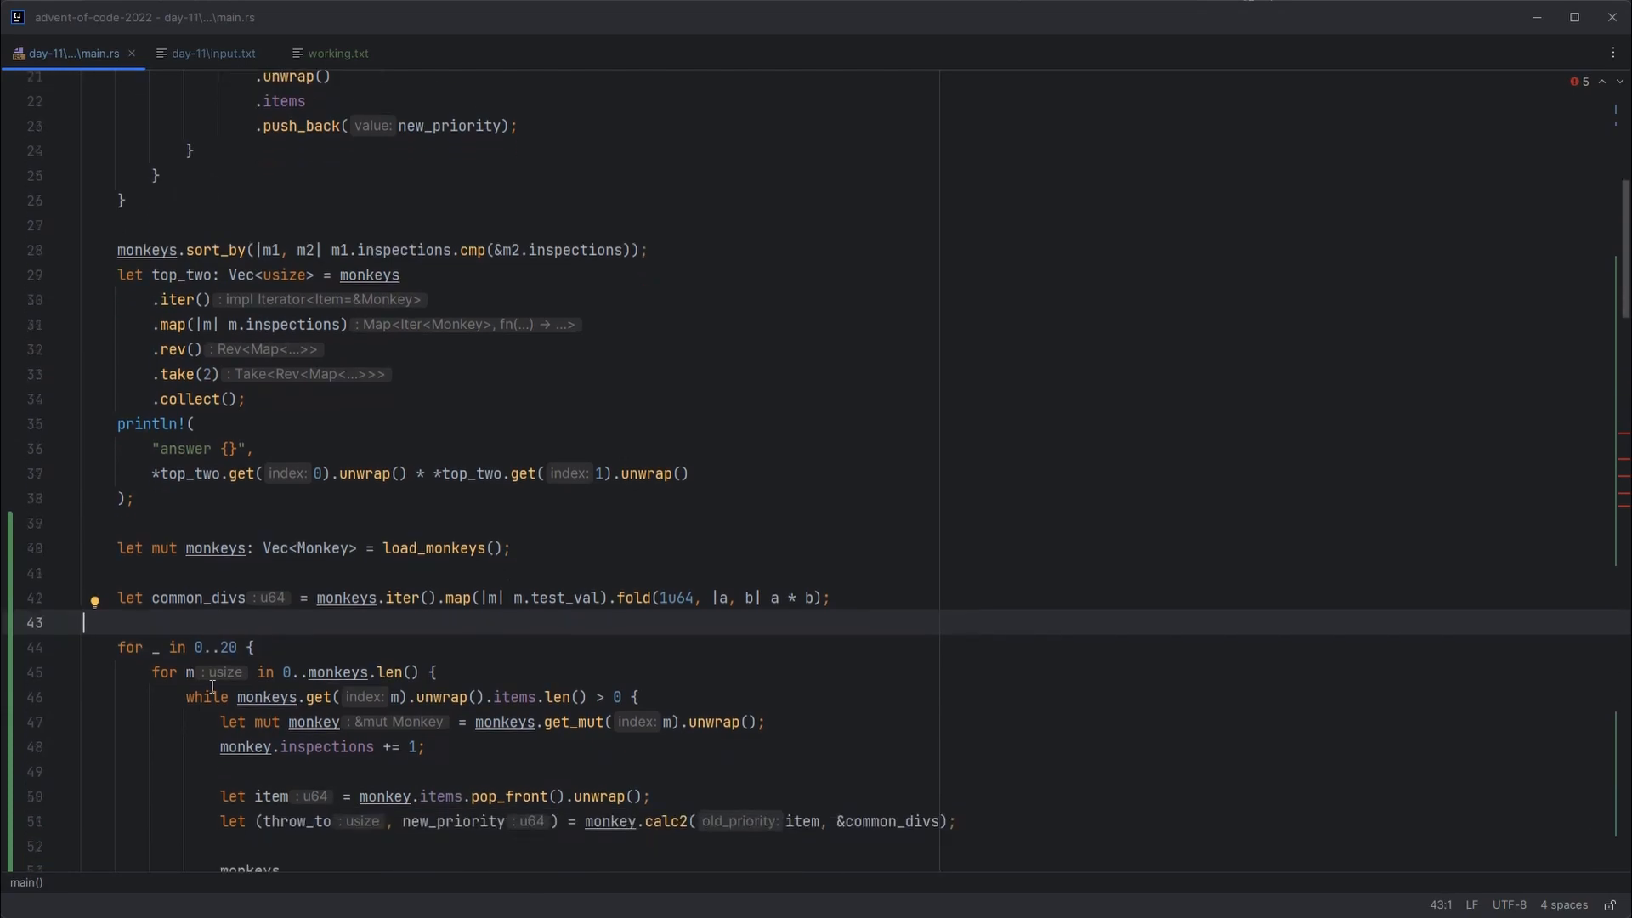
pyautogui.scroll(-3)
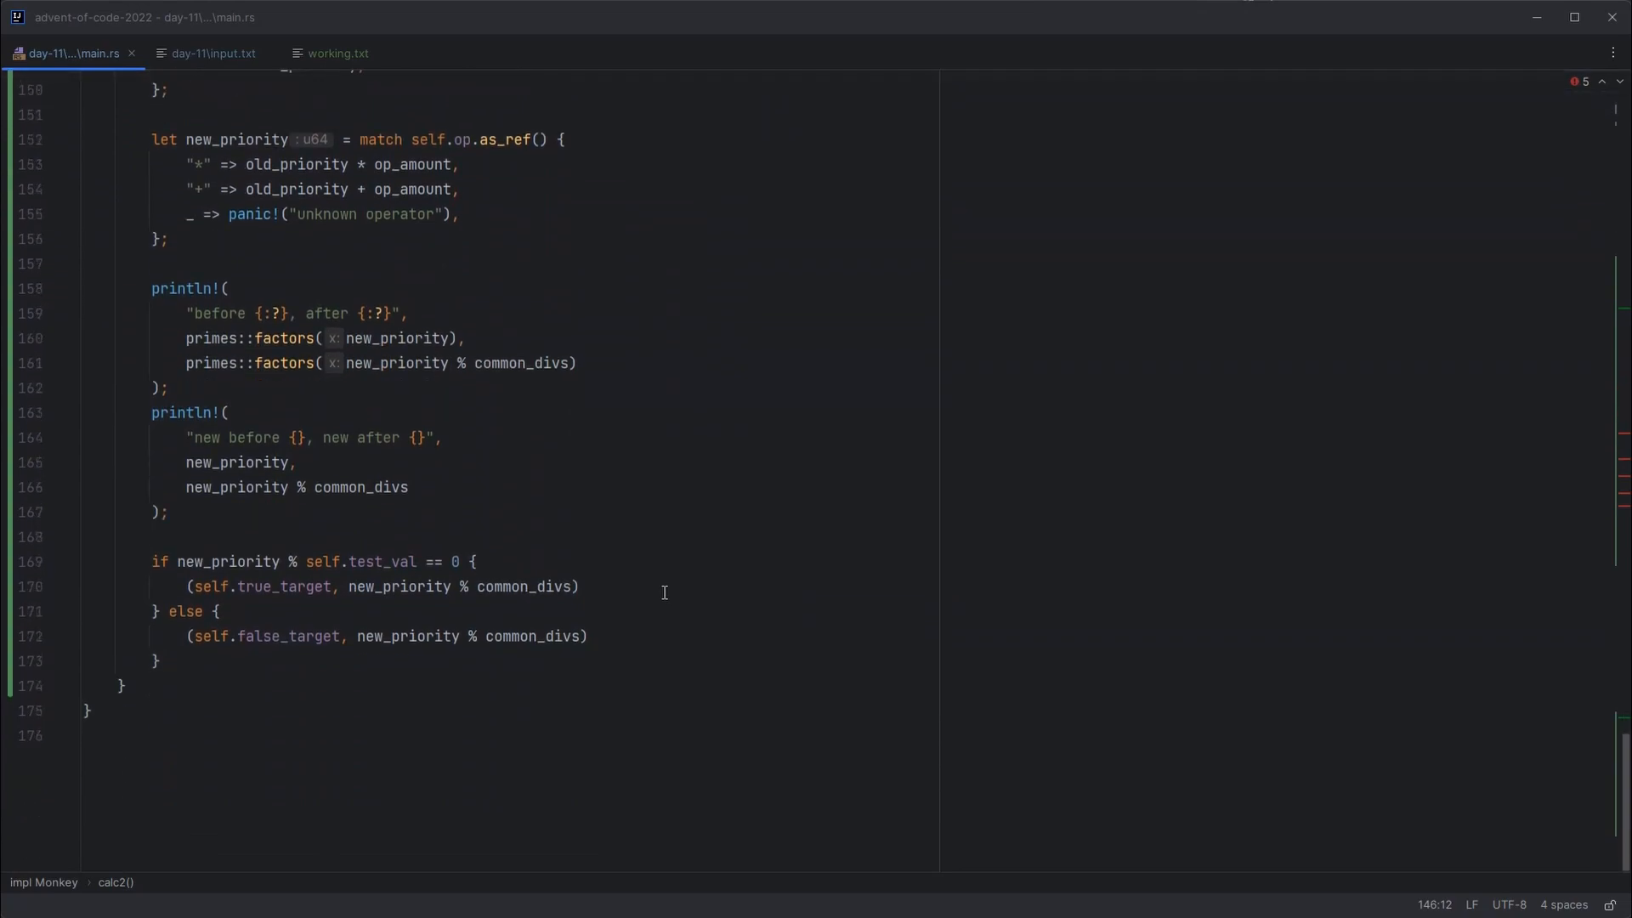
pyautogui.scroll(3)
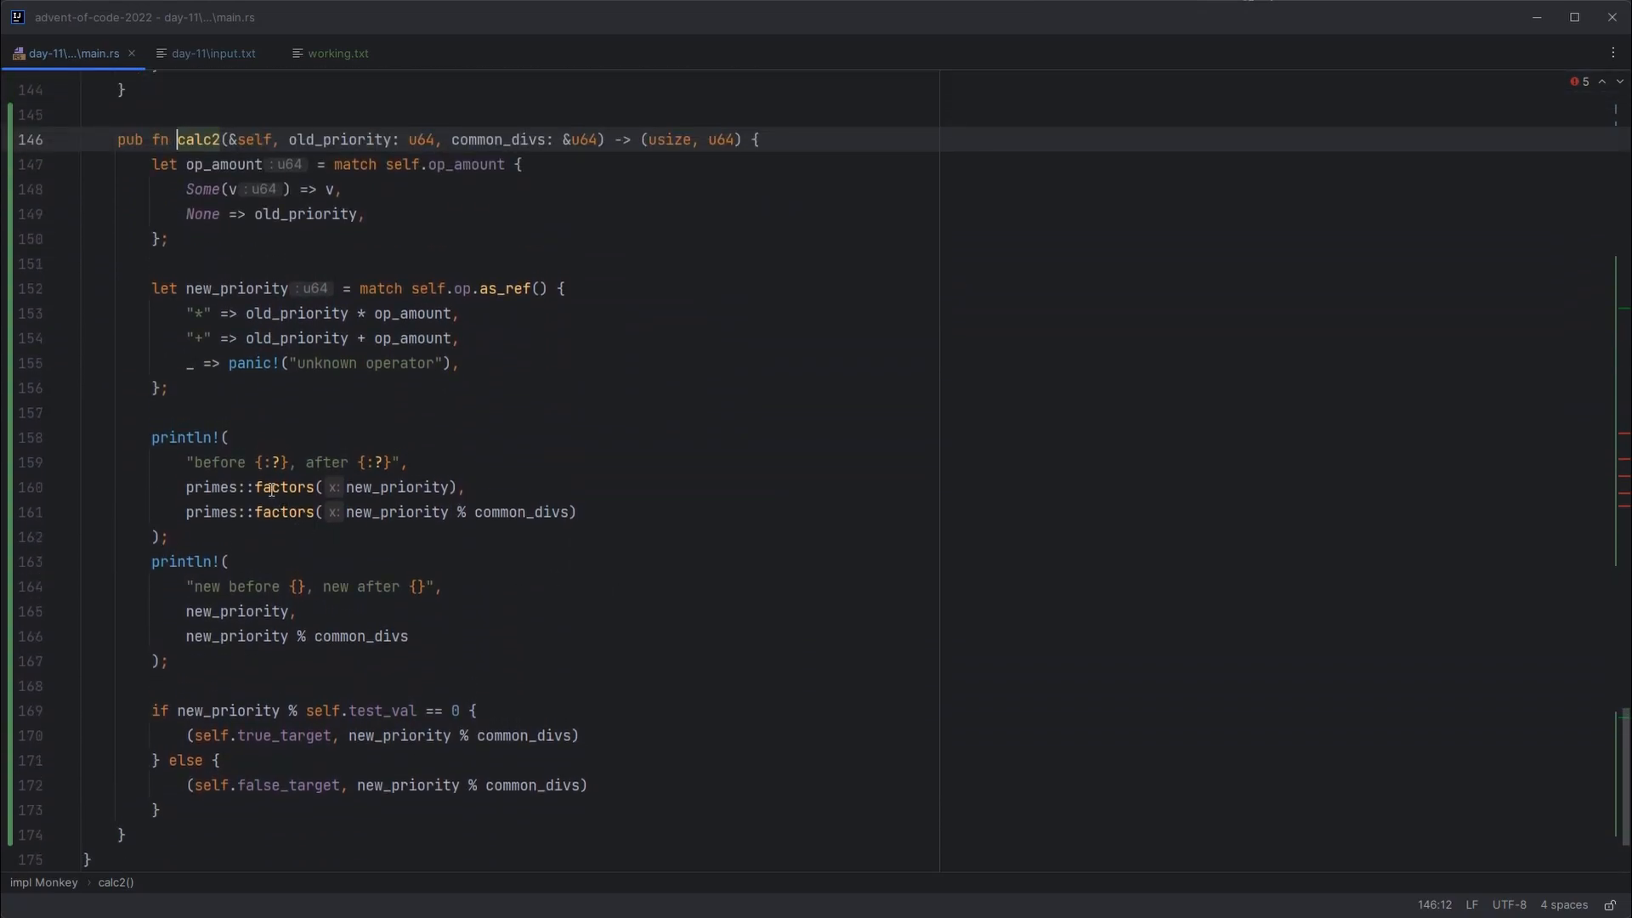
pyautogui.click(415, 486)
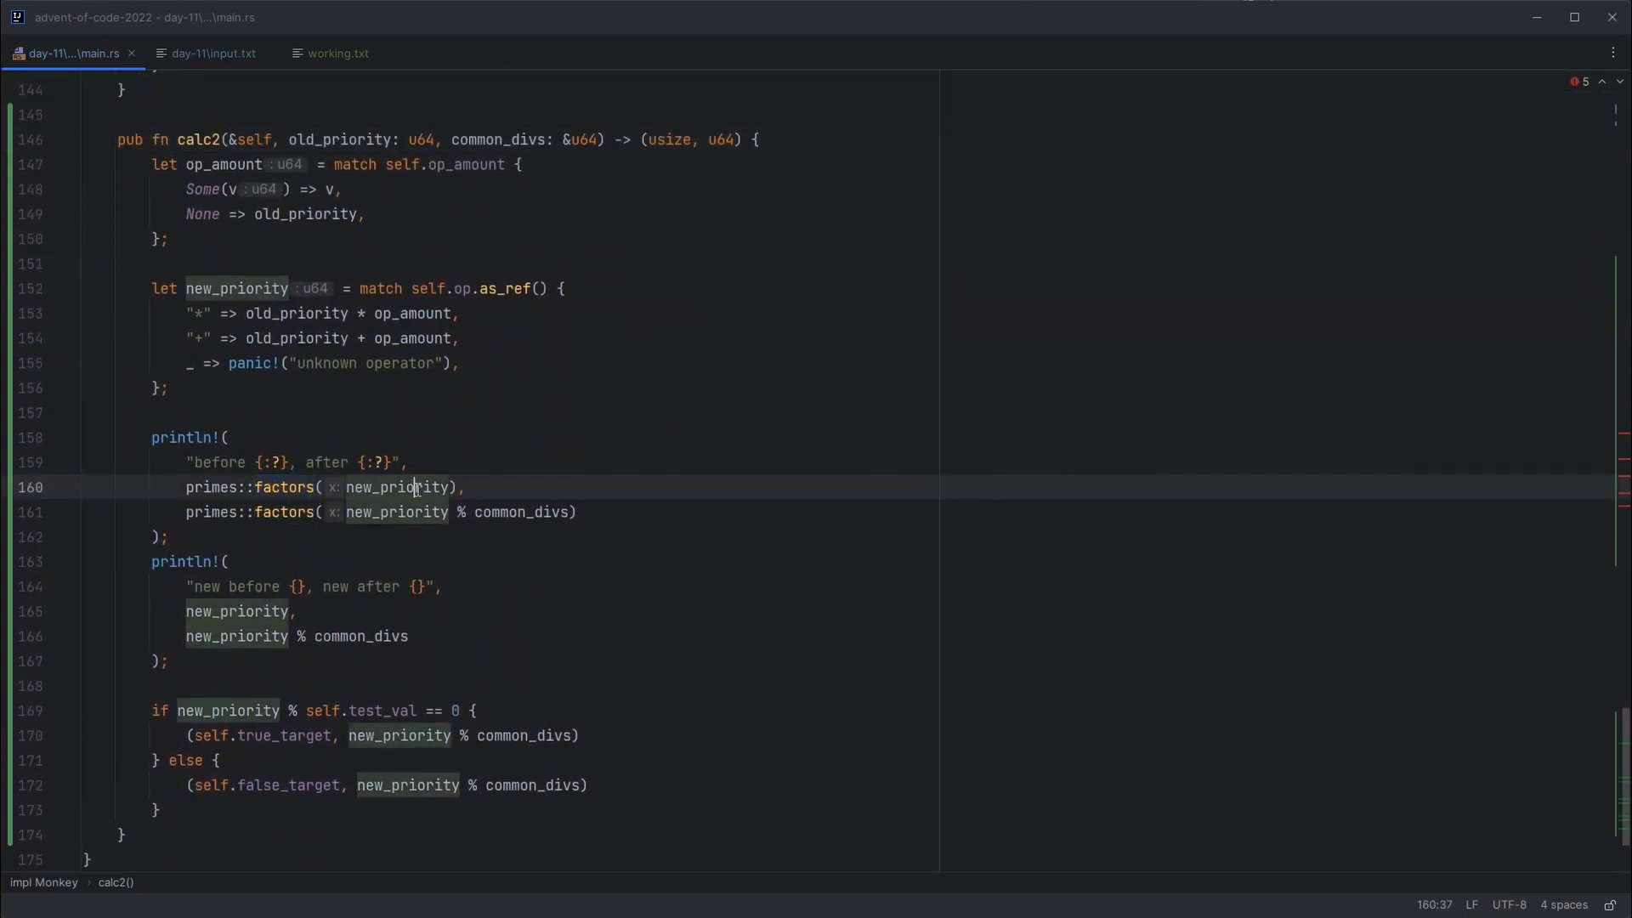
pyautogui.click(498, 511)
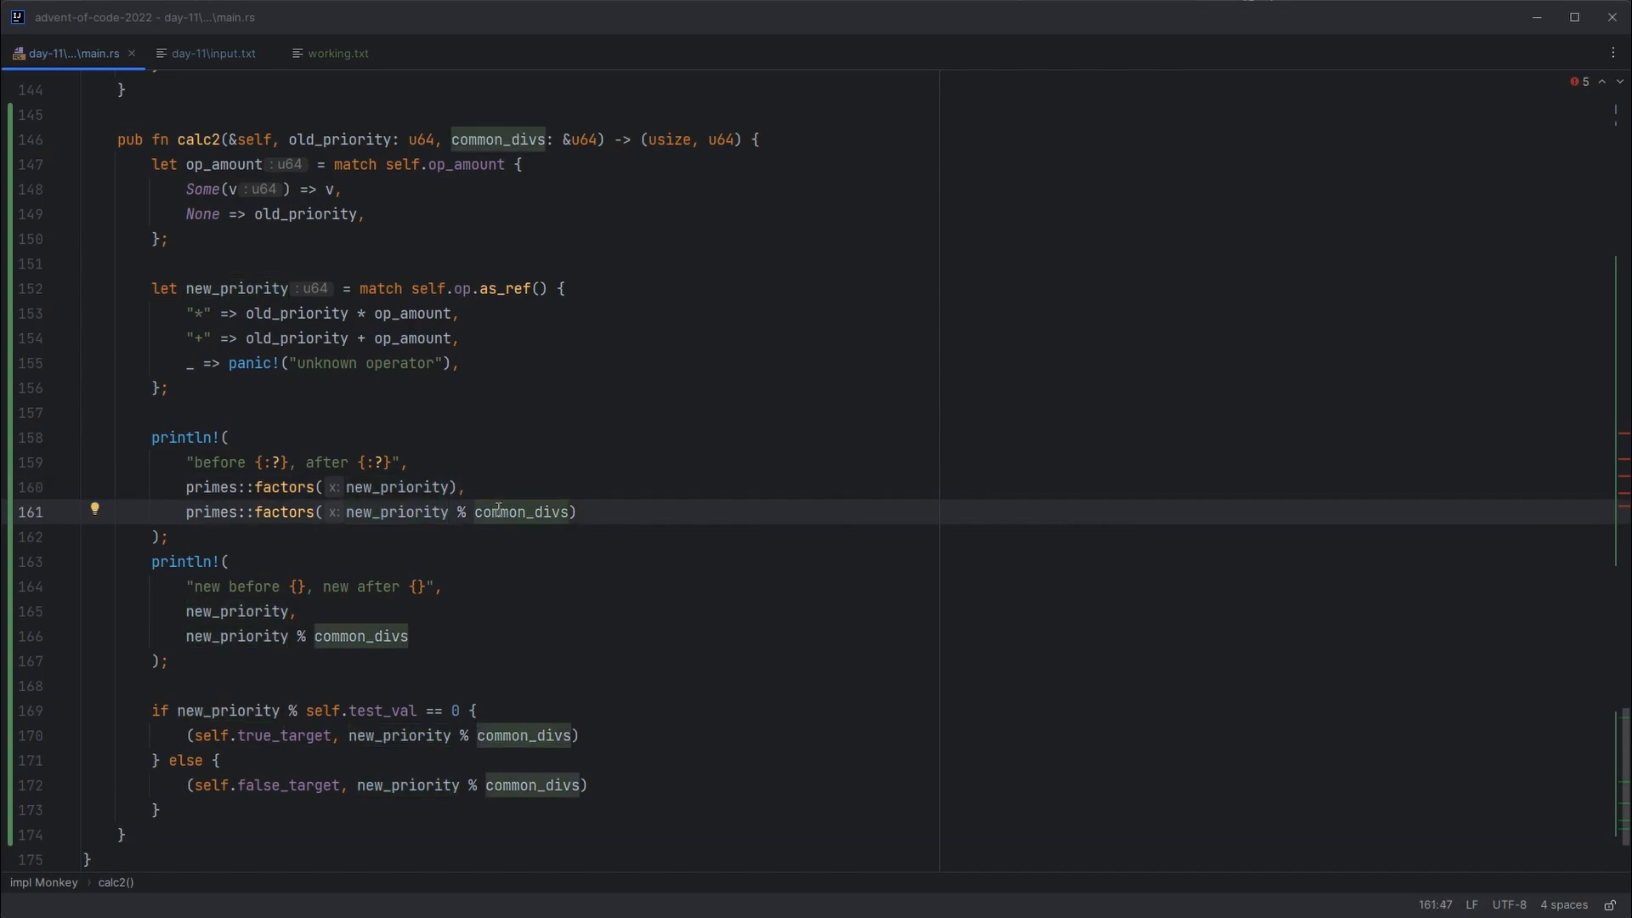
pyautogui.moveTo(418, 553)
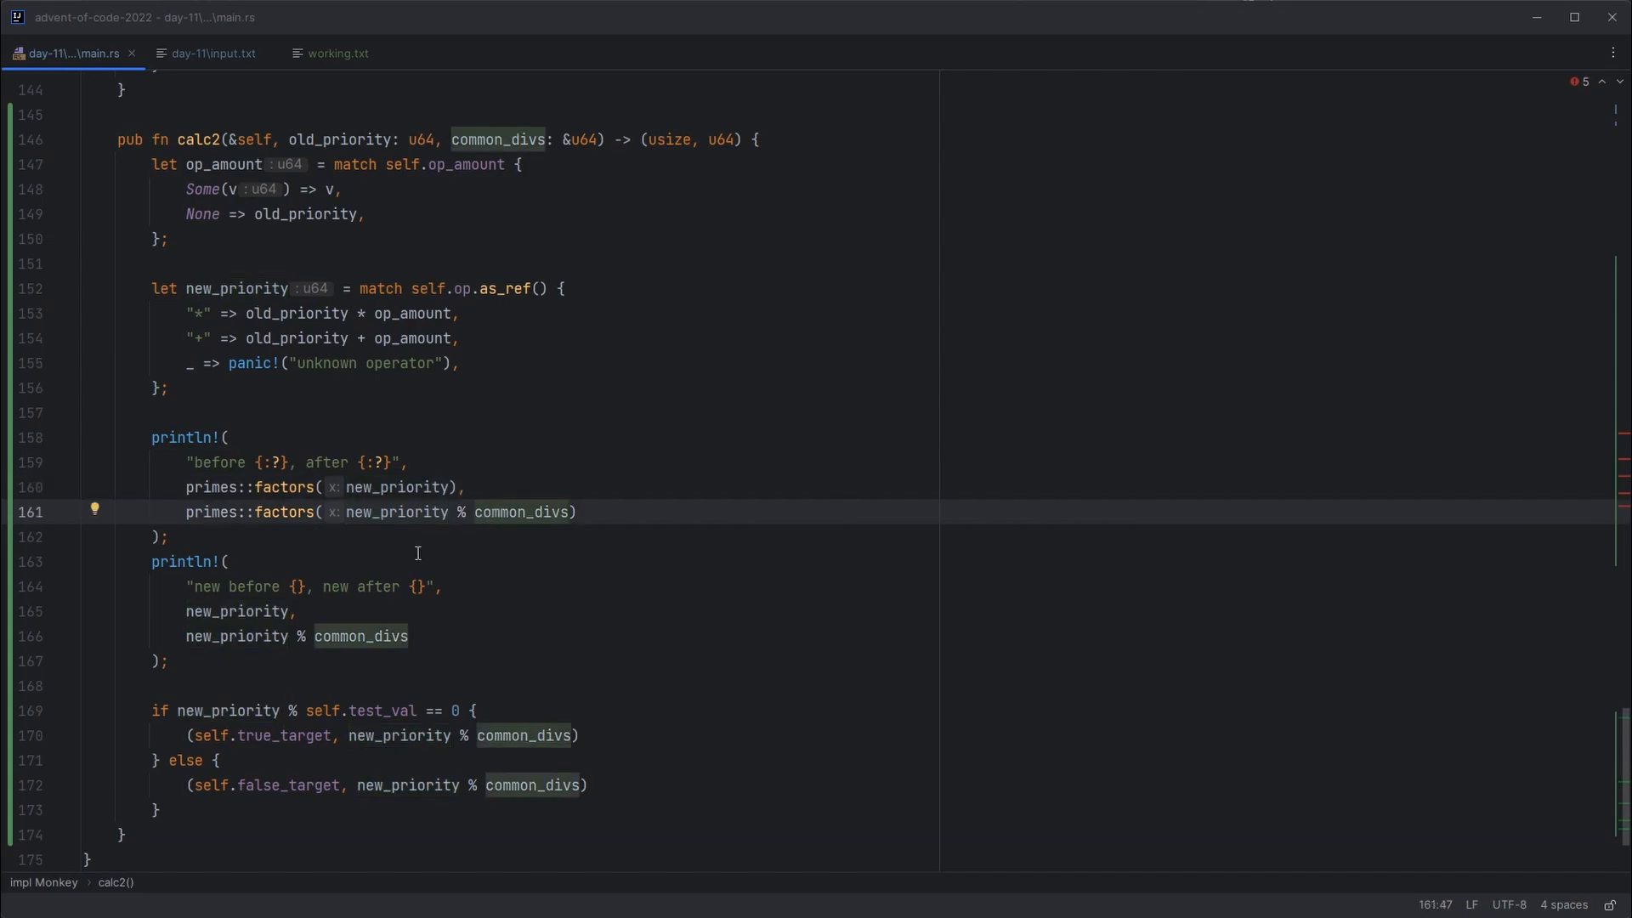
pyautogui.click(221, 610)
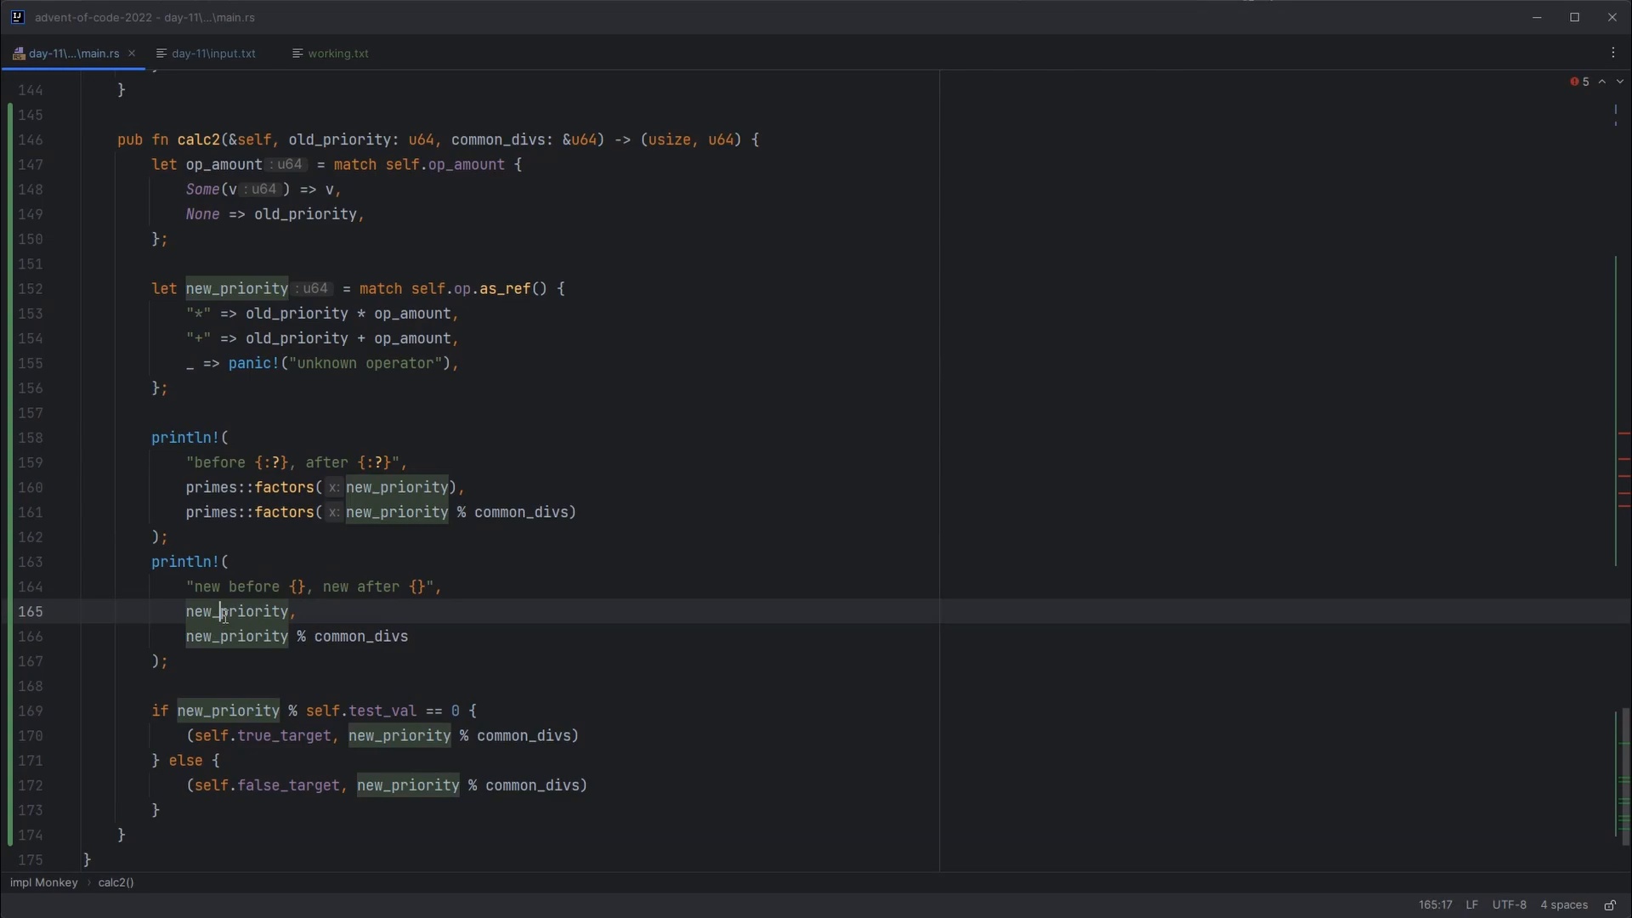
pyautogui.click(348, 636)
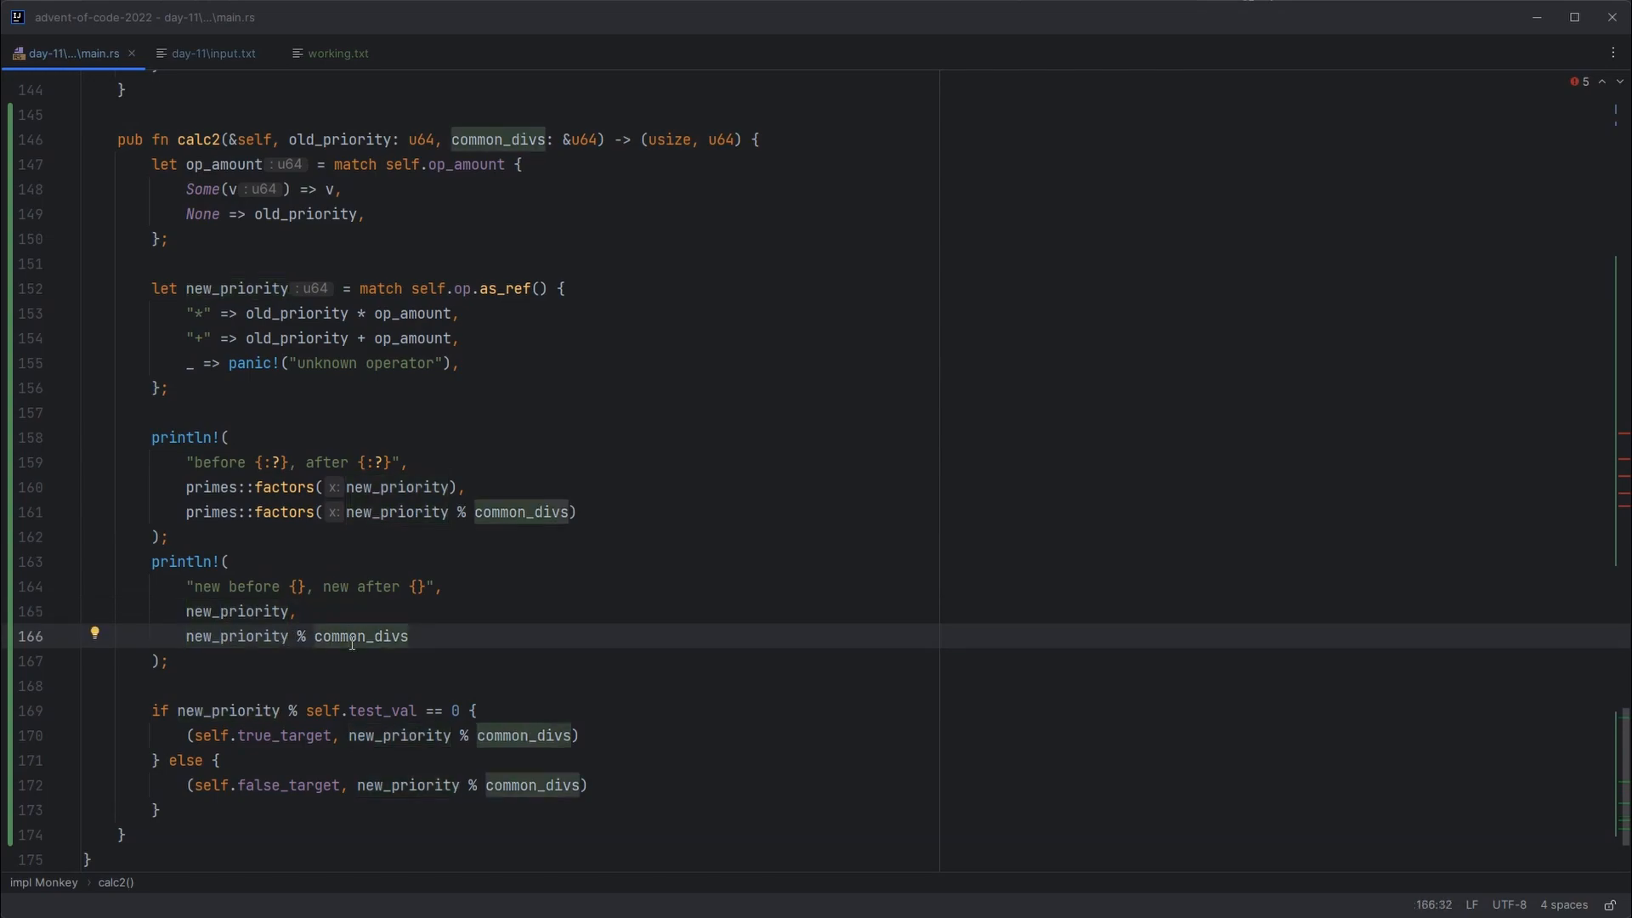
pyautogui.click(323, 685)
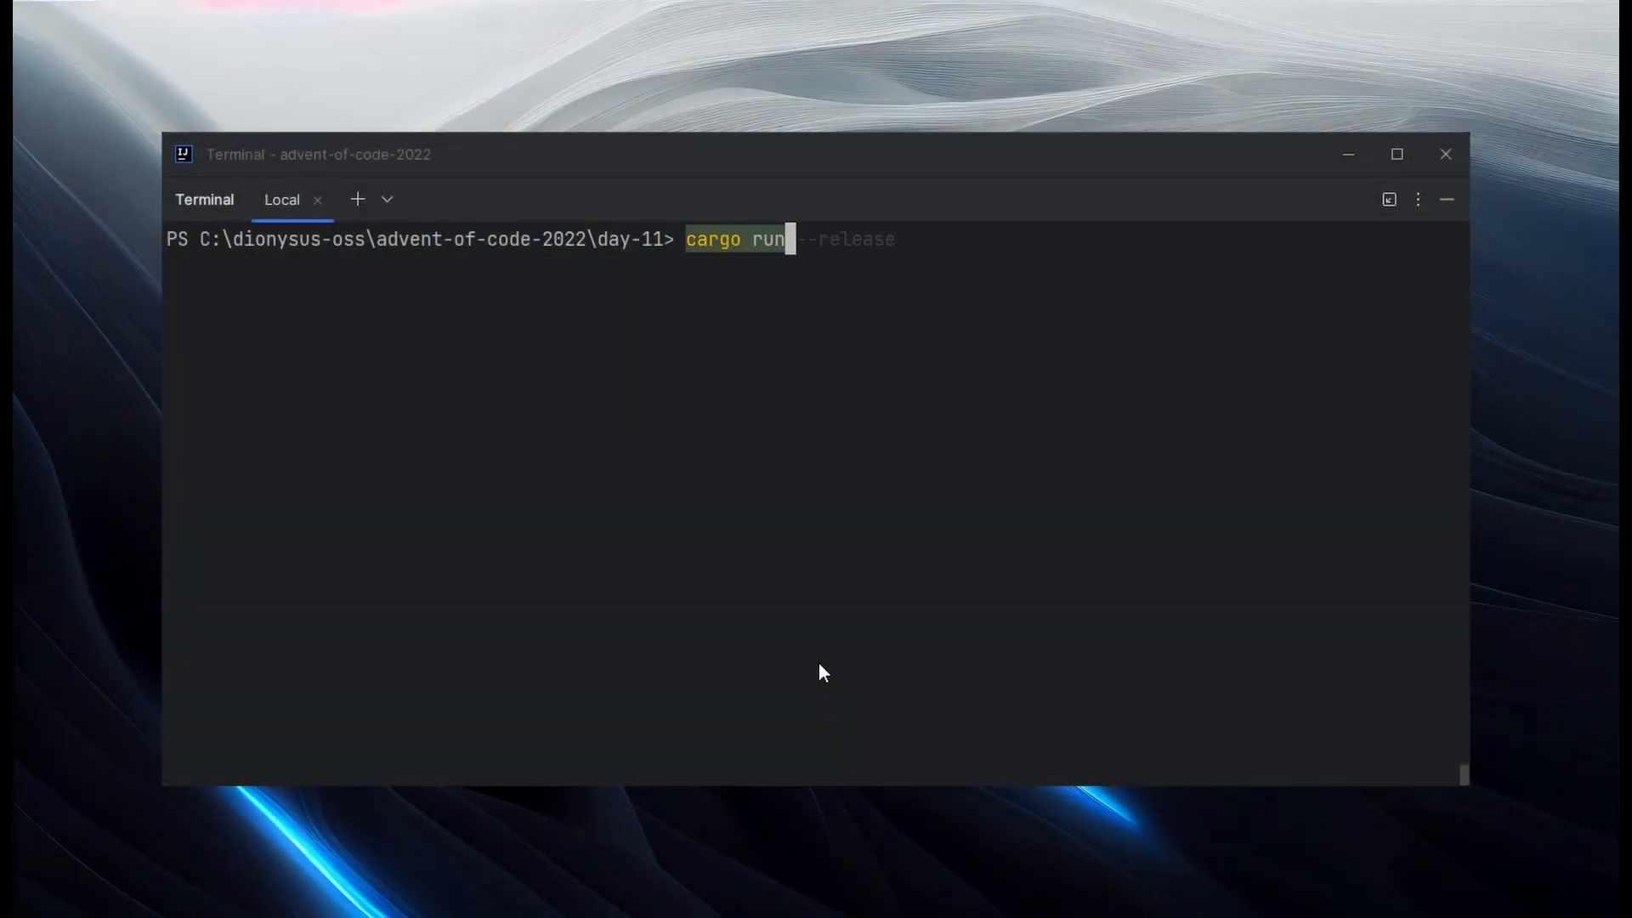
# Step: Run cargo run --release and compare factor output, e.g. 116774 reducing to 20197 and factor 797
pyautogui.press('Return')
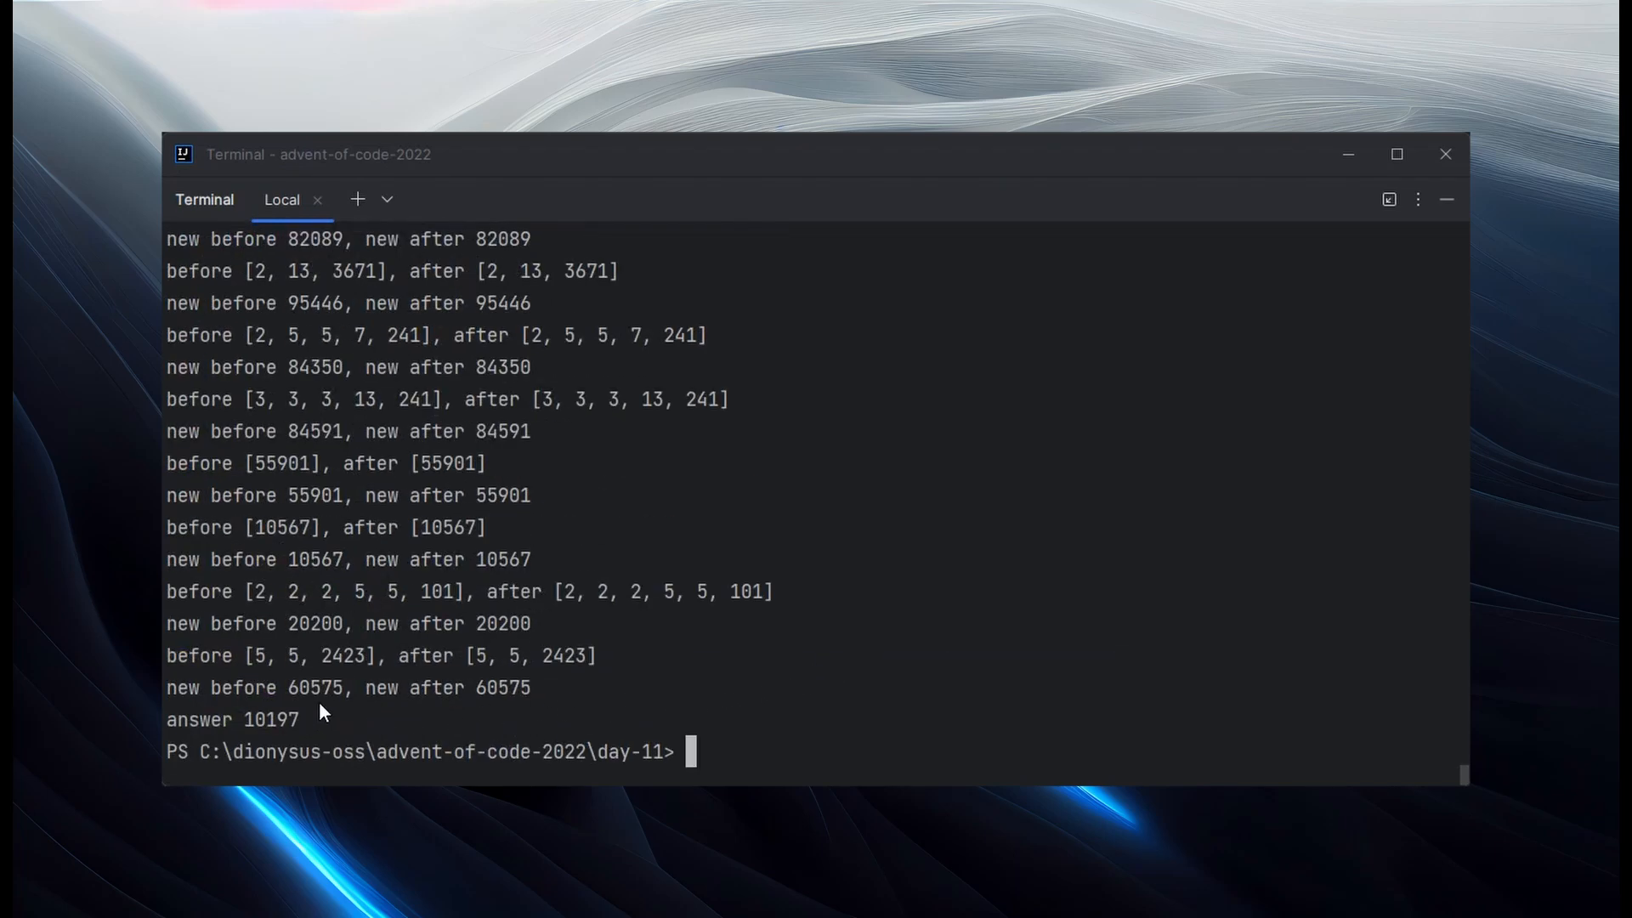
pyautogui.moveTo(641, 648)
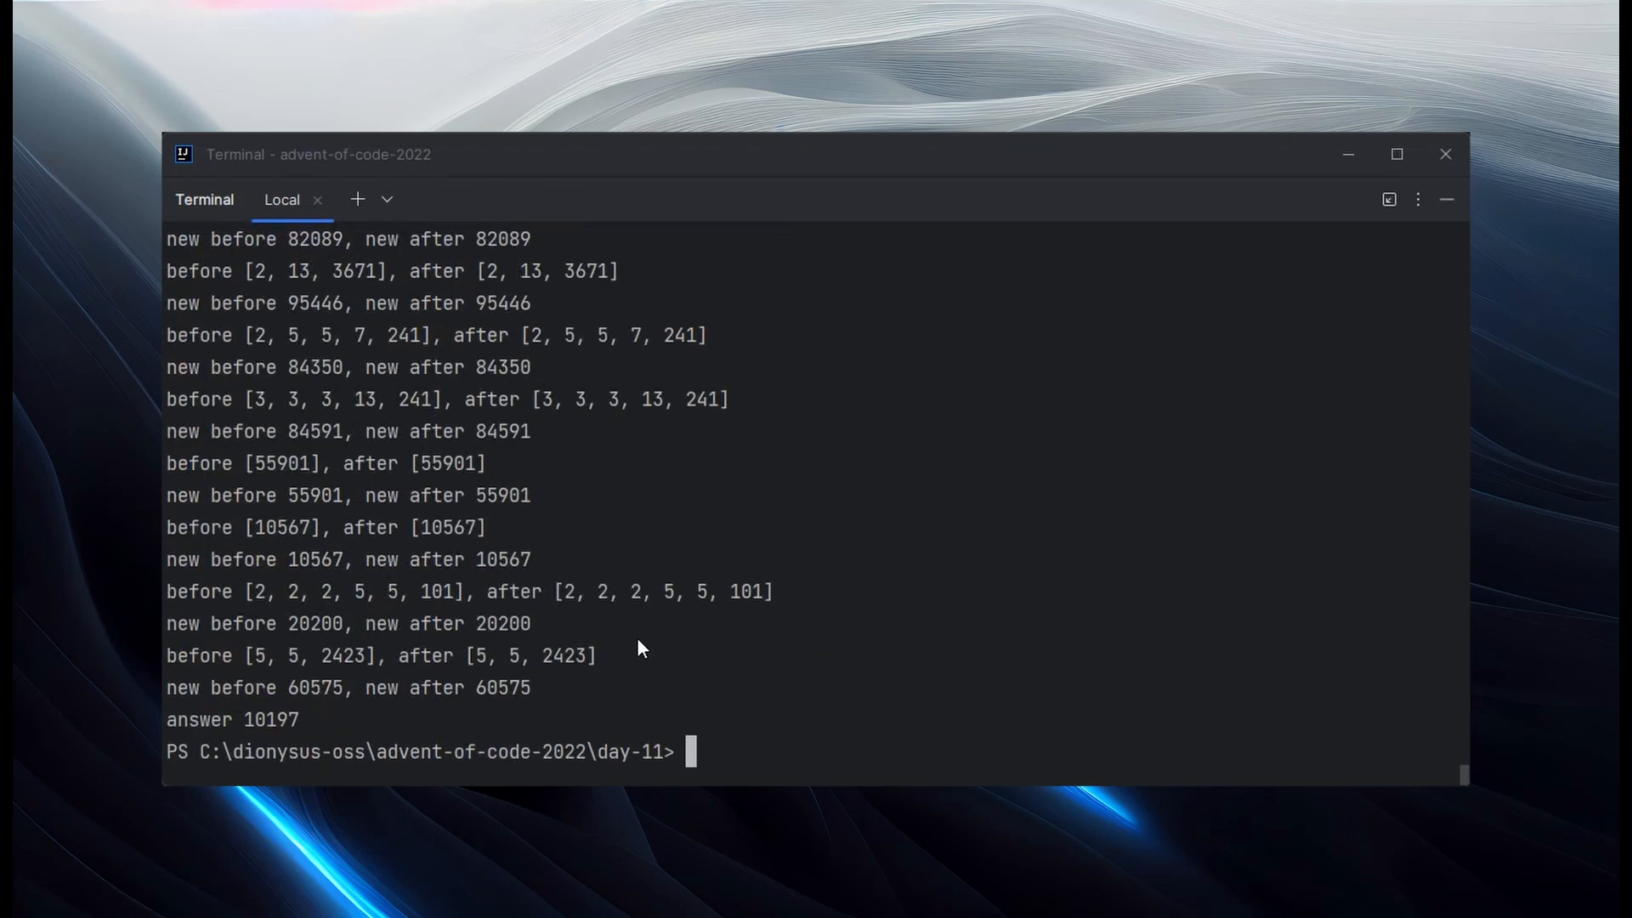
pyautogui.scroll(3)
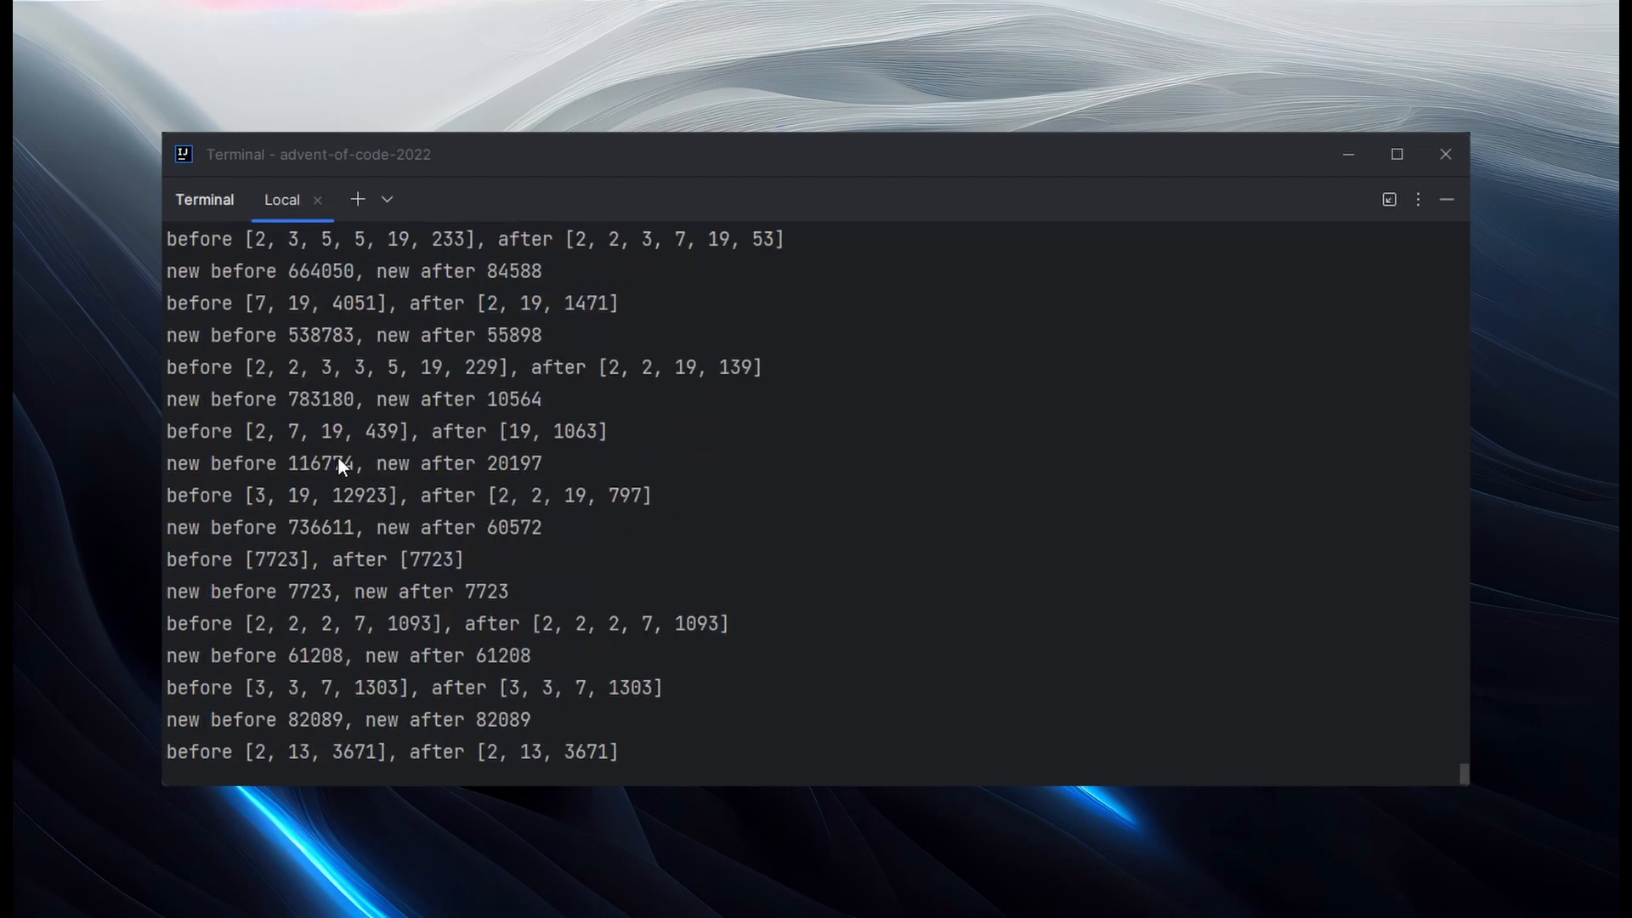
pyautogui.doubleClick(323, 462)
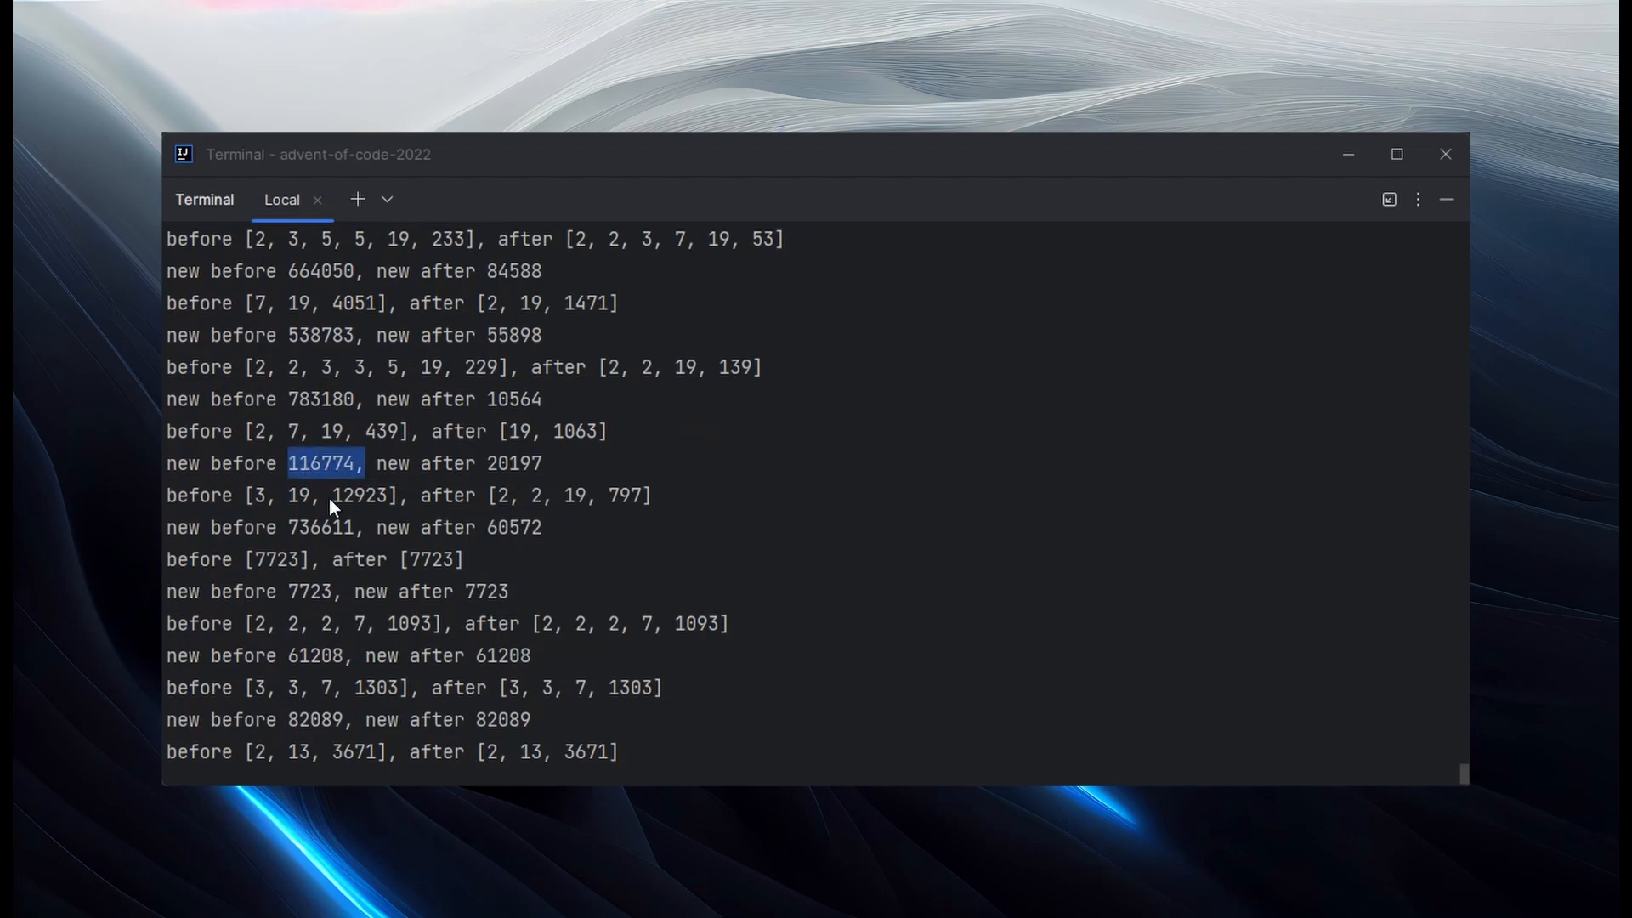
pyautogui.moveTo(500, 489)
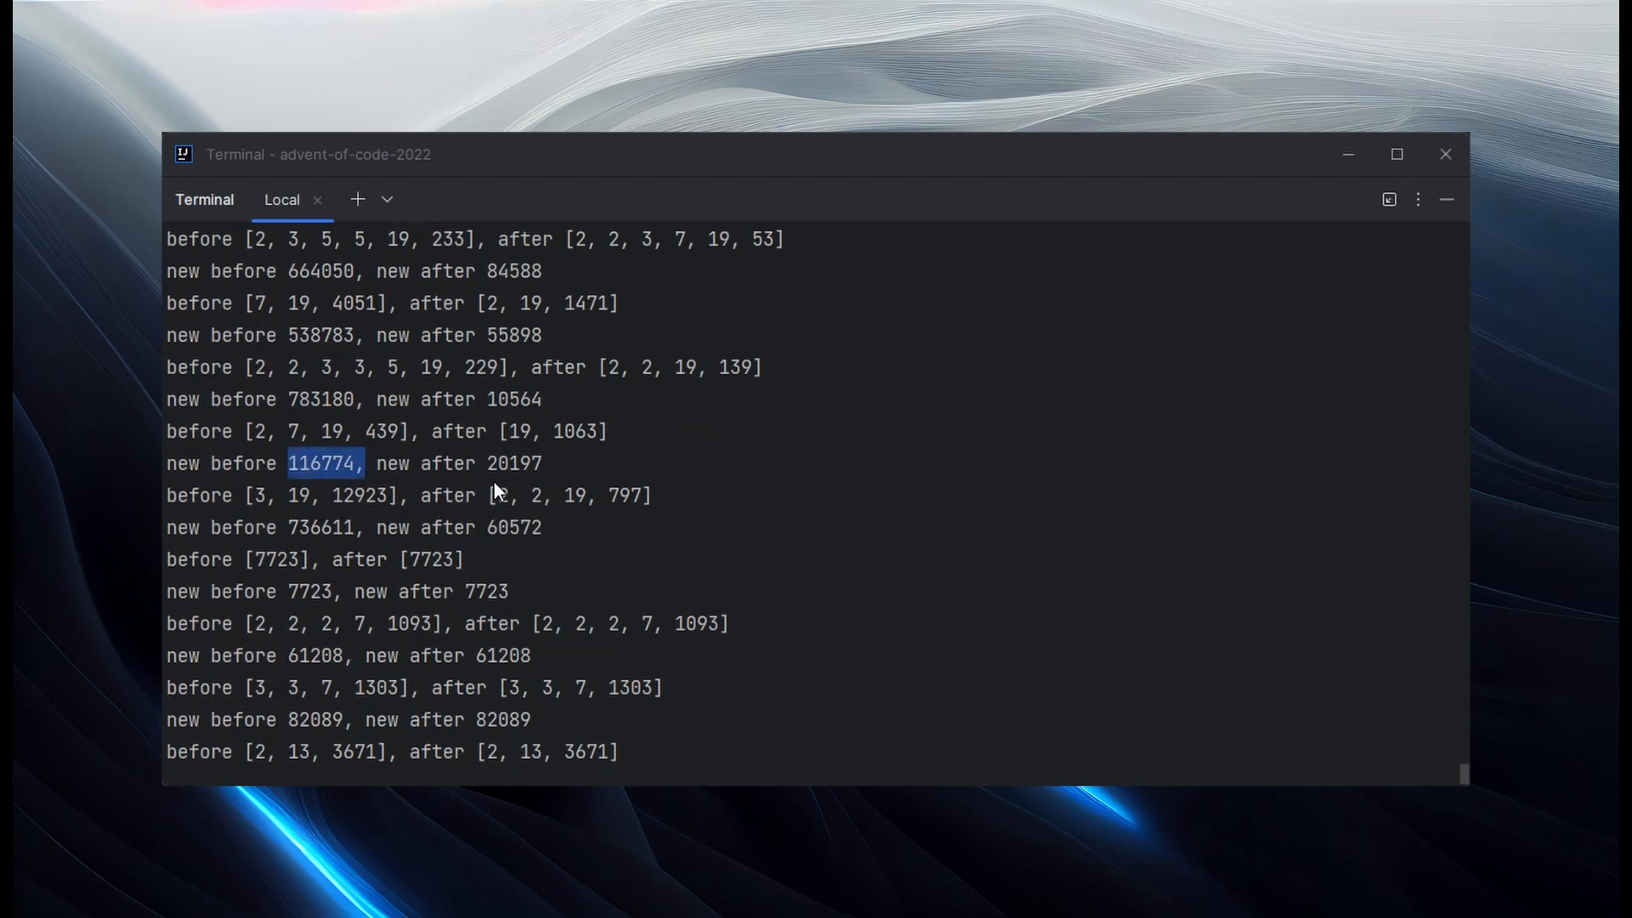
pyautogui.doubleClick(513, 462)
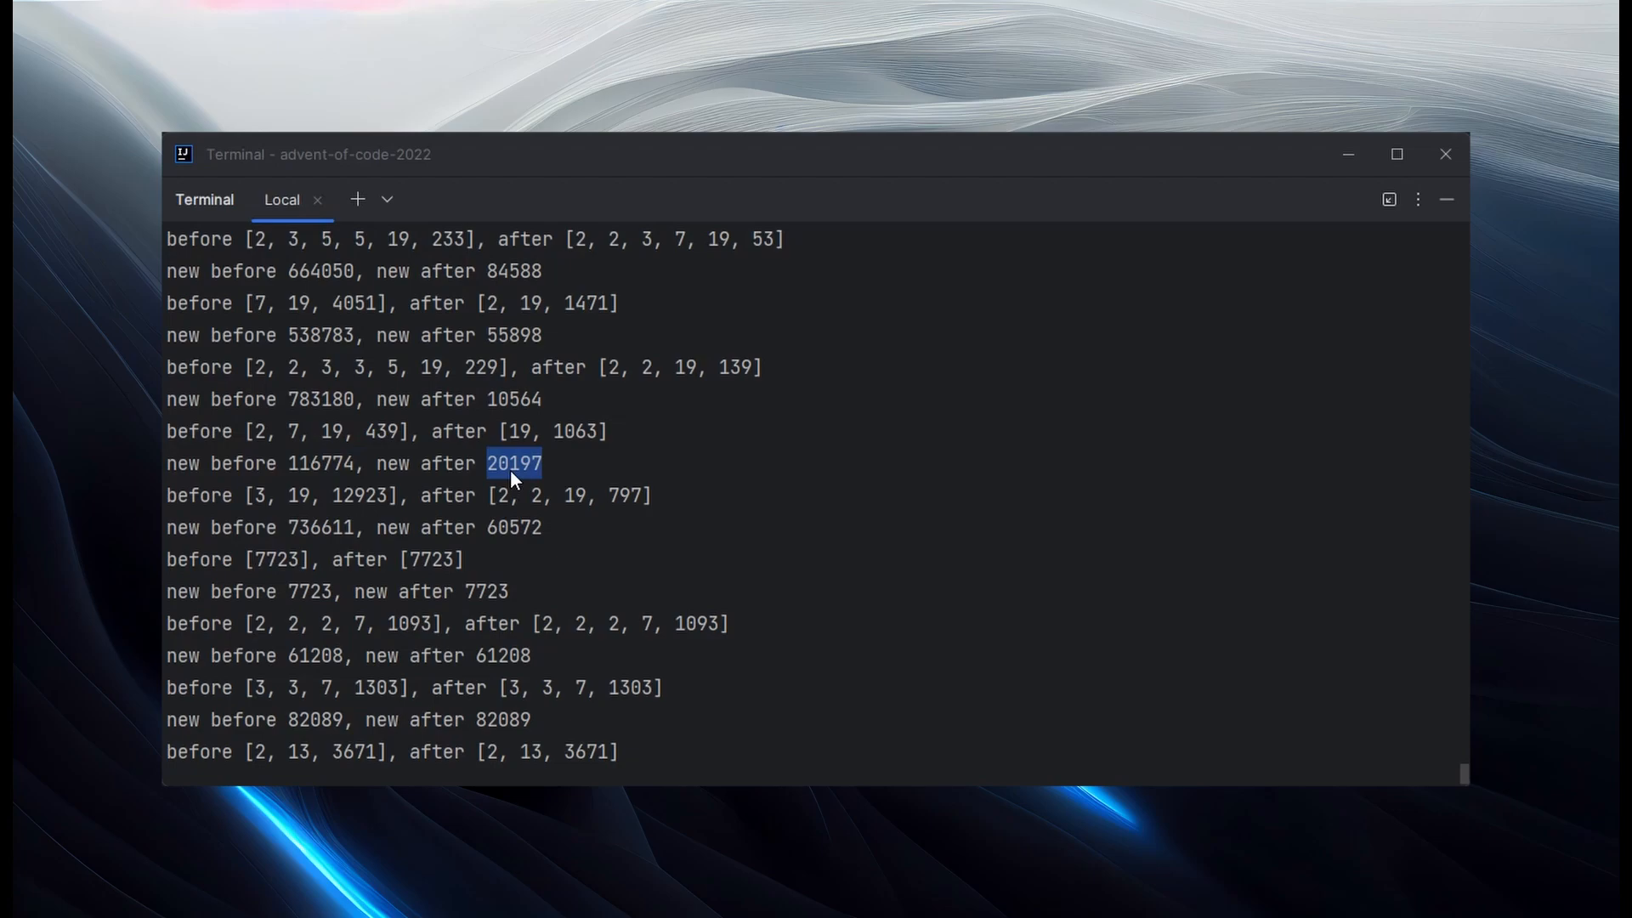
pyautogui.moveTo(329, 524)
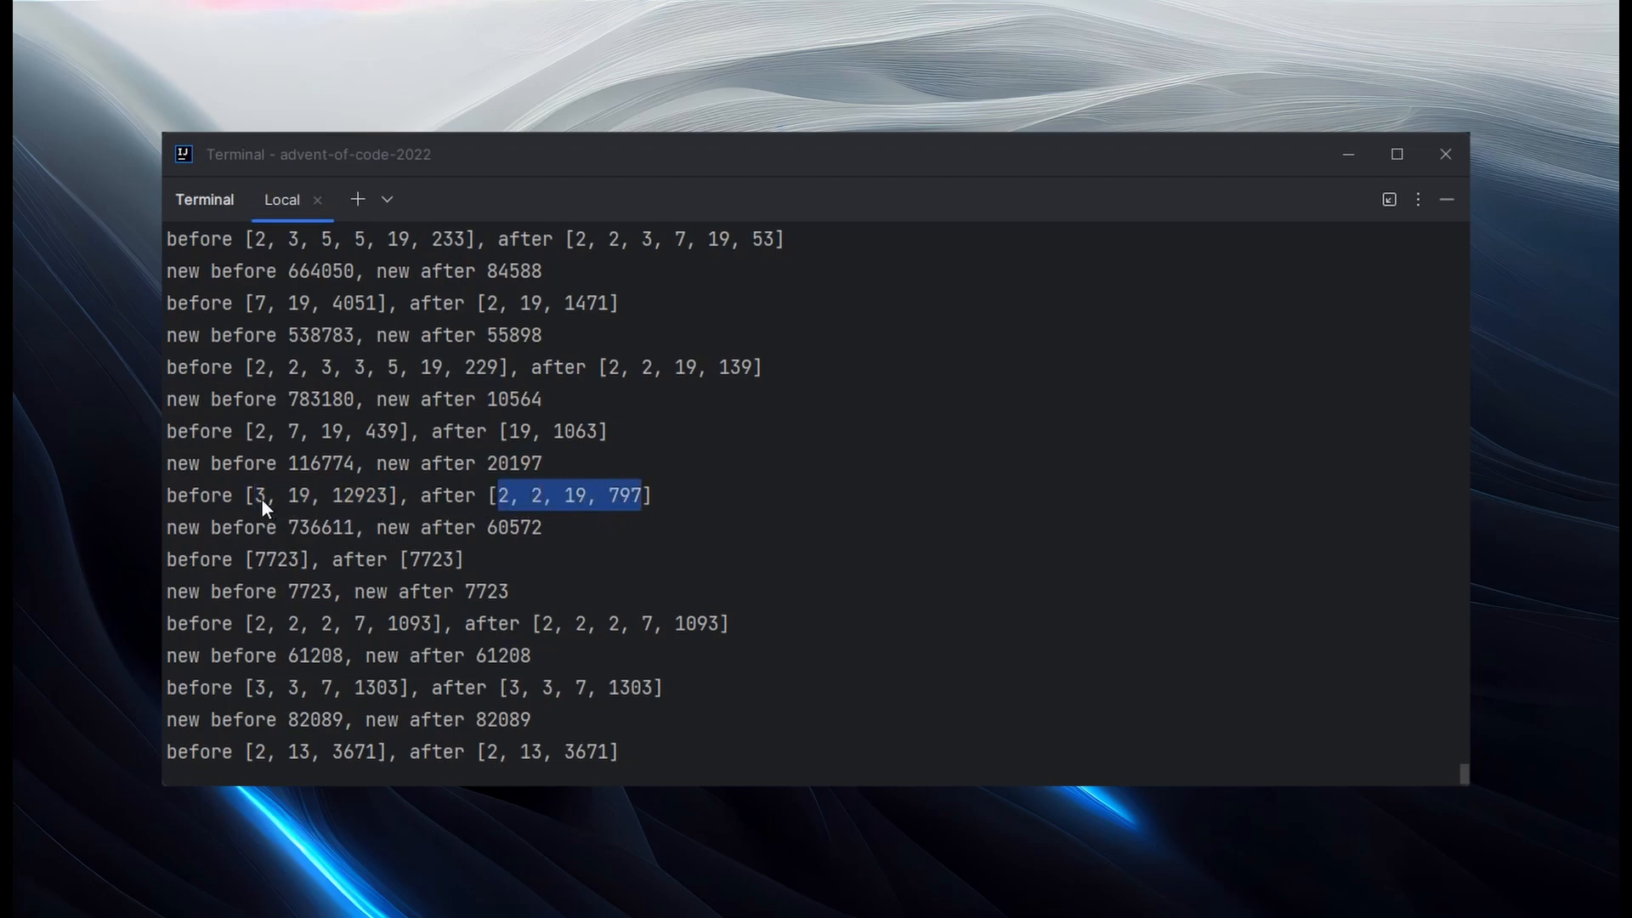
pyautogui.click(359, 508)
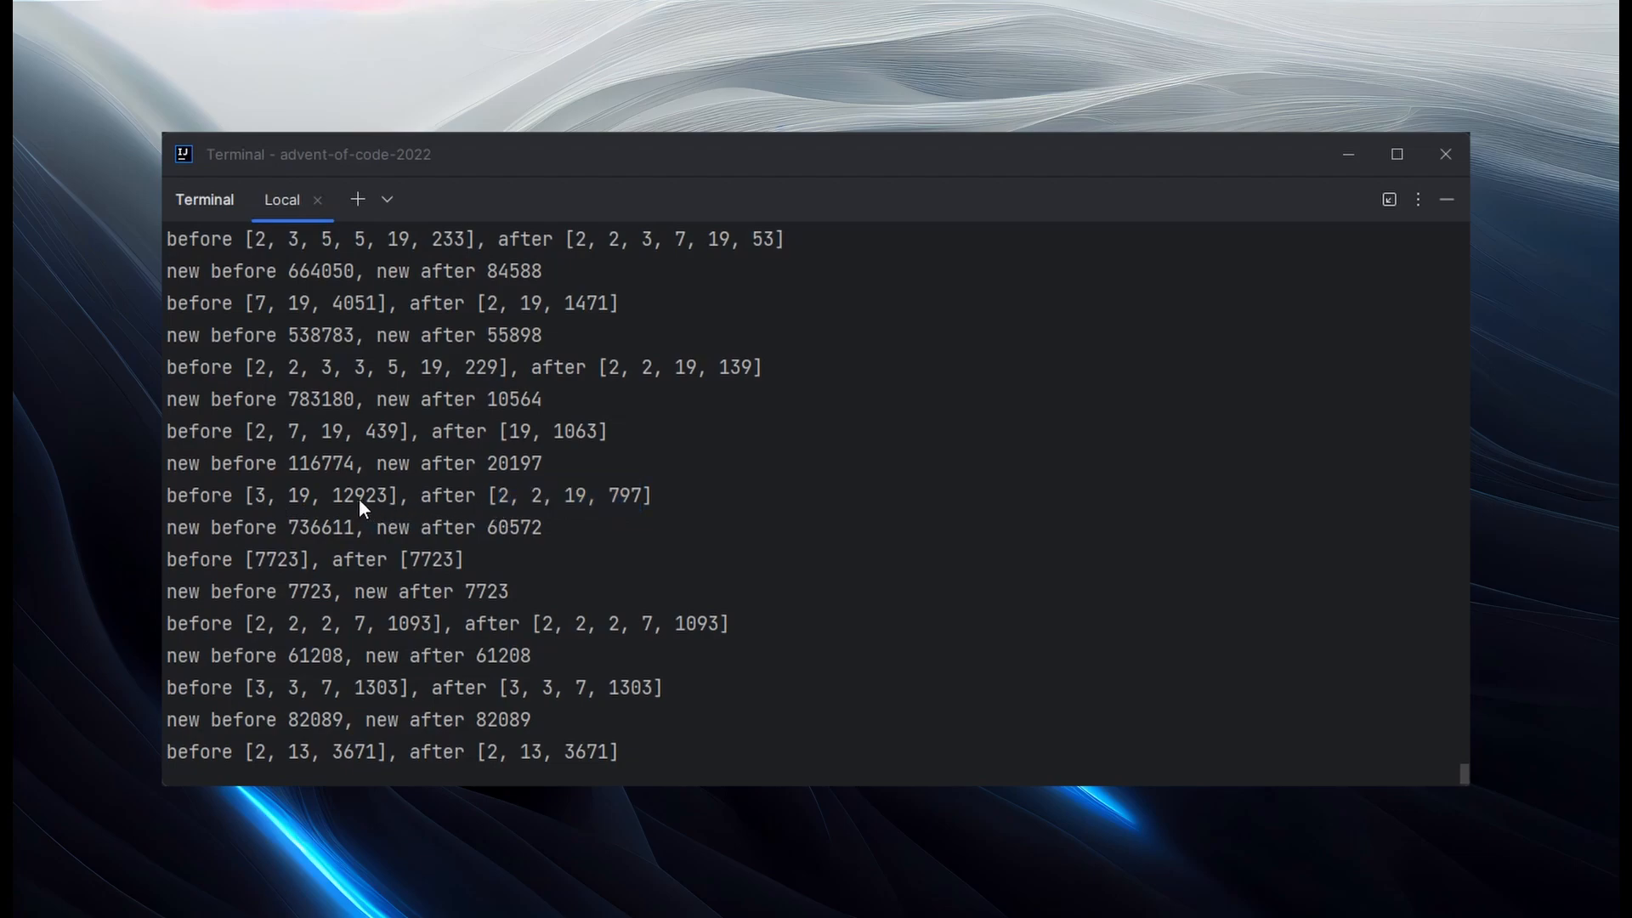
pyautogui.doubleClick(623, 495)
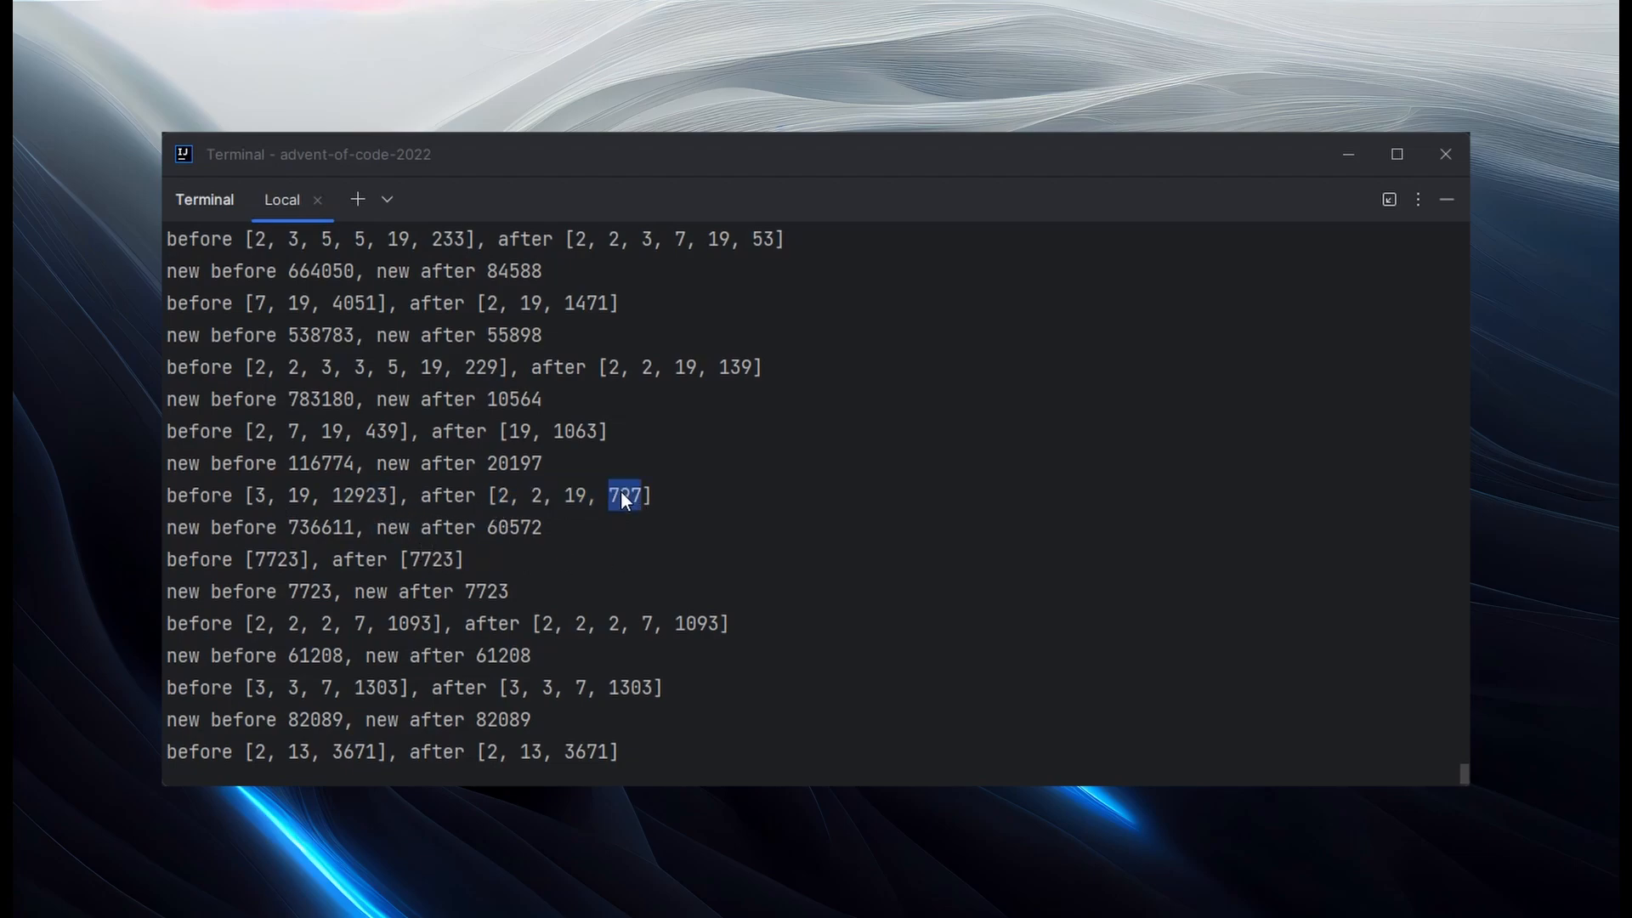
pyautogui.moveTo(313, 515)
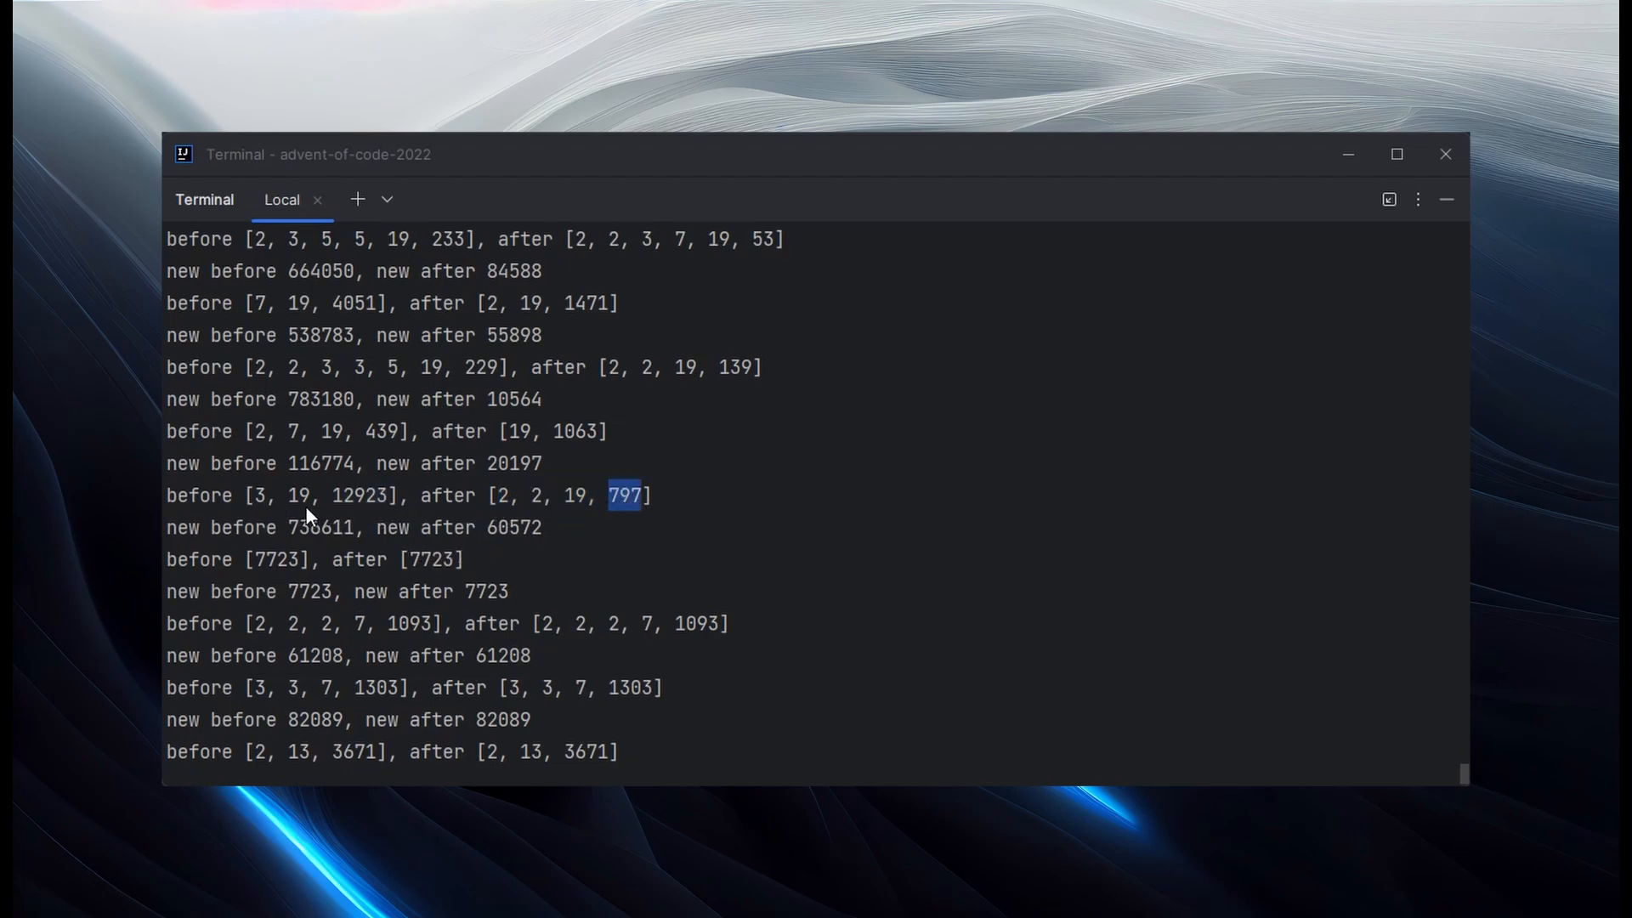
pyautogui.moveTo(581, 513)
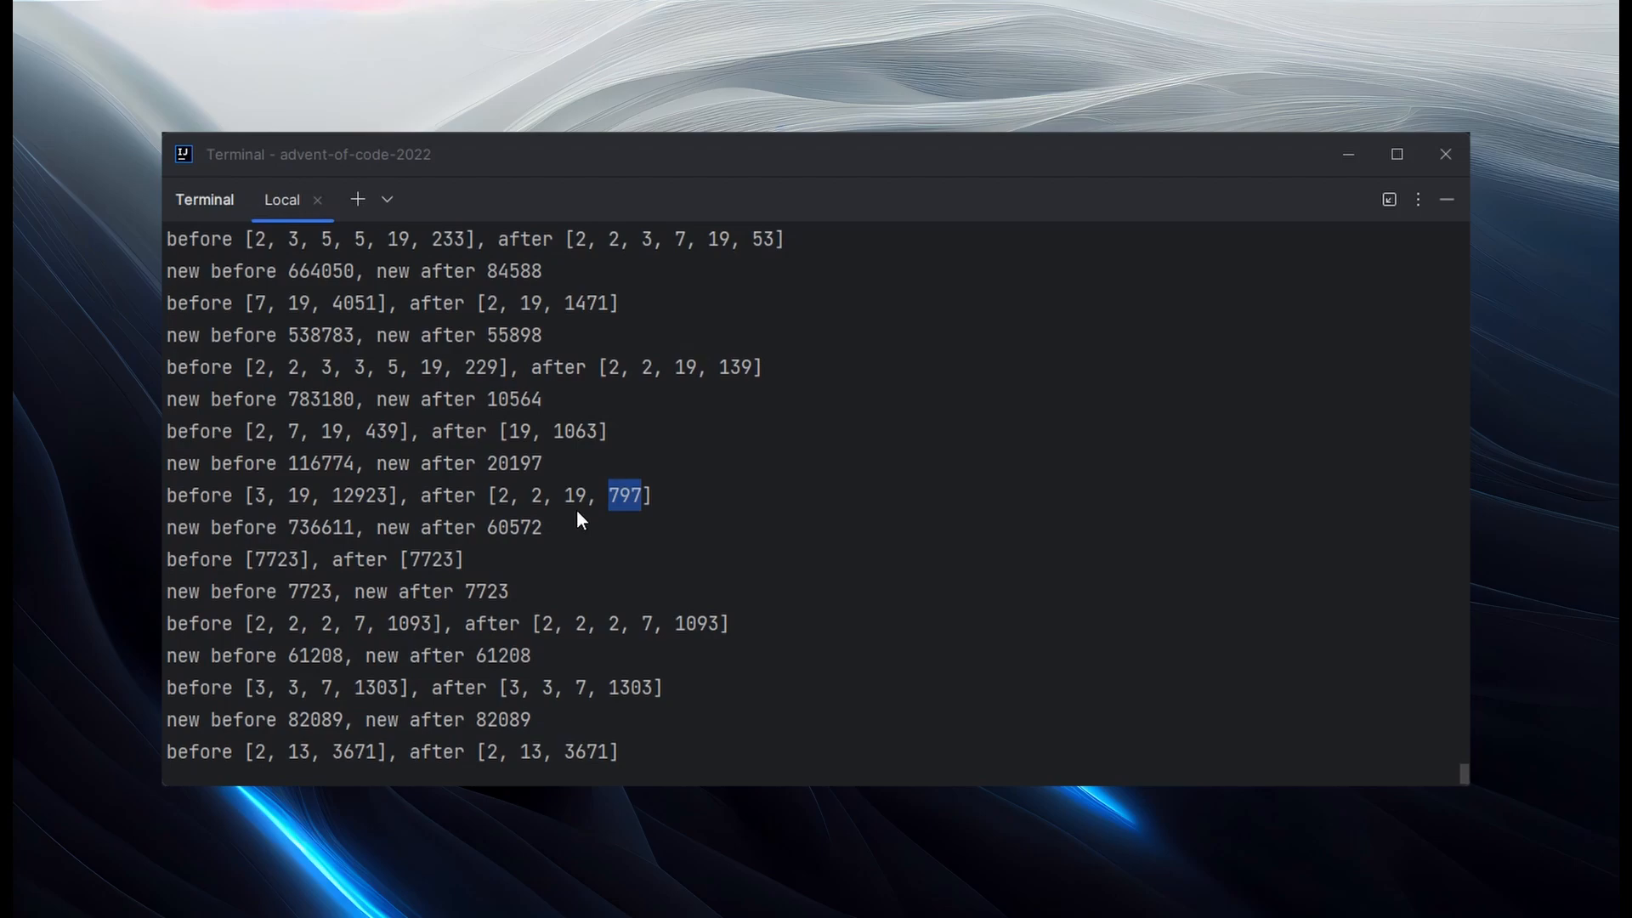
pyautogui.moveTo(559, 512)
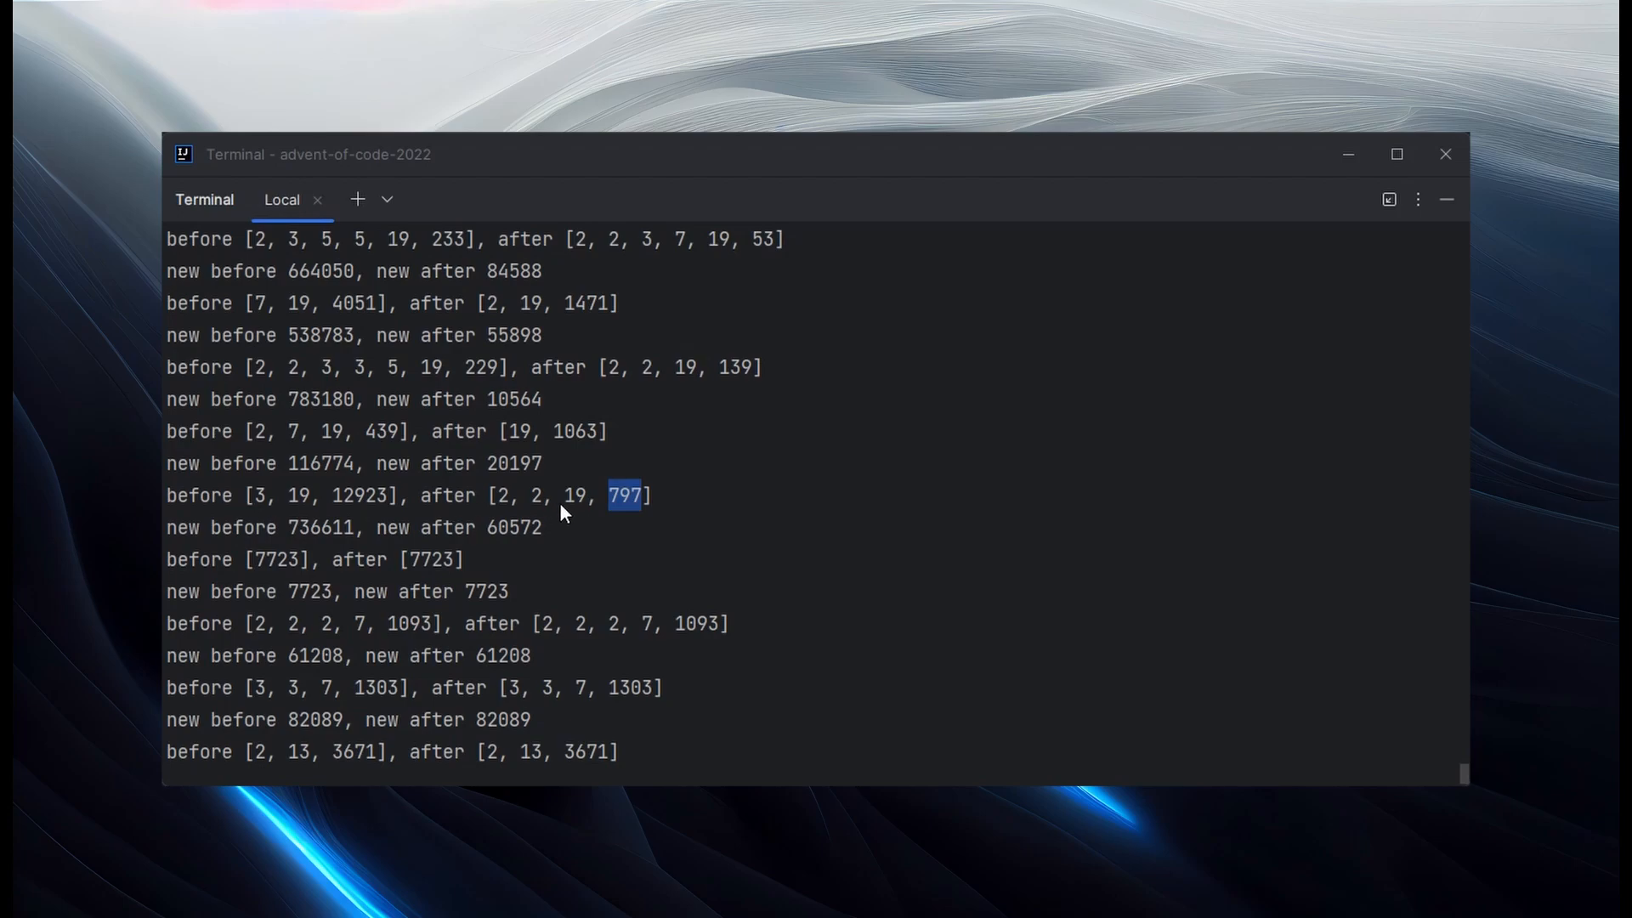
pyautogui.moveTo(316, 606)
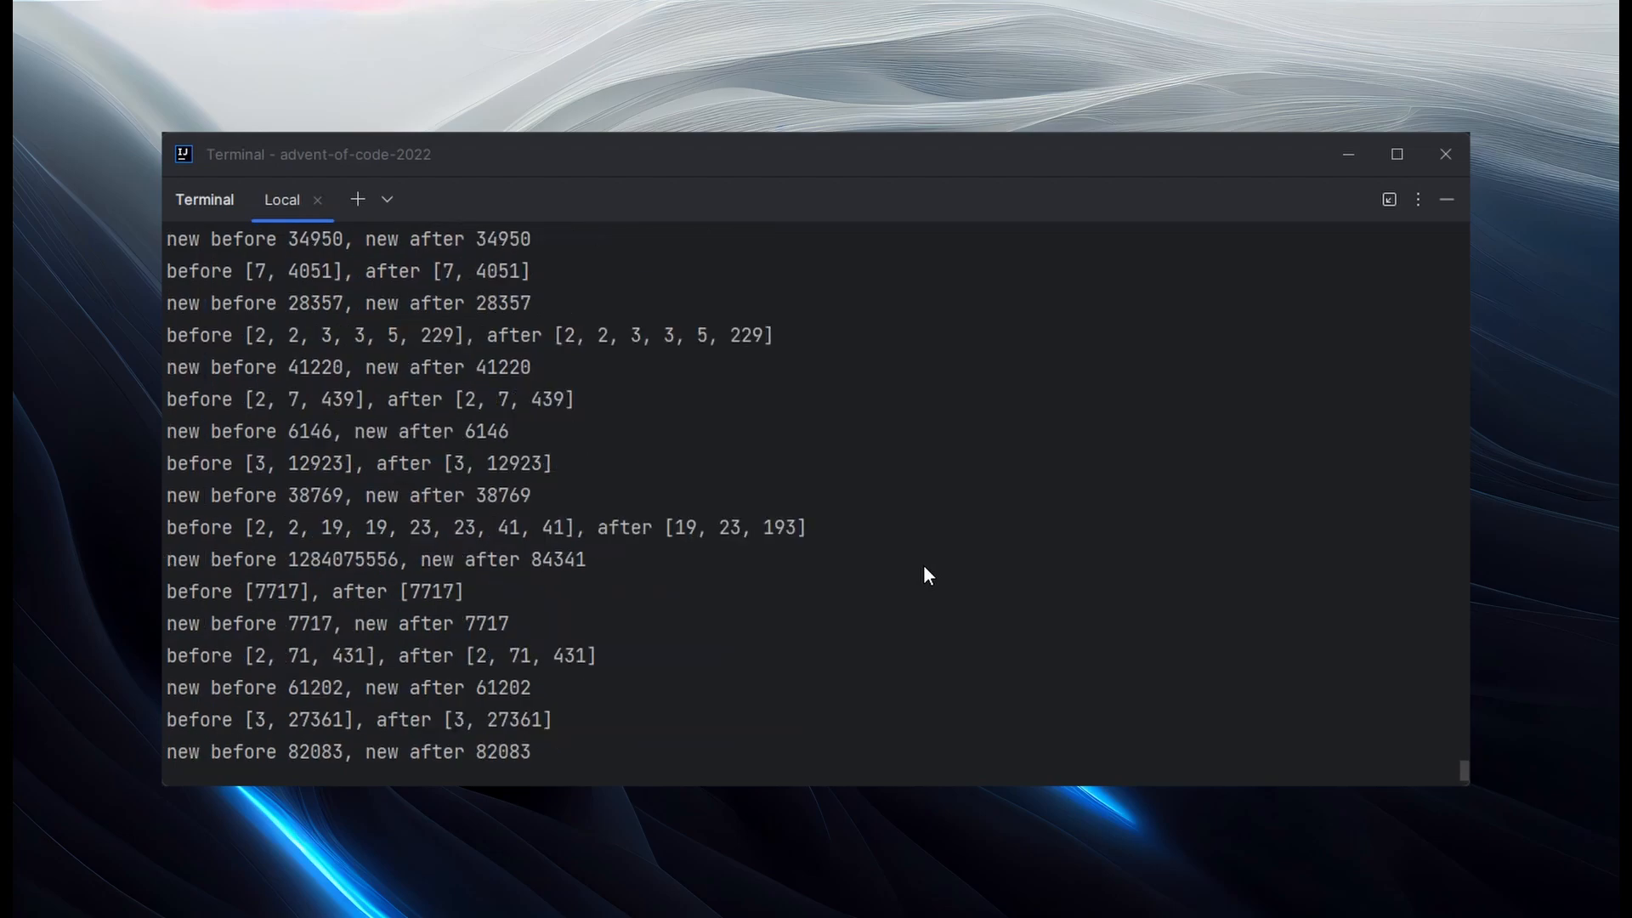
pyautogui.moveTo(251, 481)
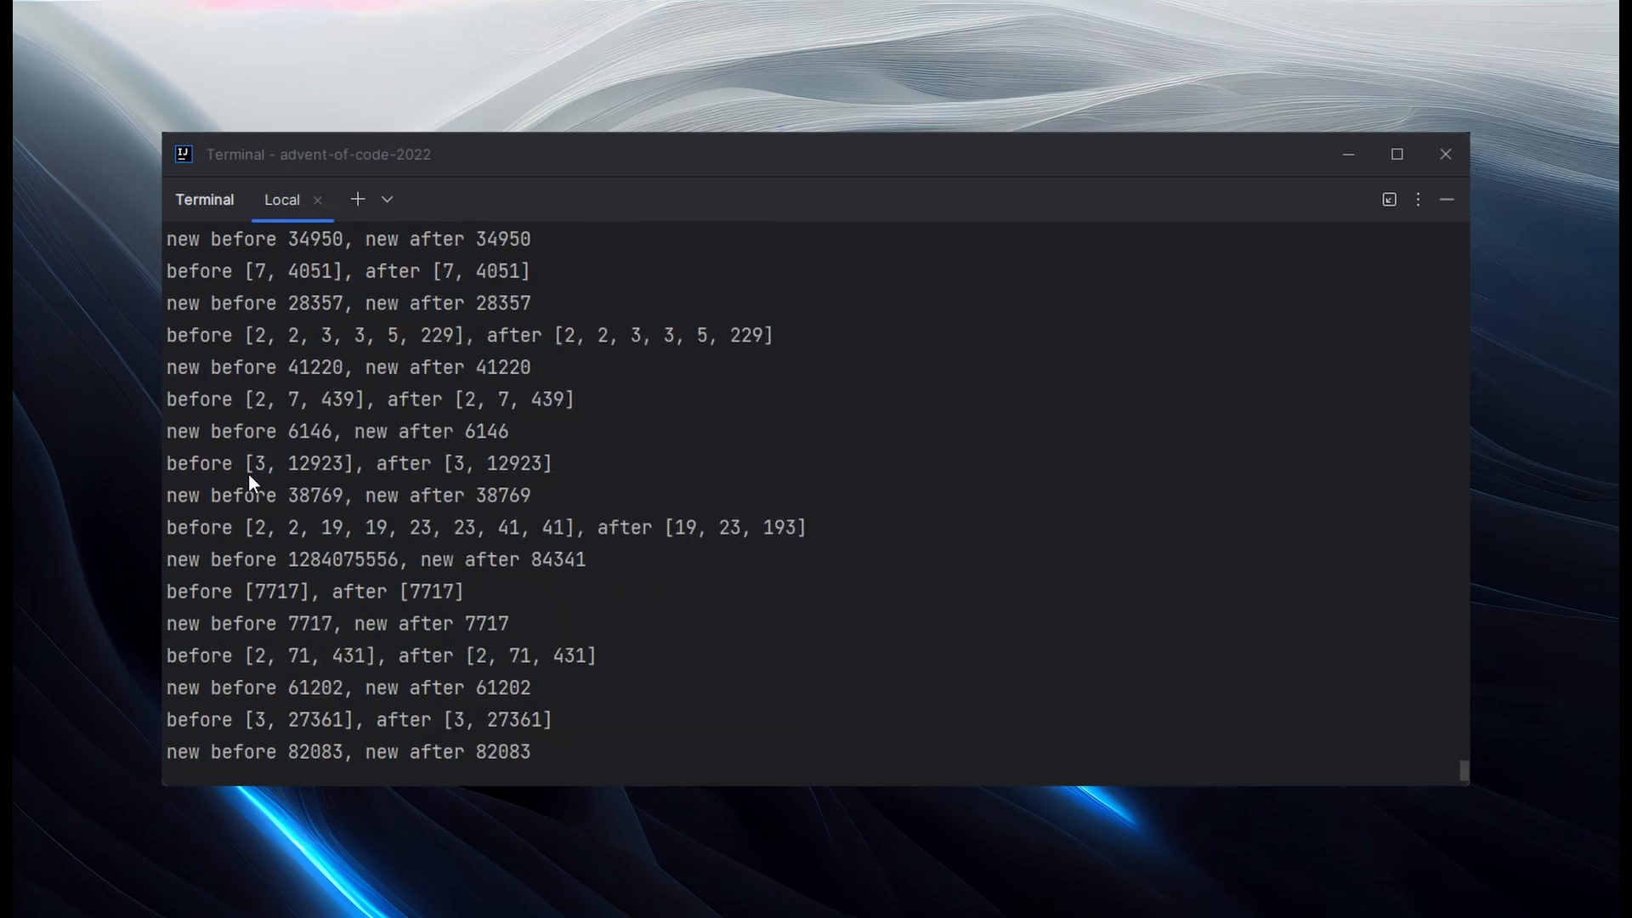
pyautogui.moveTo(260, 535)
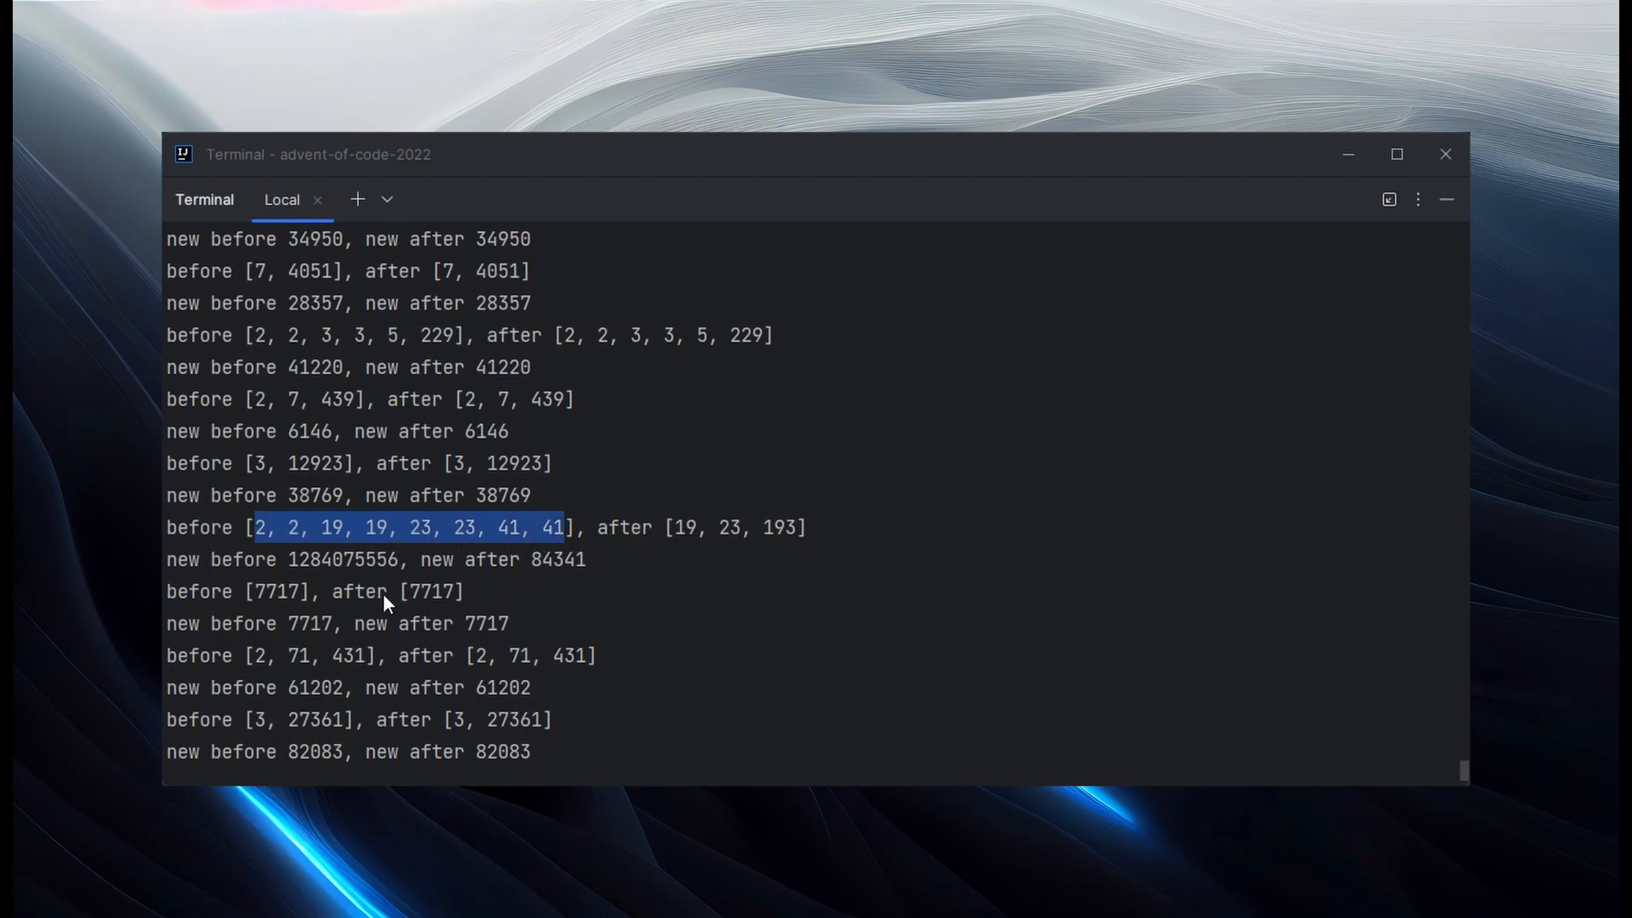
pyautogui.moveTo(442, 551)
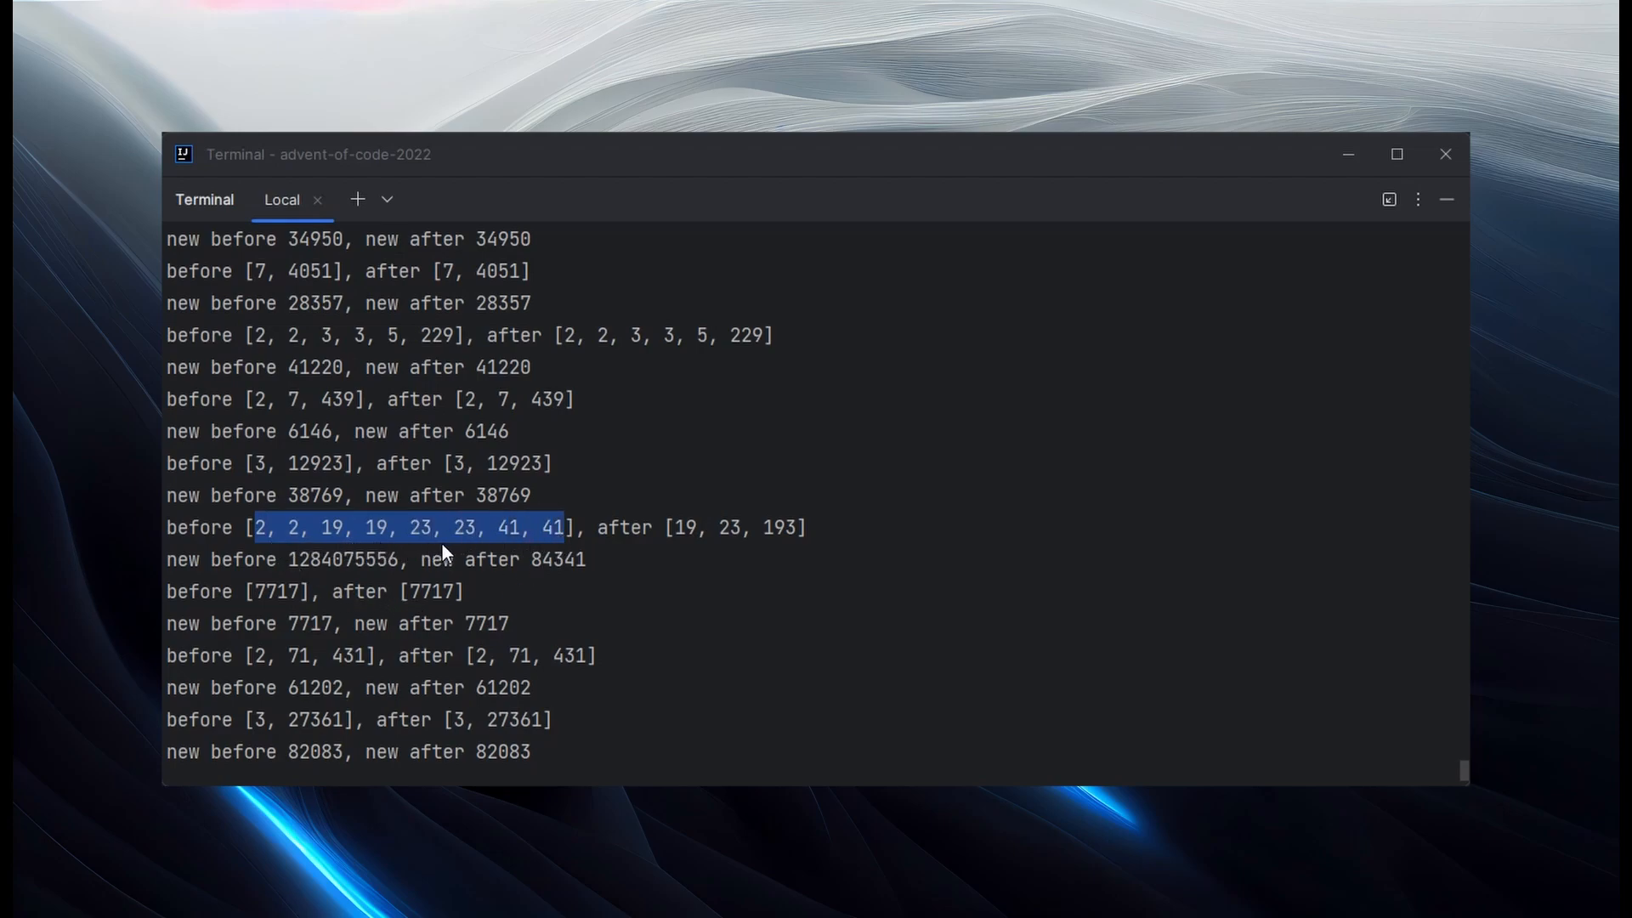
pyautogui.moveTo(551, 546)
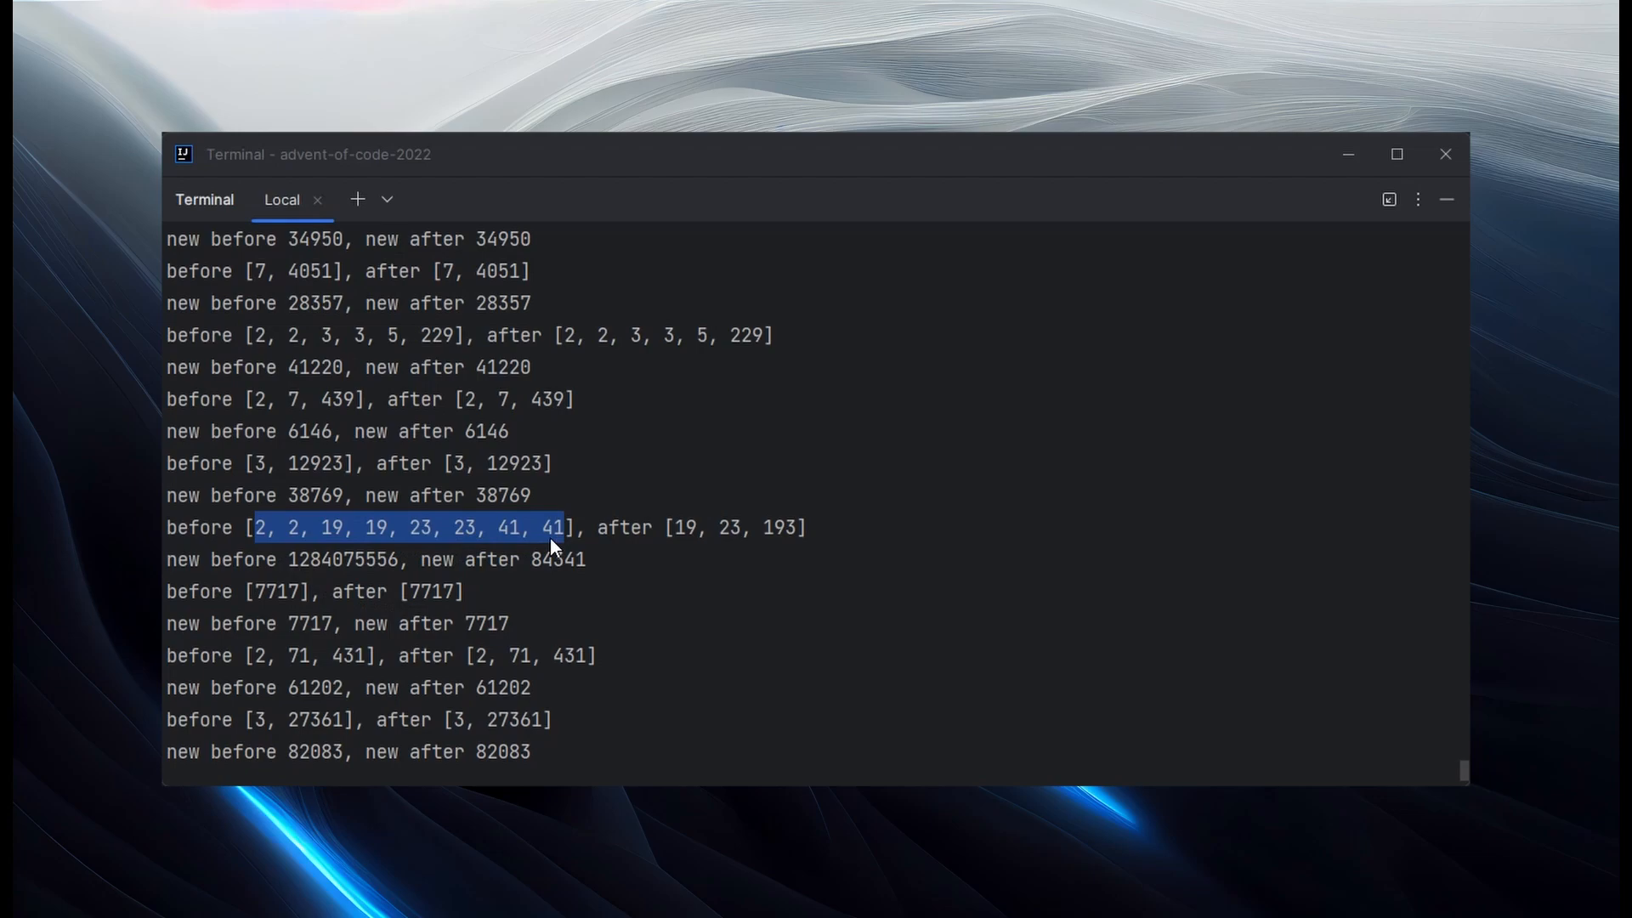
pyautogui.click(525, 540)
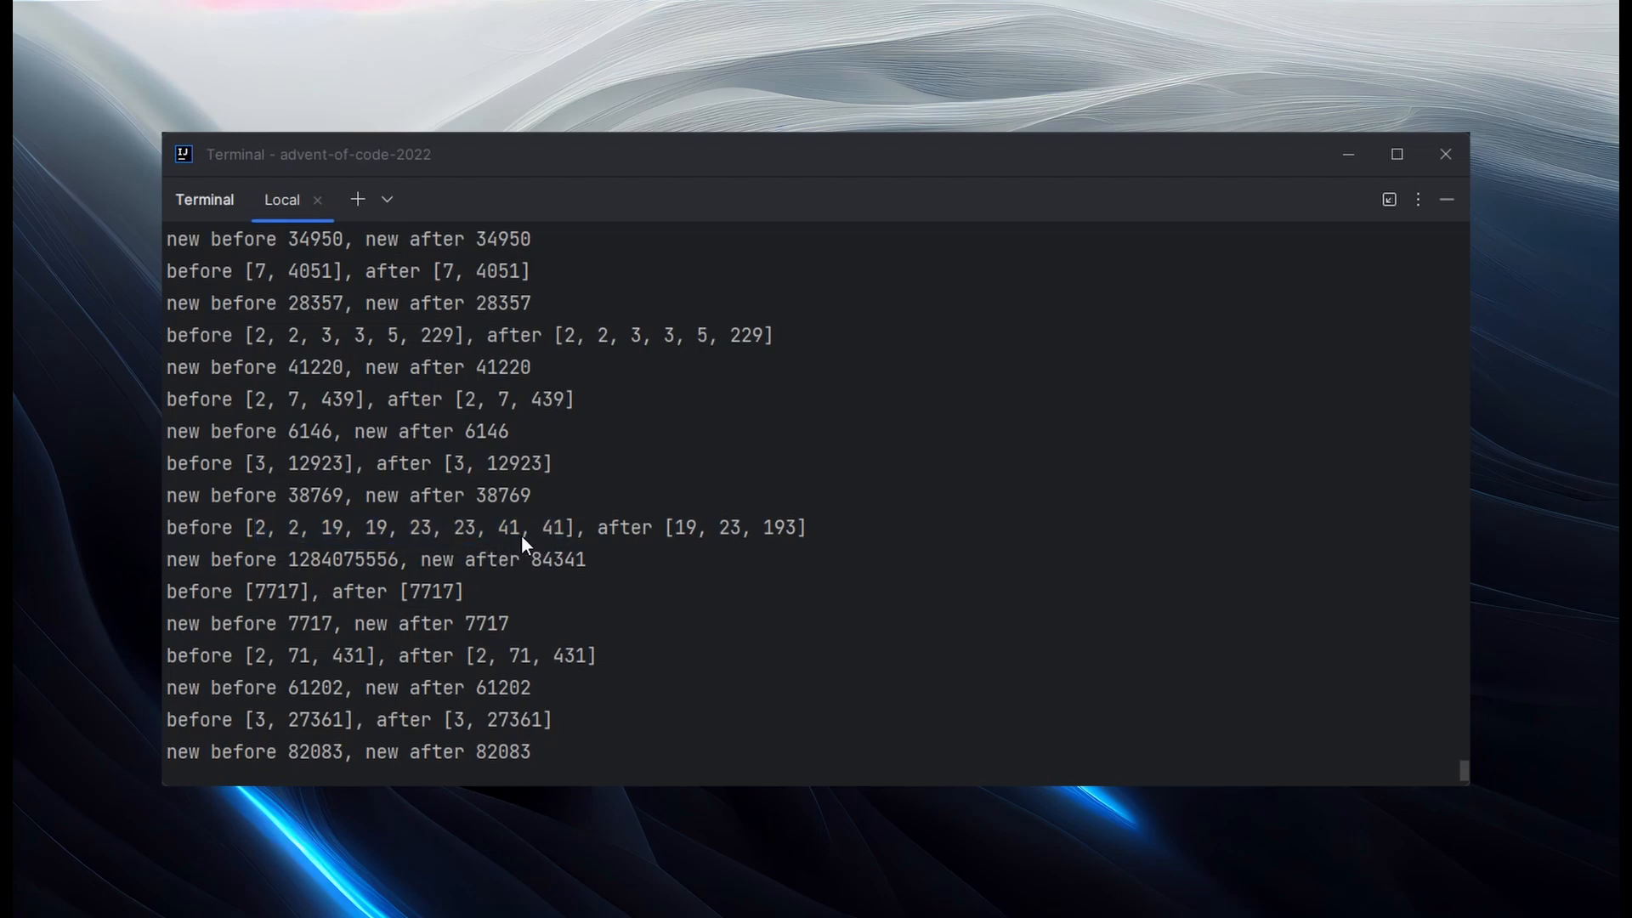
pyautogui.moveTo(658, 549)
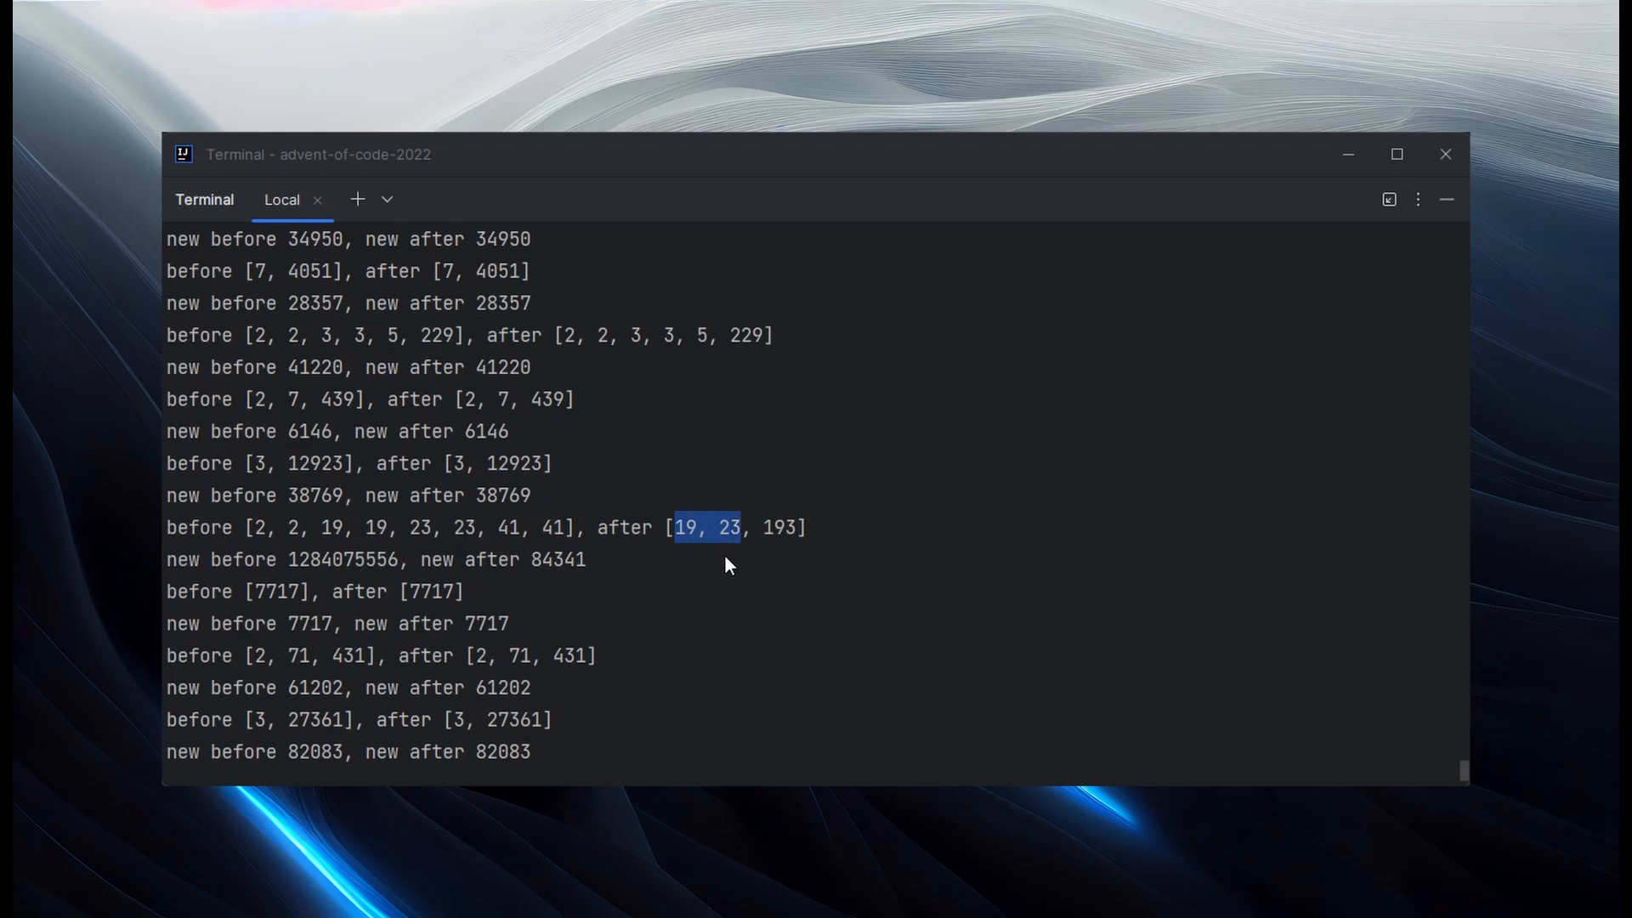
pyautogui.click(724, 568)
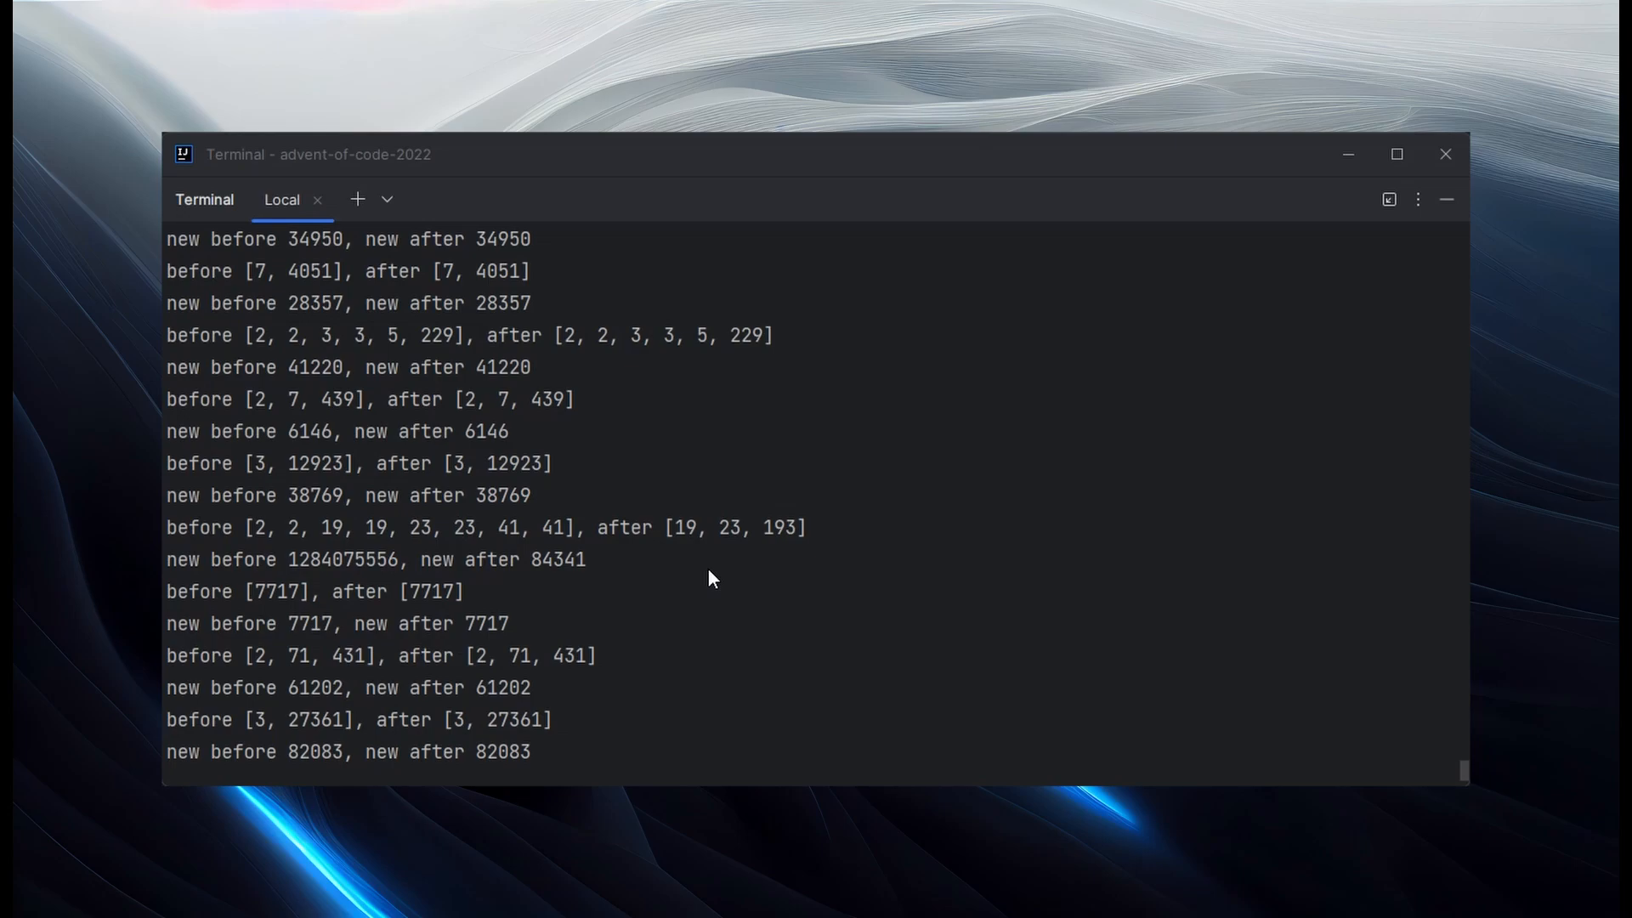
pyautogui.moveTo(698, 578)
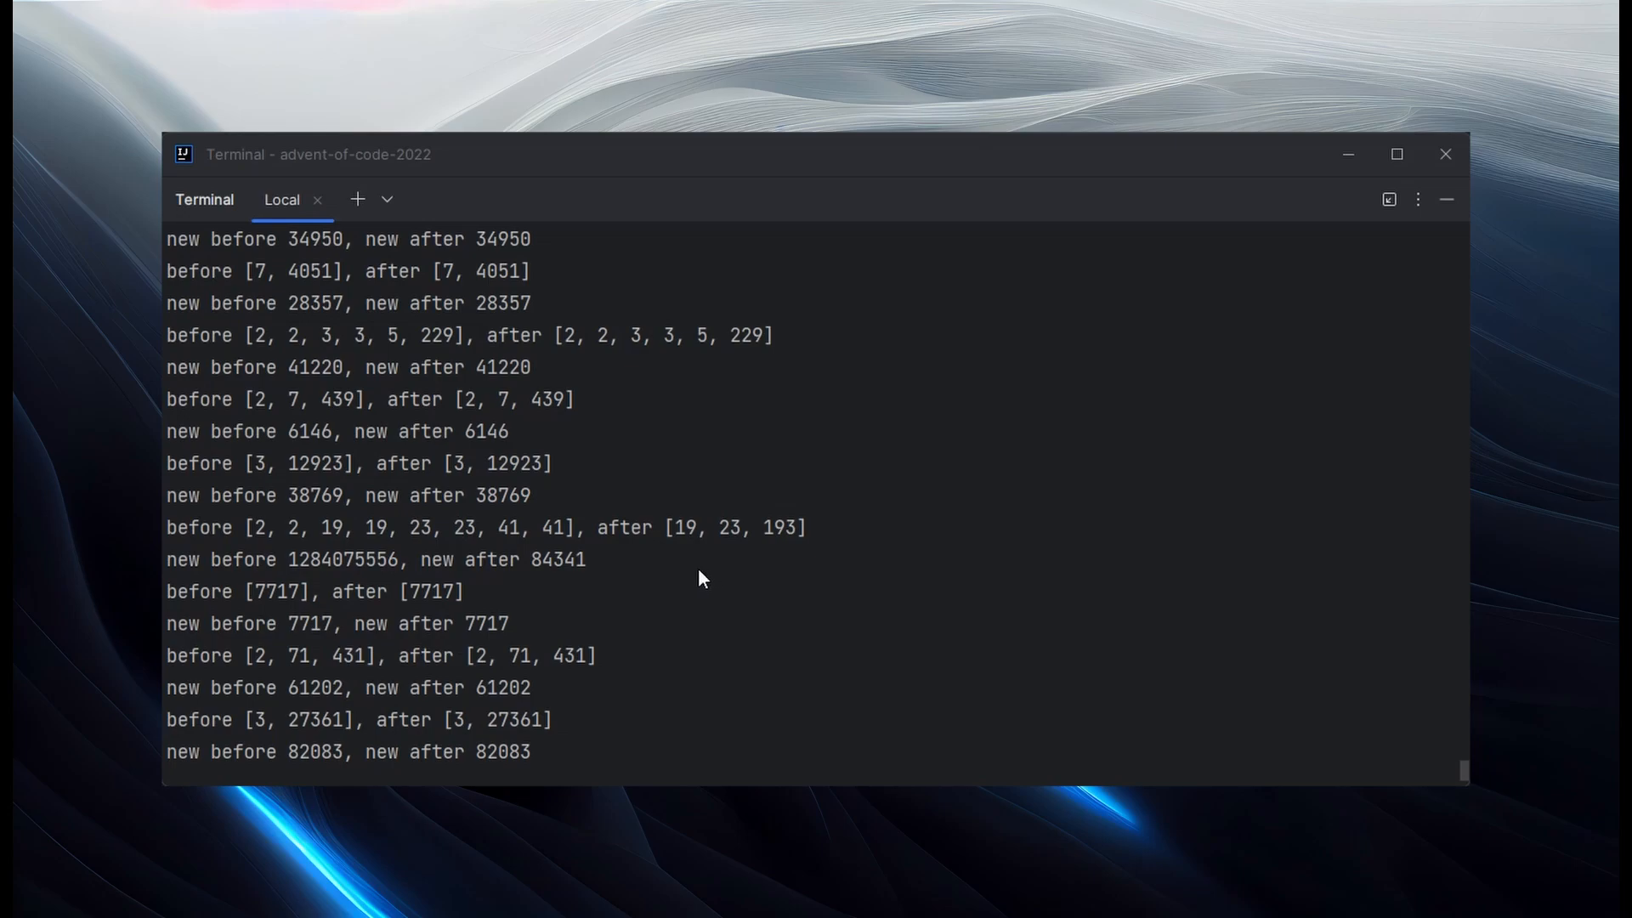
pyautogui.moveTo(693, 578)
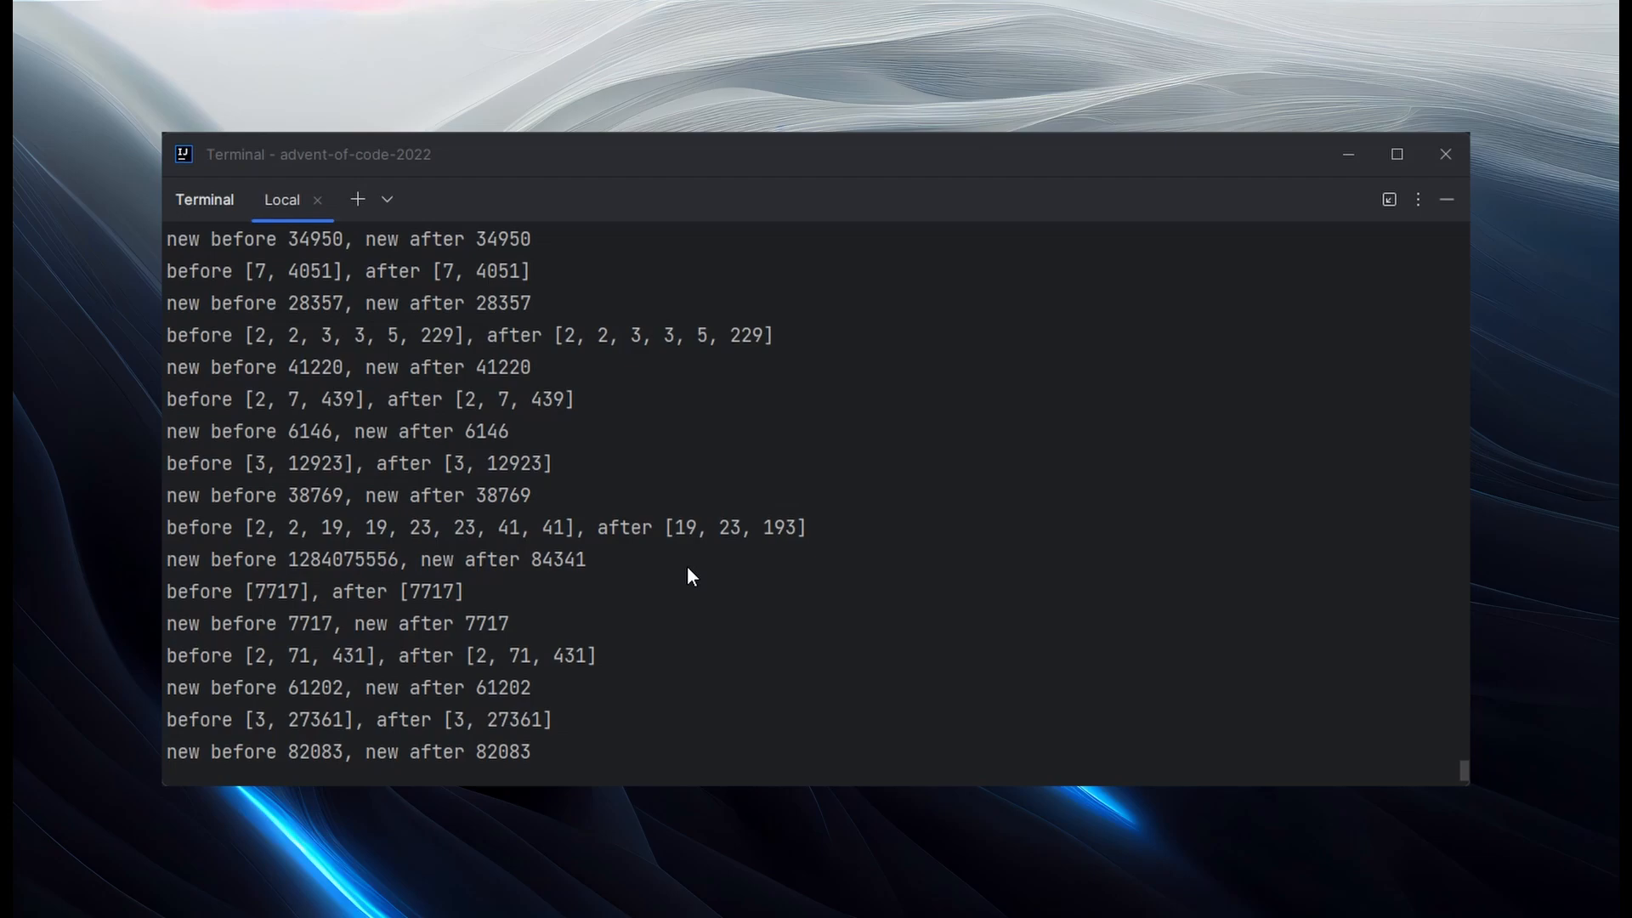
pyautogui.moveTo(682, 575)
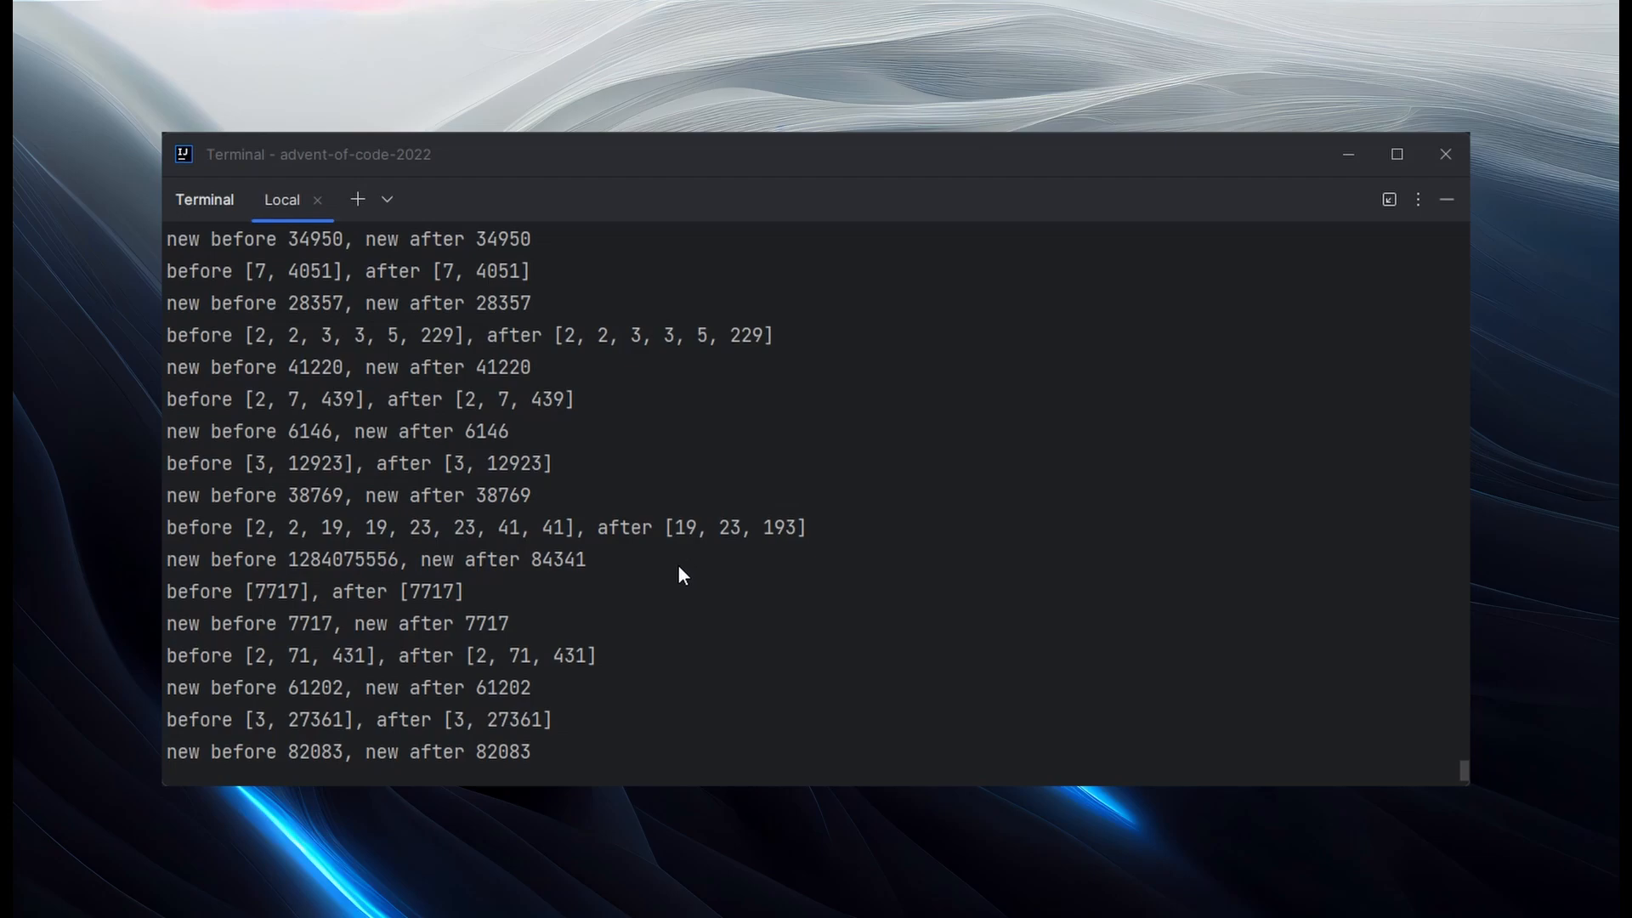